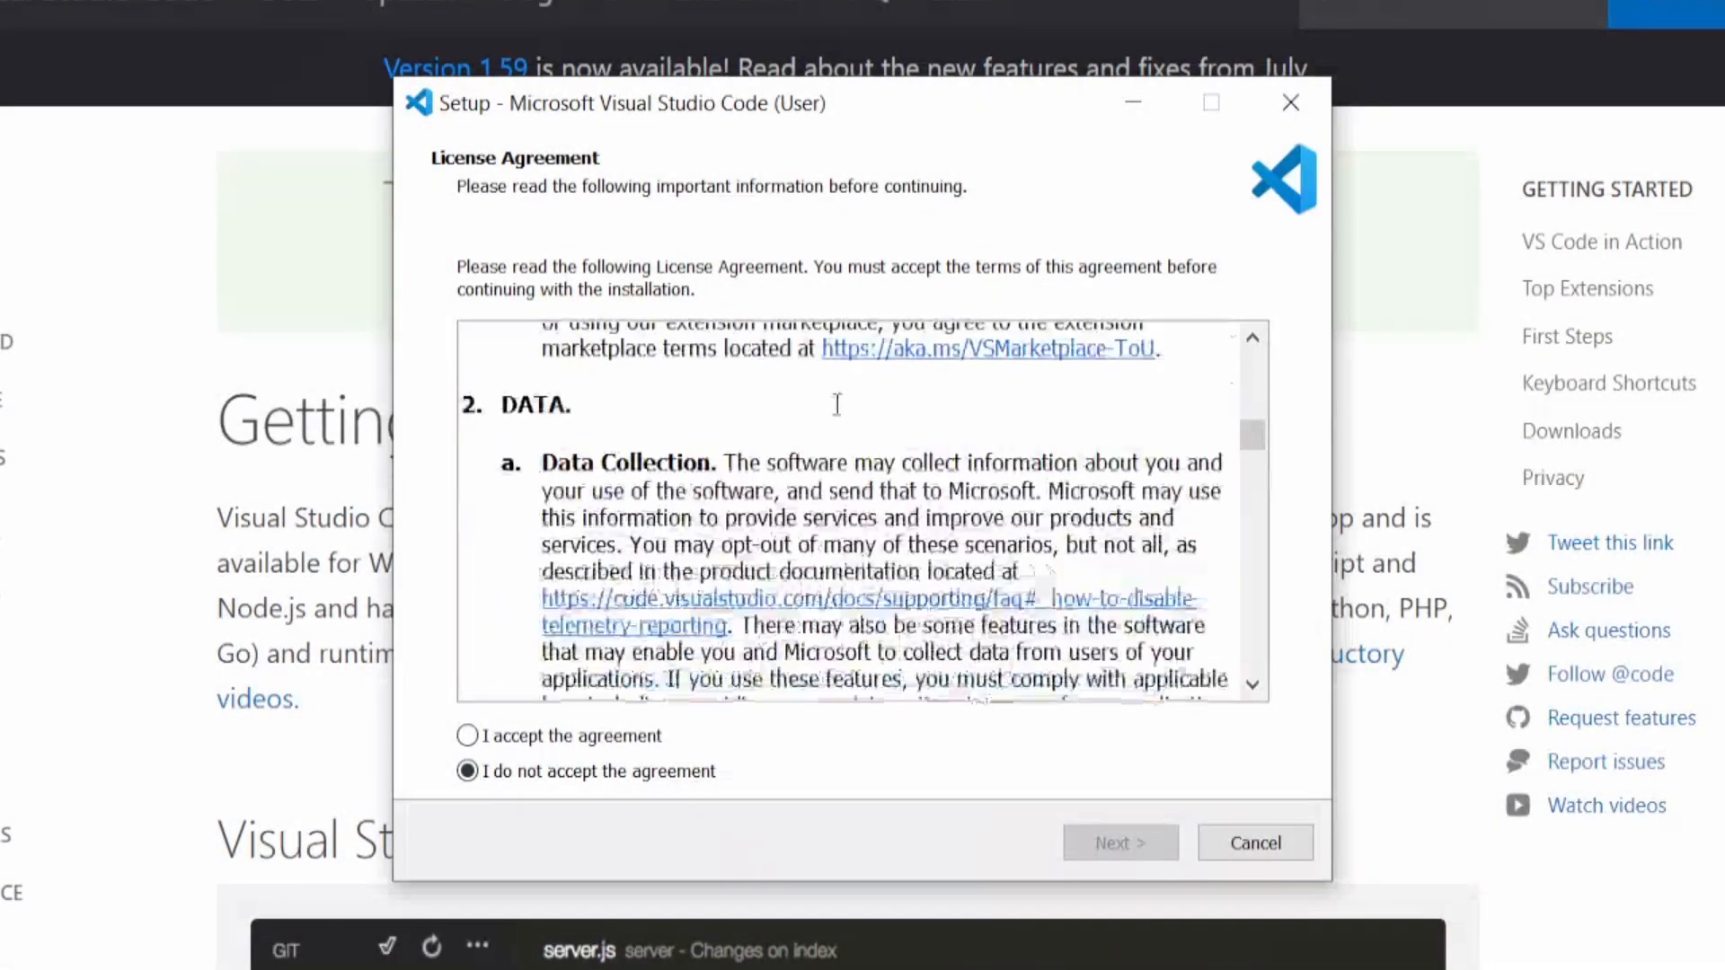
# Add a div with id 'informacion' on line 93 of index.html while viewing the Auto Close Tag extension
pyautogui.scroll(-3)
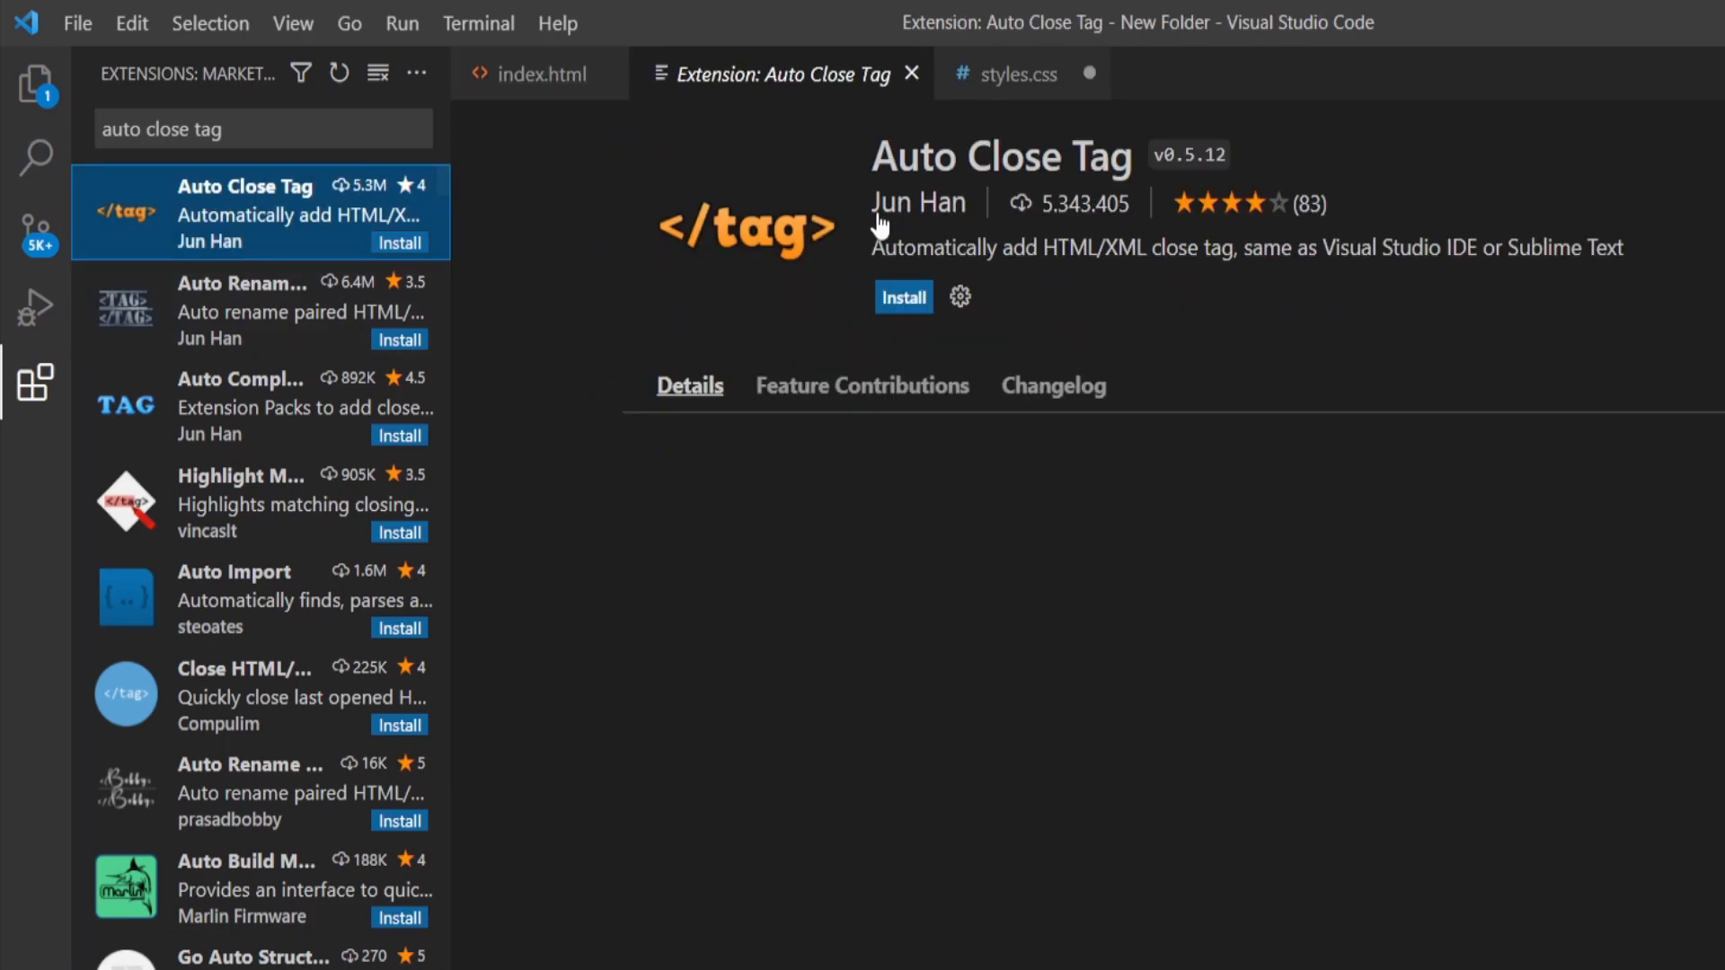
pyautogui.click(914, 297)
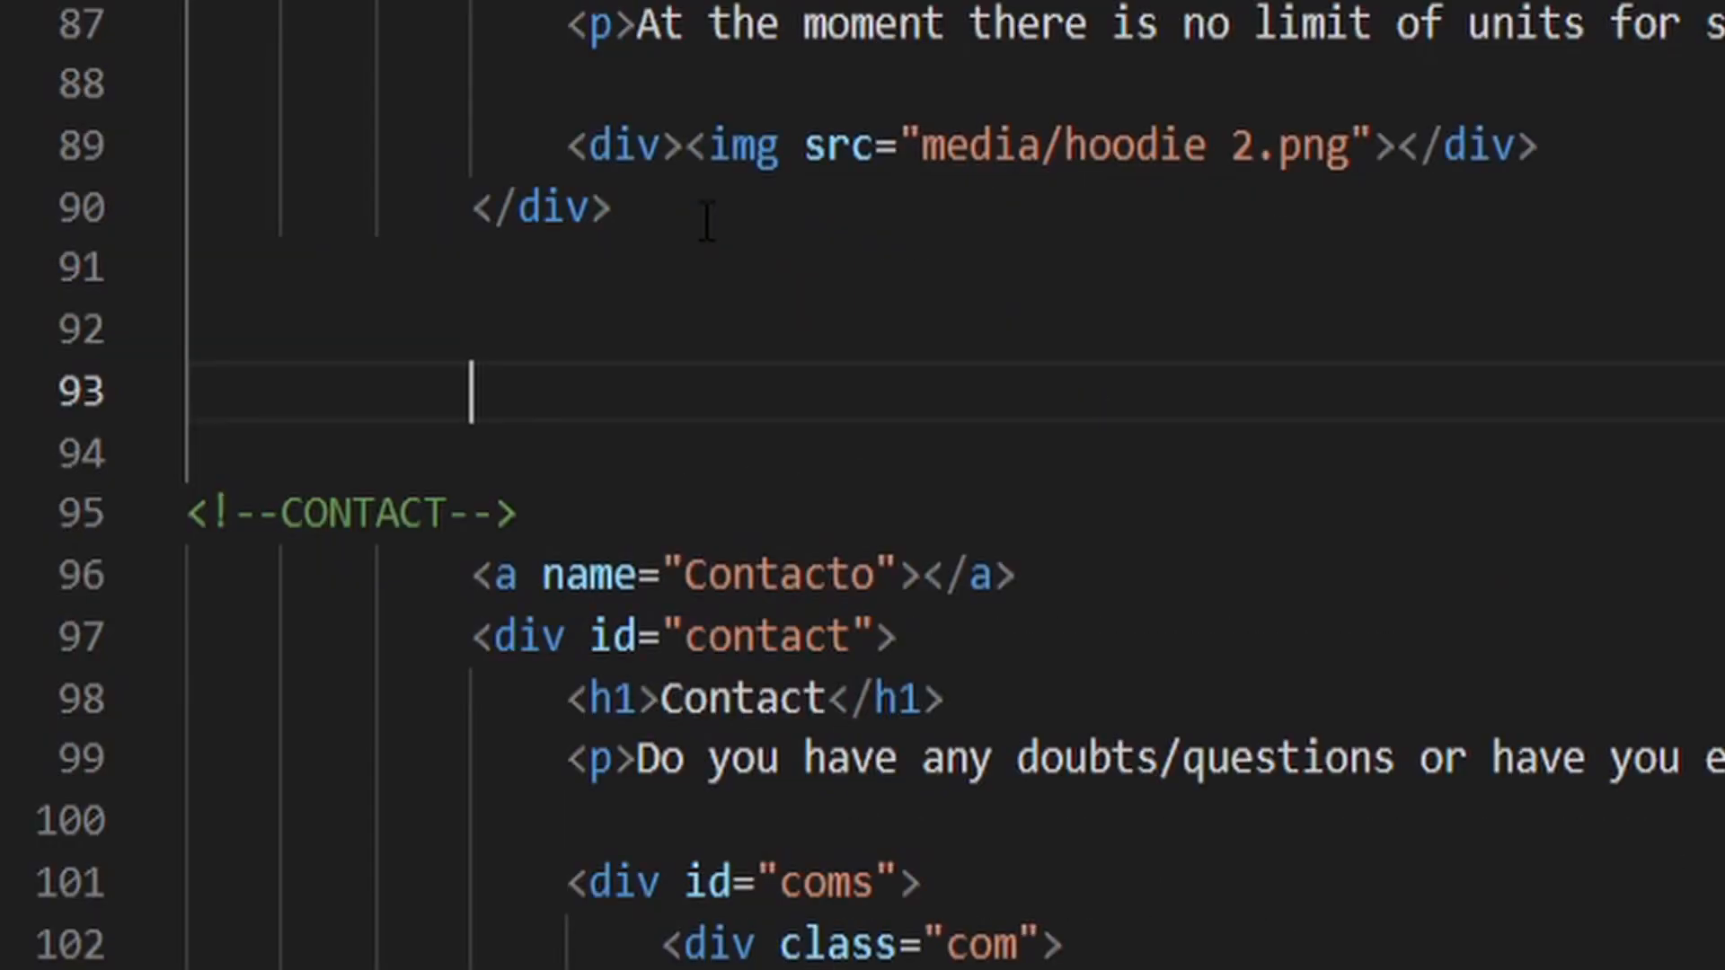
pyautogui.write('<div id="">')
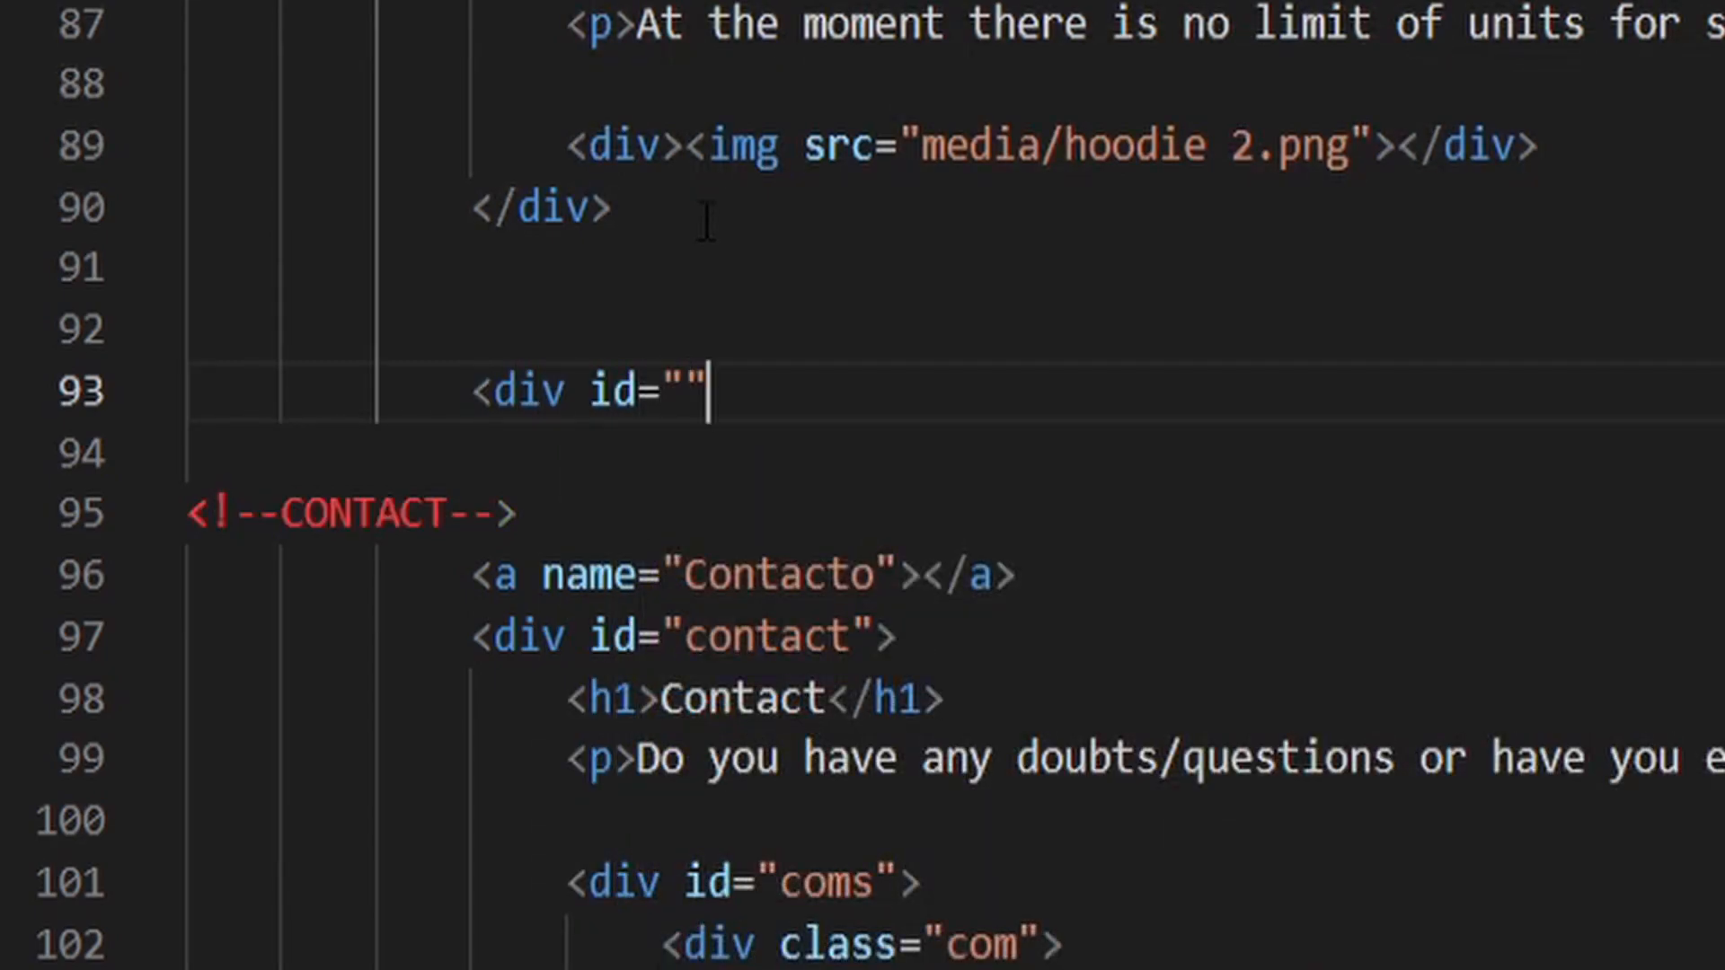
pyautogui.write('informacion')
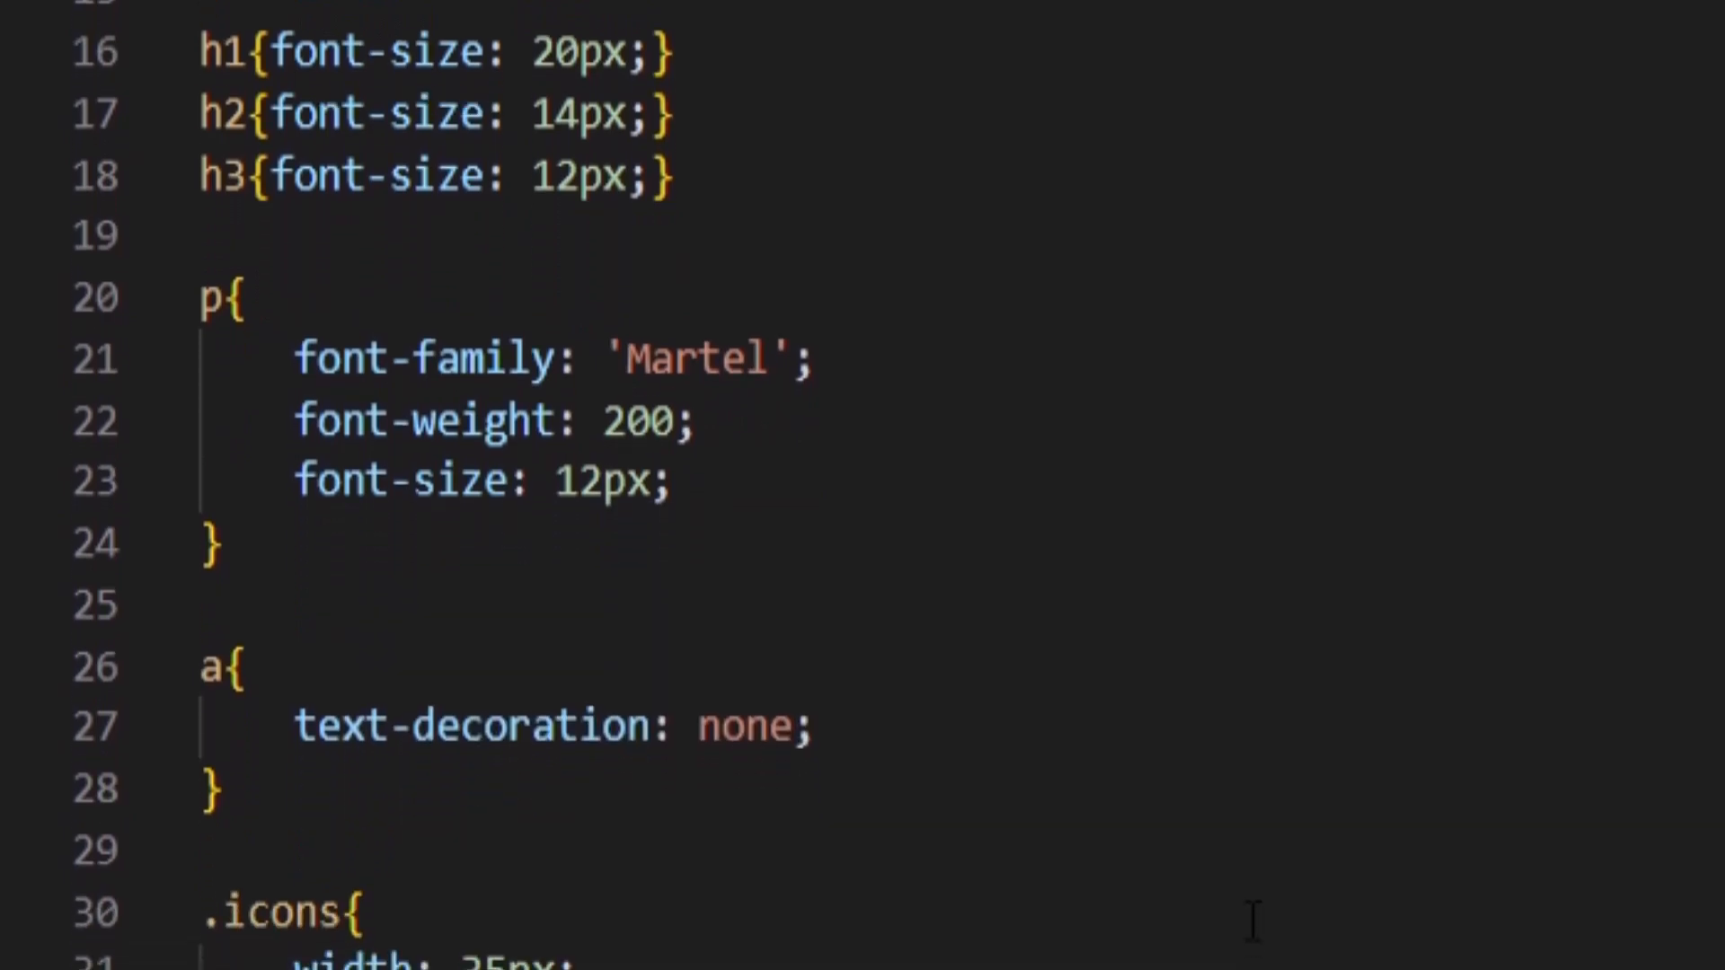
pyautogui.scroll(-3)
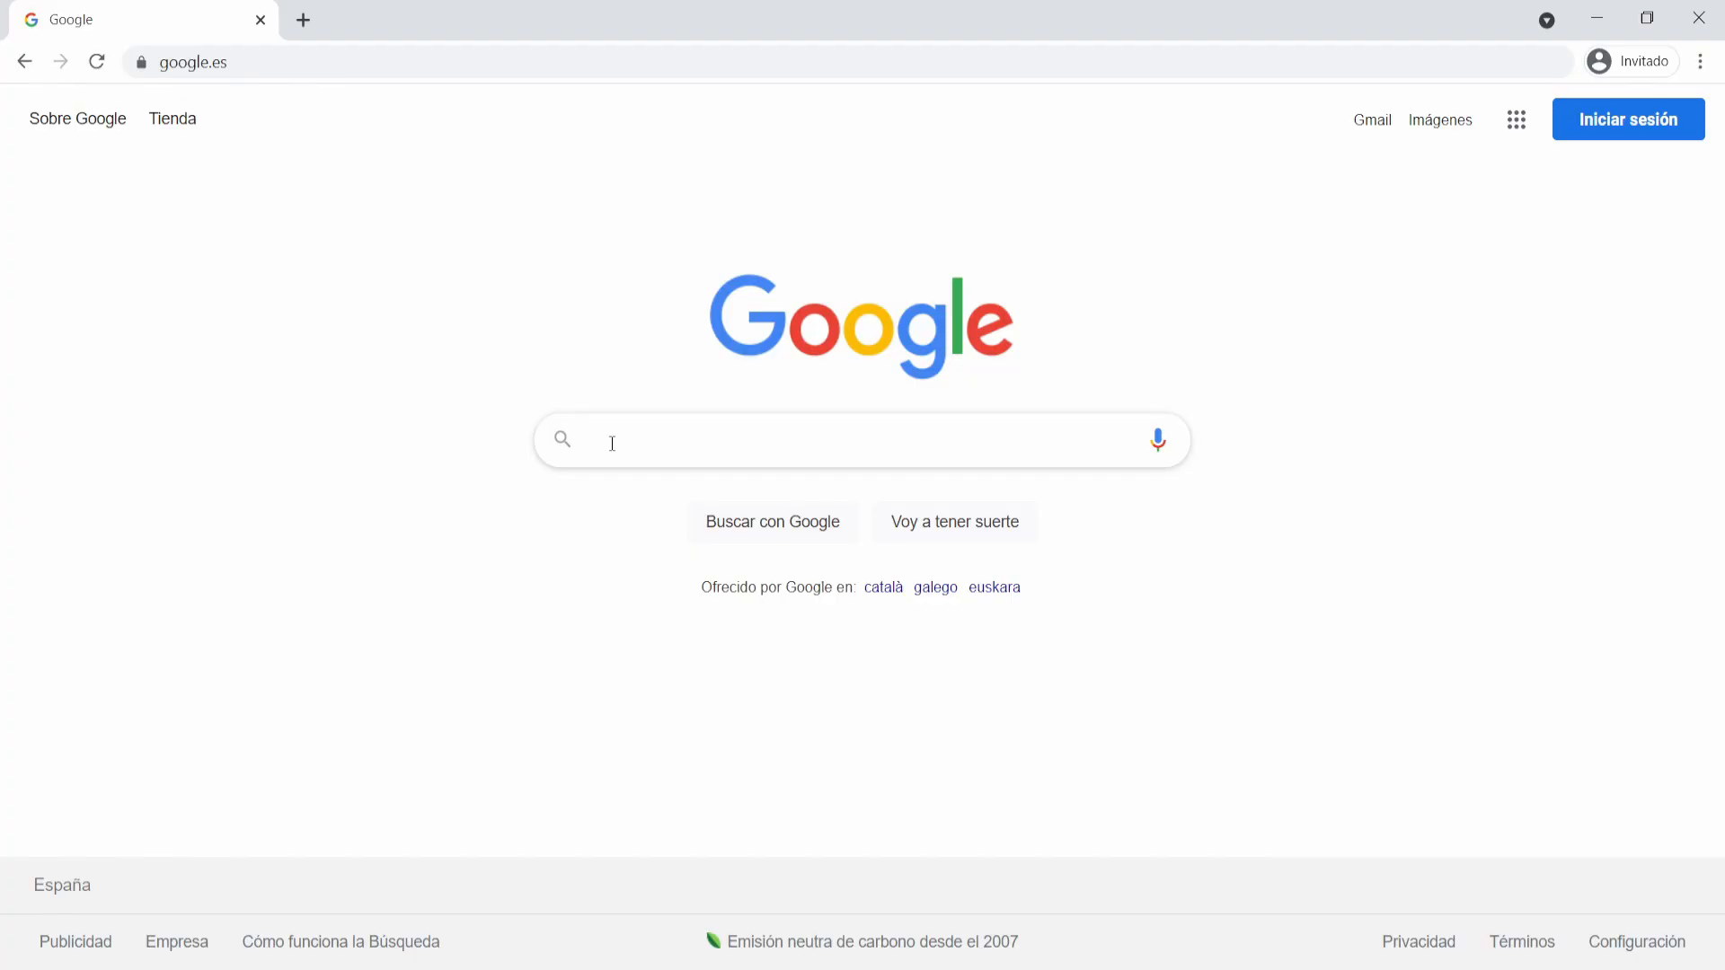
# Google 'vs code language support' and browse the Language Identifiers documentation table
pyautogui.write('vs code language supp')
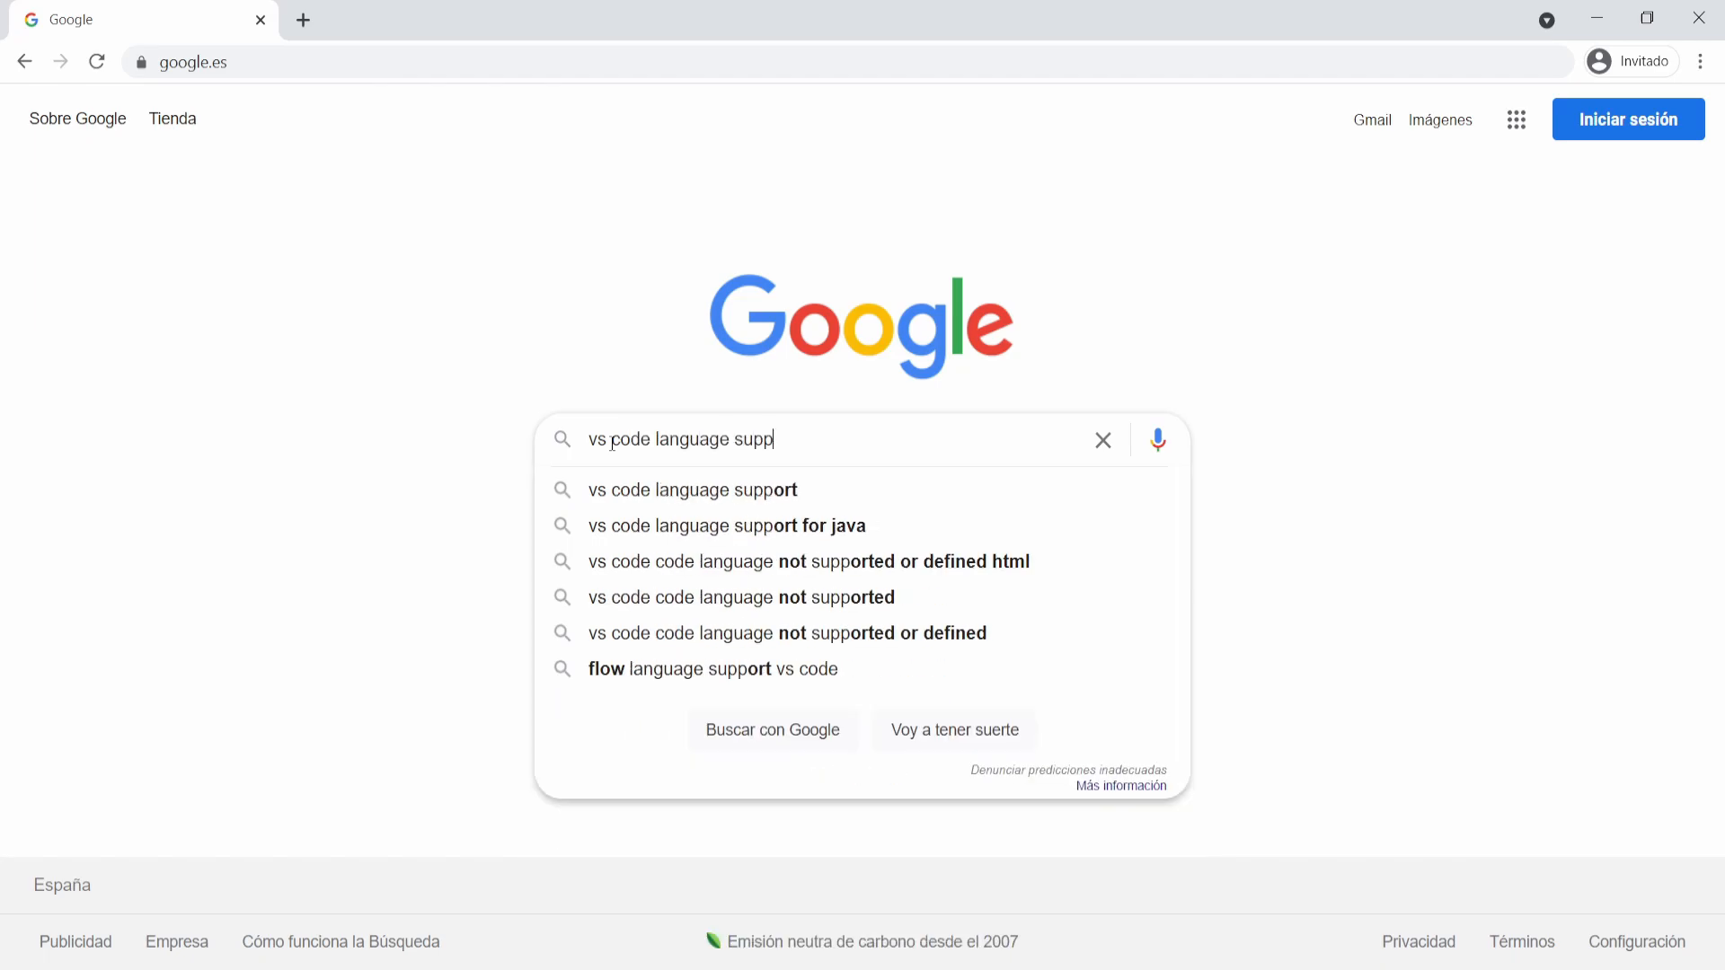
pyautogui.click(693, 489)
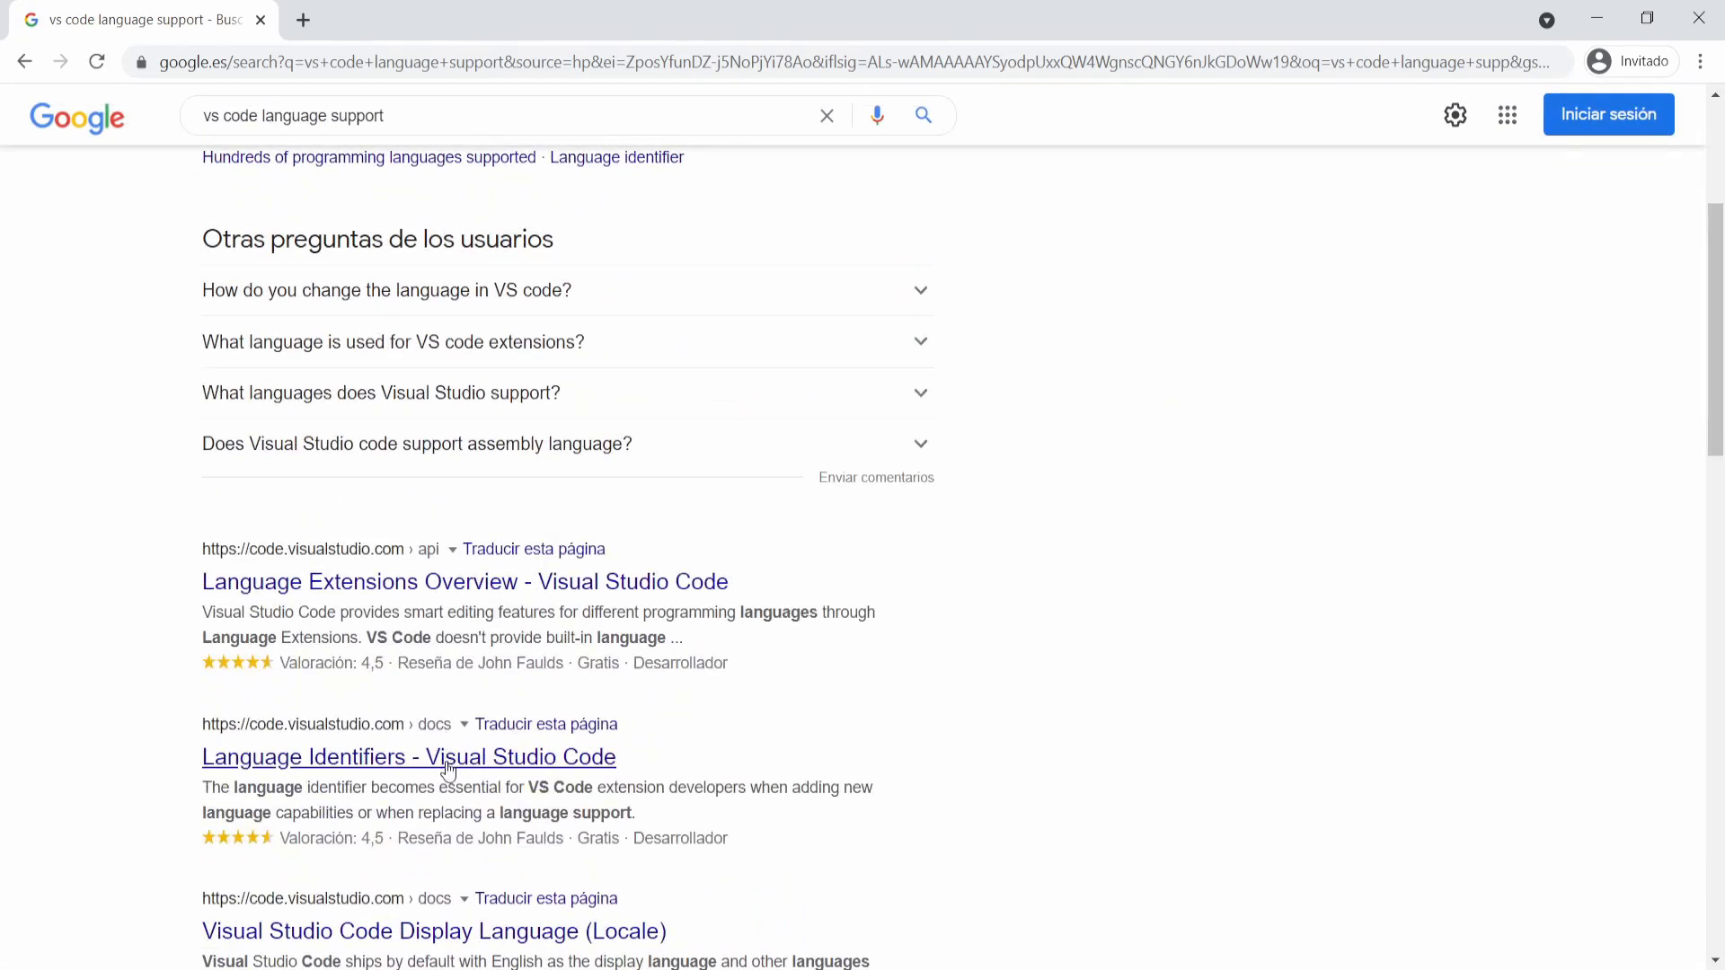
pyautogui.click(408, 757)
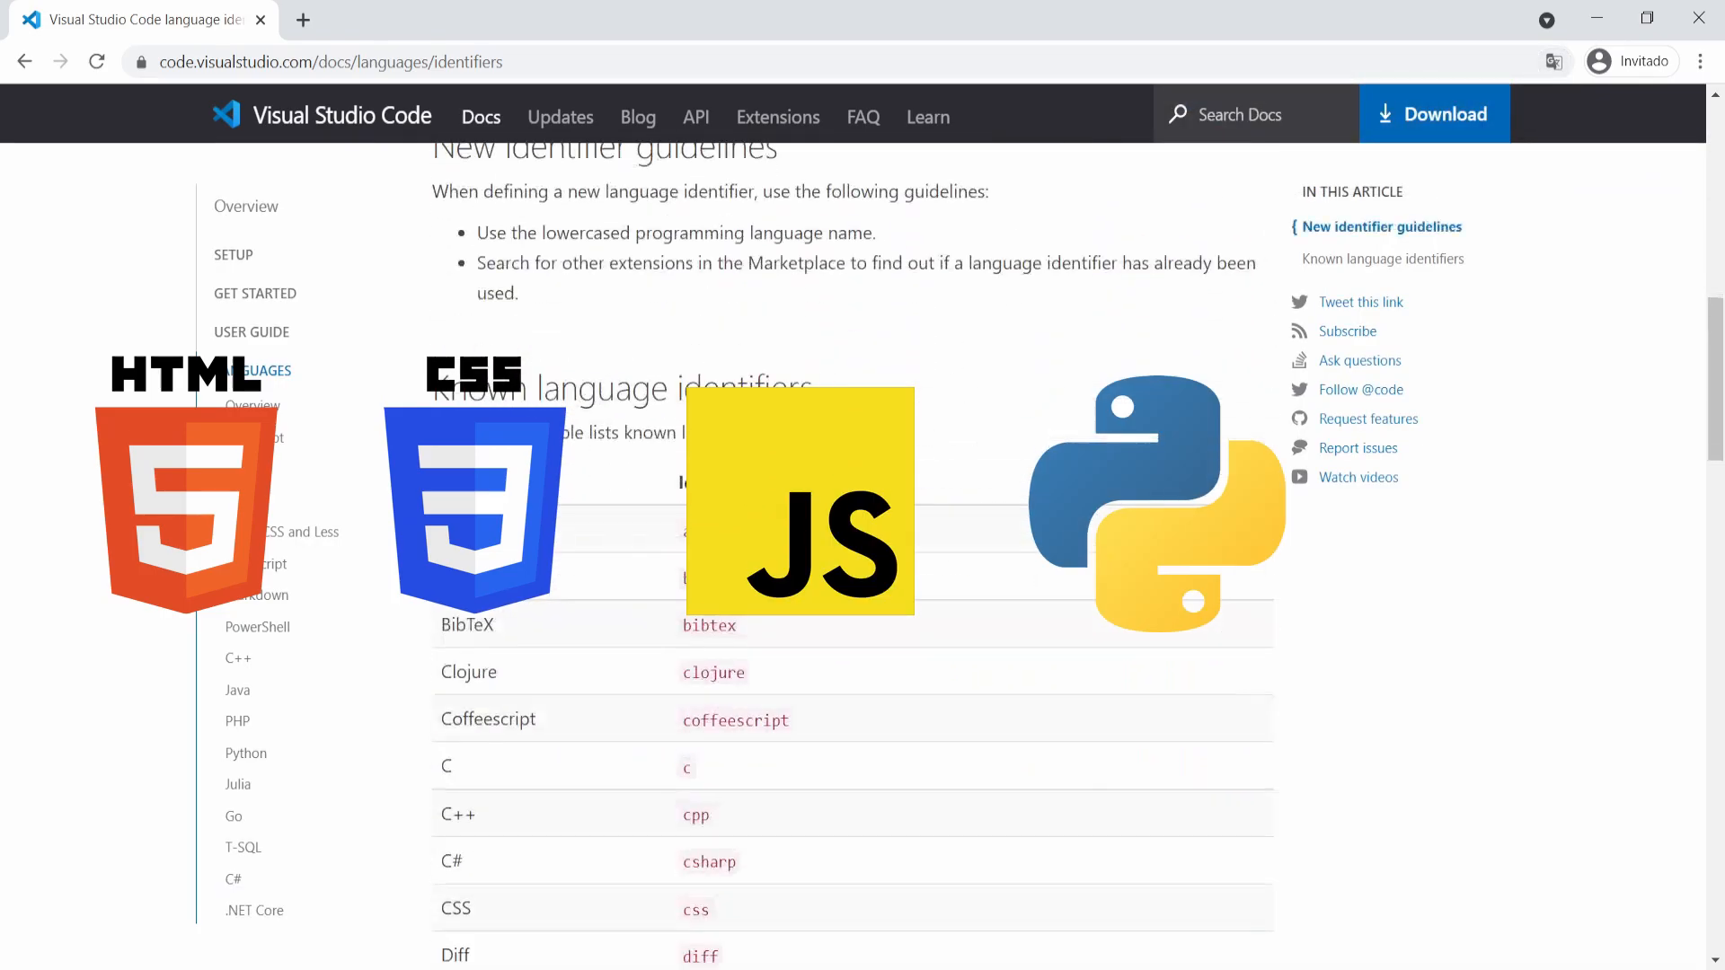
pyautogui.scroll(-3)
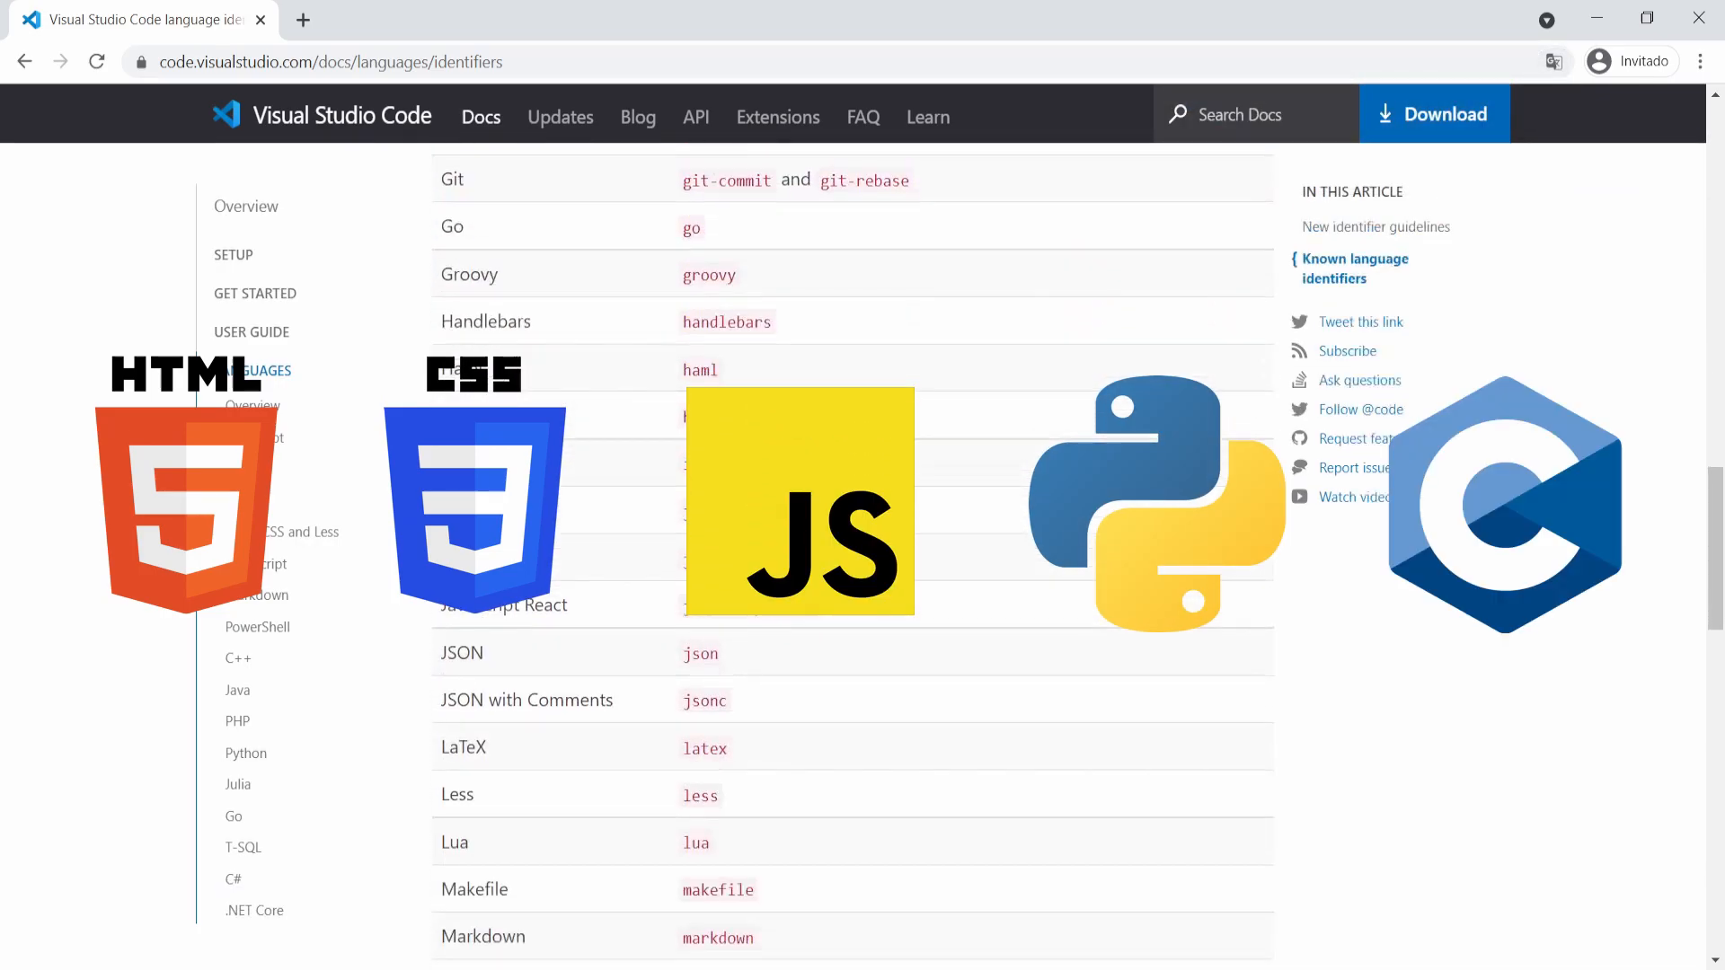
pyautogui.scroll(-3)
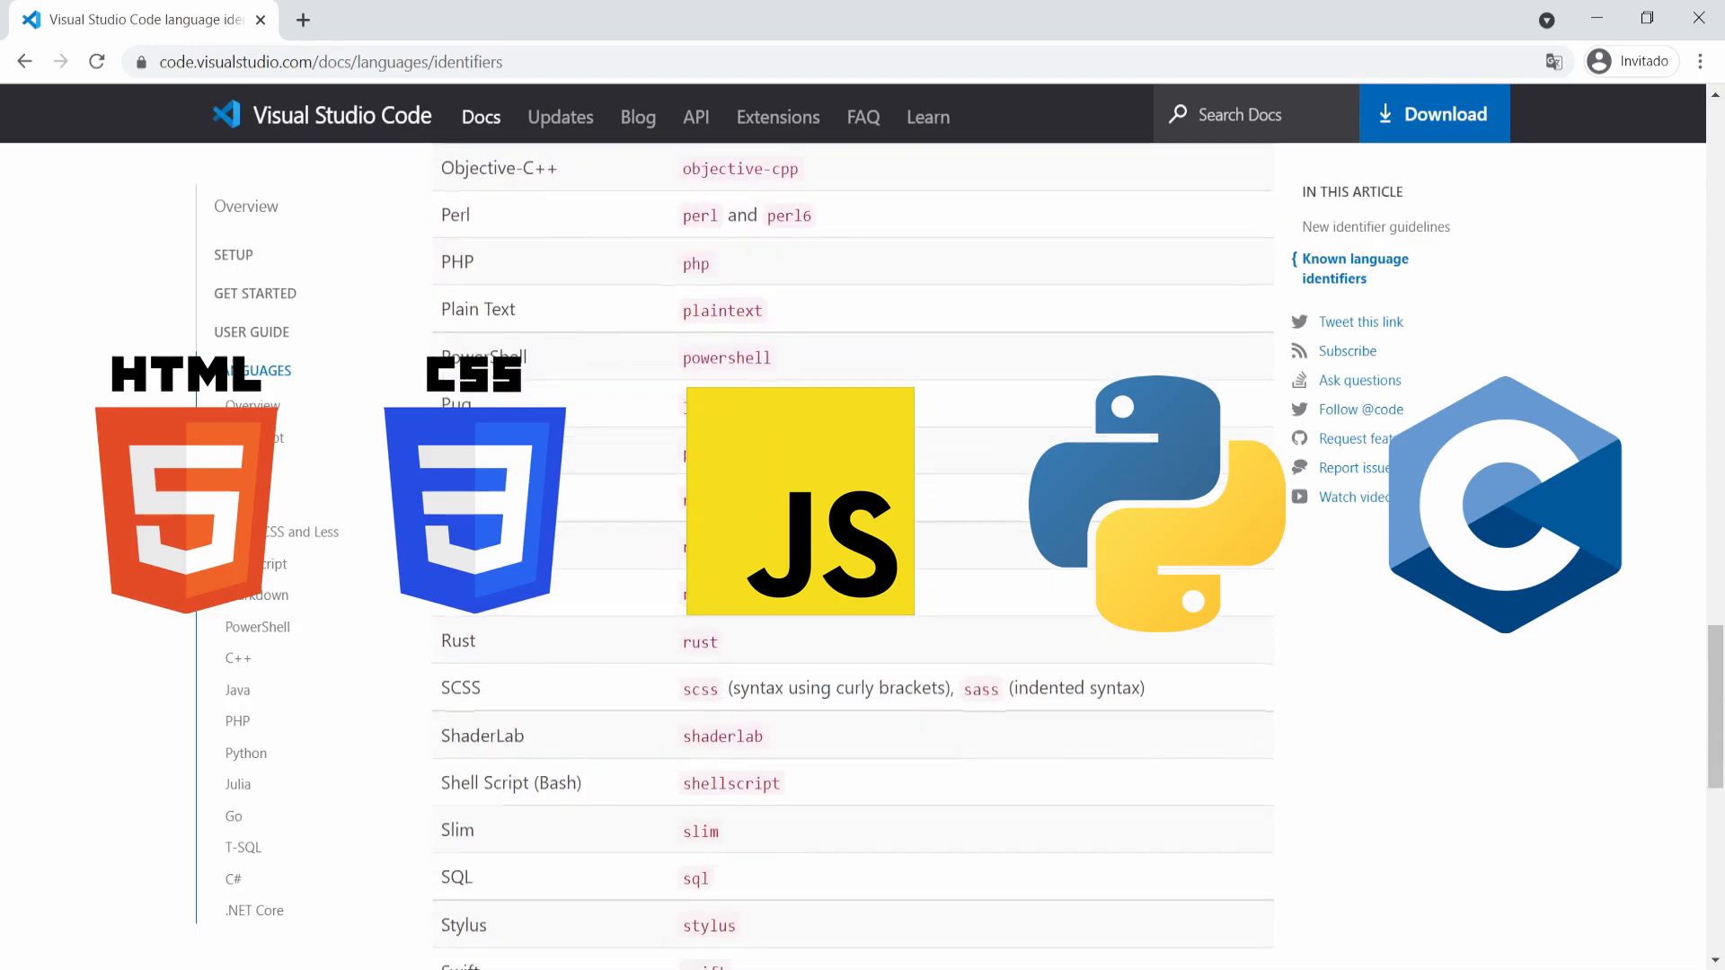
pyautogui.scroll(-3)
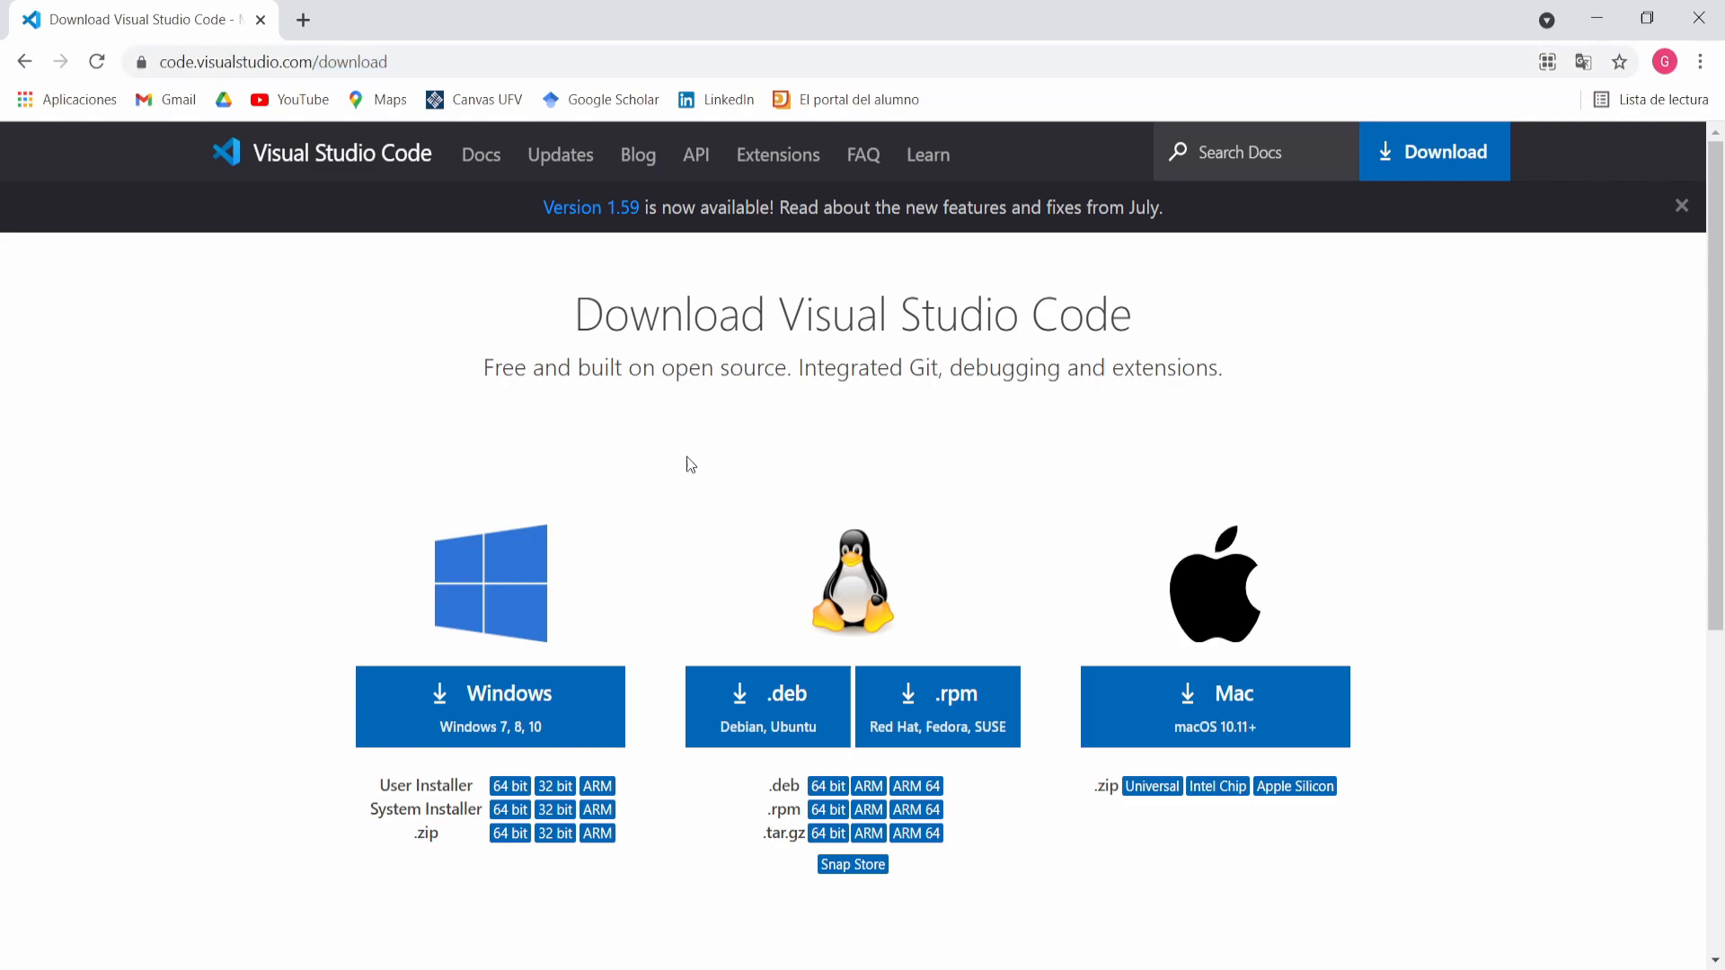
pyautogui.moveTo(656, 460)
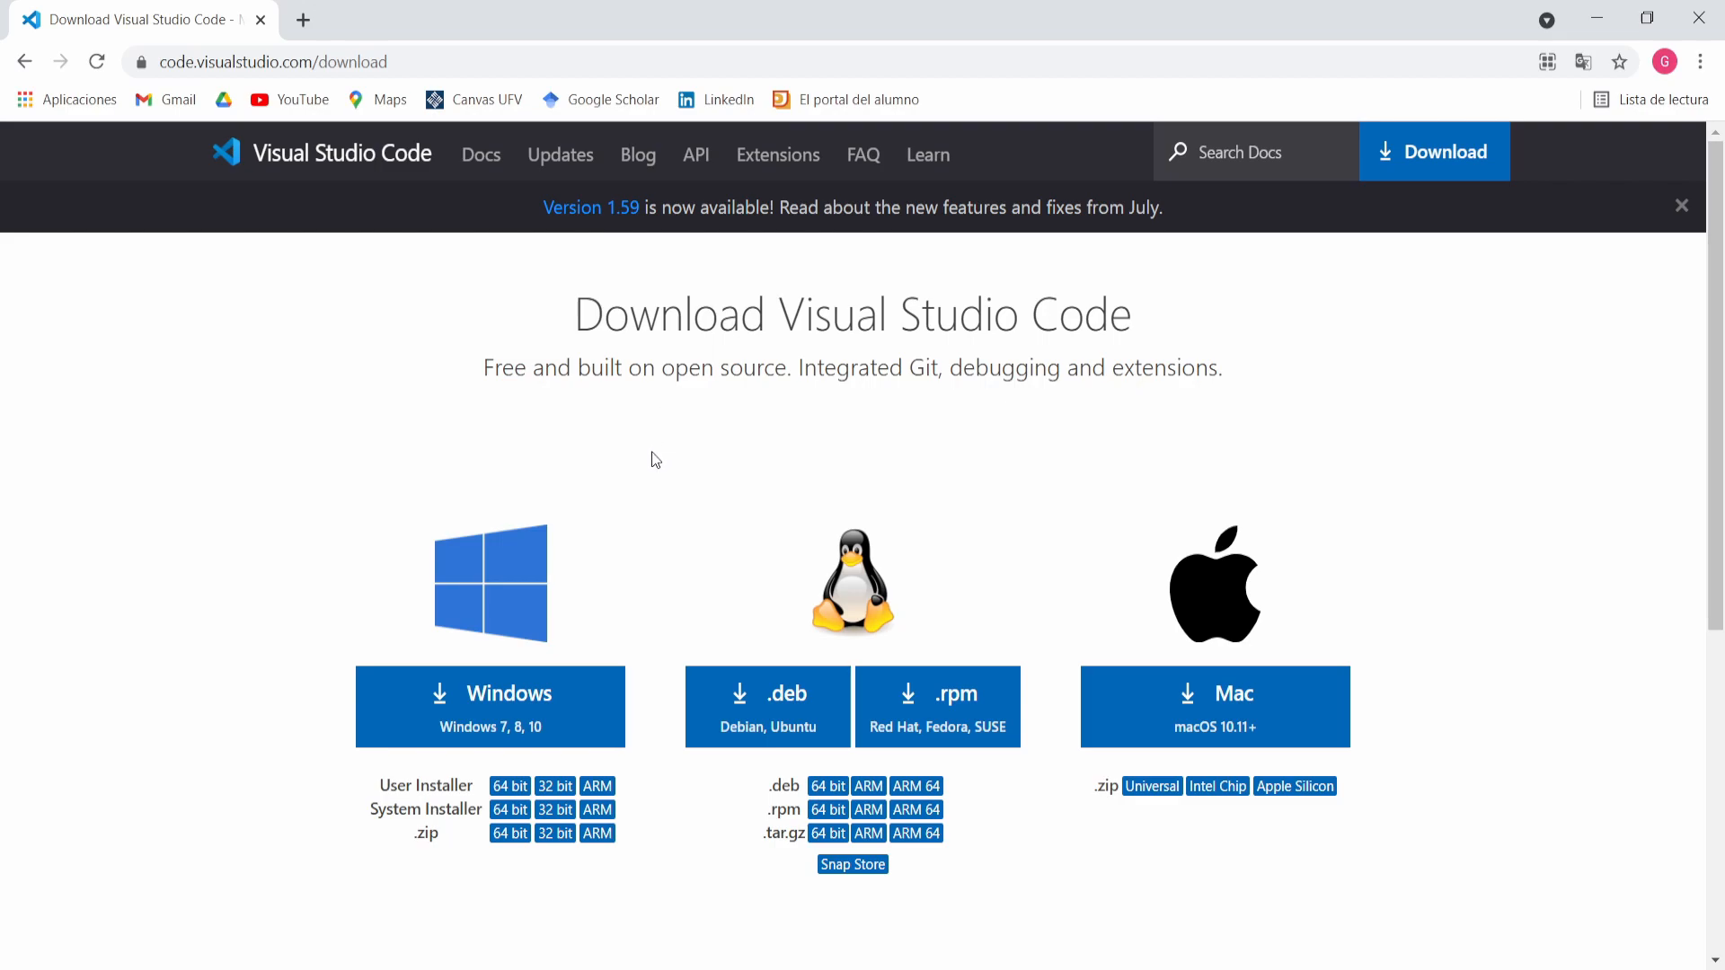
pyautogui.moveTo(805, 478)
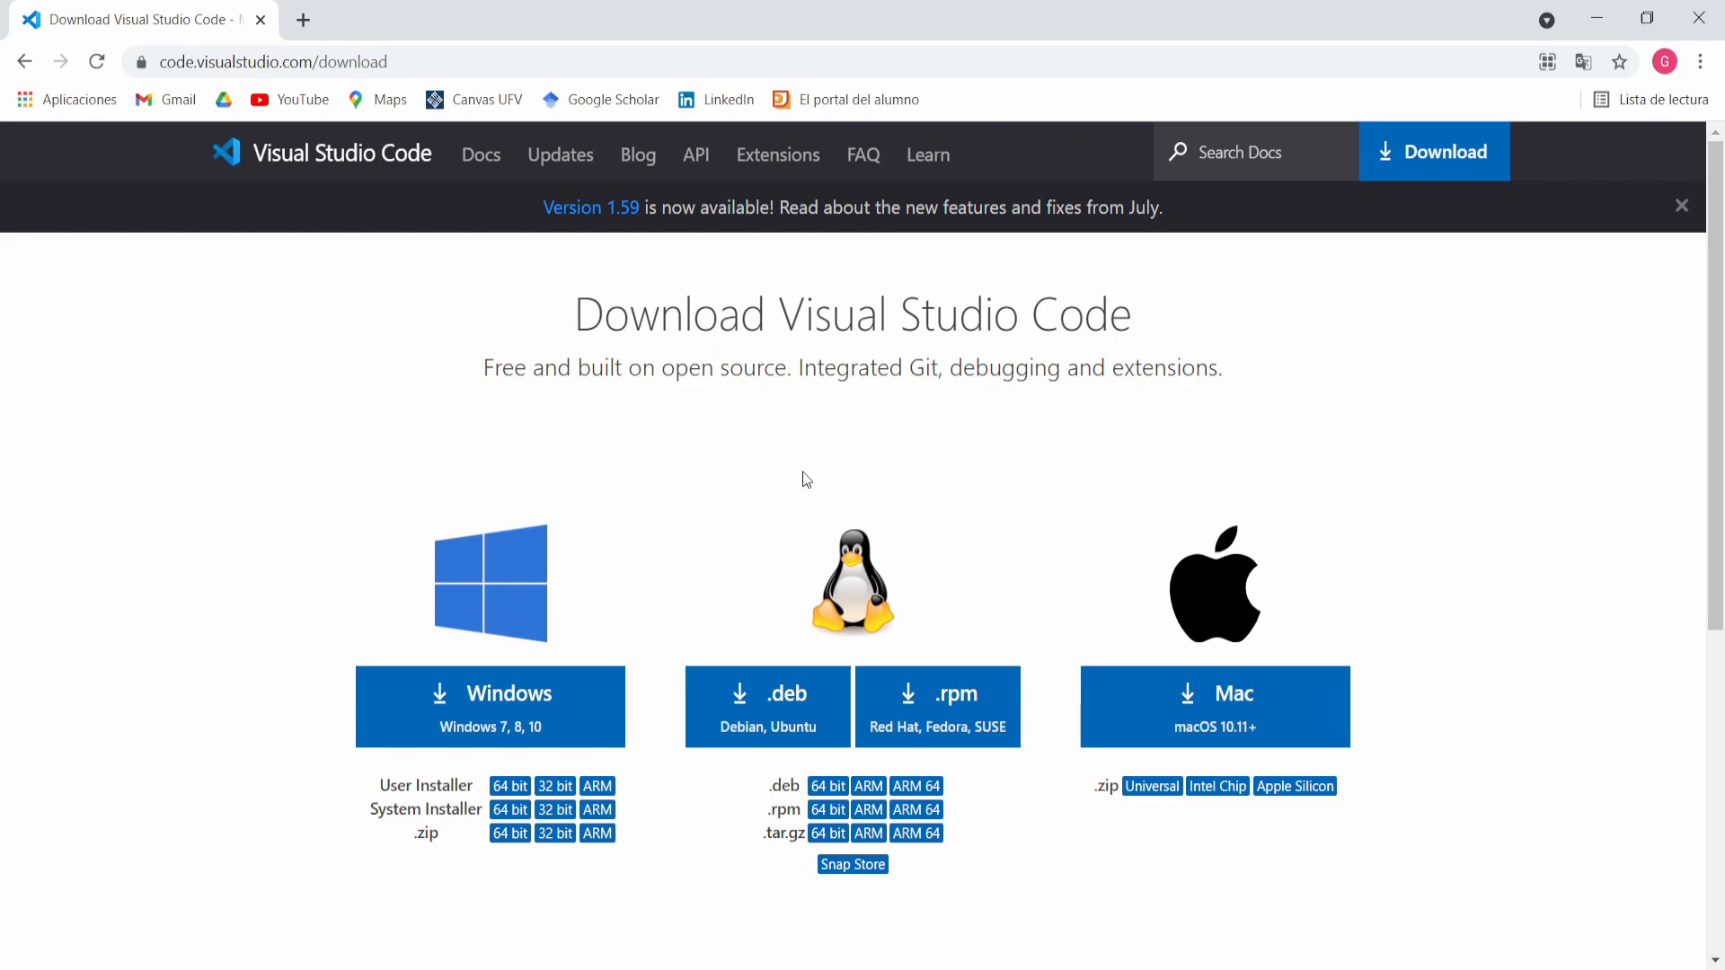
pyautogui.moveTo(1204, 645)
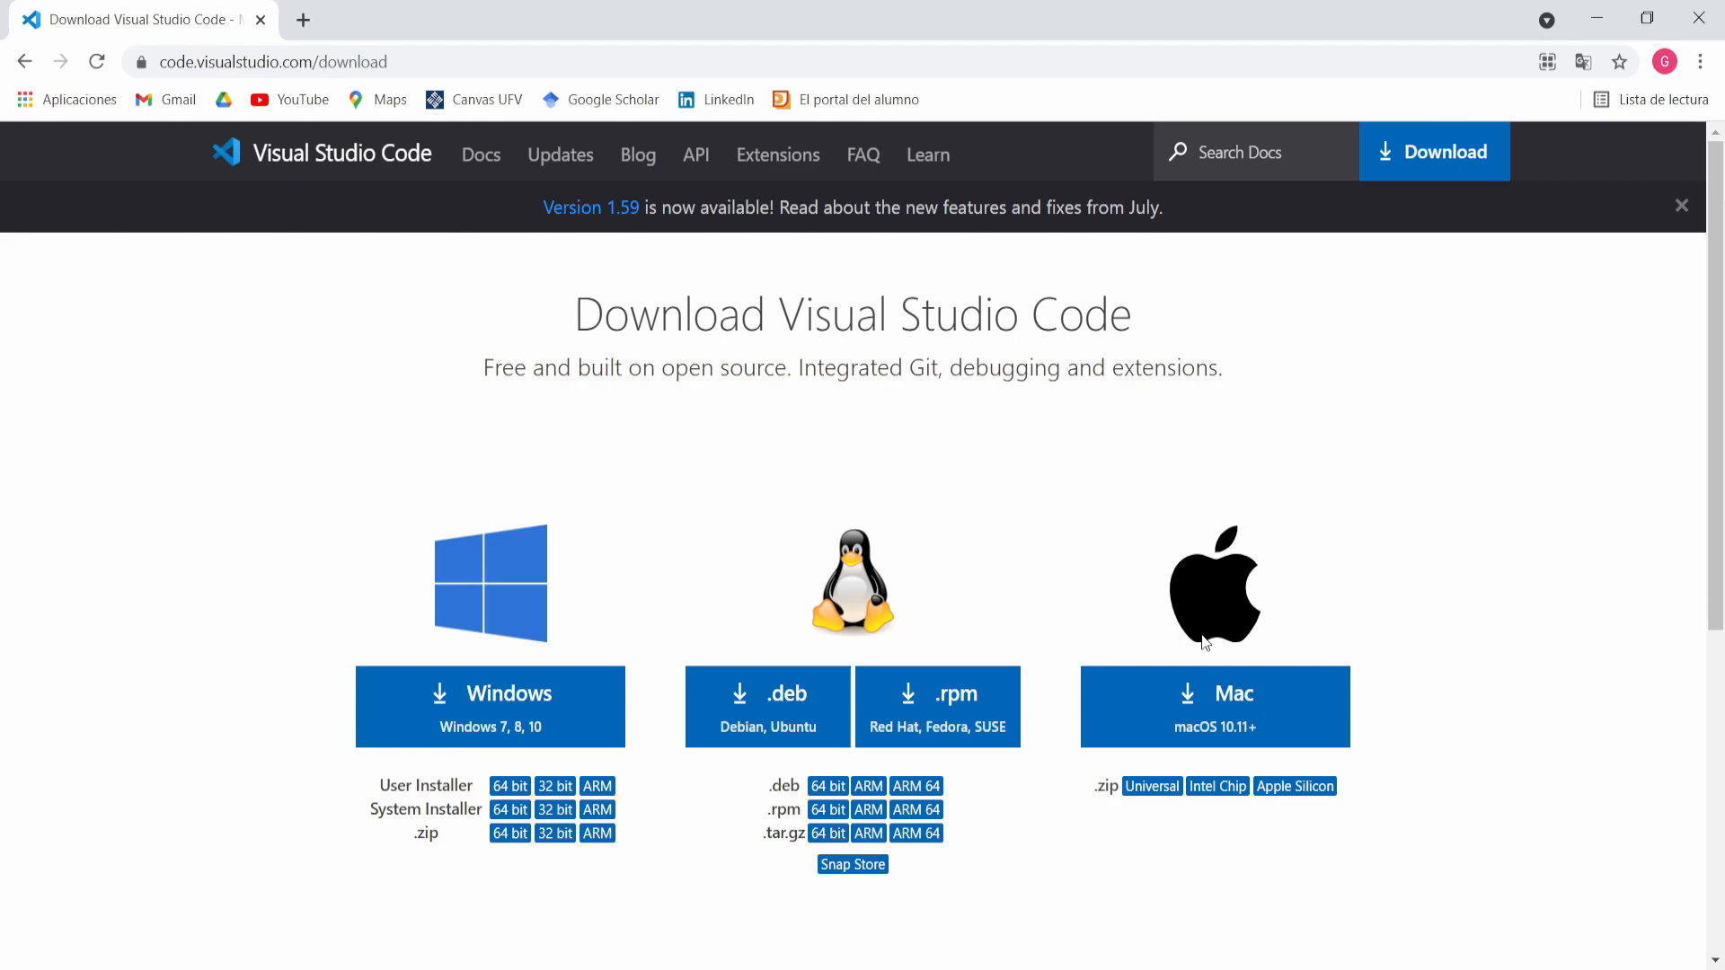
pyautogui.moveTo(644, 427)
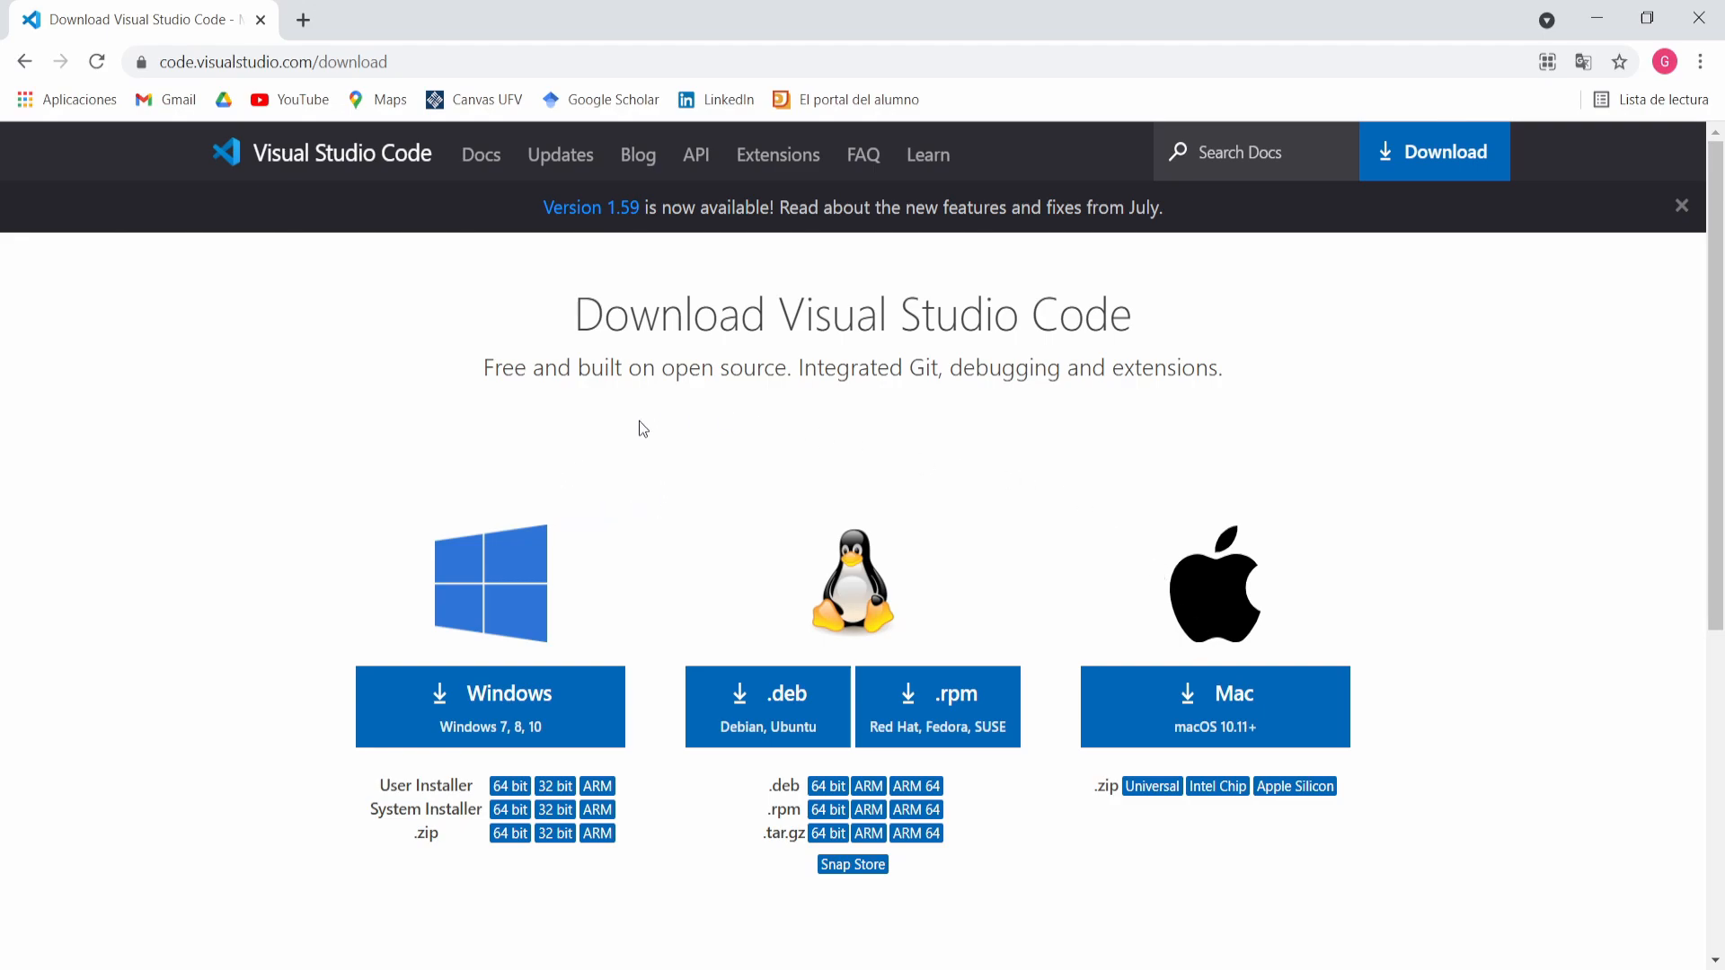
pyautogui.moveTo(575, 526)
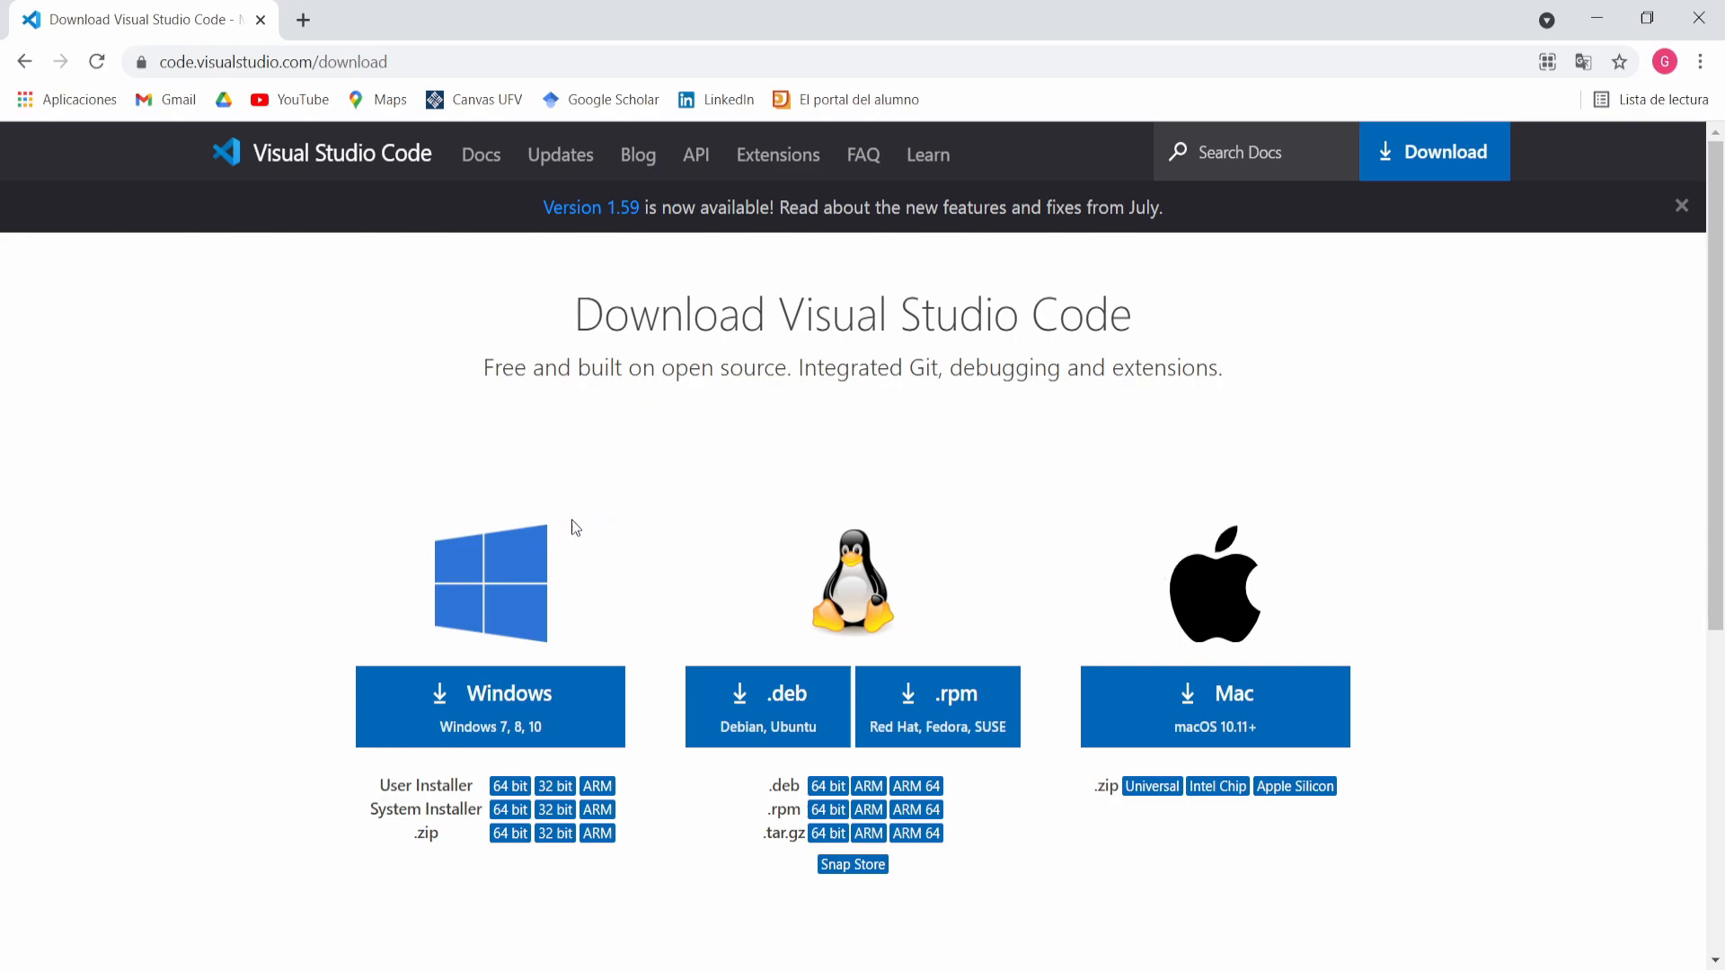
pyautogui.moveTo(604, 704)
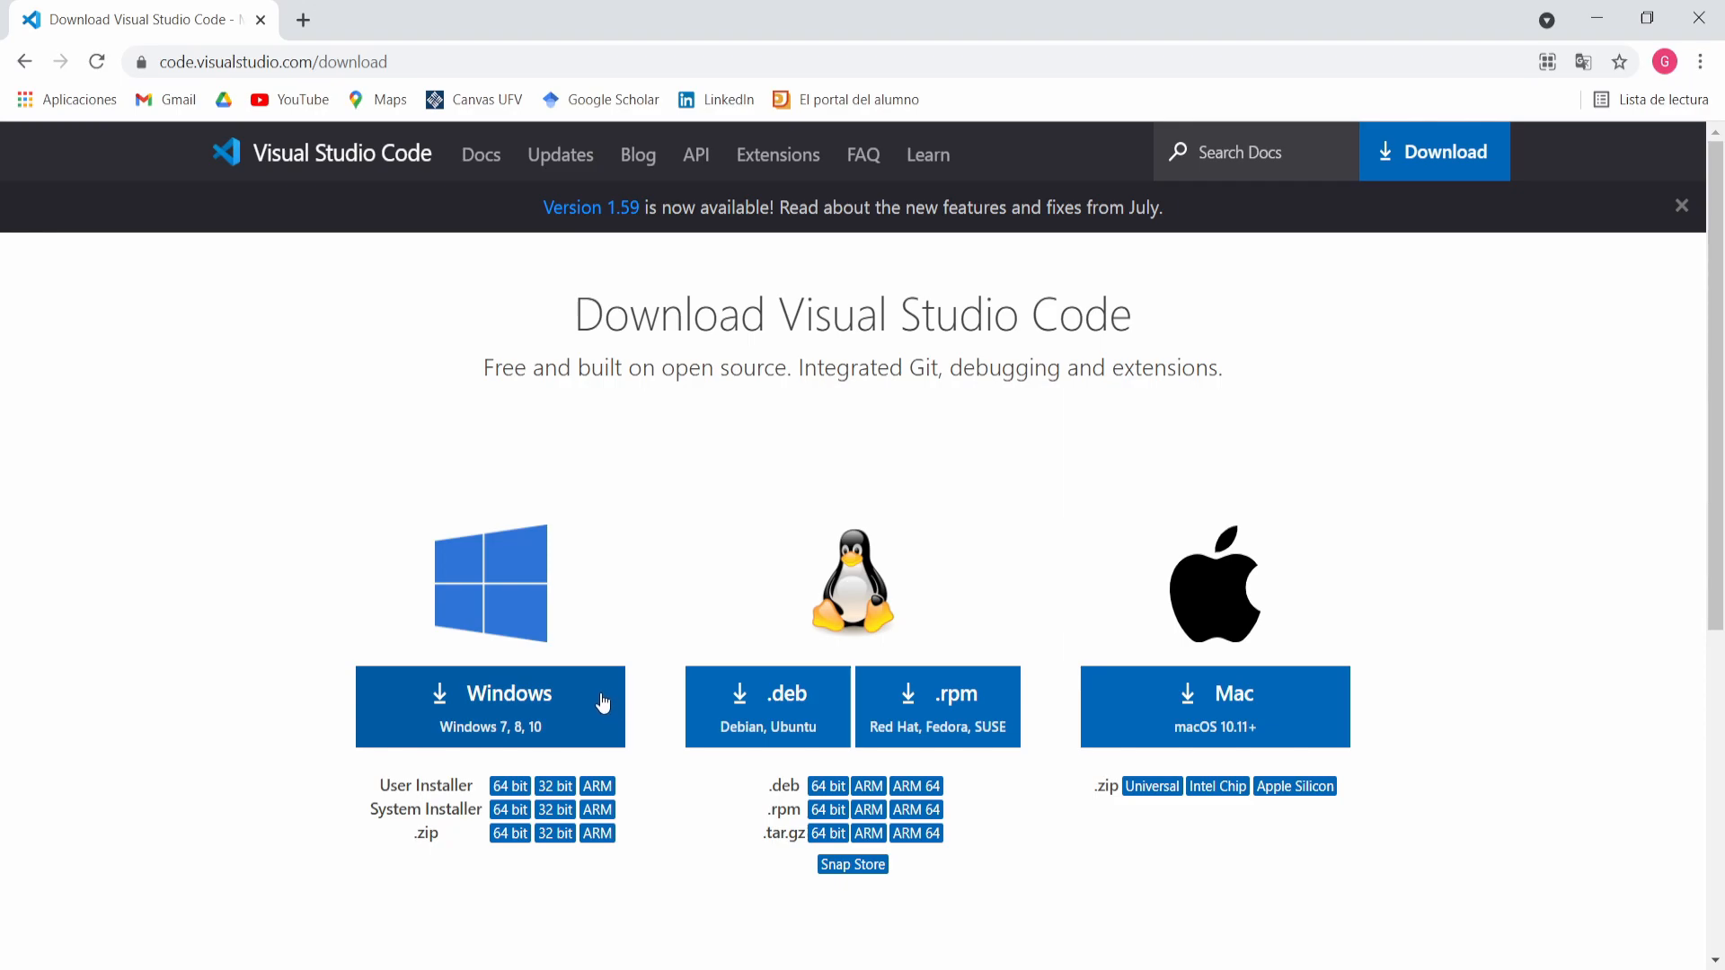
# Download the Windows installer for Visual Studio Code
pyautogui.click(490, 706)
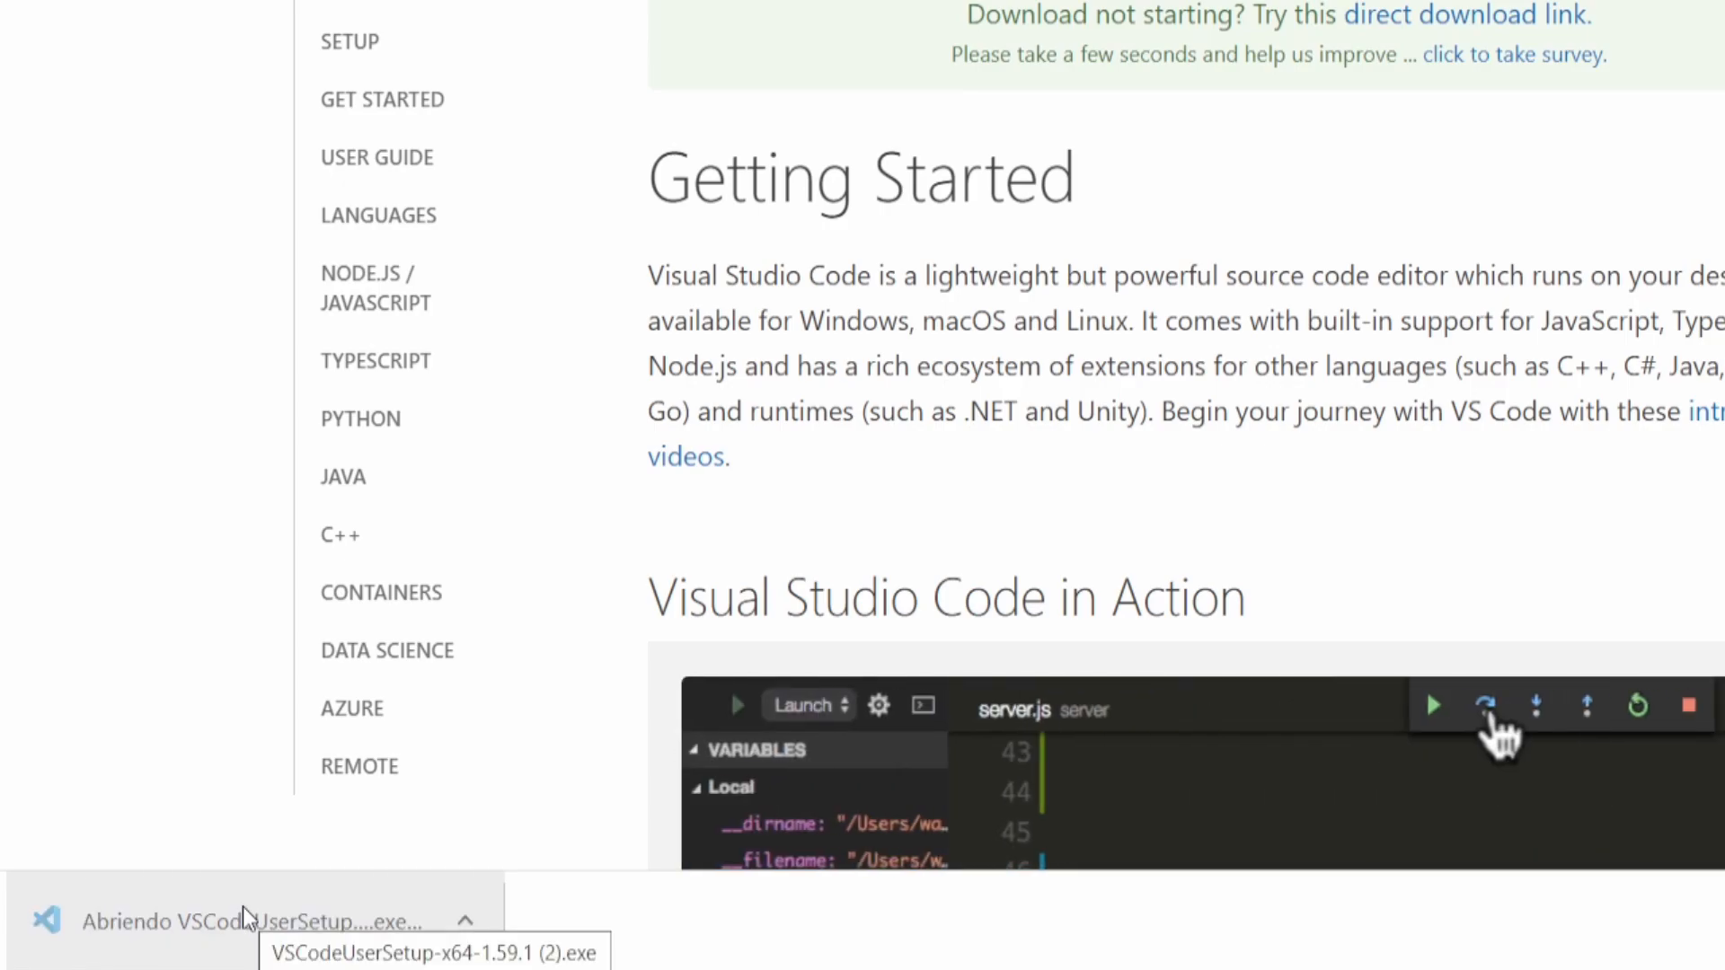
# Launch the installer and accept the license agreement
pyautogui.click(251, 920)
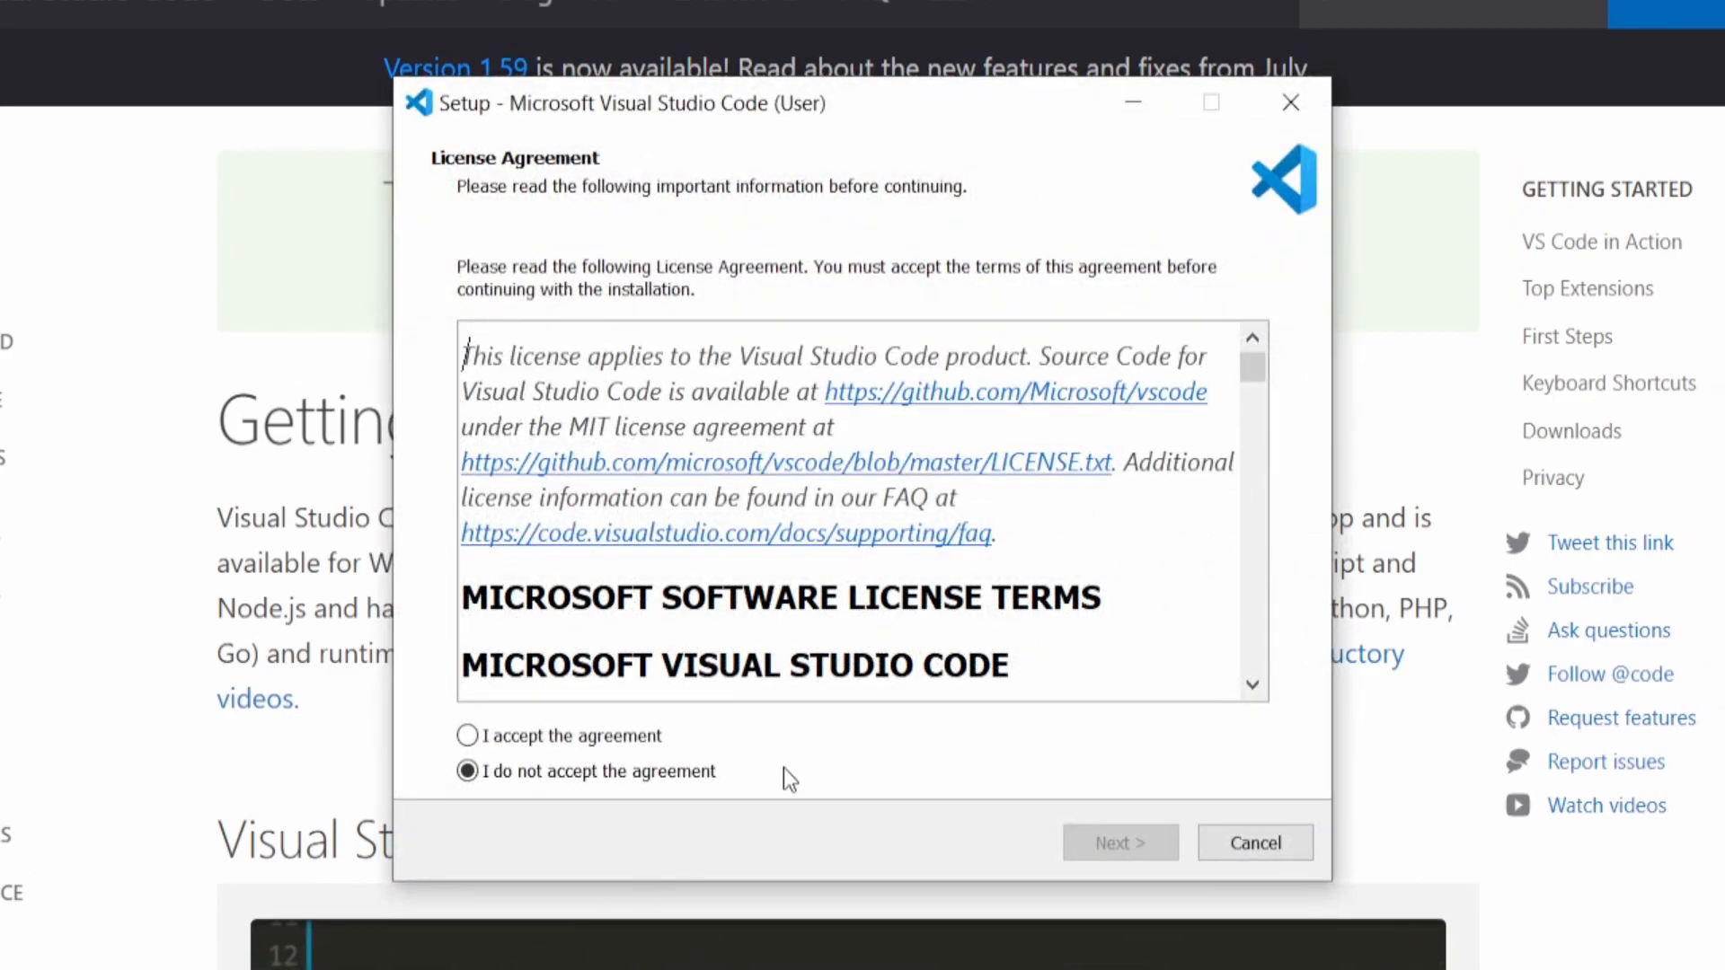
pyautogui.scroll(-3)
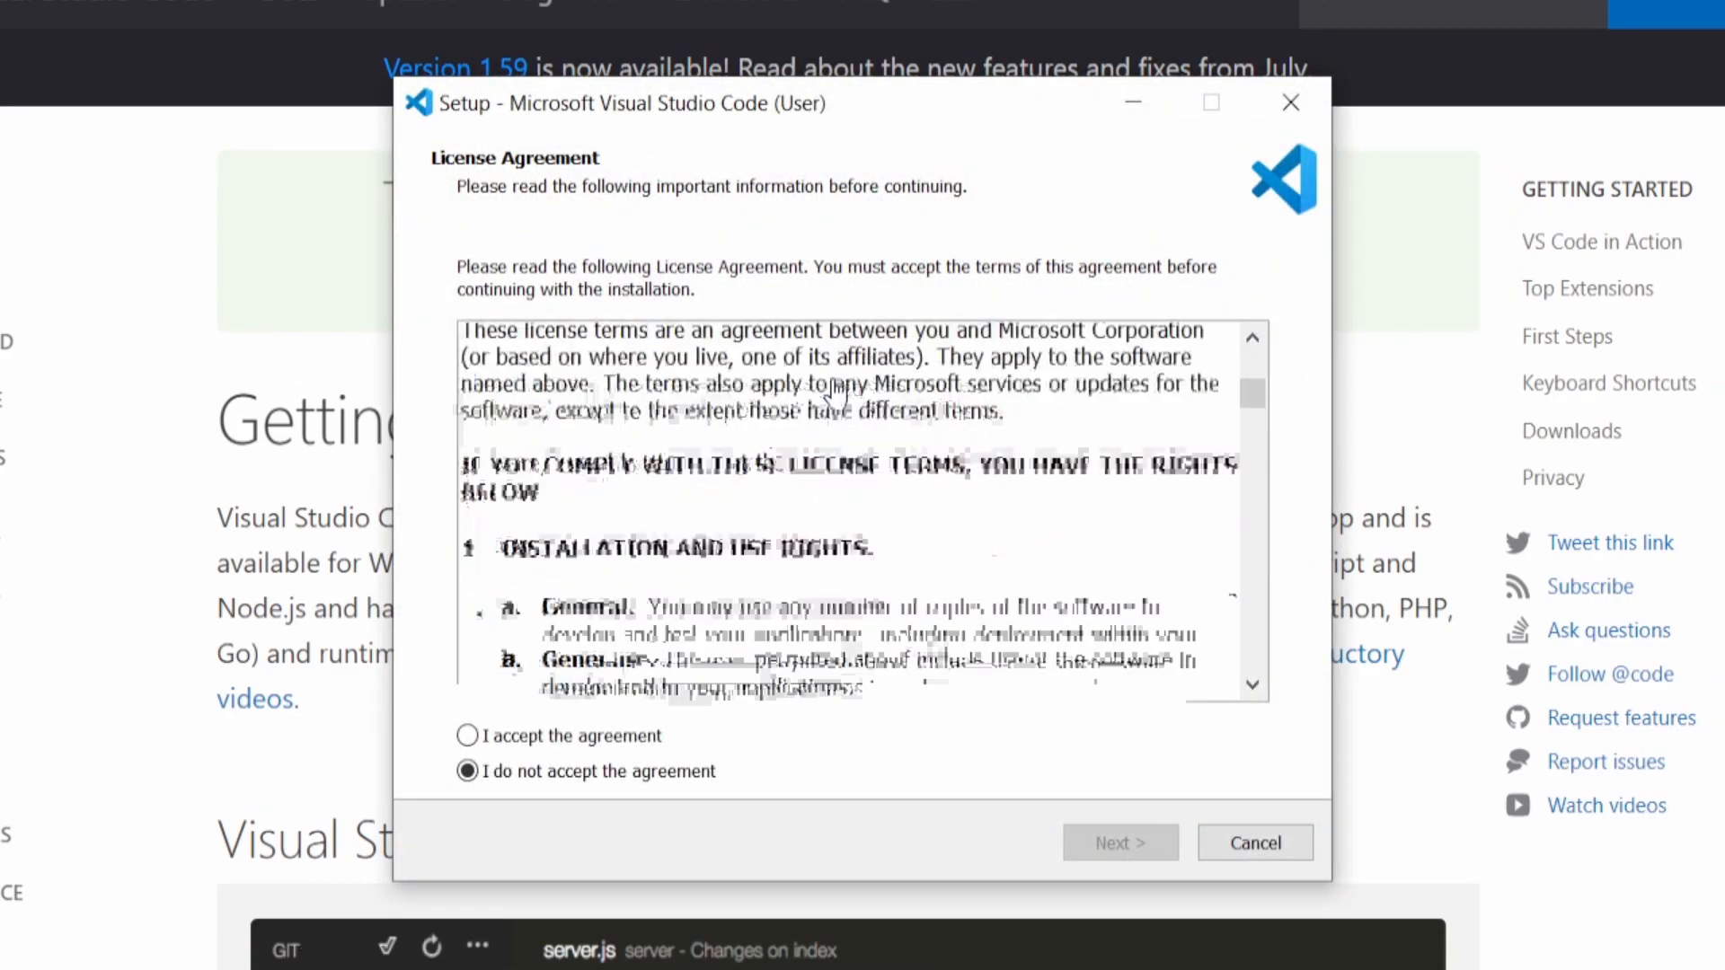
pyautogui.scroll(-3)
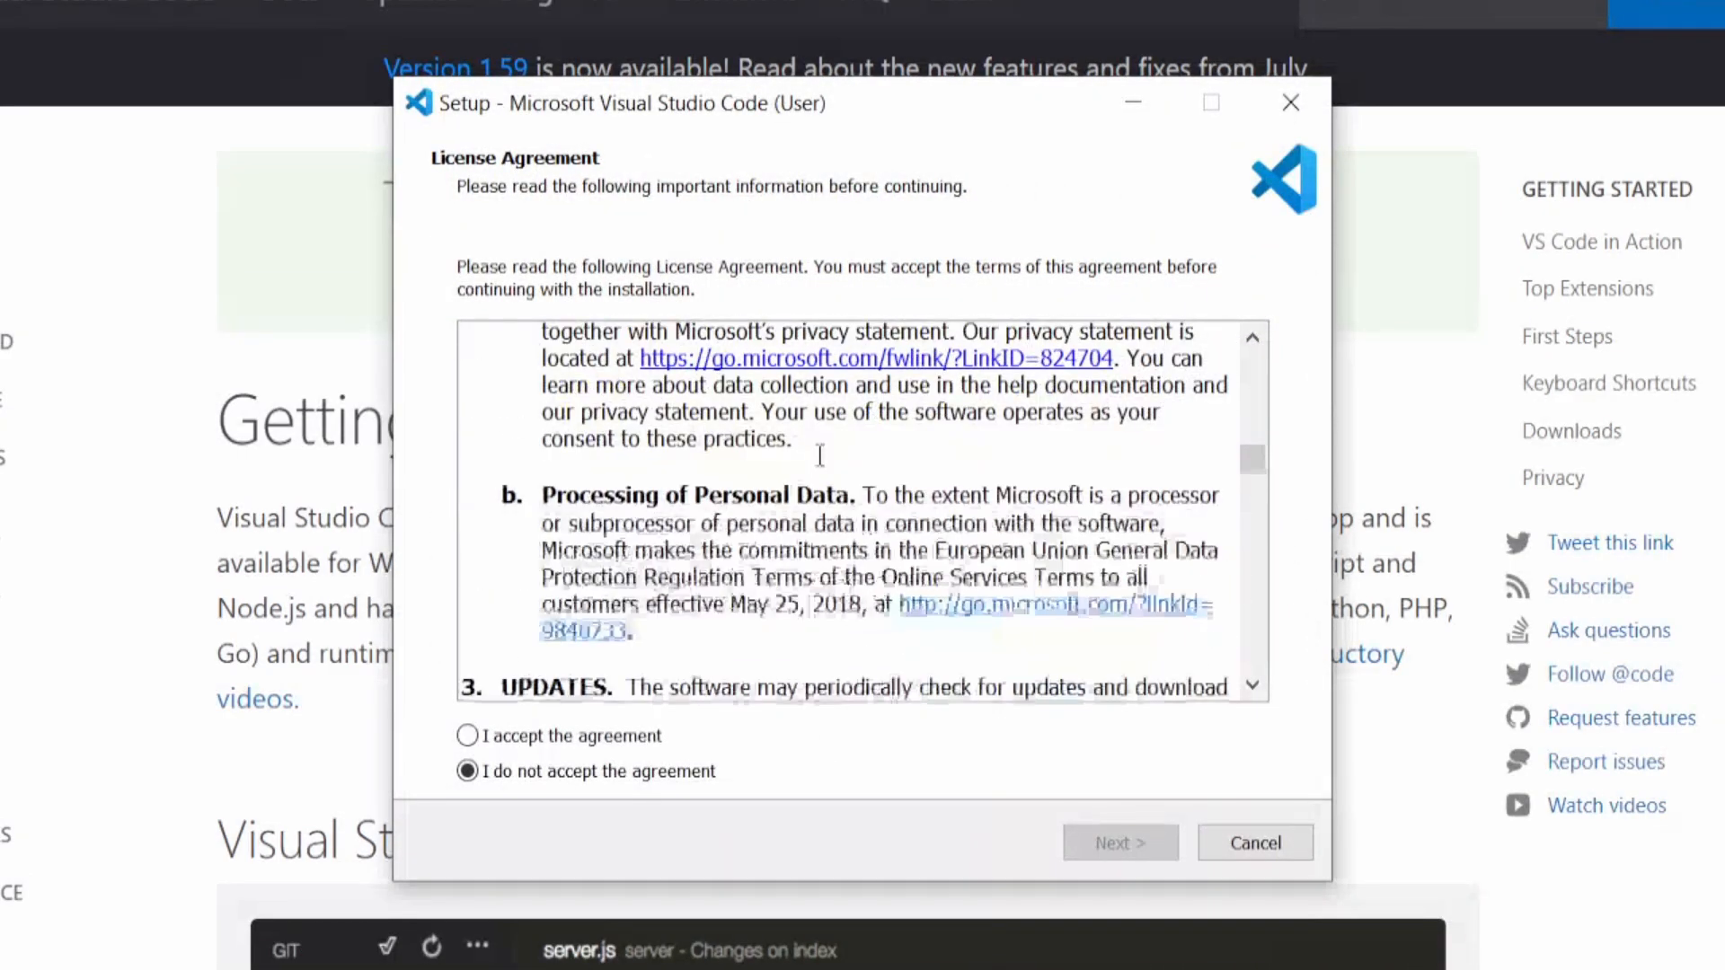
pyautogui.scroll(-3)
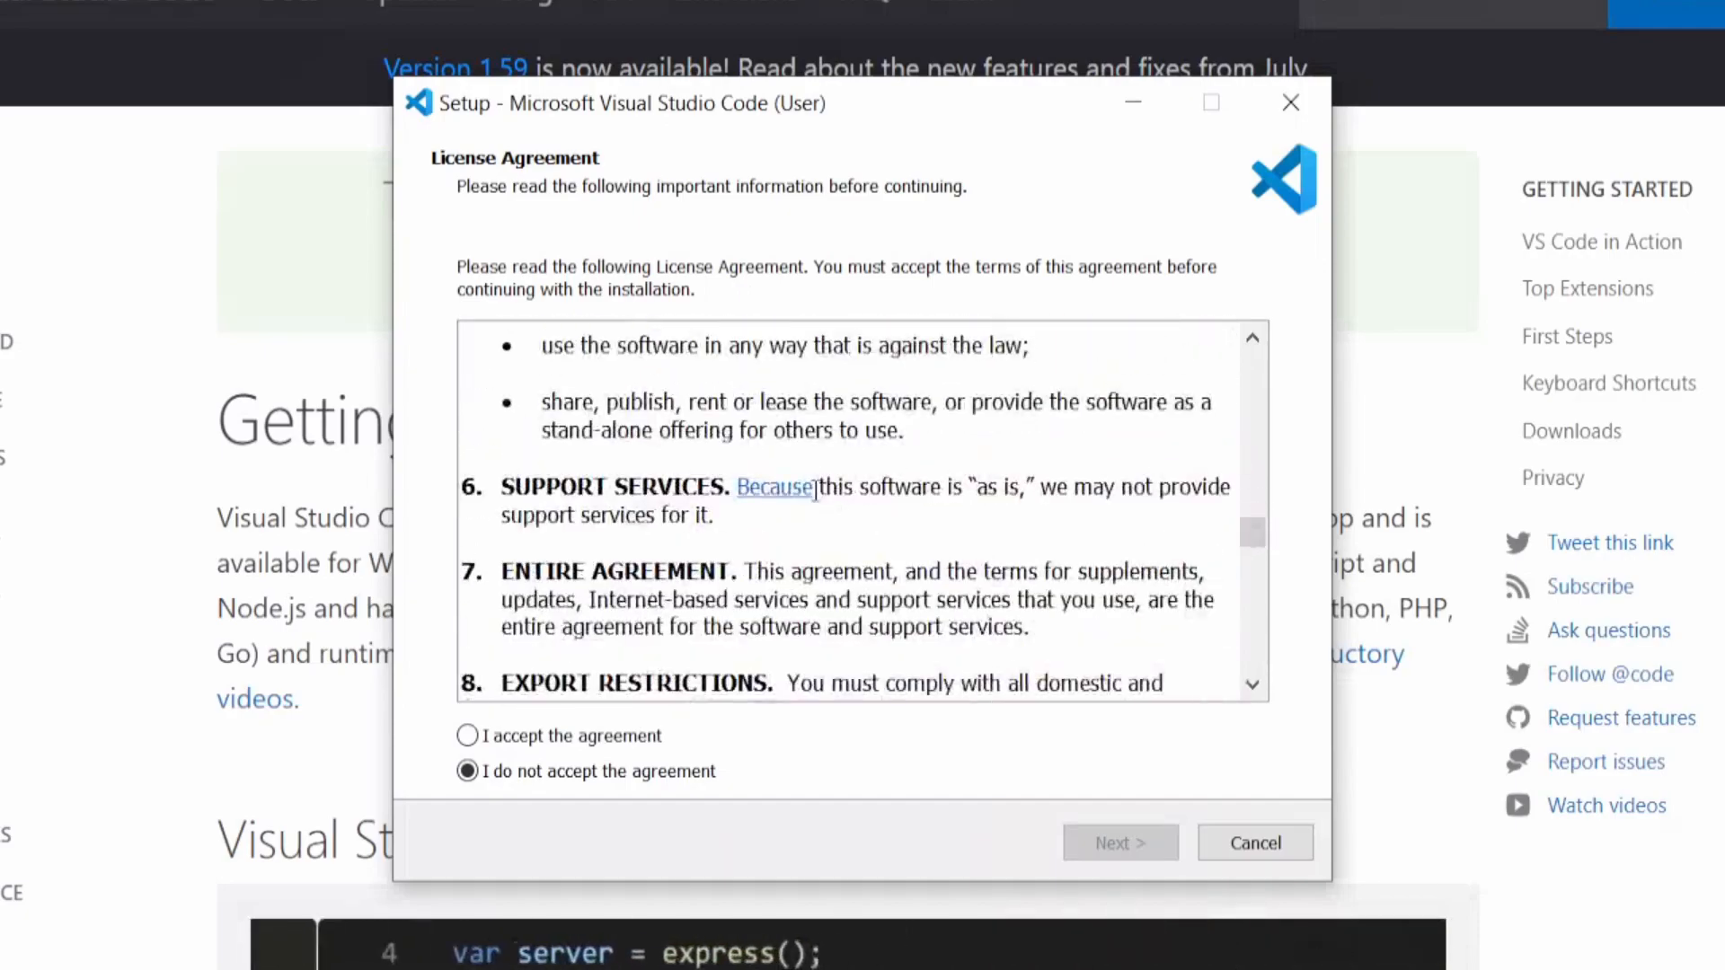
pyautogui.click(466, 737)
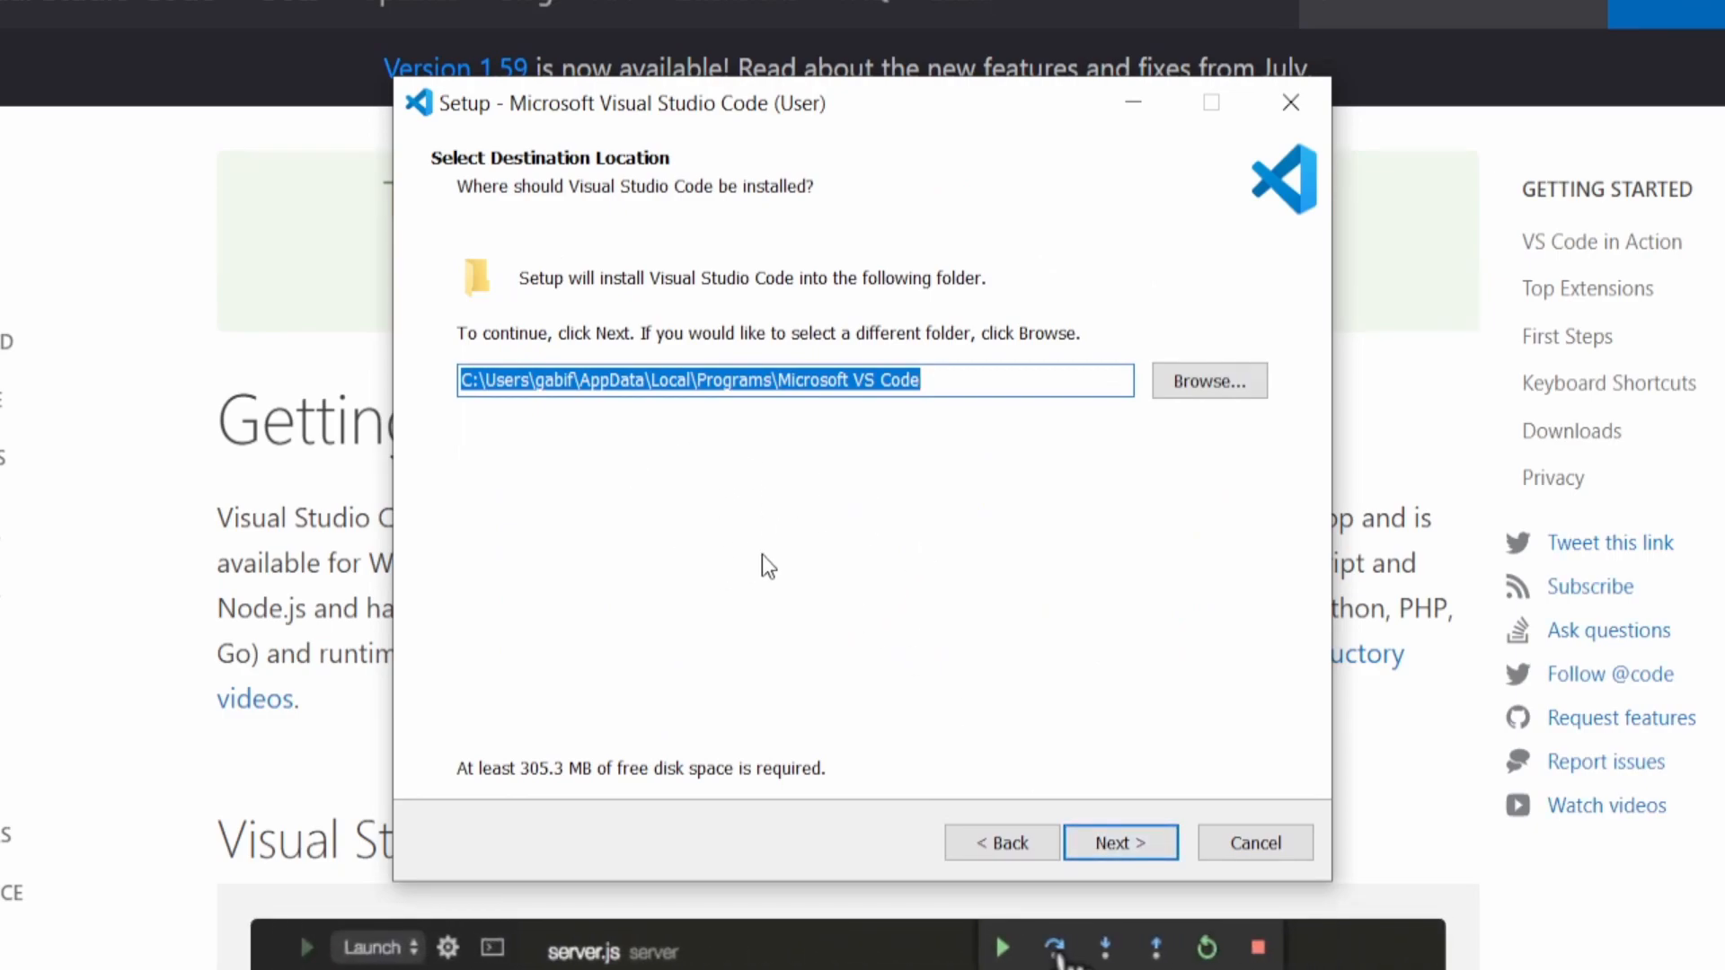
pyautogui.moveTo(978, 558)
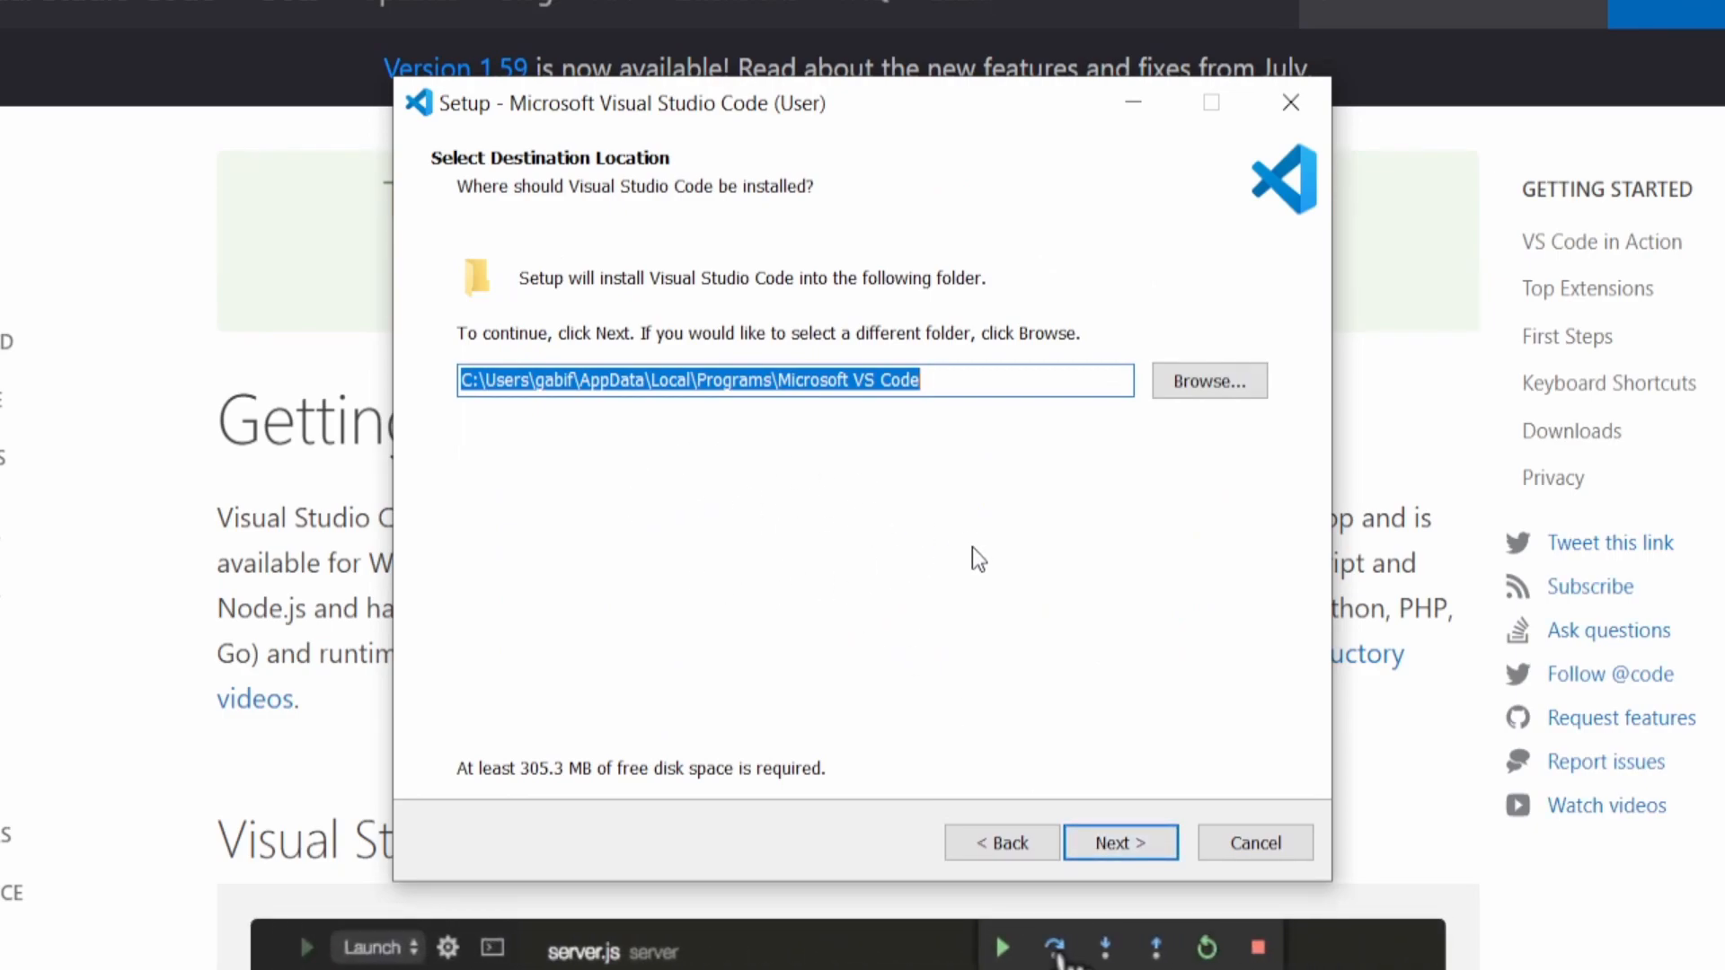
# Keep default install and Start Menu folders, add a desktop icon, and reach Ready to Install
pyautogui.click(1122, 843)
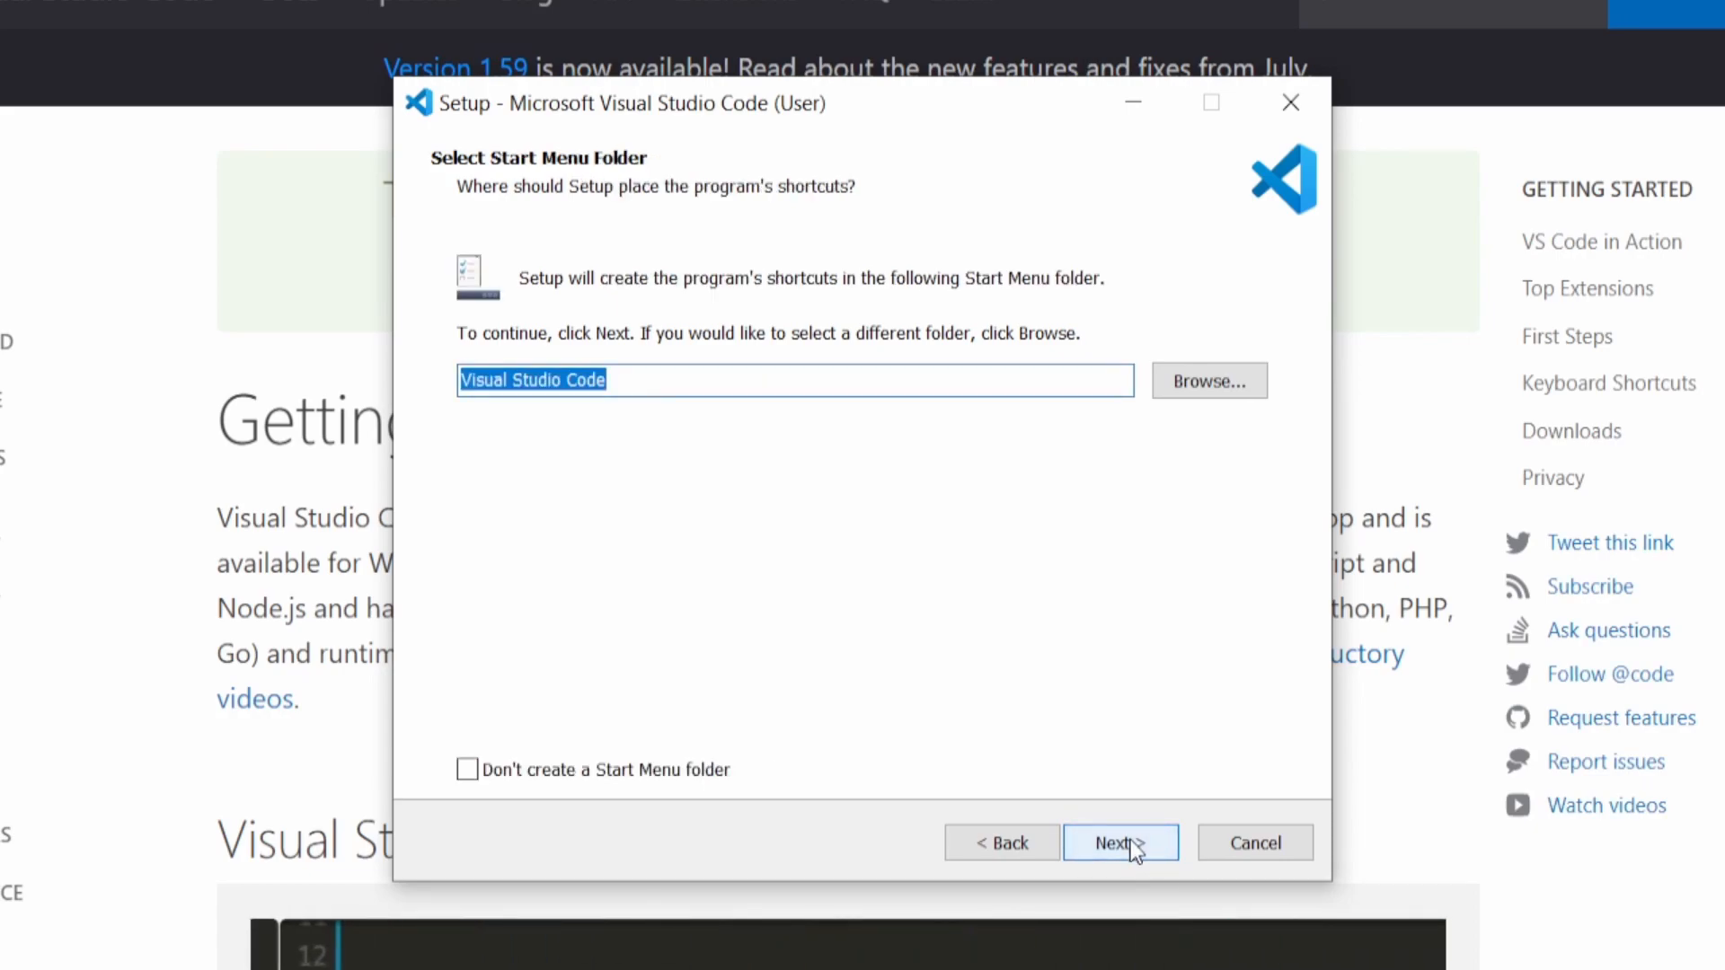
pyautogui.click(1122, 843)
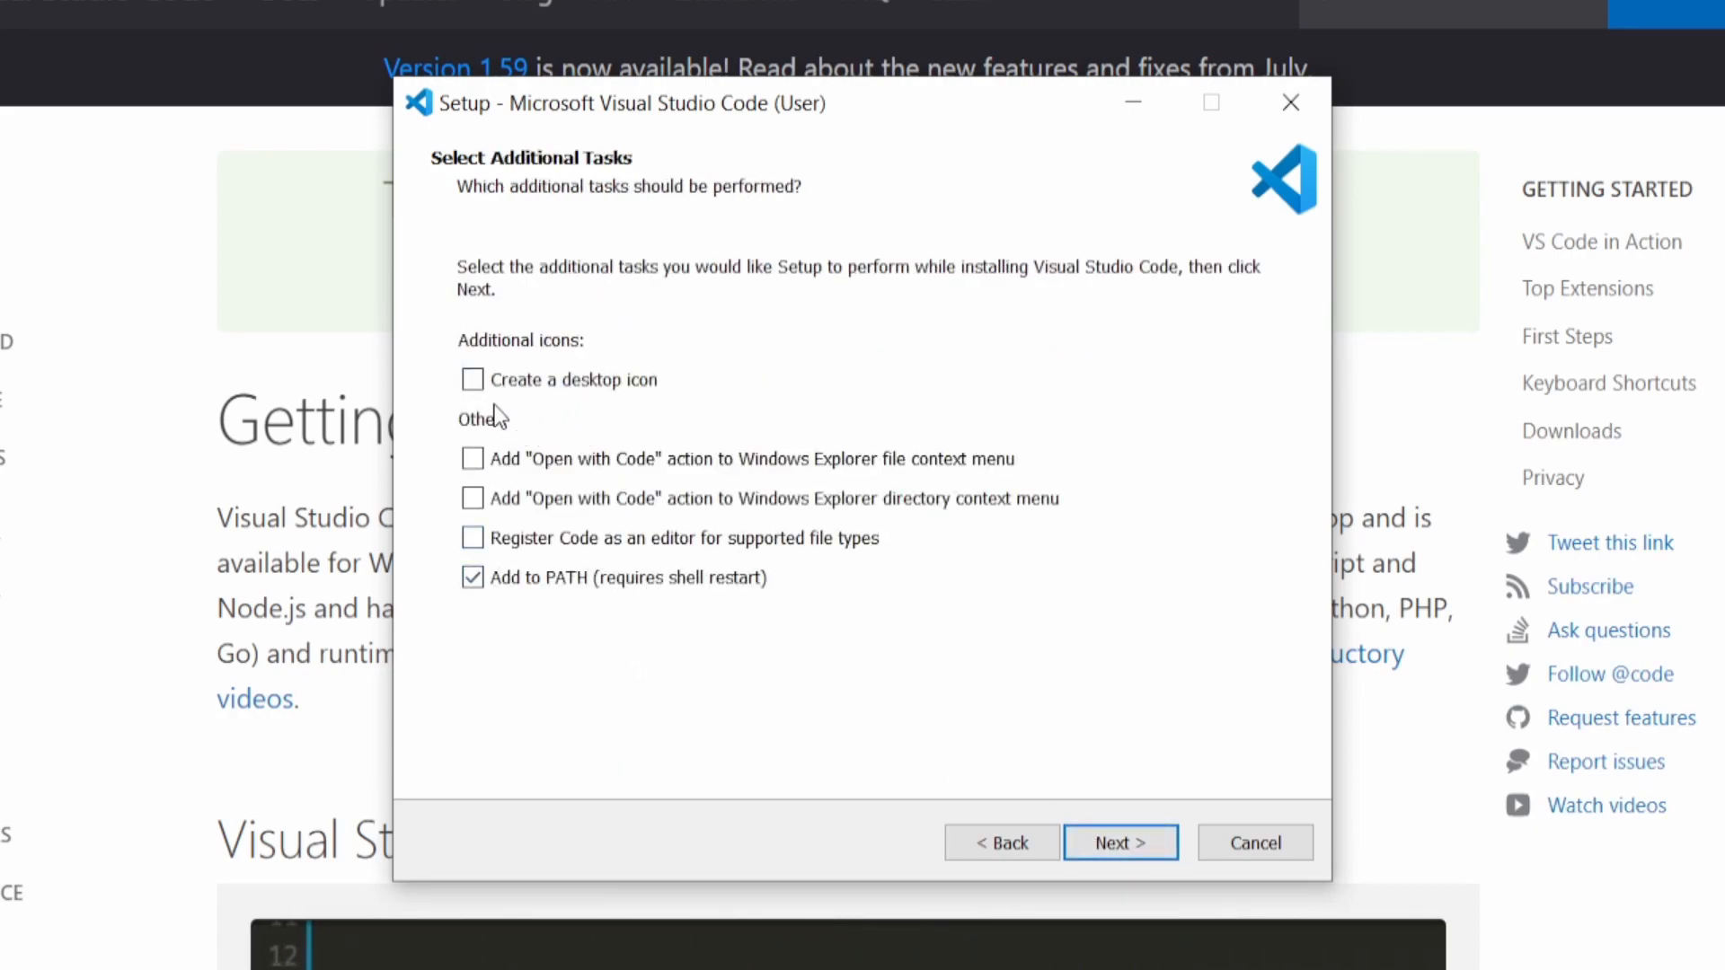
pyautogui.click(471, 381)
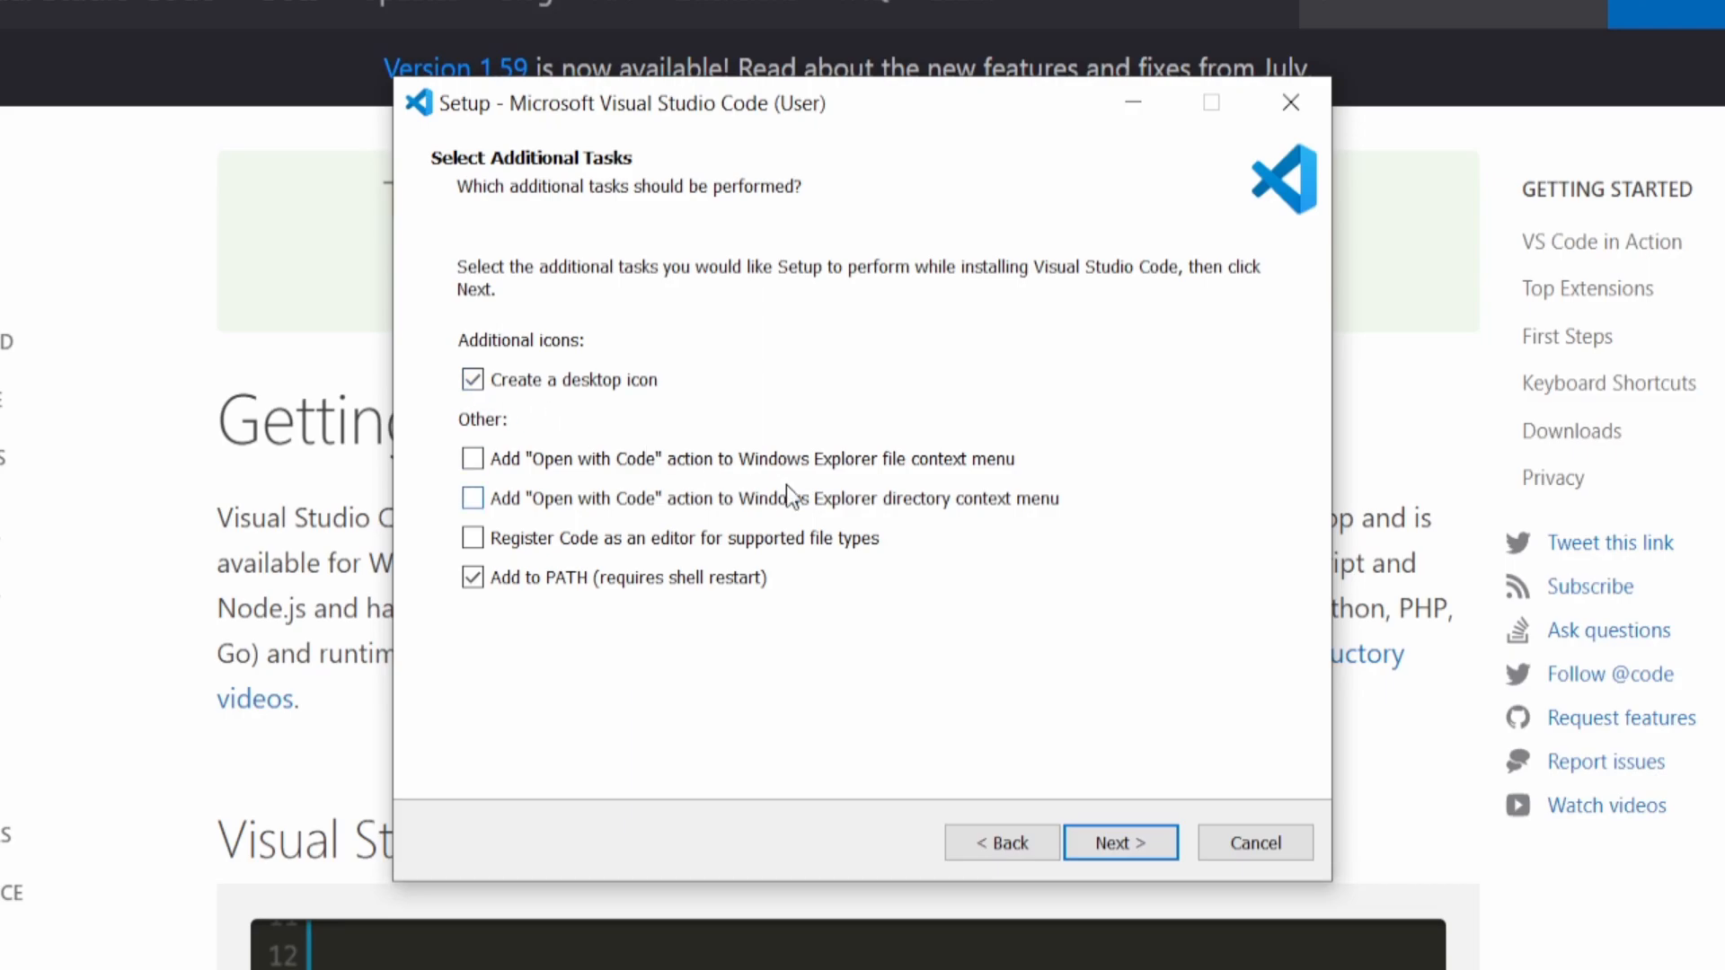
pyautogui.click(1121, 843)
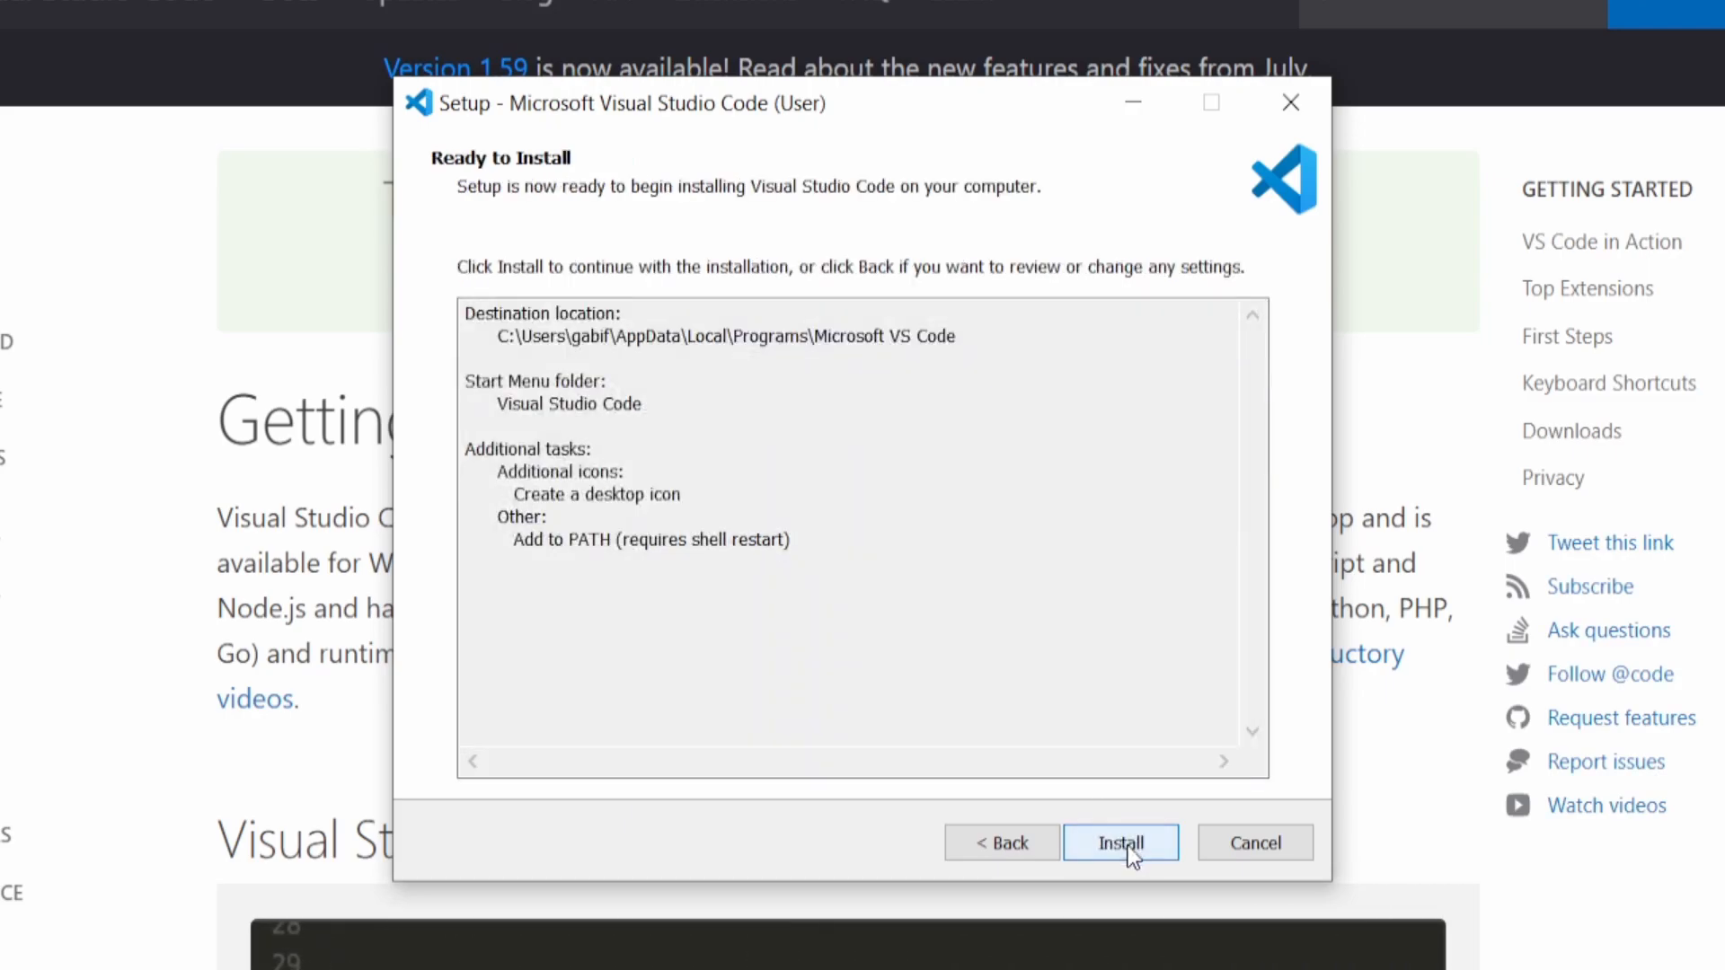
# Install Visual Studio Code and finish setup, launching the editor
pyautogui.click(1119, 843)
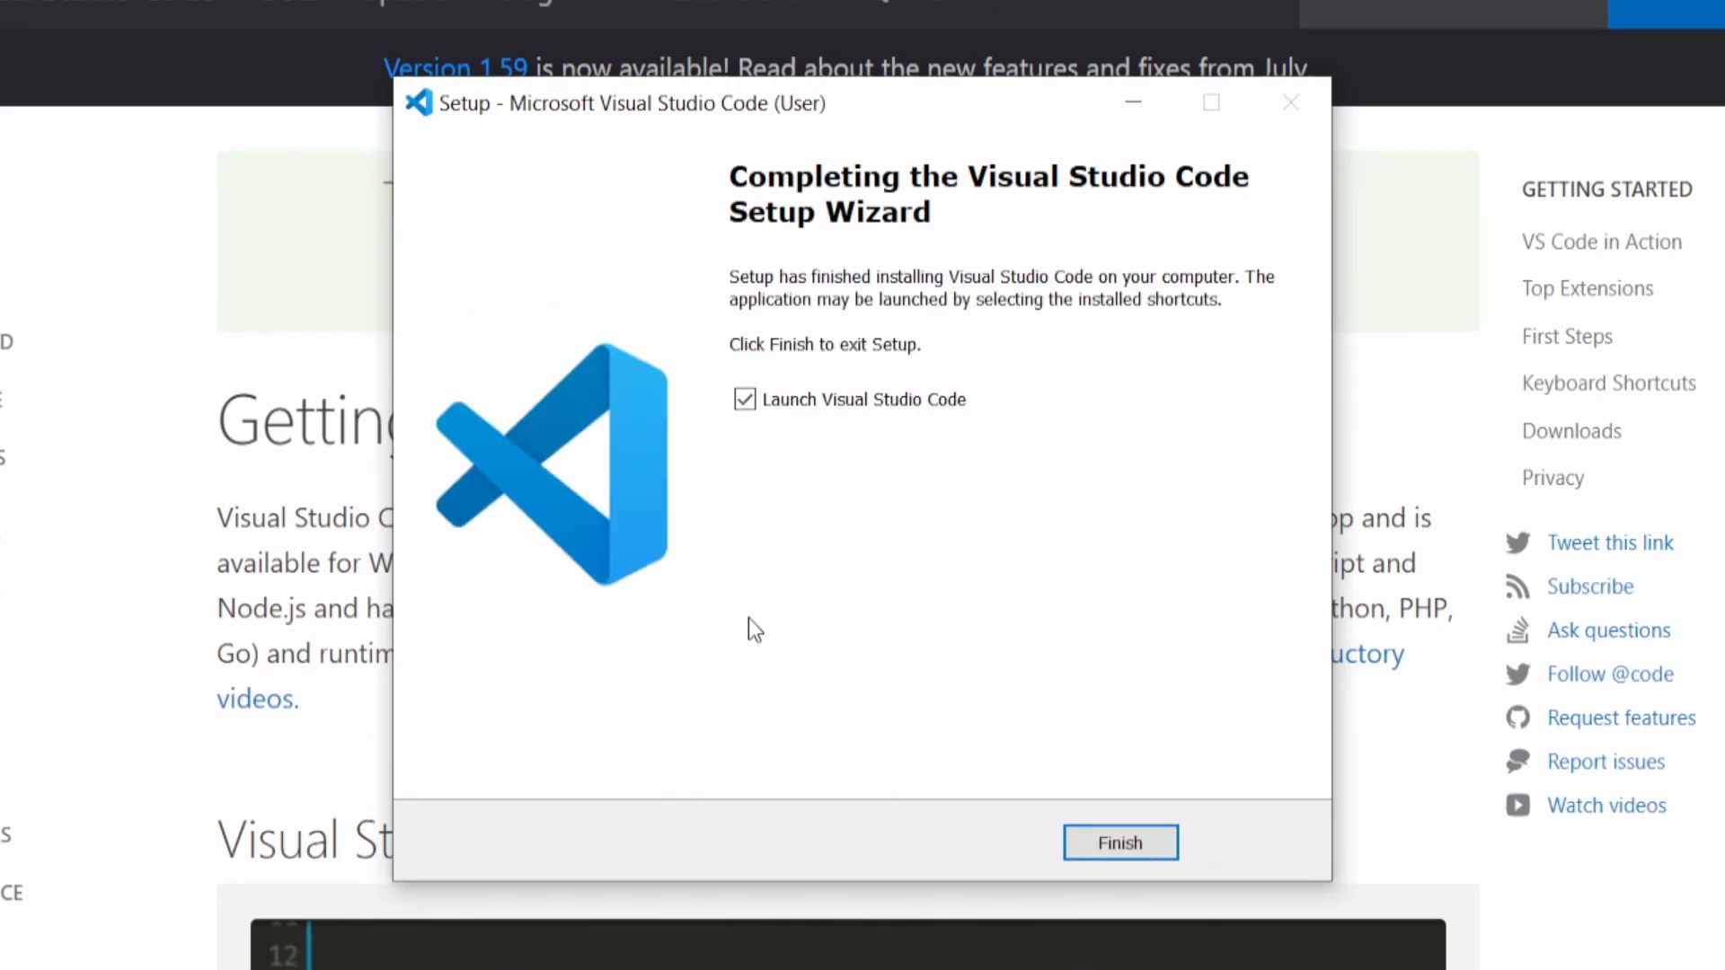
pyautogui.moveTo(704, 341)
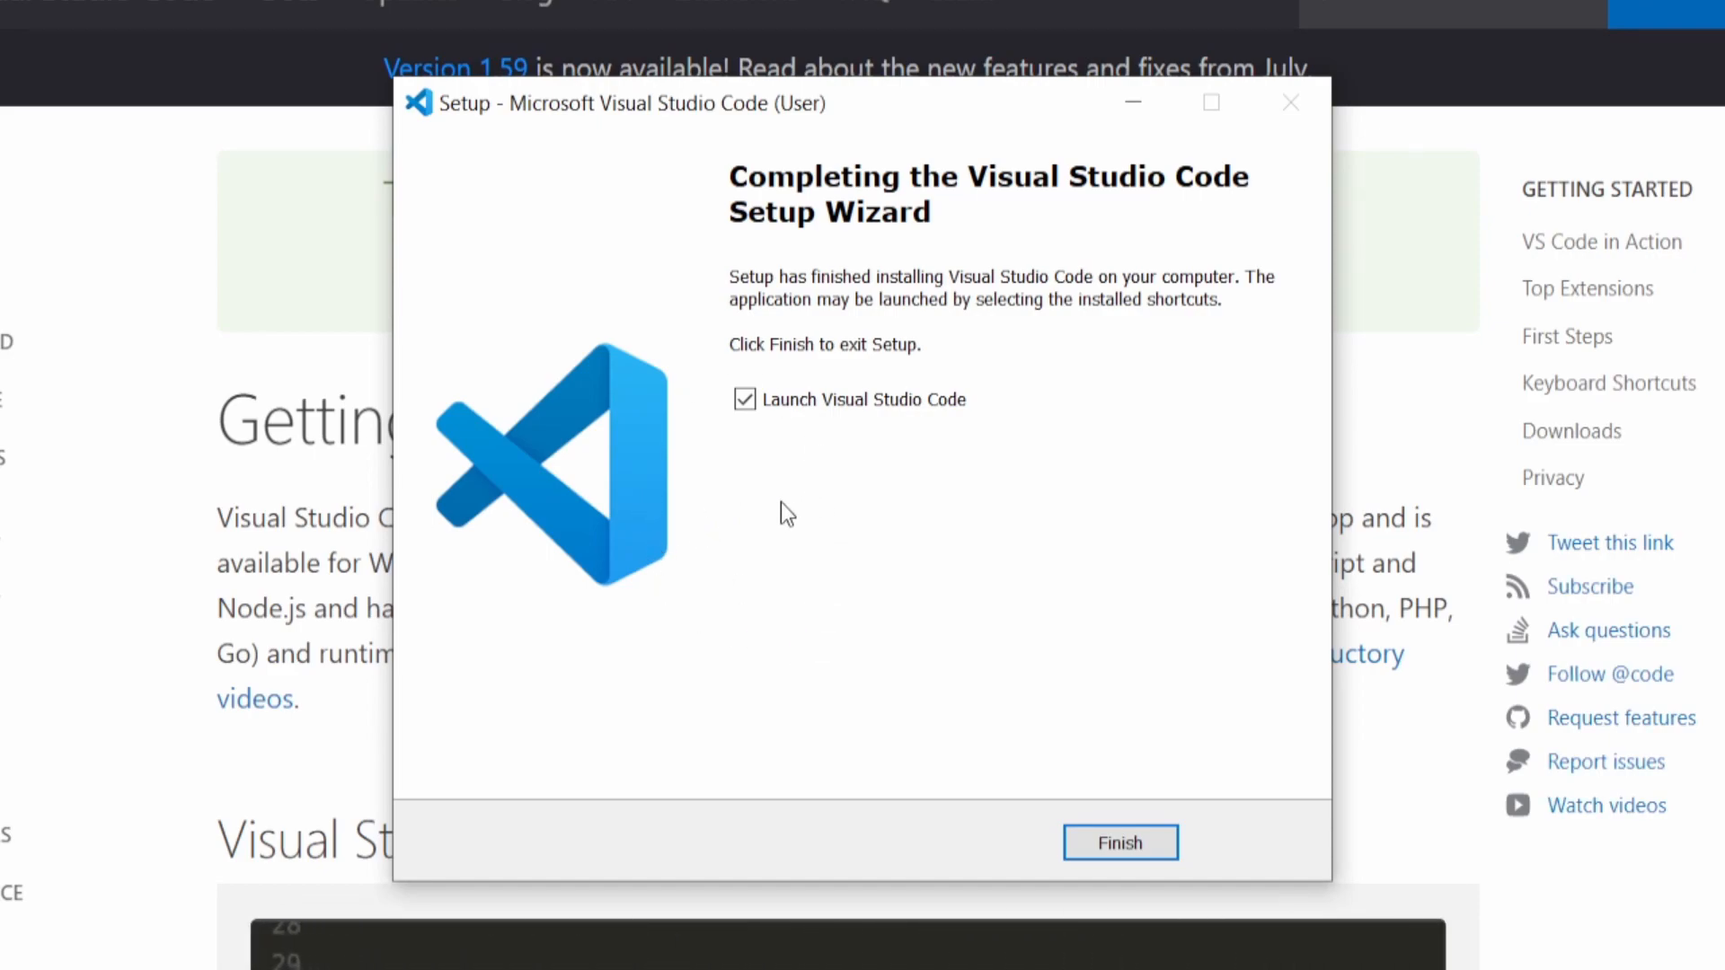
pyautogui.moveTo(730, 454)
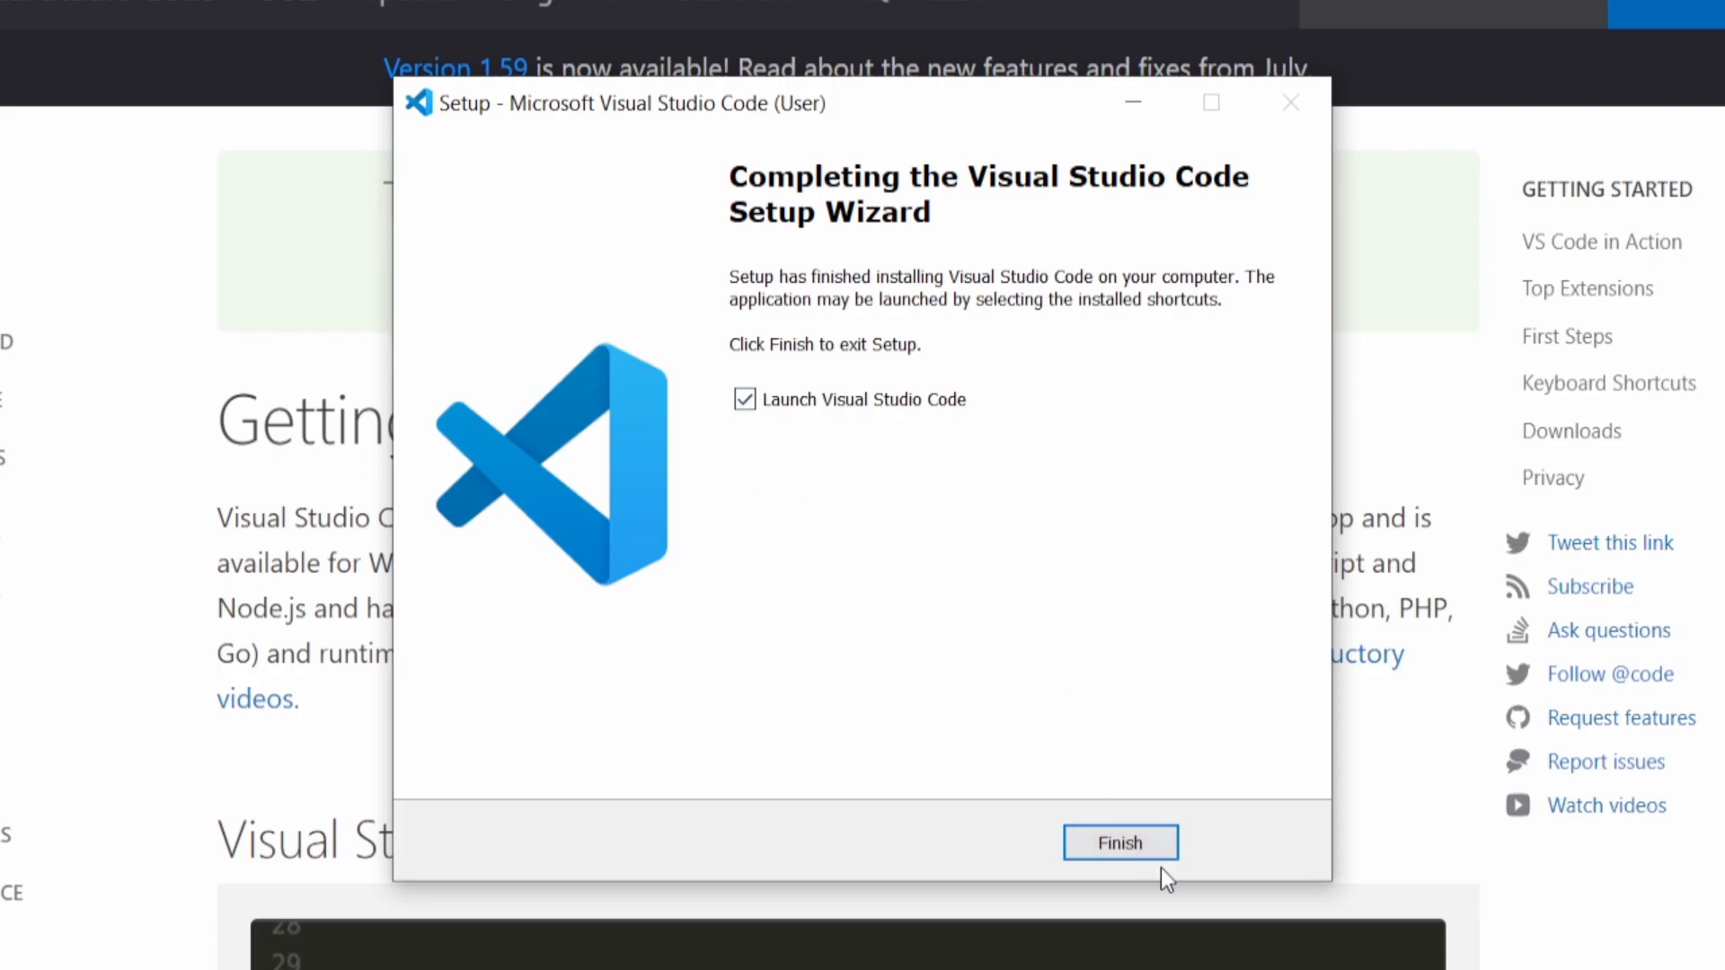
pyautogui.click(1120, 841)
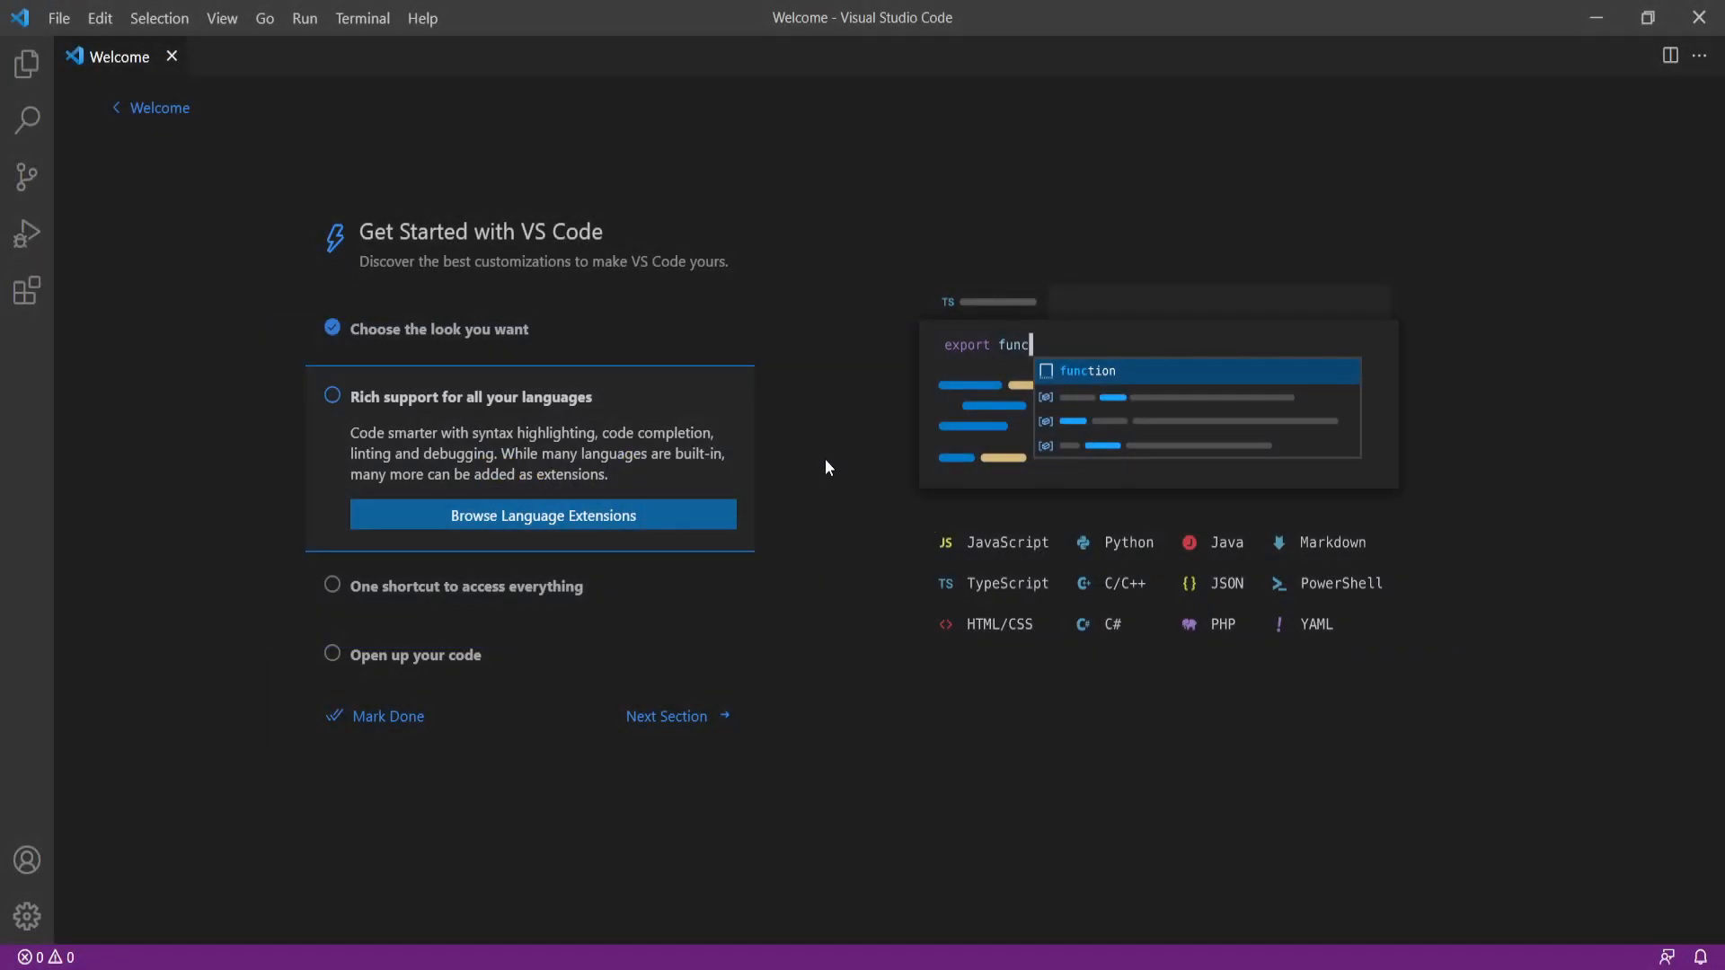
pyautogui.moveTo(830, 469)
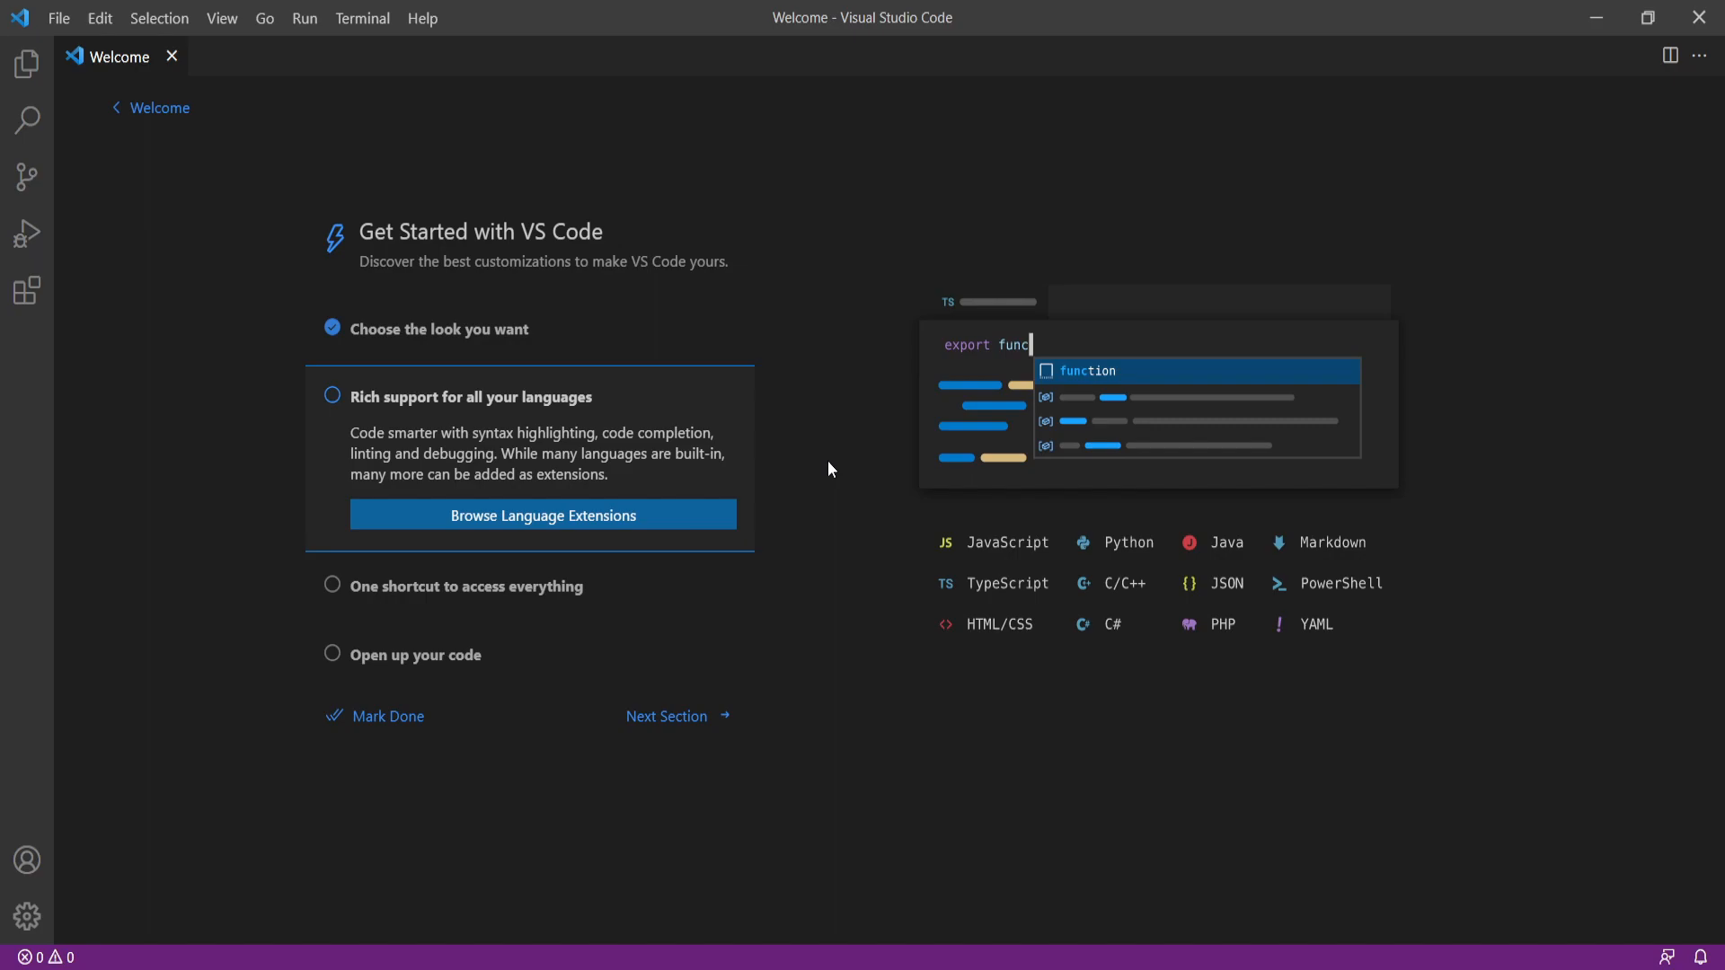
pyautogui.moveTo(527, 353)
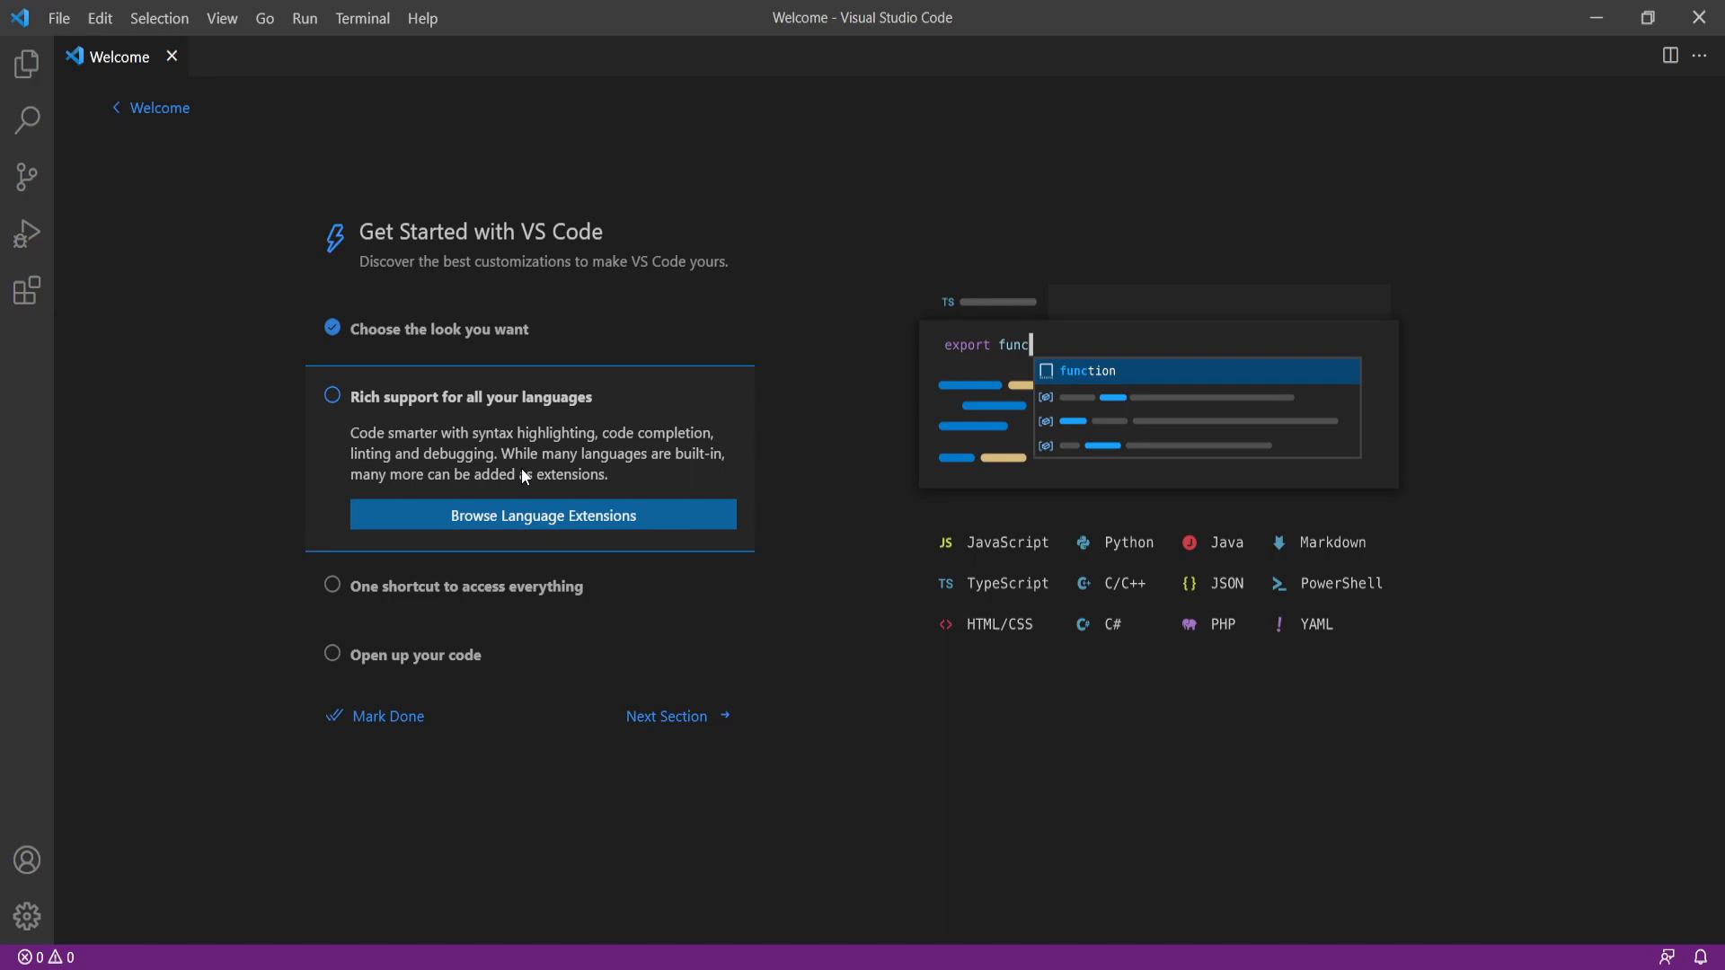
pyautogui.moveTo(609, 438)
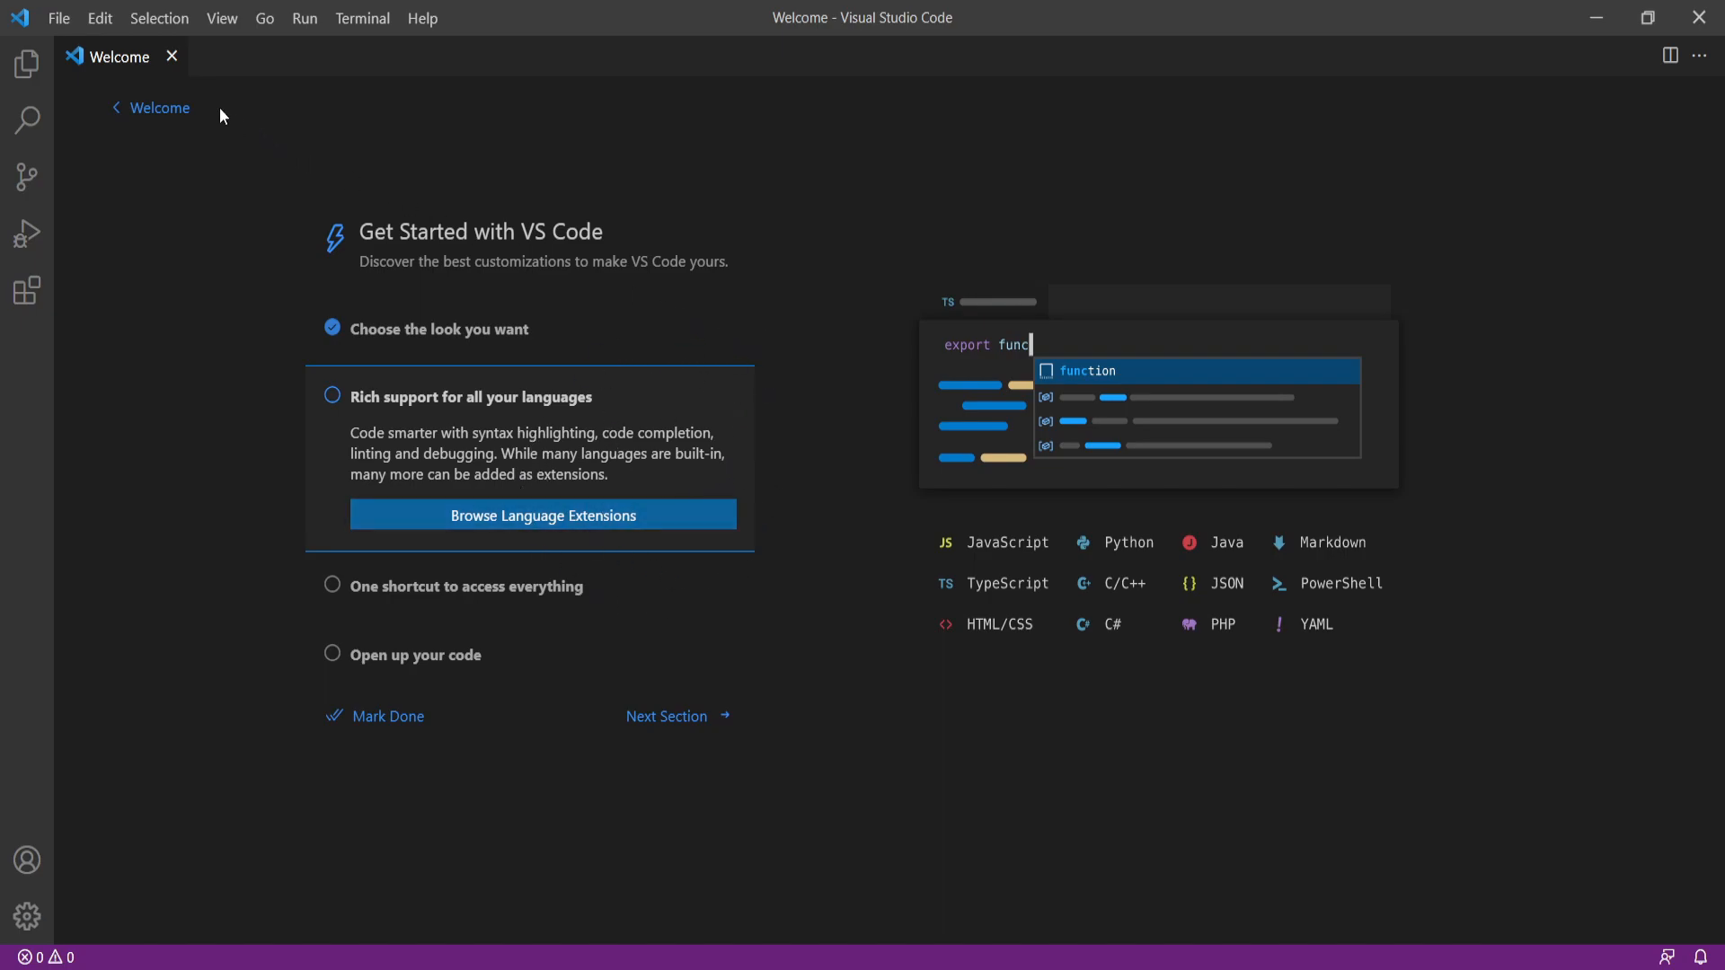
# Close the Welcome page, leaving the empty editor
pyautogui.click(172, 56)
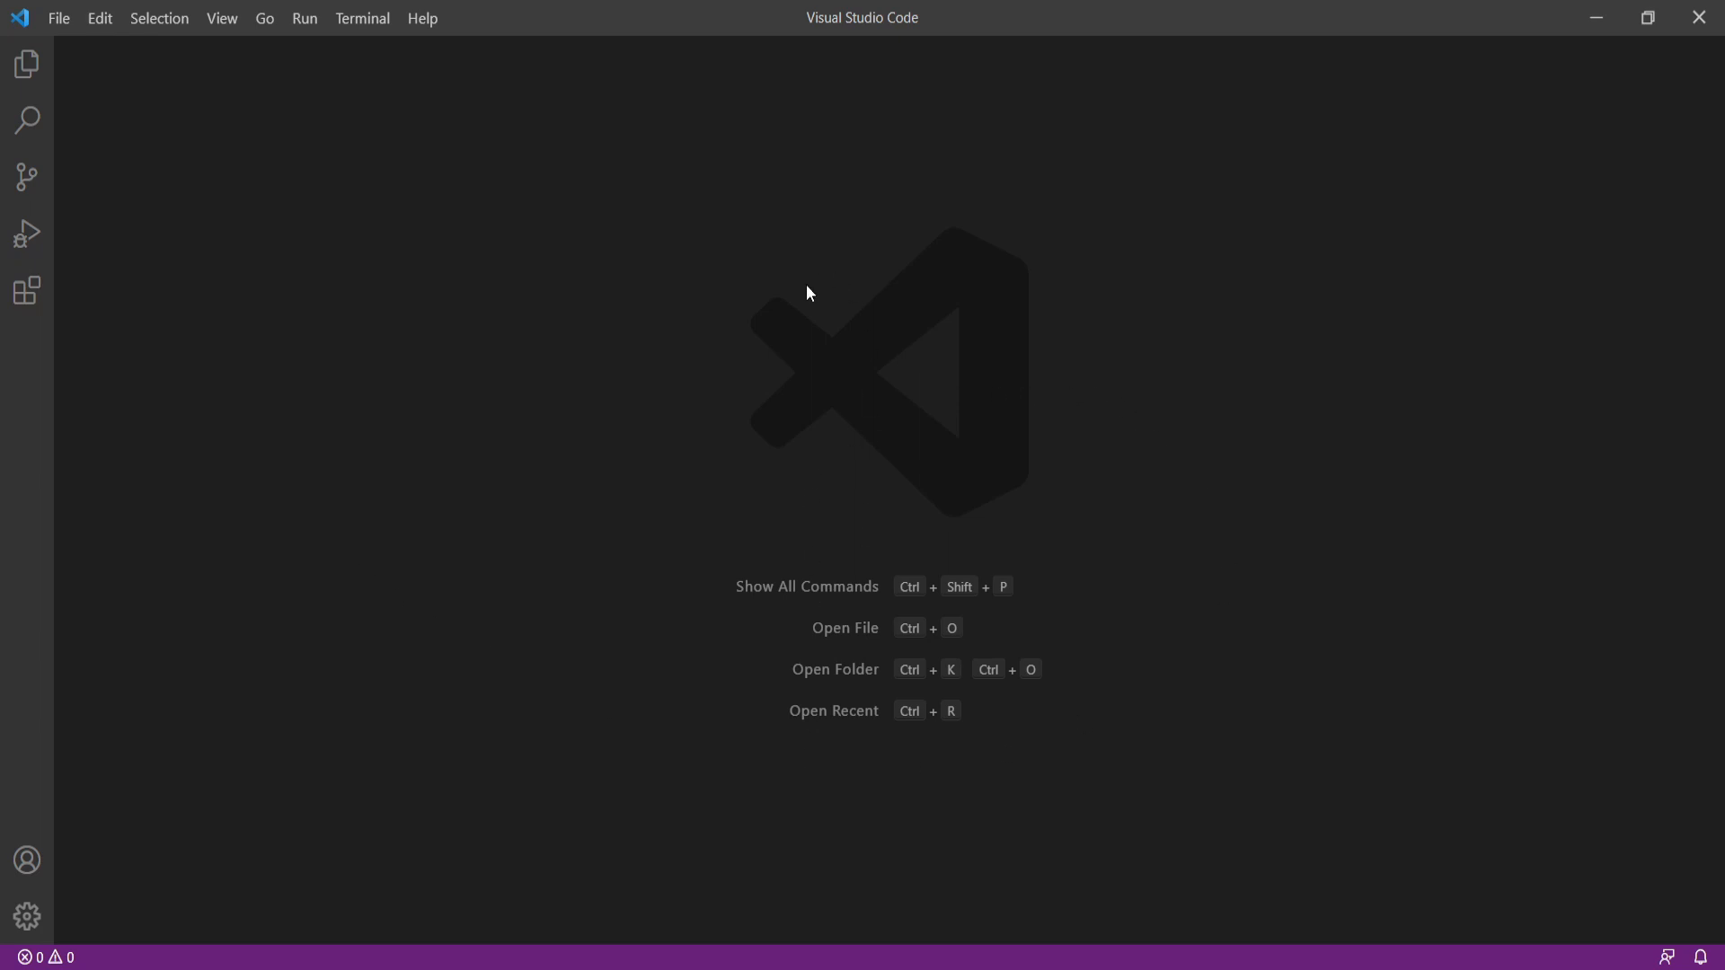
pyautogui.moveTo(848, 529)
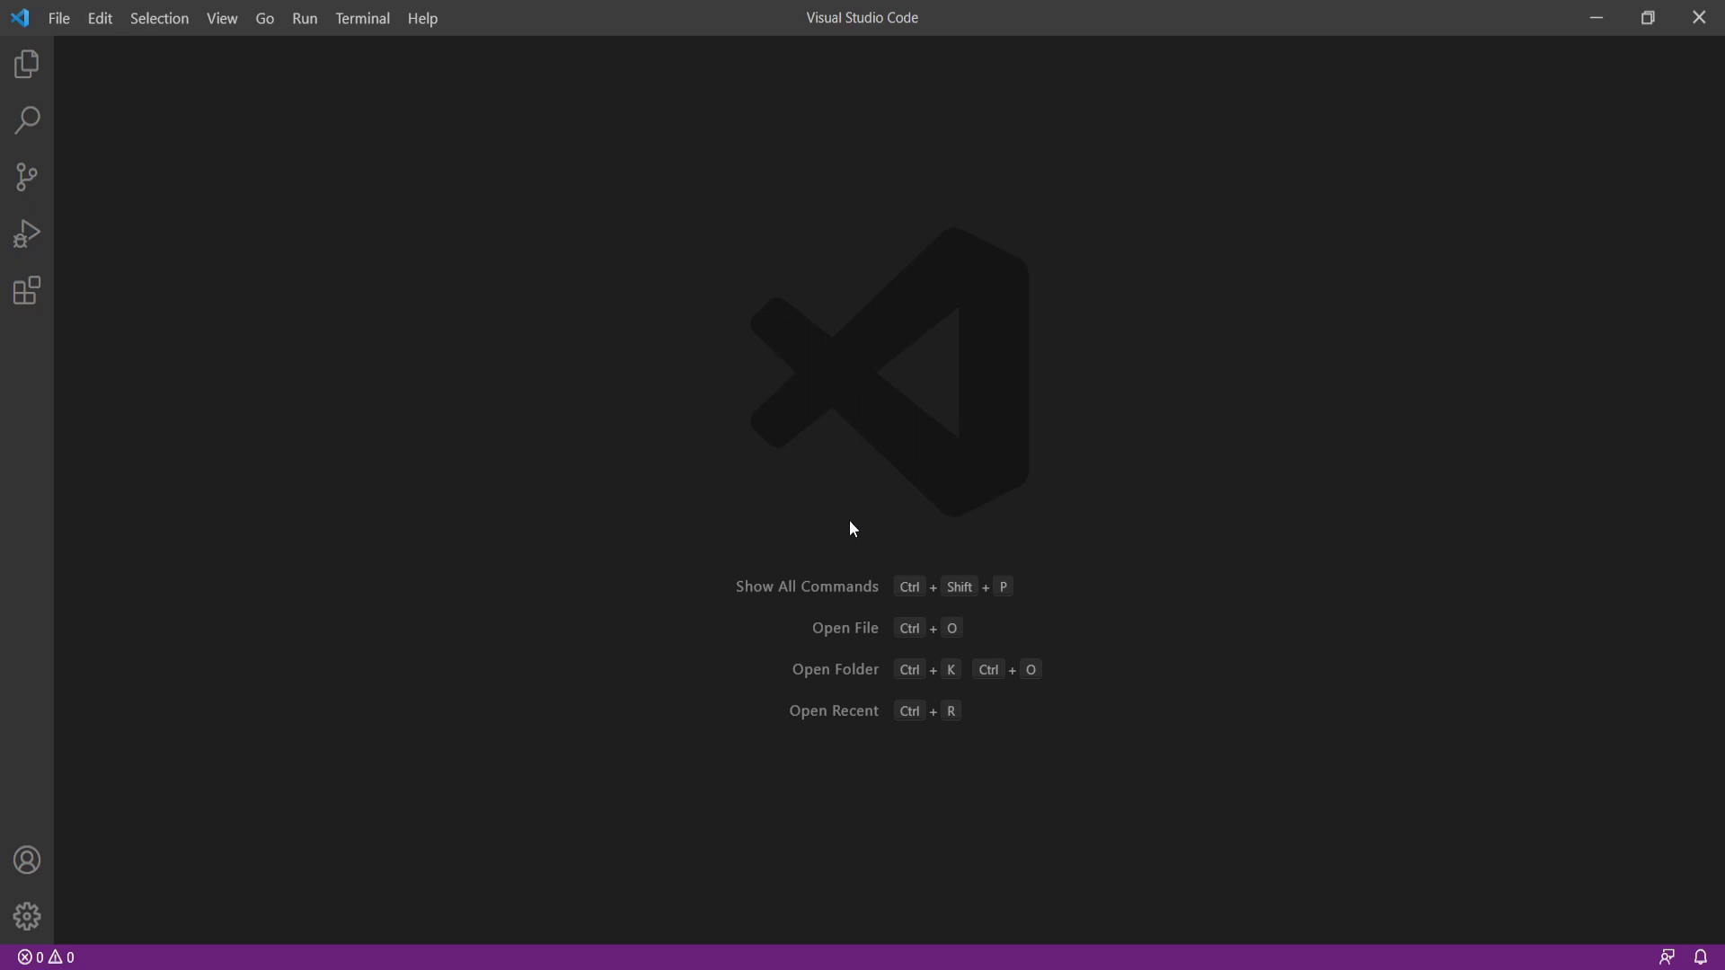
pyautogui.moveTo(863, 532)
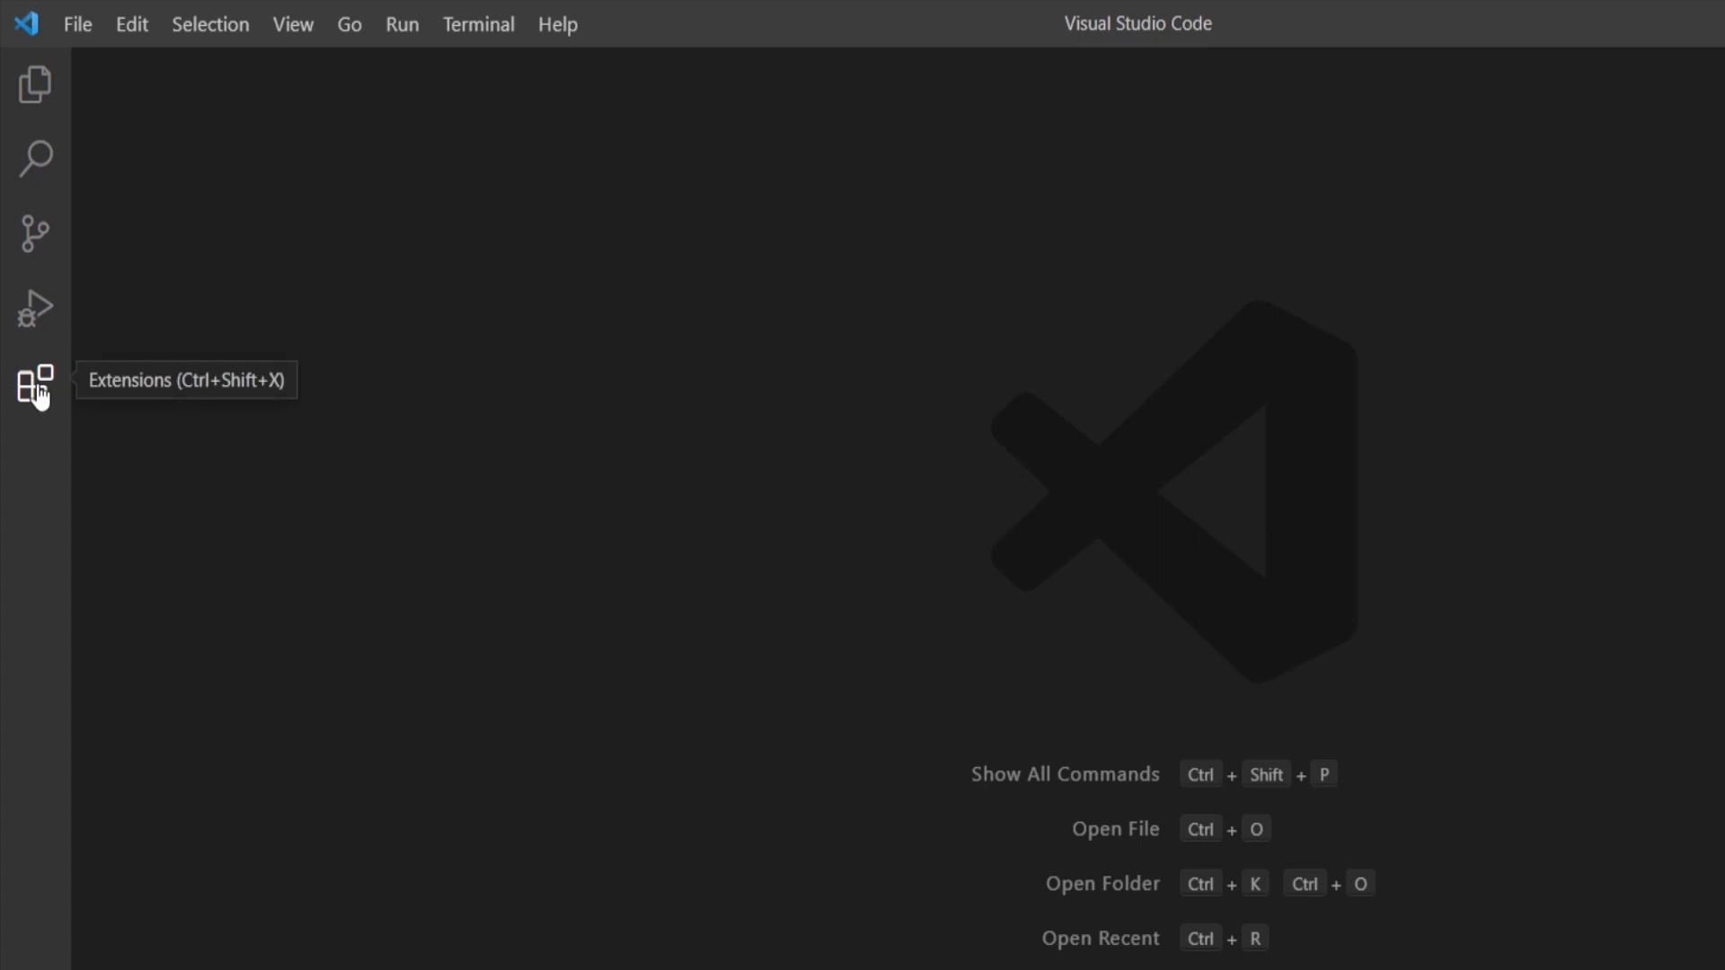
# Install the Spanish Language Pack from the Extensions view and restart to apply it
pyautogui.click(34, 381)
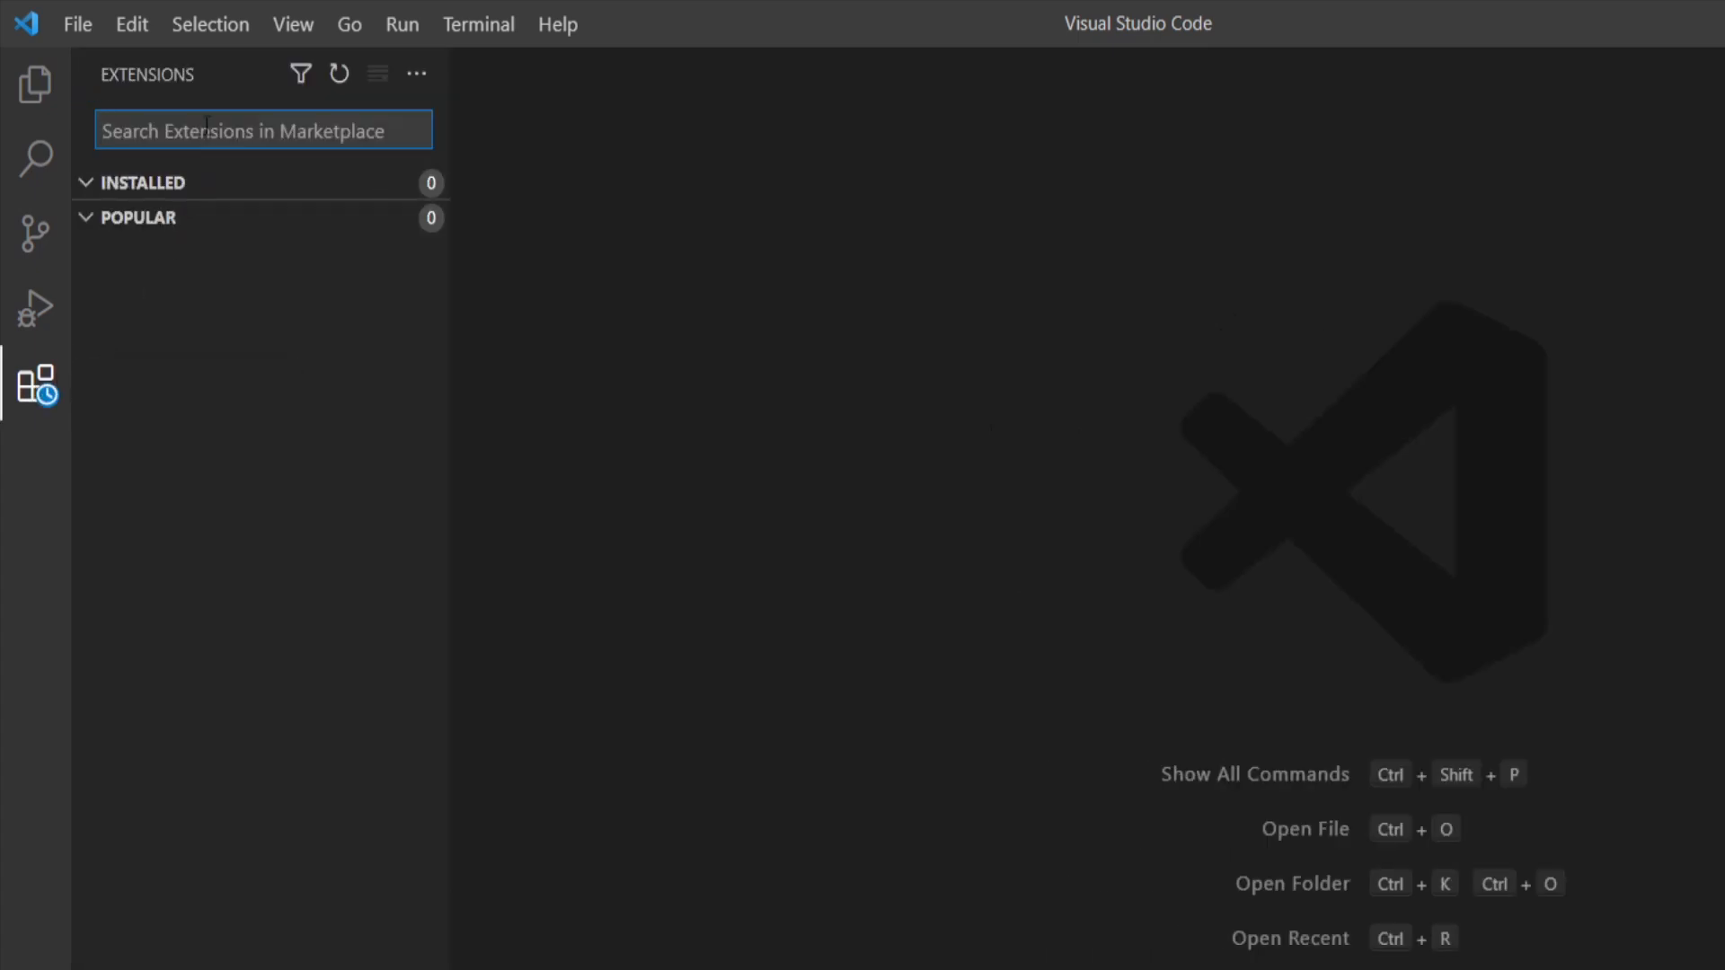
pyautogui.write('spanish')
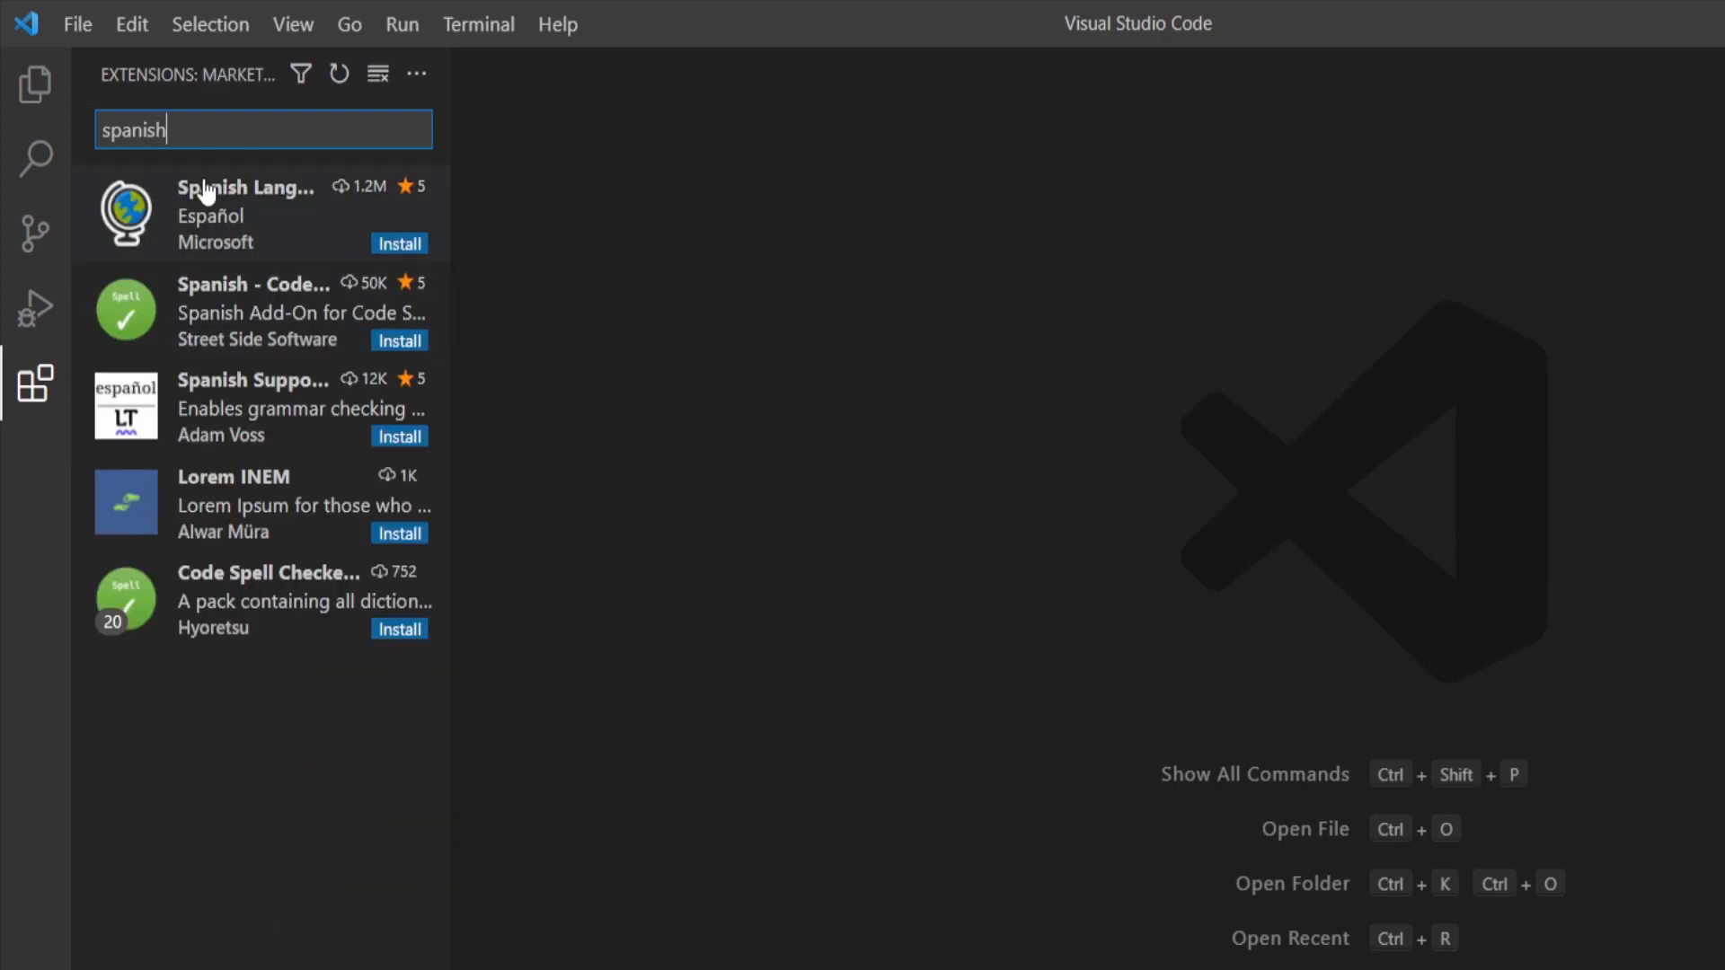
pyautogui.click(248, 214)
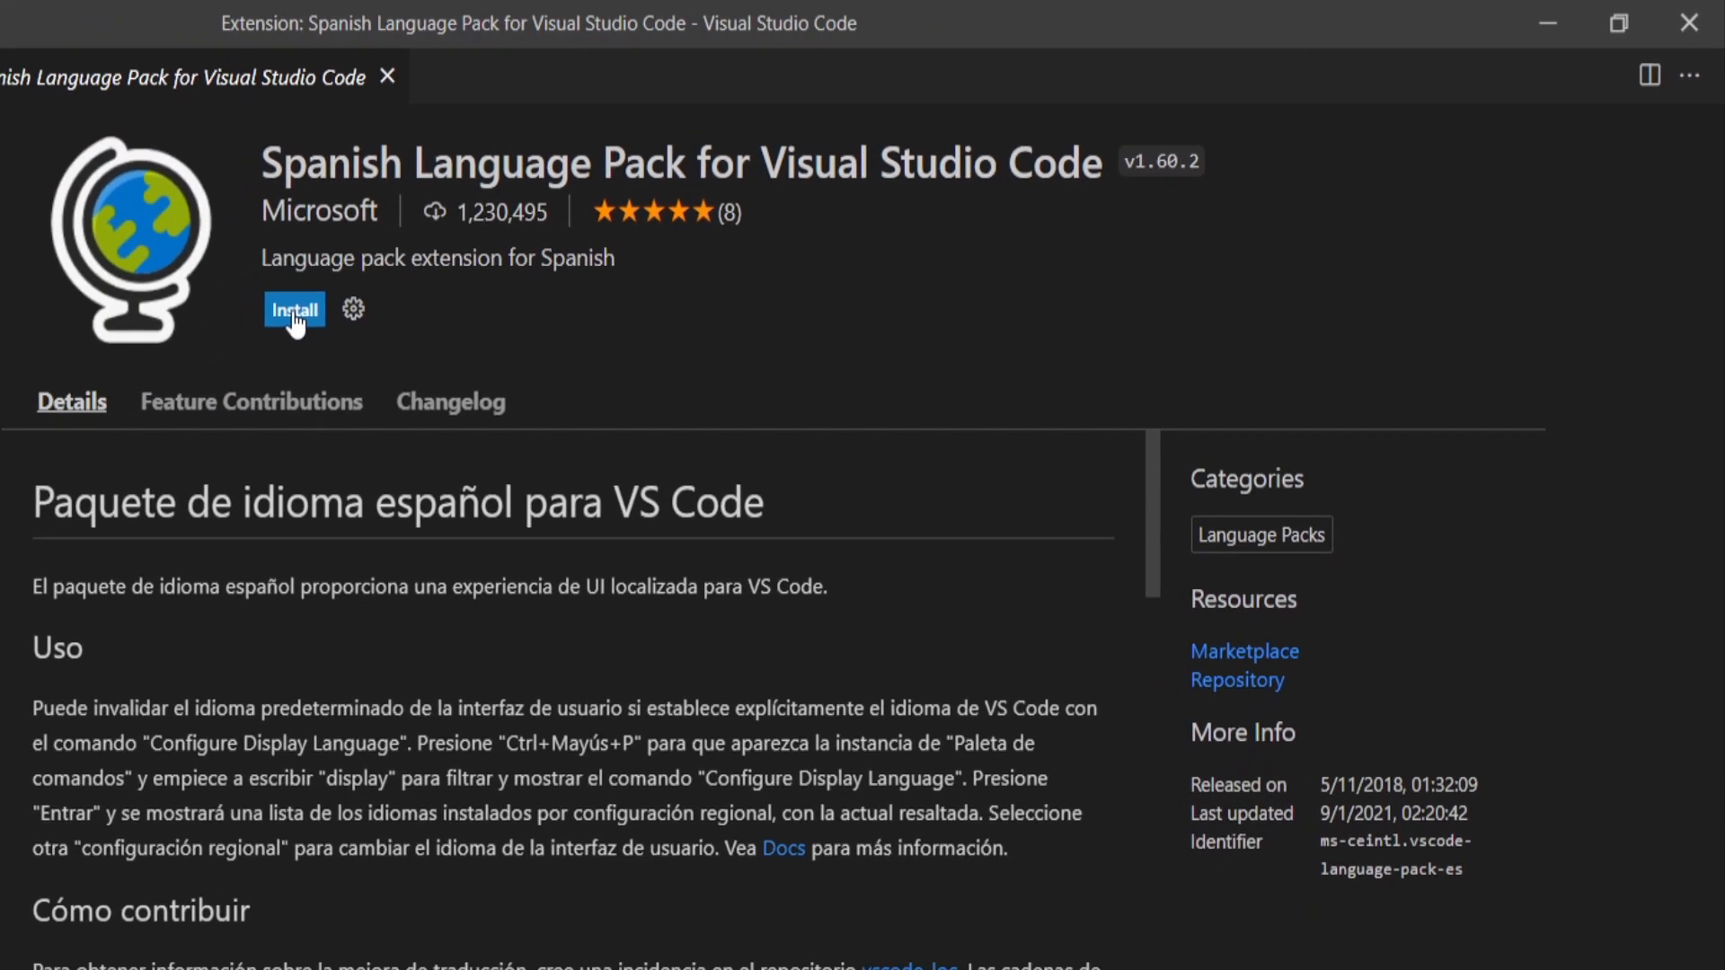
pyautogui.click(295, 311)
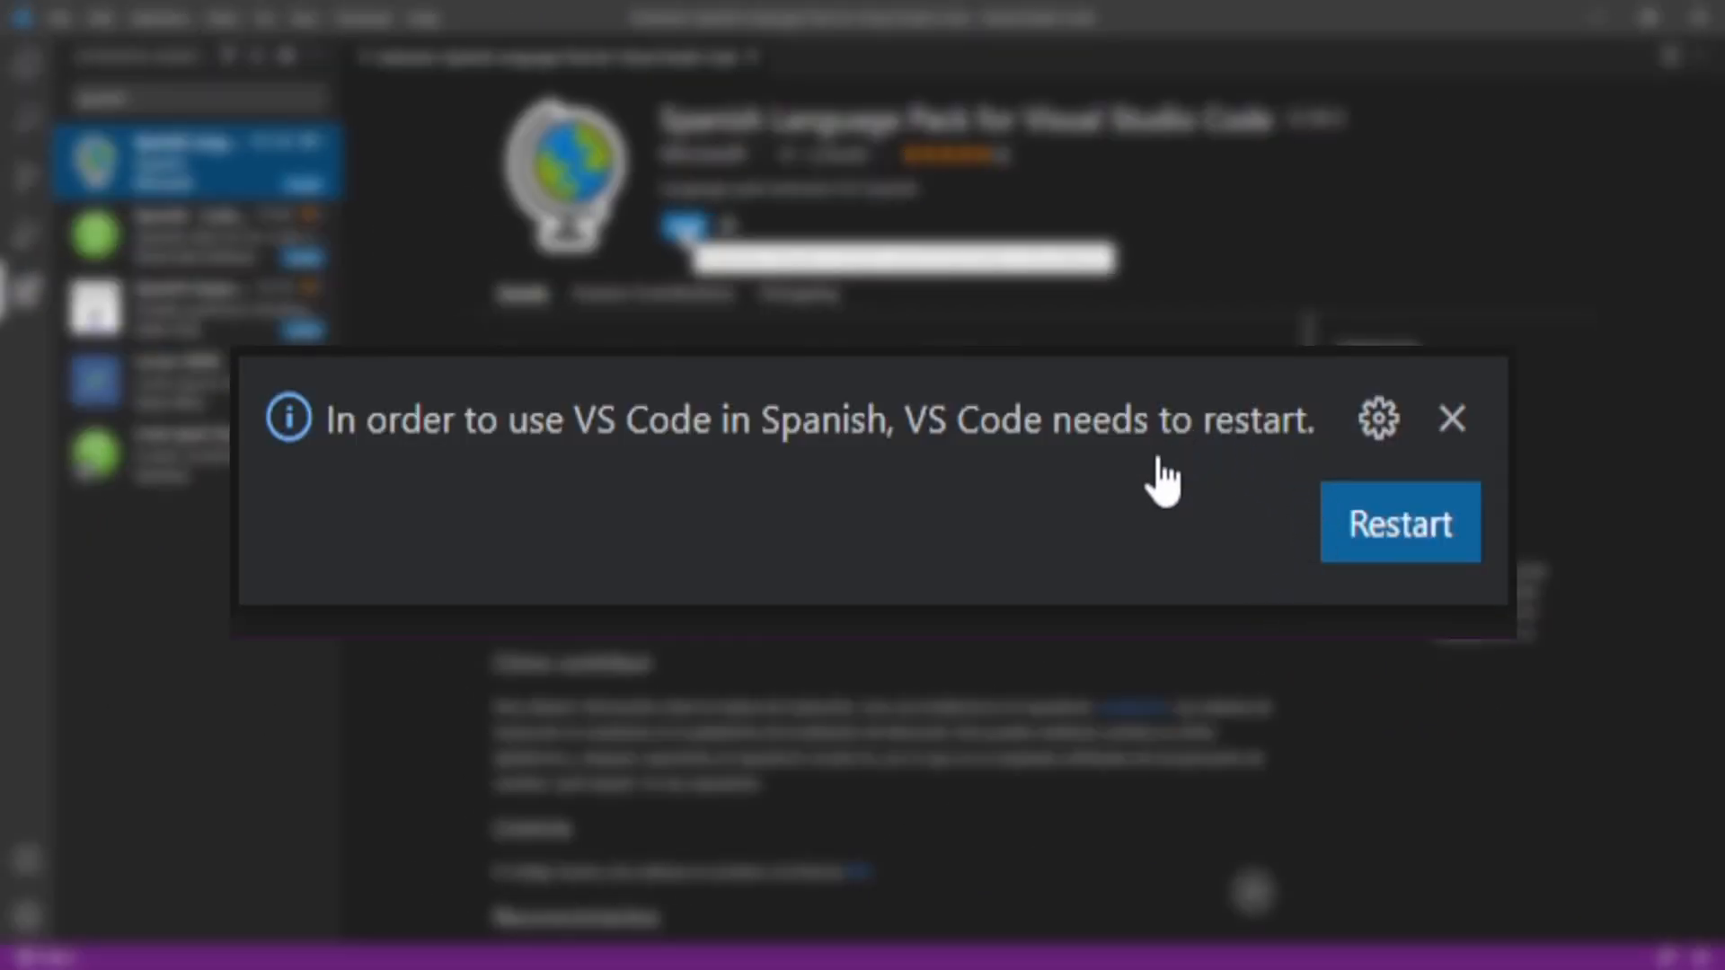
pyautogui.moveTo(1427, 584)
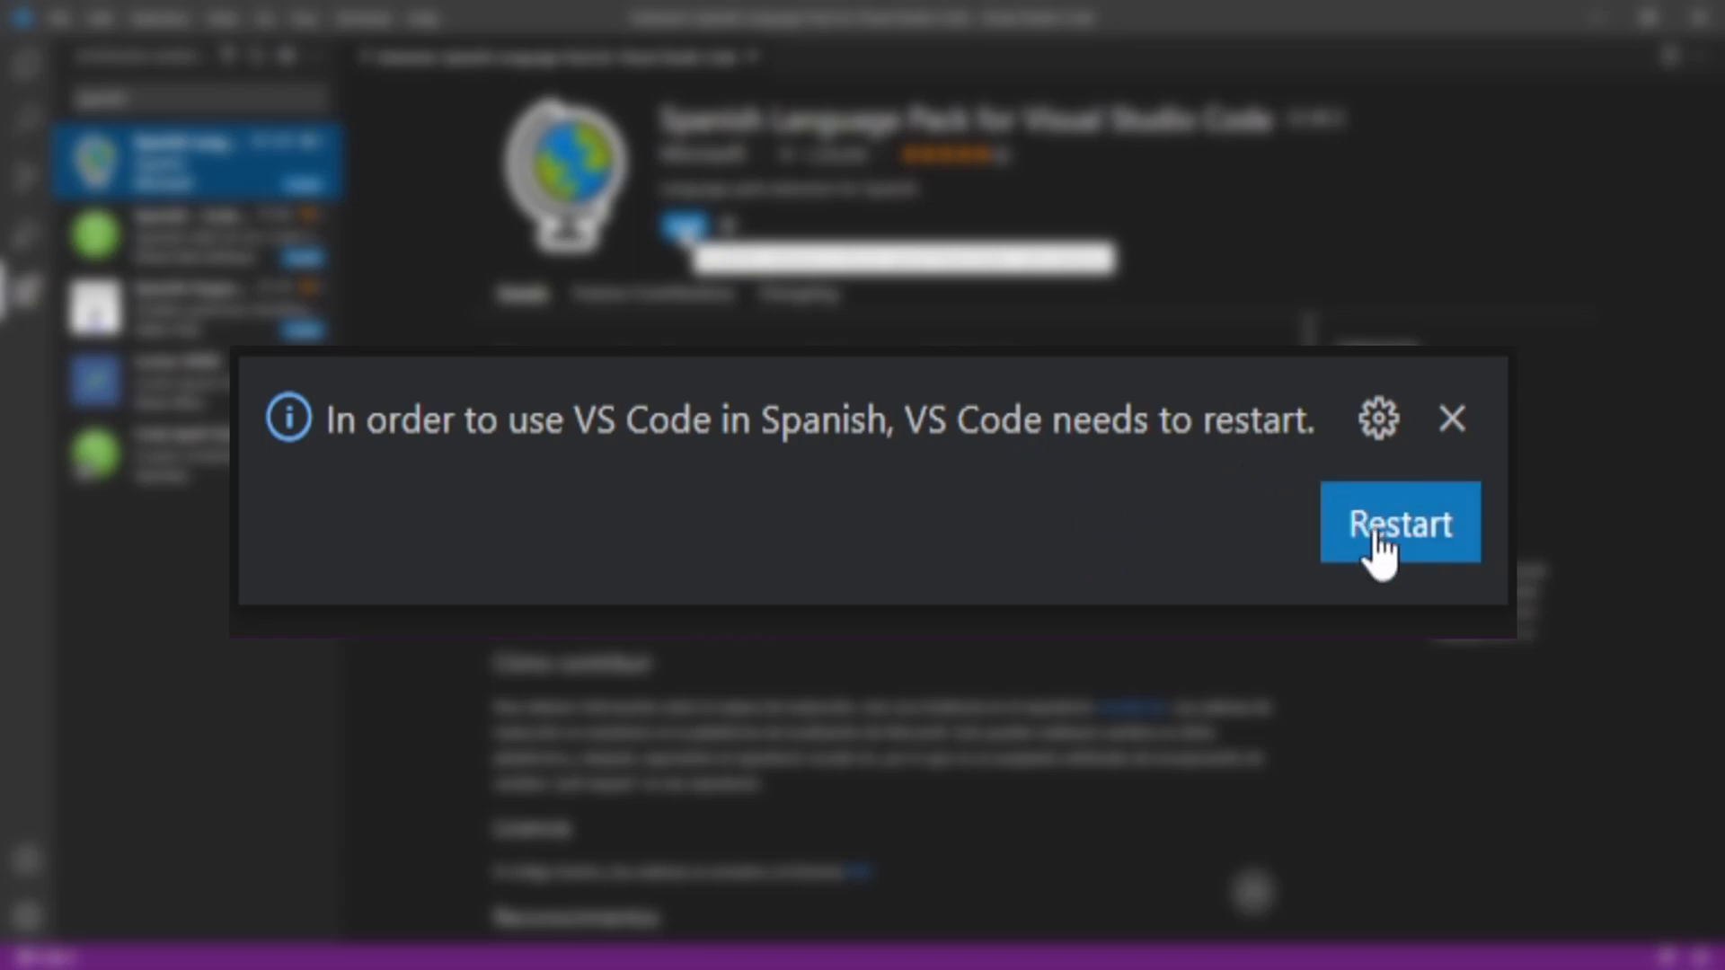
pyautogui.click(1400, 522)
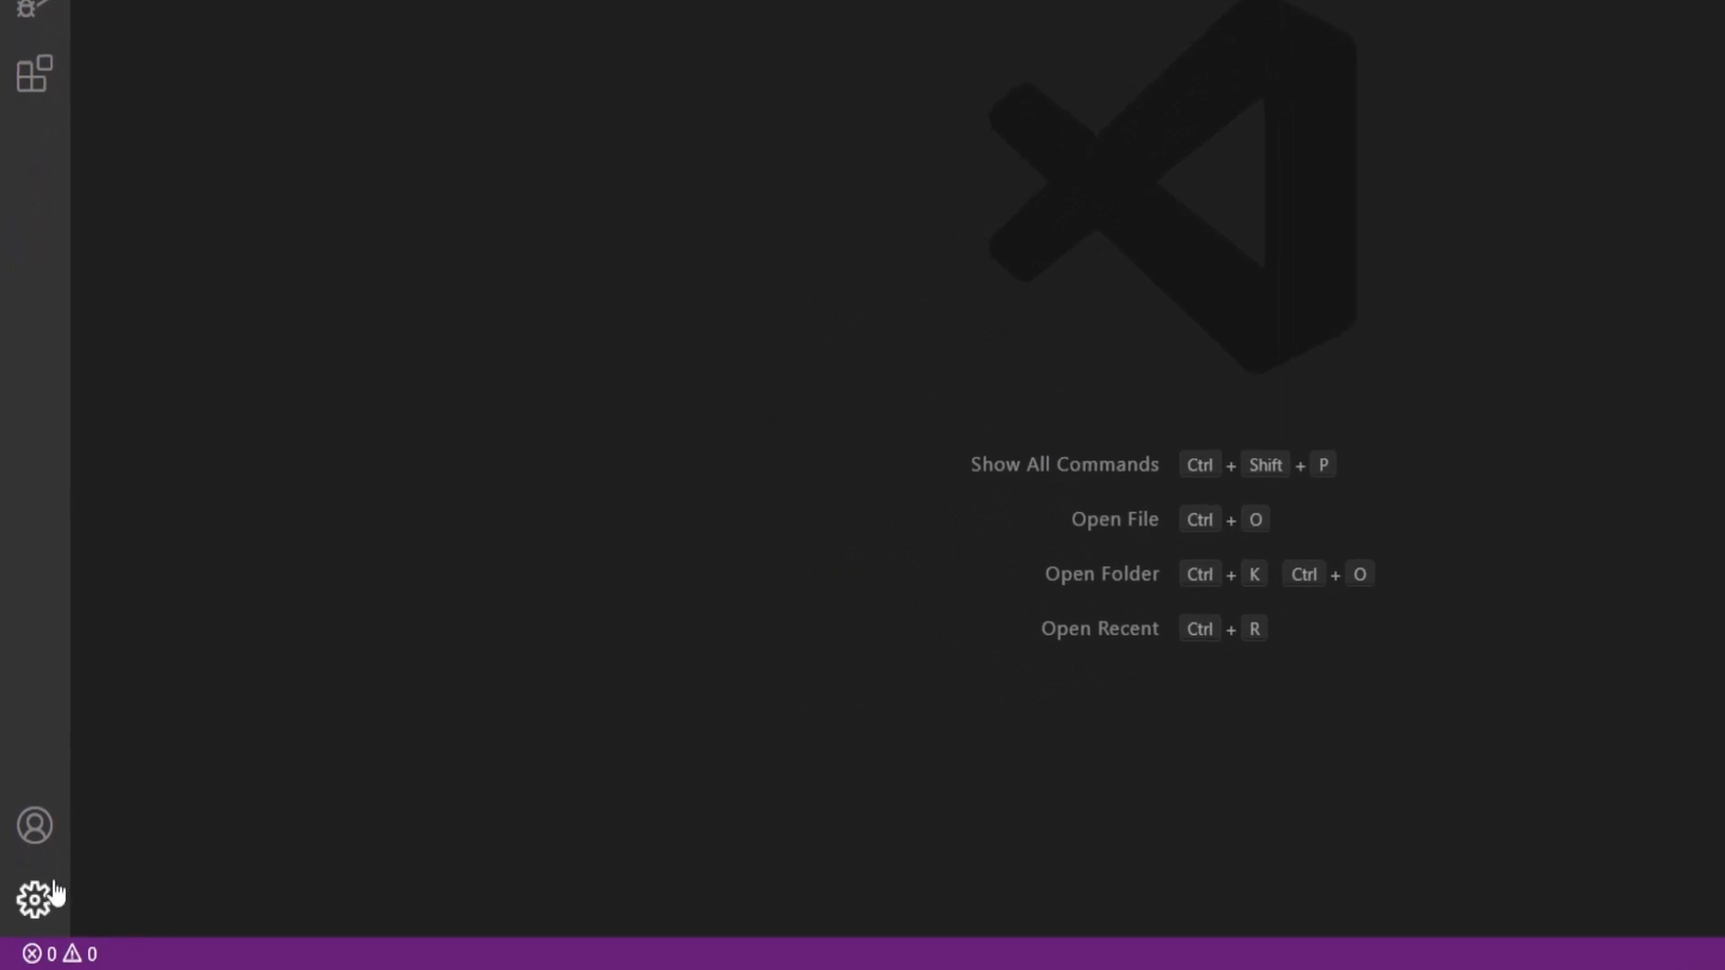
pyautogui.click(30, 895)
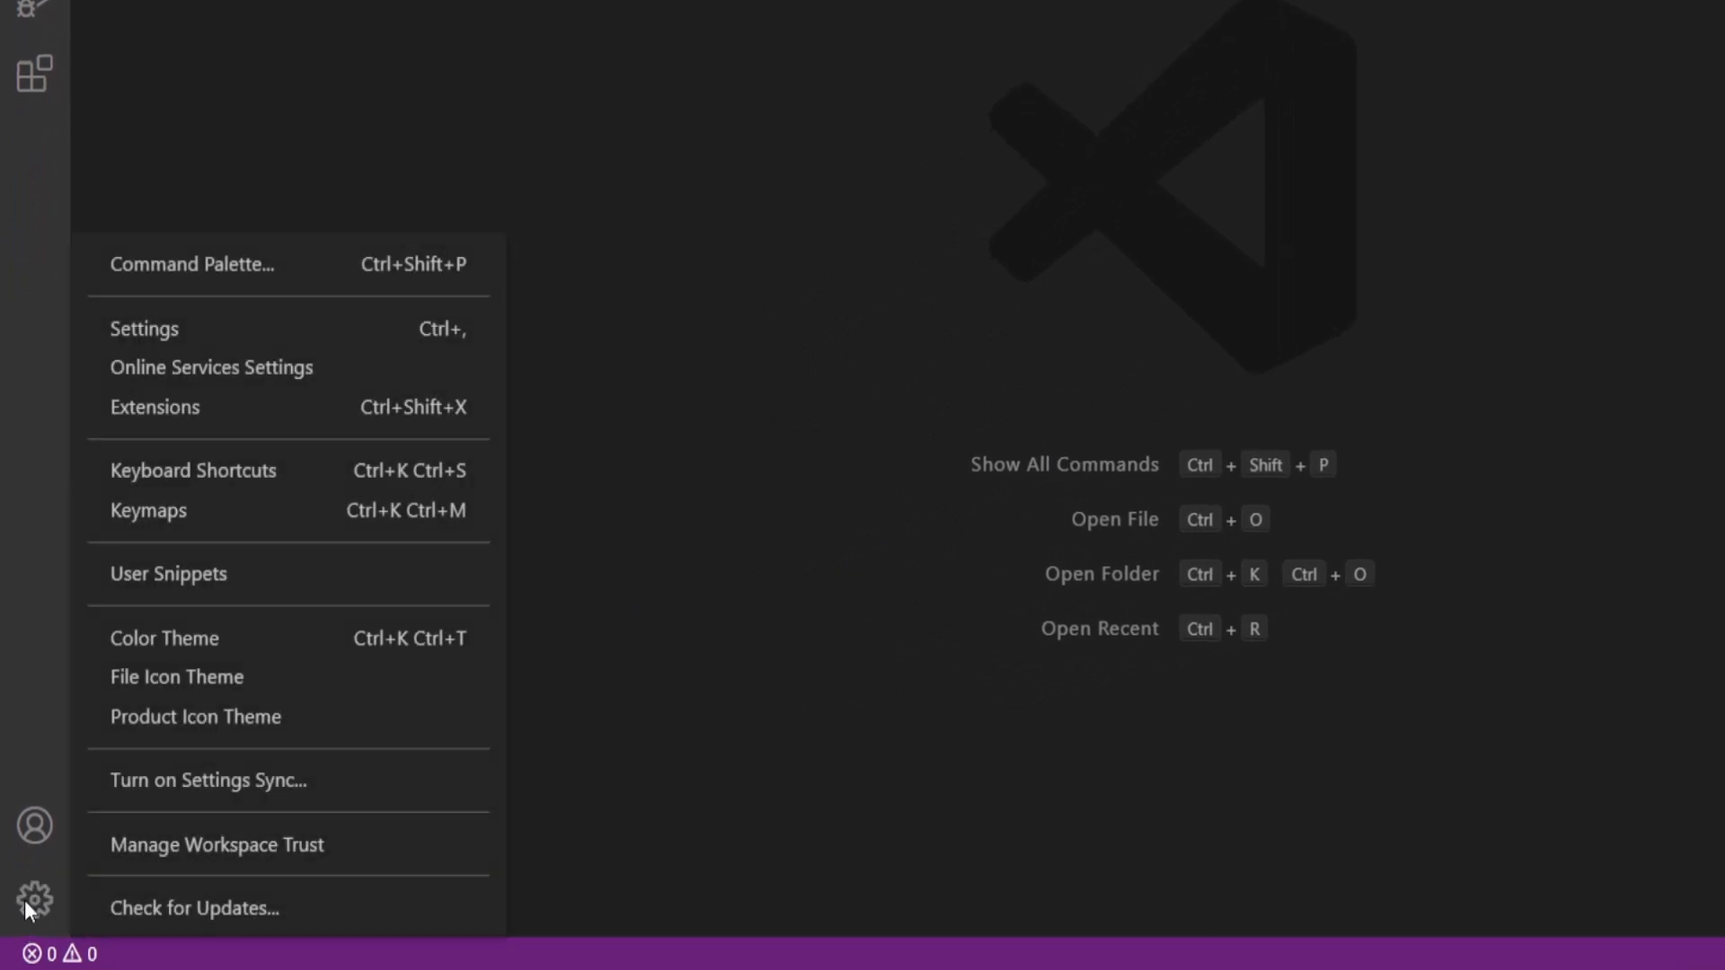
pyautogui.click(165, 638)
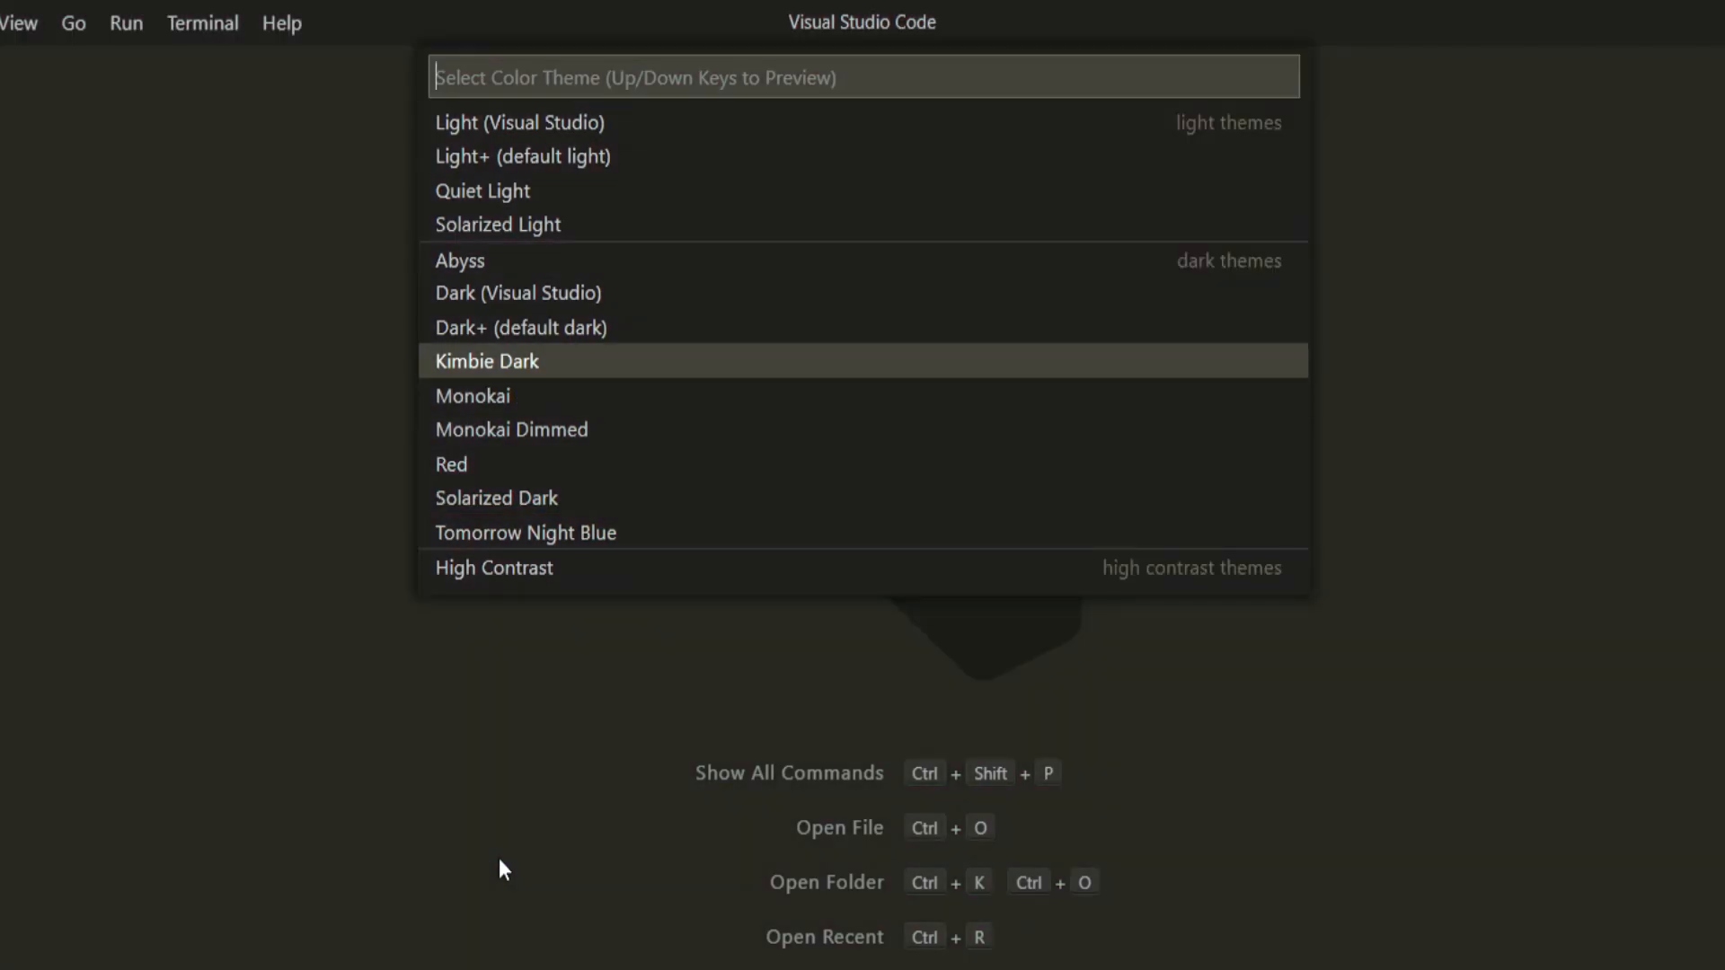
pyautogui.press('Escape')
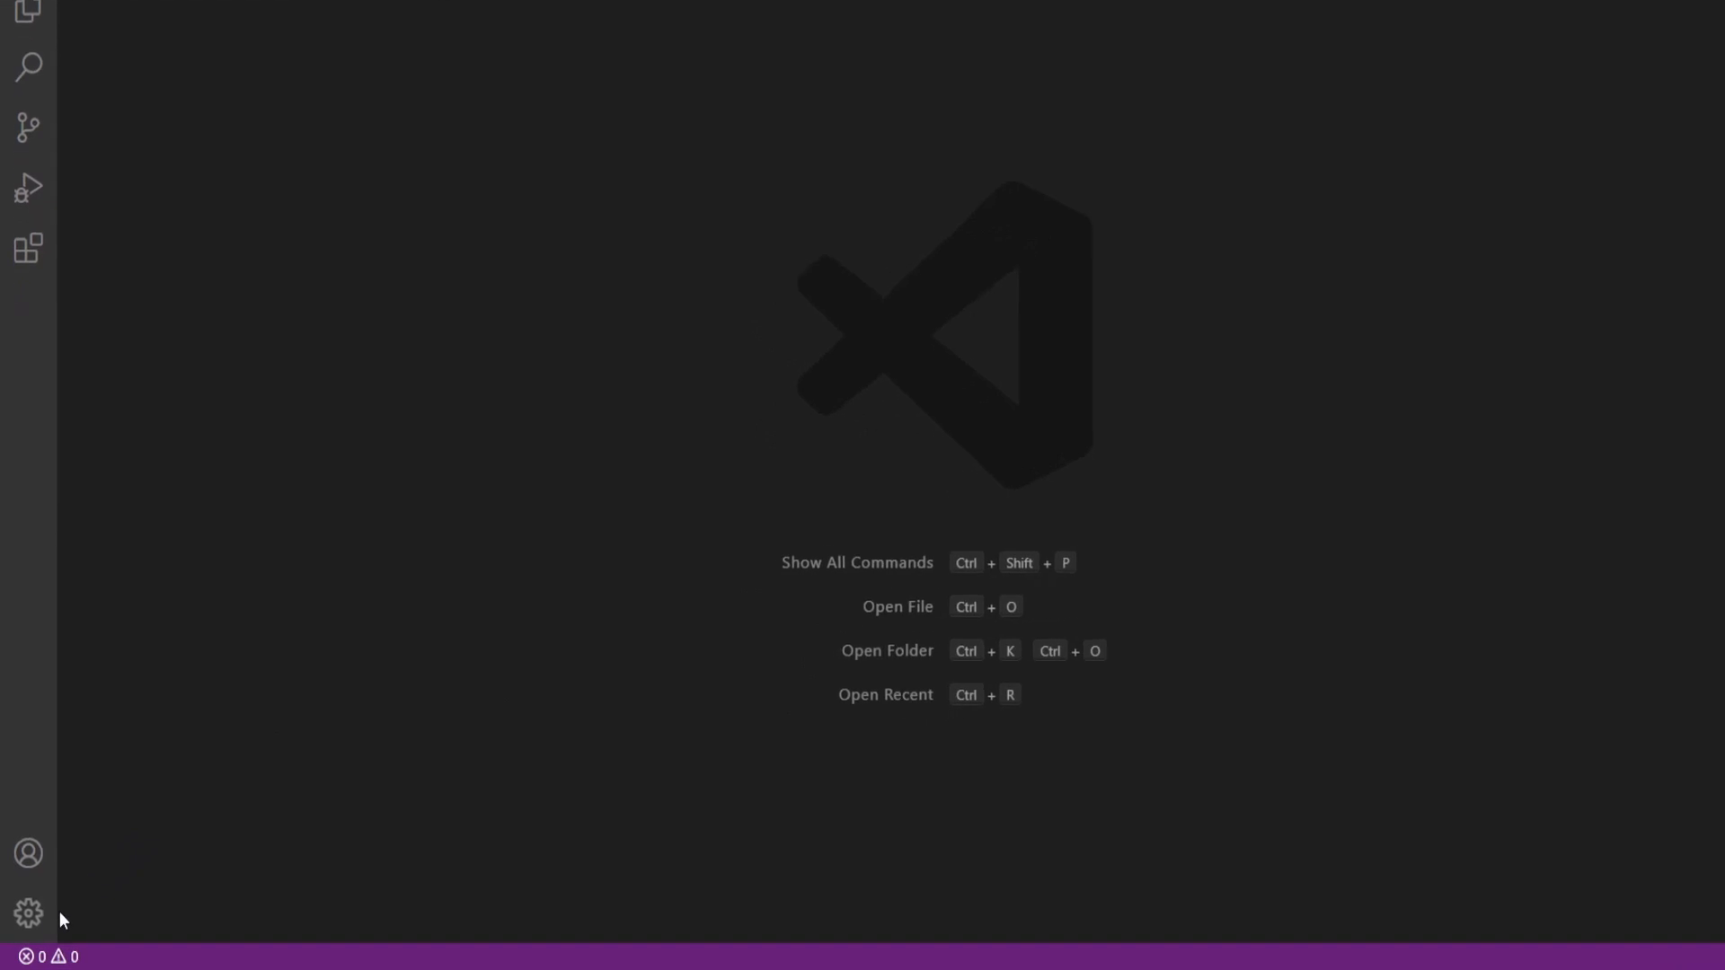
pyautogui.click(27, 906)
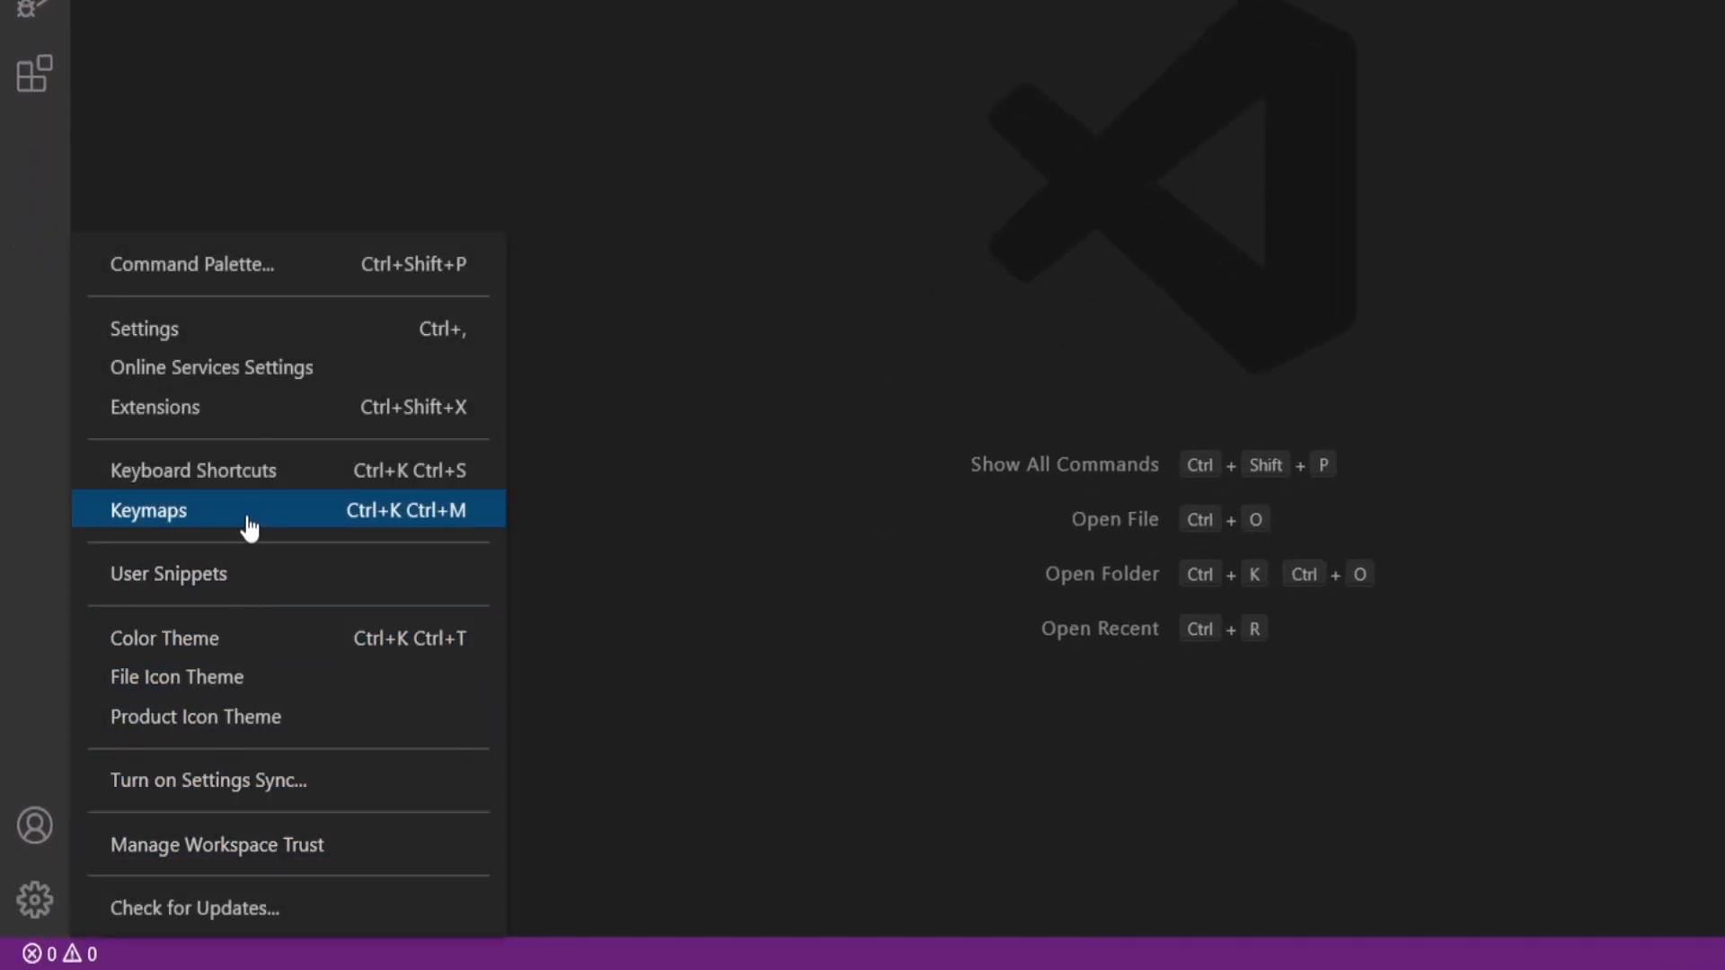
pyautogui.moveTo(349, 329)
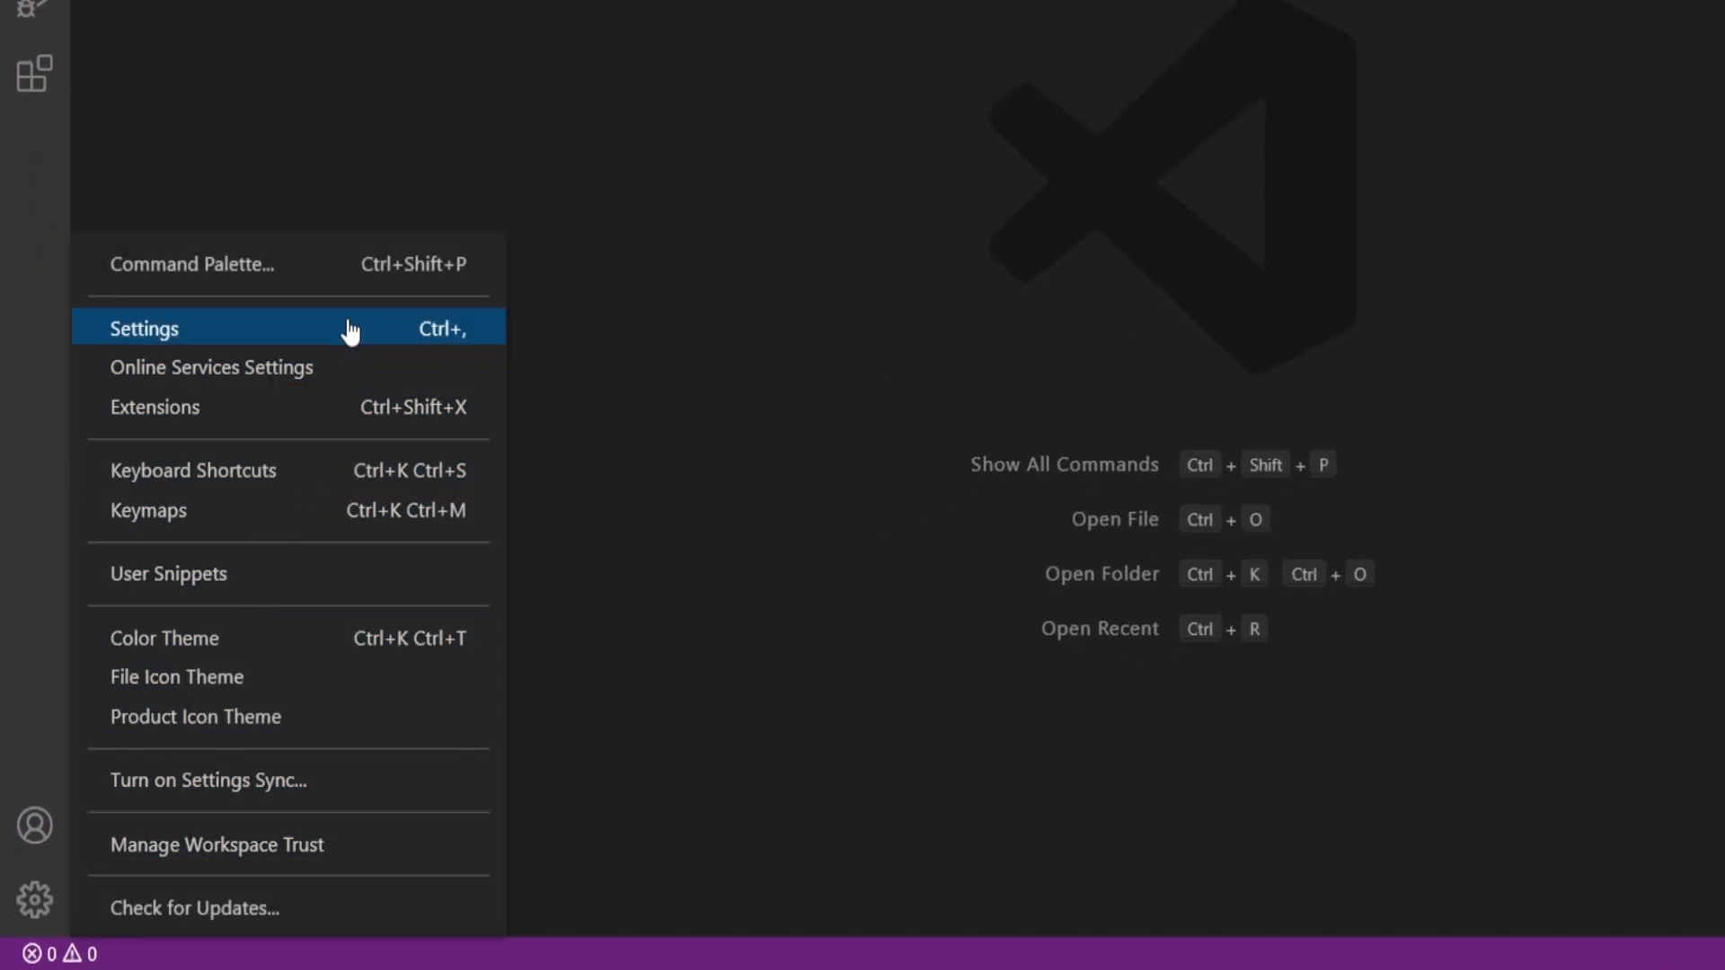
pyautogui.click(144, 329)
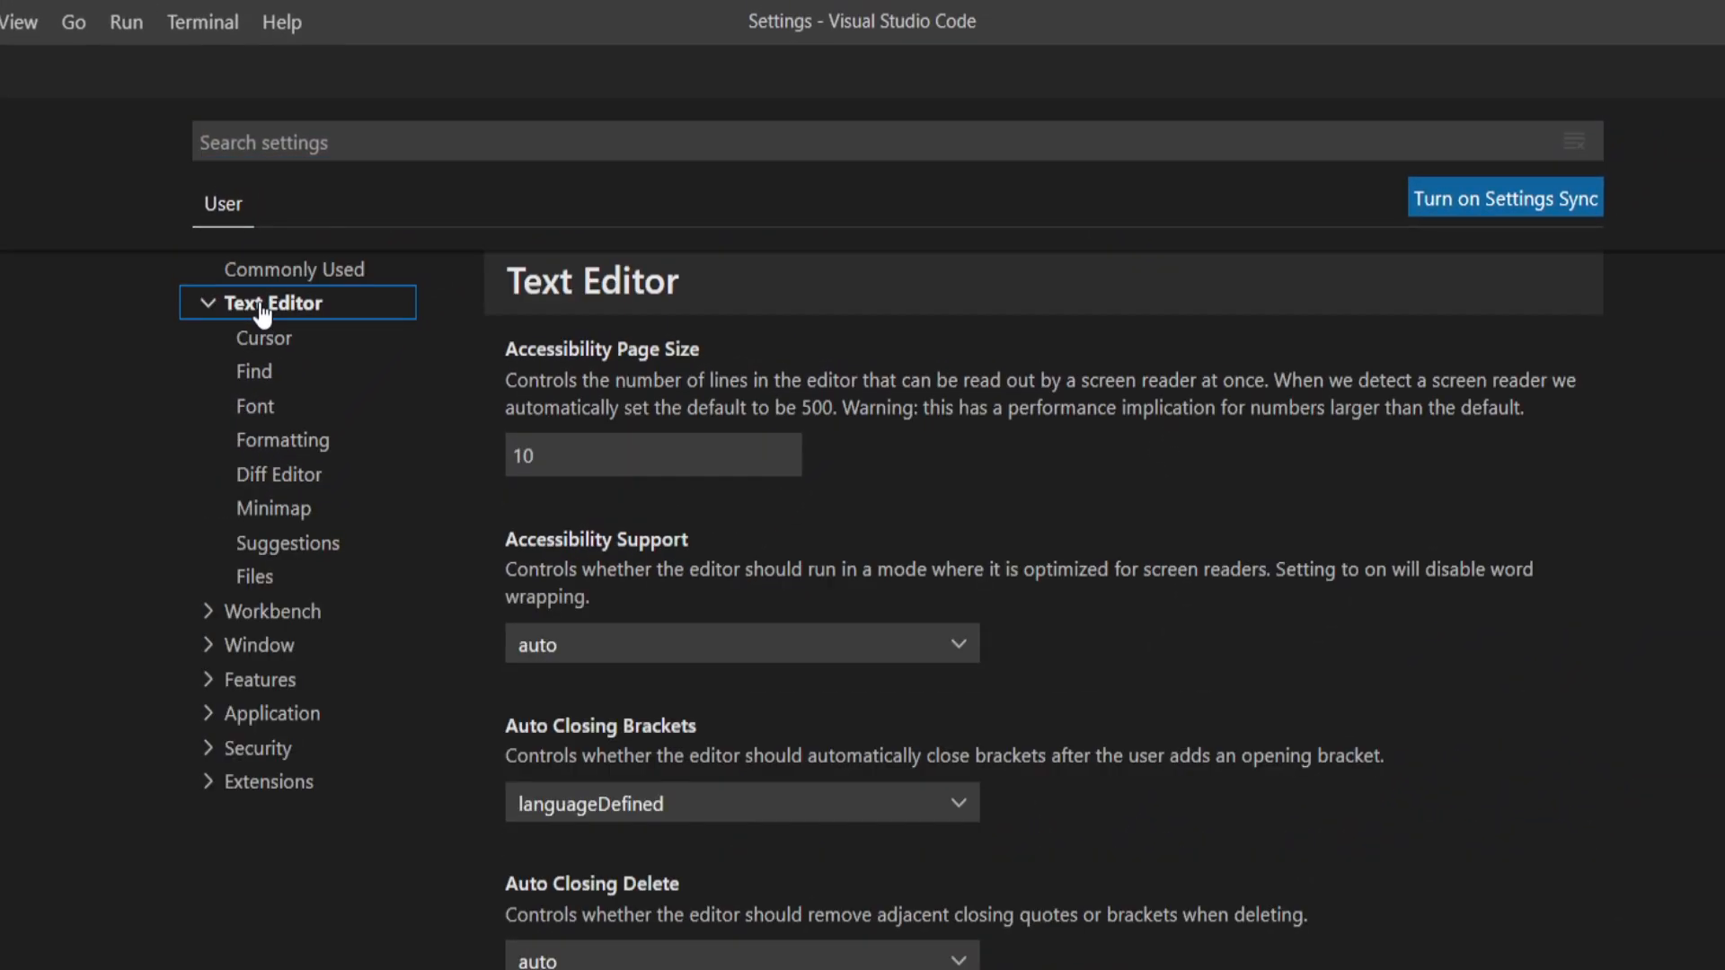
pyautogui.click(255, 406)
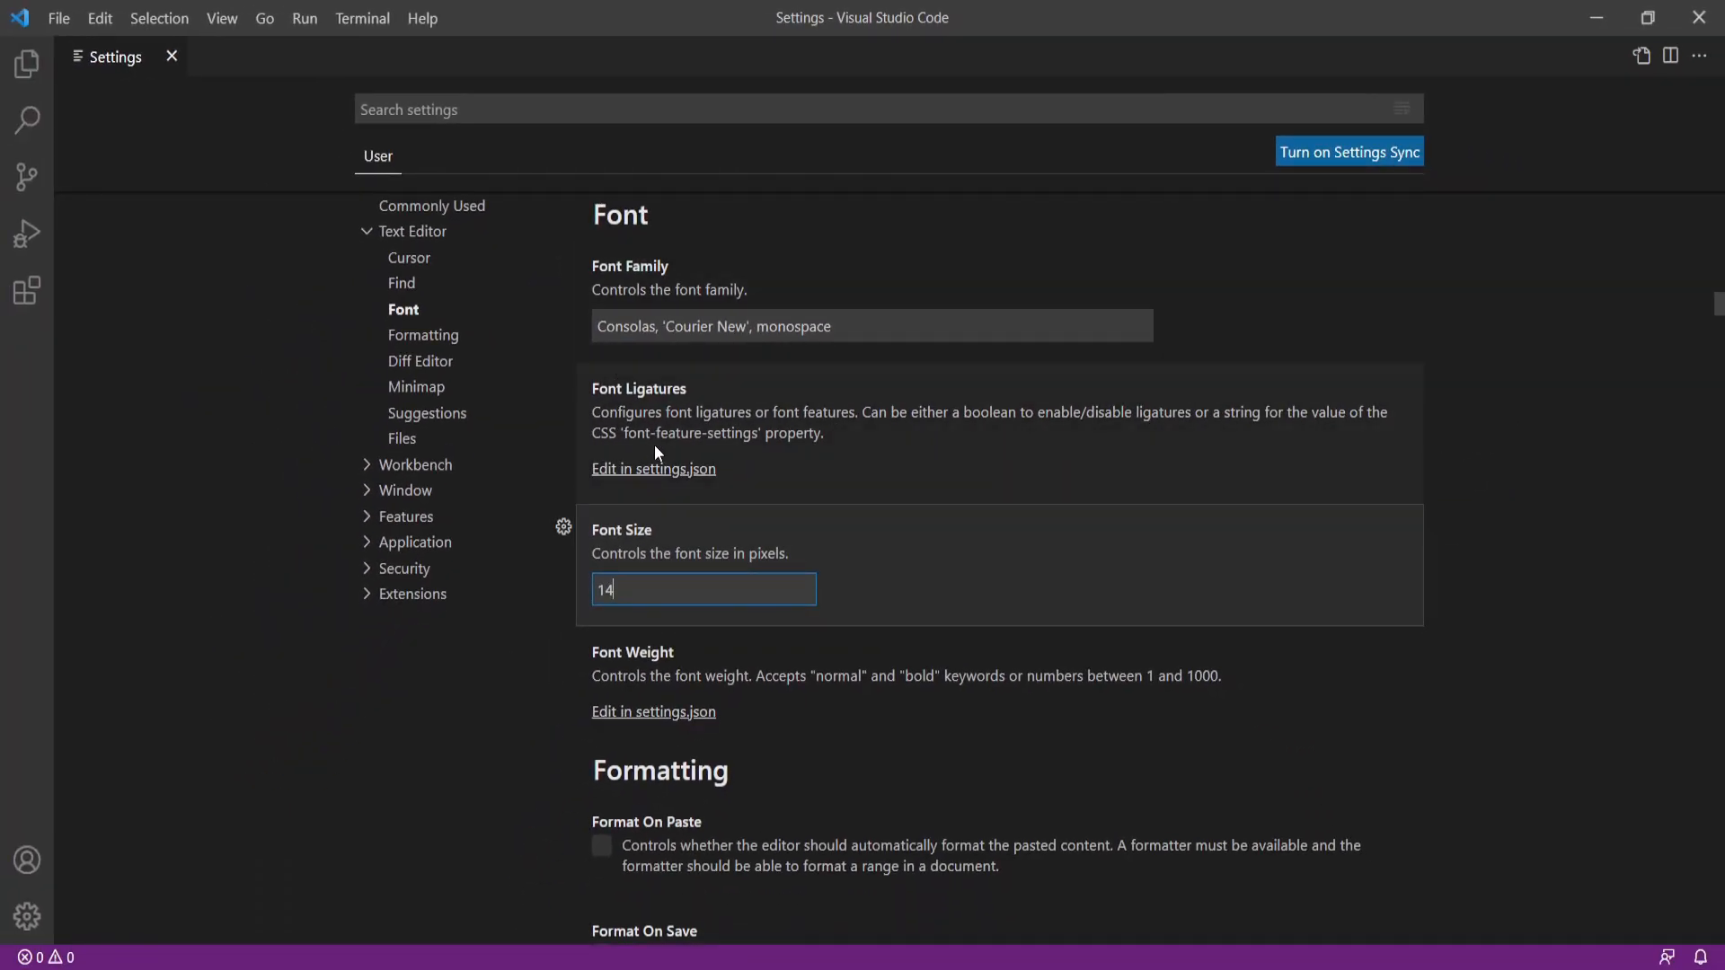
pyautogui.moveTo(658, 460)
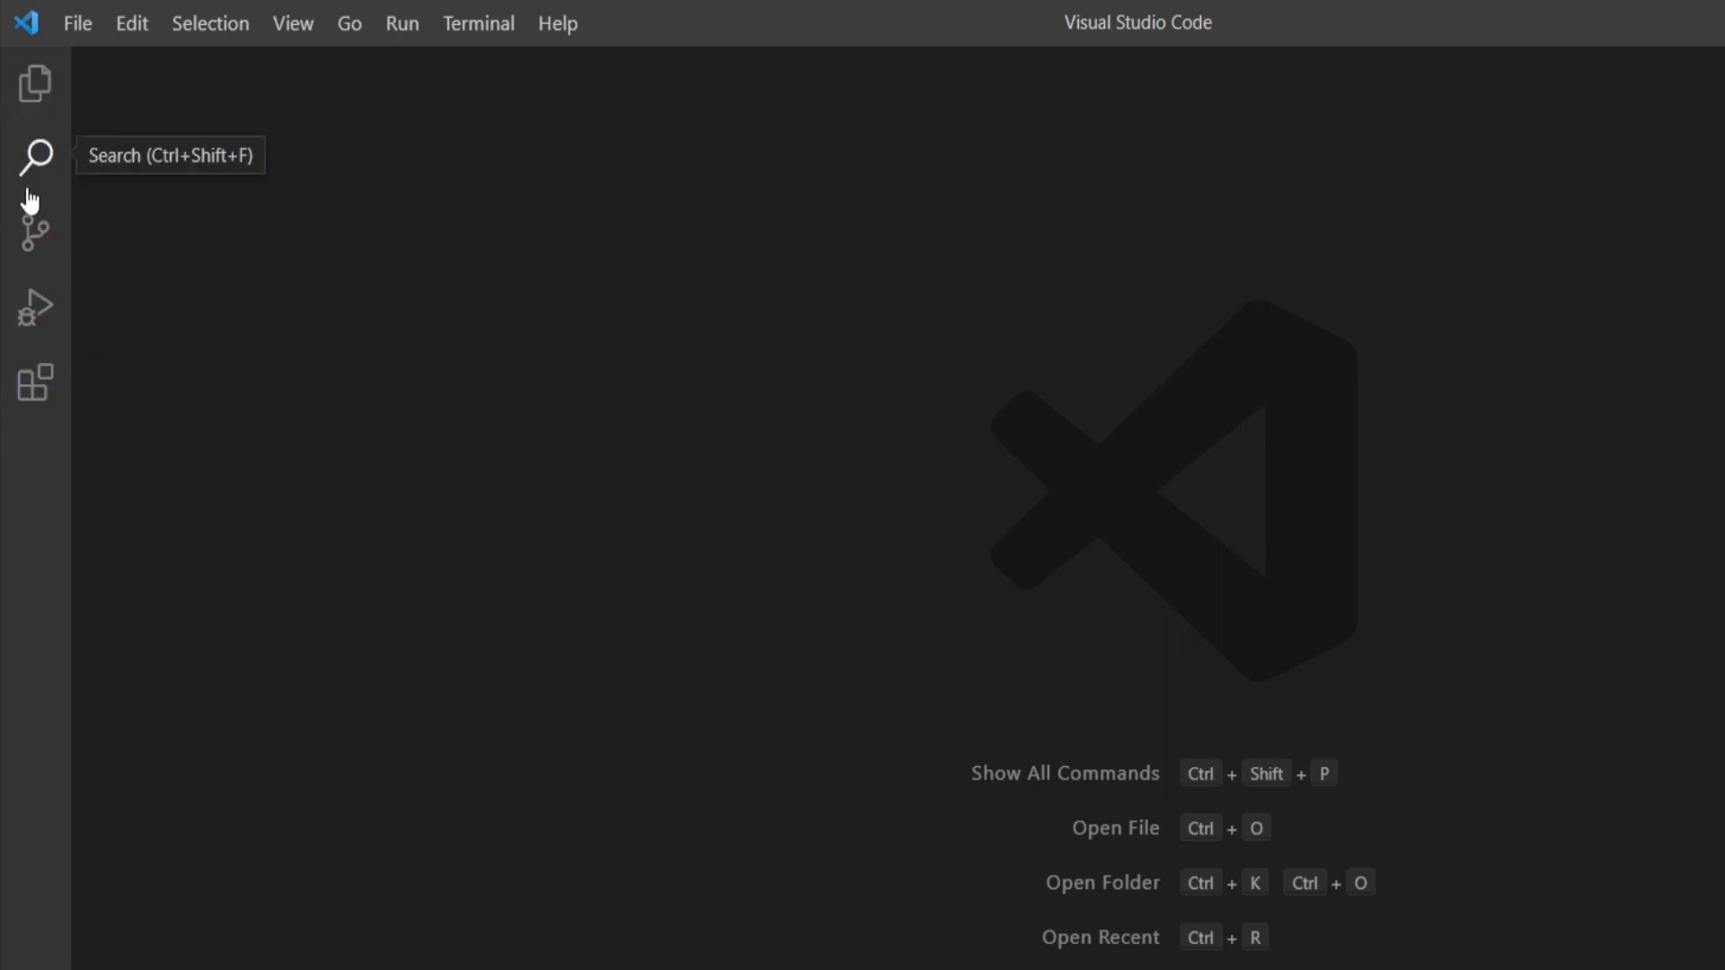
pyautogui.moveTo(33, 80)
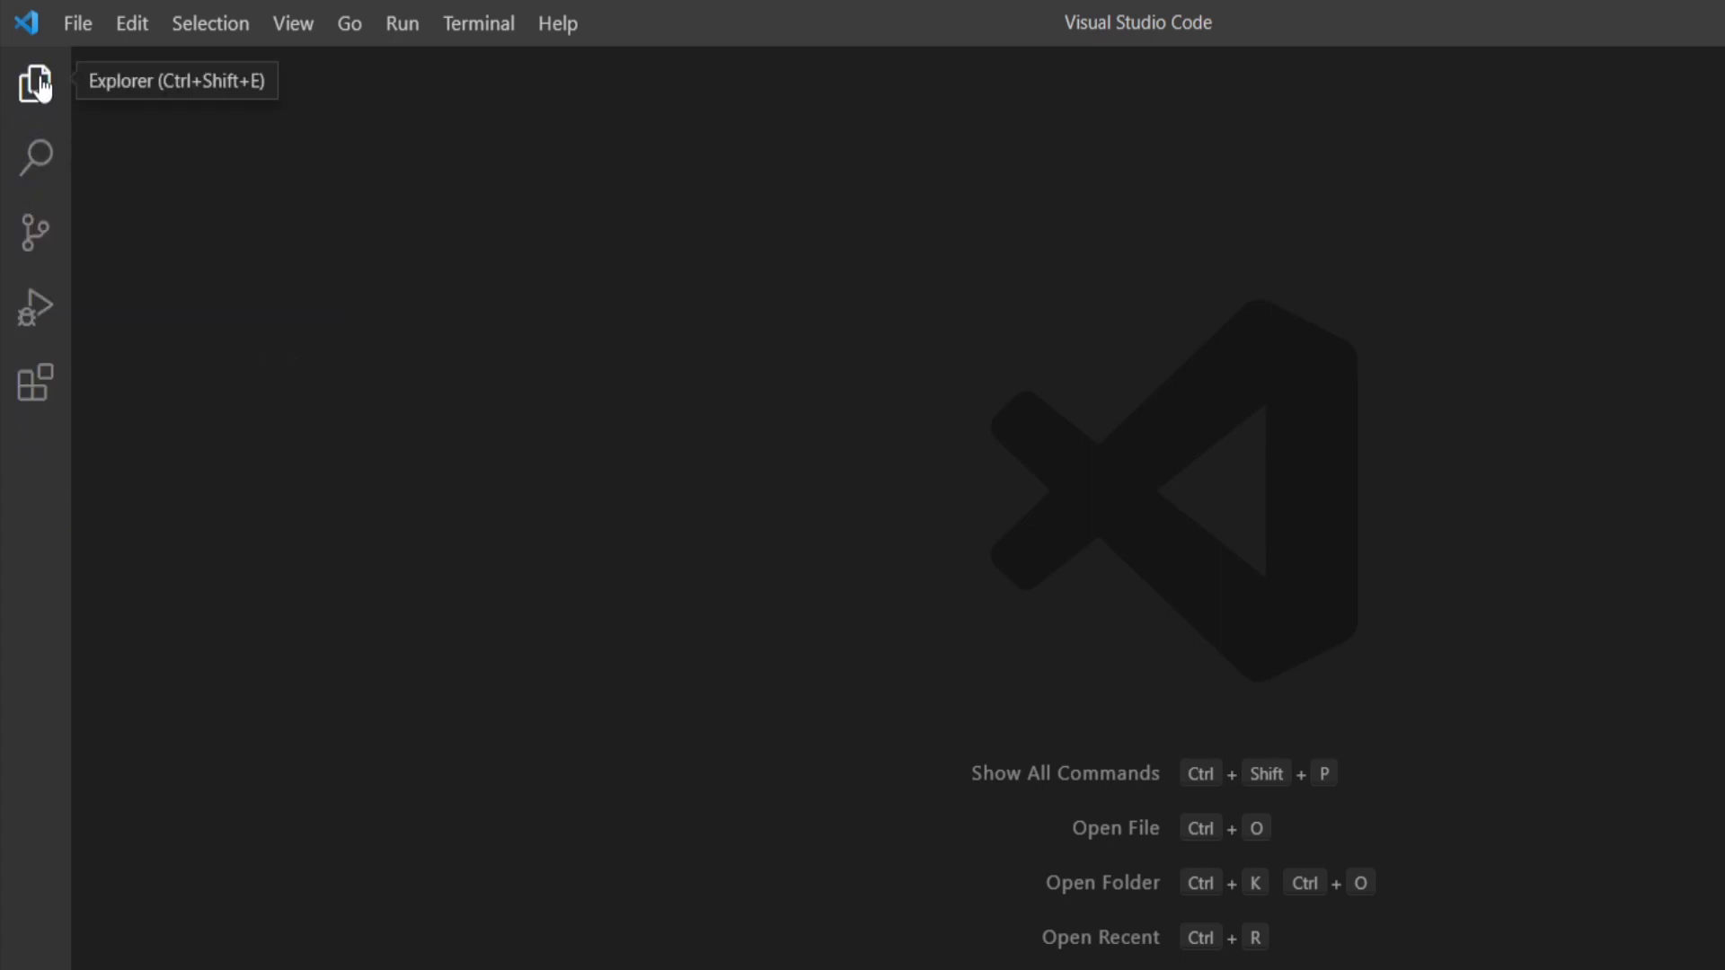
# Create 'New Folder' on the desktop and open it as the workspace
pyautogui.click(30, 77)
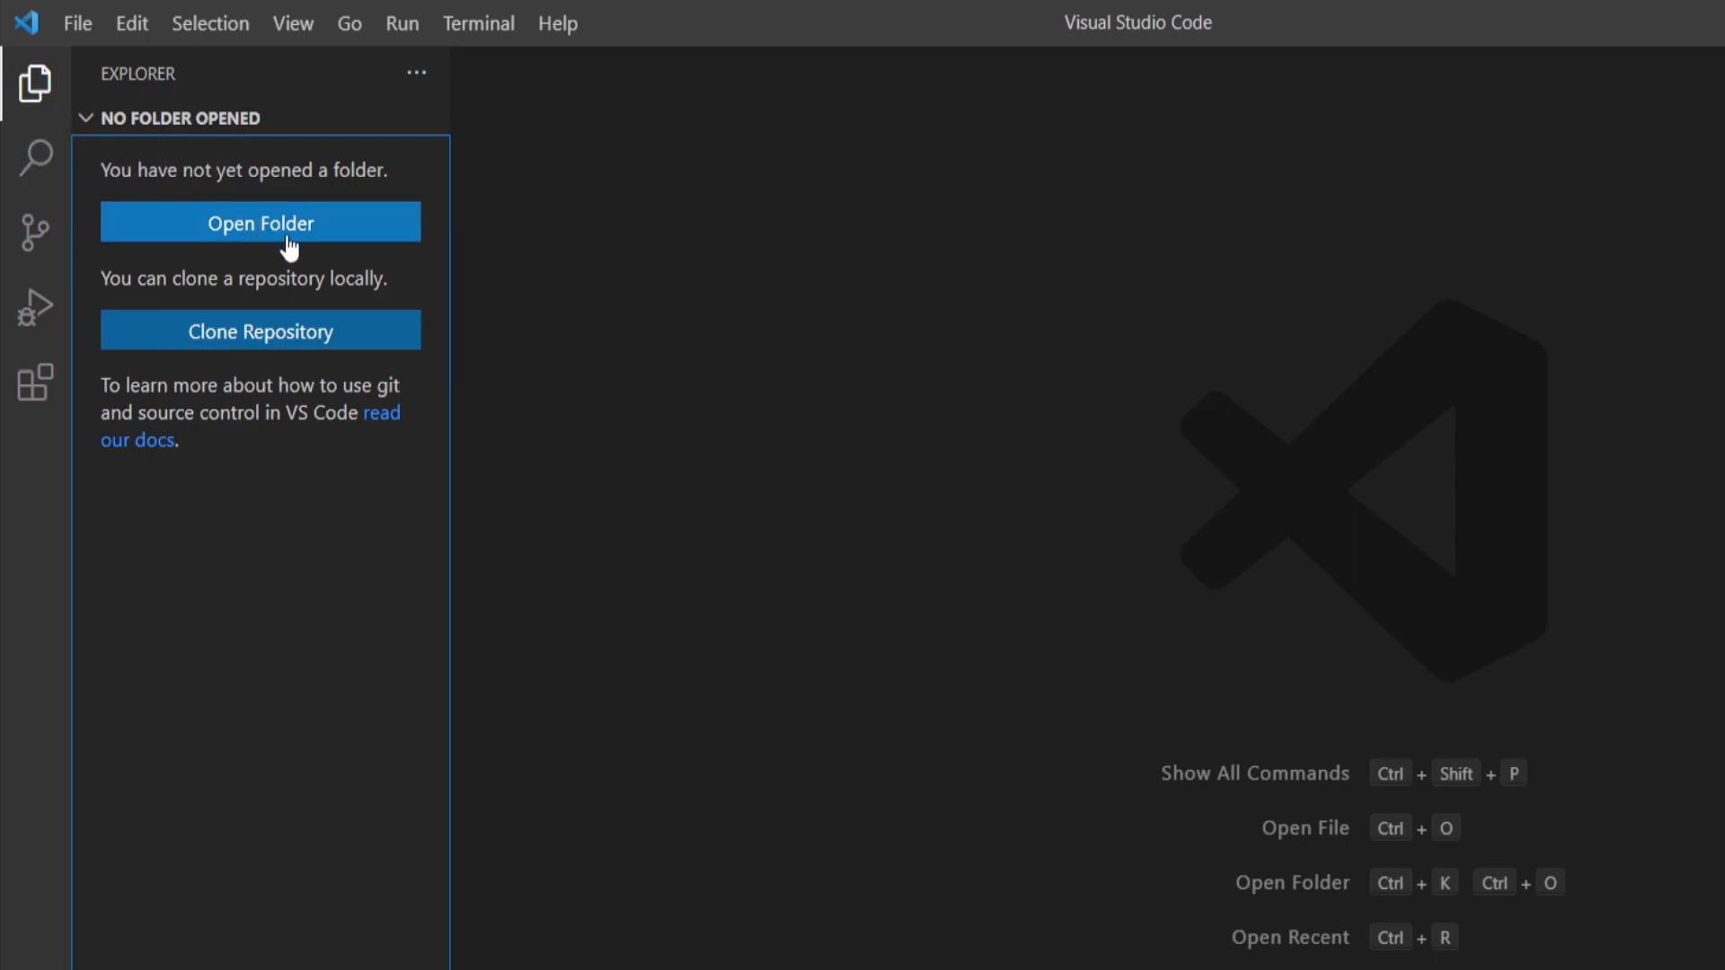
pyautogui.click(261, 223)
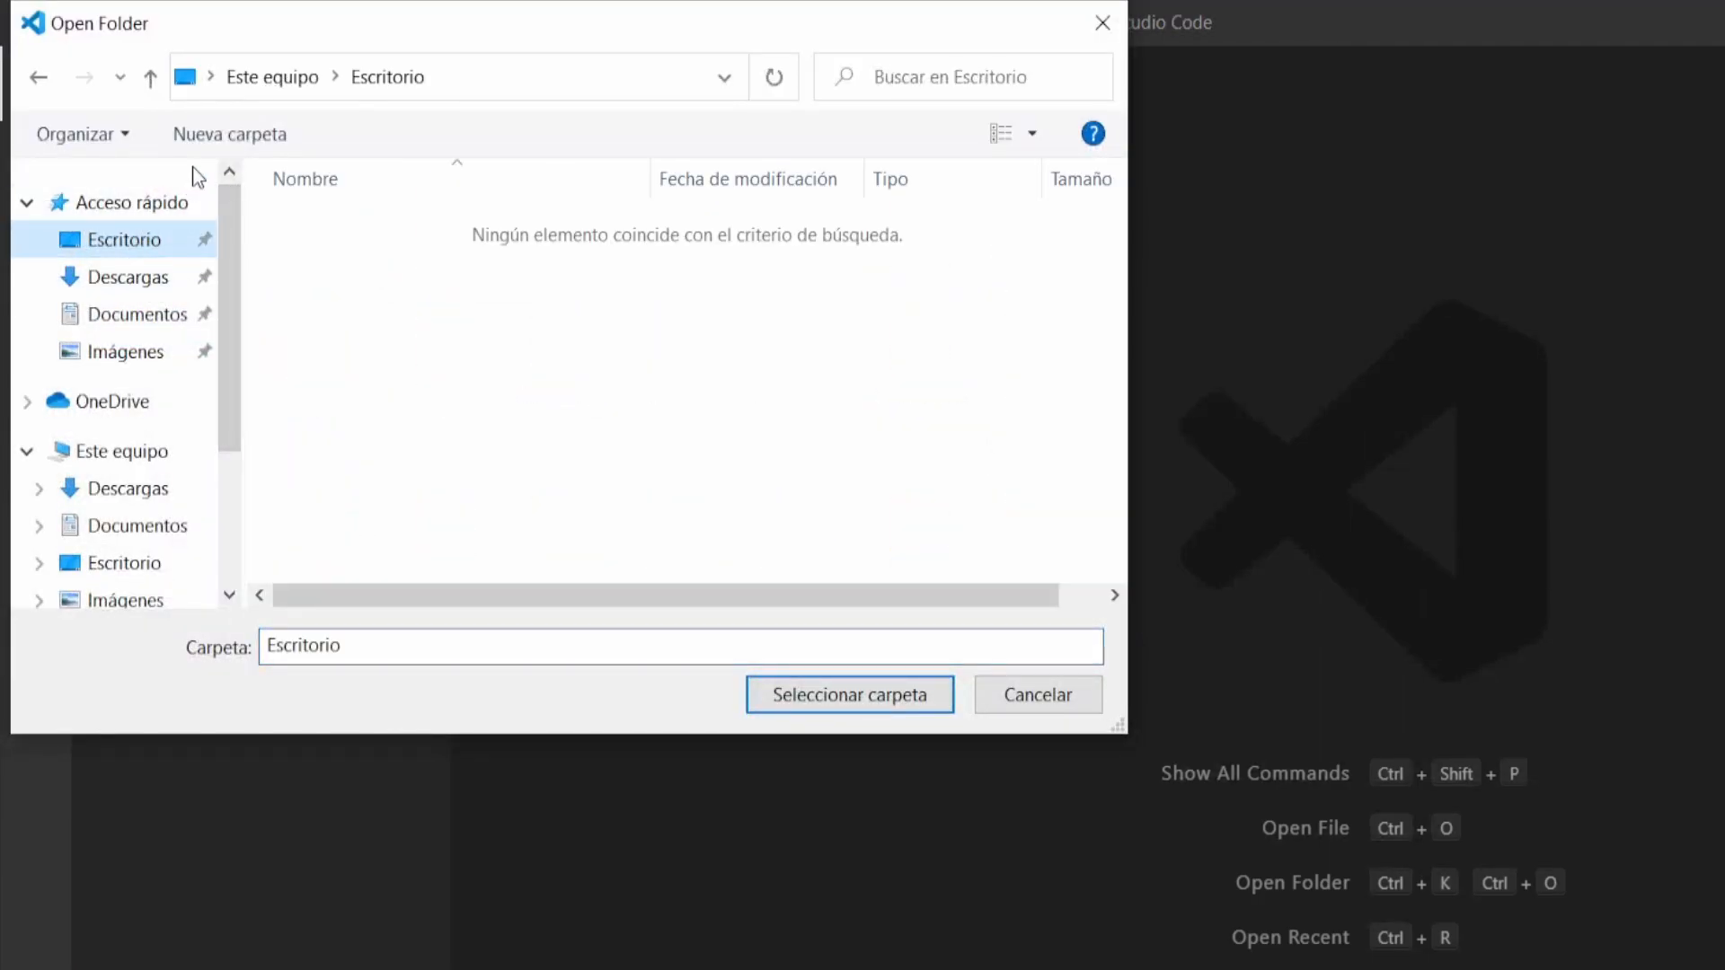
pyautogui.click(228, 132)
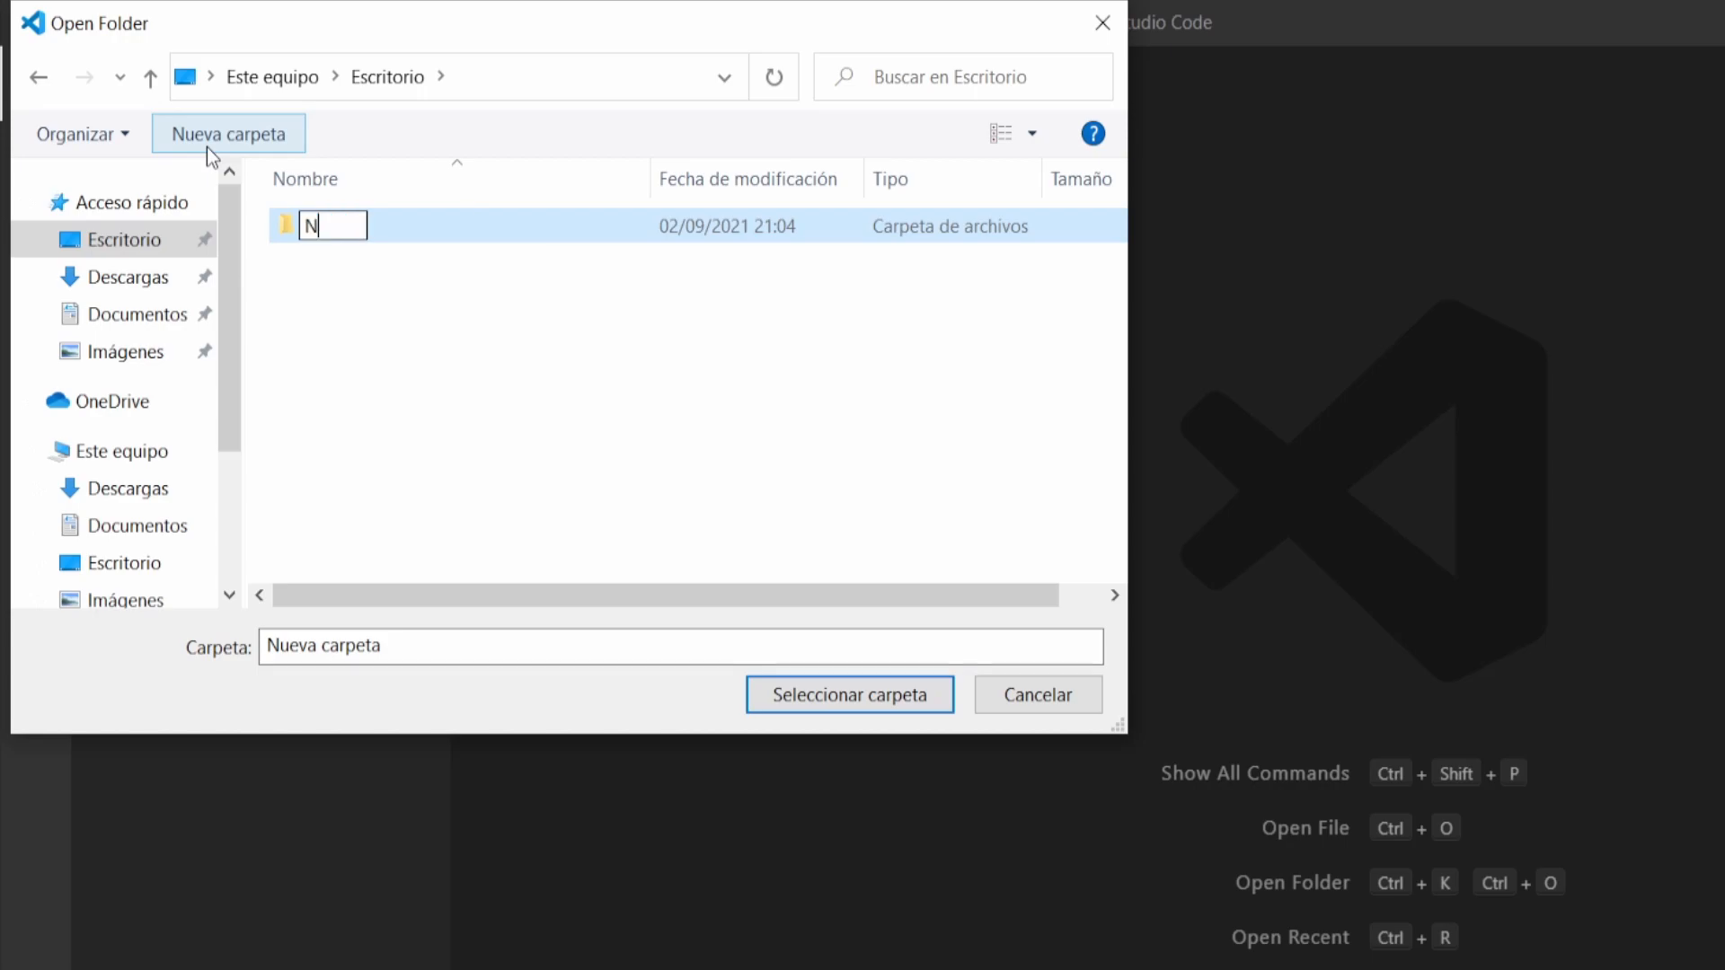
pyautogui.write('ew Folder')
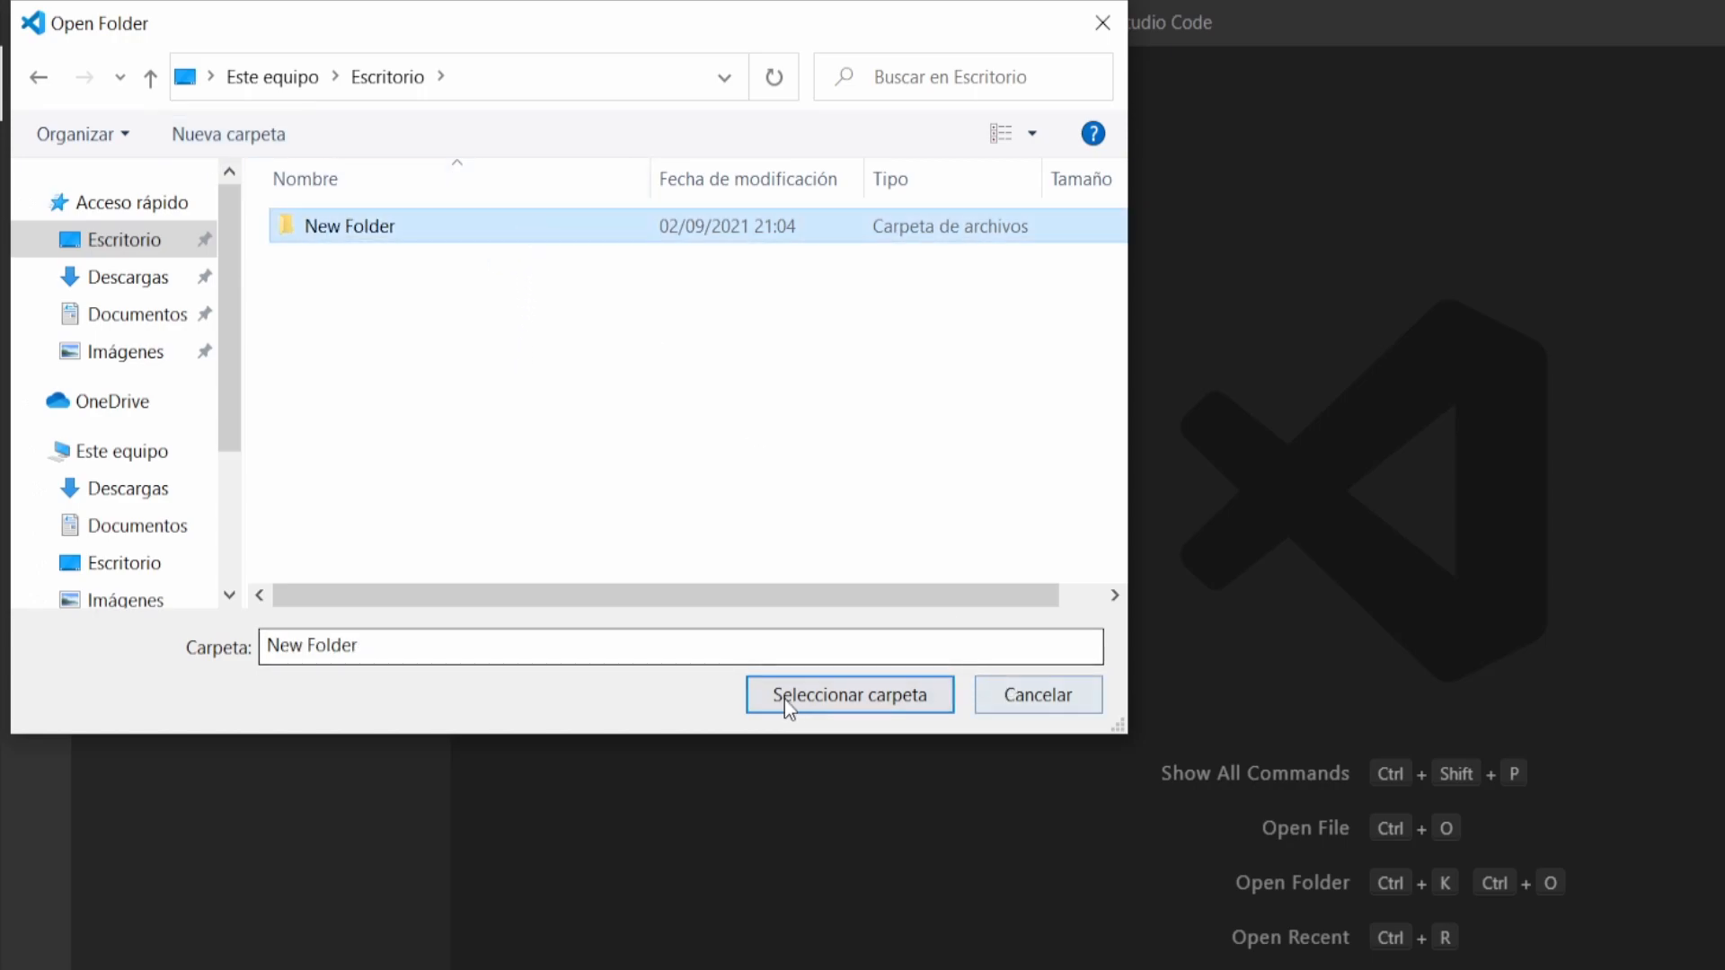
pyautogui.click(850, 693)
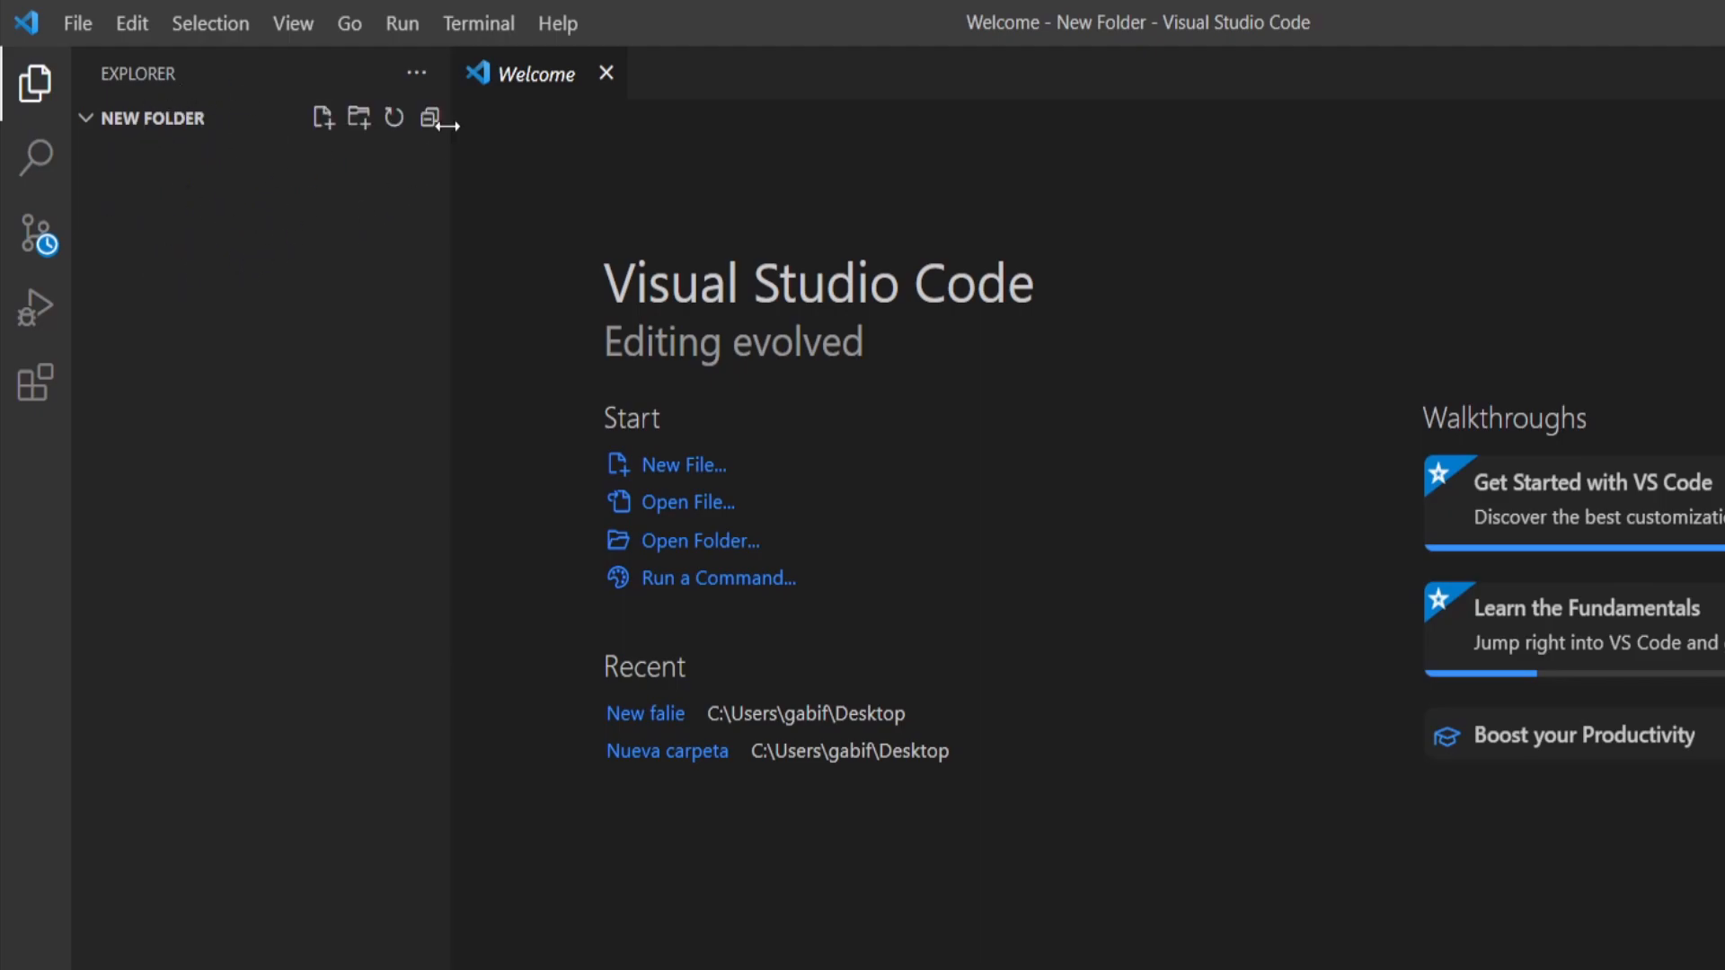
# Close the Welcome page and create a new untitled file
pyautogui.click(606, 73)
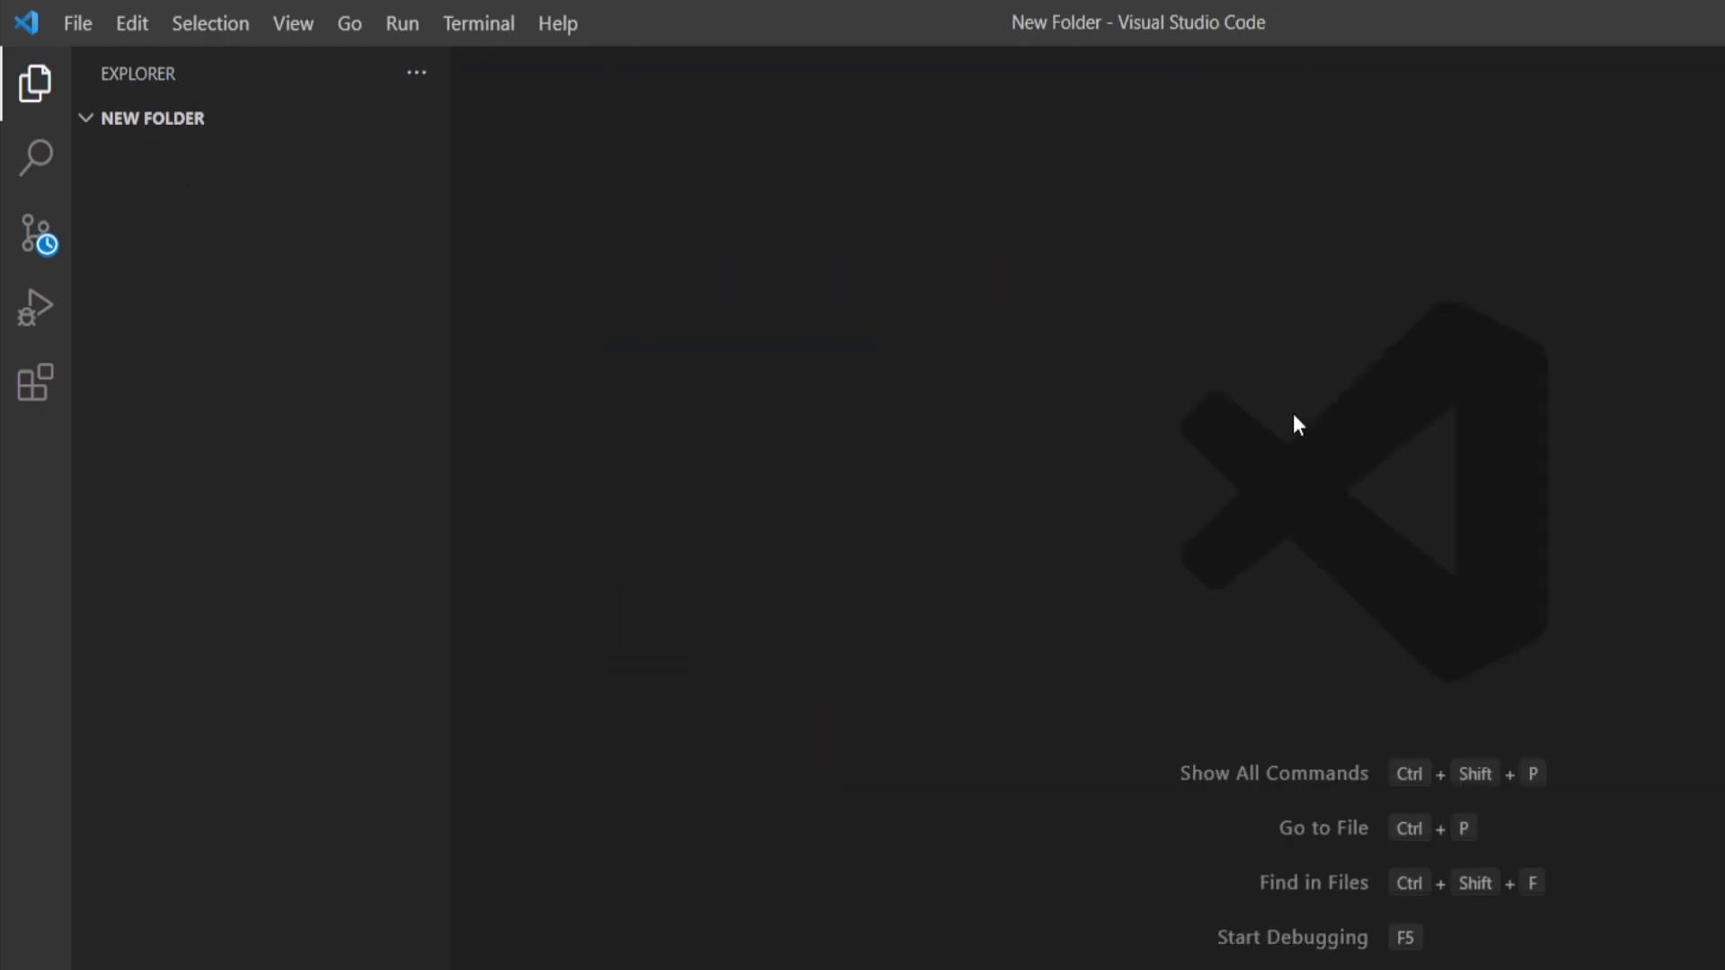
pyautogui.moveTo(487, 310)
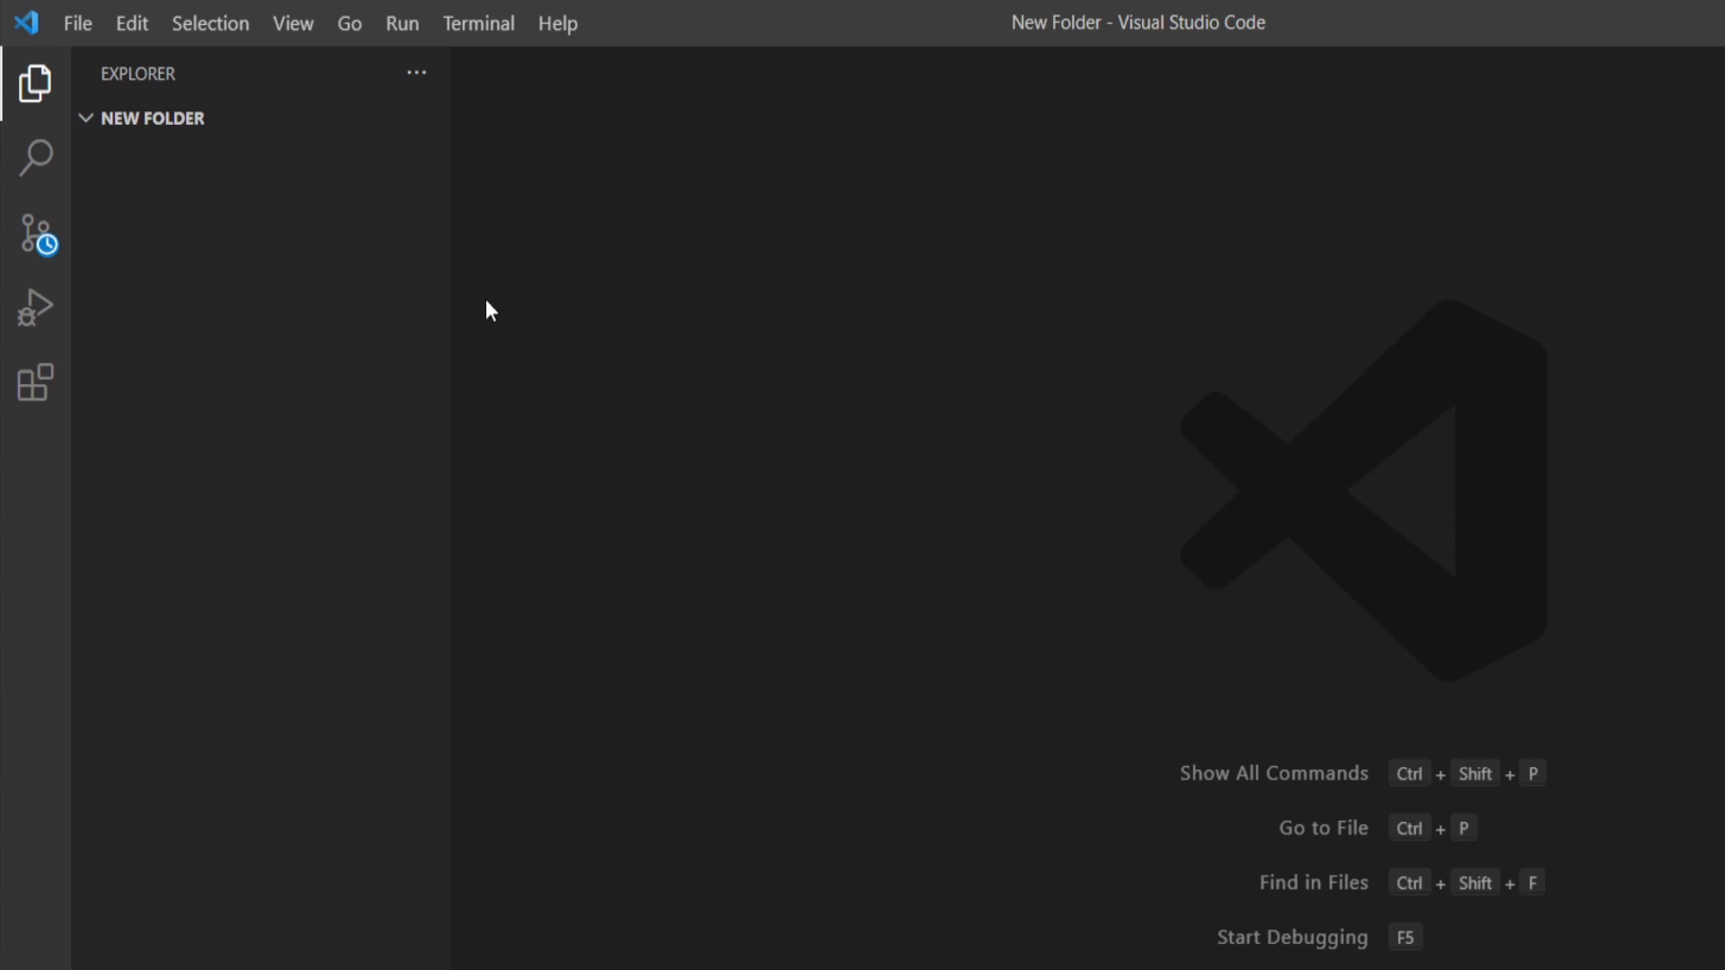
pyautogui.moveTo(43, 44)
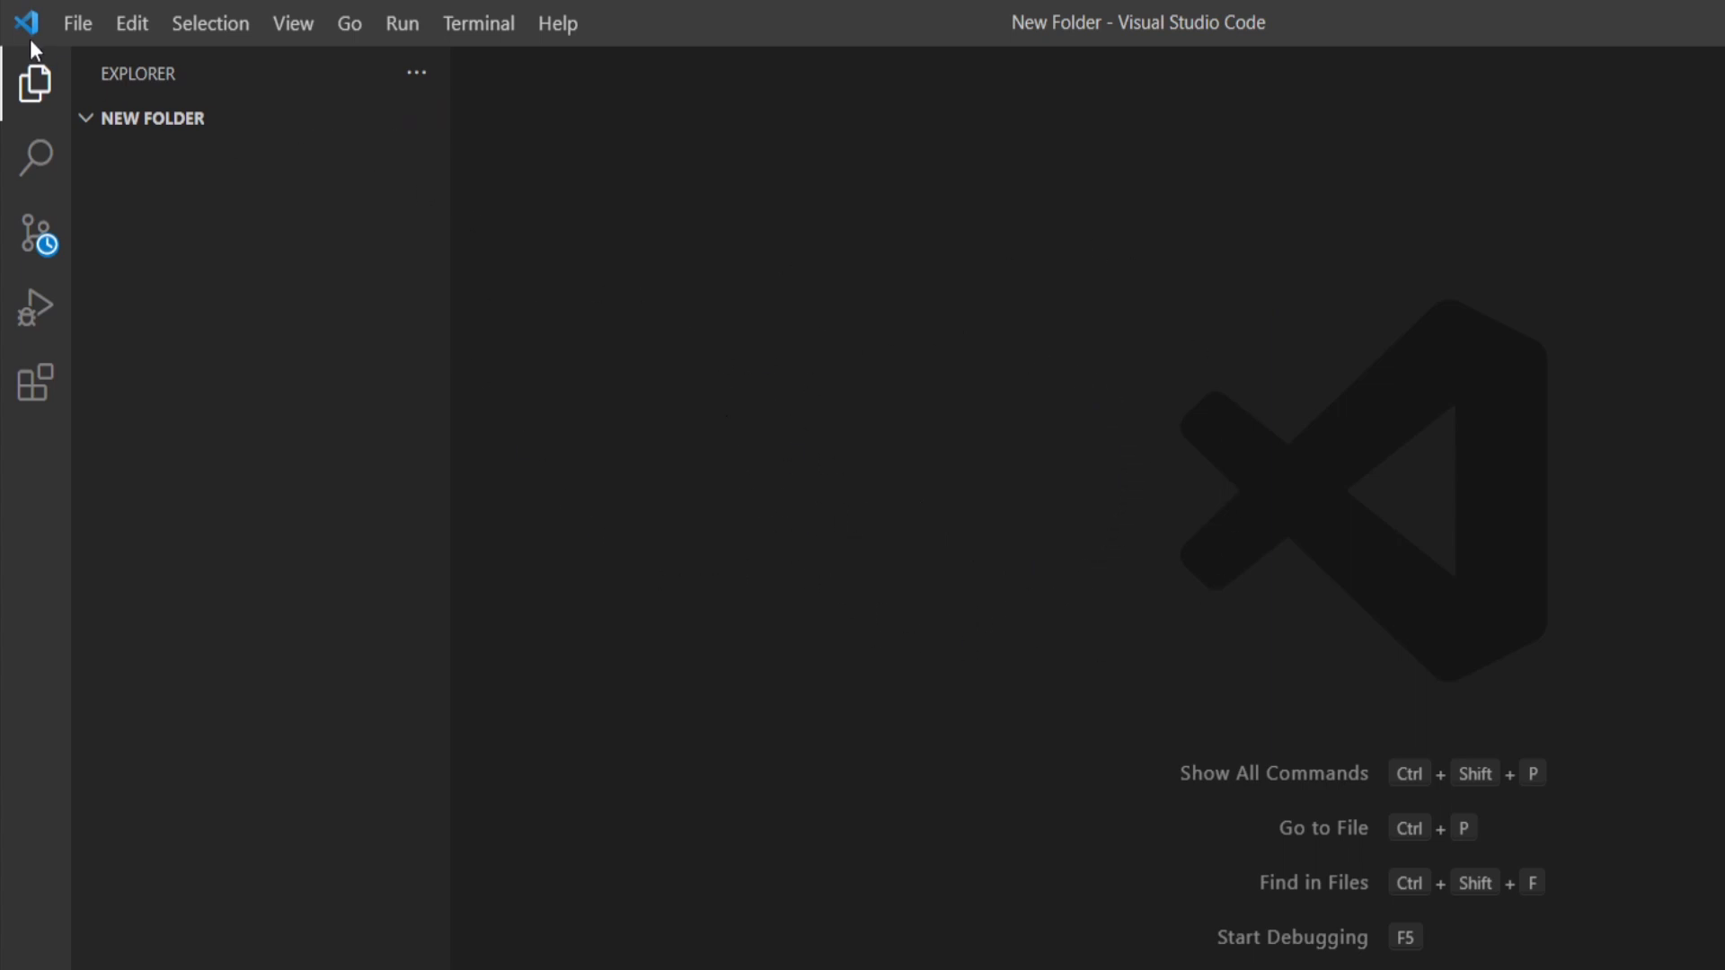
pyautogui.click(76, 23)
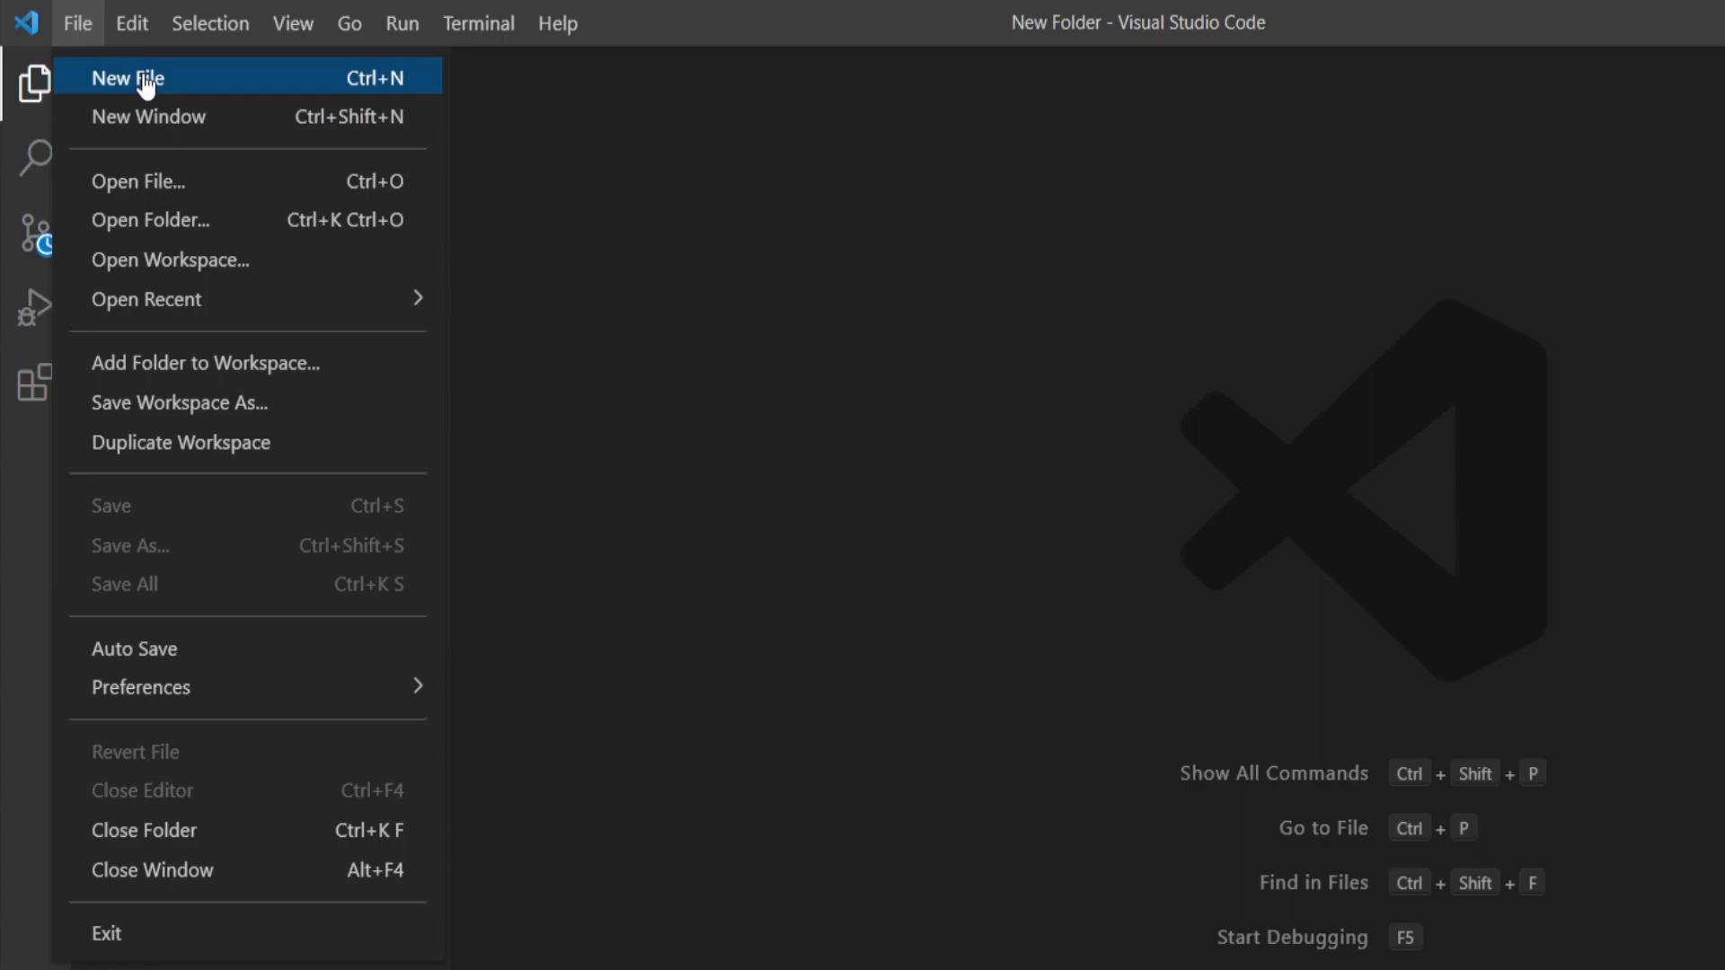
pyautogui.click(130, 77)
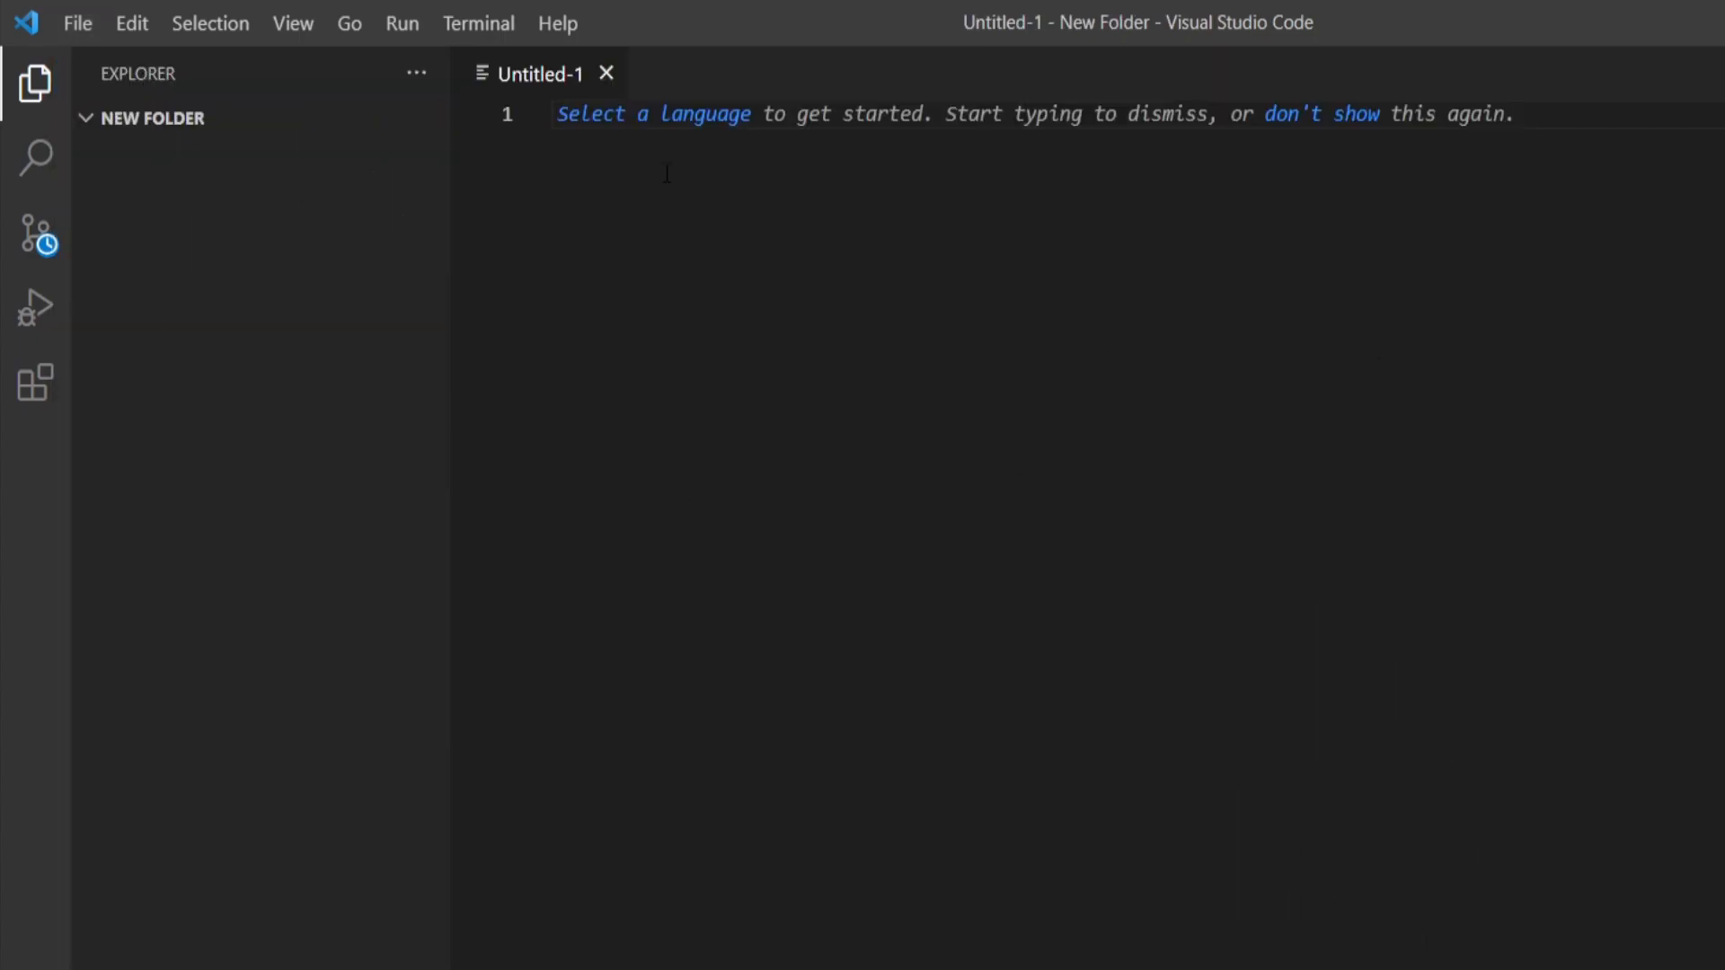
pyautogui.moveTo(844, 304)
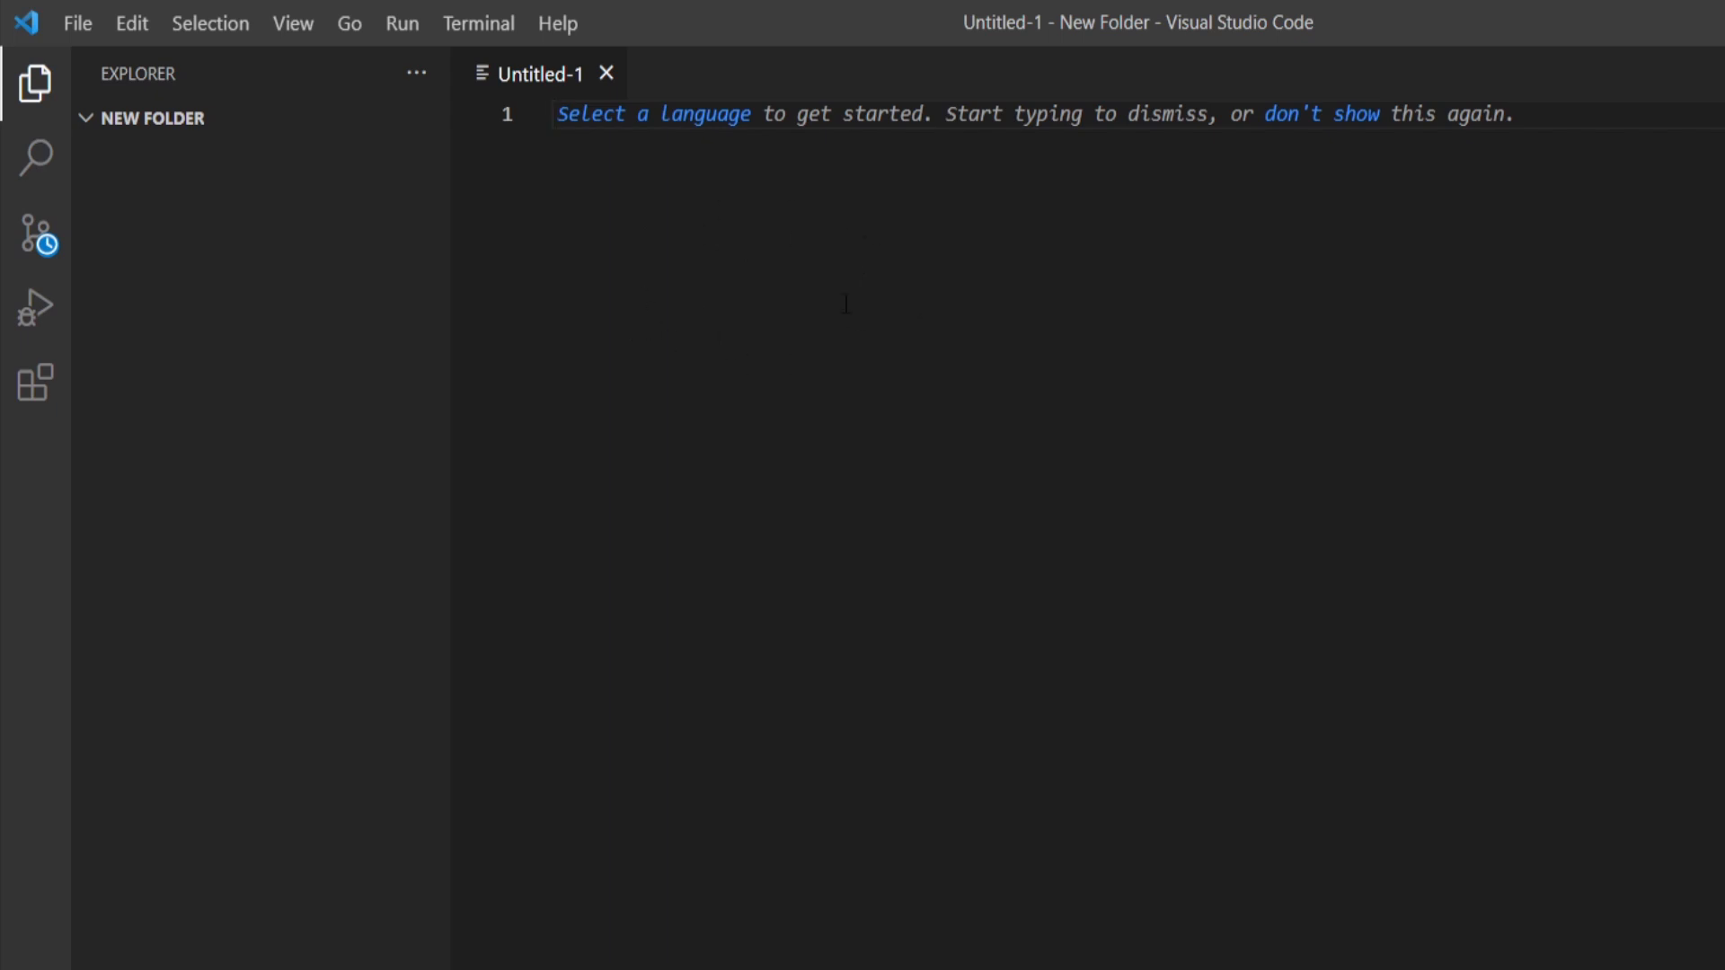
pyautogui.moveTo(120, 81)
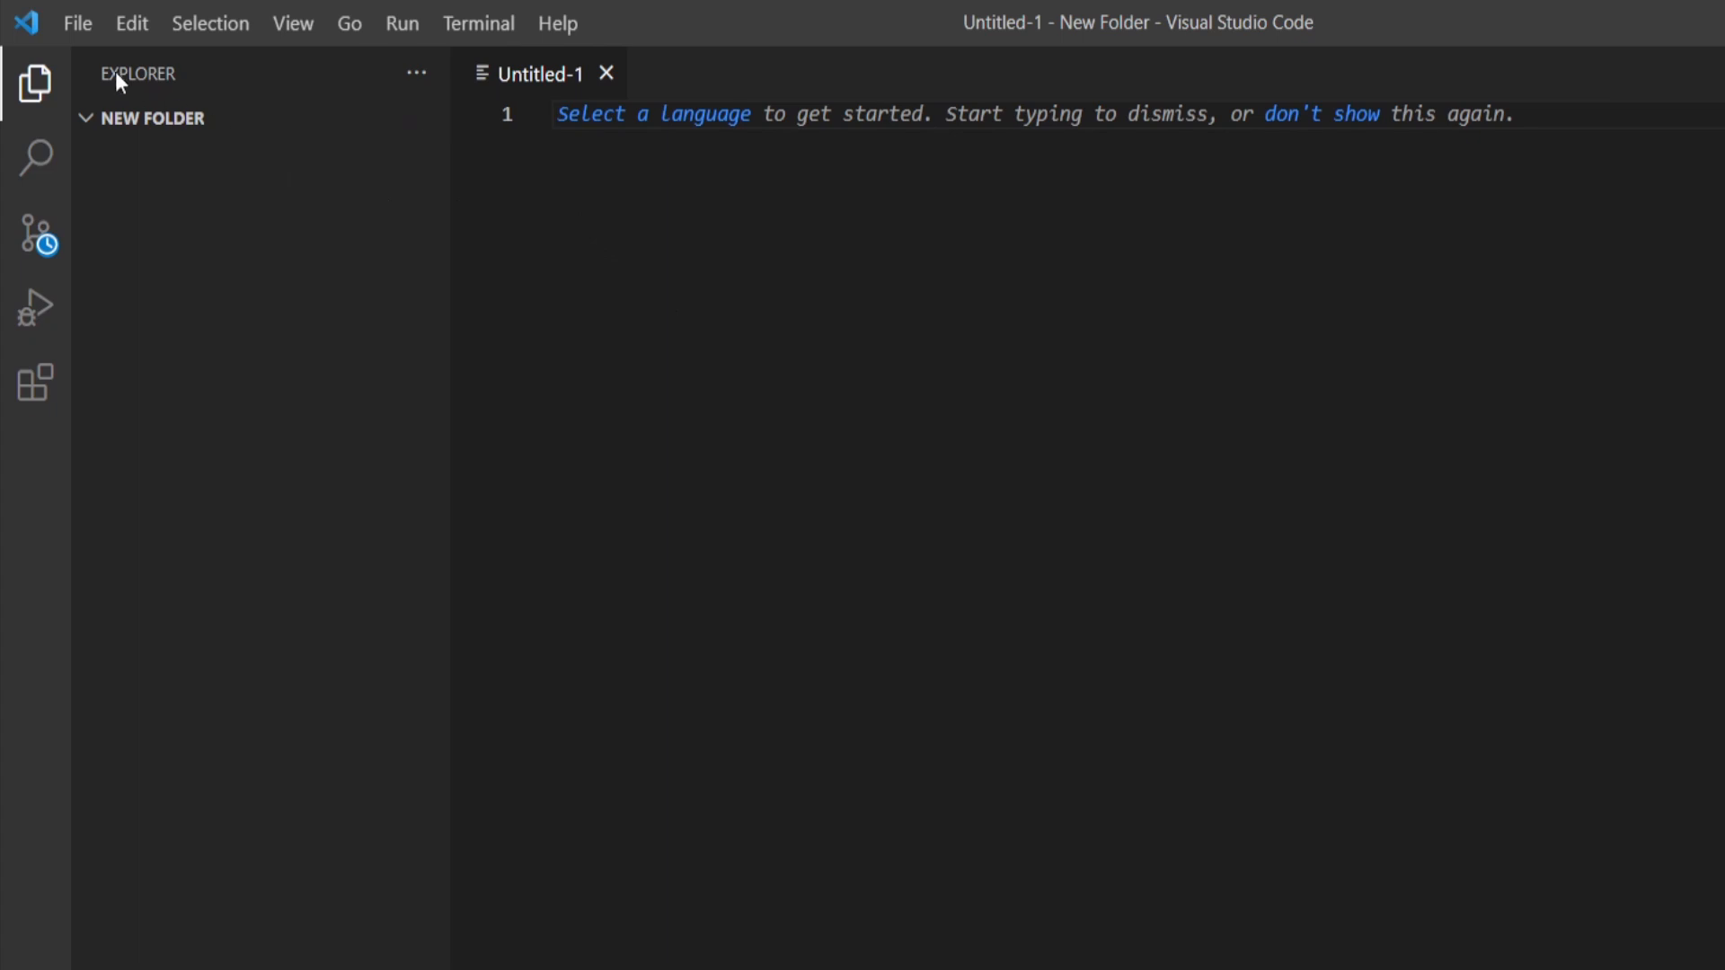
# Save the new file as index.html in New Folder
pyautogui.click(77, 23)
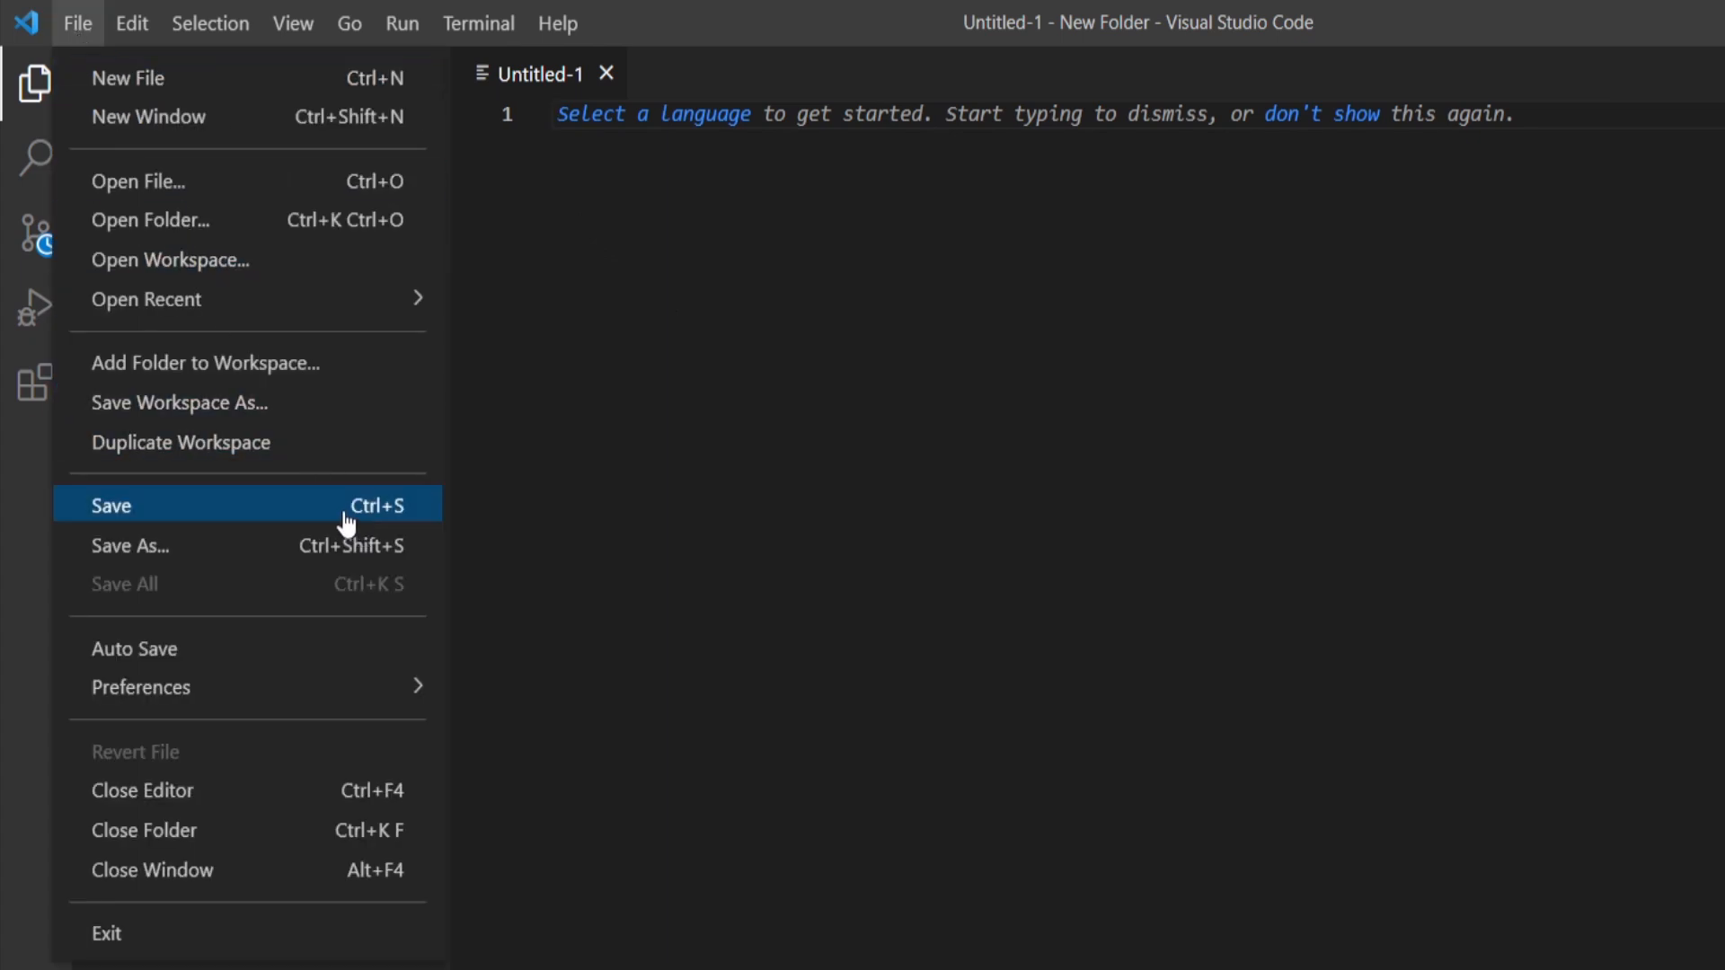
pyautogui.click(111, 505)
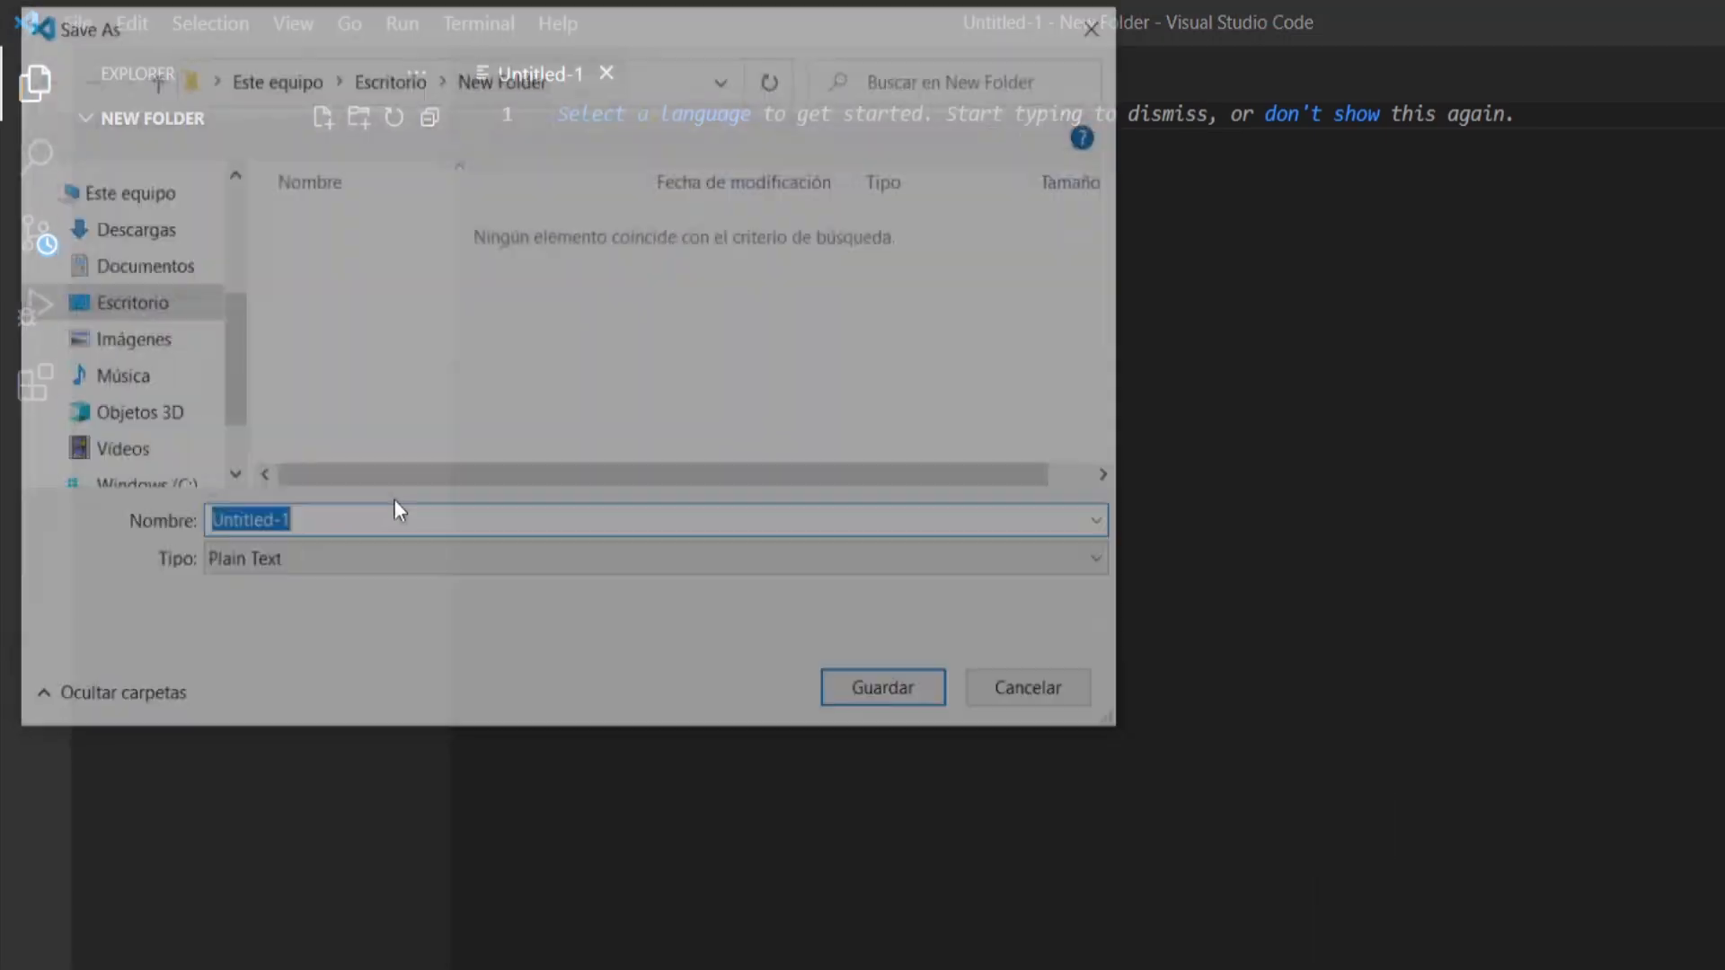
pyautogui.write('inde')
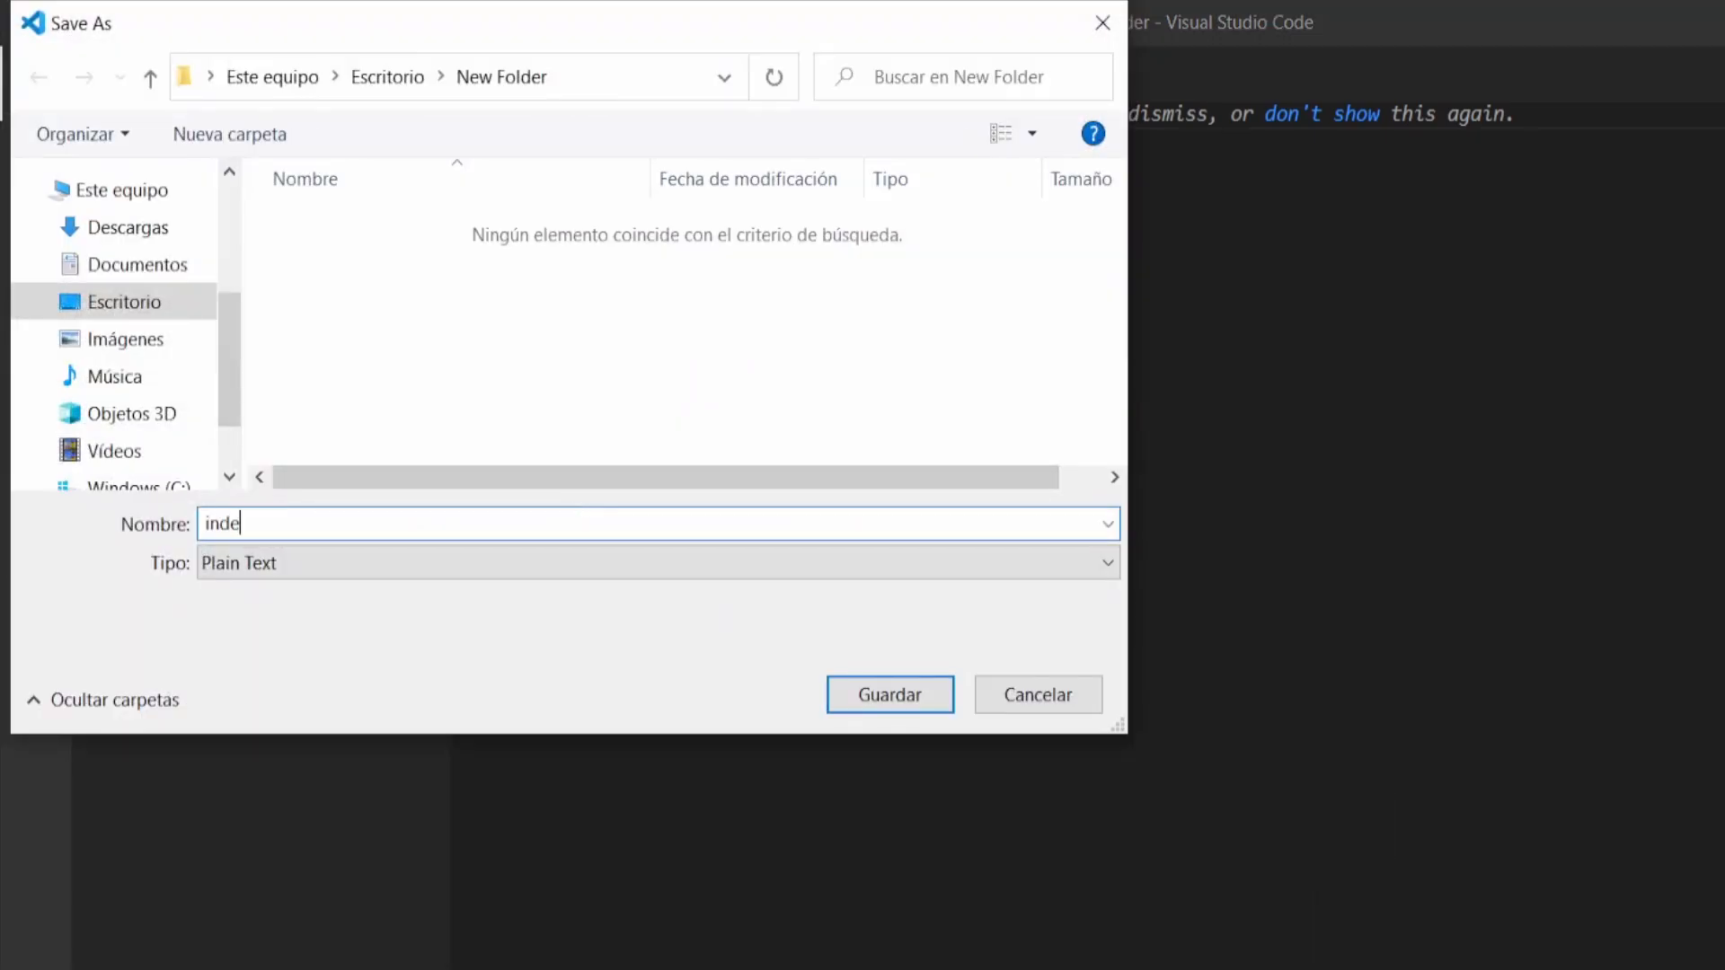
pyautogui.write('x.html')
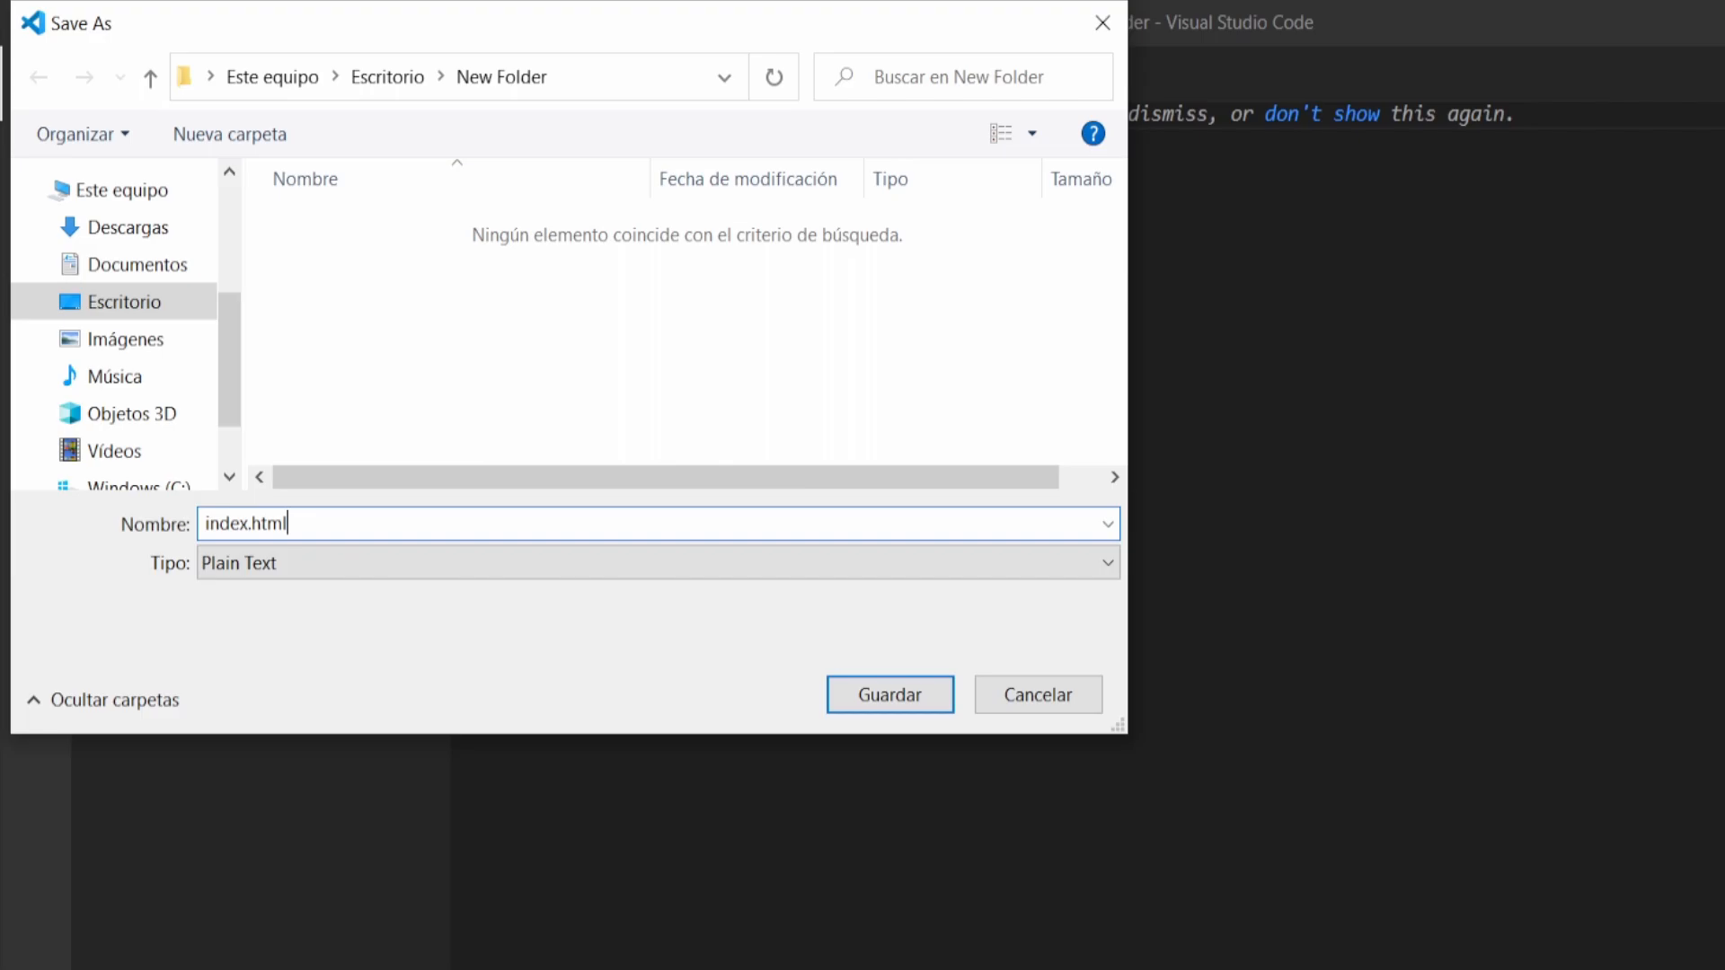
pyautogui.click(889, 694)
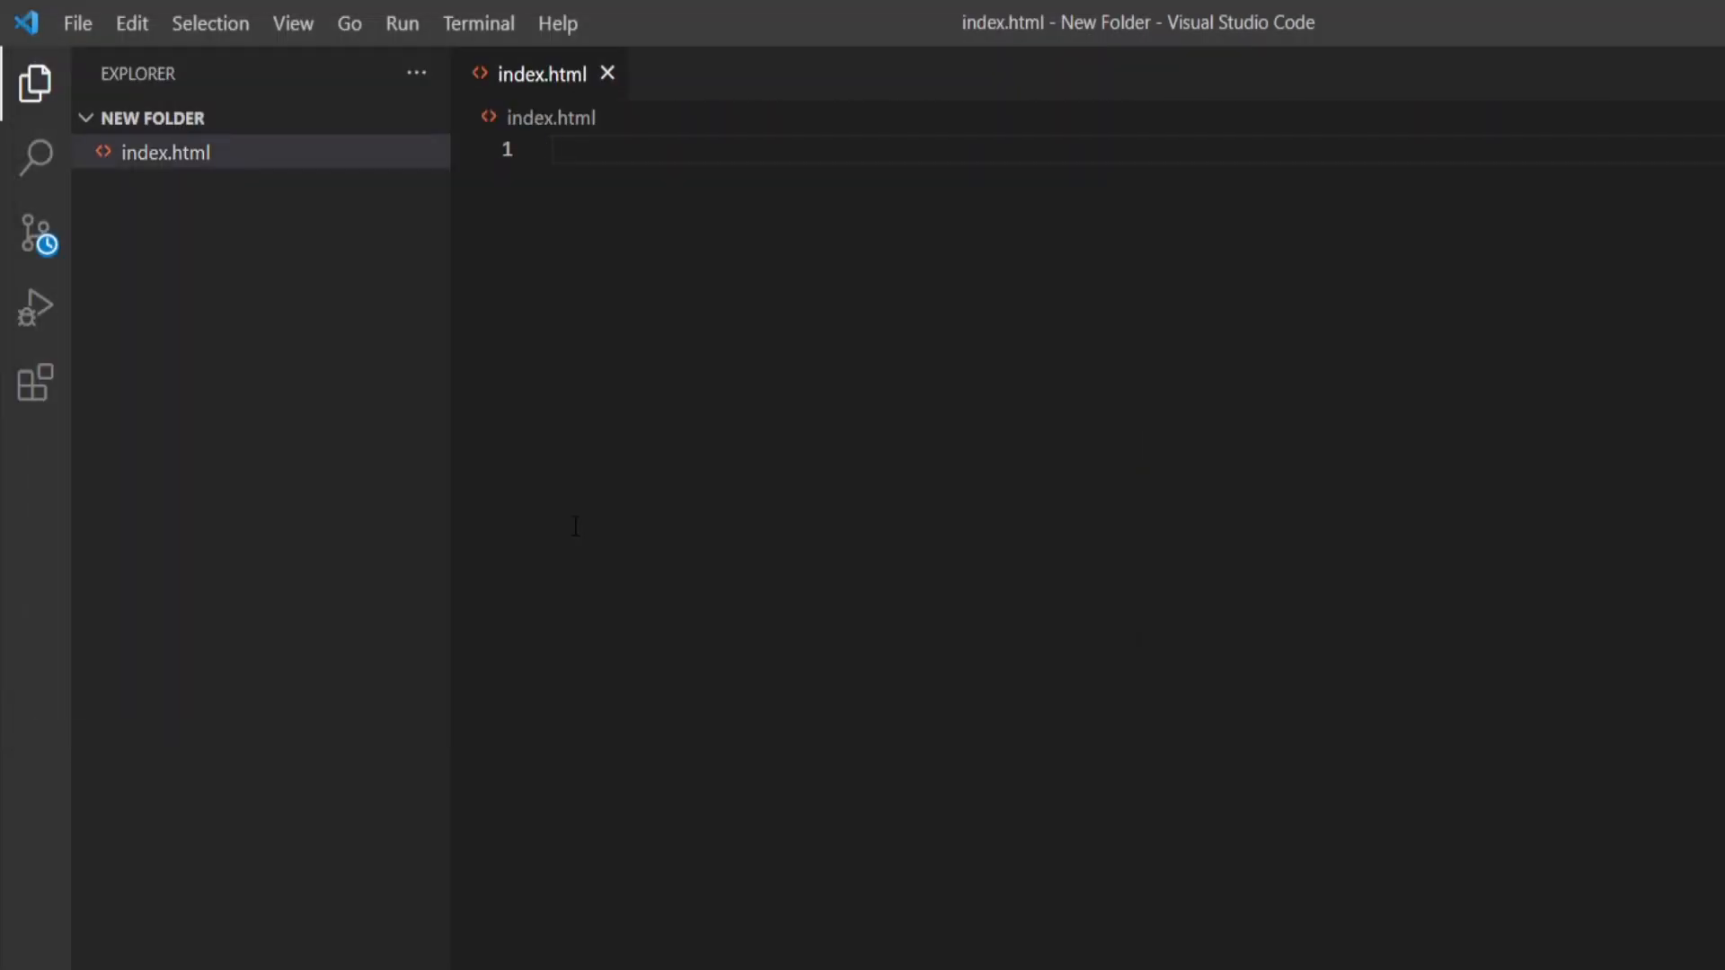
pyautogui.moveTo(611, 229)
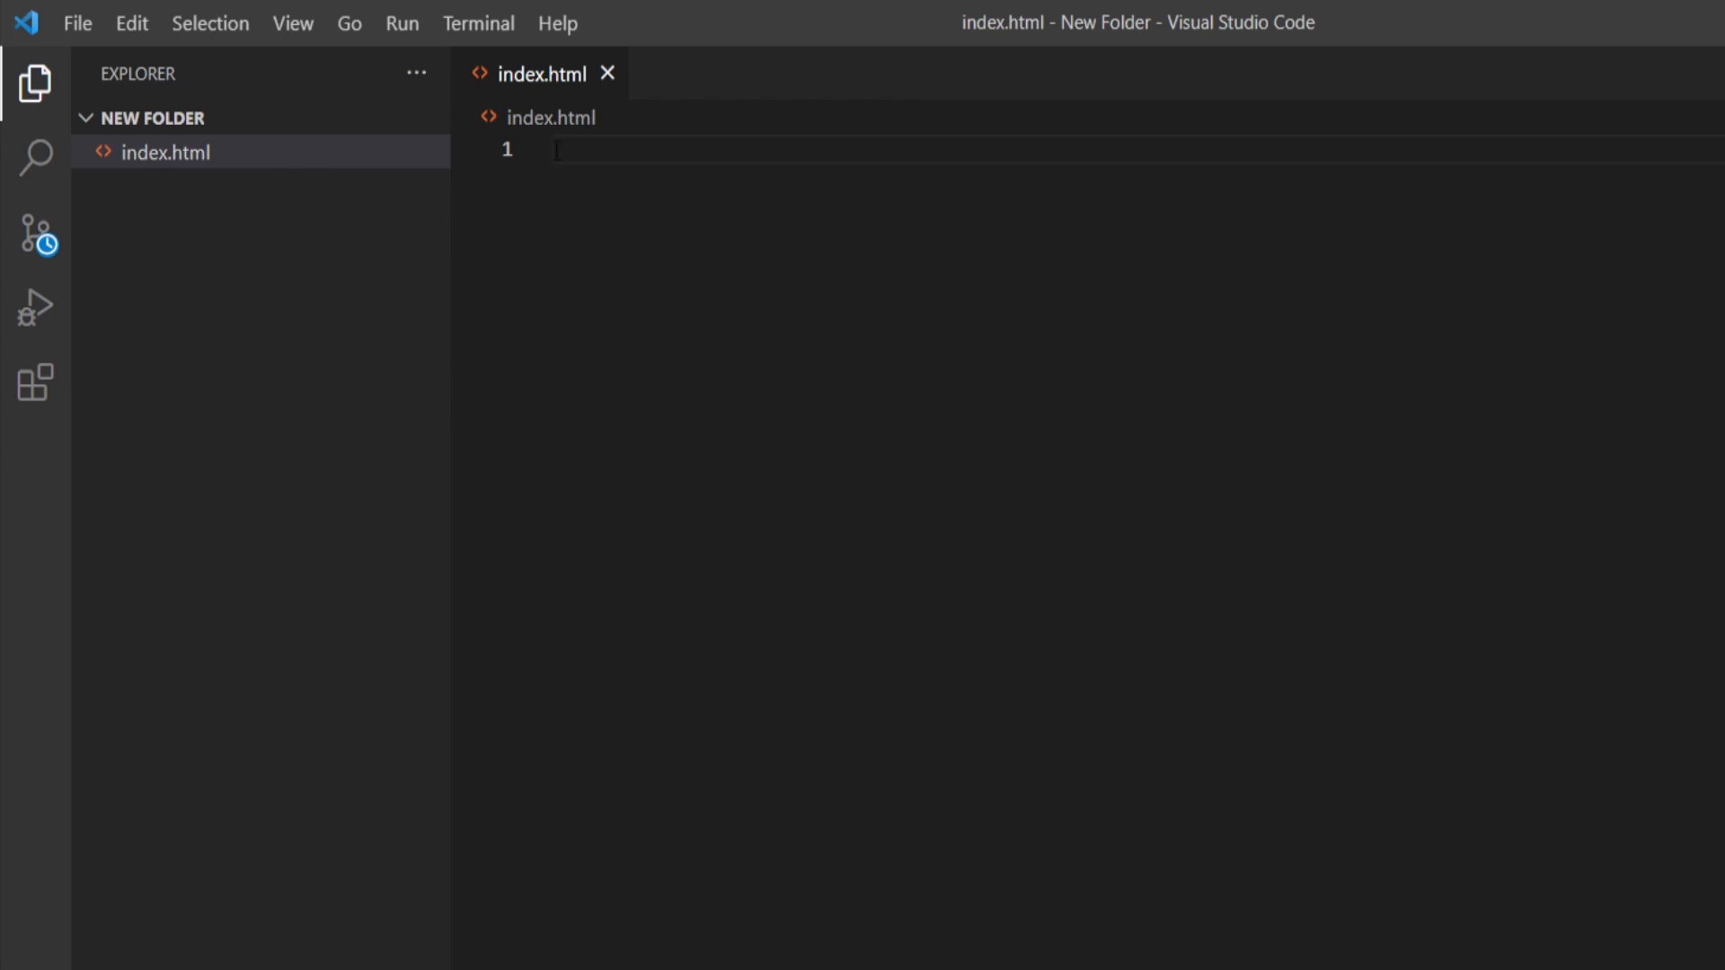
# Expand the html:5 abbreviation into HTML5 boilerplate and move into the body
pyautogui.write('htm')
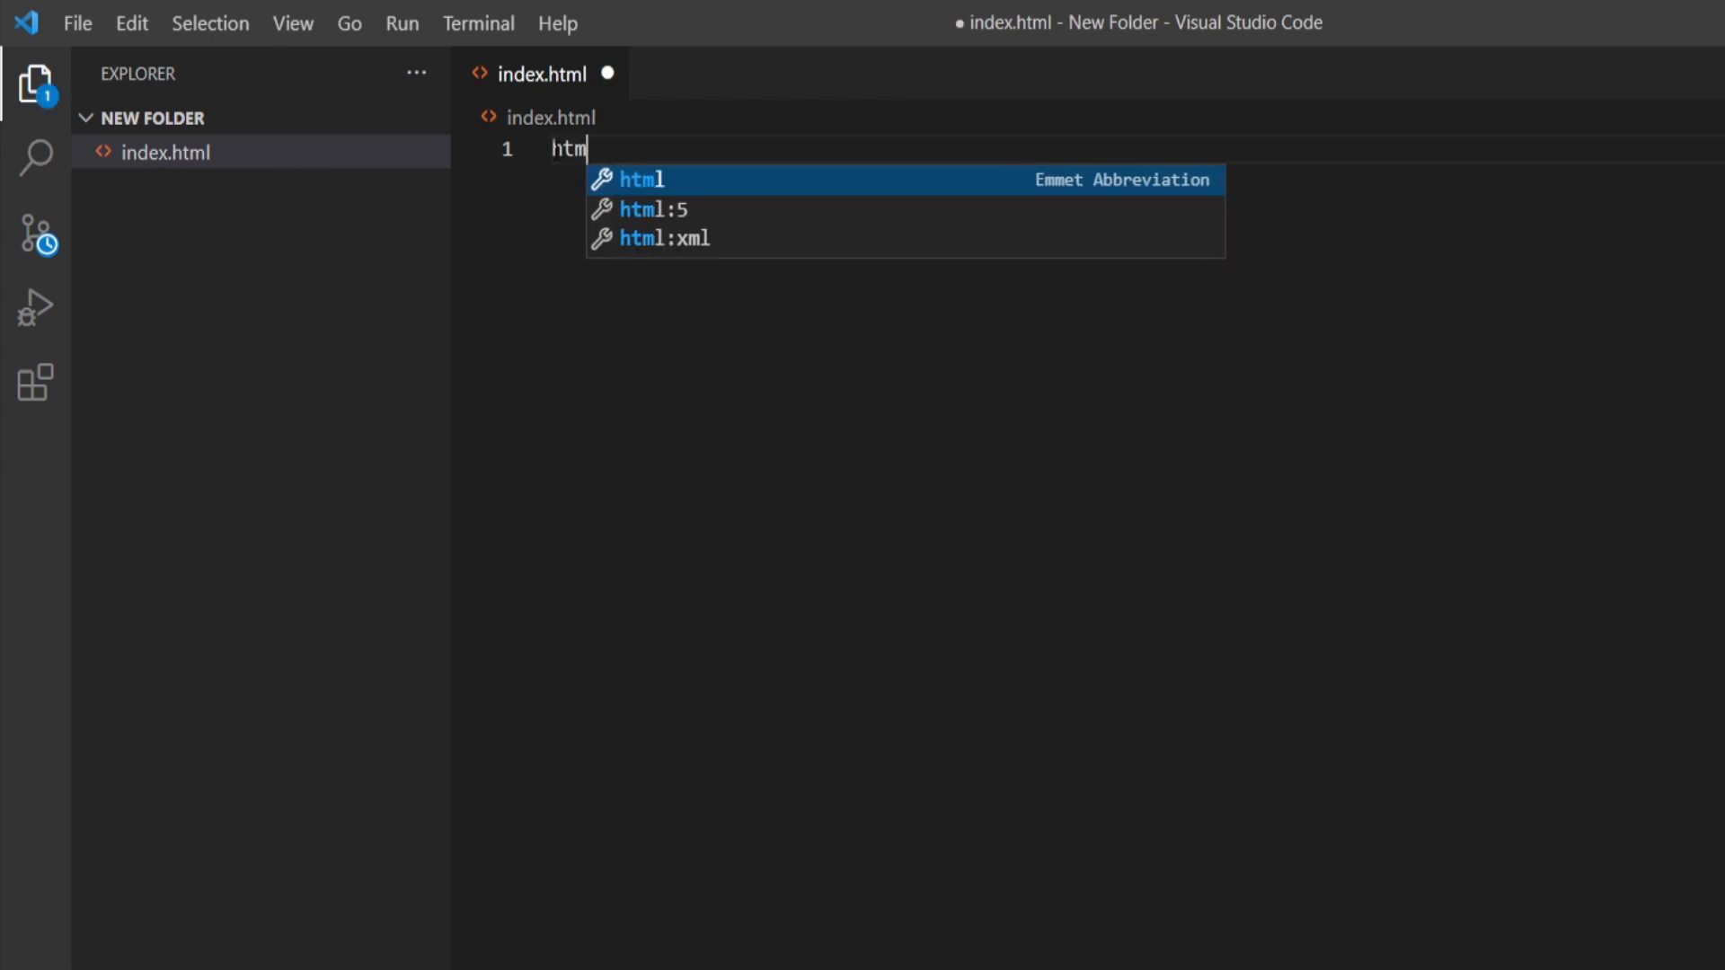
pyautogui.write('l:5')
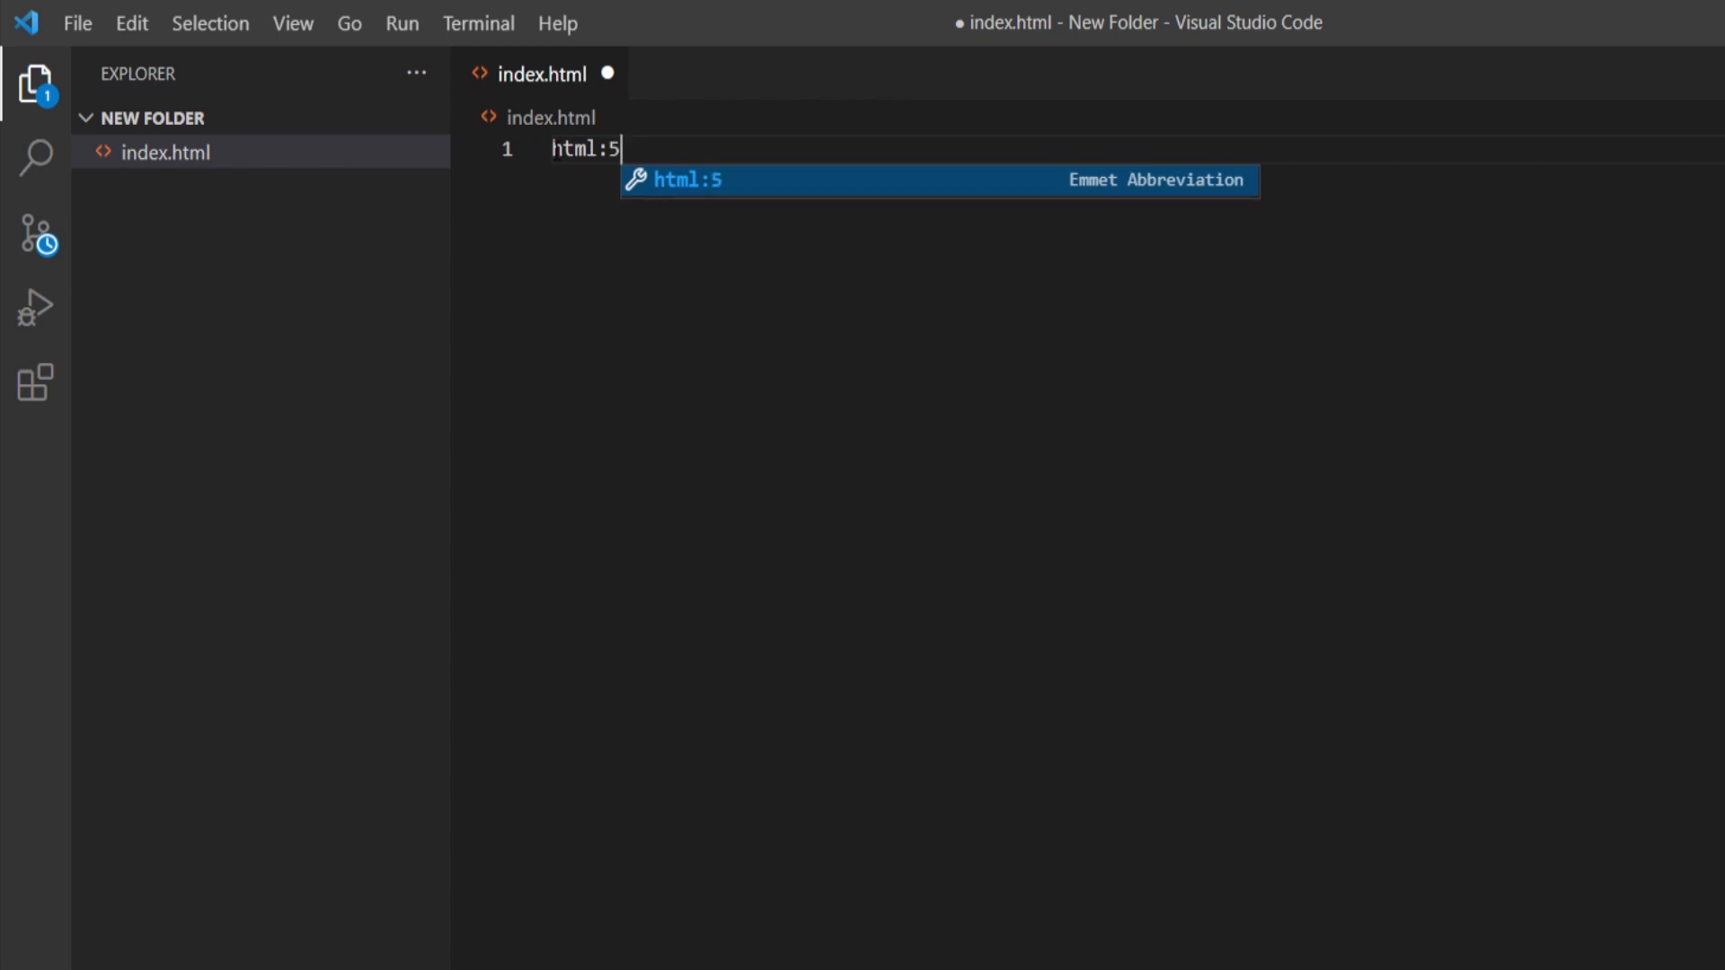
pyautogui.press('Tab')
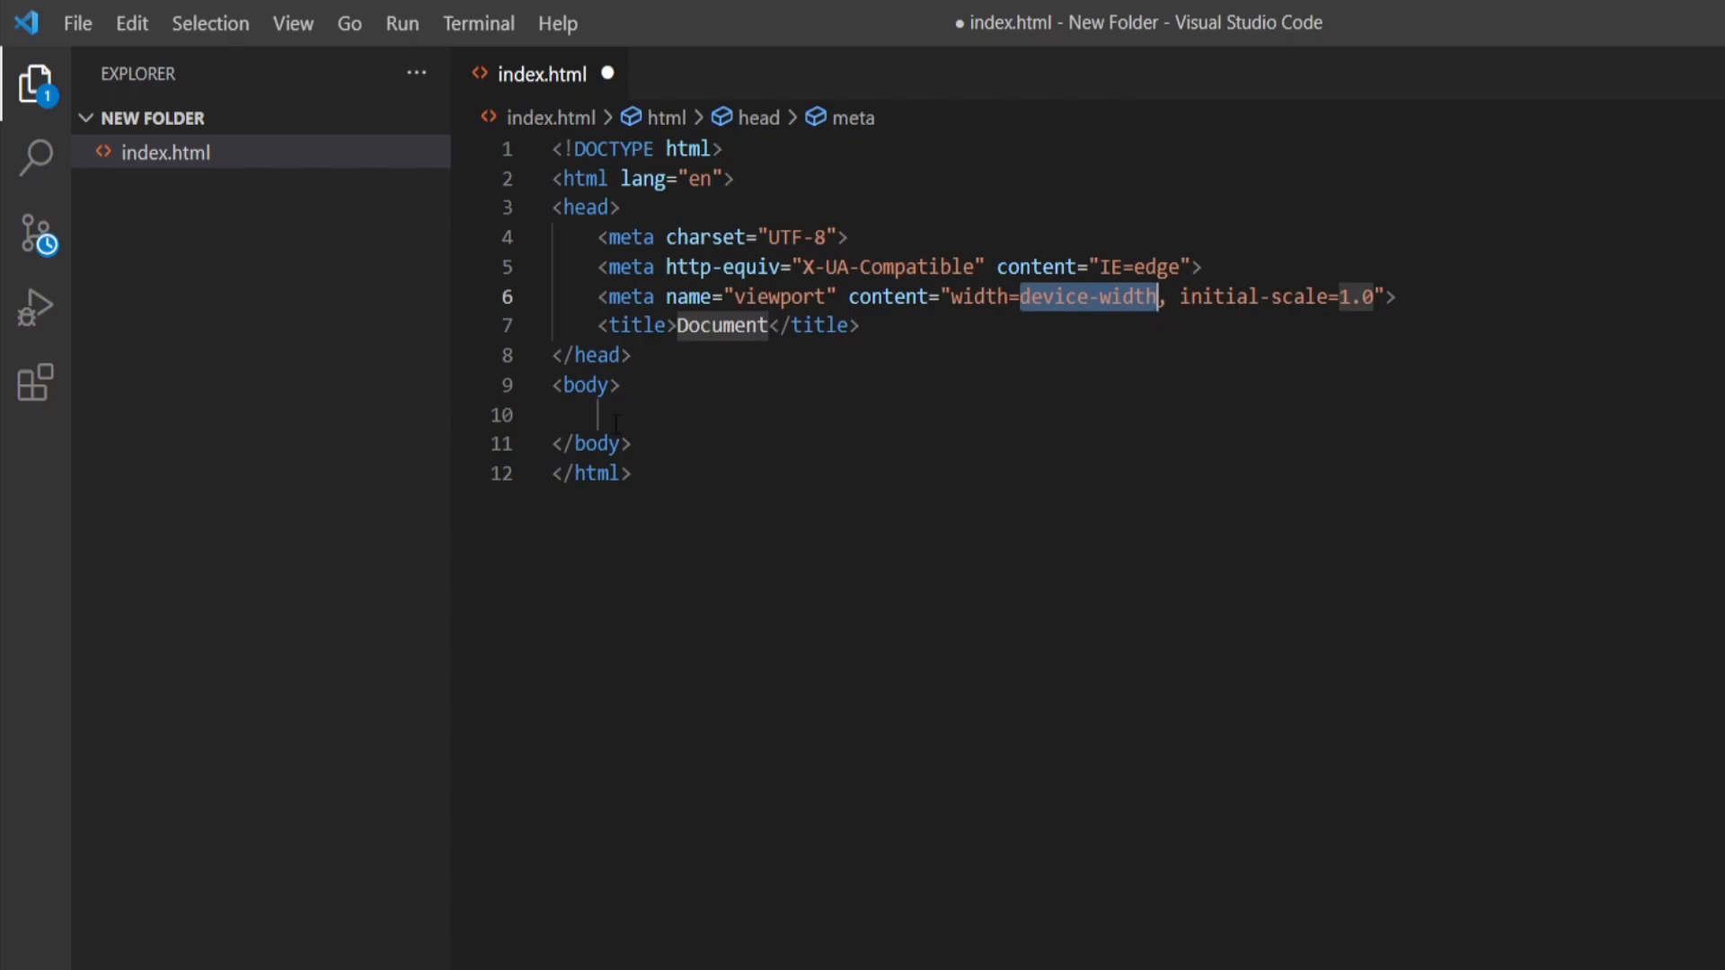
pyautogui.click(607, 415)
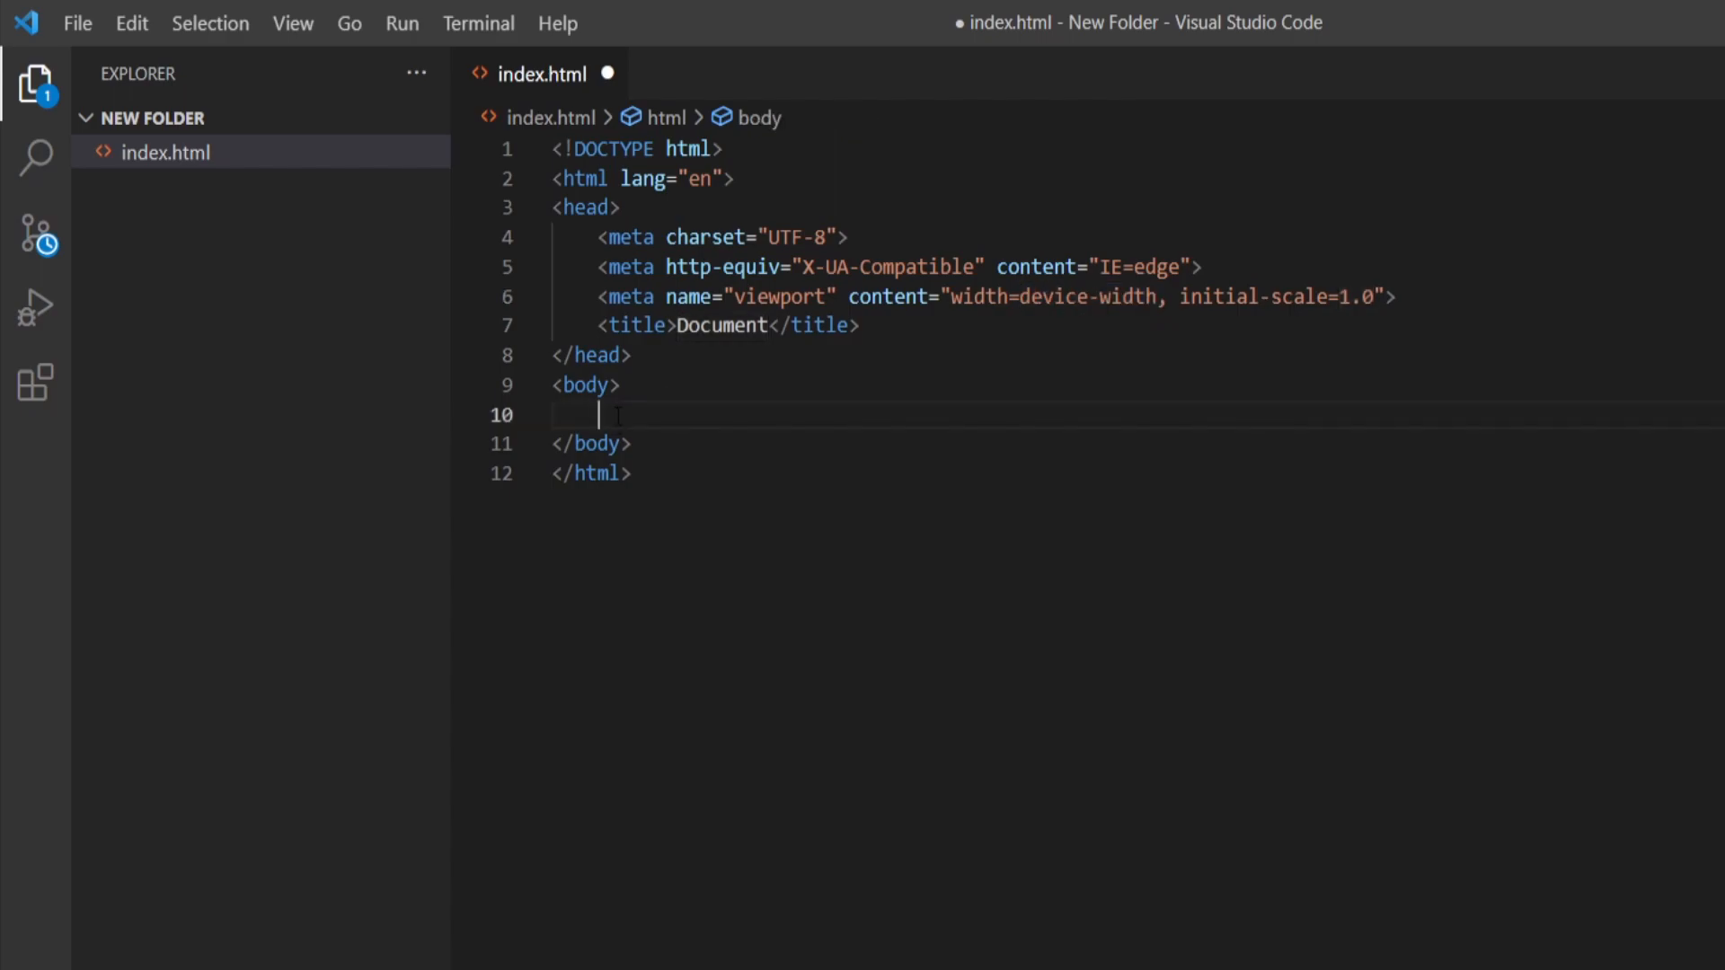
# Add an h1 'Hellow World' and a paragraph 'Welcome!' in the body
pyautogui.write('<h1></h1>')
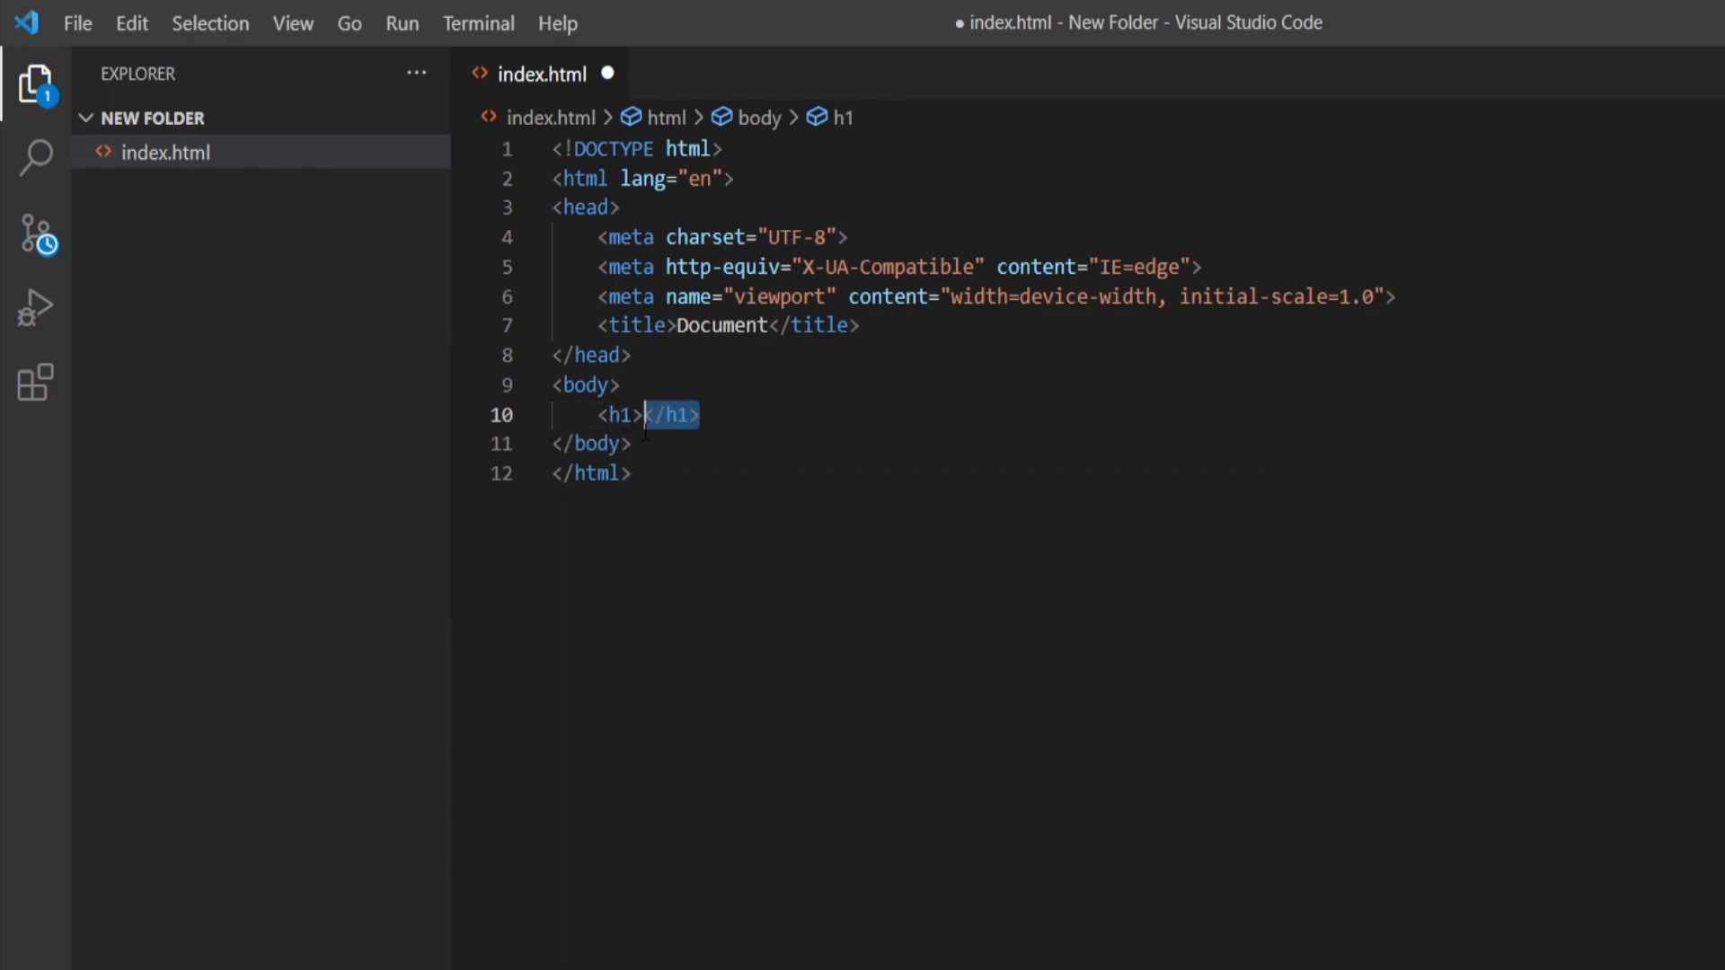
pyautogui.moveTo(614, 415)
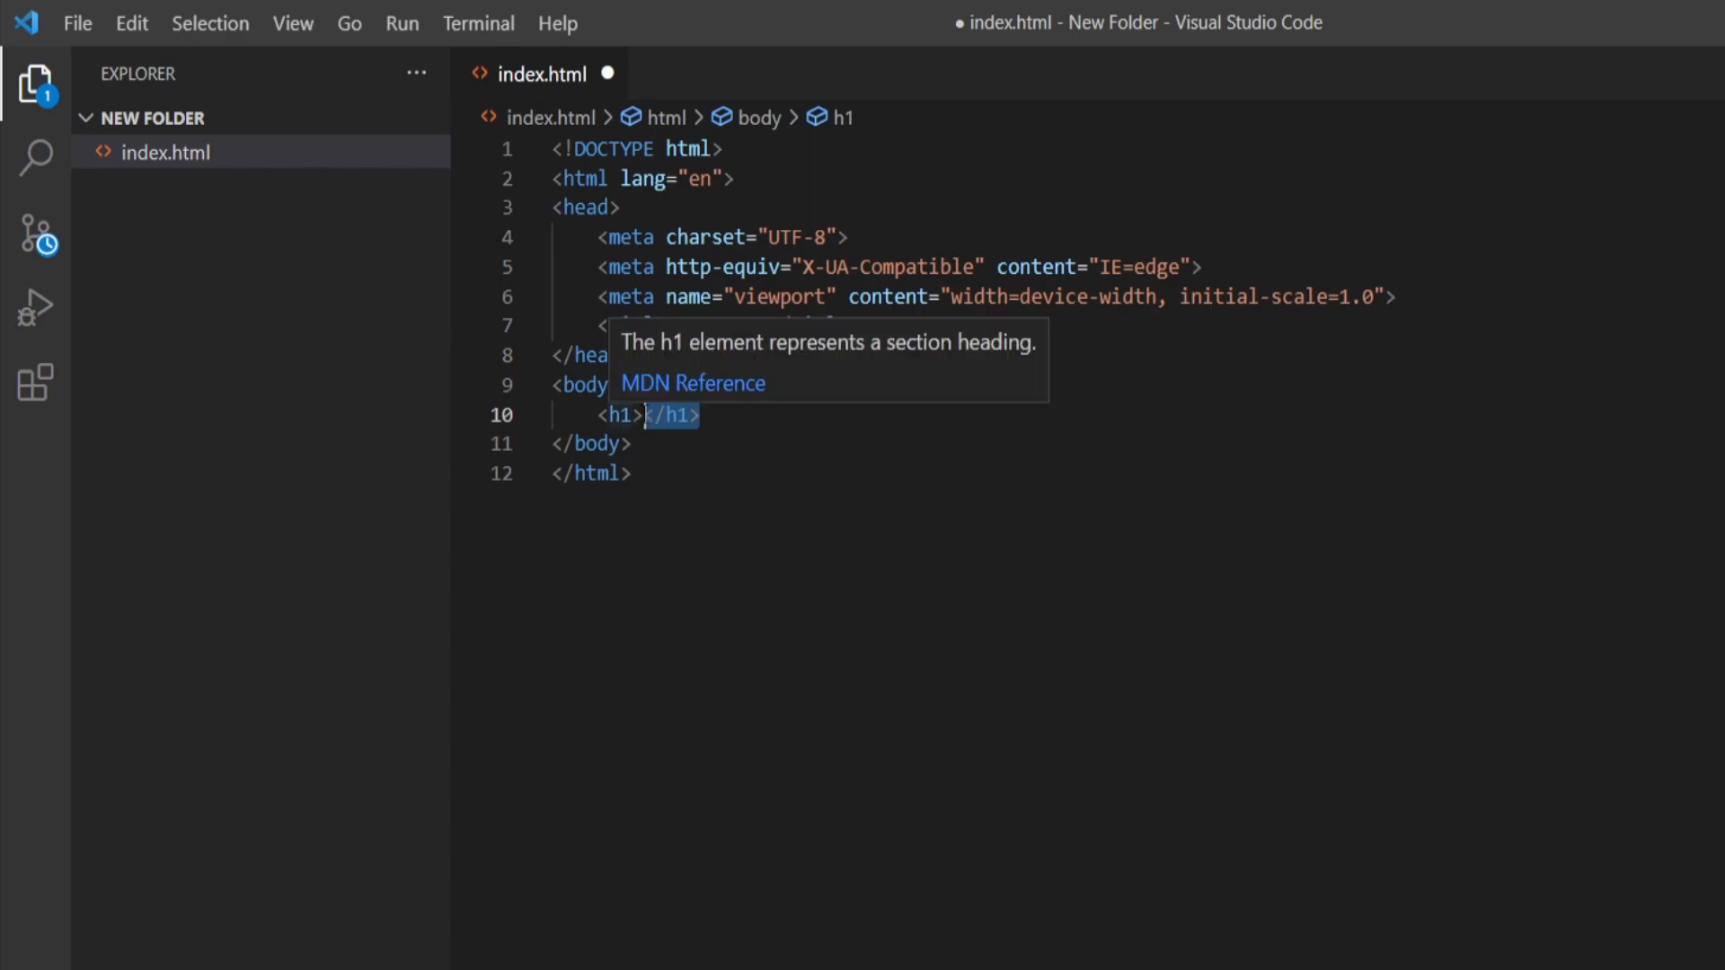
pyautogui.moveTo(701, 475)
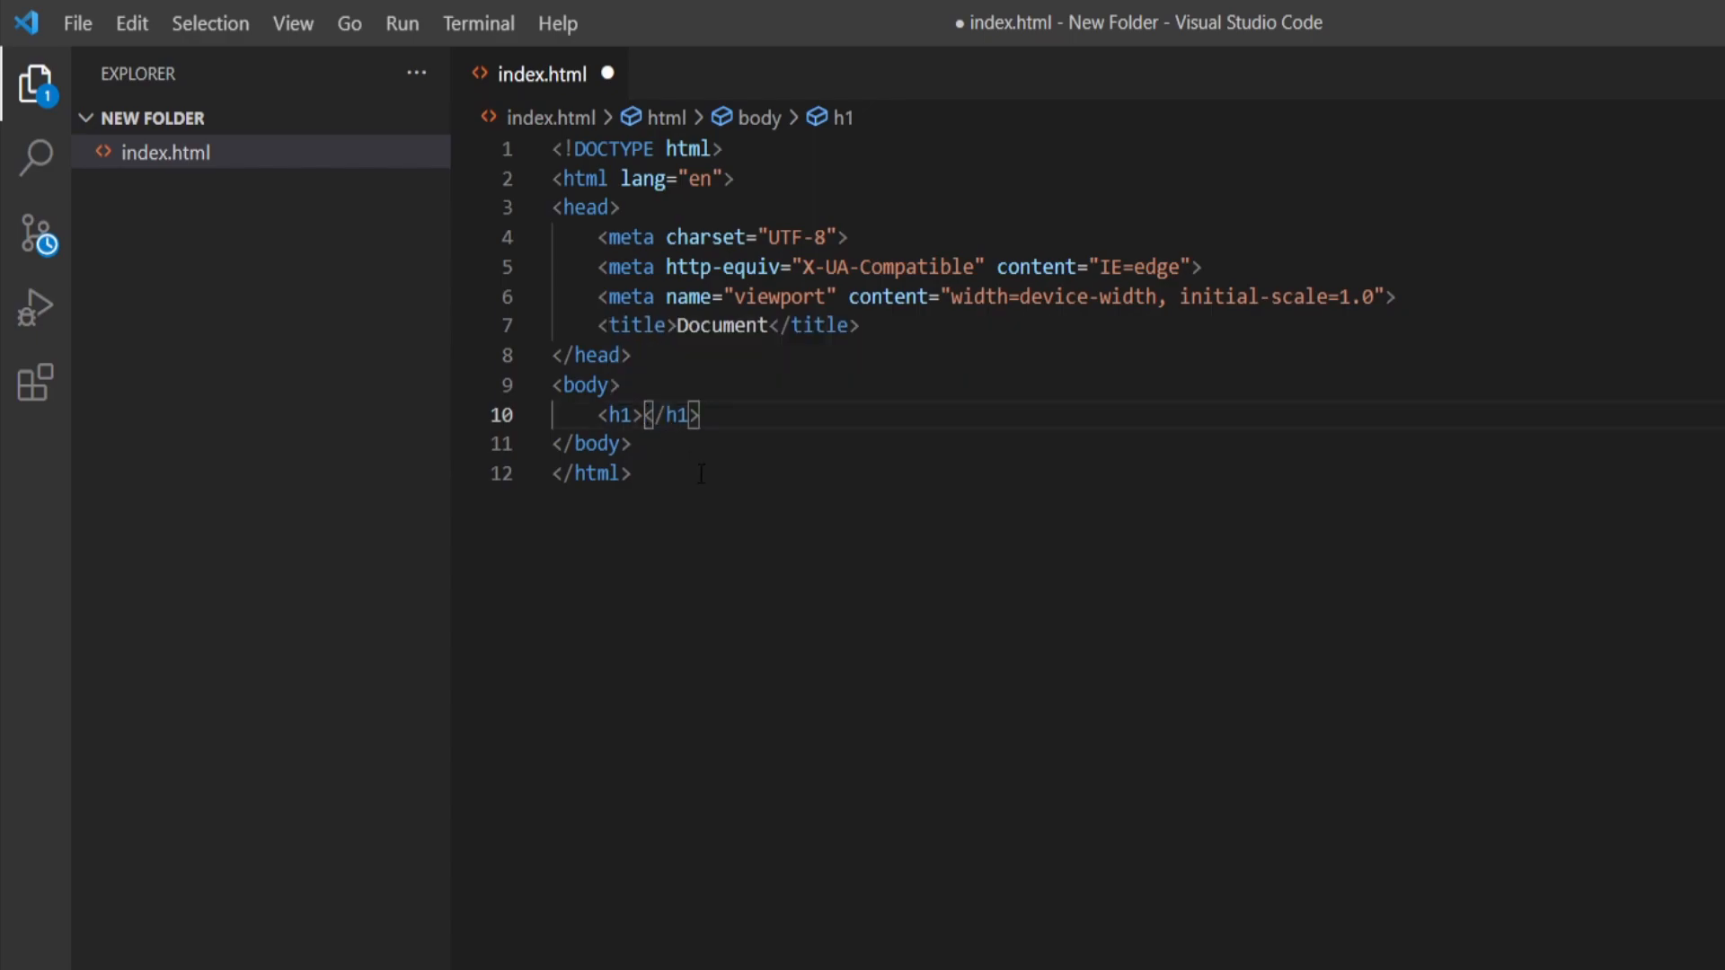
pyautogui.write('Hellow')
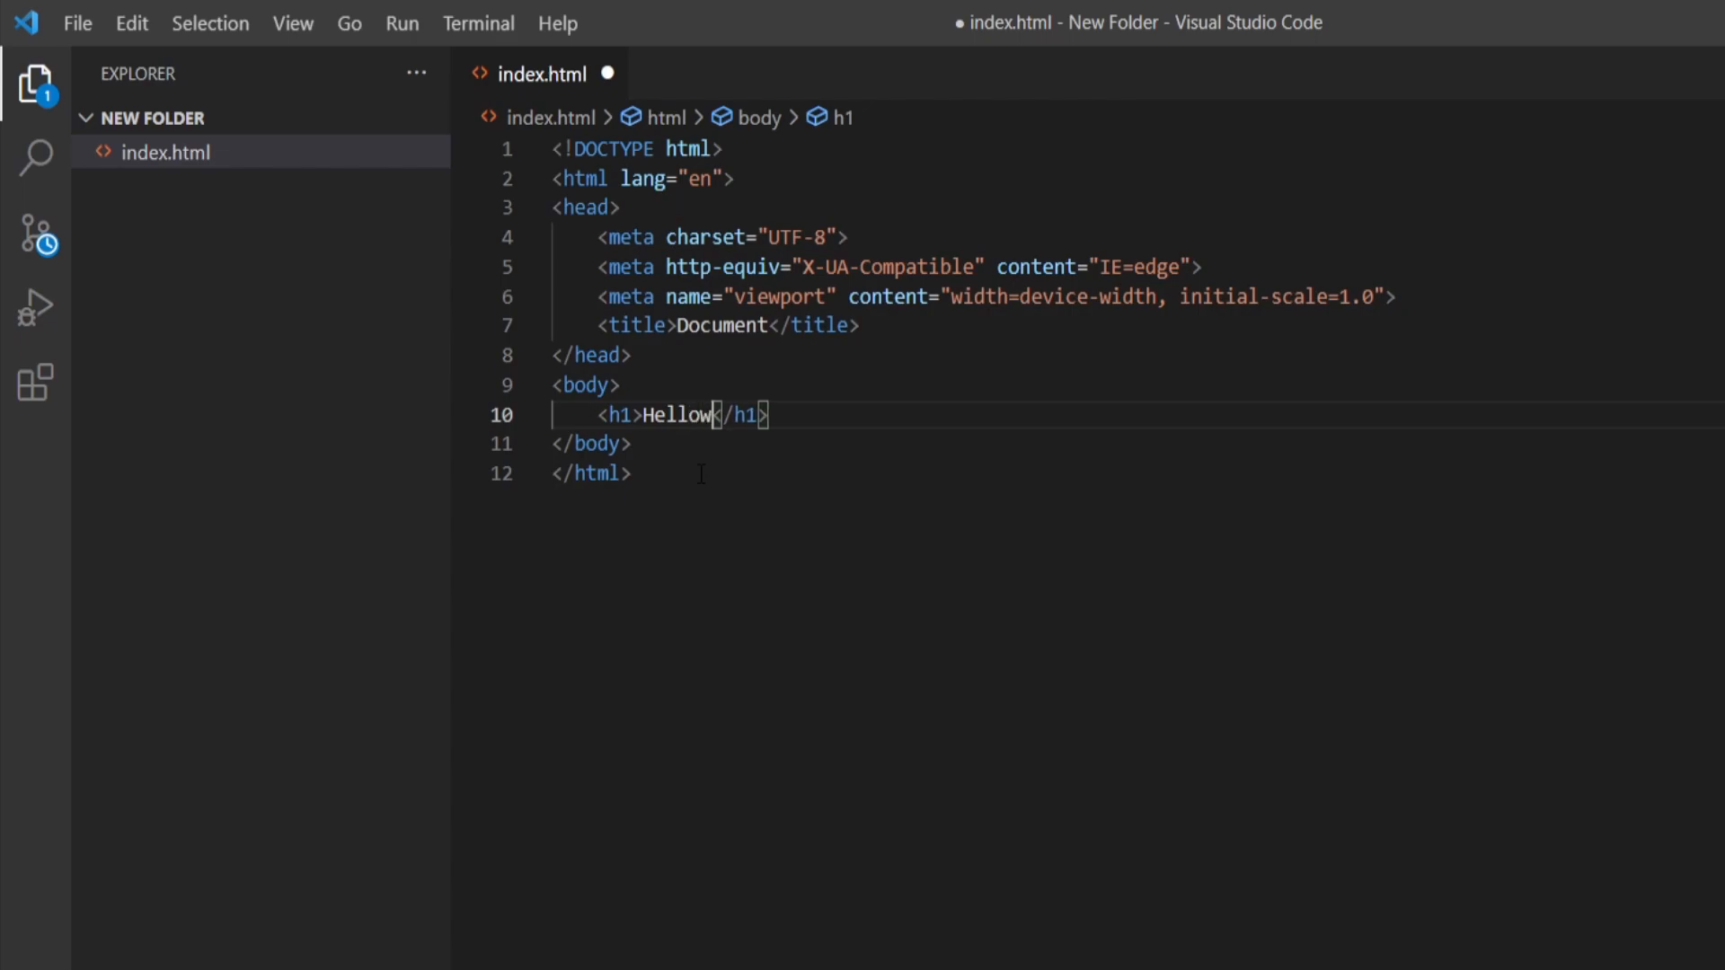
pyautogui.write('World')
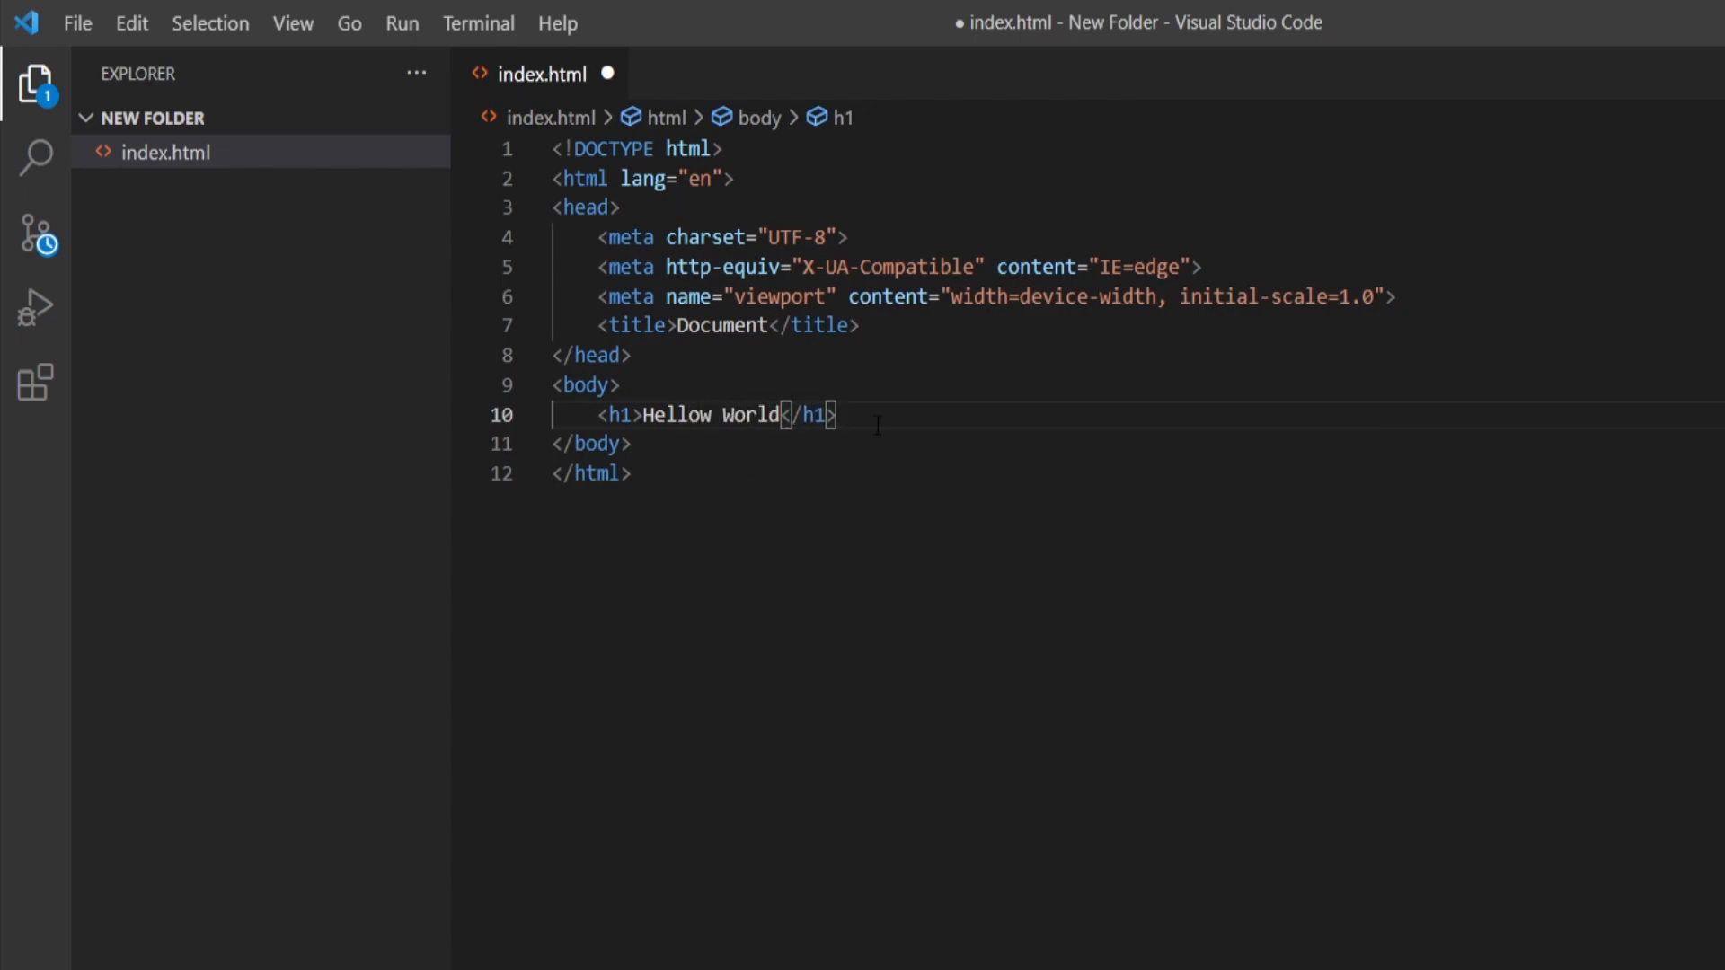
pyautogui.write('<p>')
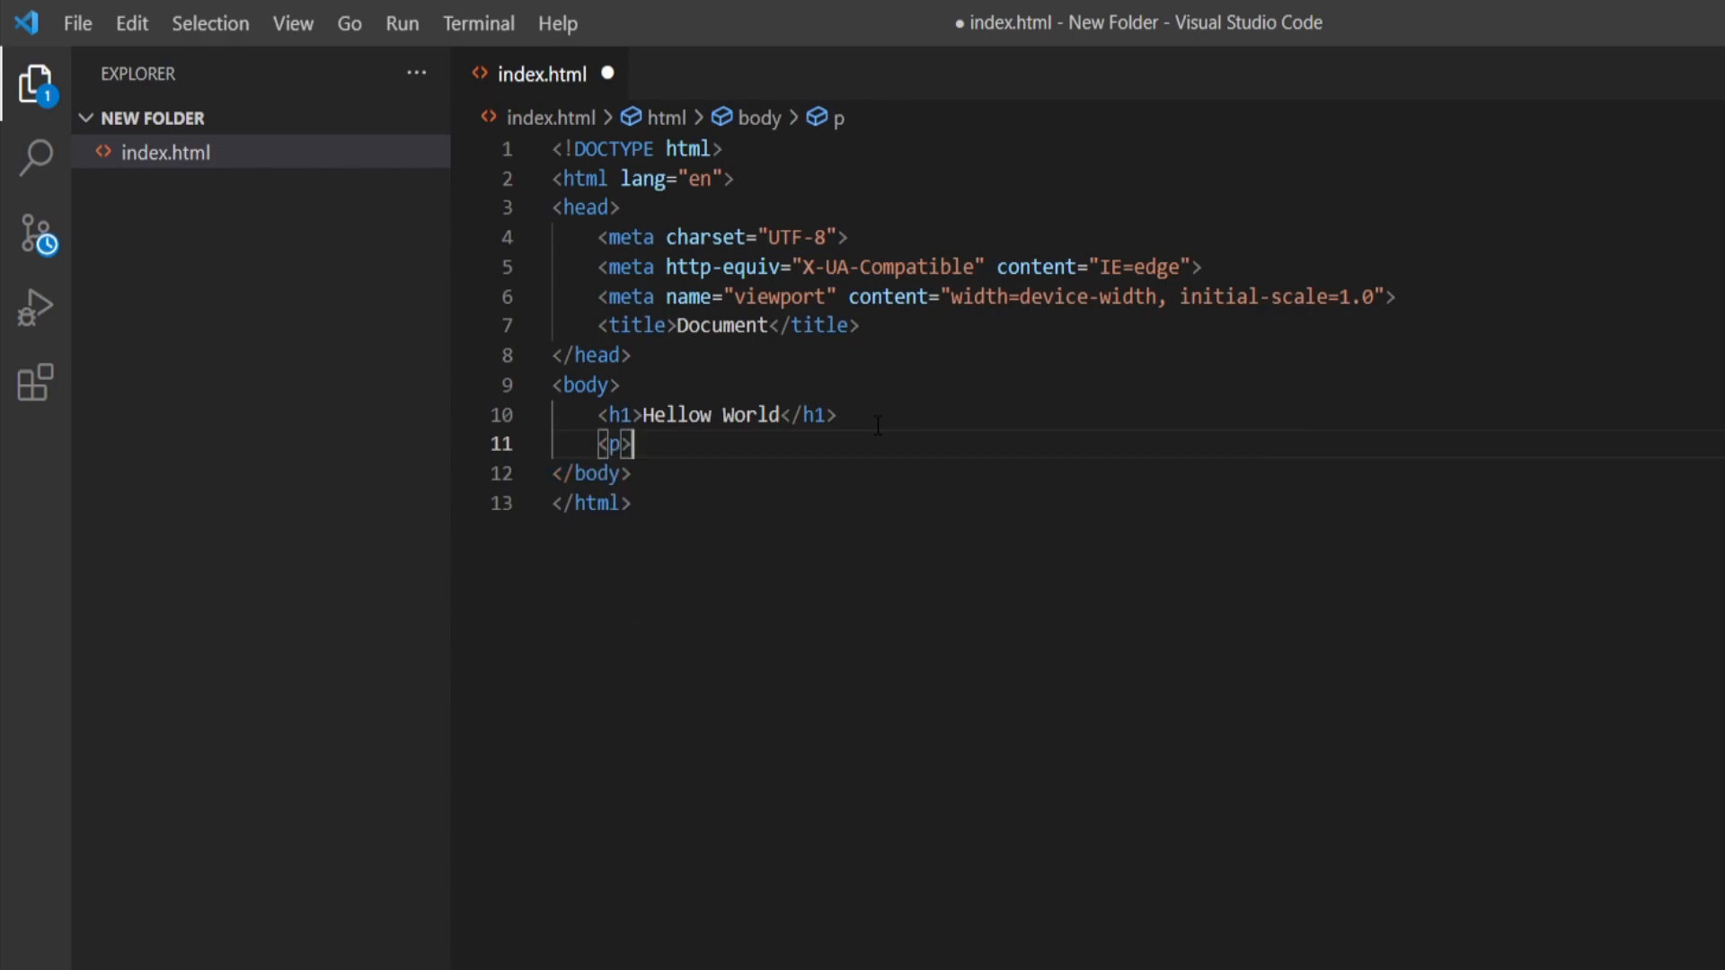
pyautogui.write('Welc')
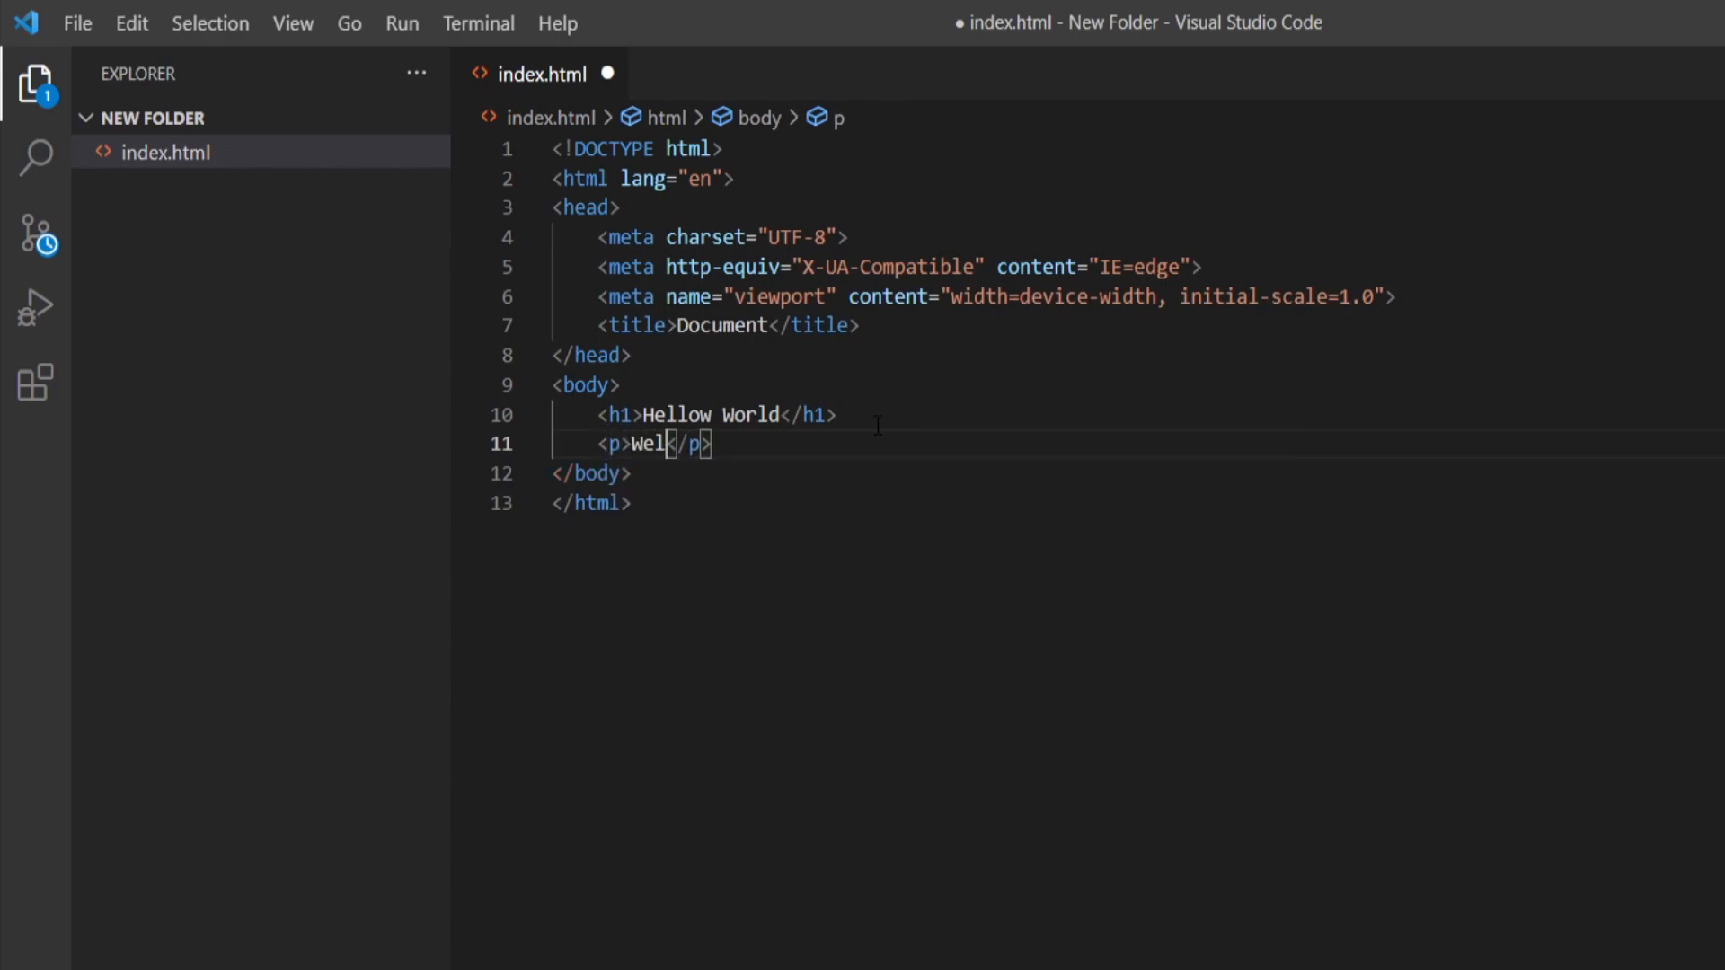
pyautogui.write('come!')
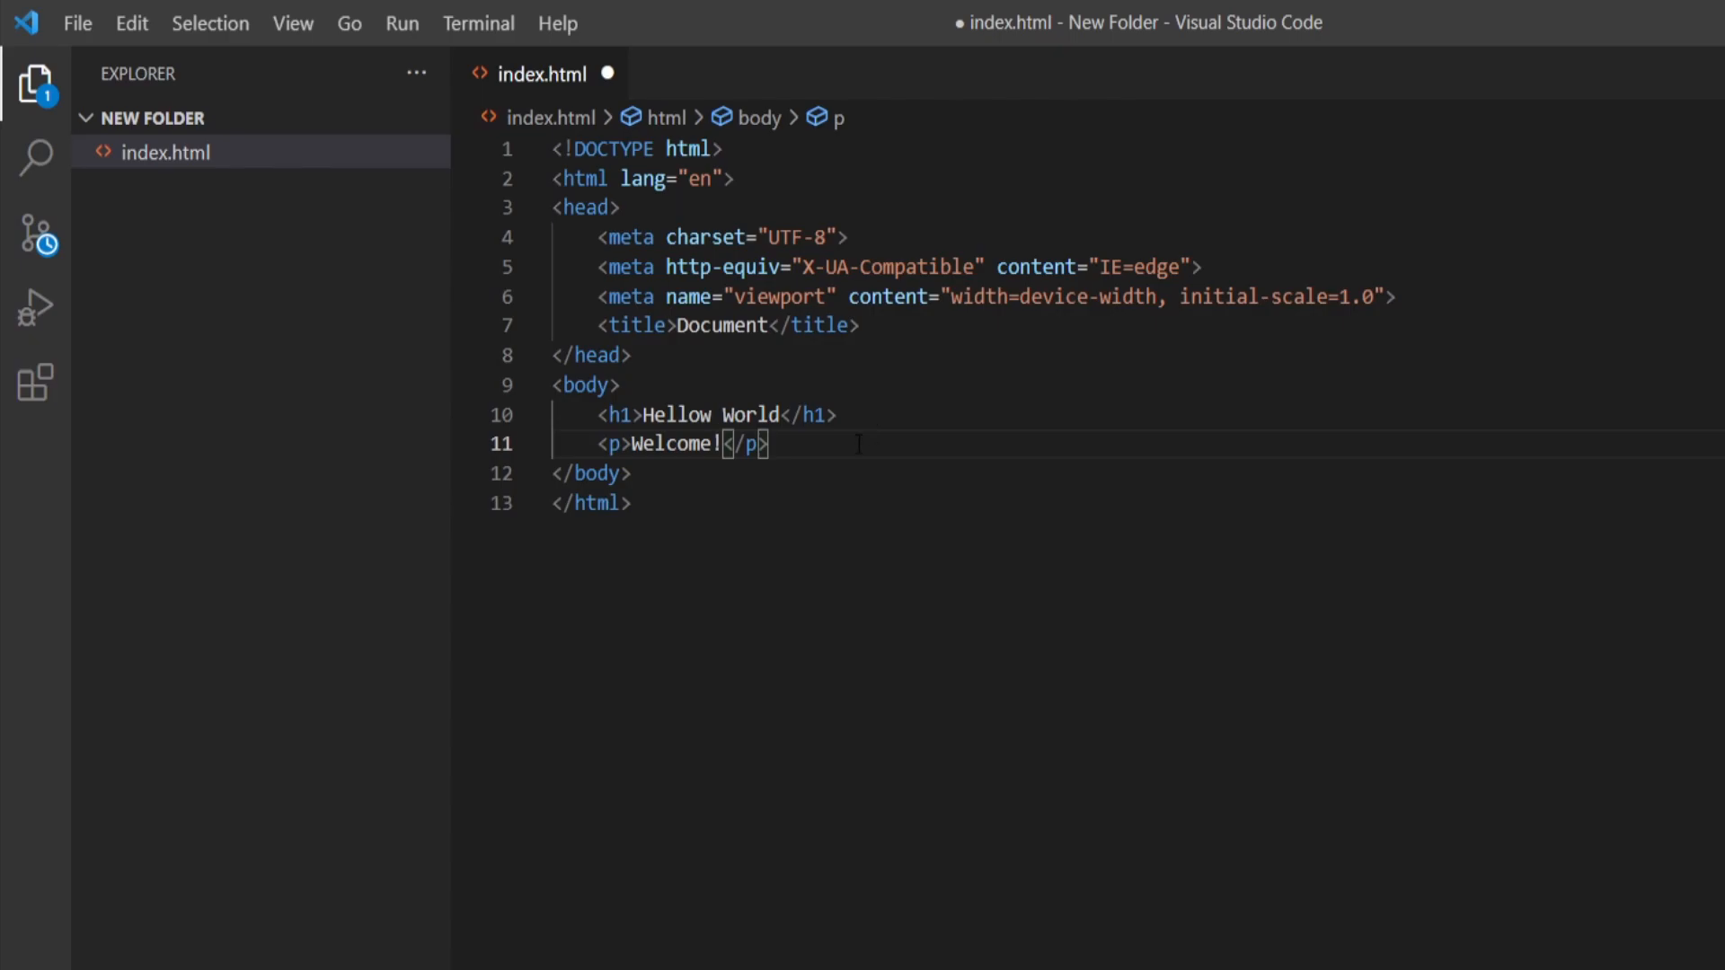
pyautogui.click(77, 23)
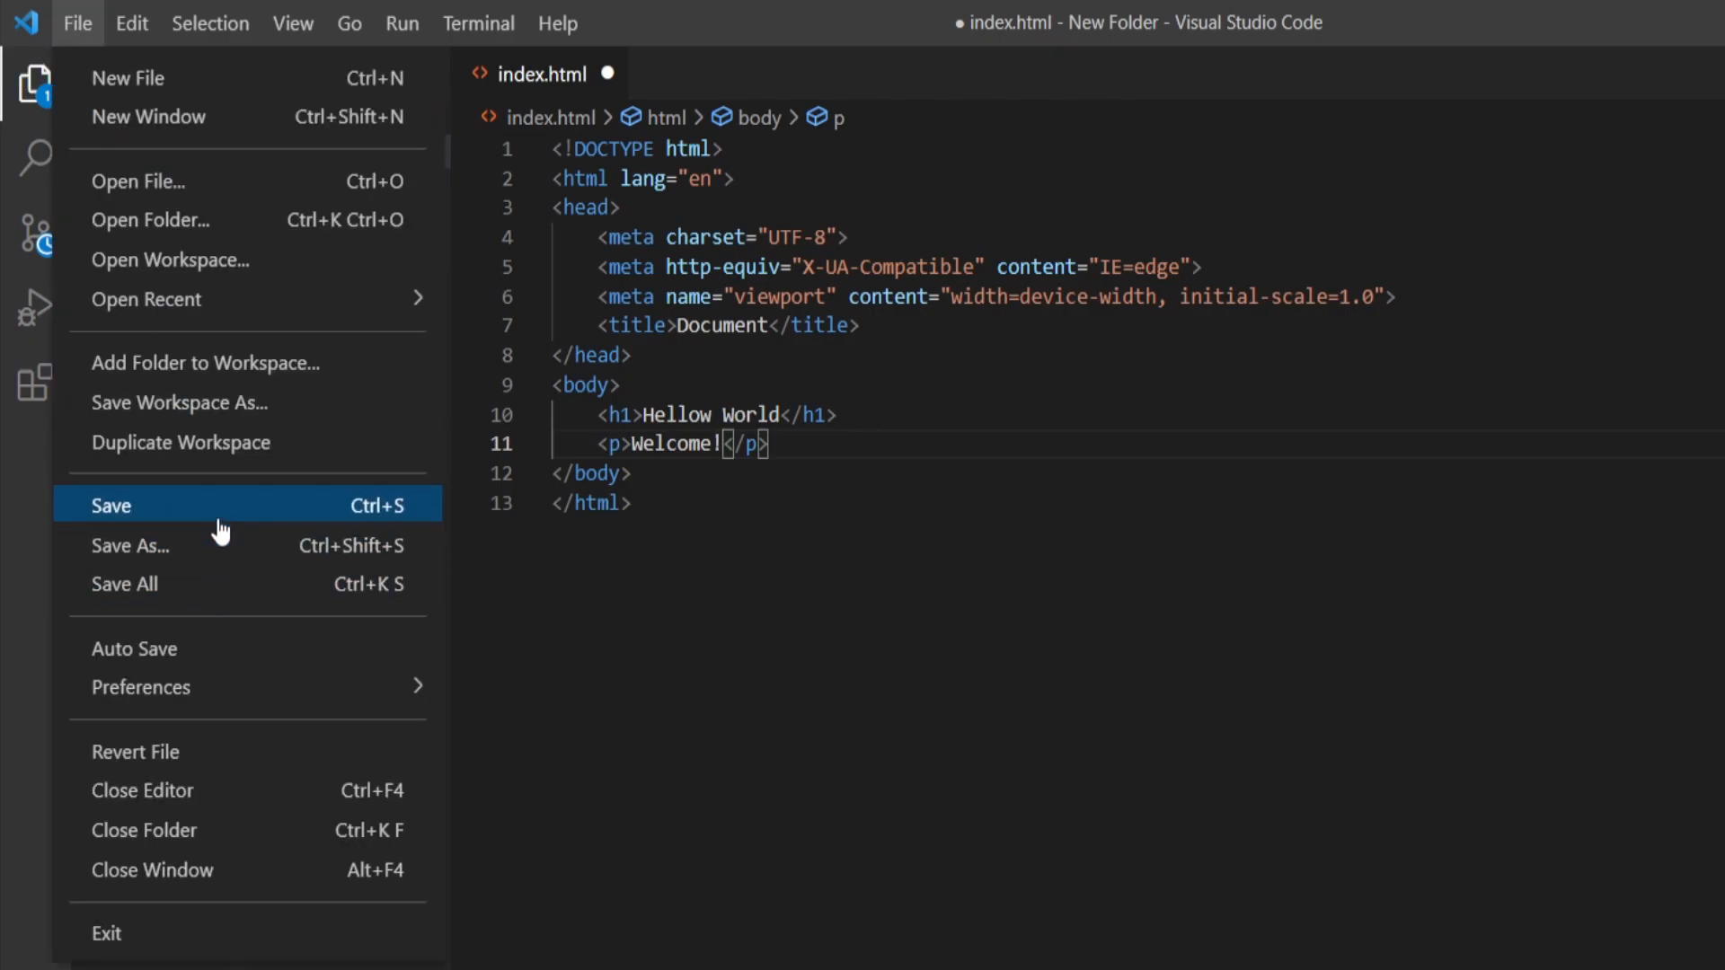
# Save index.html, then create a new file saved as styles.css in New Folder
pyautogui.click(111, 505)
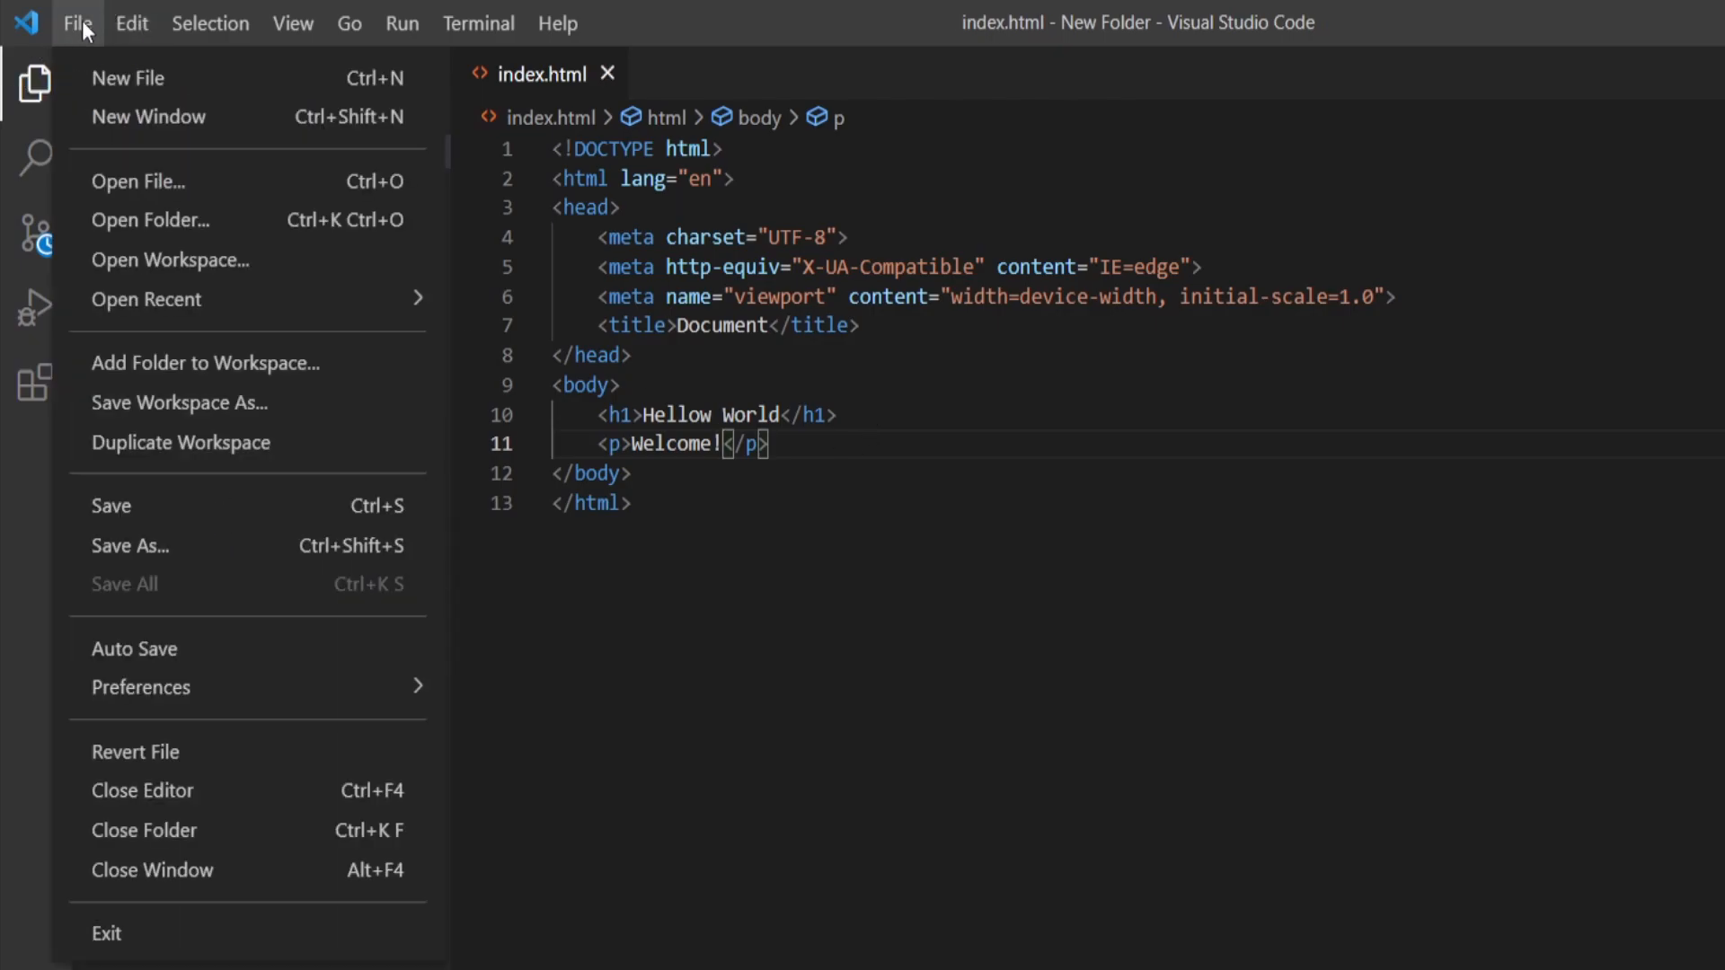
pyautogui.click(126, 78)
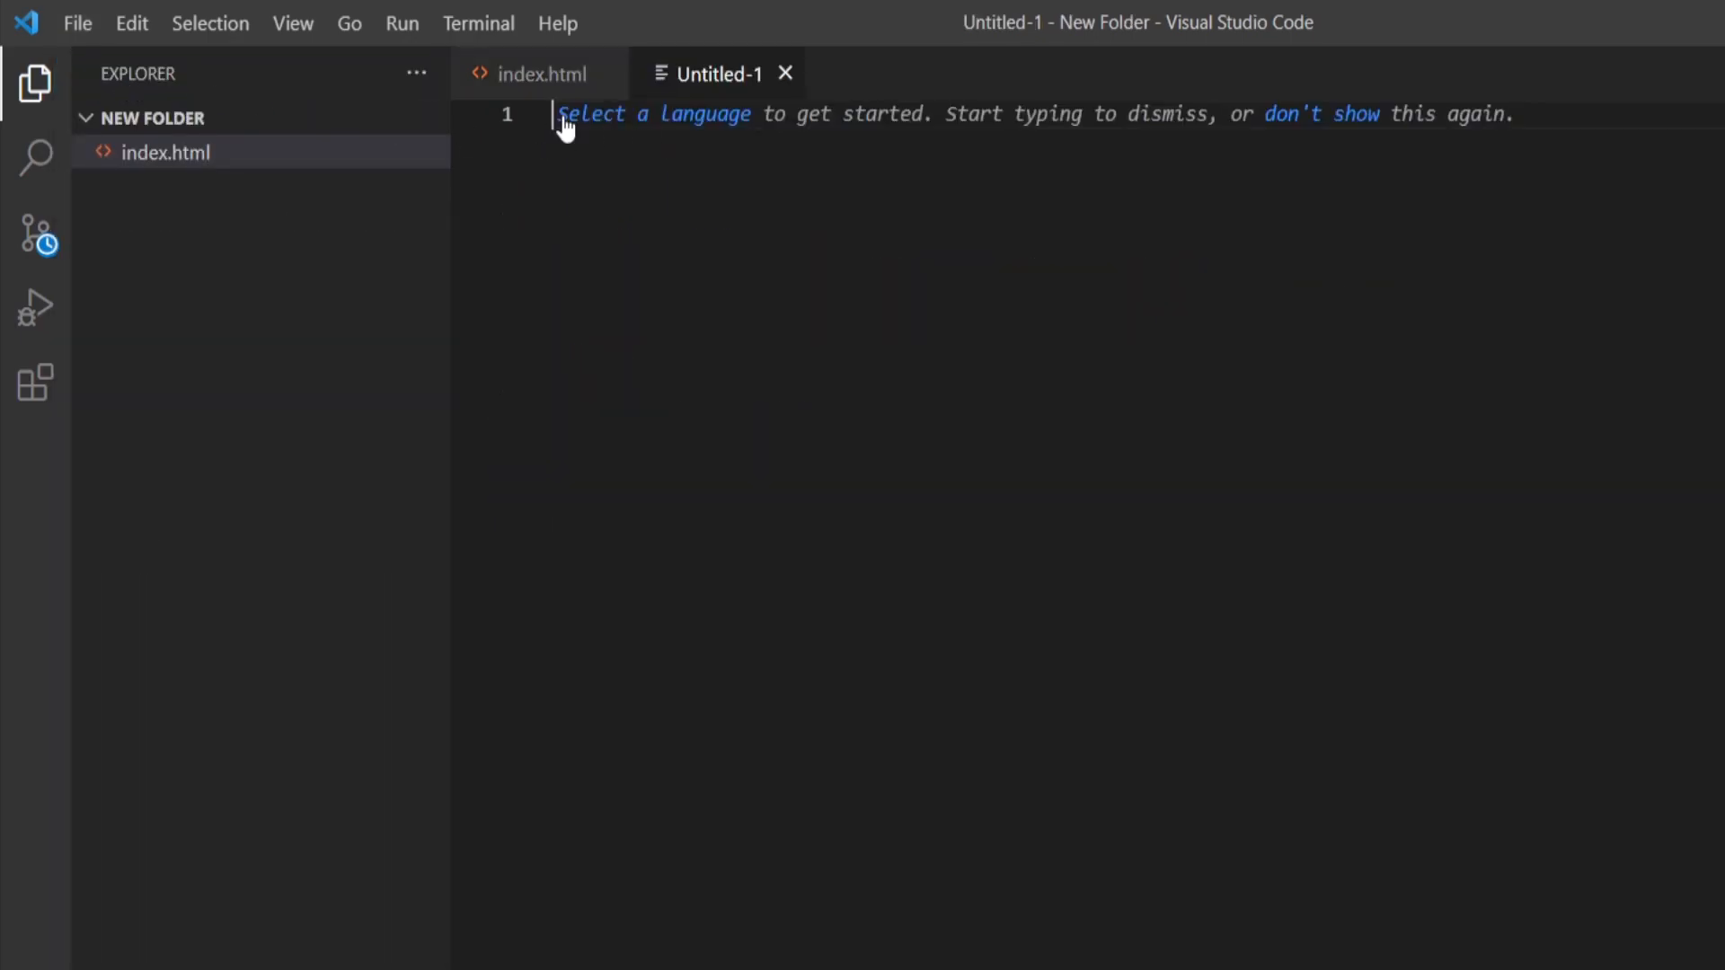
pyautogui.moveTo(56, 7)
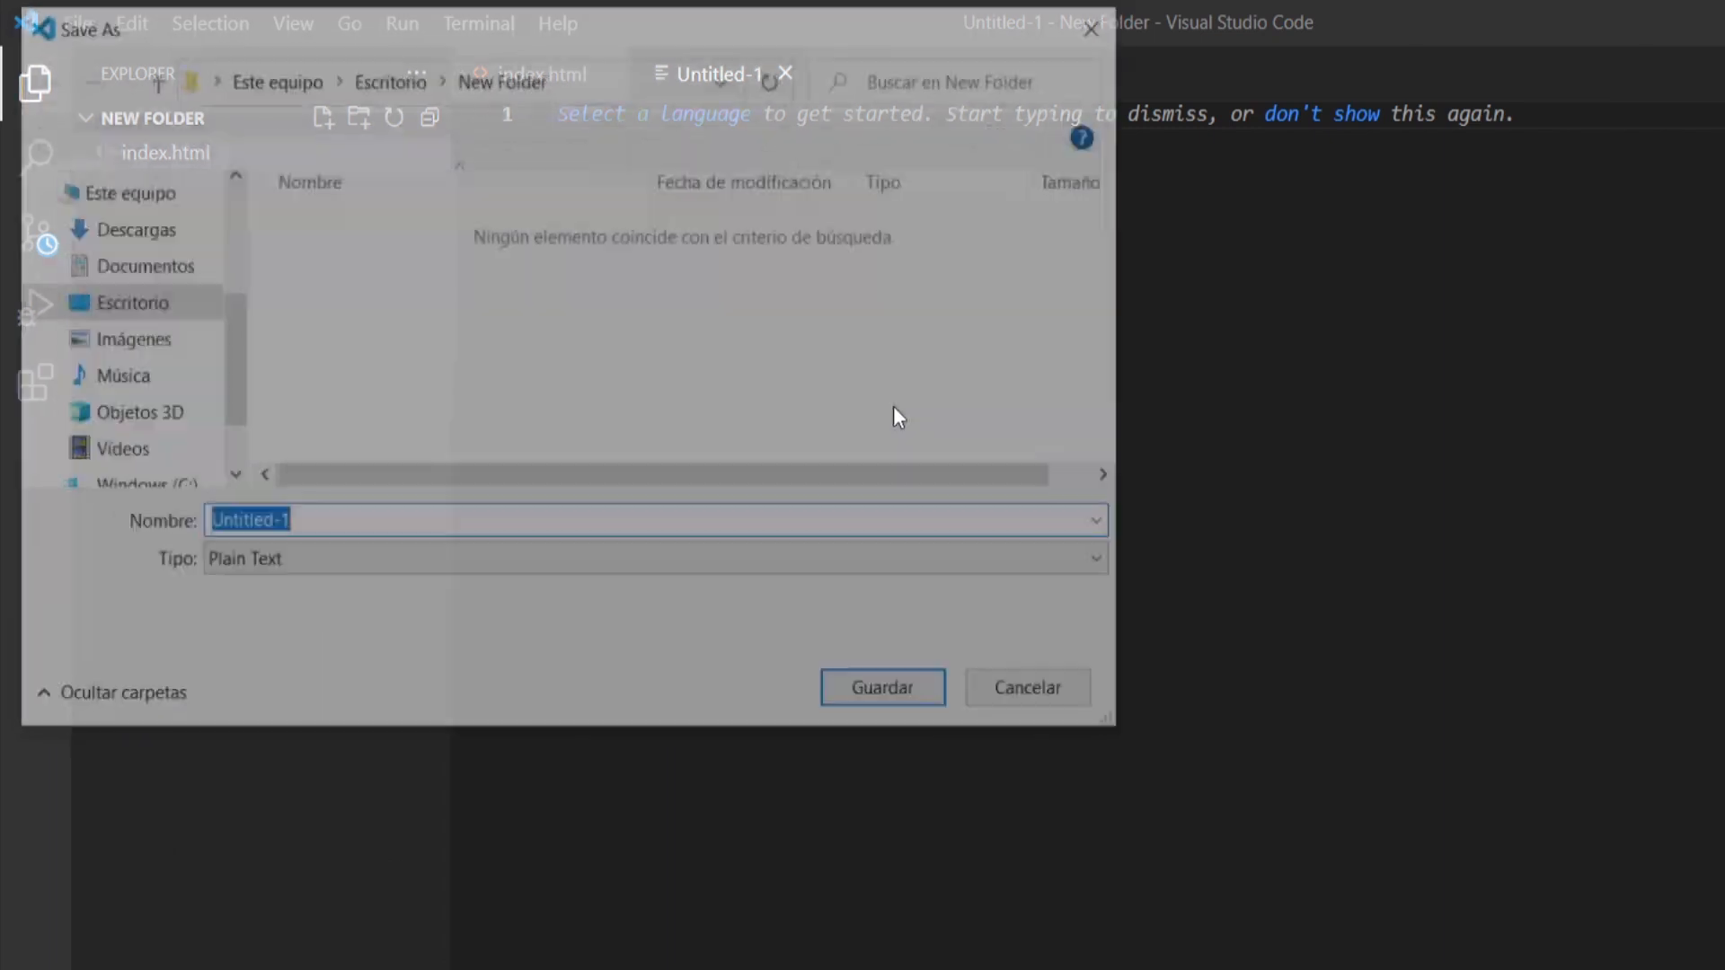
pyautogui.write('styles.css')
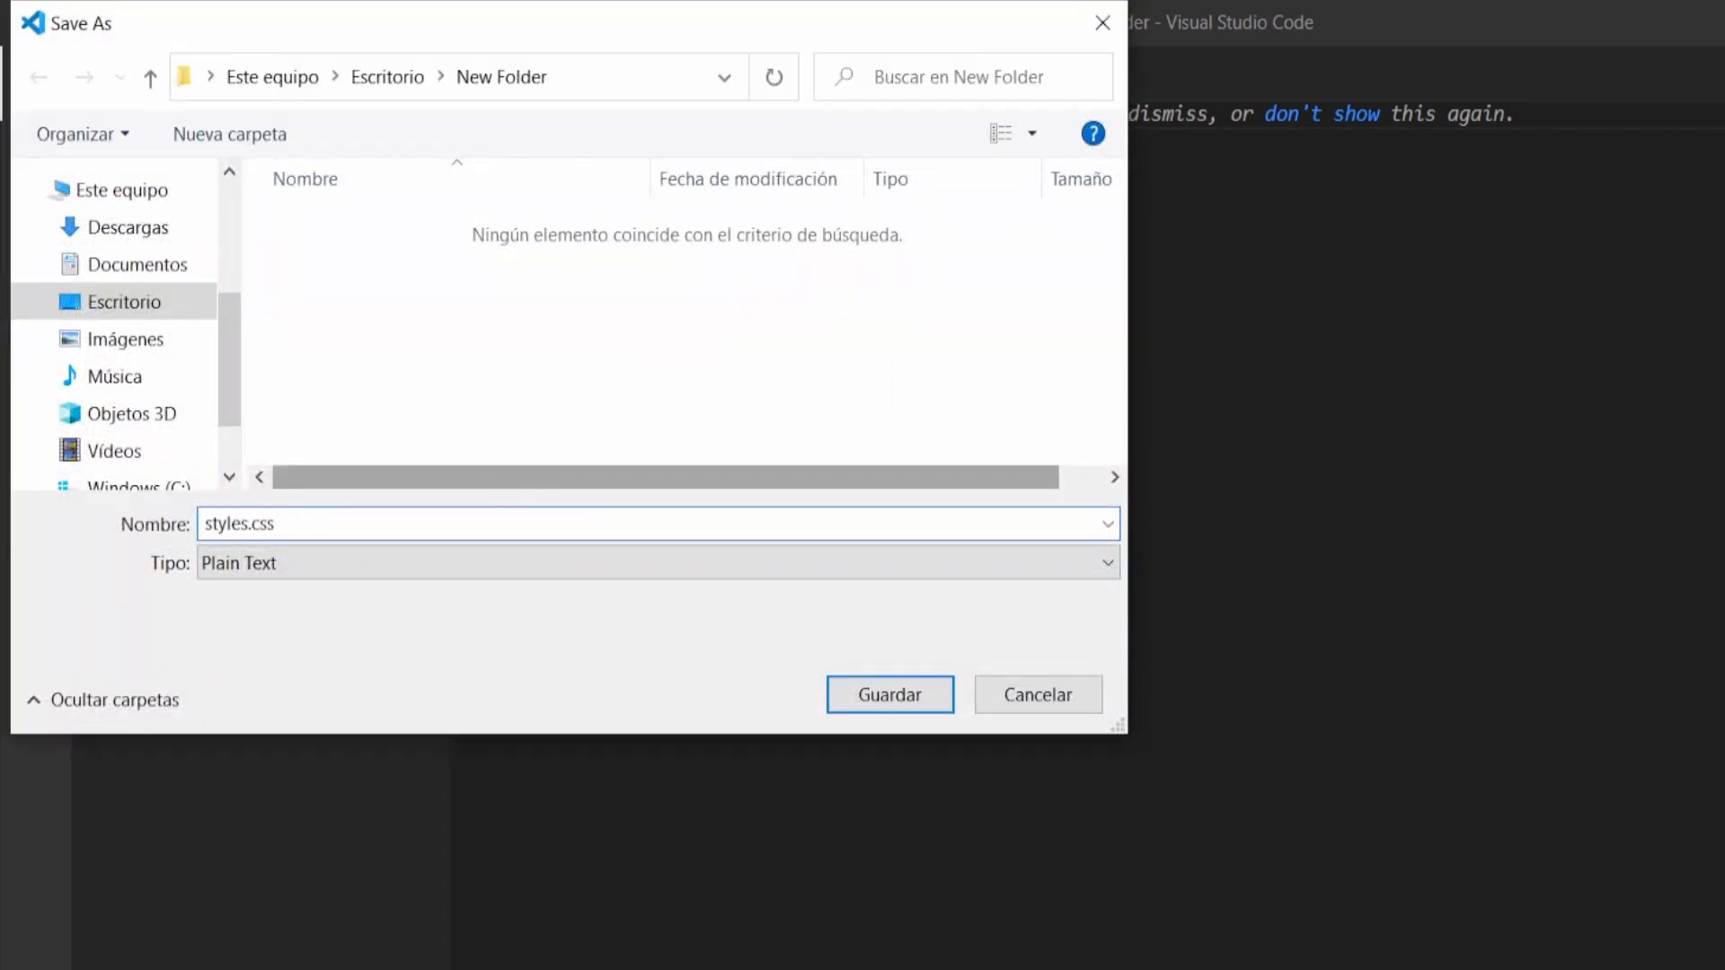
pyautogui.click(889, 694)
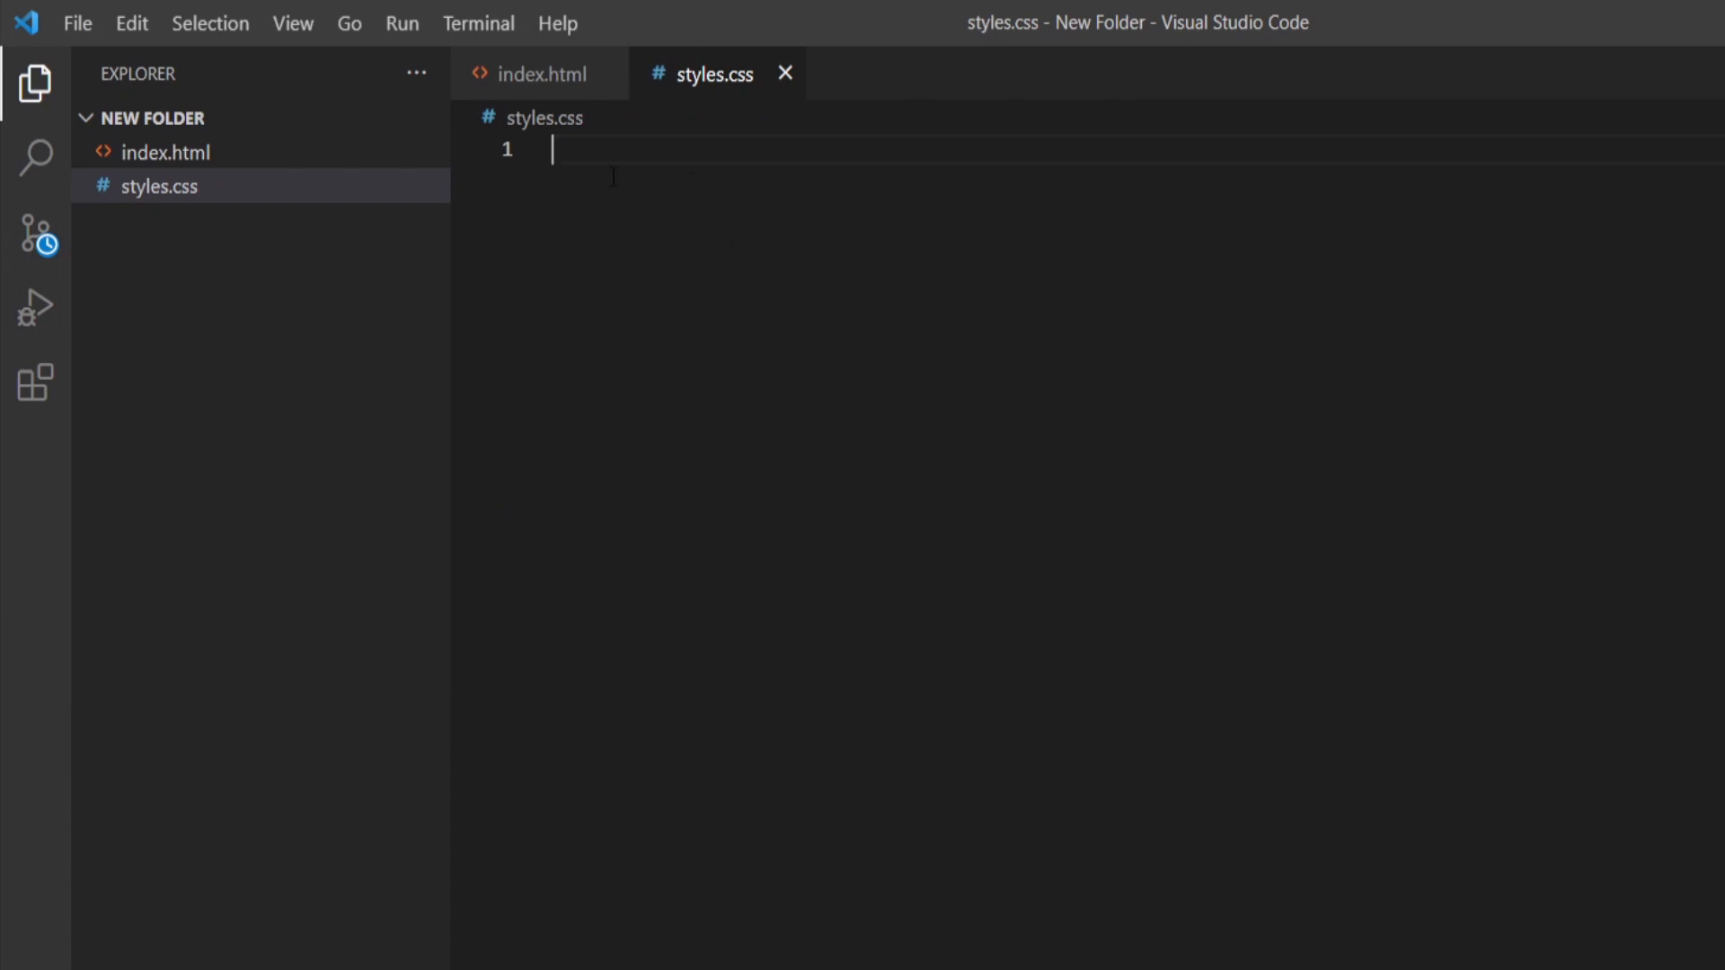
# Write an h1 rule with color: red and font-size: 48px in styles.css
pyautogui.write('h1{')
pyautogui.write('c')
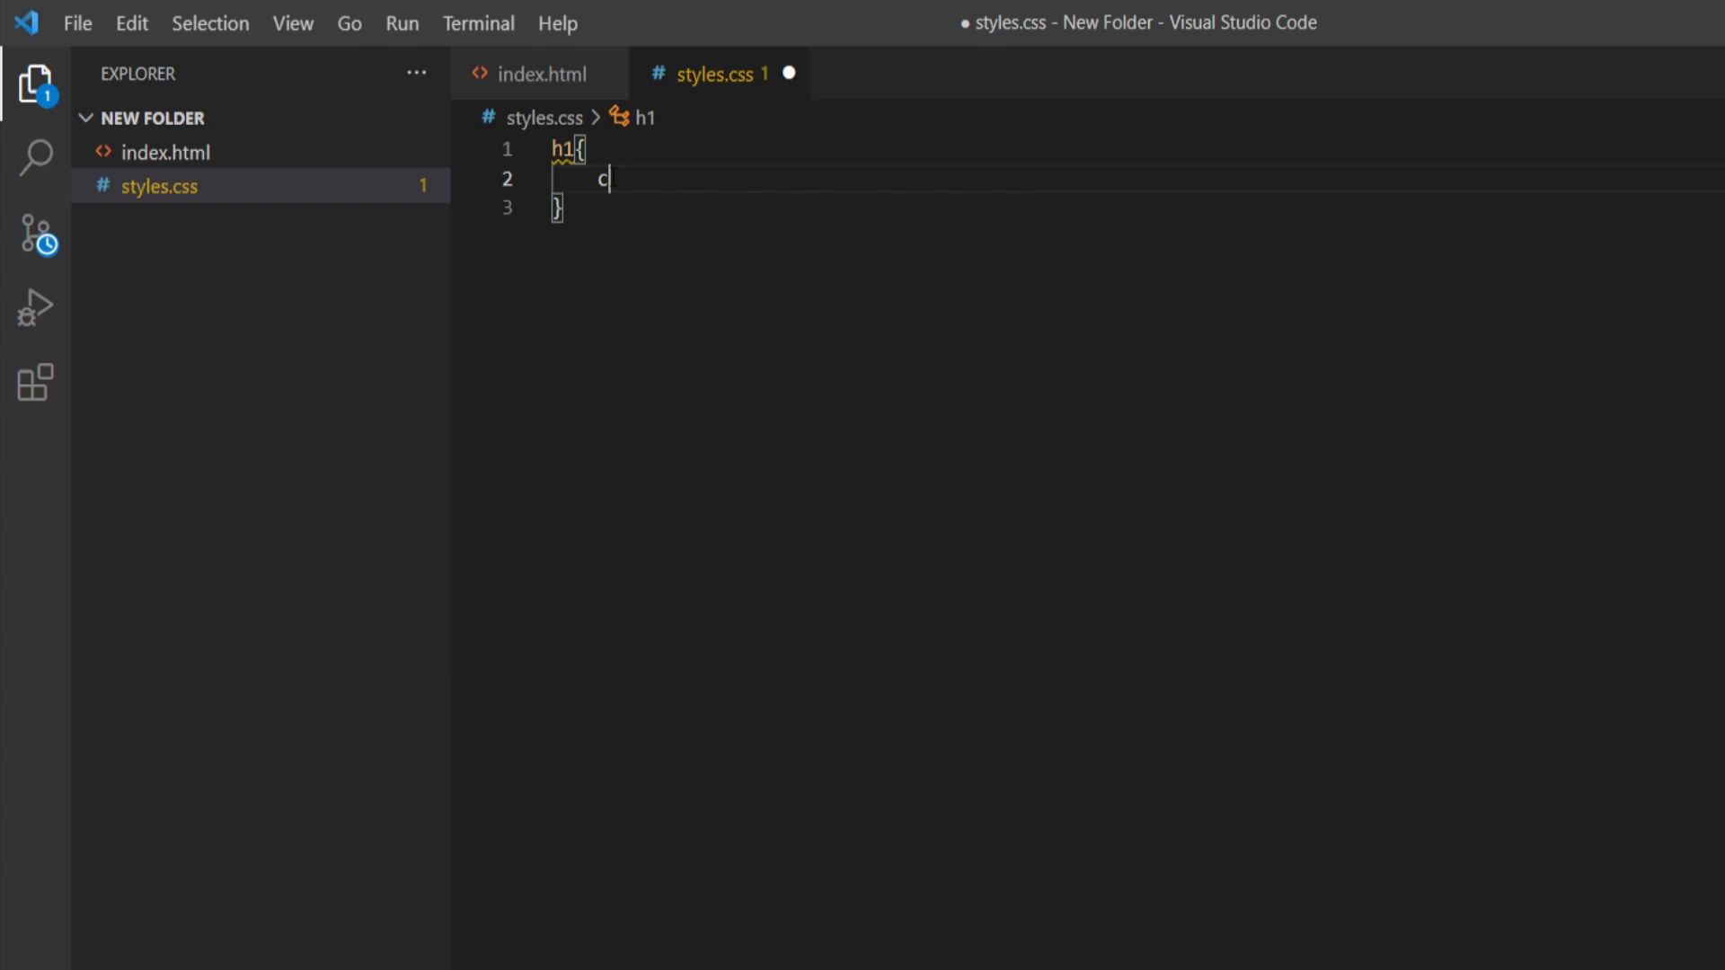
pyautogui.write('olor:red;')
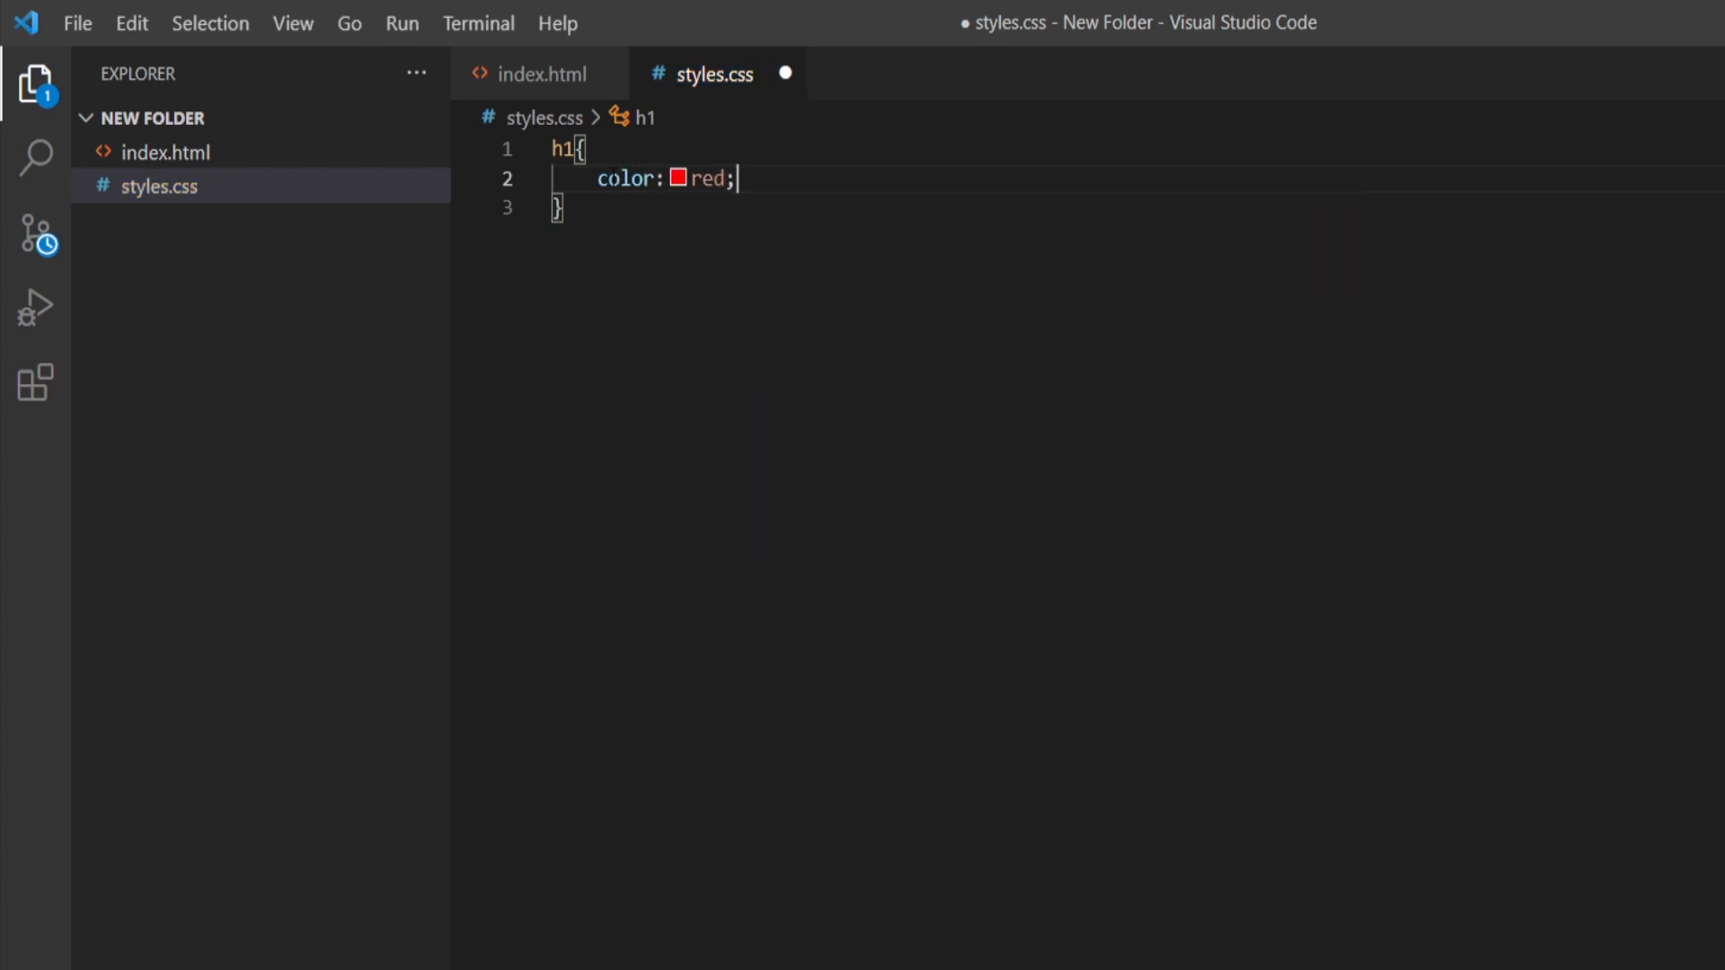
pyautogui.write('font')
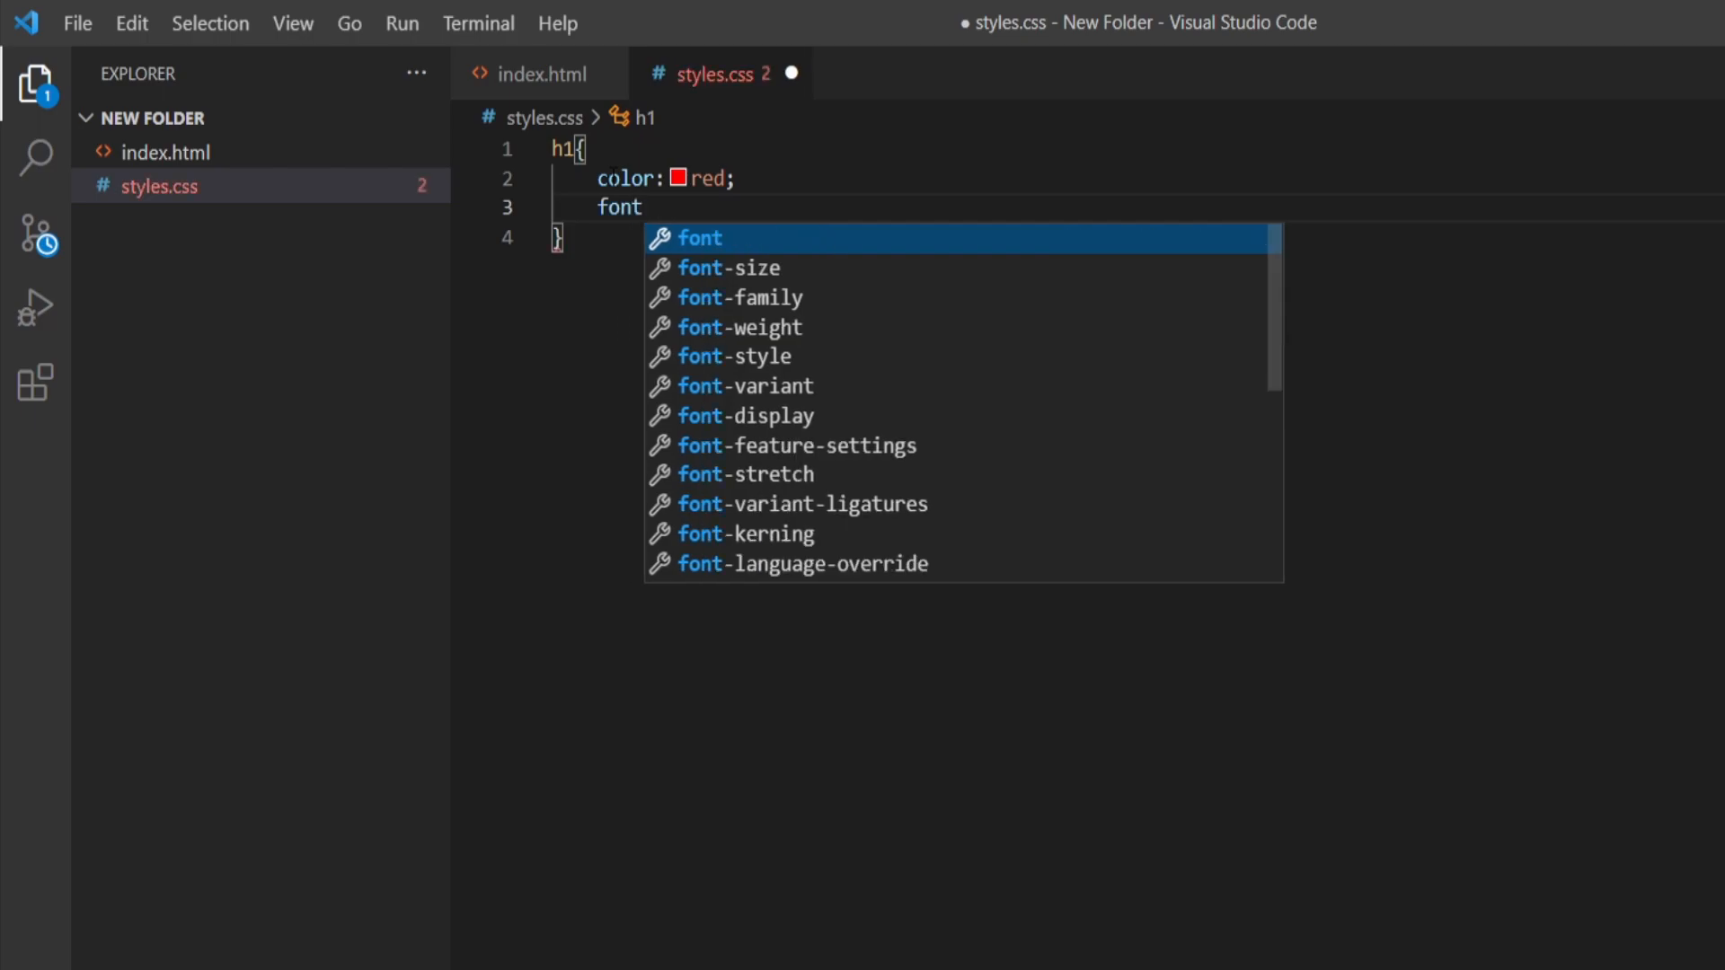
pyautogui.write('-size: 4;')
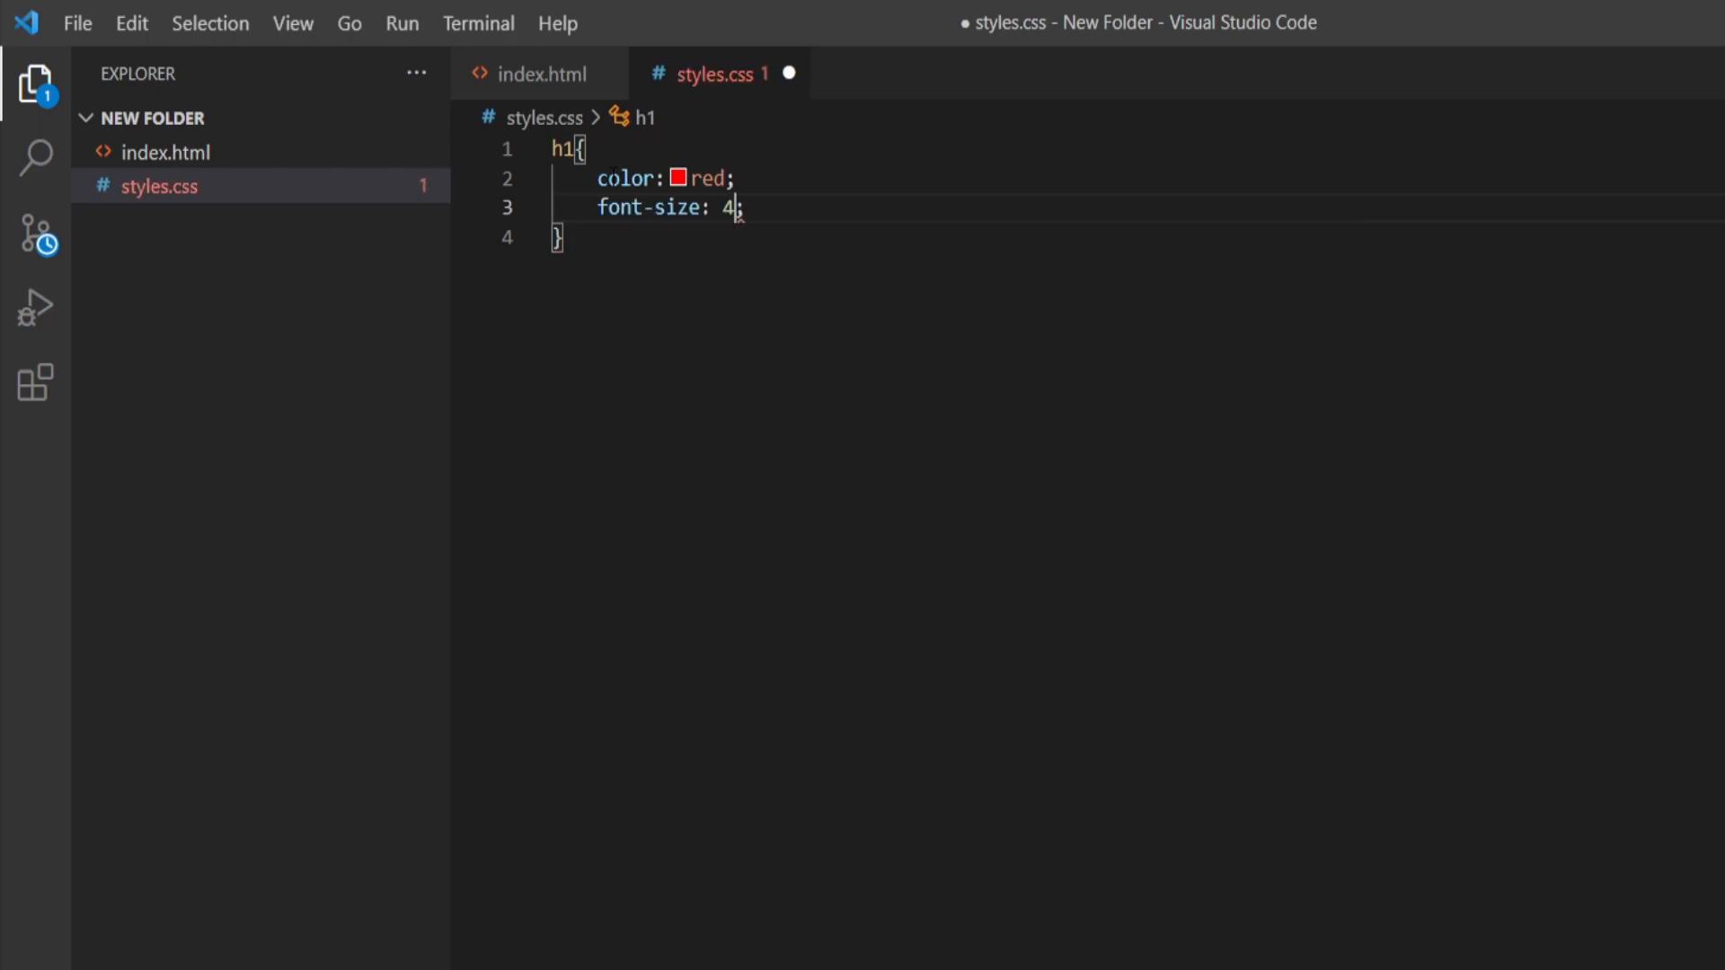
pyautogui.write('8px;')
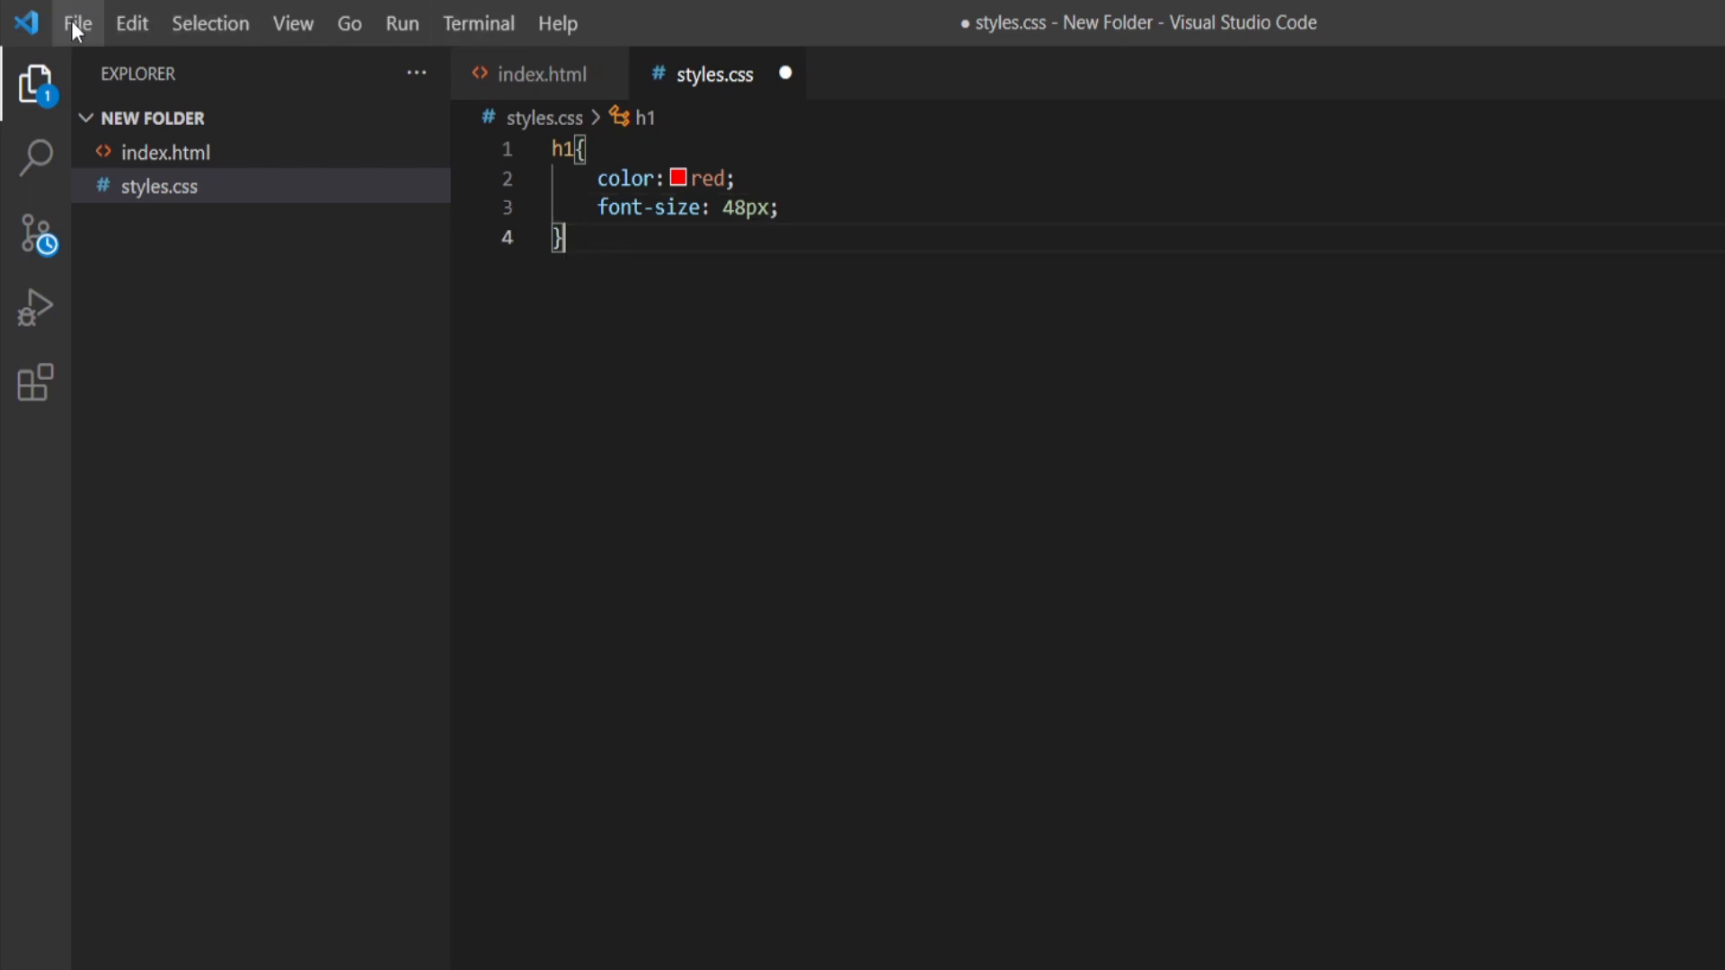
# Add <link rel="stylesheet" href="styles.css"> to index.html's head
pyautogui.click(165, 151)
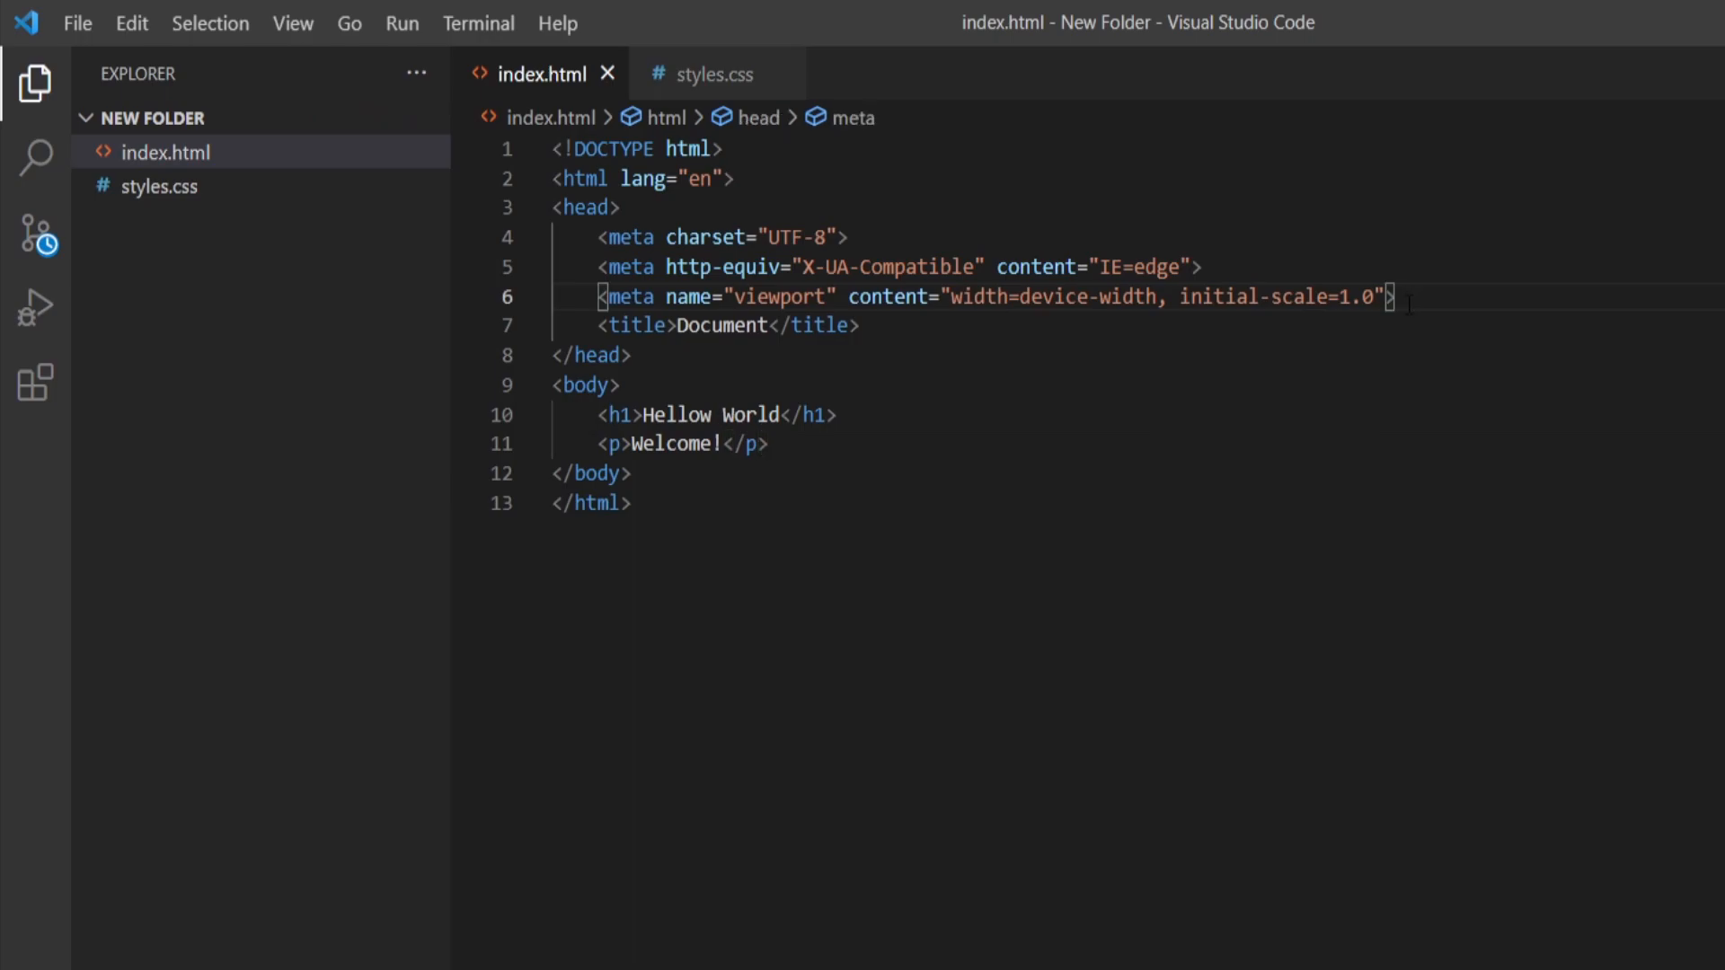
pyautogui.write('<link rel="stylesheet"')
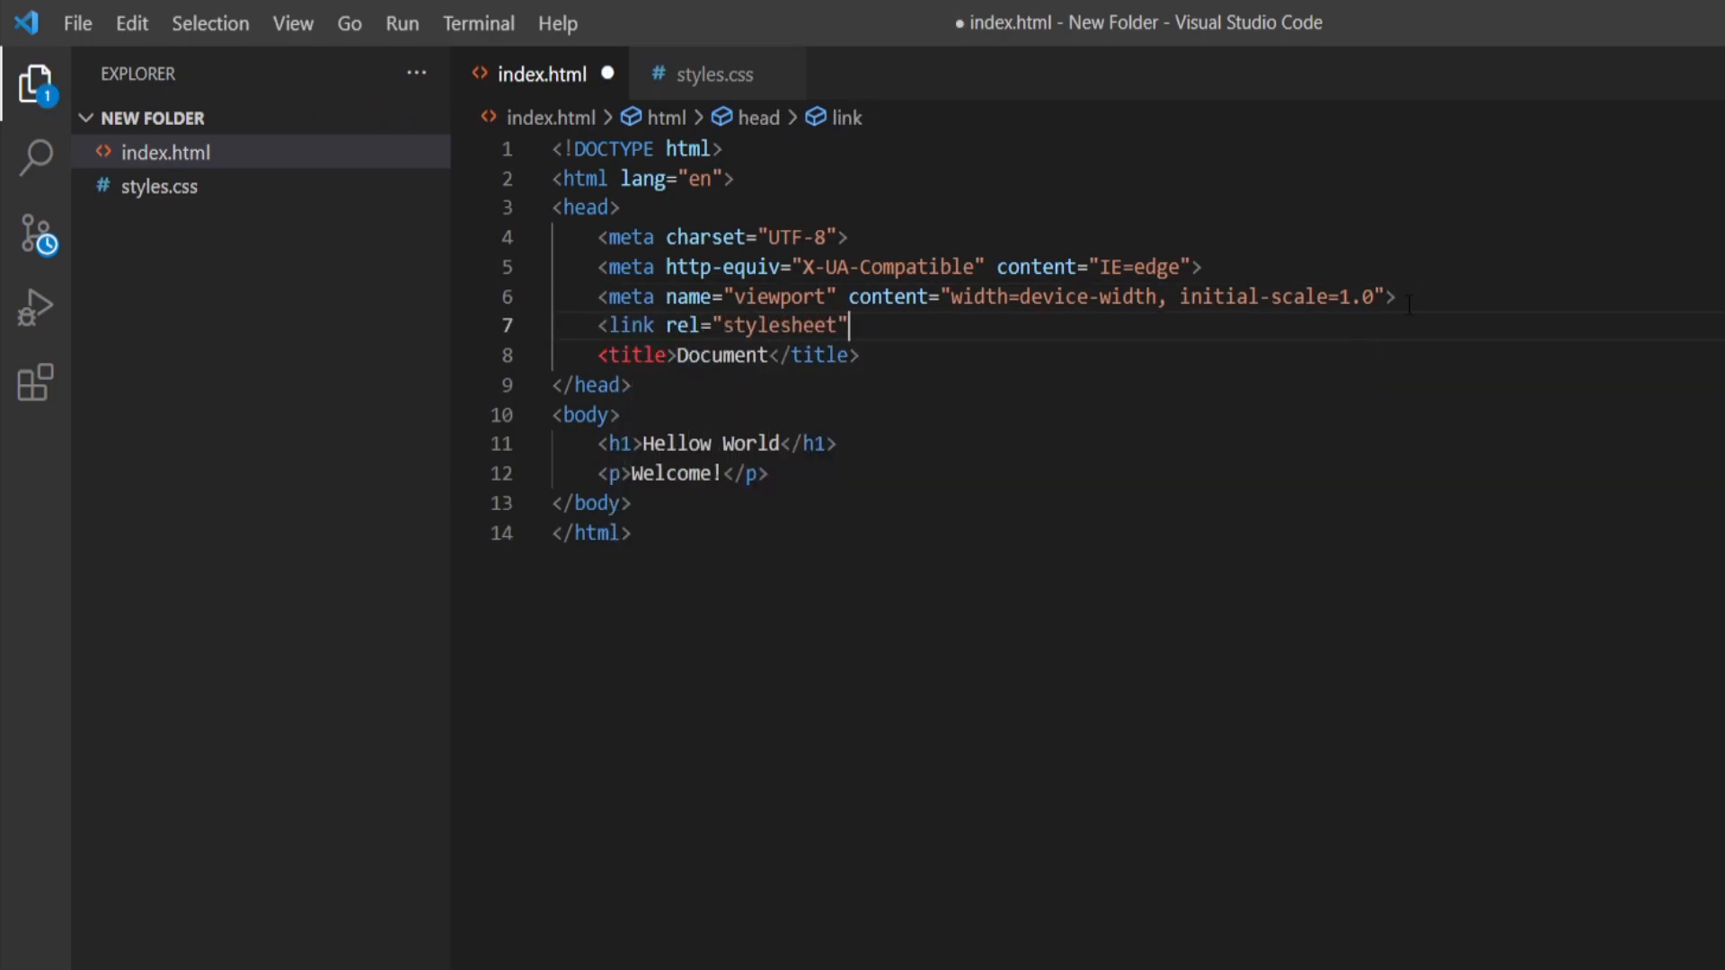
pyautogui.write('href="styles.css">')
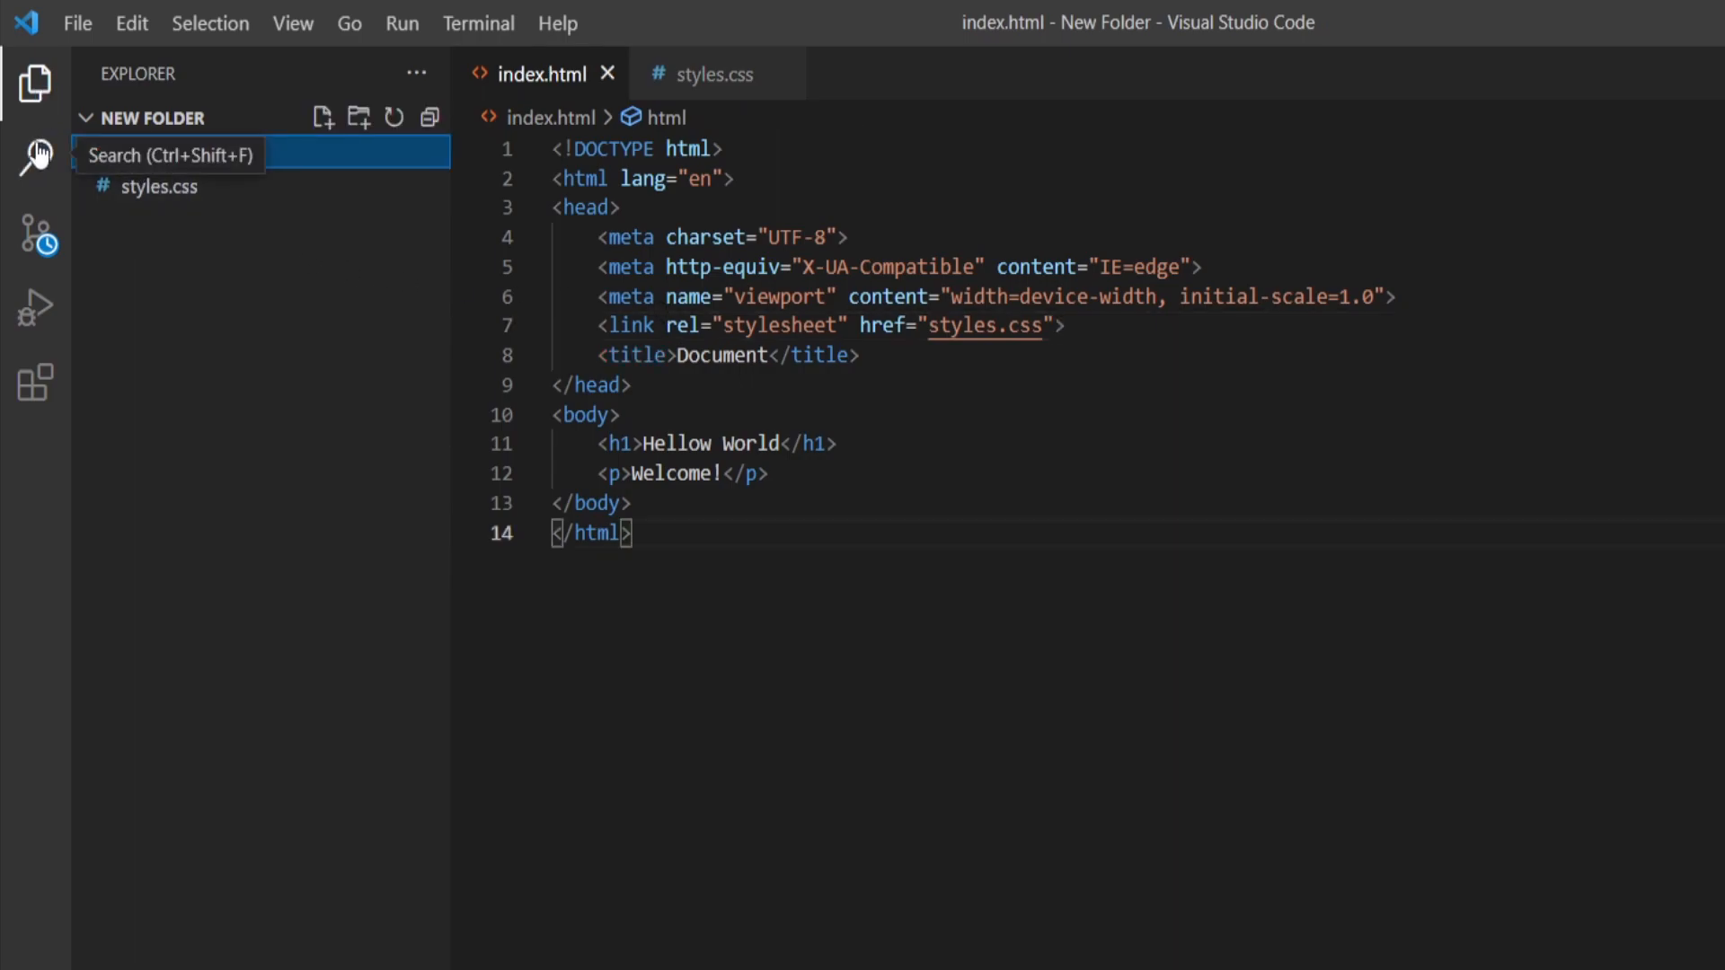
# Search the workspace for h1 and open the h1 match in styles.css
pyautogui.click(32, 158)
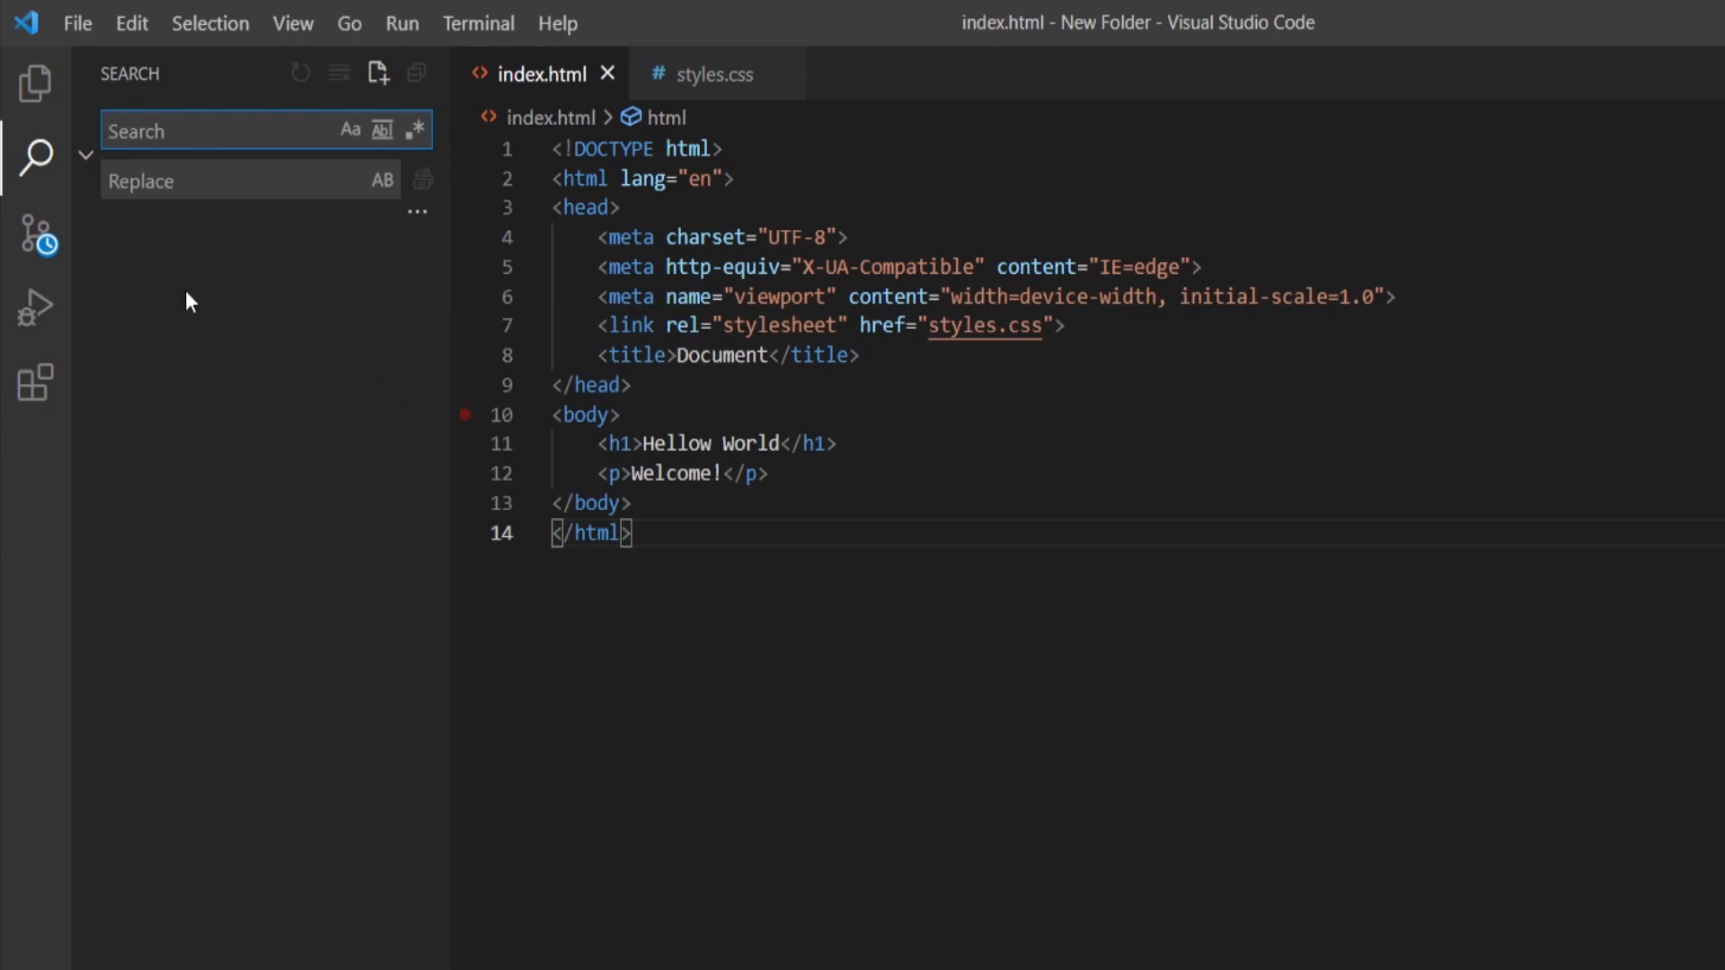
pyautogui.write('h1')
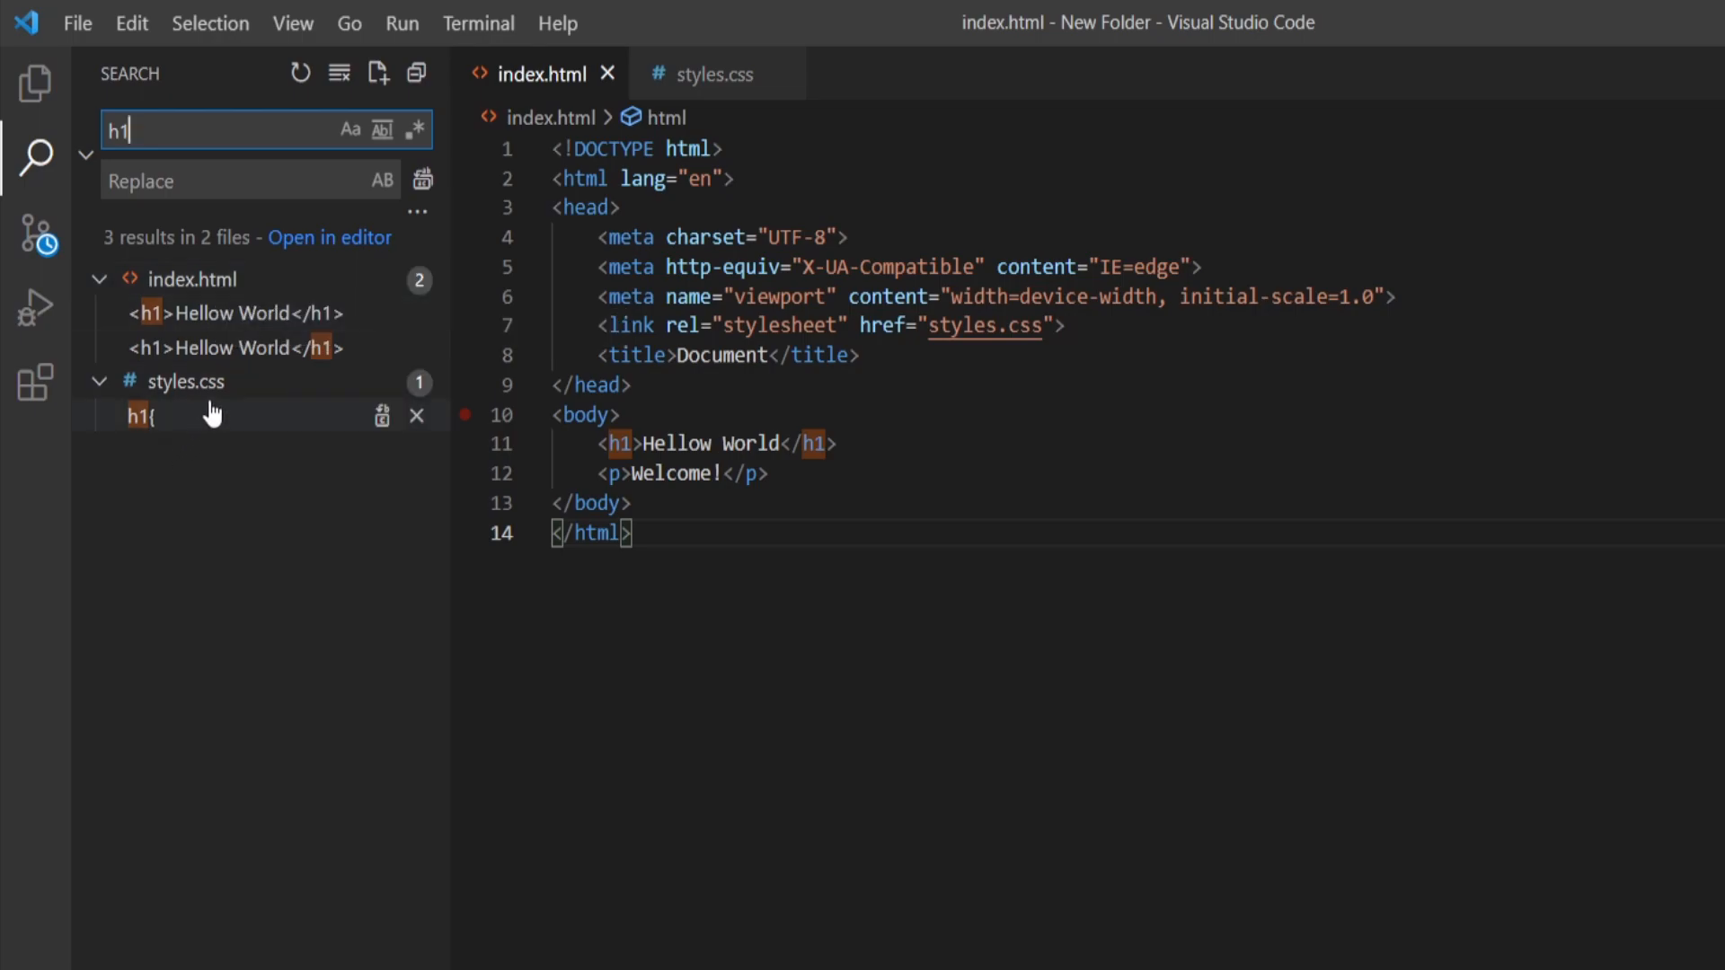
pyautogui.moveTo(205, 430)
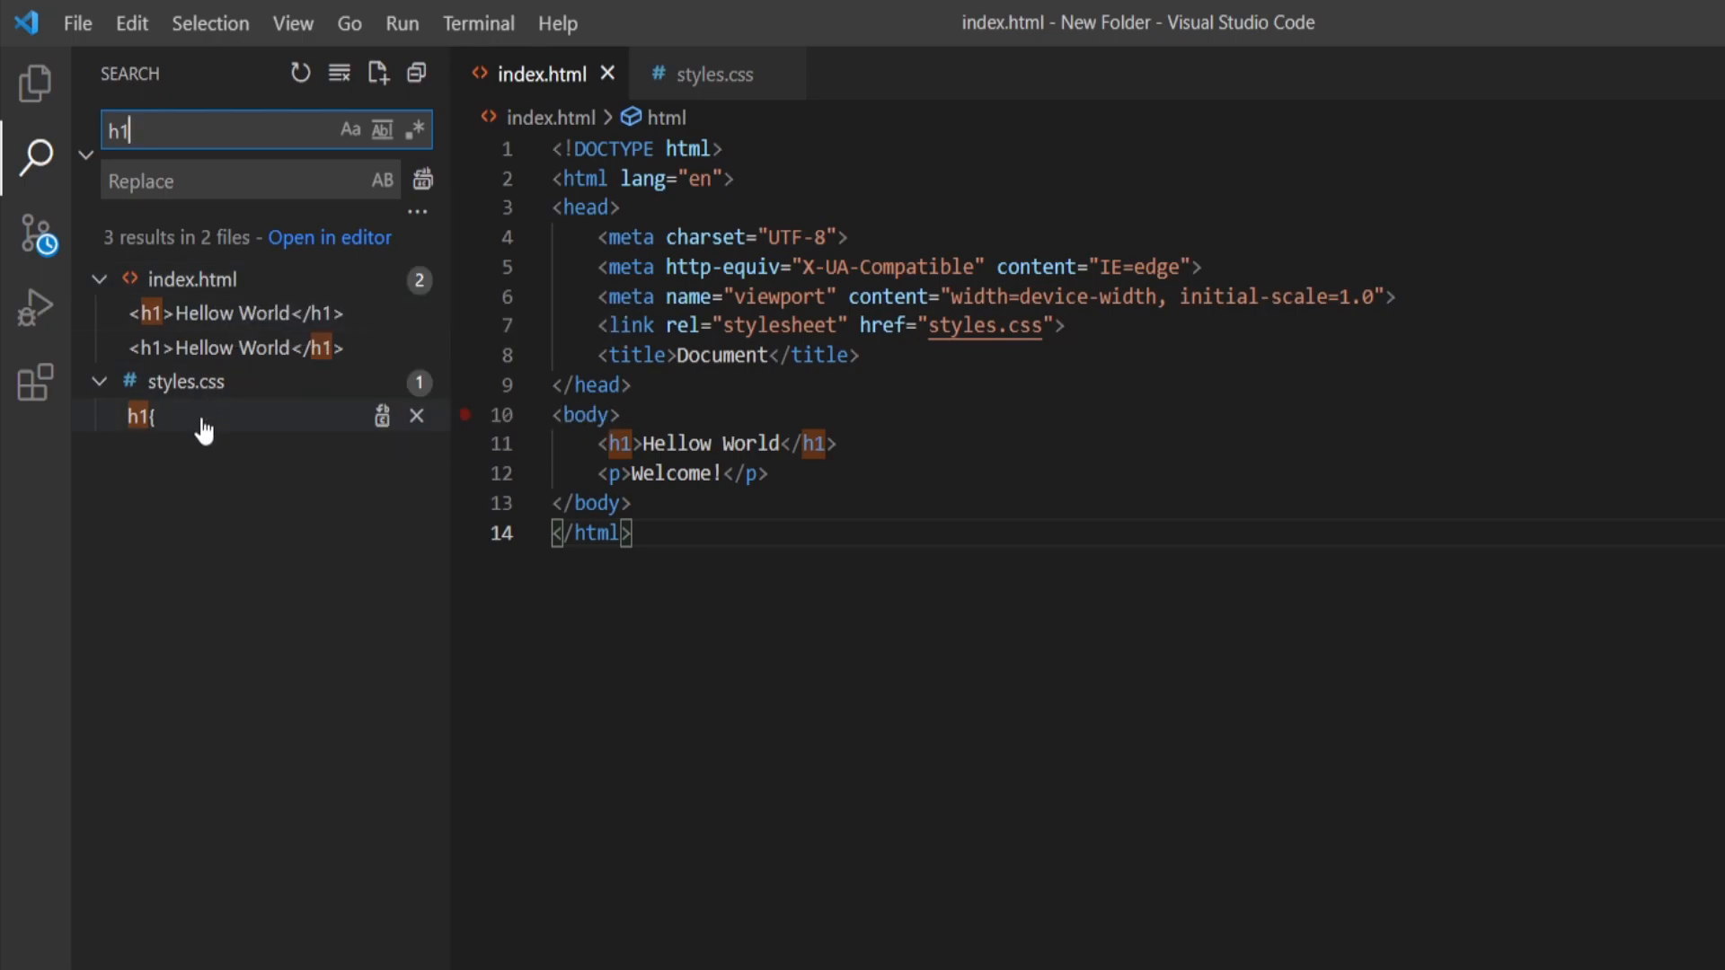
pyautogui.click(138, 416)
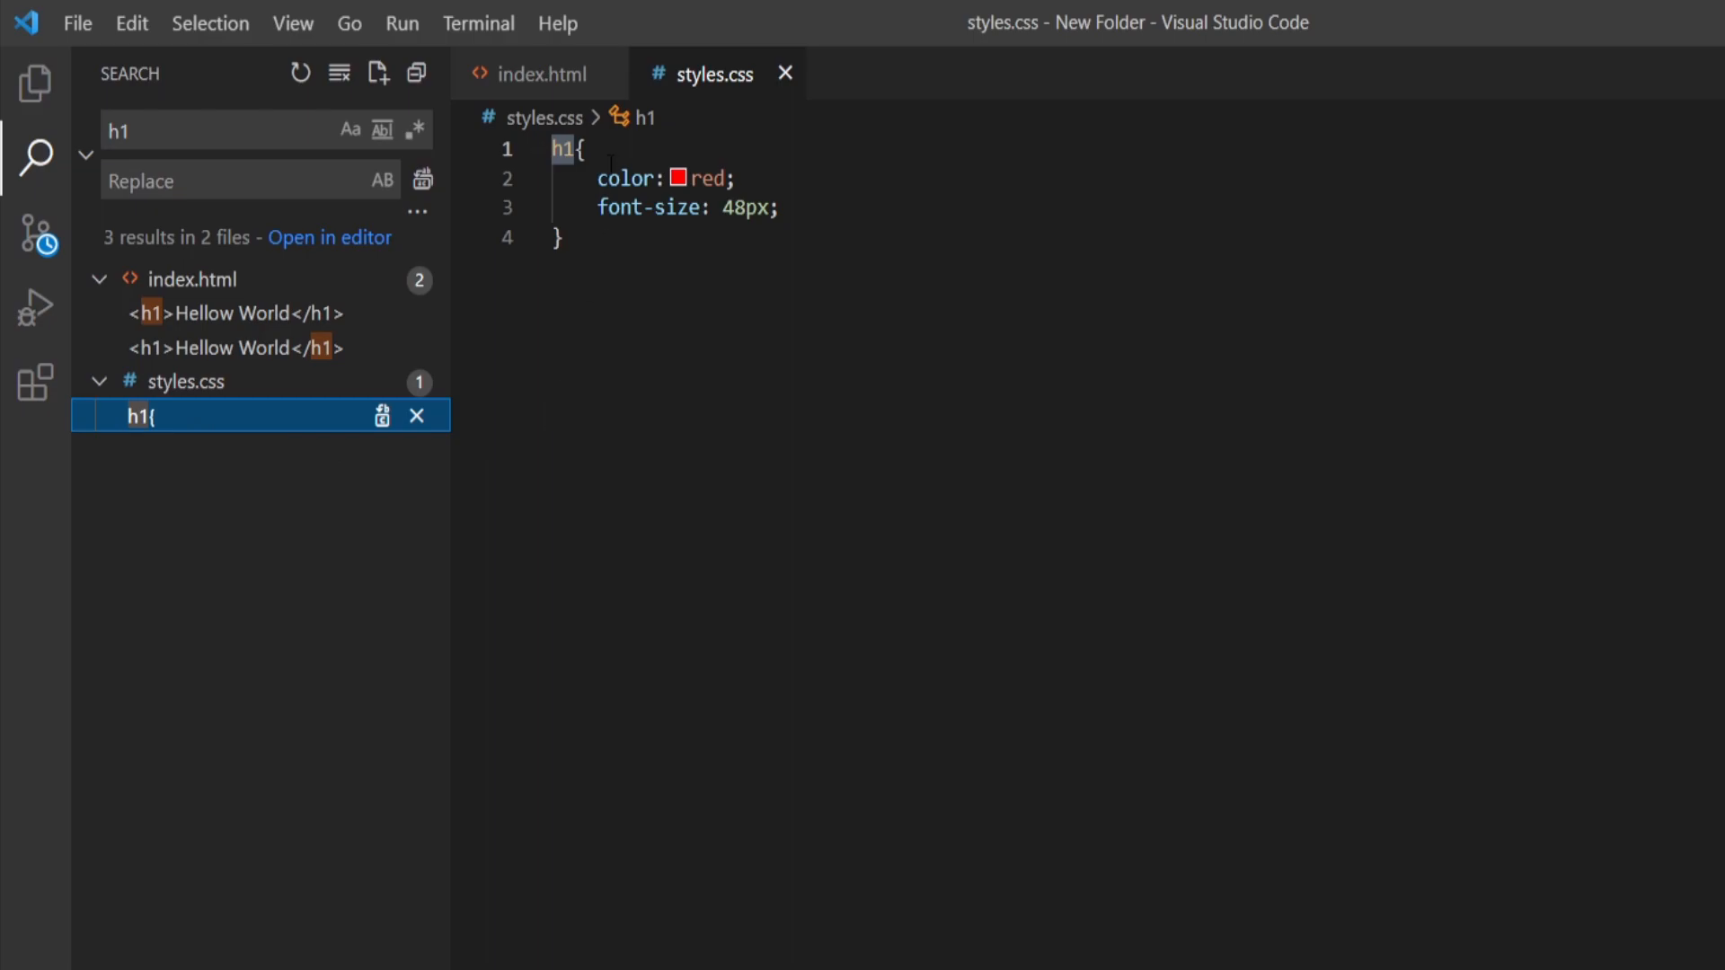
pyautogui.moveTo(561, 149)
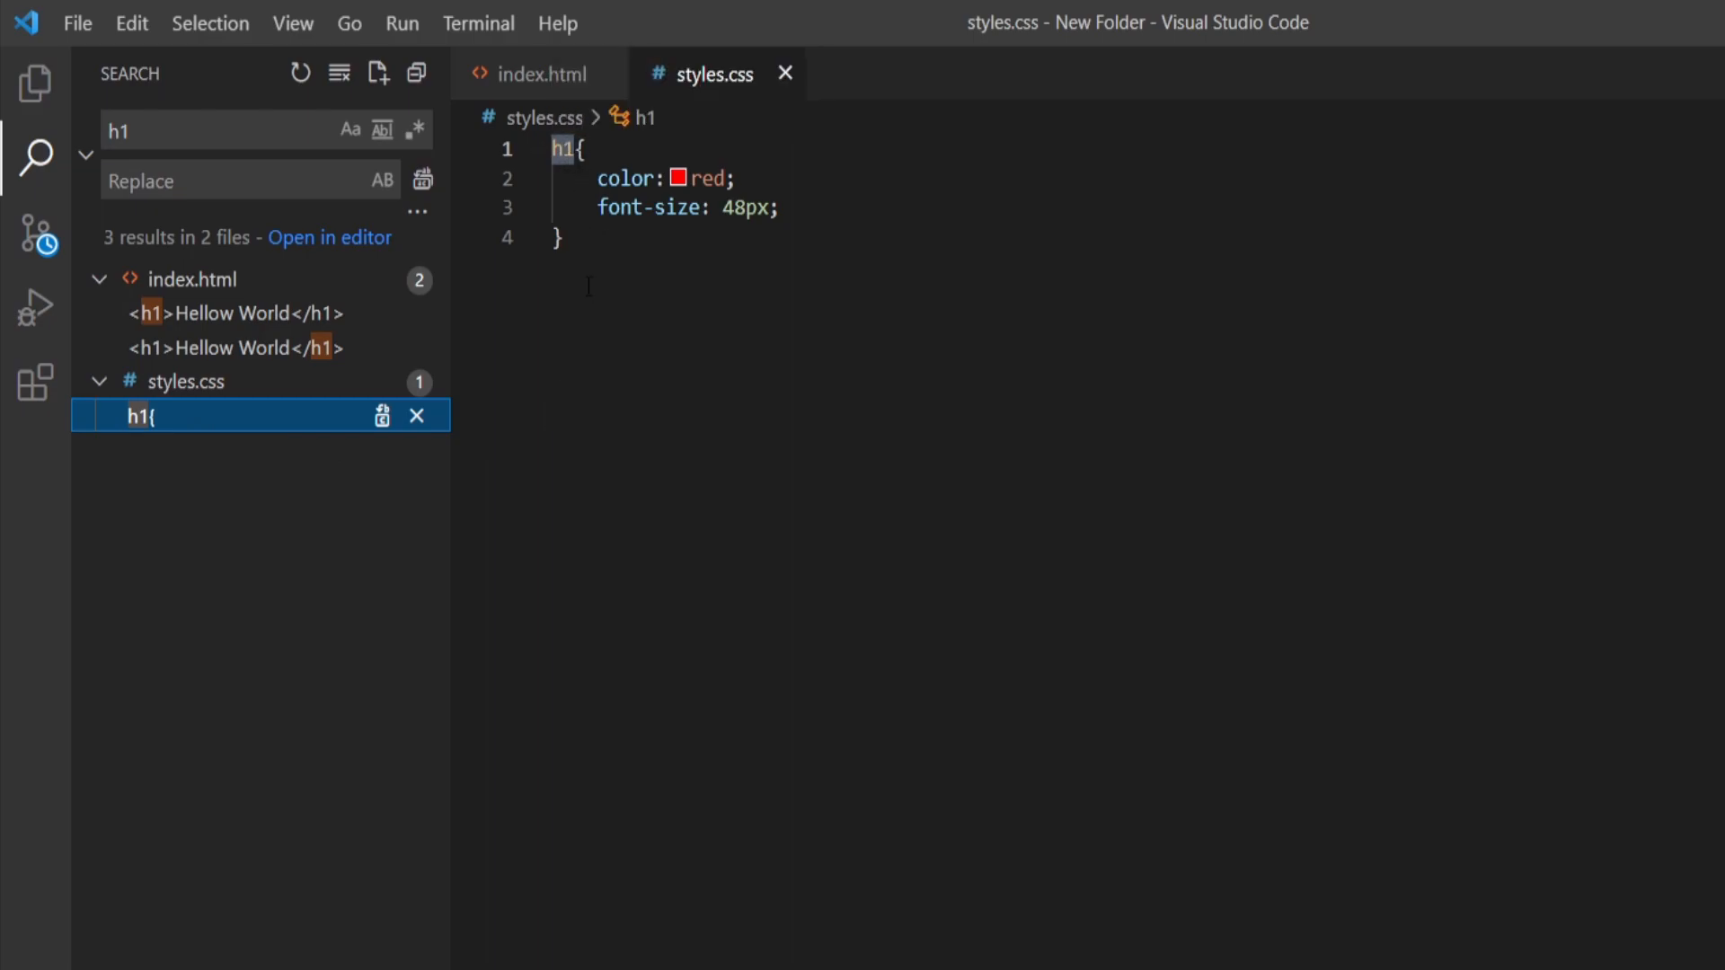
pyautogui.moveTo(751, 457)
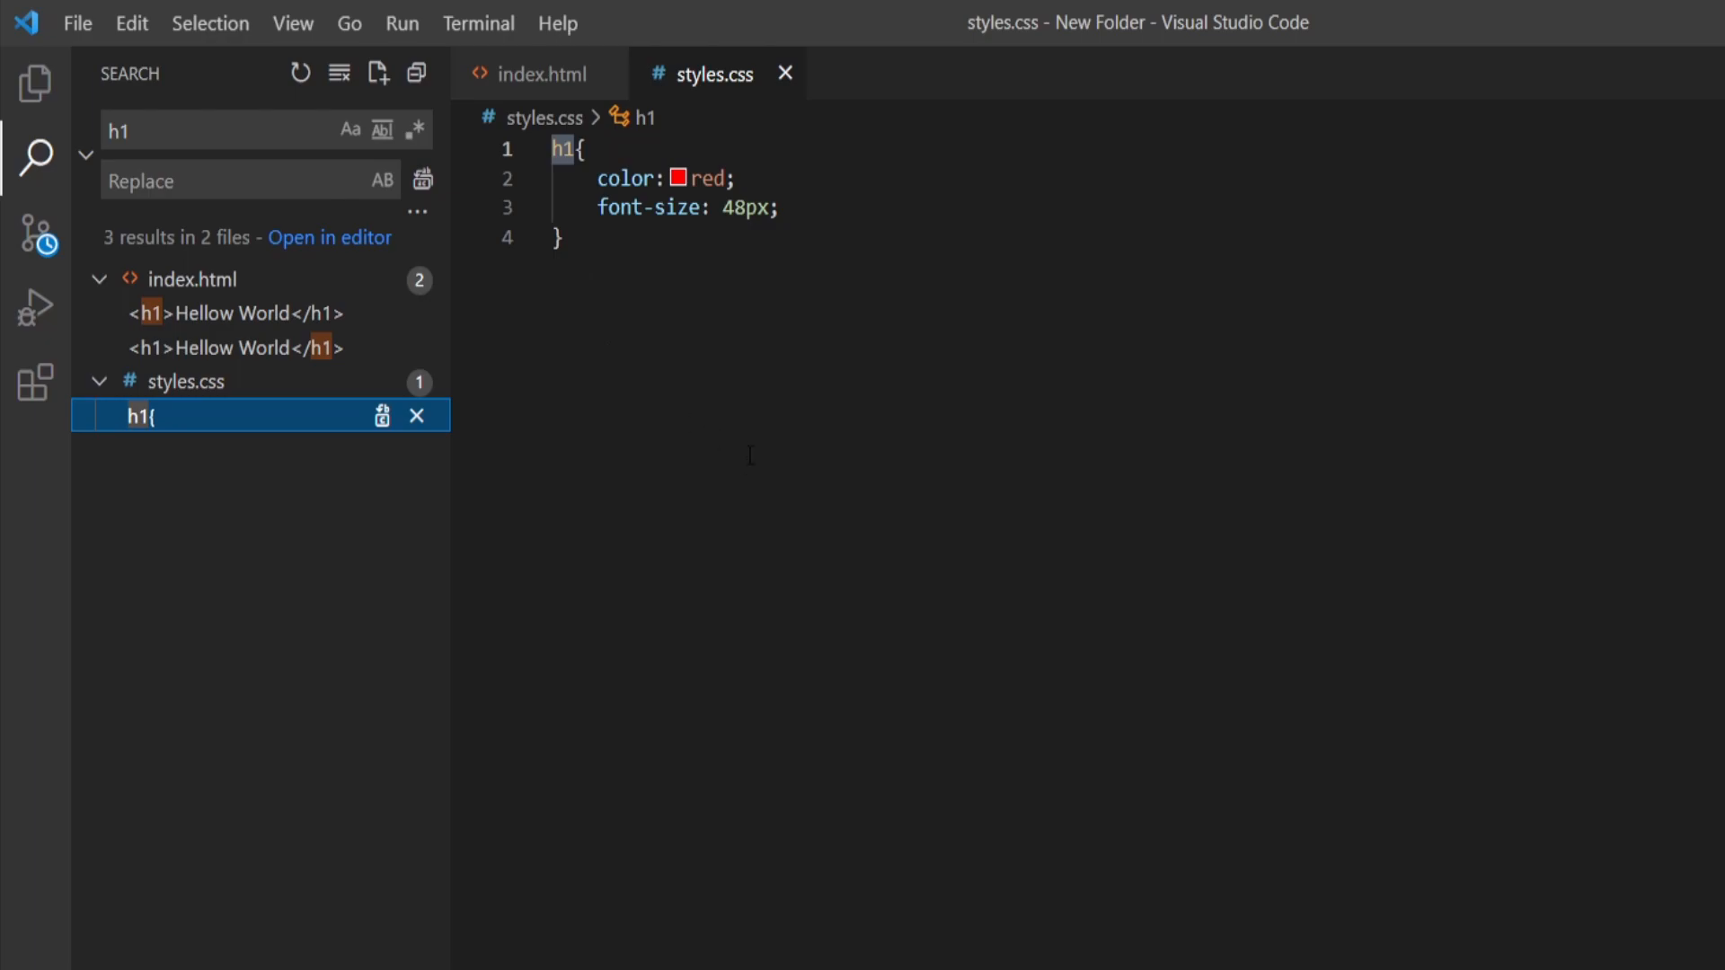
pyautogui.press('Ctrl+P')
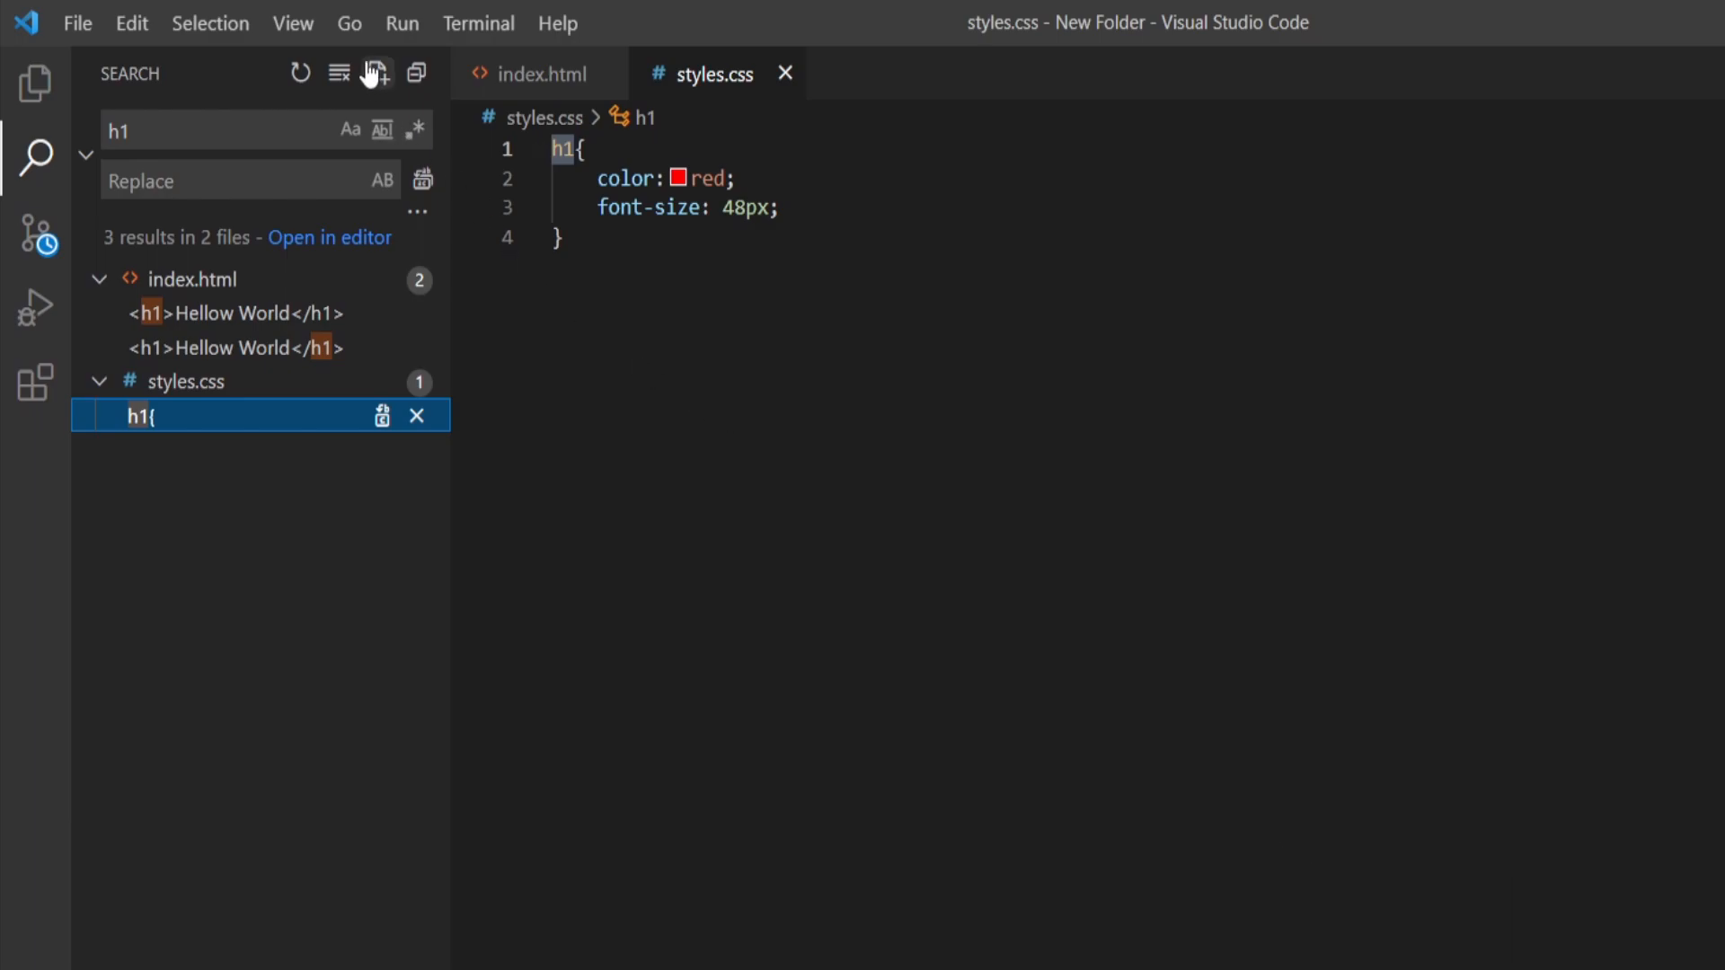
pyautogui.click(348, 24)
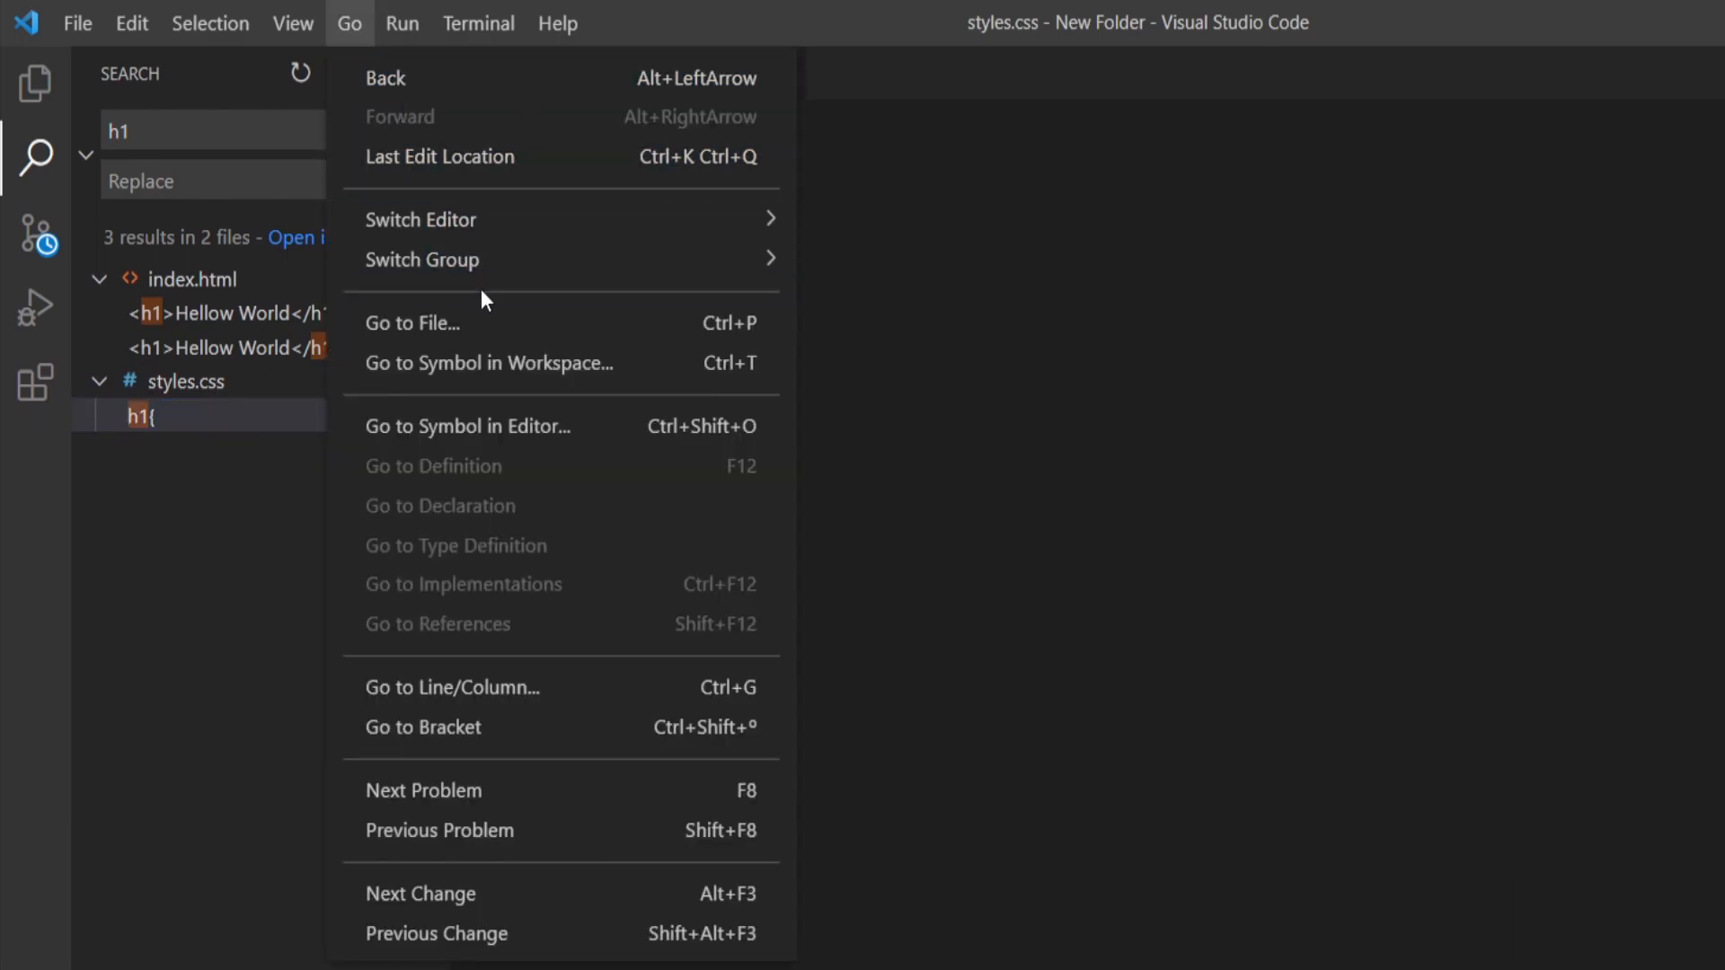
pyautogui.click(412, 323)
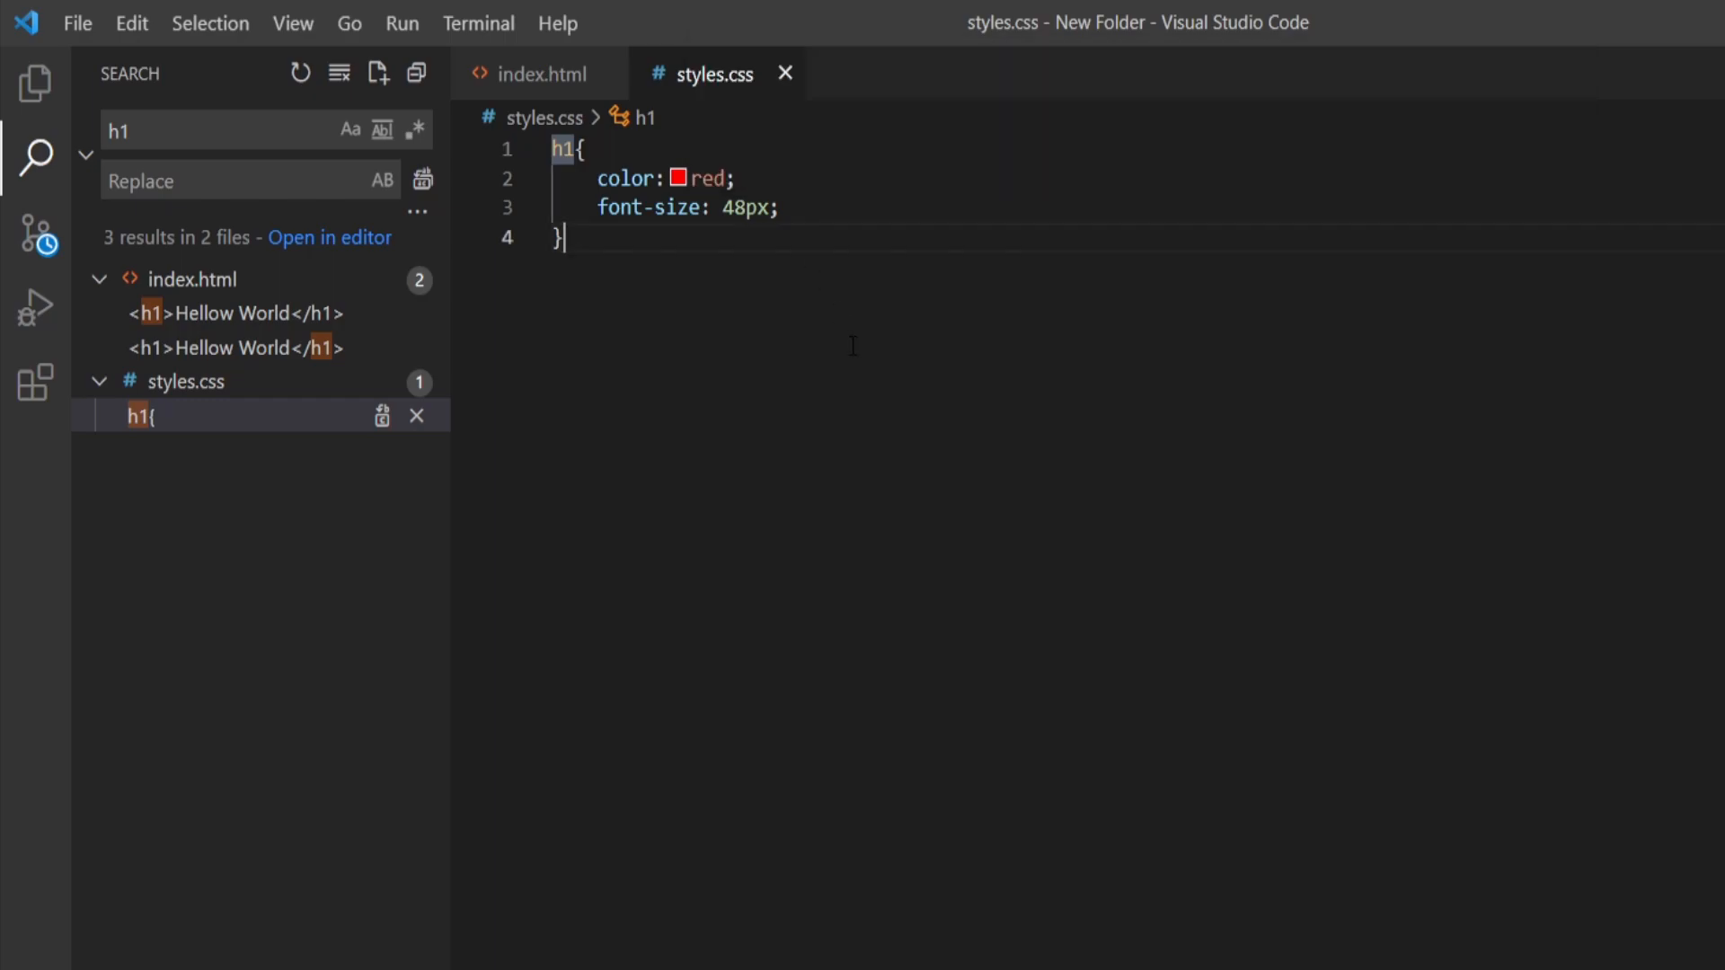
pyautogui.moveTo(35, 237)
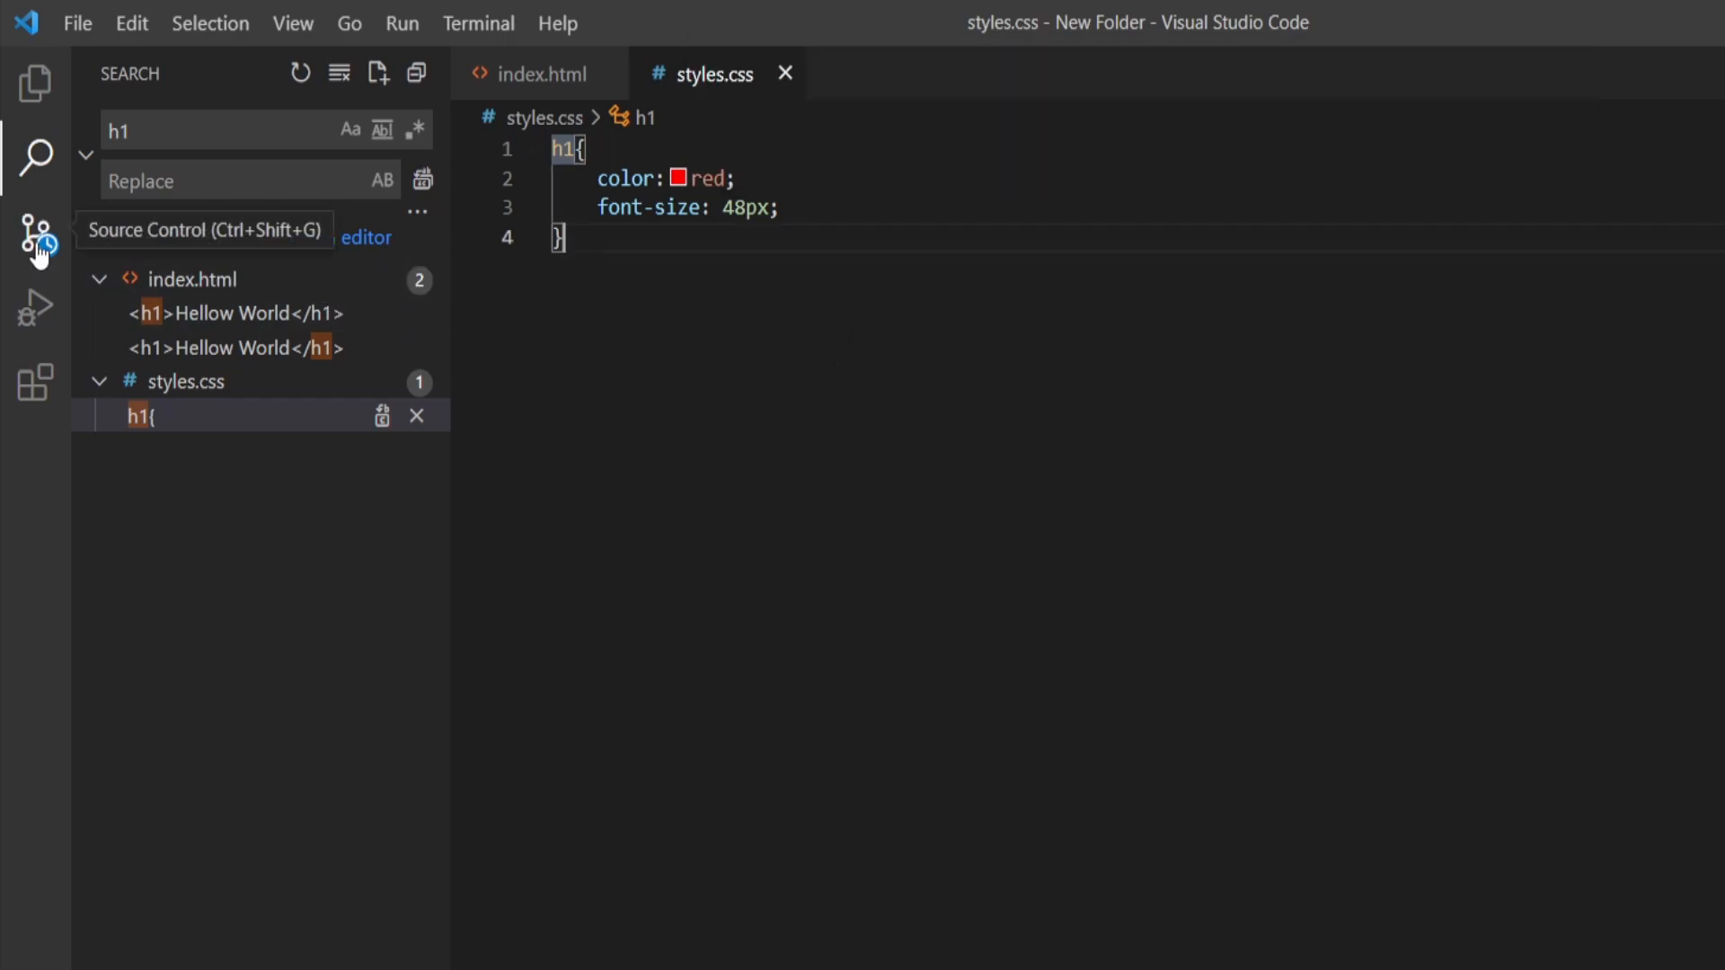
# Show the Source Control view, which lists zero changes
pyautogui.click(40, 230)
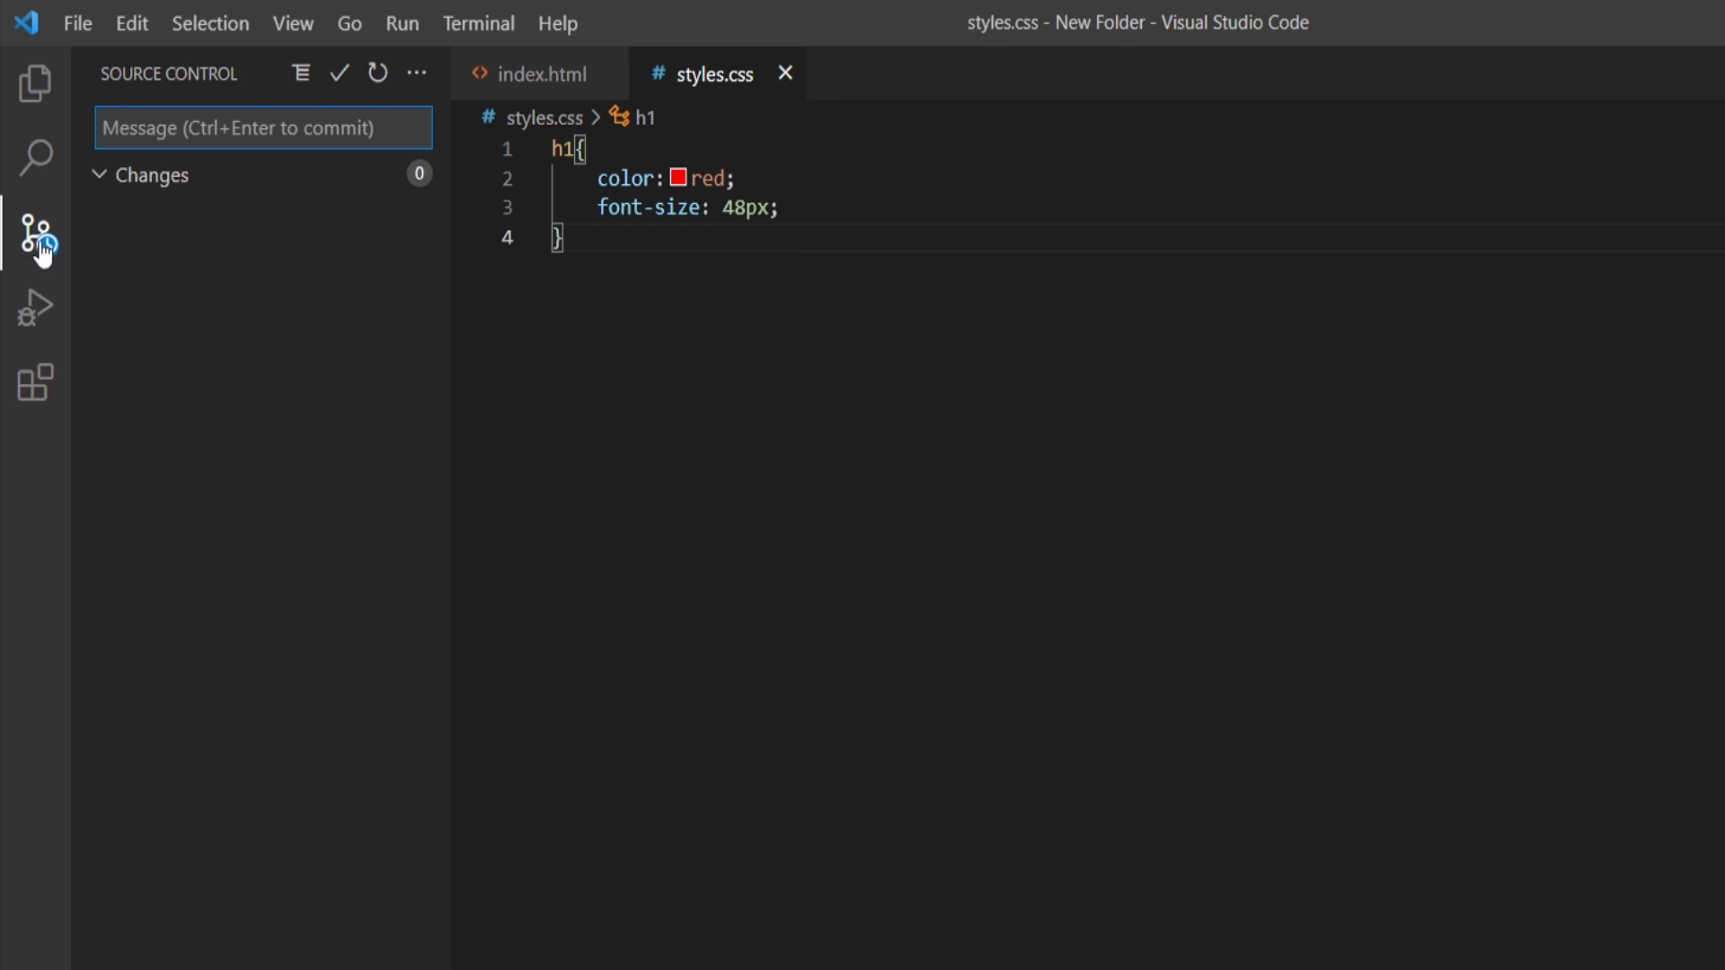
pyautogui.moveTo(269, 282)
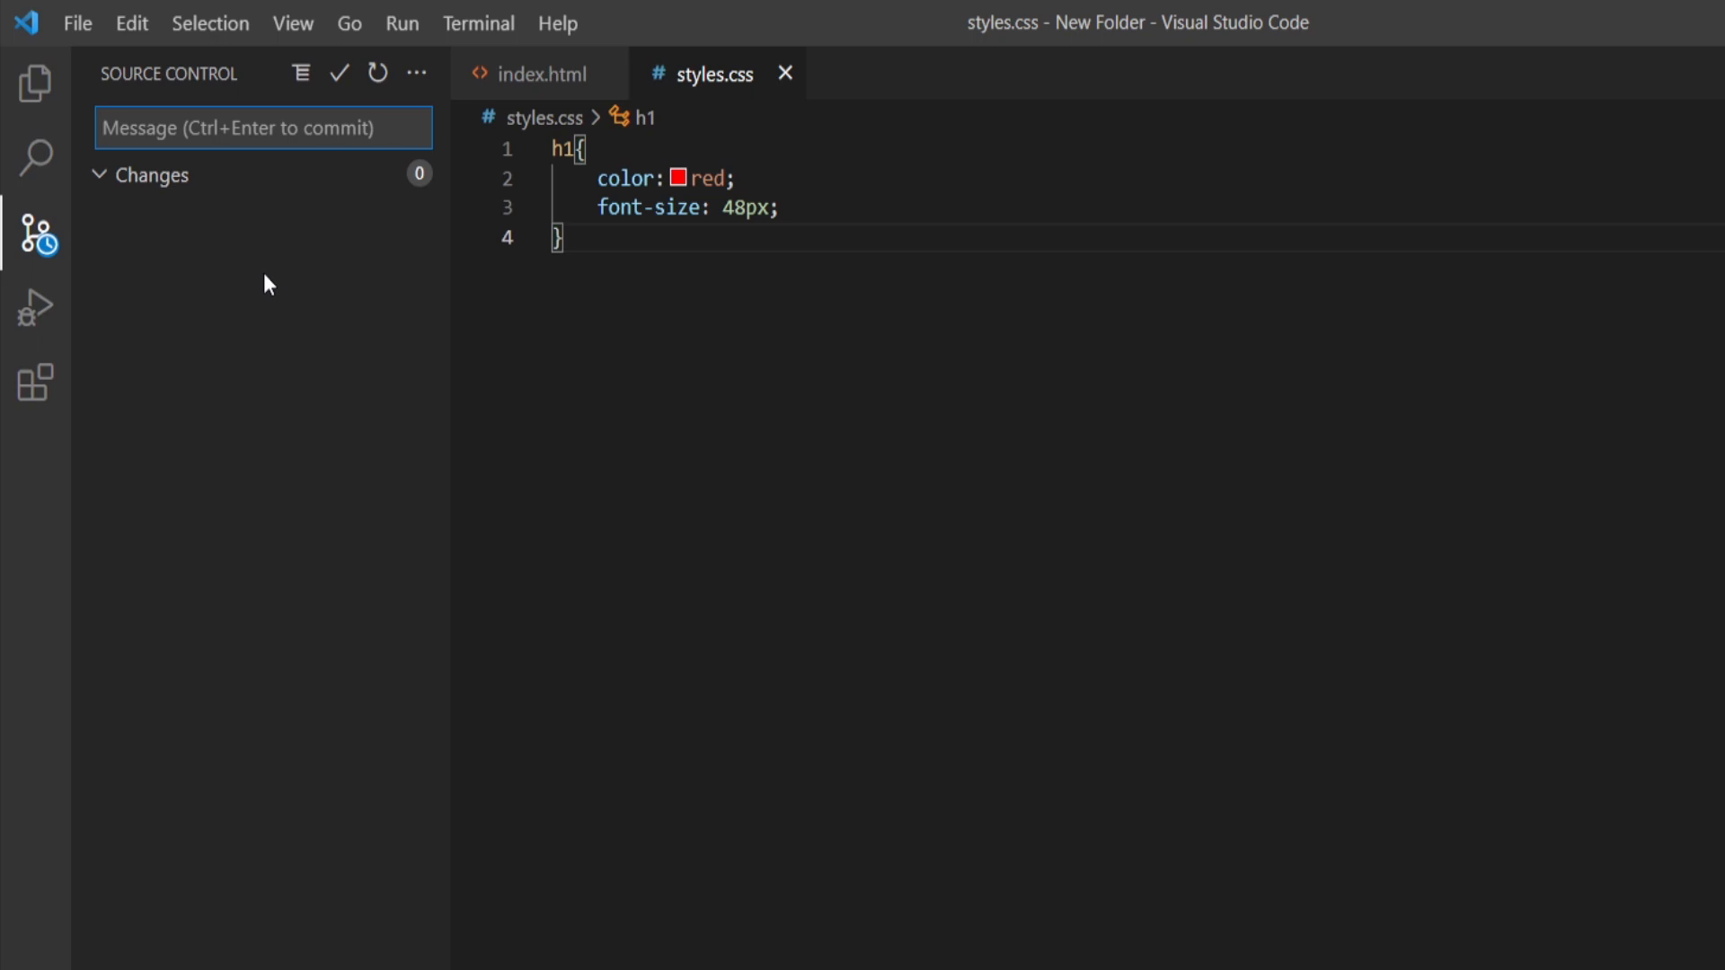
pyautogui.moveTo(28, 314)
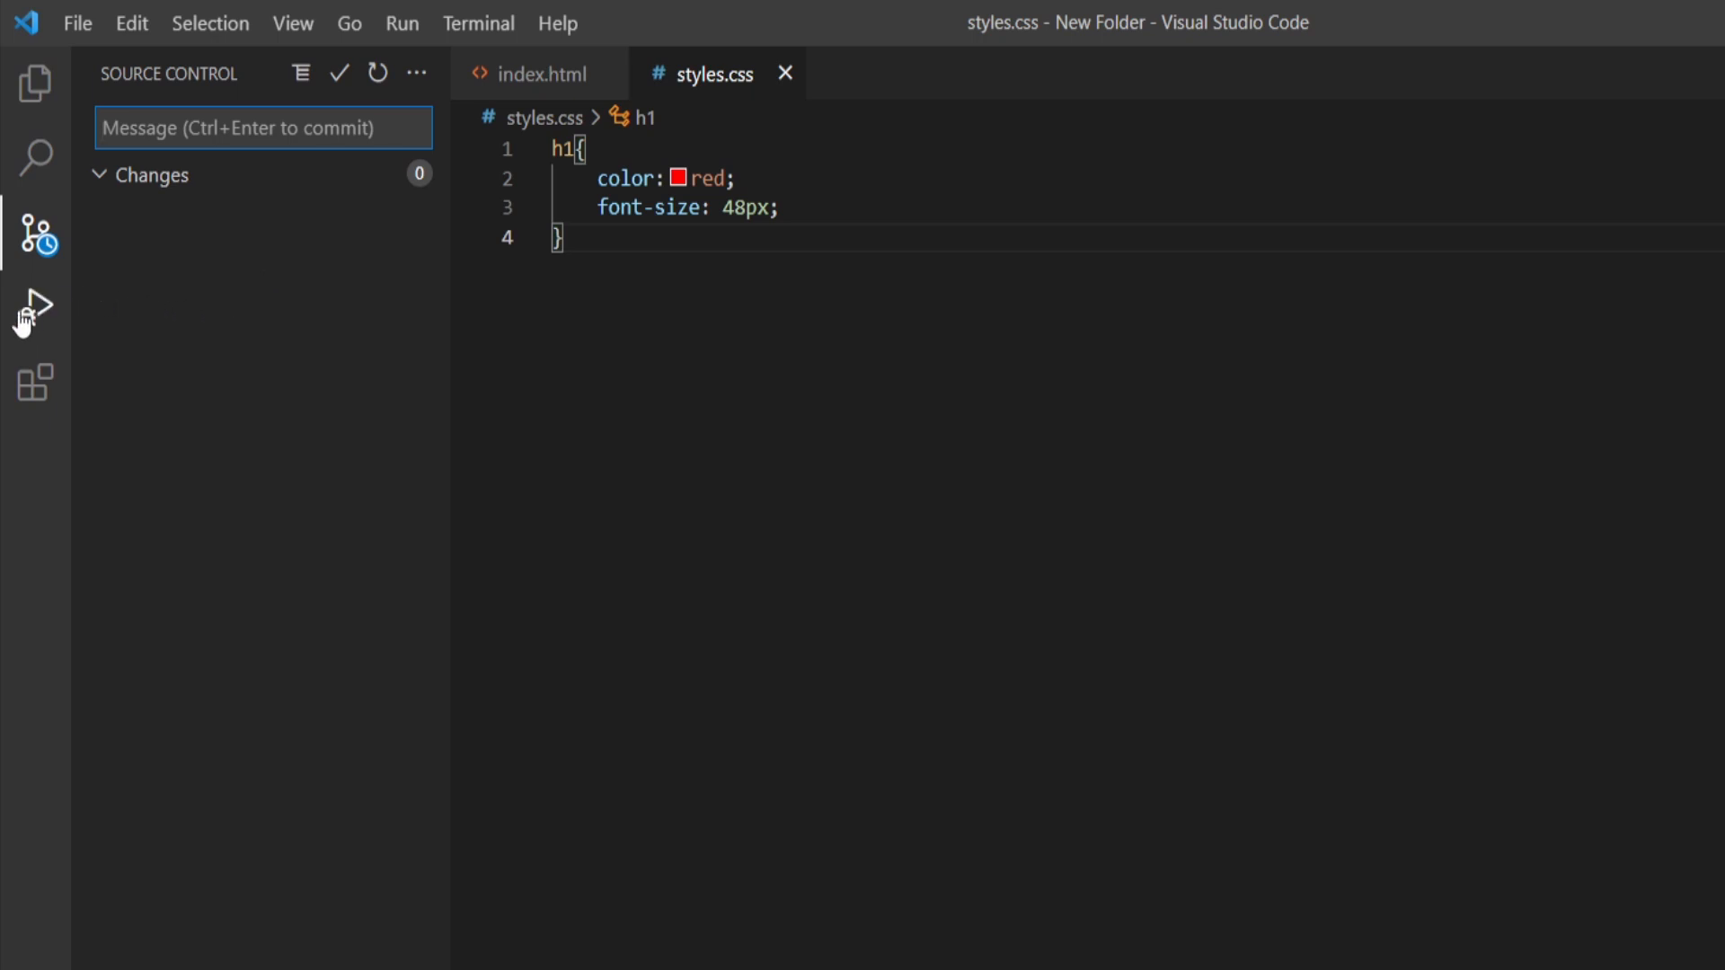
# Start a Run and Debug session that opens index.html
pyautogui.click(34, 309)
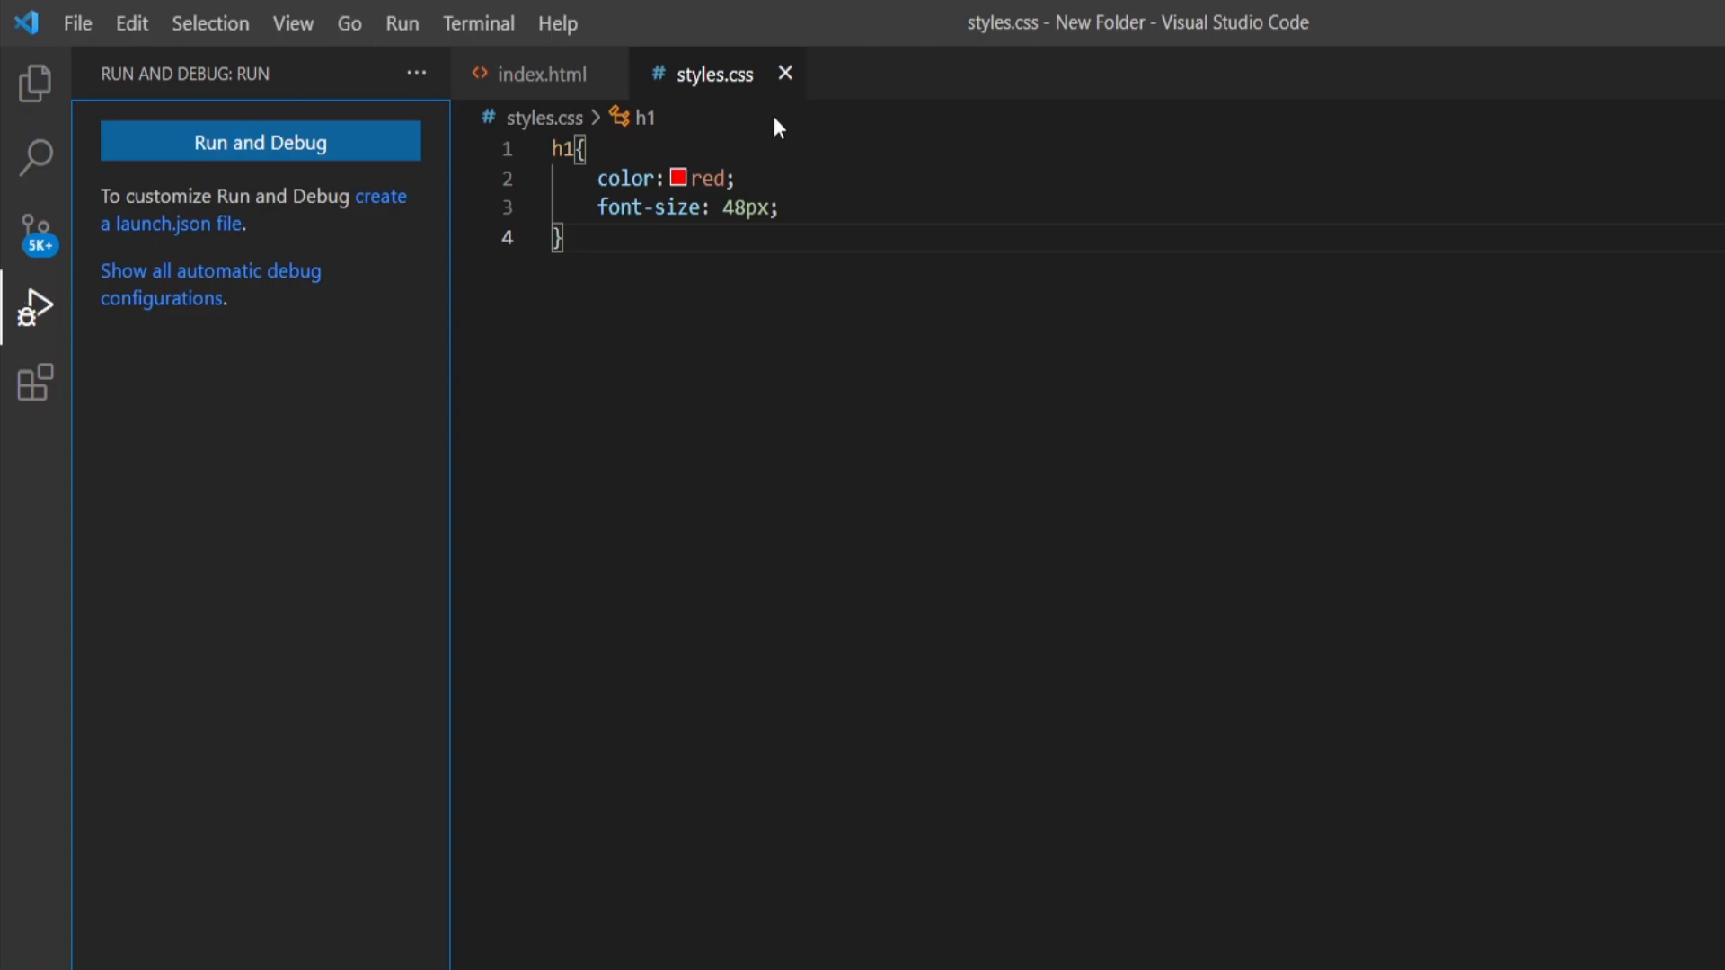
pyautogui.click(535, 72)
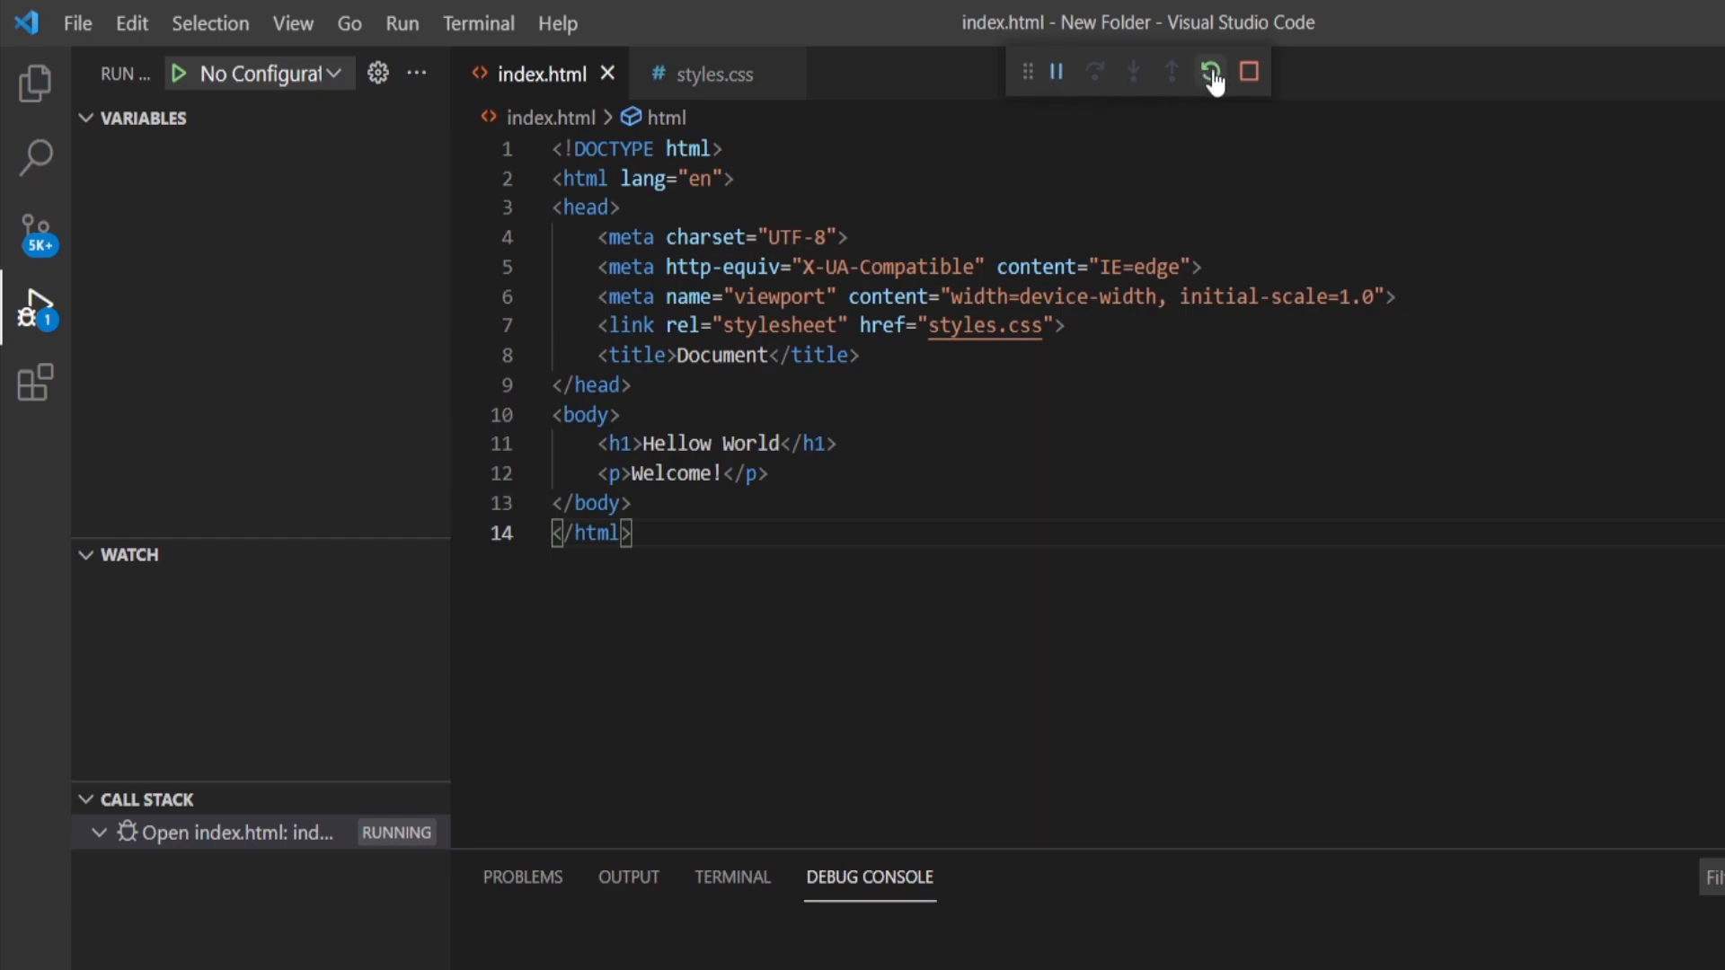
pyautogui.moveTo(1247, 72)
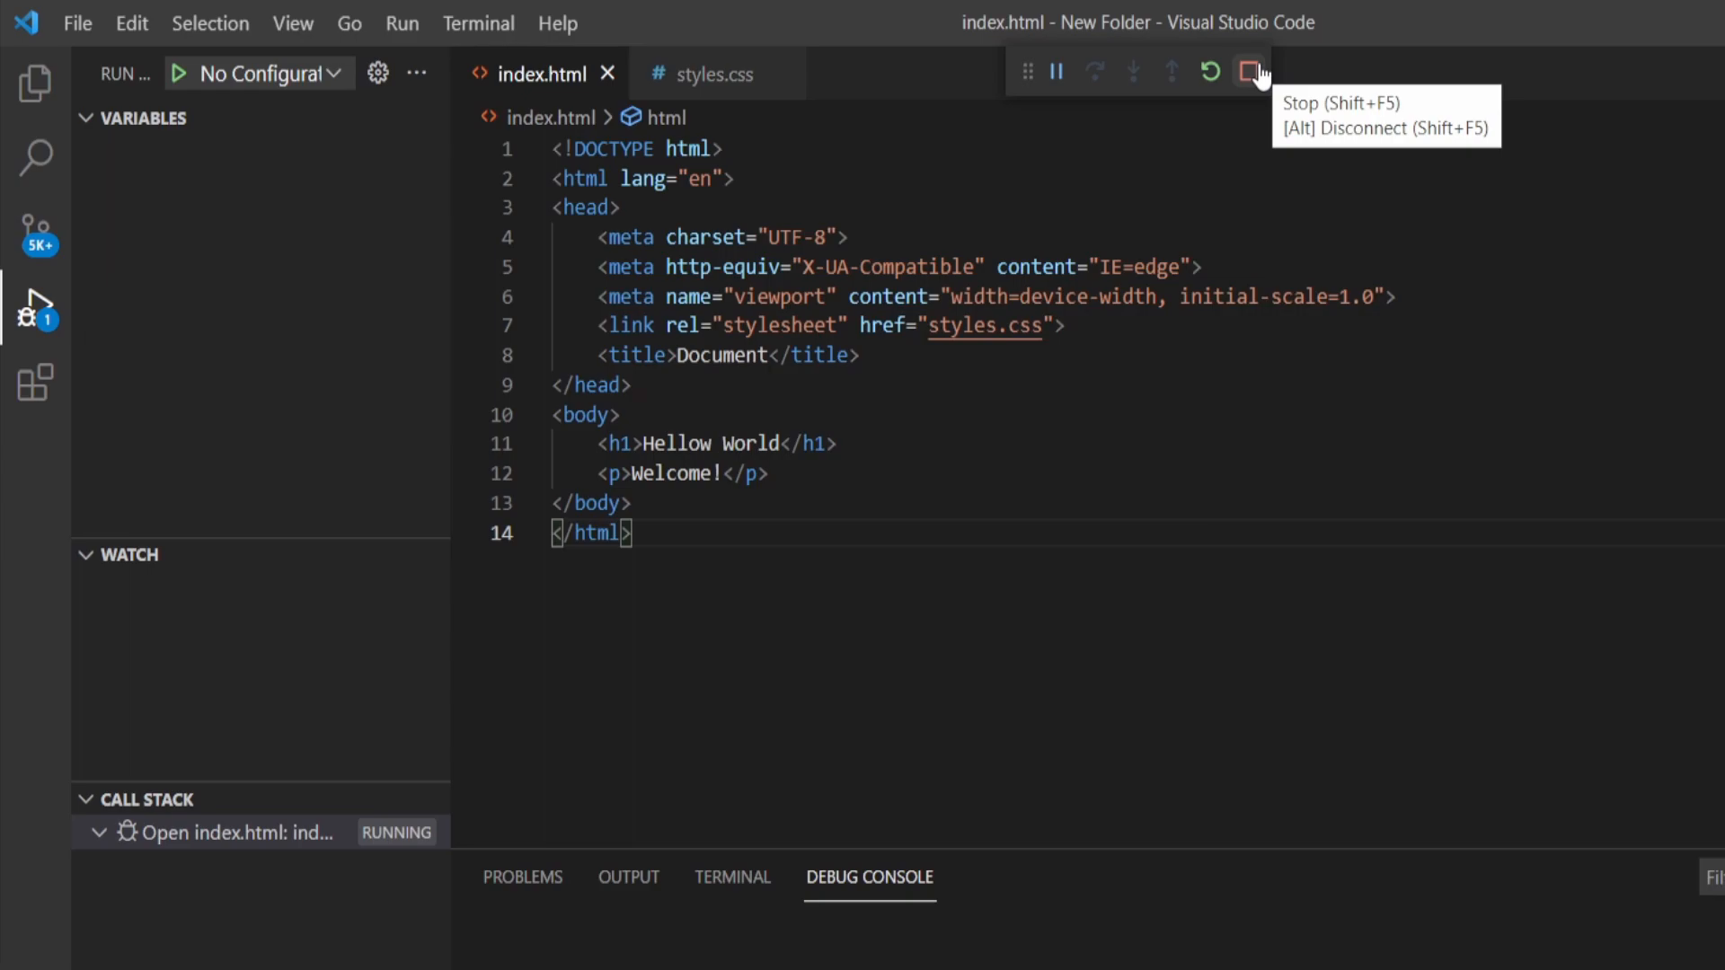
# Browse the debug sidebar's panel list and Problems, then stop the index.html debug session
pyautogui.click(1247, 70)
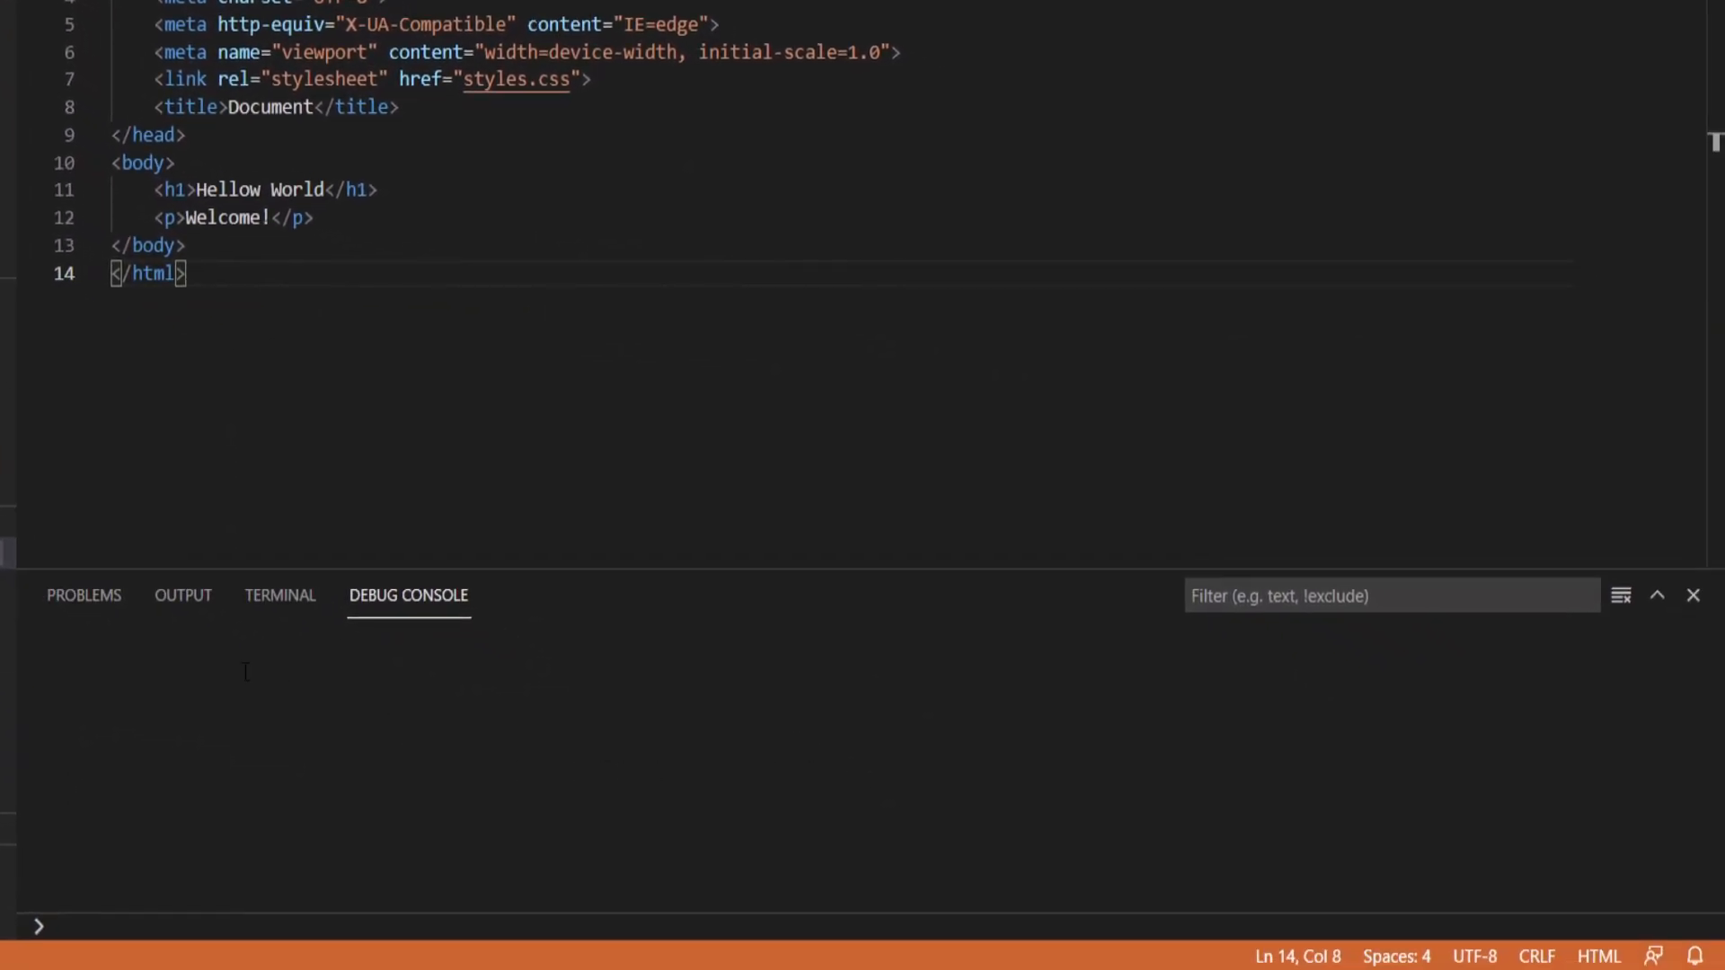
pyautogui.click(83, 595)
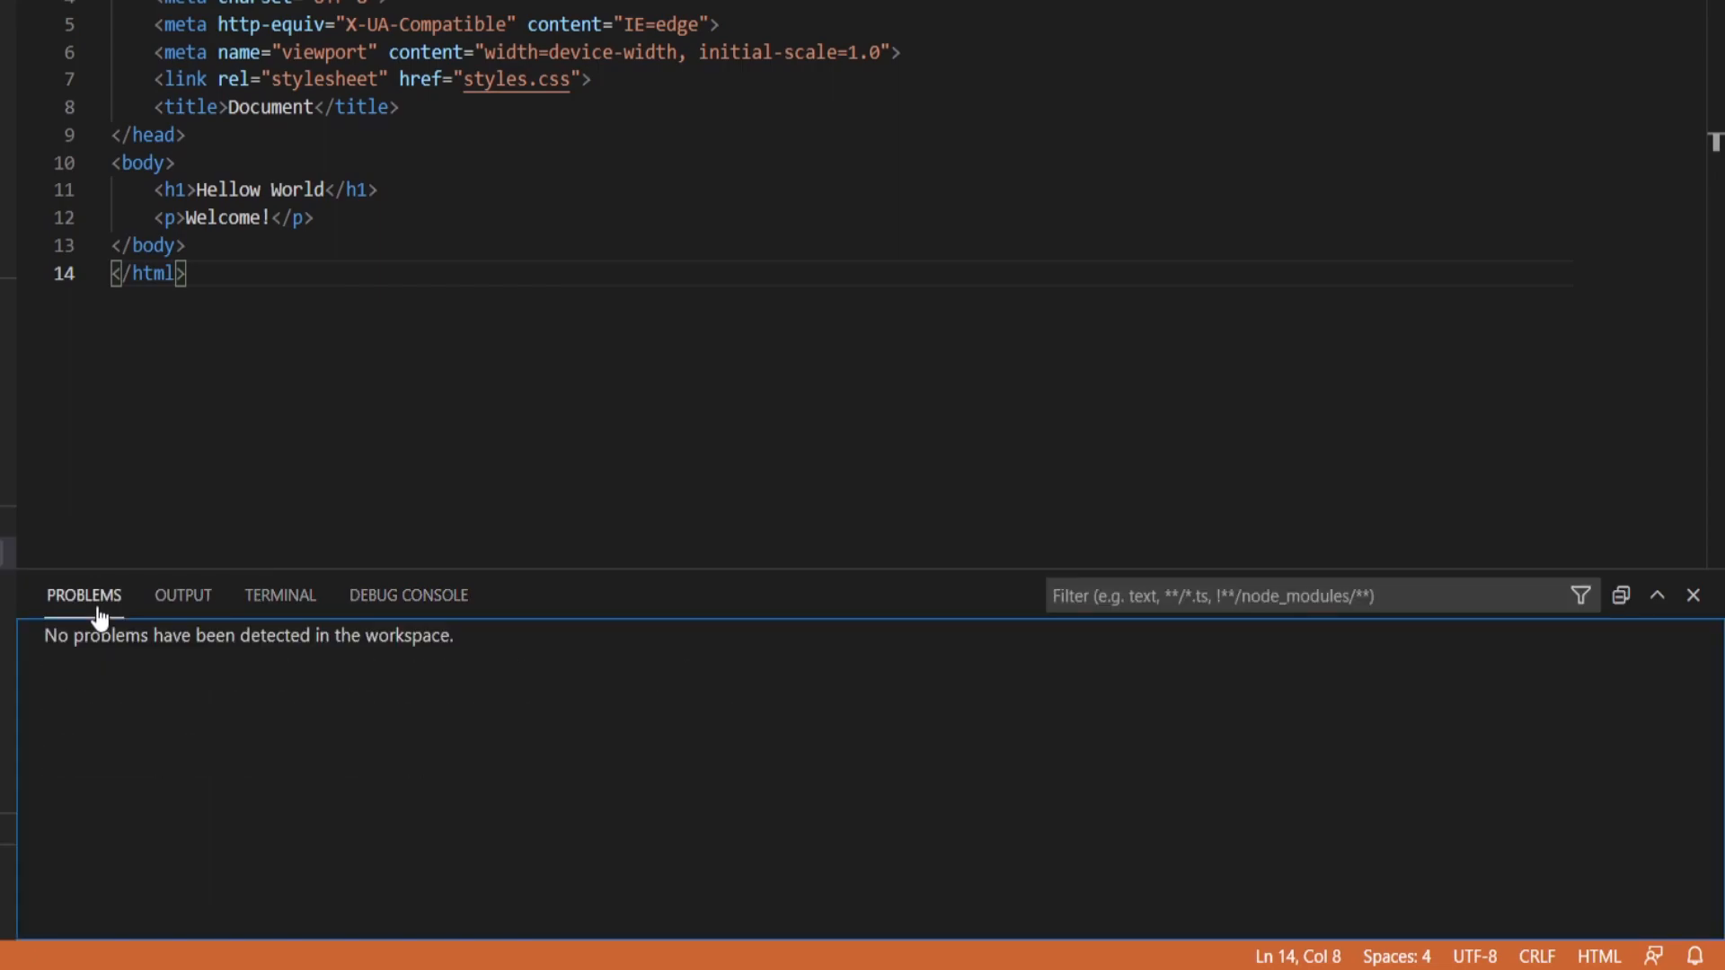
pyautogui.moveTo(1691, 595)
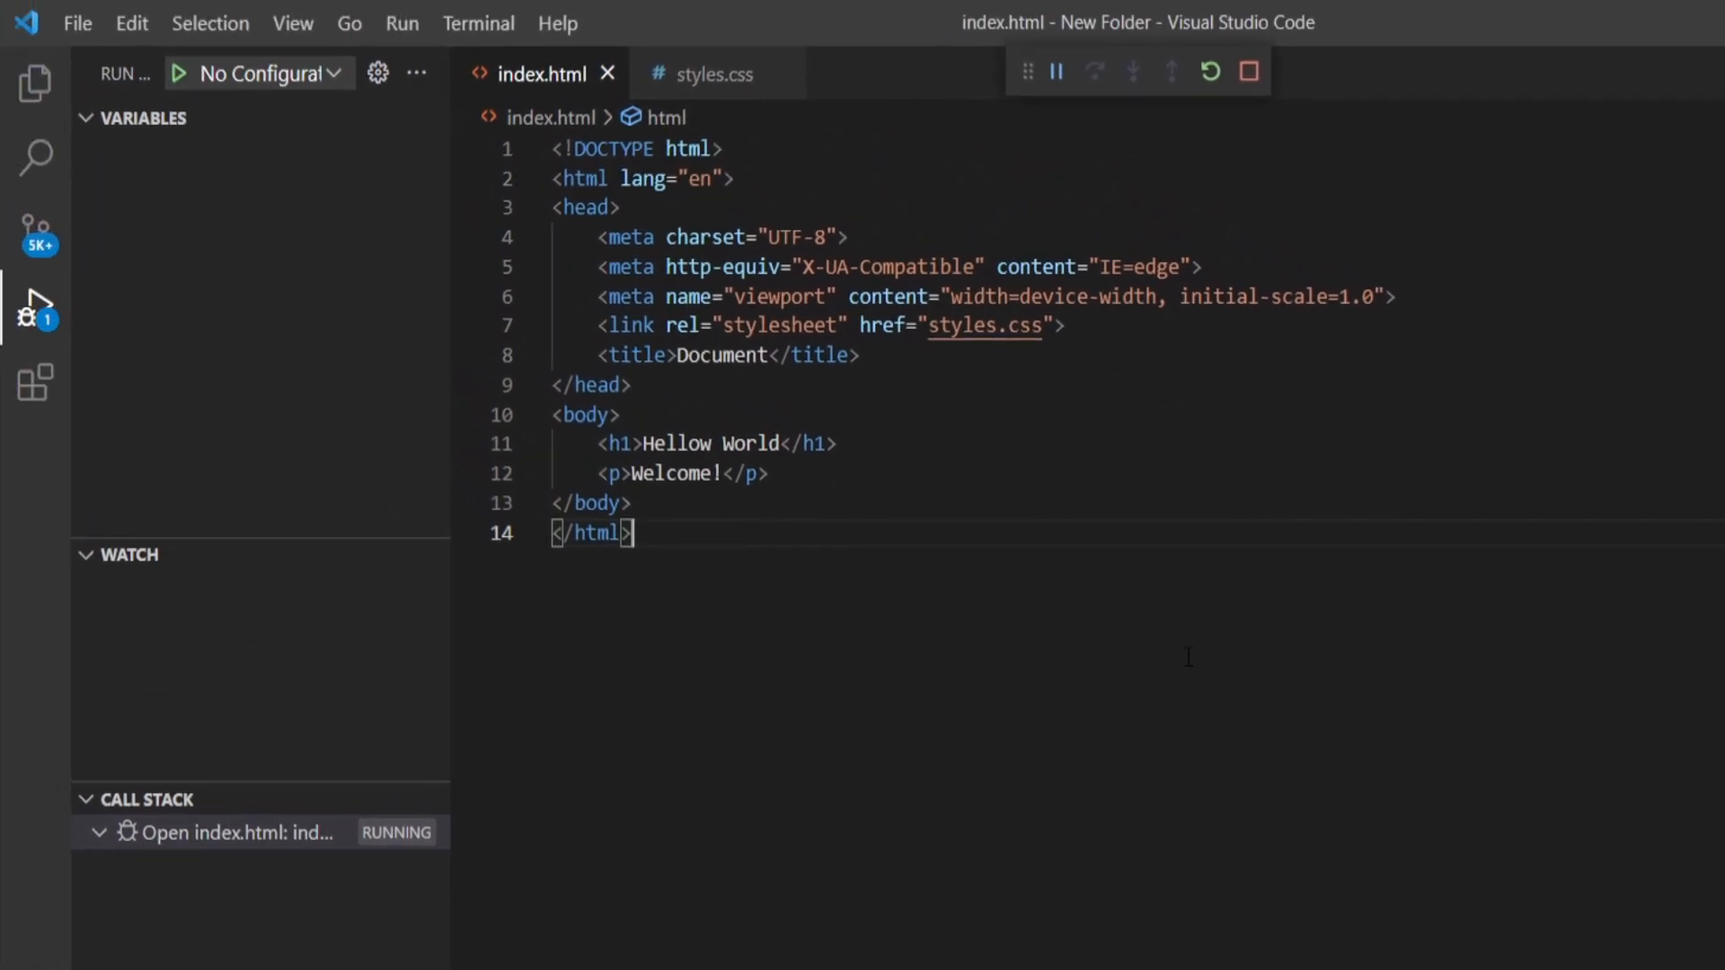
pyautogui.moveTo(417, 74)
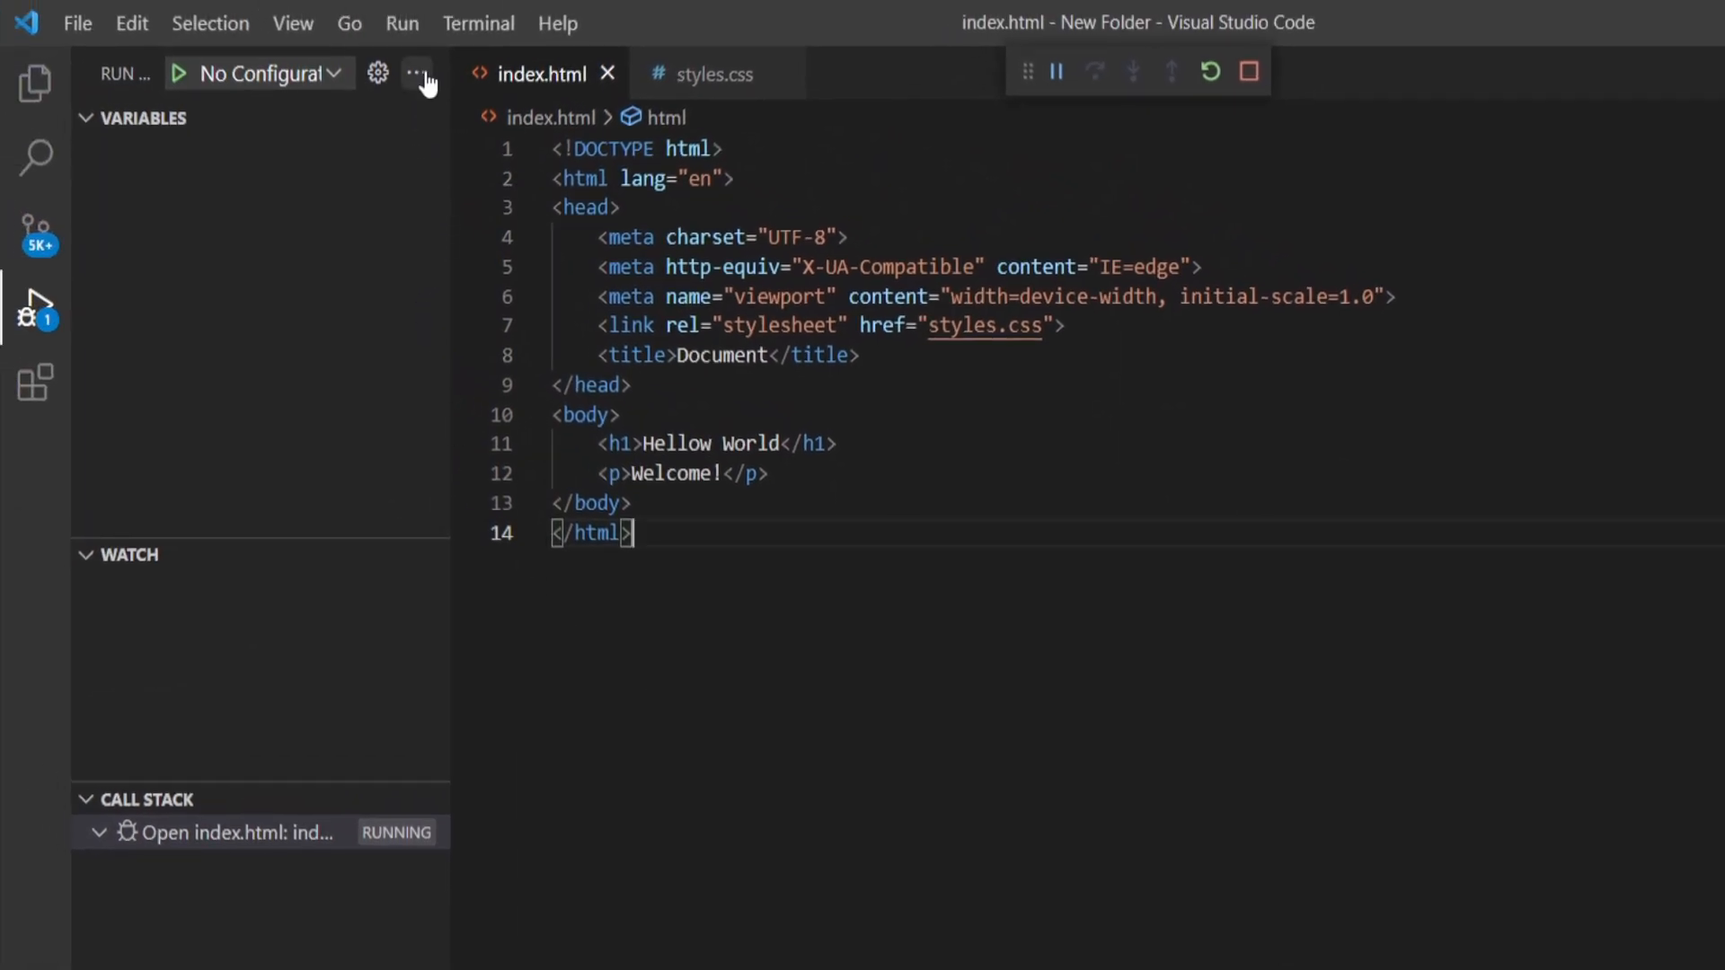
pyautogui.click(417, 74)
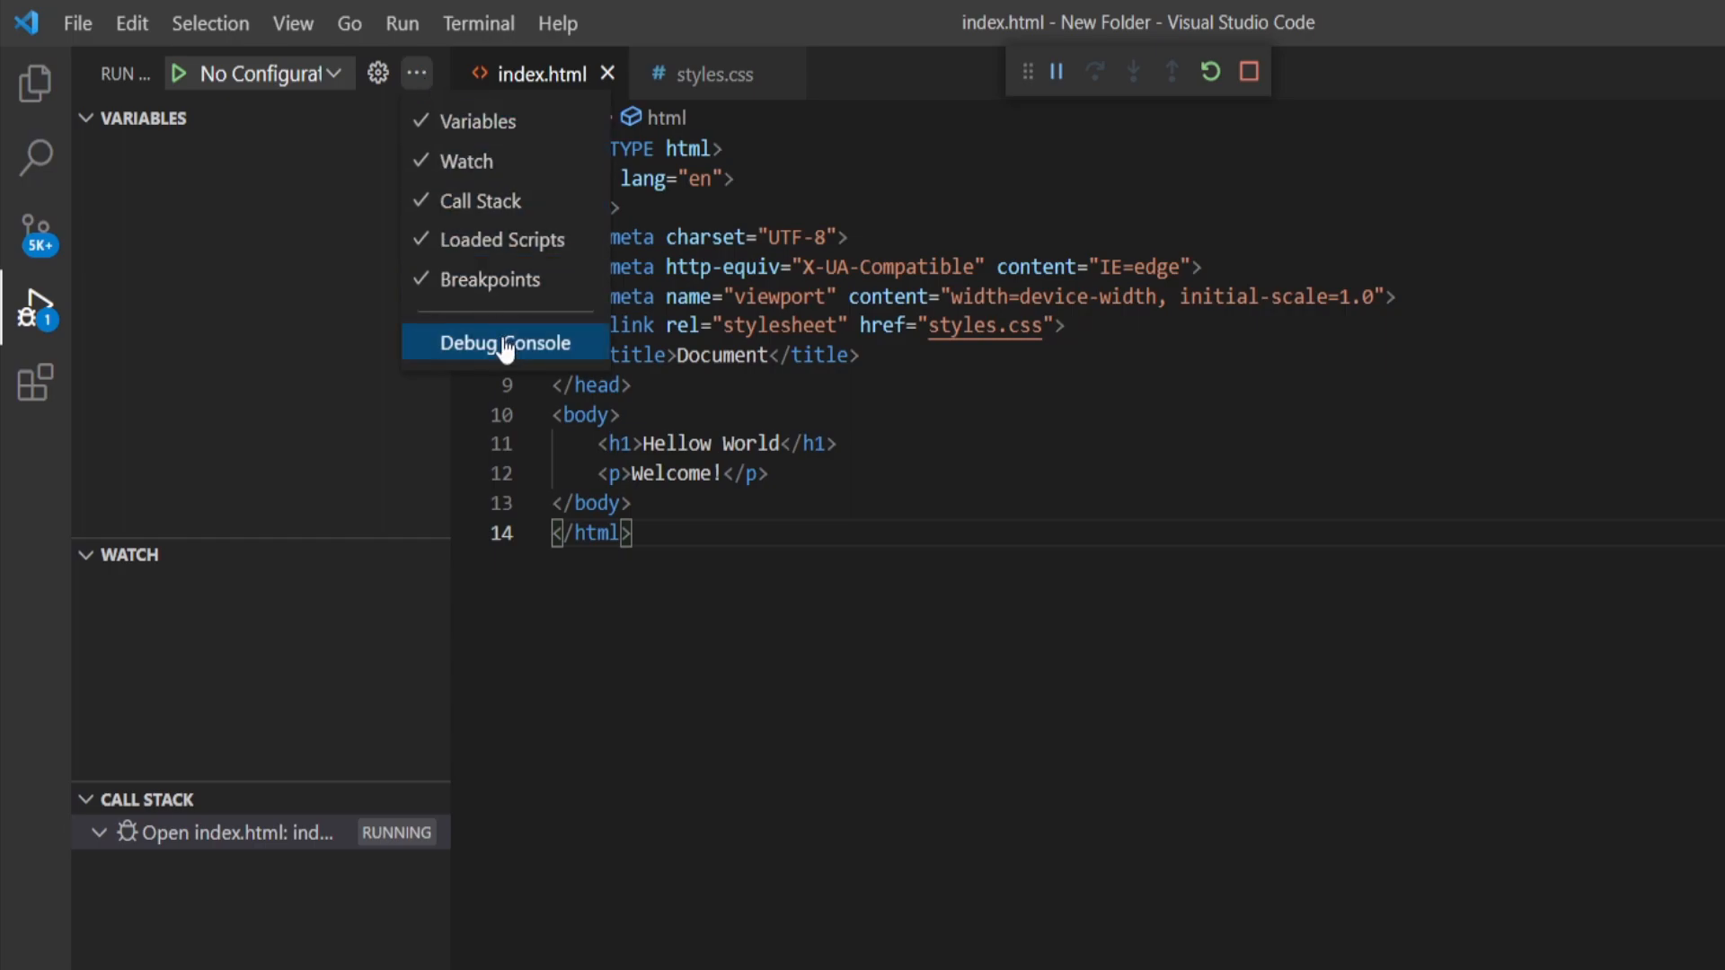
pyautogui.click(503, 341)
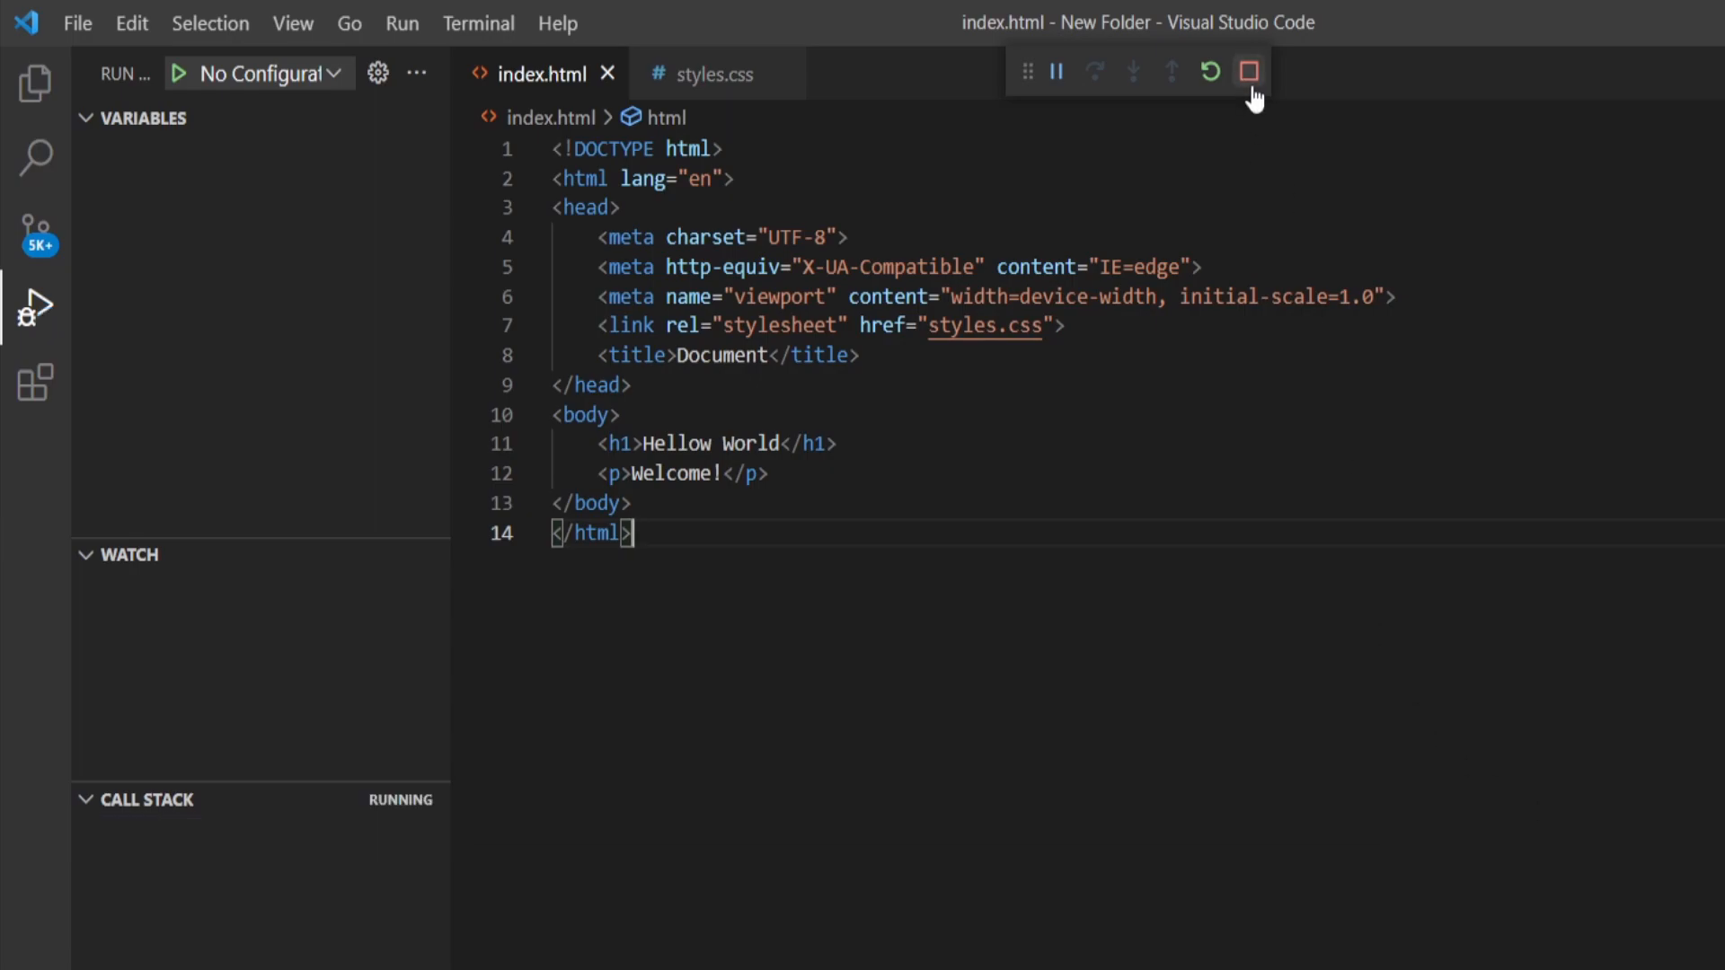
pyautogui.click(1251, 72)
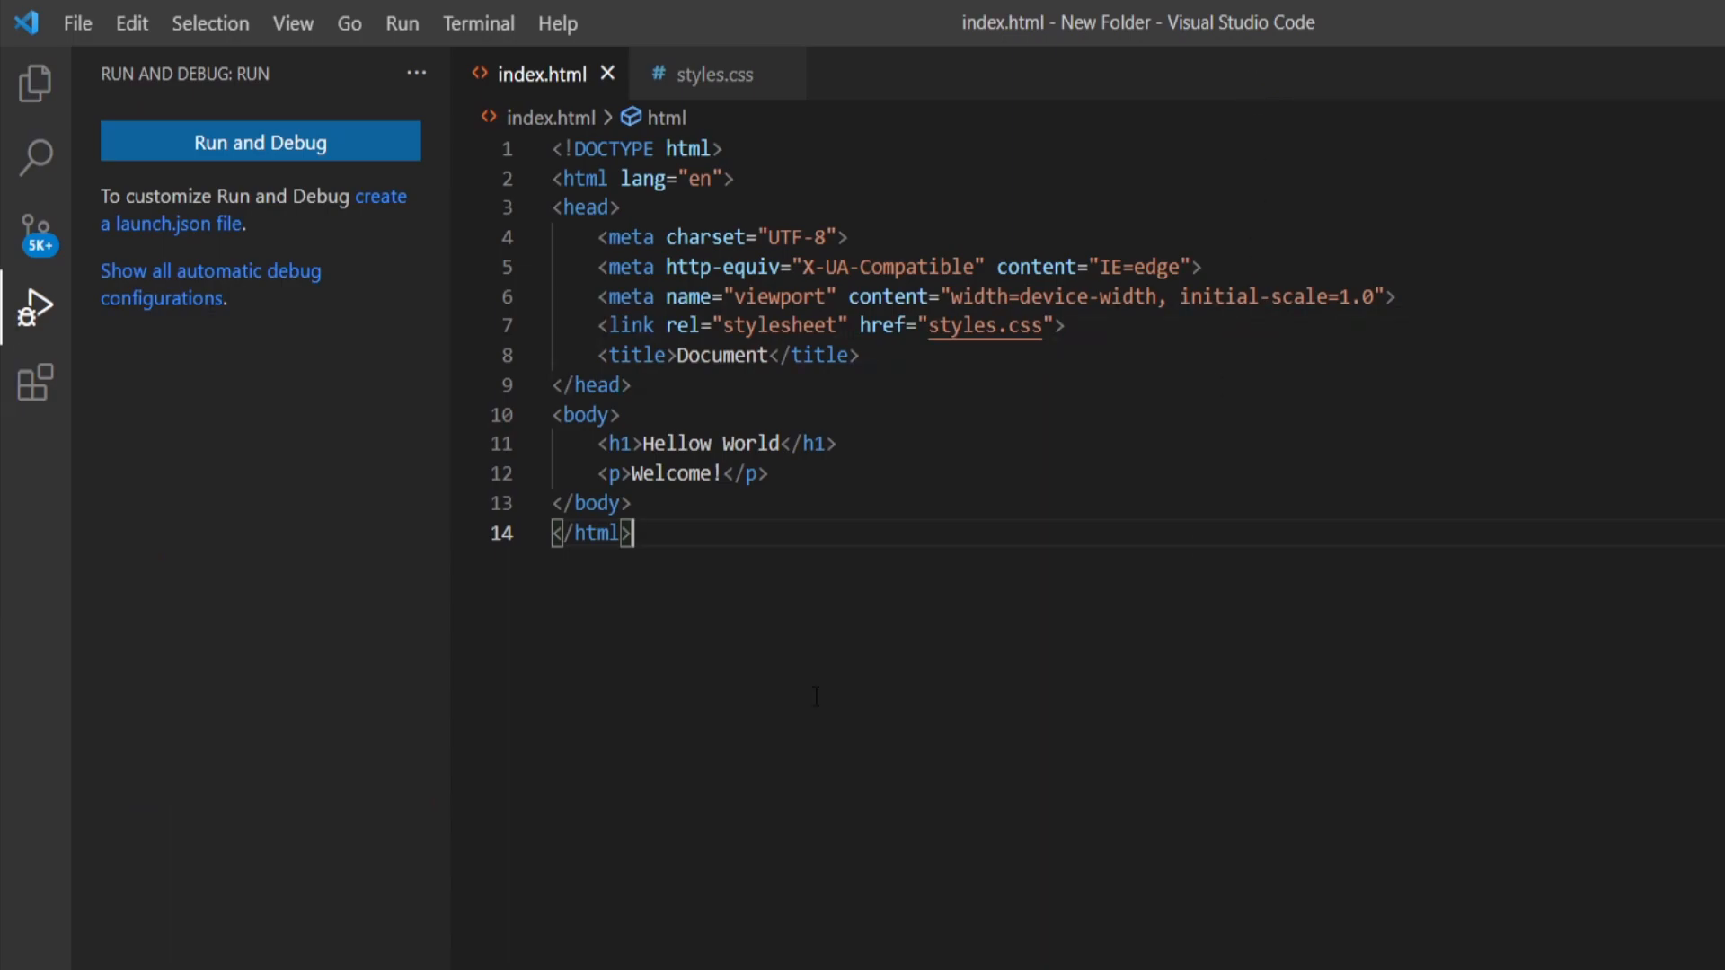
# Show the Extensions marketplace, which lists no installed extensions yet
pyautogui.click(32, 378)
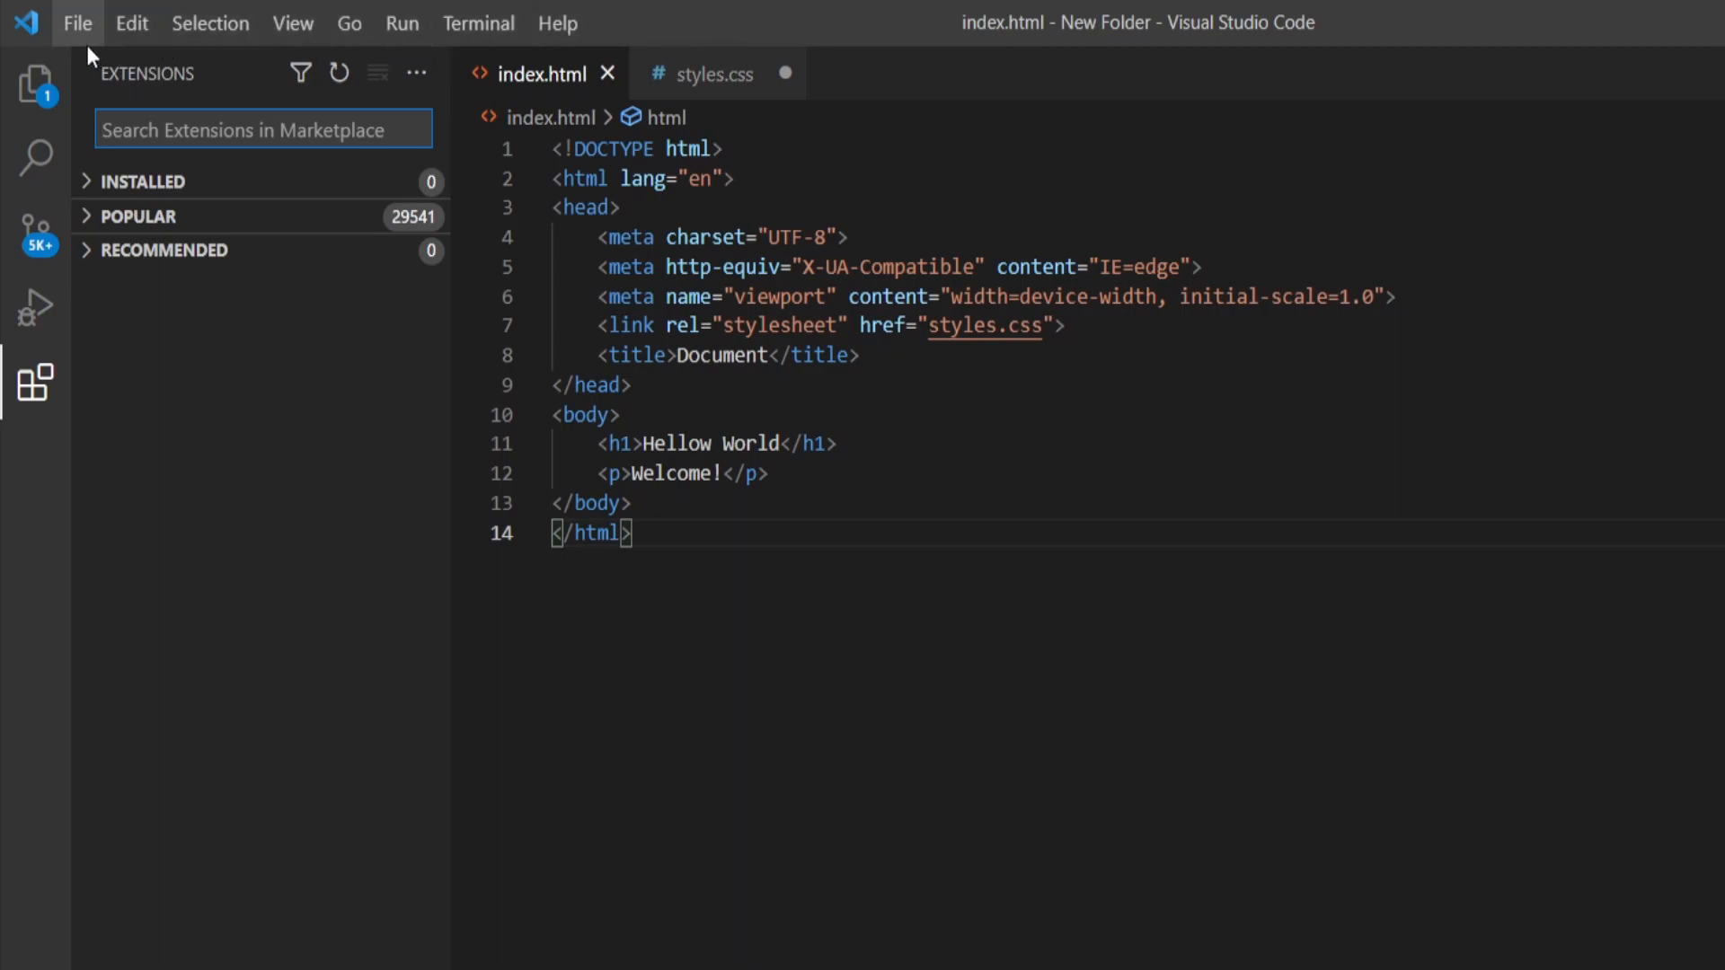
# Glance at the File menu, then return to the Explorer listing index.html and styles.css
pyautogui.click(79, 23)
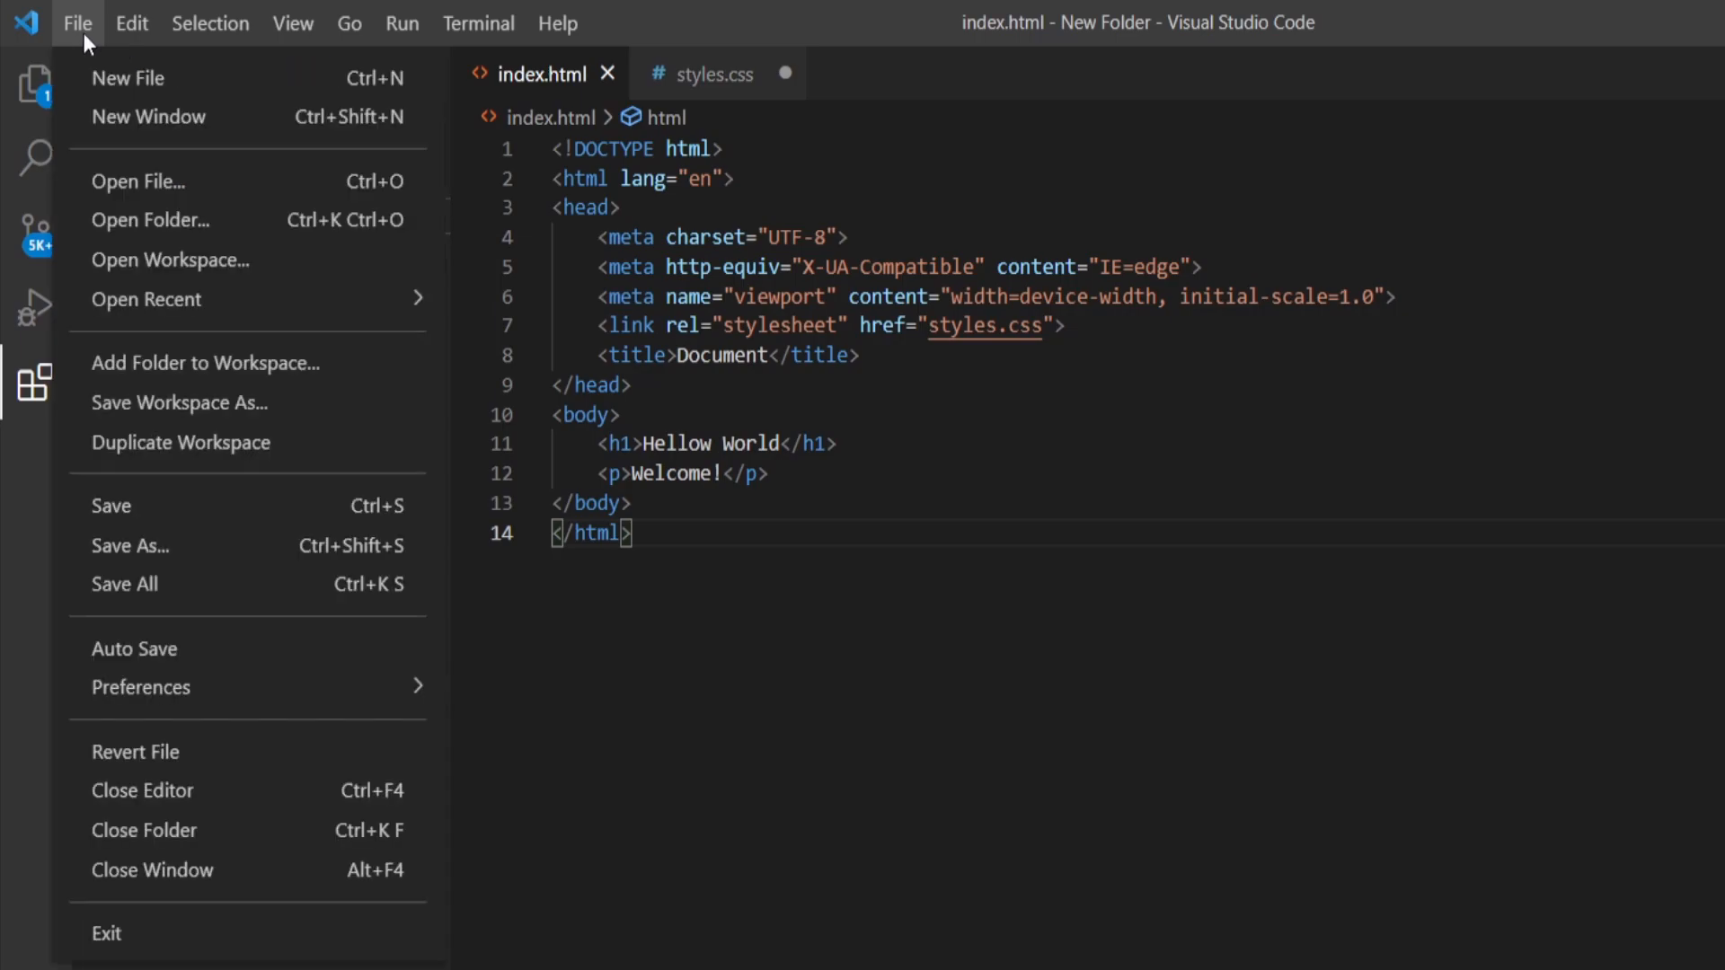
pyautogui.moveTo(190, 123)
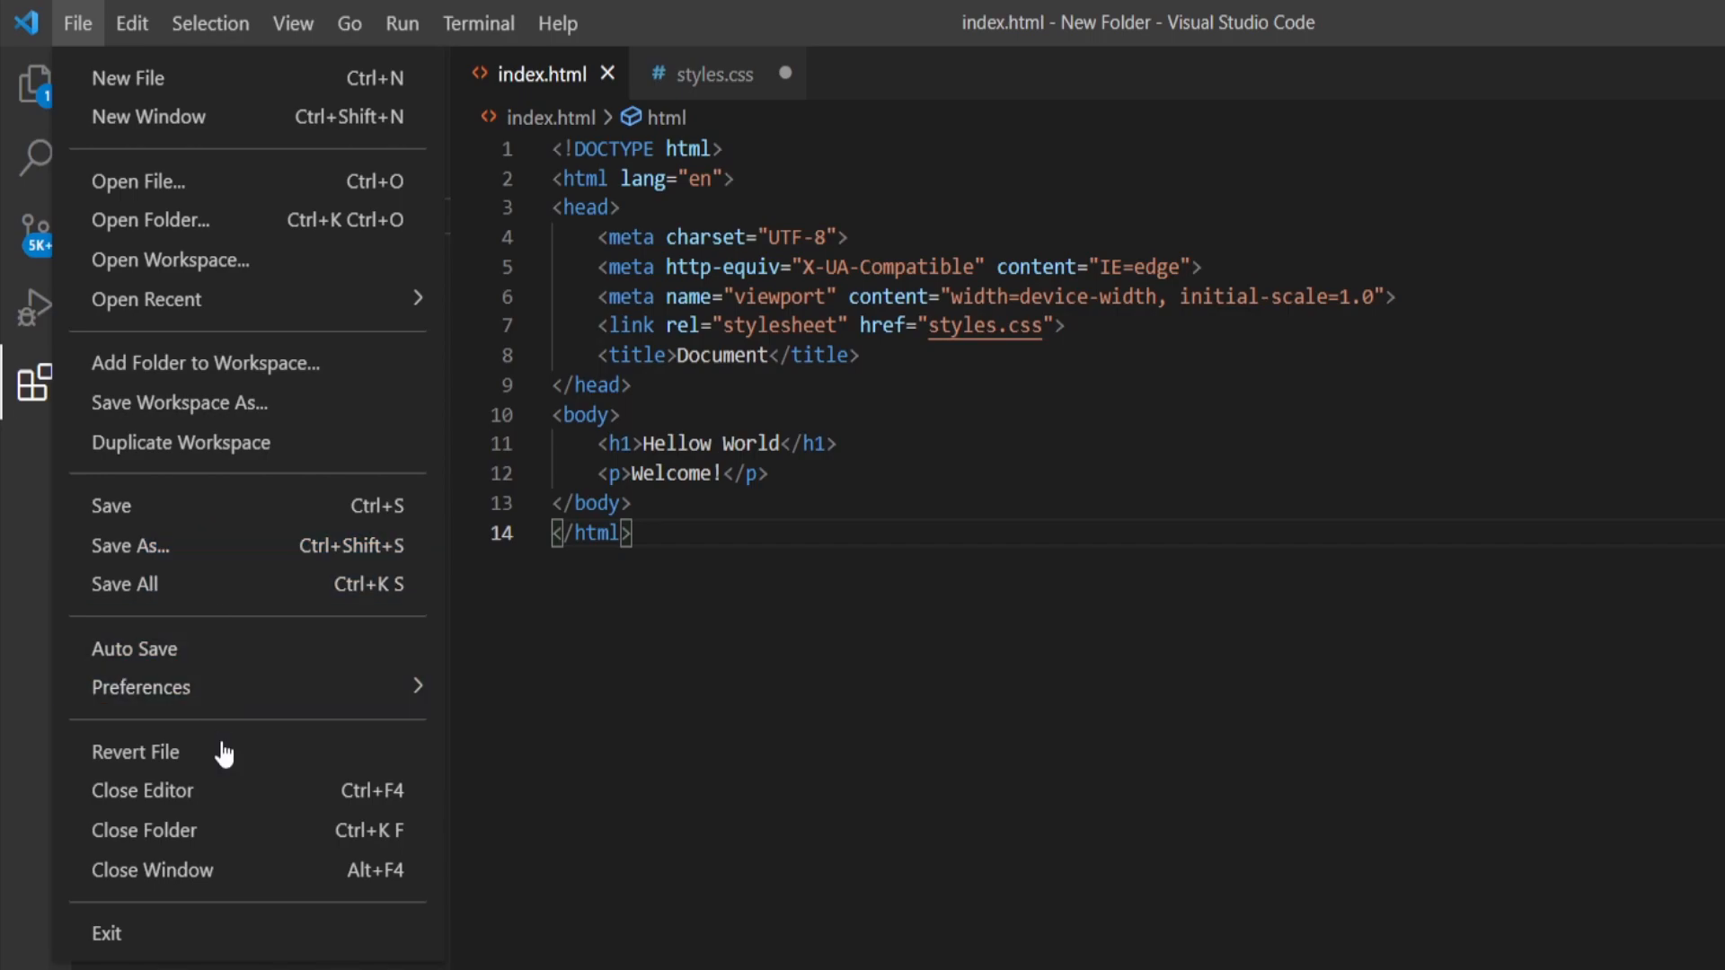
pyautogui.moveTo(234, 848)
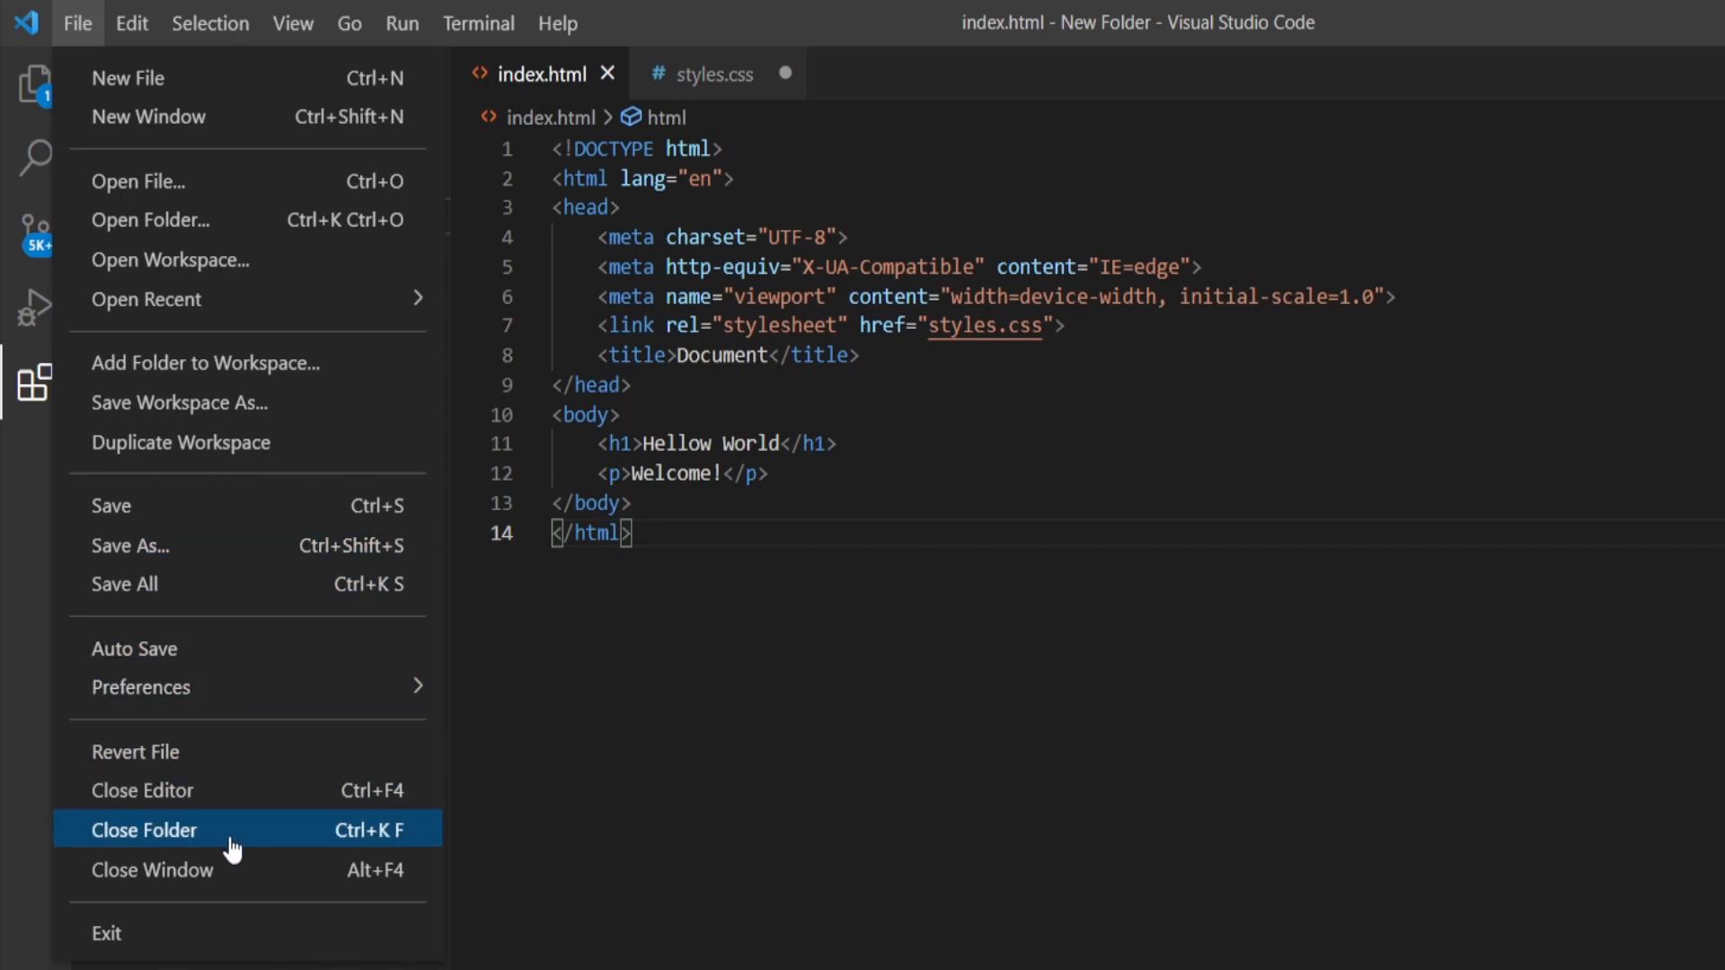
pyautogui.moveTo(294, 857)
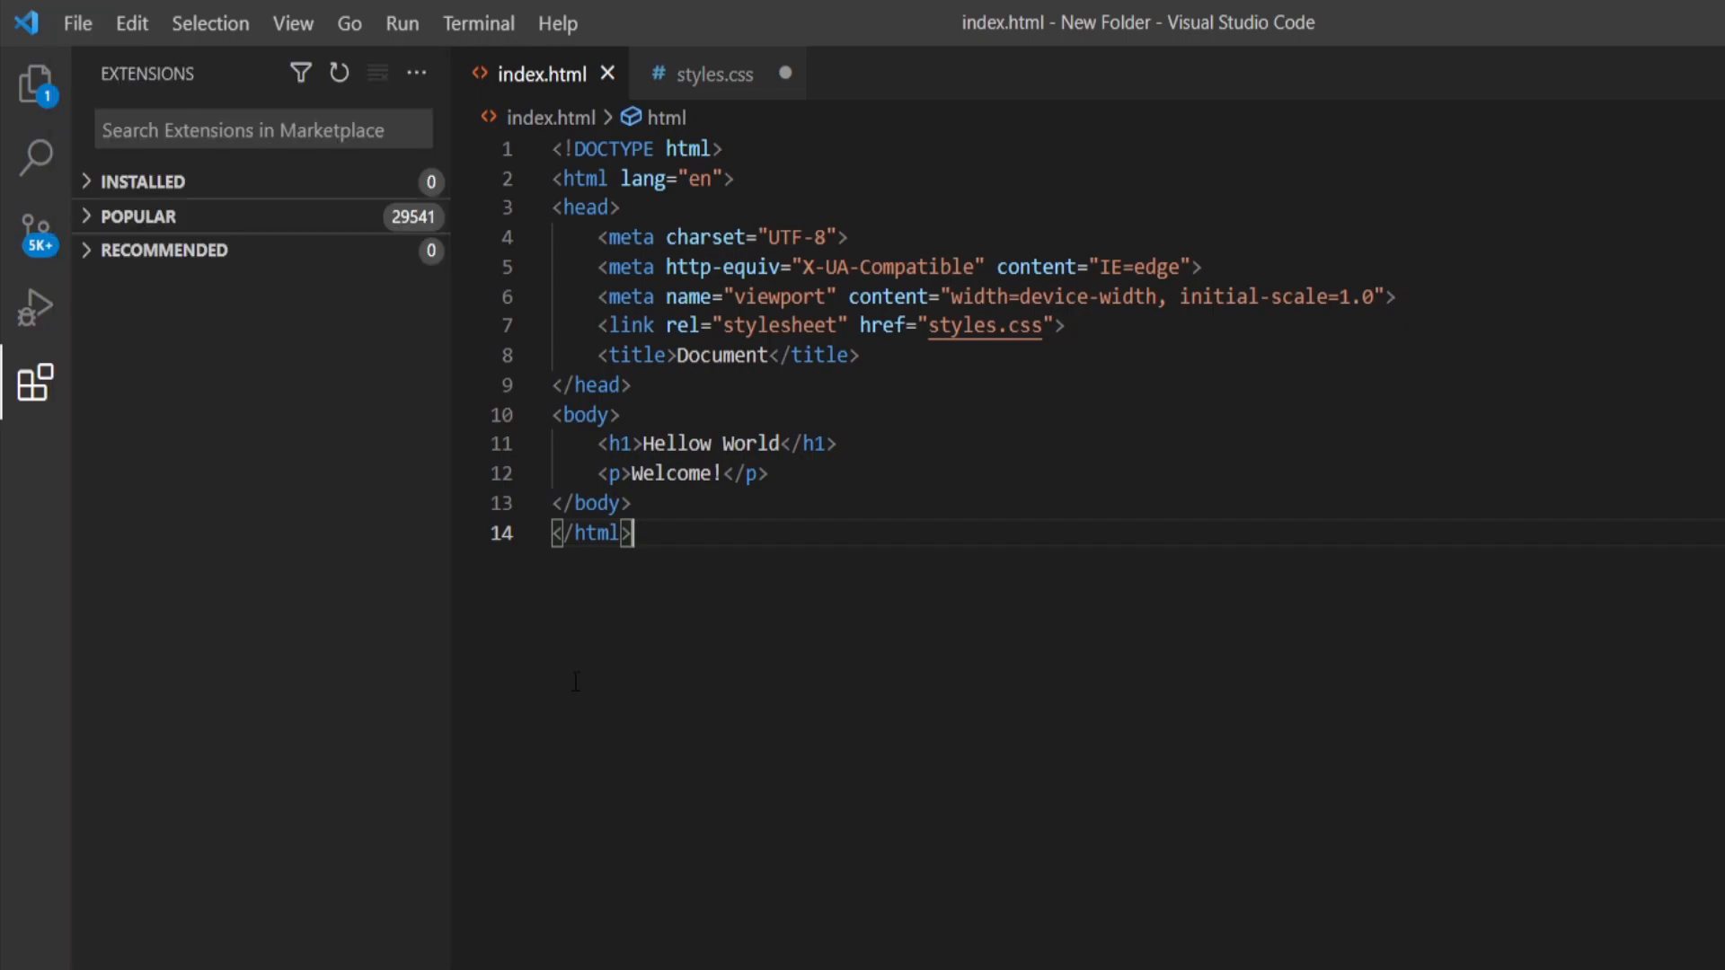
pyautogui.moveTo(224, 335)
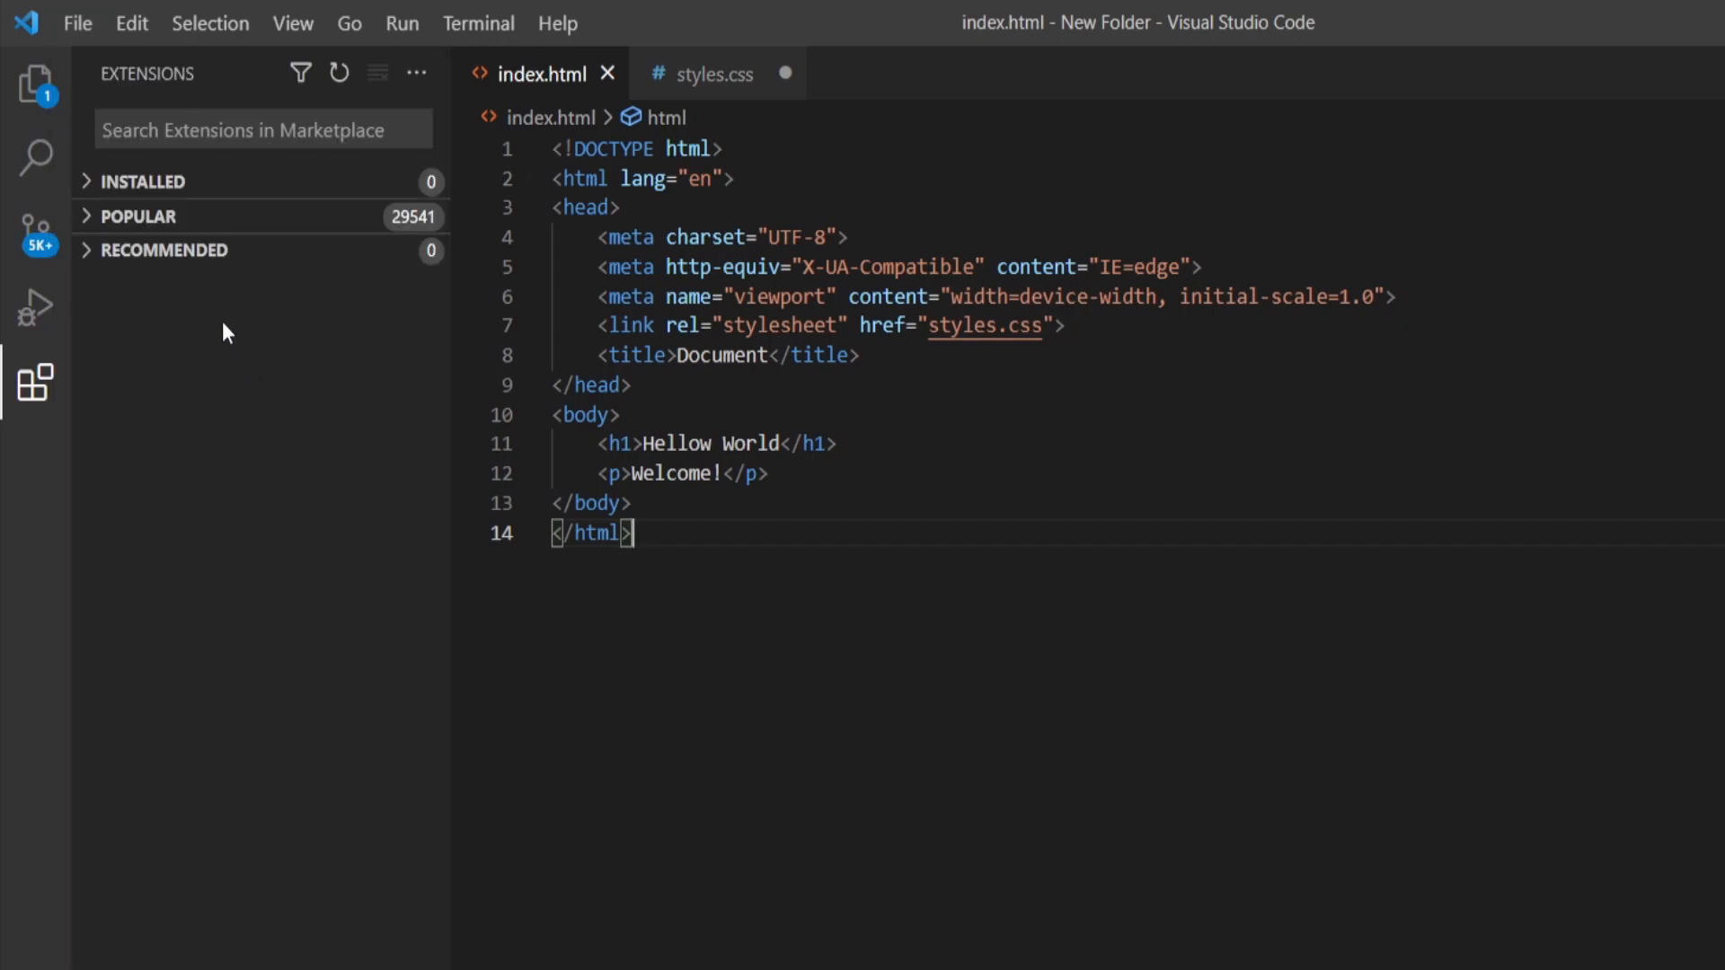
pyautogui.click(34, 85)
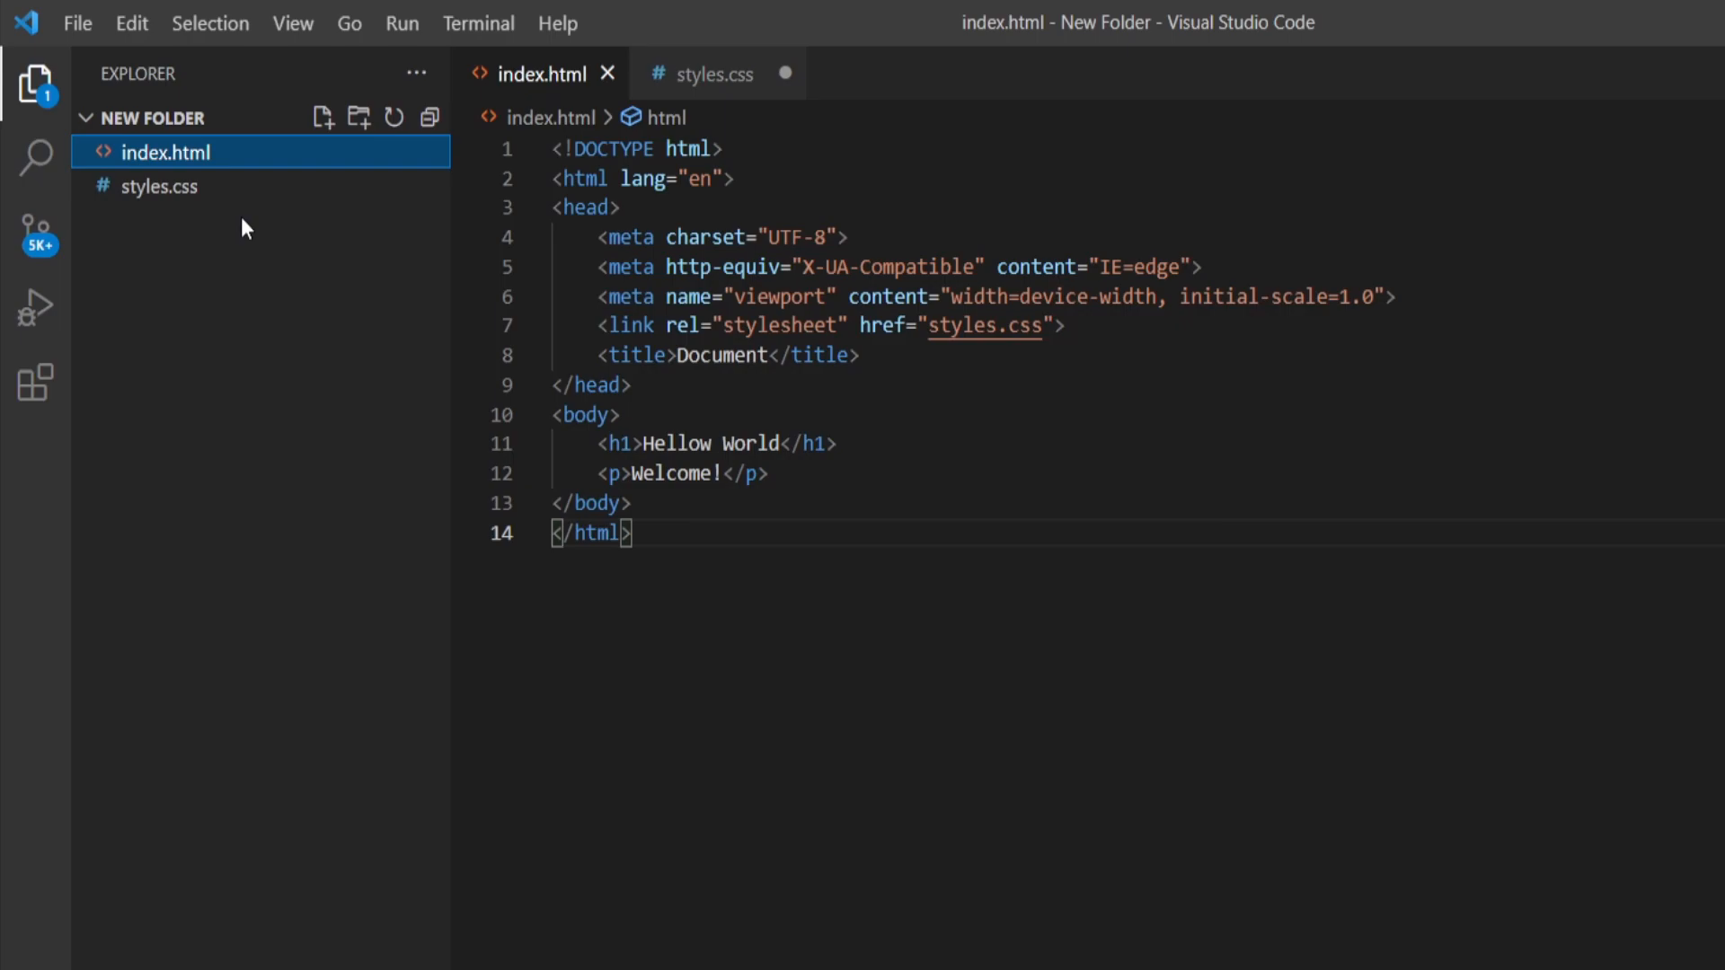
pyautogui.moveTo(251, 243)
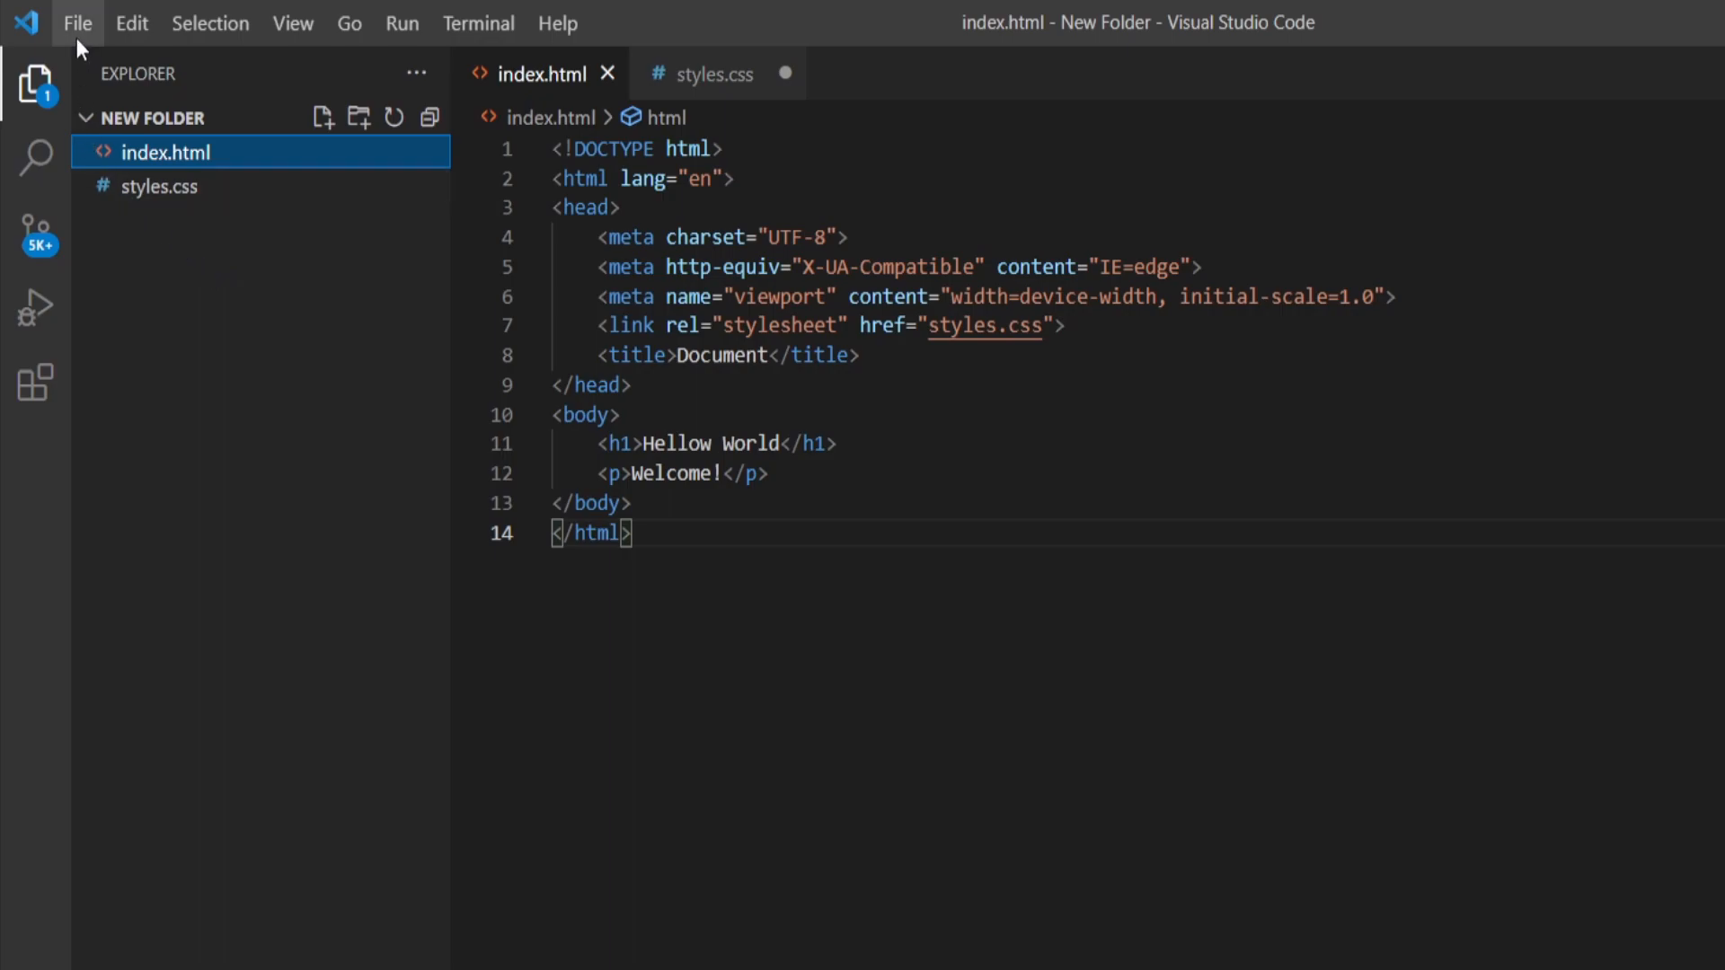
pyautogui.moveTo(133, 24)
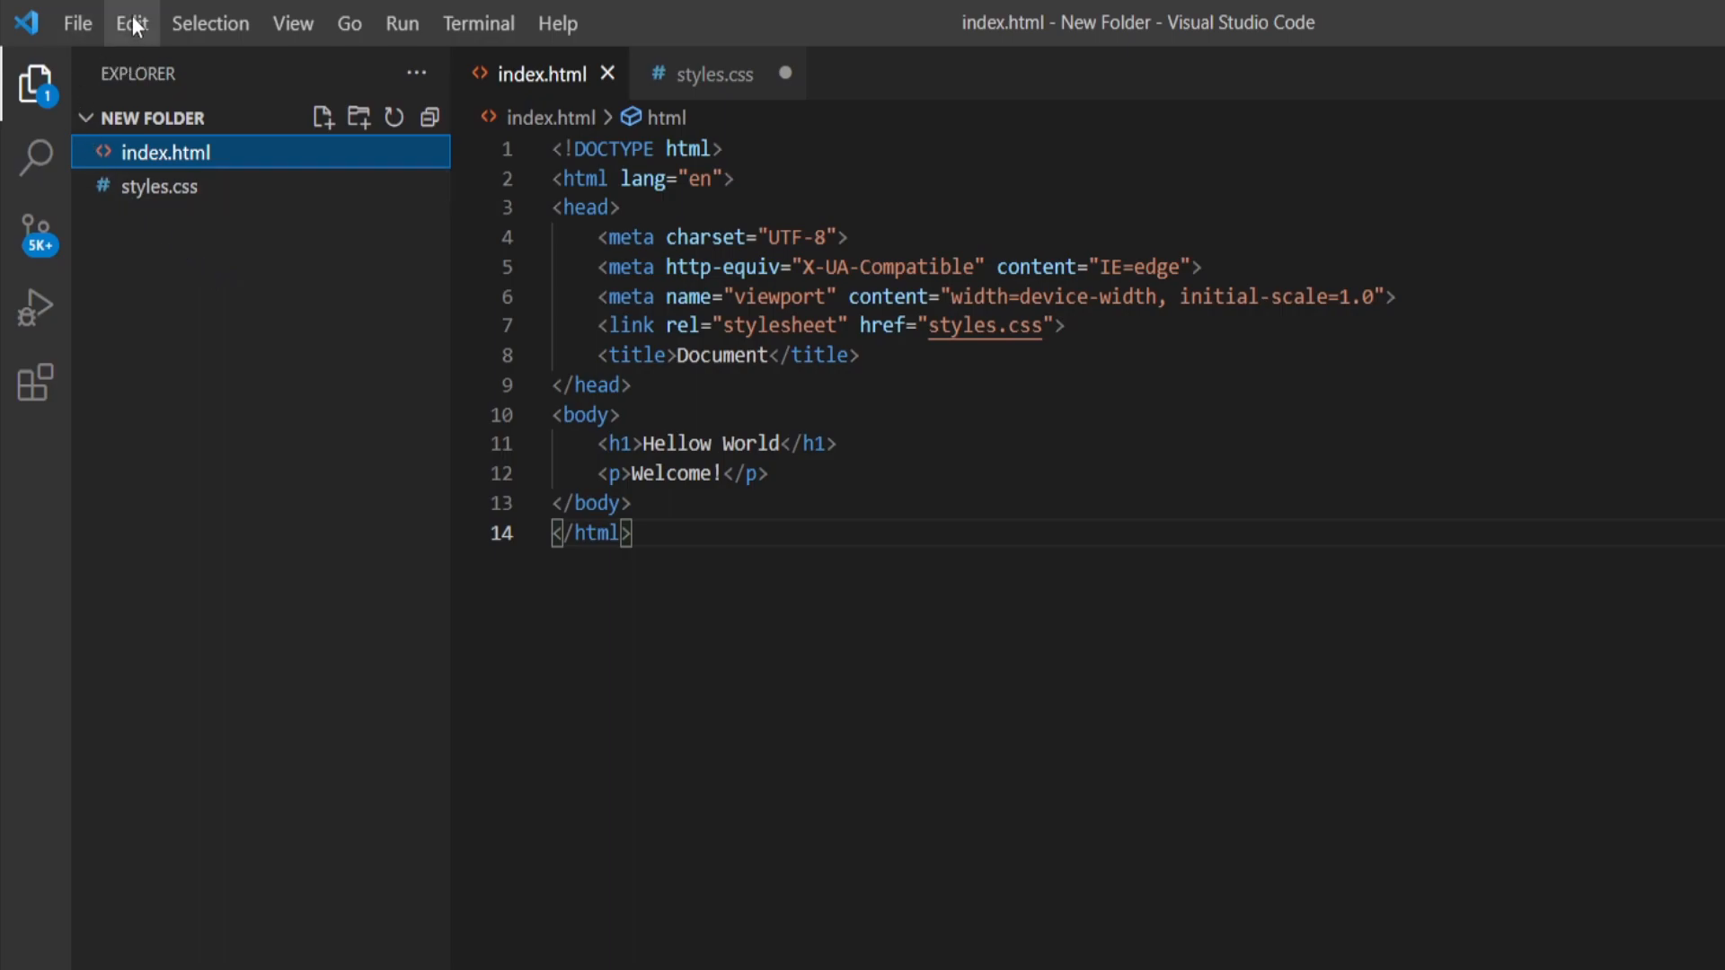
# Browse the Edit menu's undo, redo, cut, copy and paste commands
pyautogui.click(129, 23)
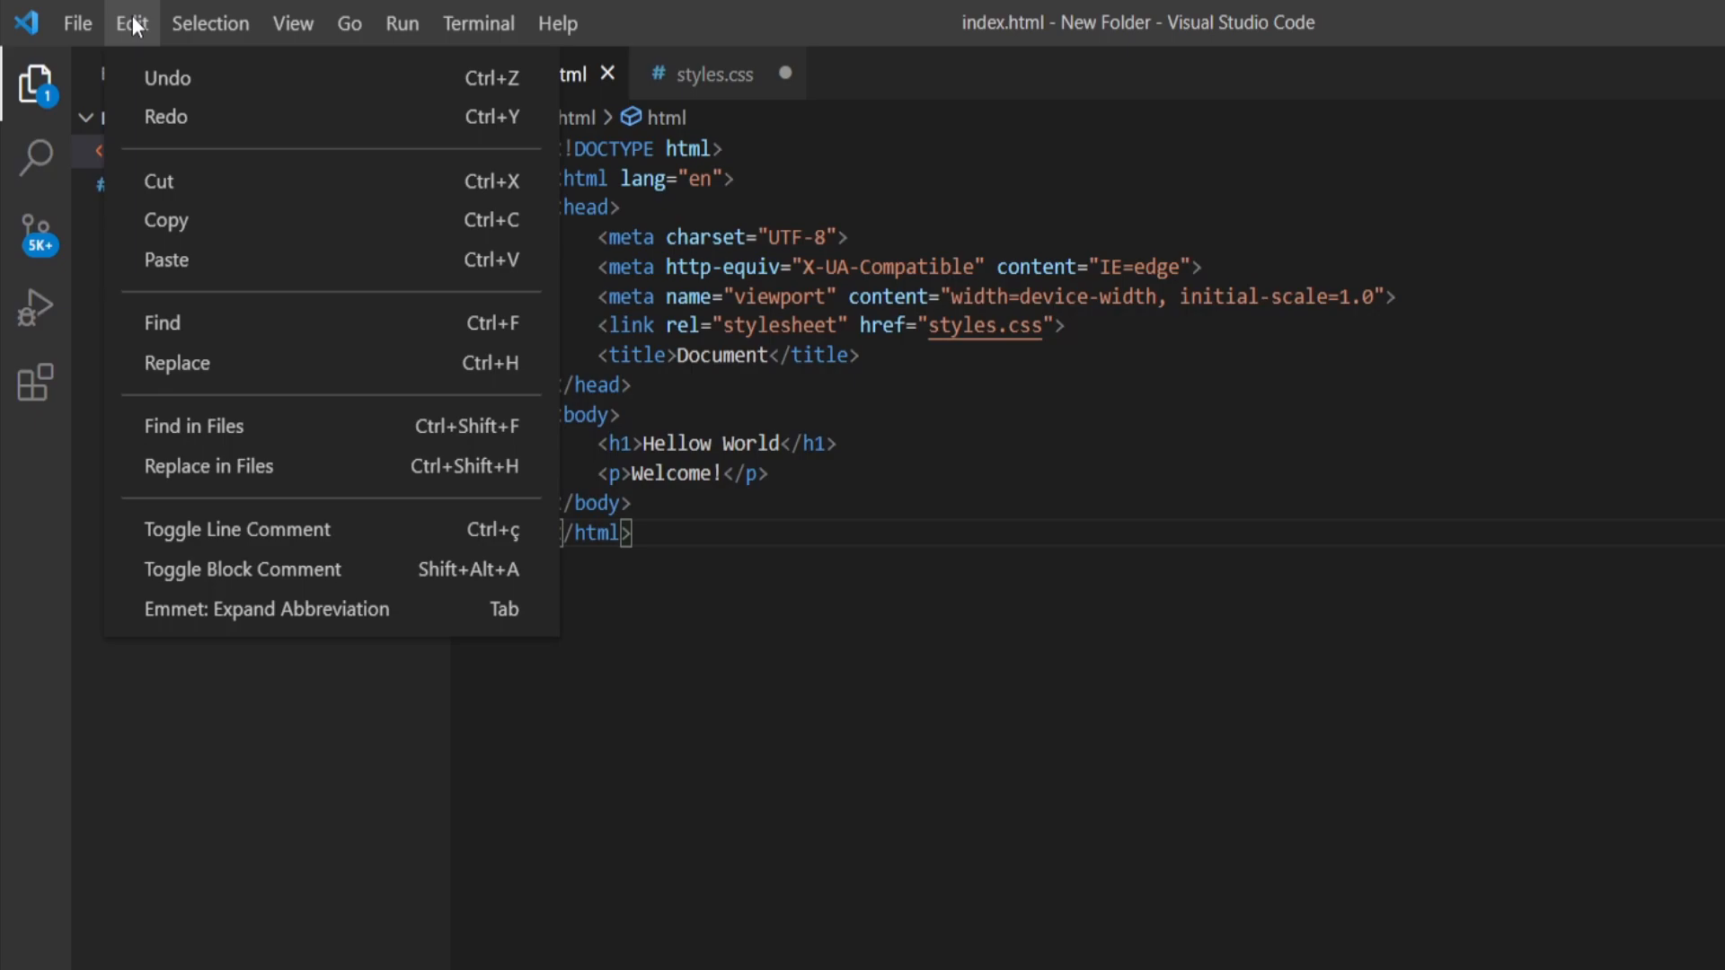
pyautogui.moveTo(306, 93)
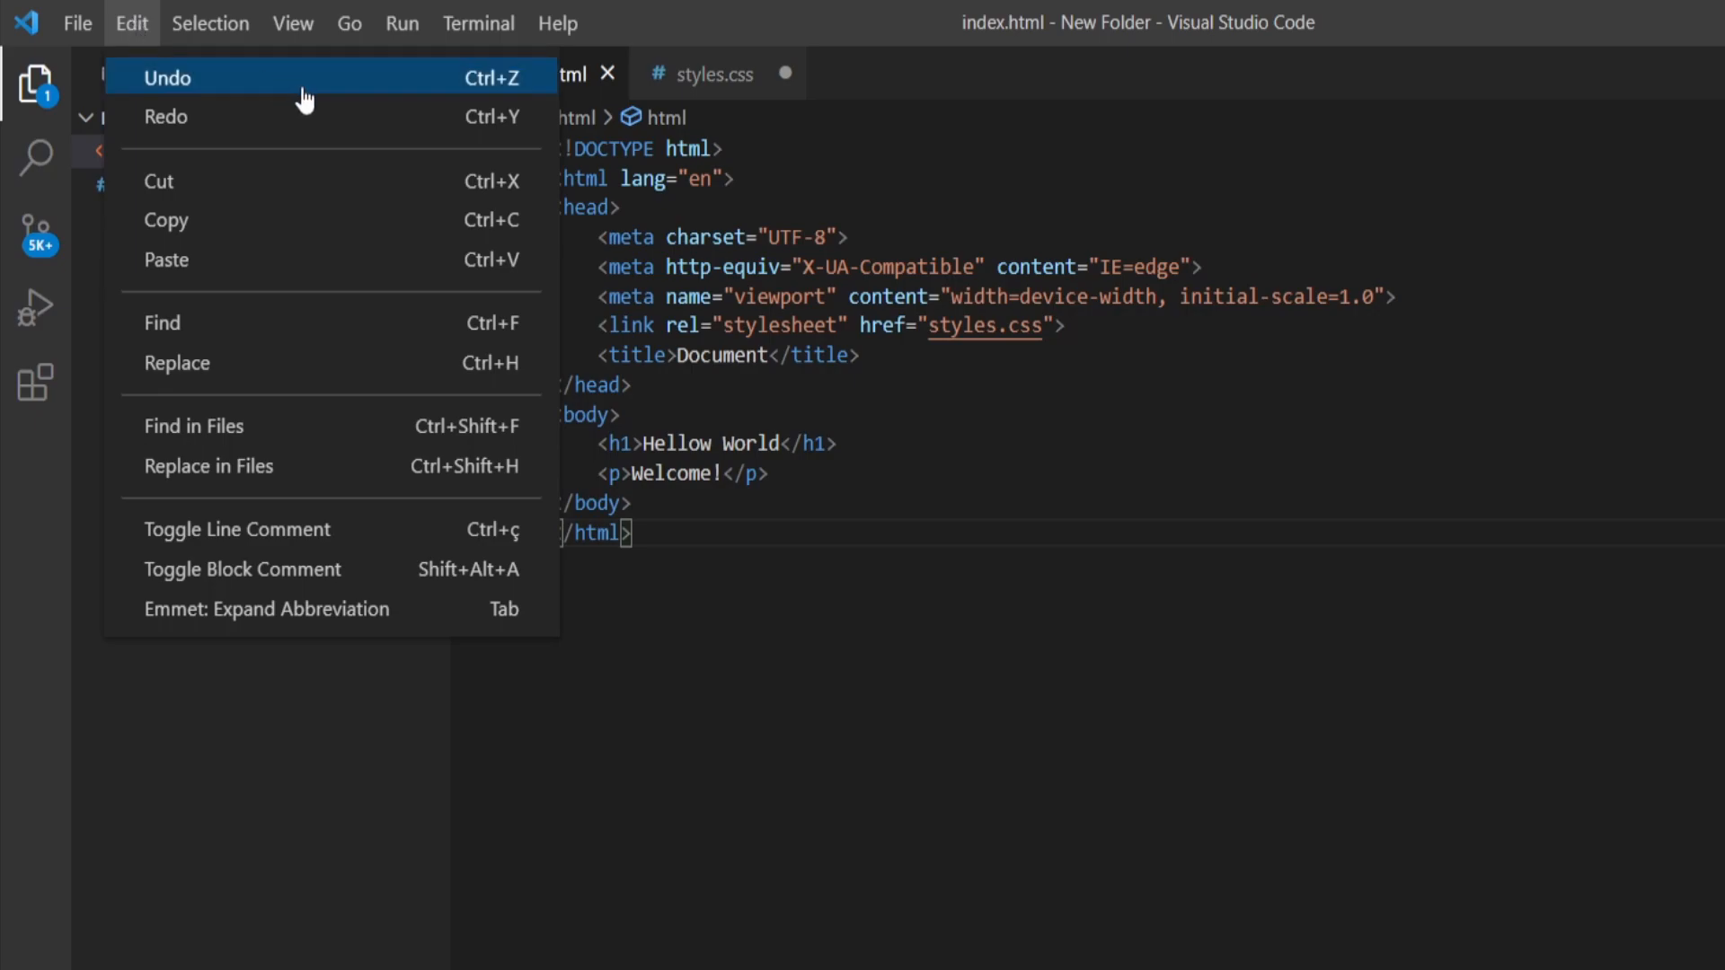
pyautogui.moveTo(363, 266)
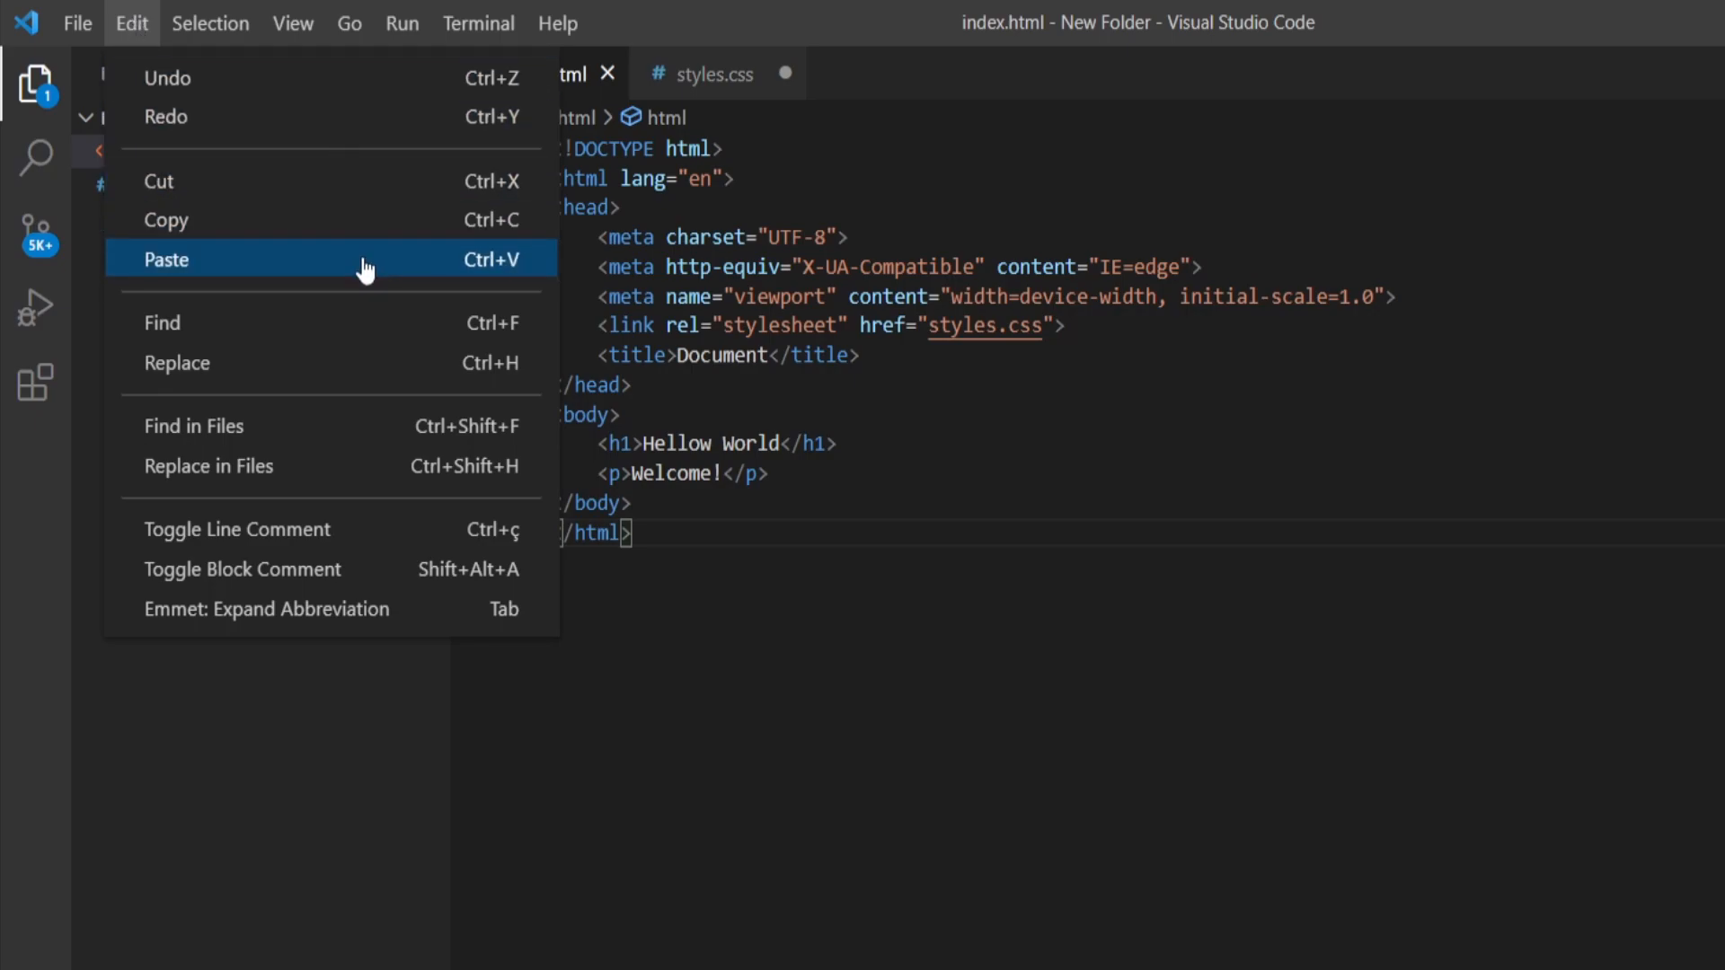
pyautogui.moveTo(341, 250)
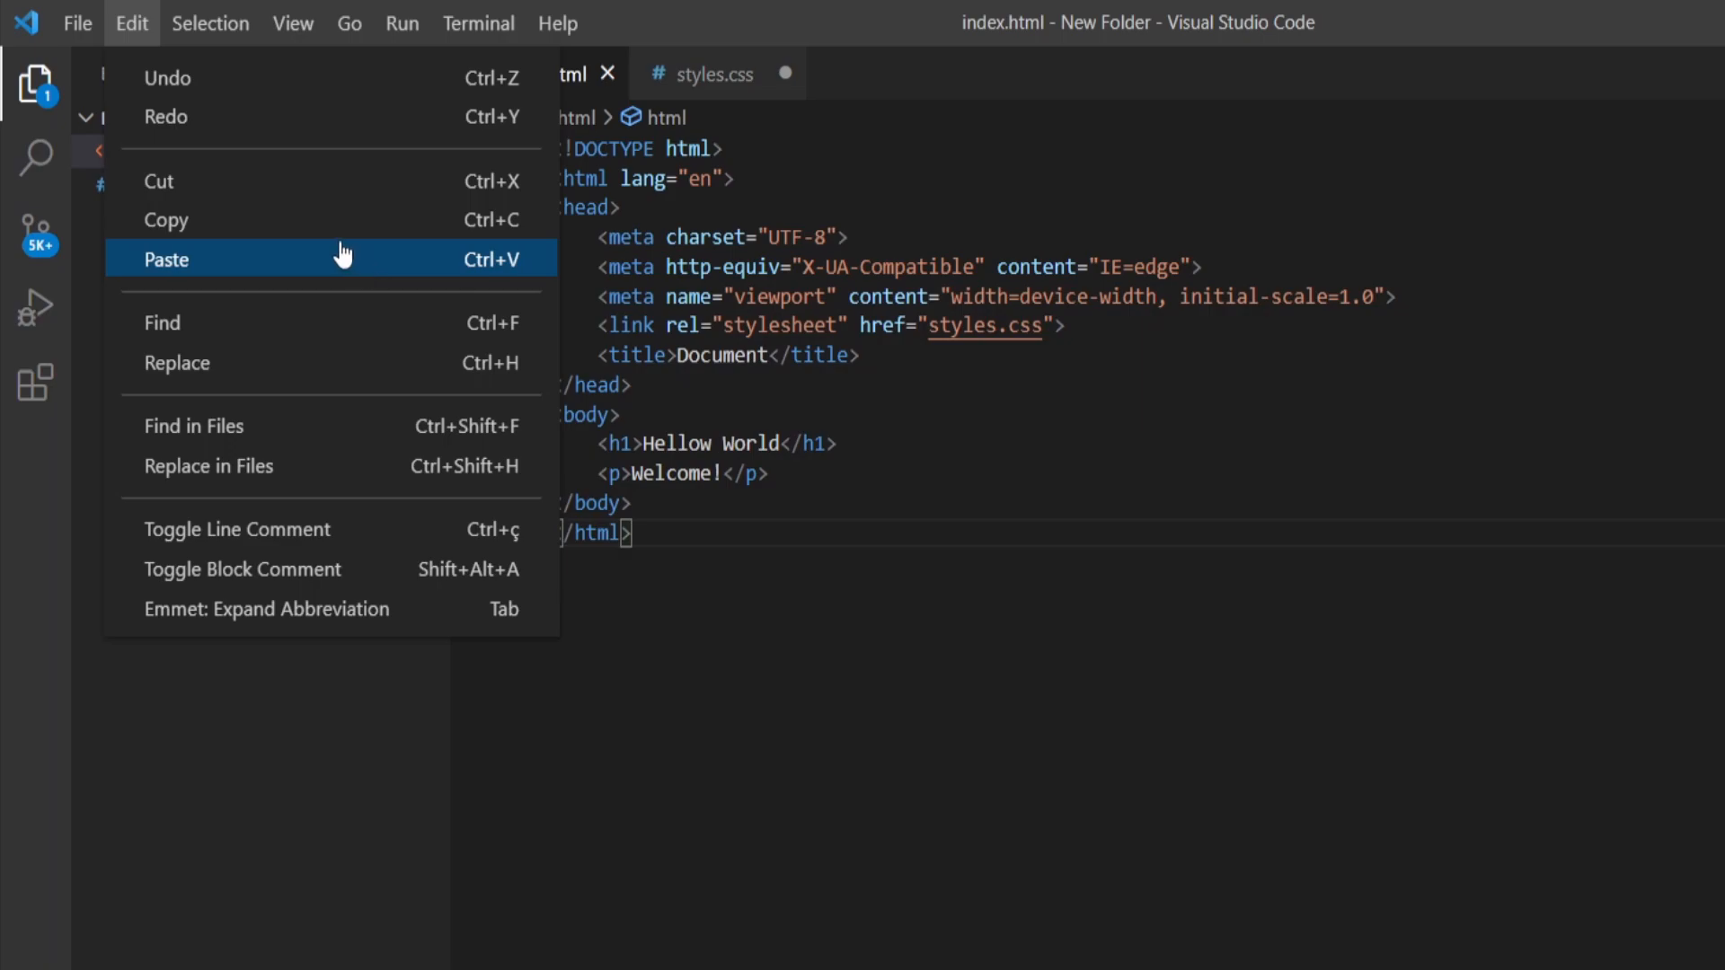
# Browse the Selection menu, then switch the sidebar to Search via the View menu
pyautogui.click(210, 24)
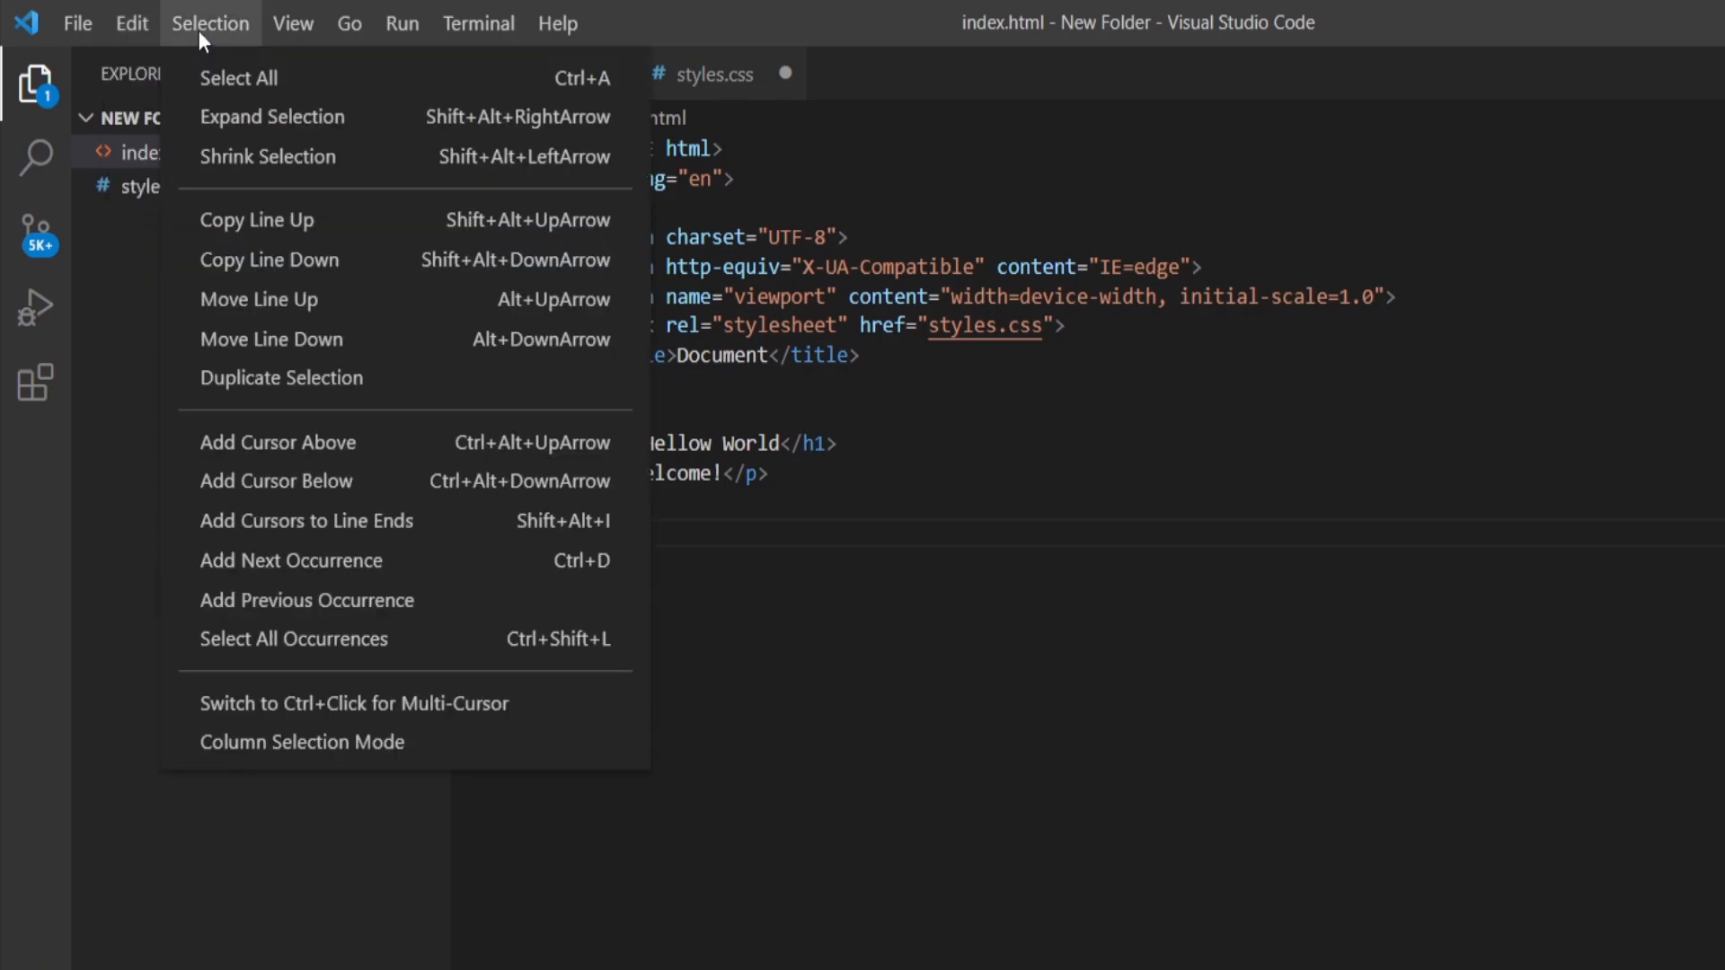
pyautogui.moveTo(235, 85)
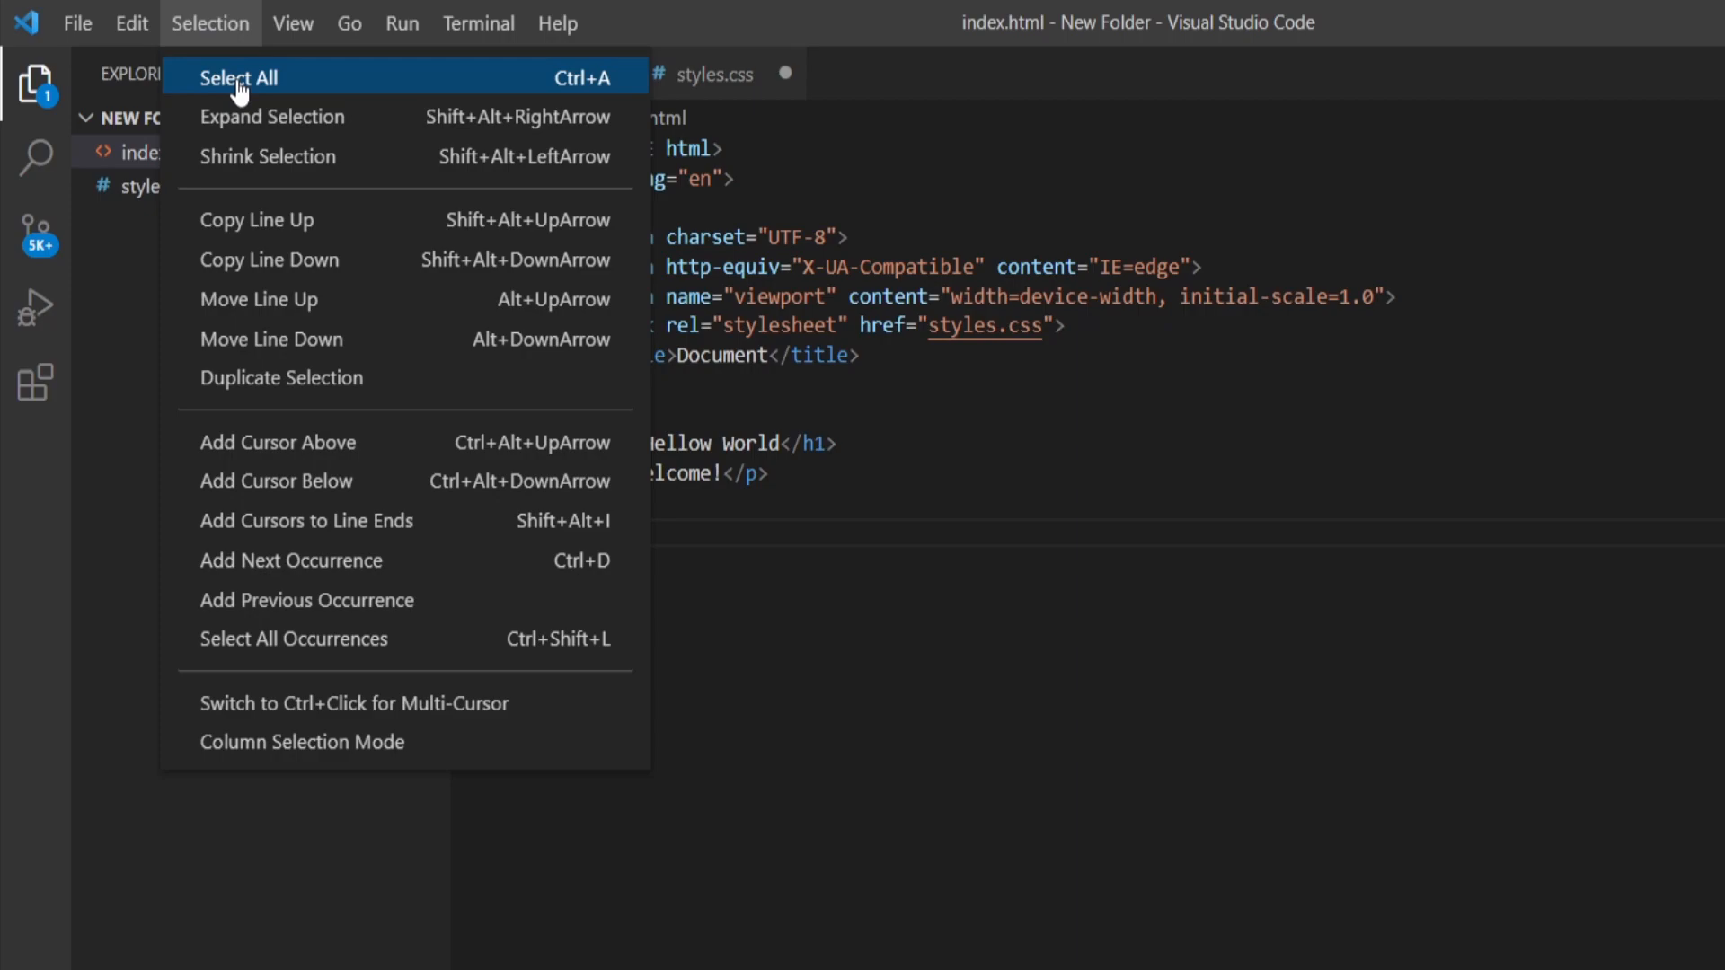
pyautogui.moveTo(273, 124)
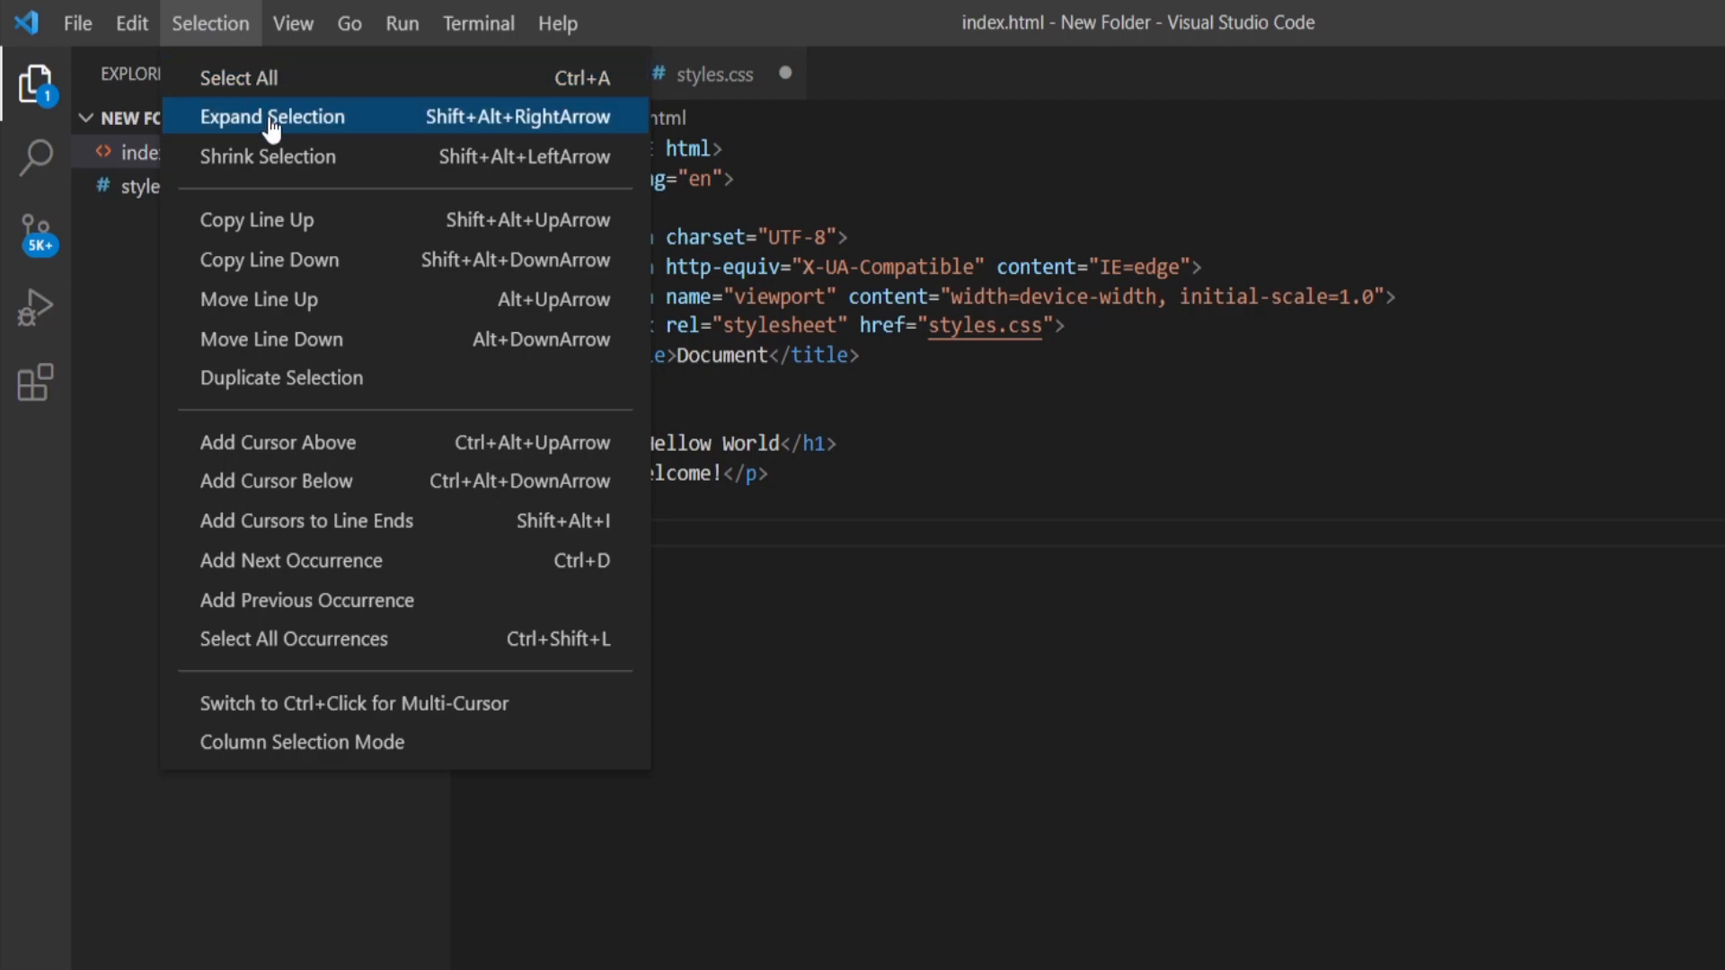
pyautogui.click(273, 115)
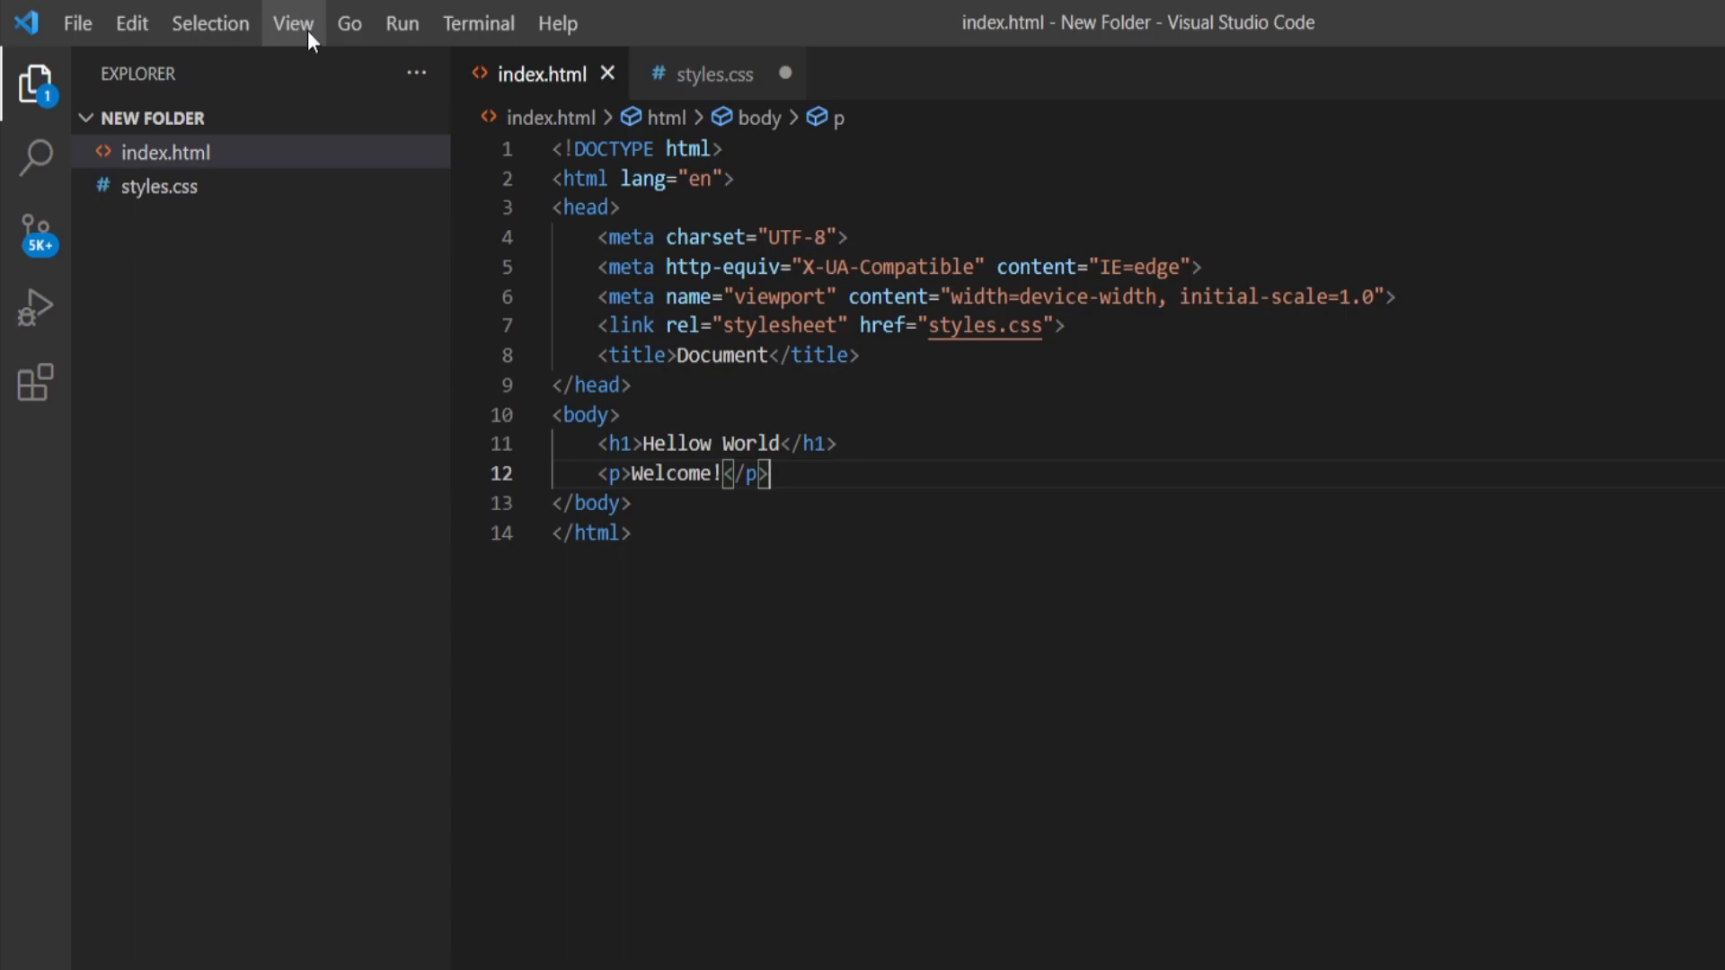
pyautogui.click(292, 23)
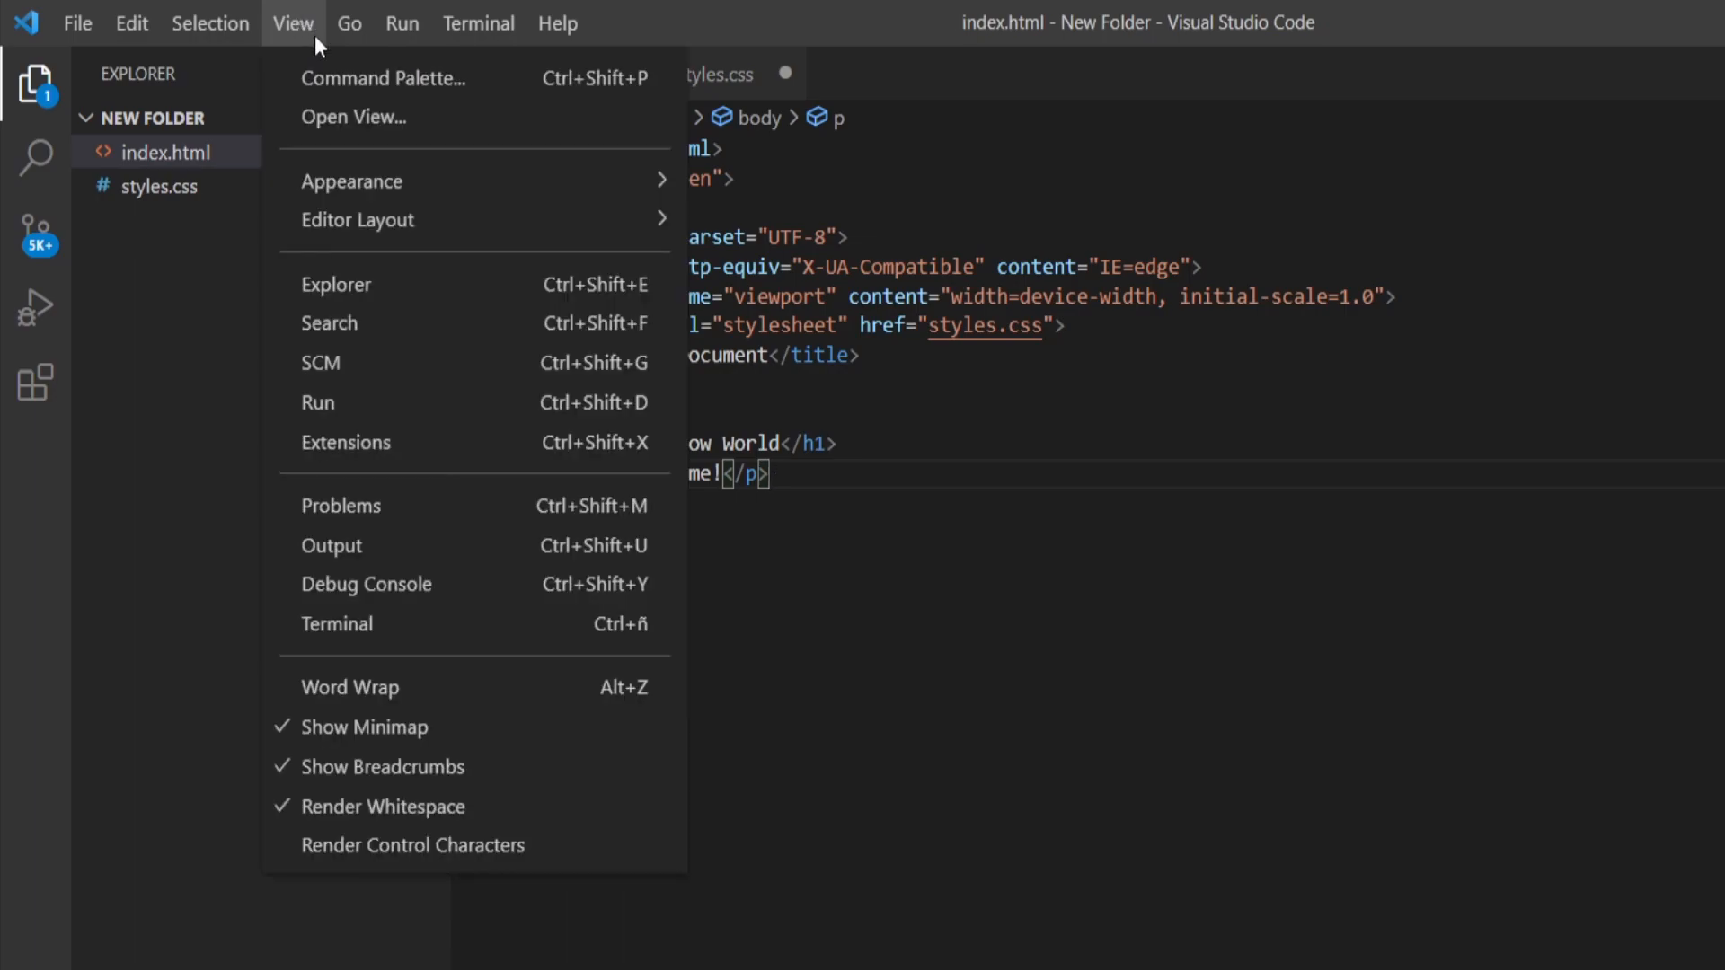
pyautogui.click(329, 324)
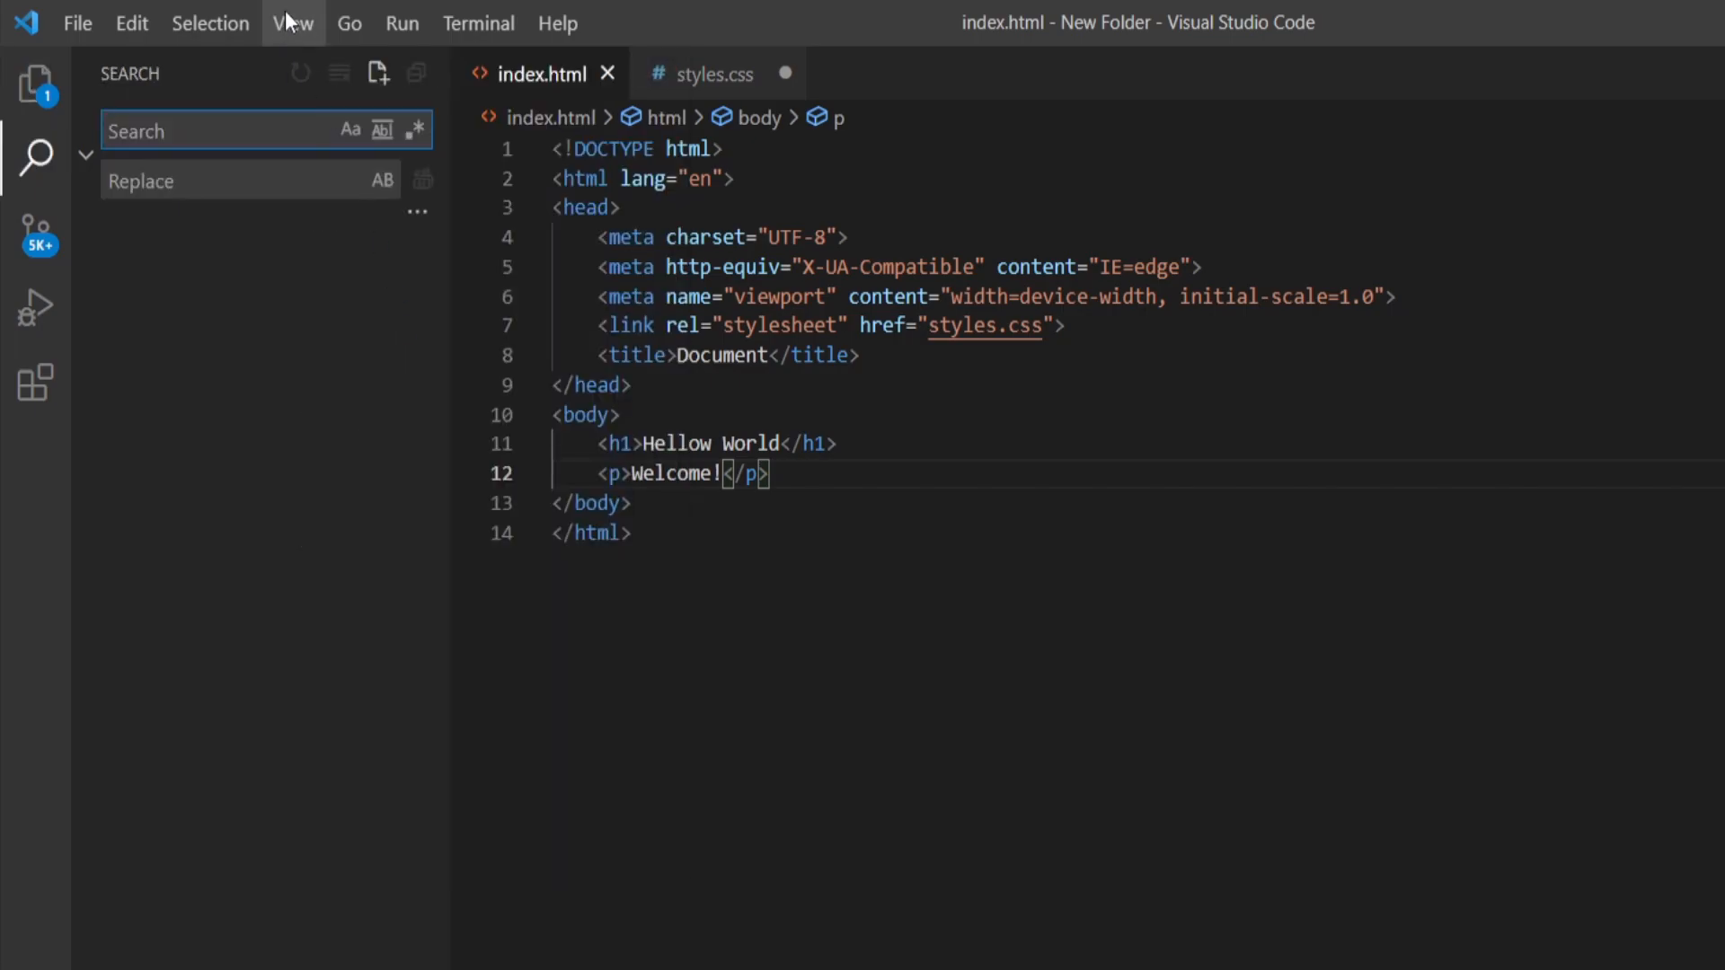
# Look up 'paste' in the Command Palette, then reopen the View menu
pyautogui.click(293, 24)
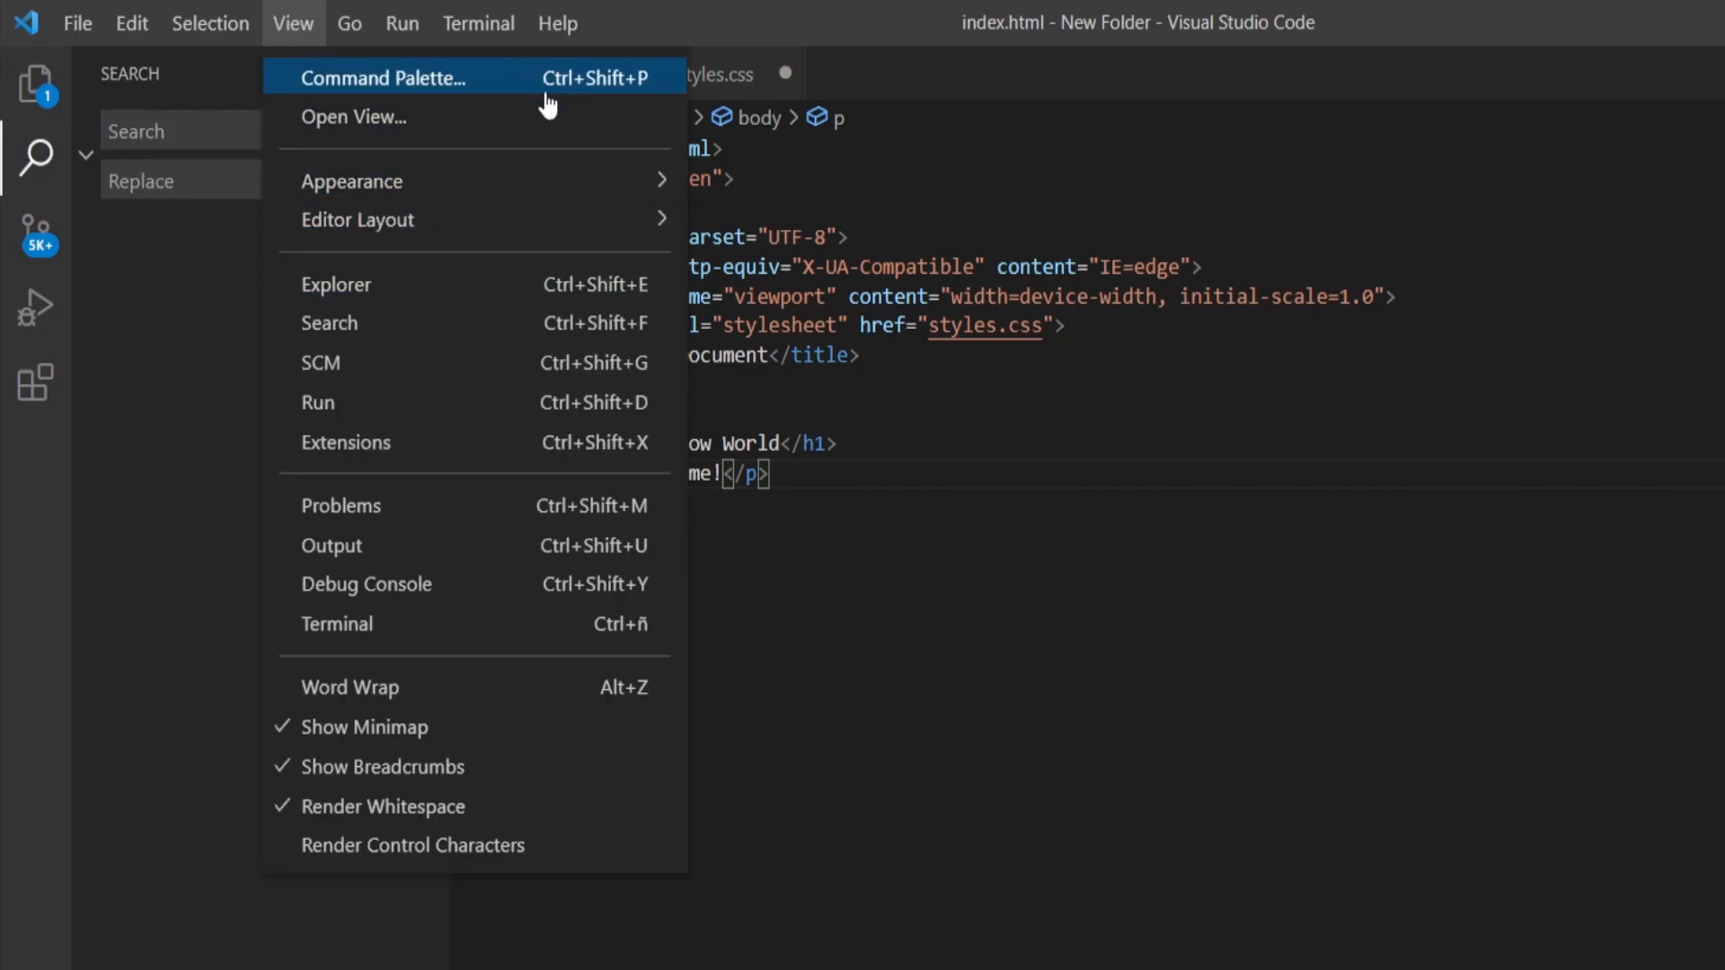
pyautogui.click(383, 77)
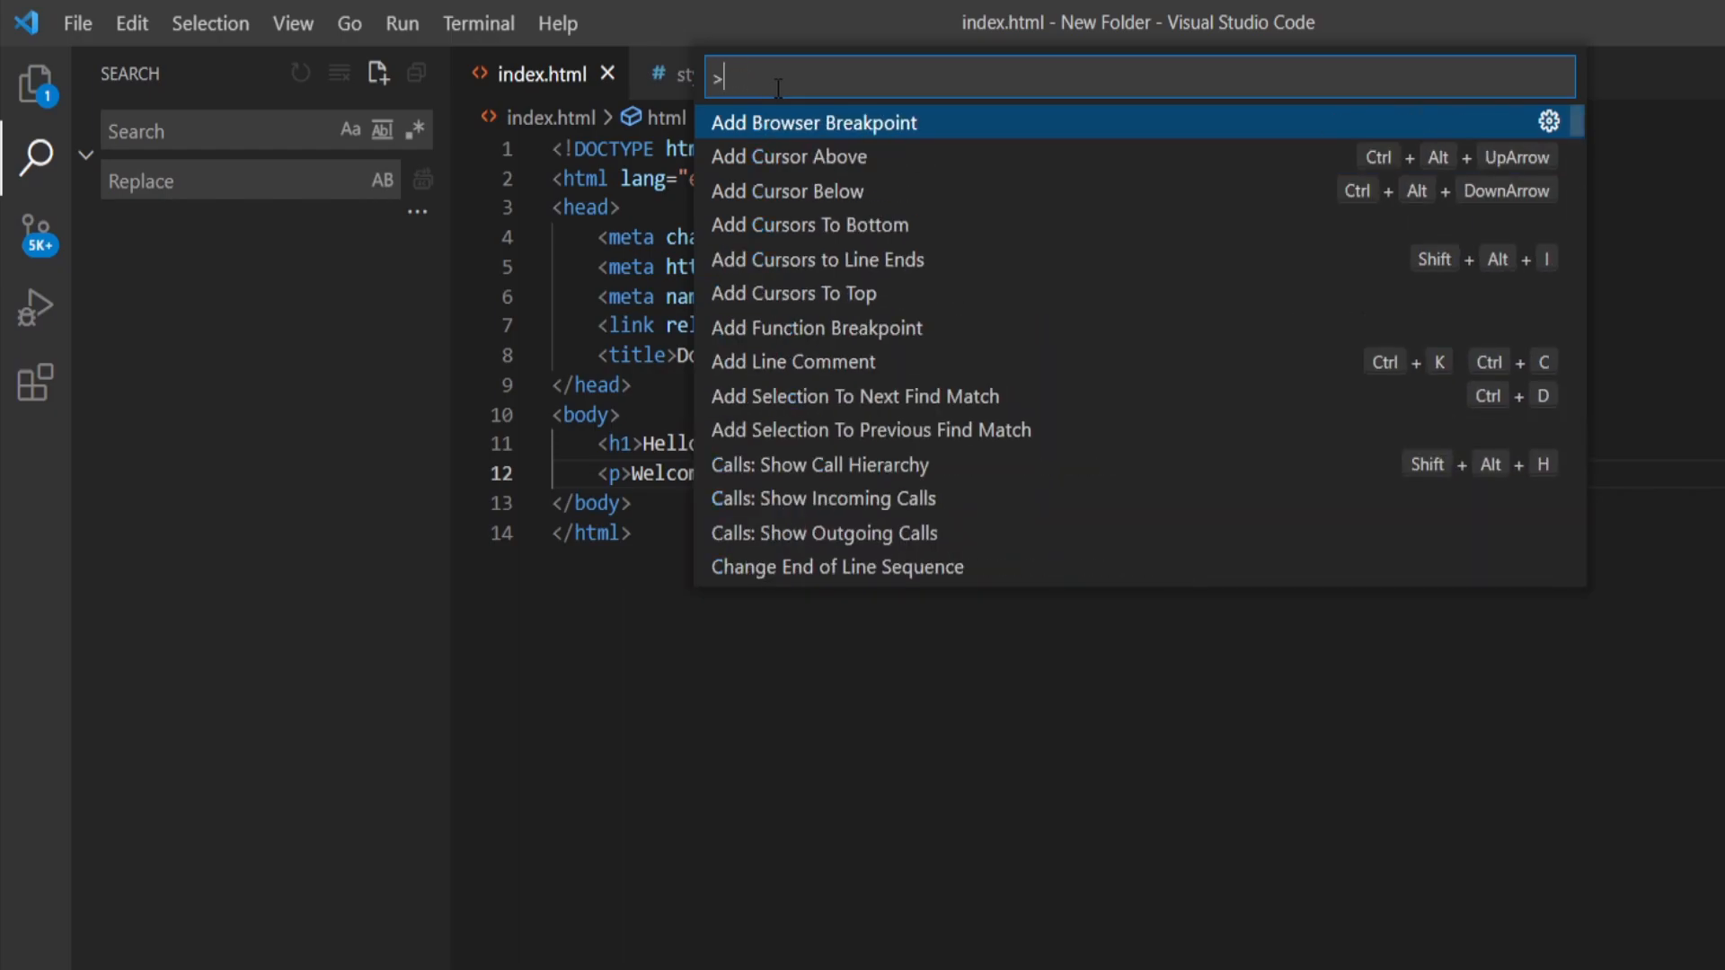
pyautogui.write('paste')
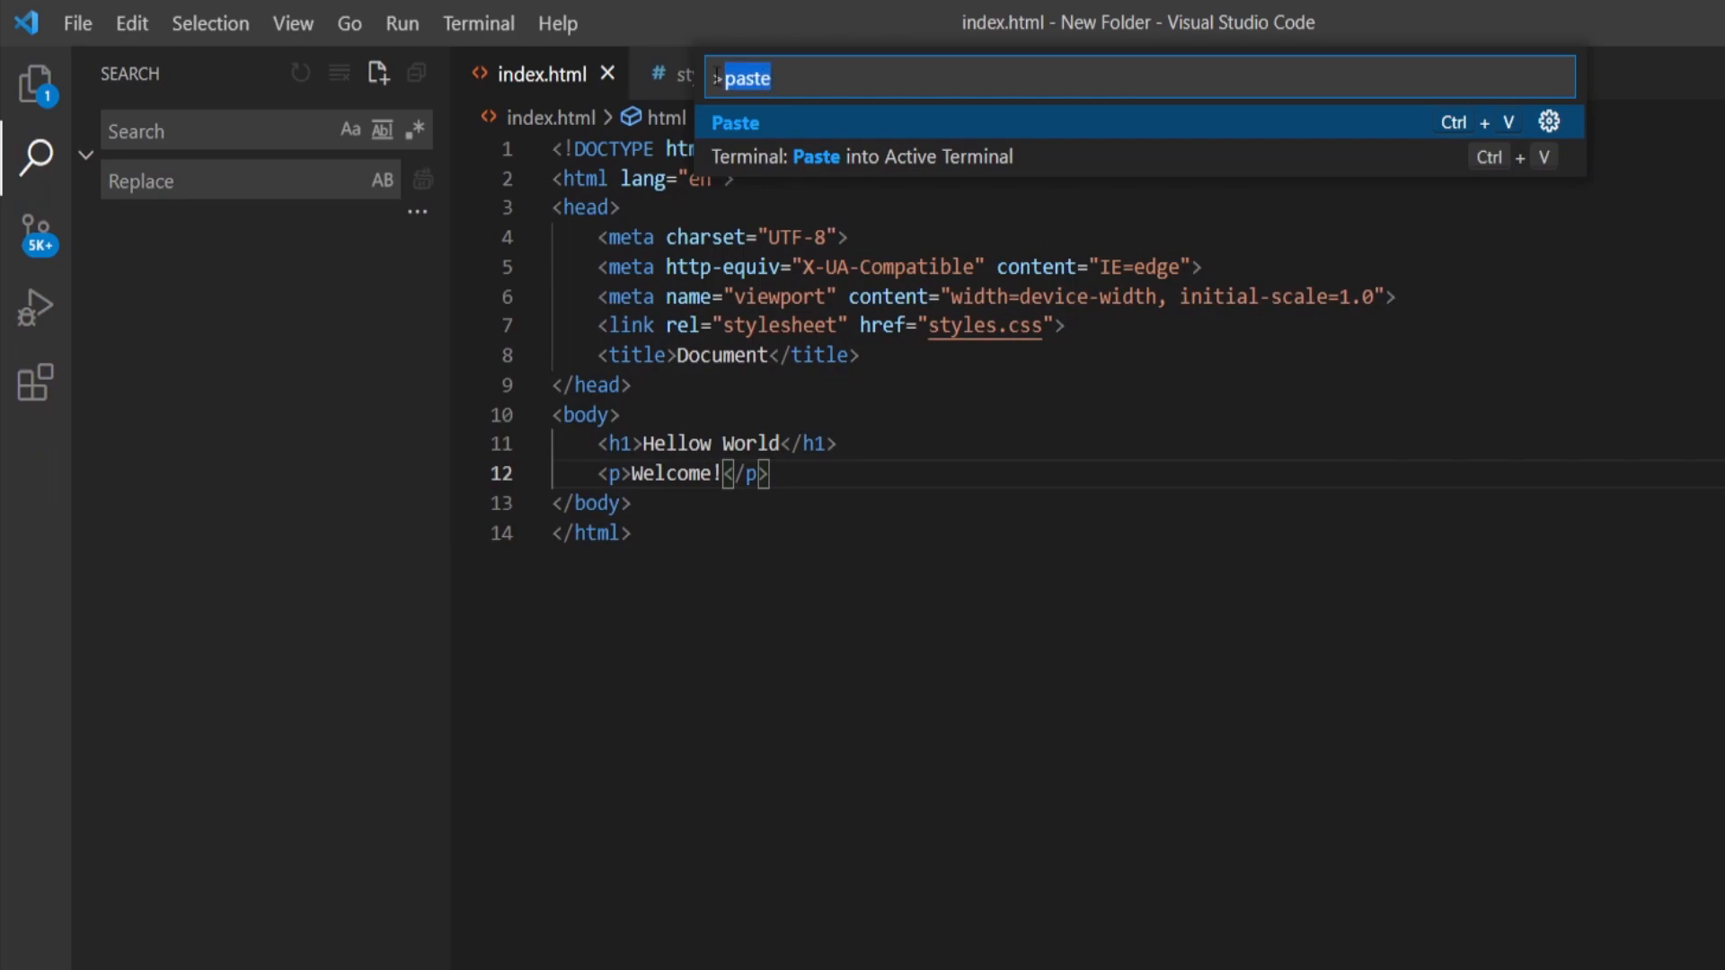
pyautogui.click(293, 23)
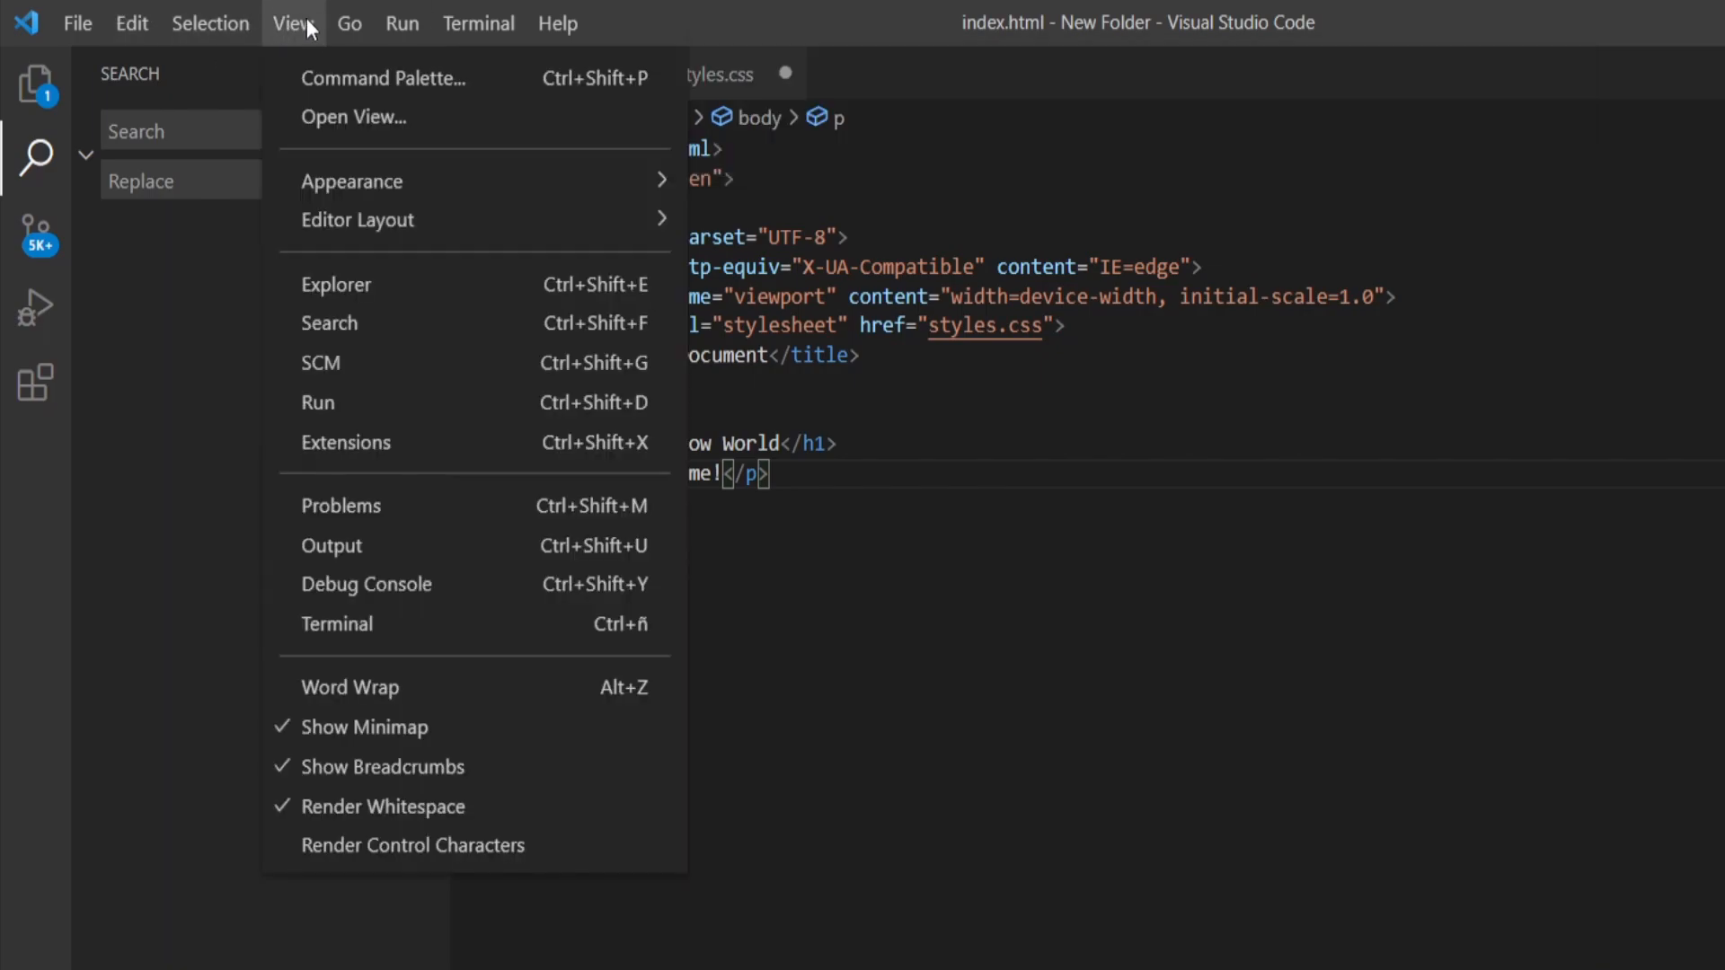
pyautogui.moveTo(552, 88)
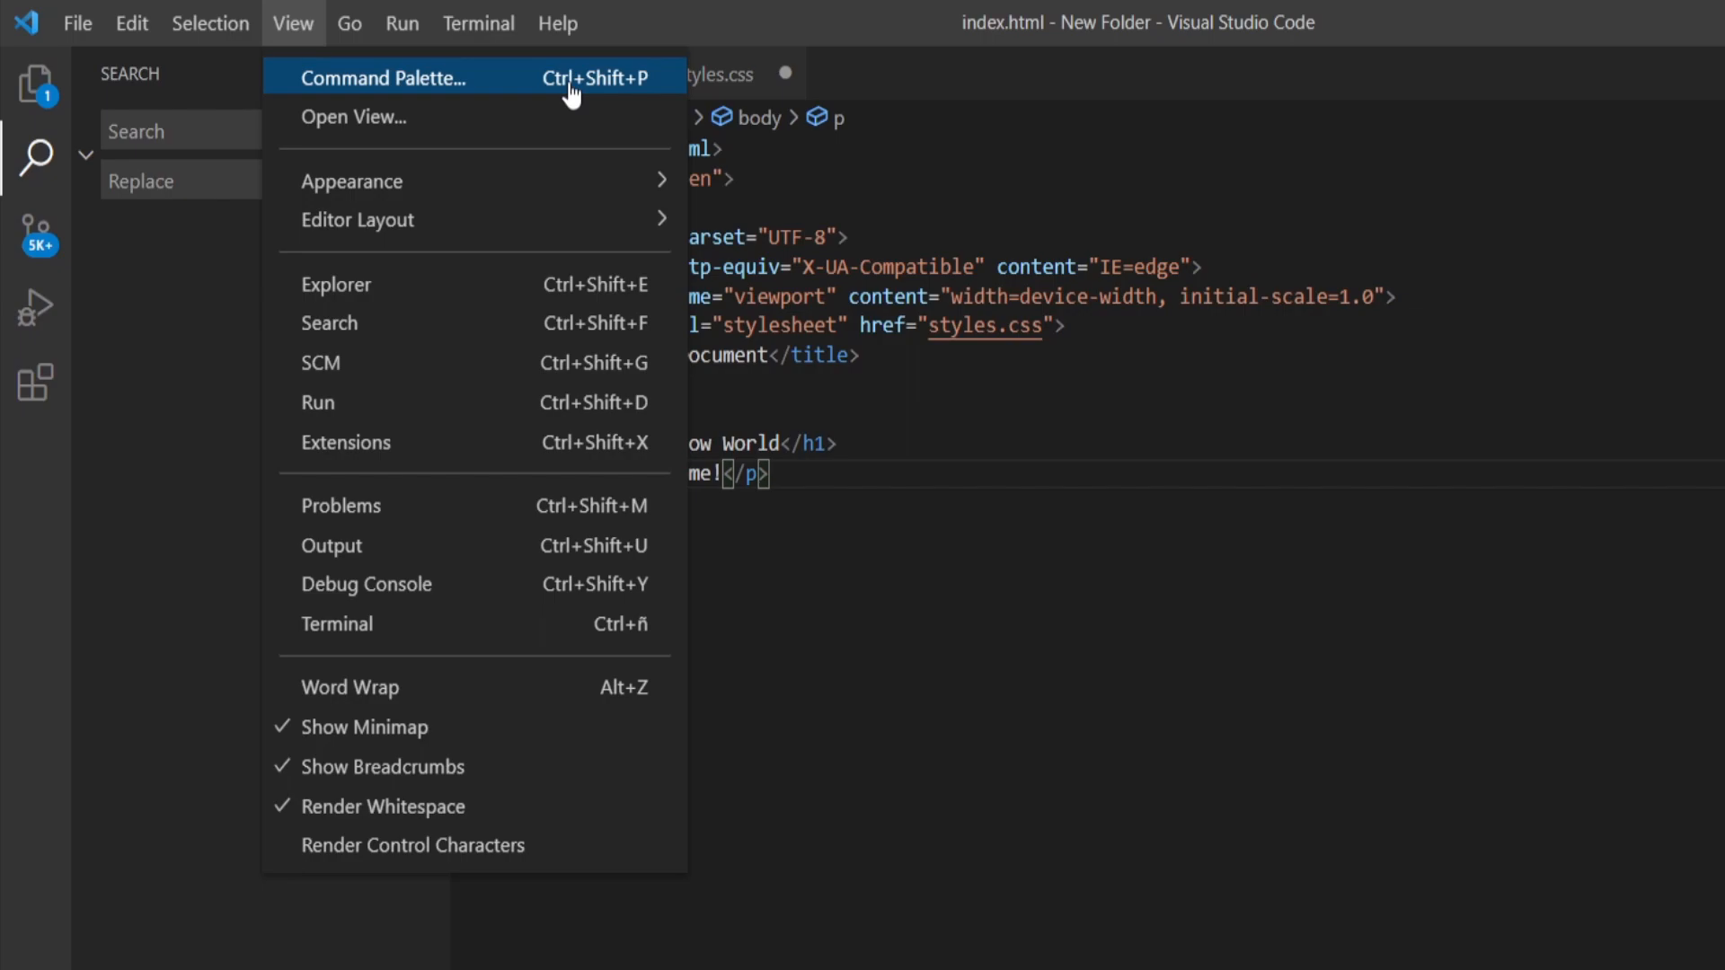
pyautogui.moveTo(568, 124)
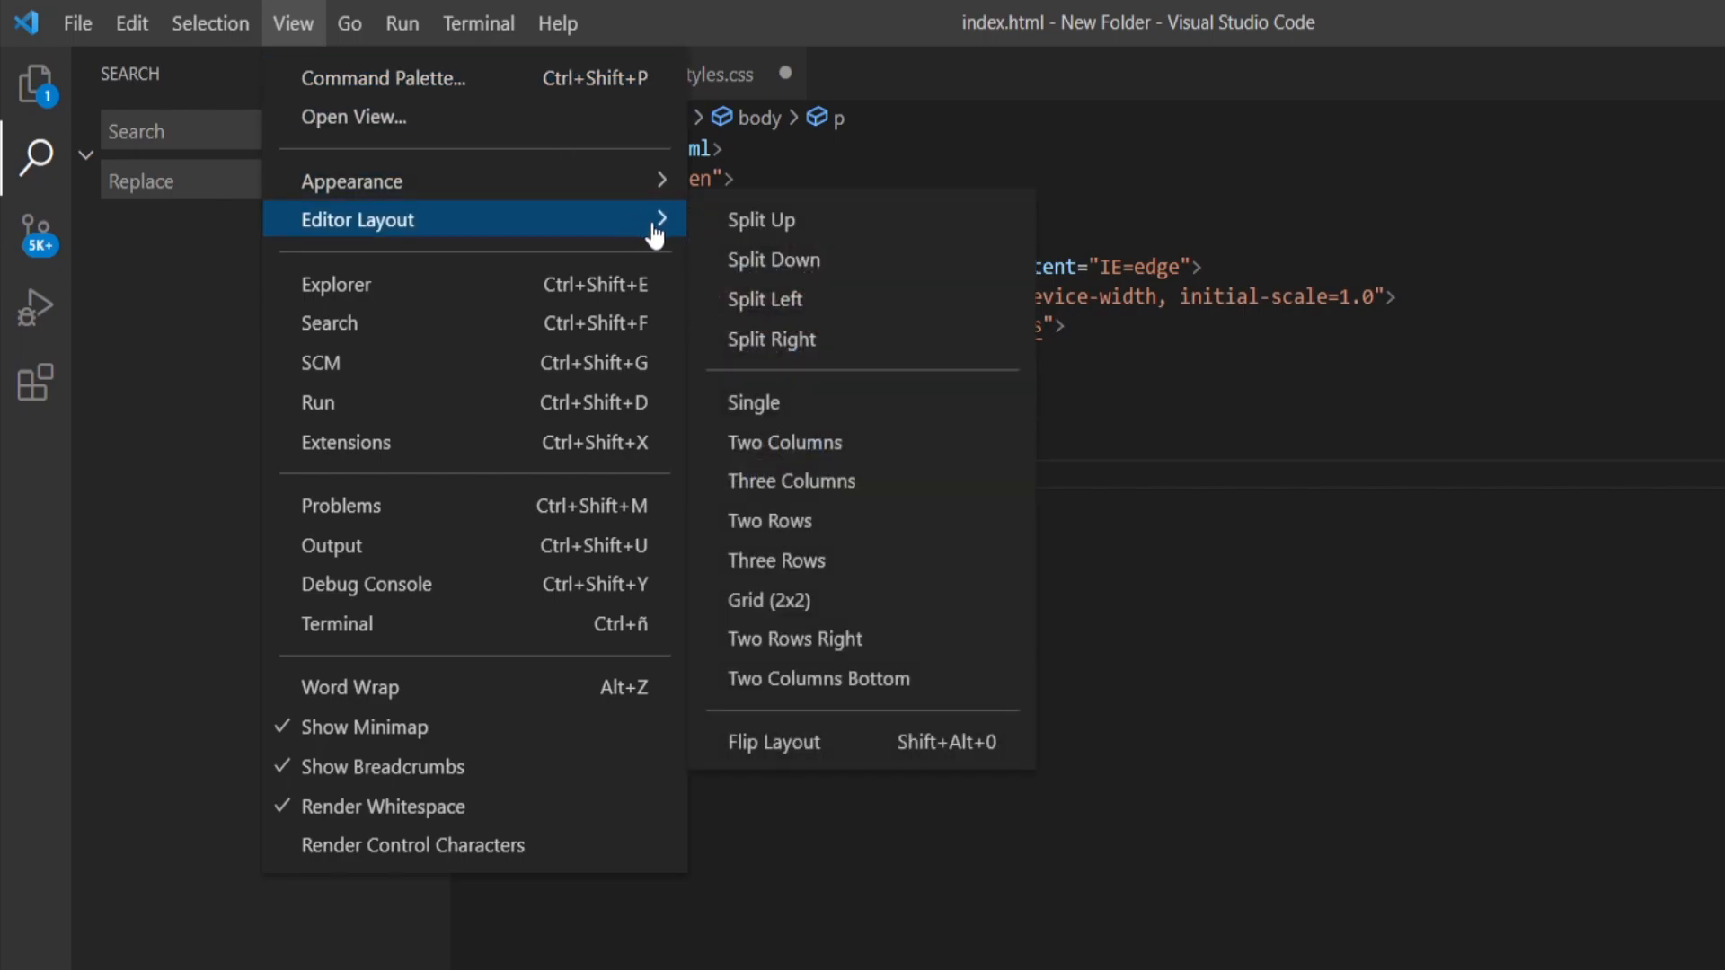
pyautogui.moveTo(834, 417)
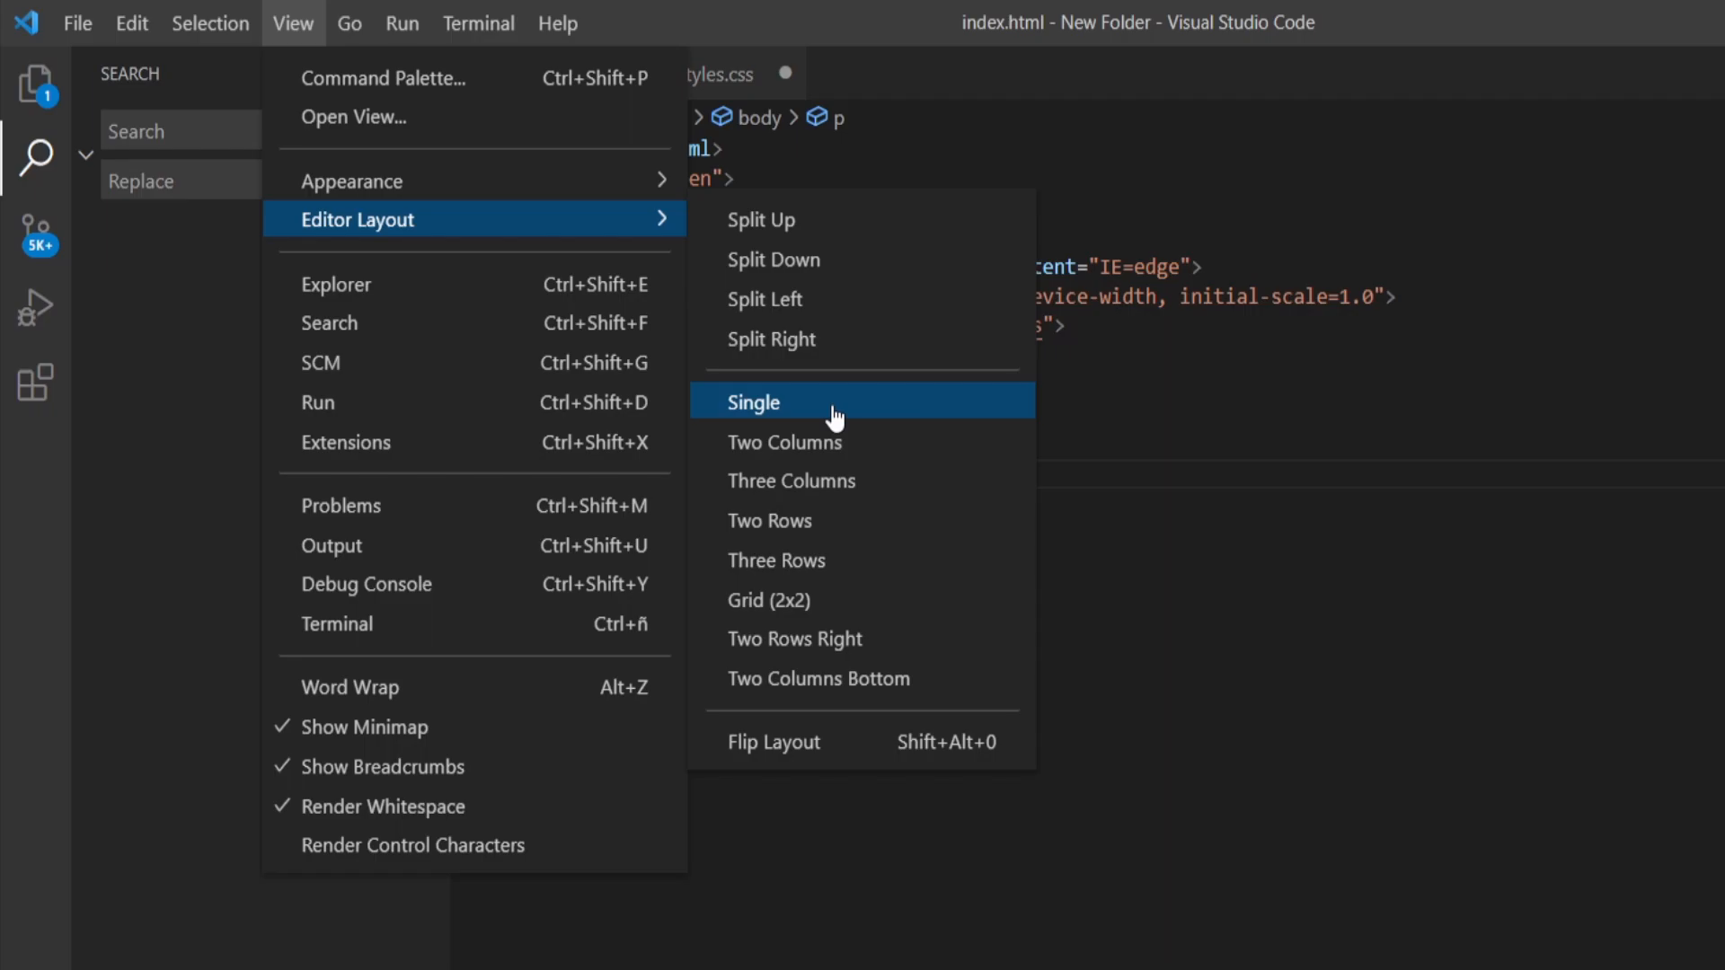
# Merge the side-by-side editors so index.html and styles.css share one group as tabs
pyautogui.click(753, 402)
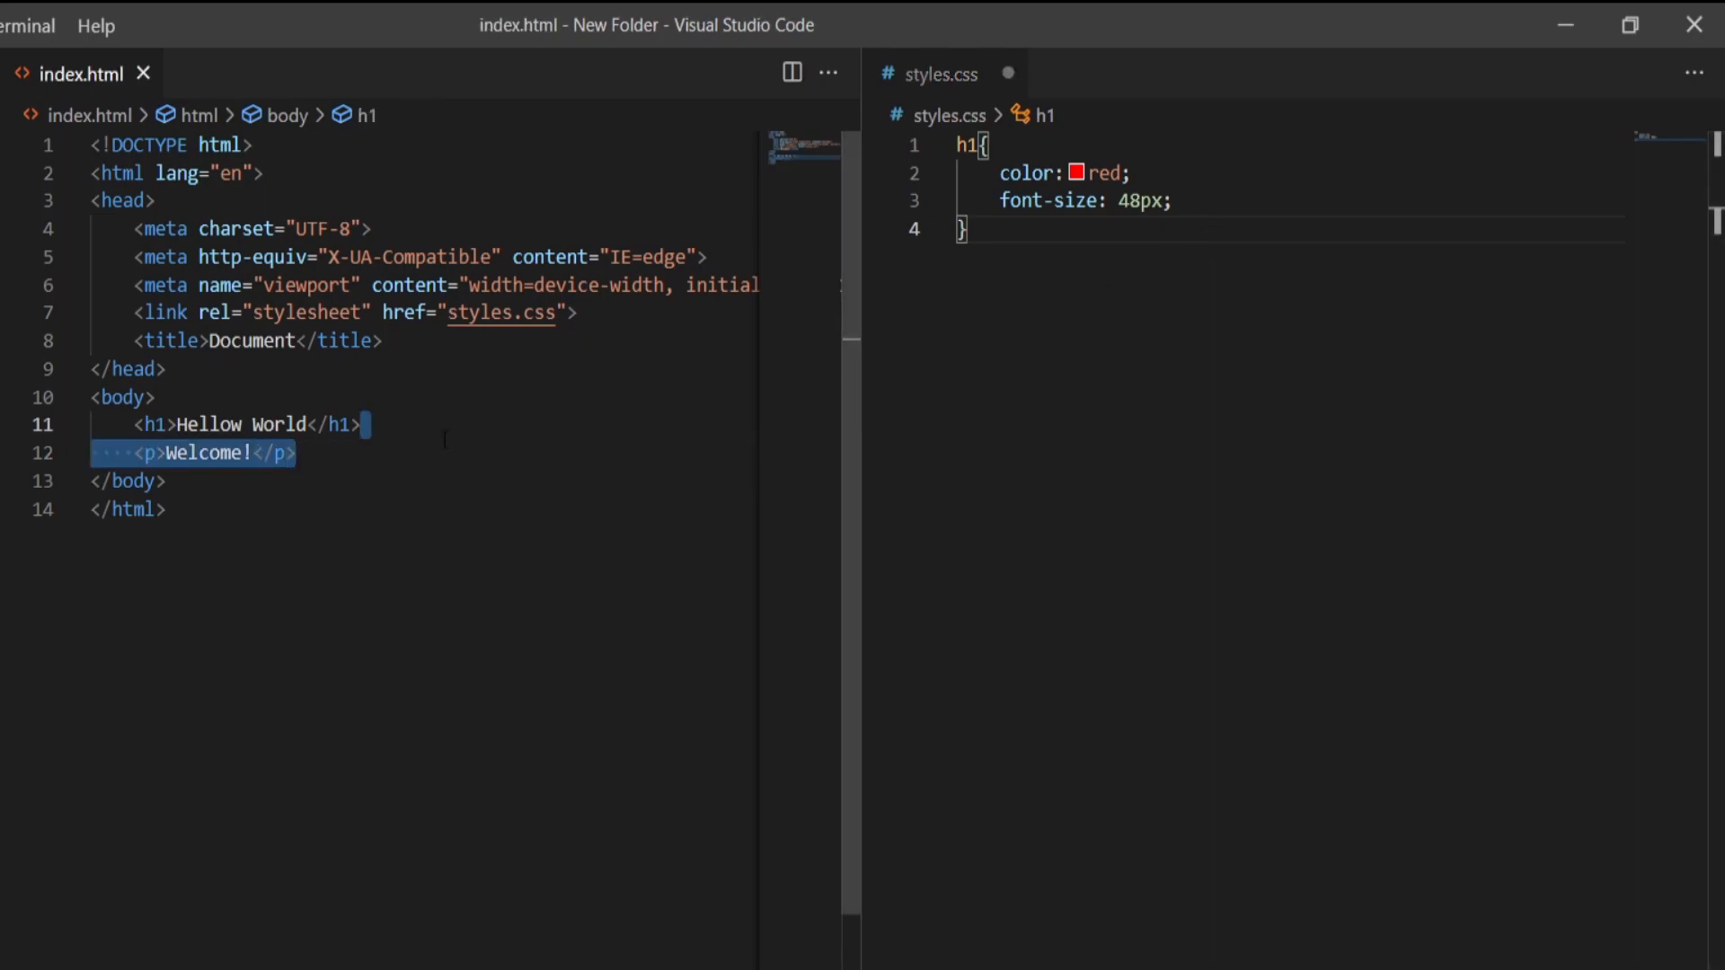
pyautogui.click(251, 452)
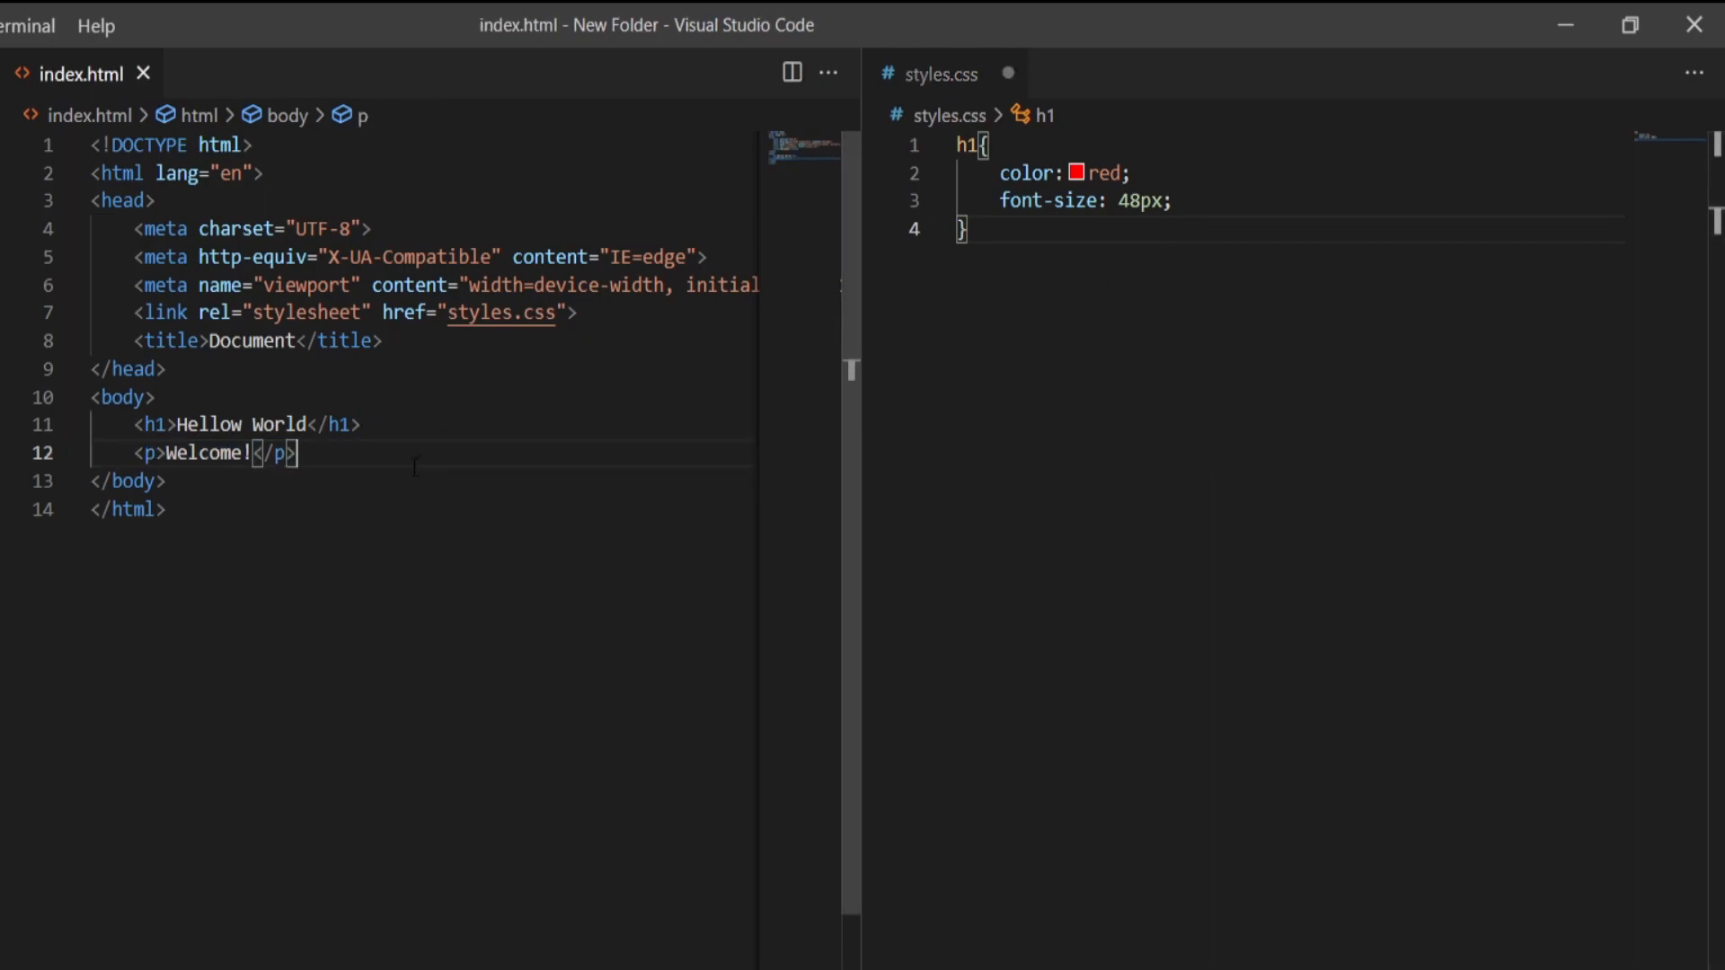
pyautogui.click(34, 153)
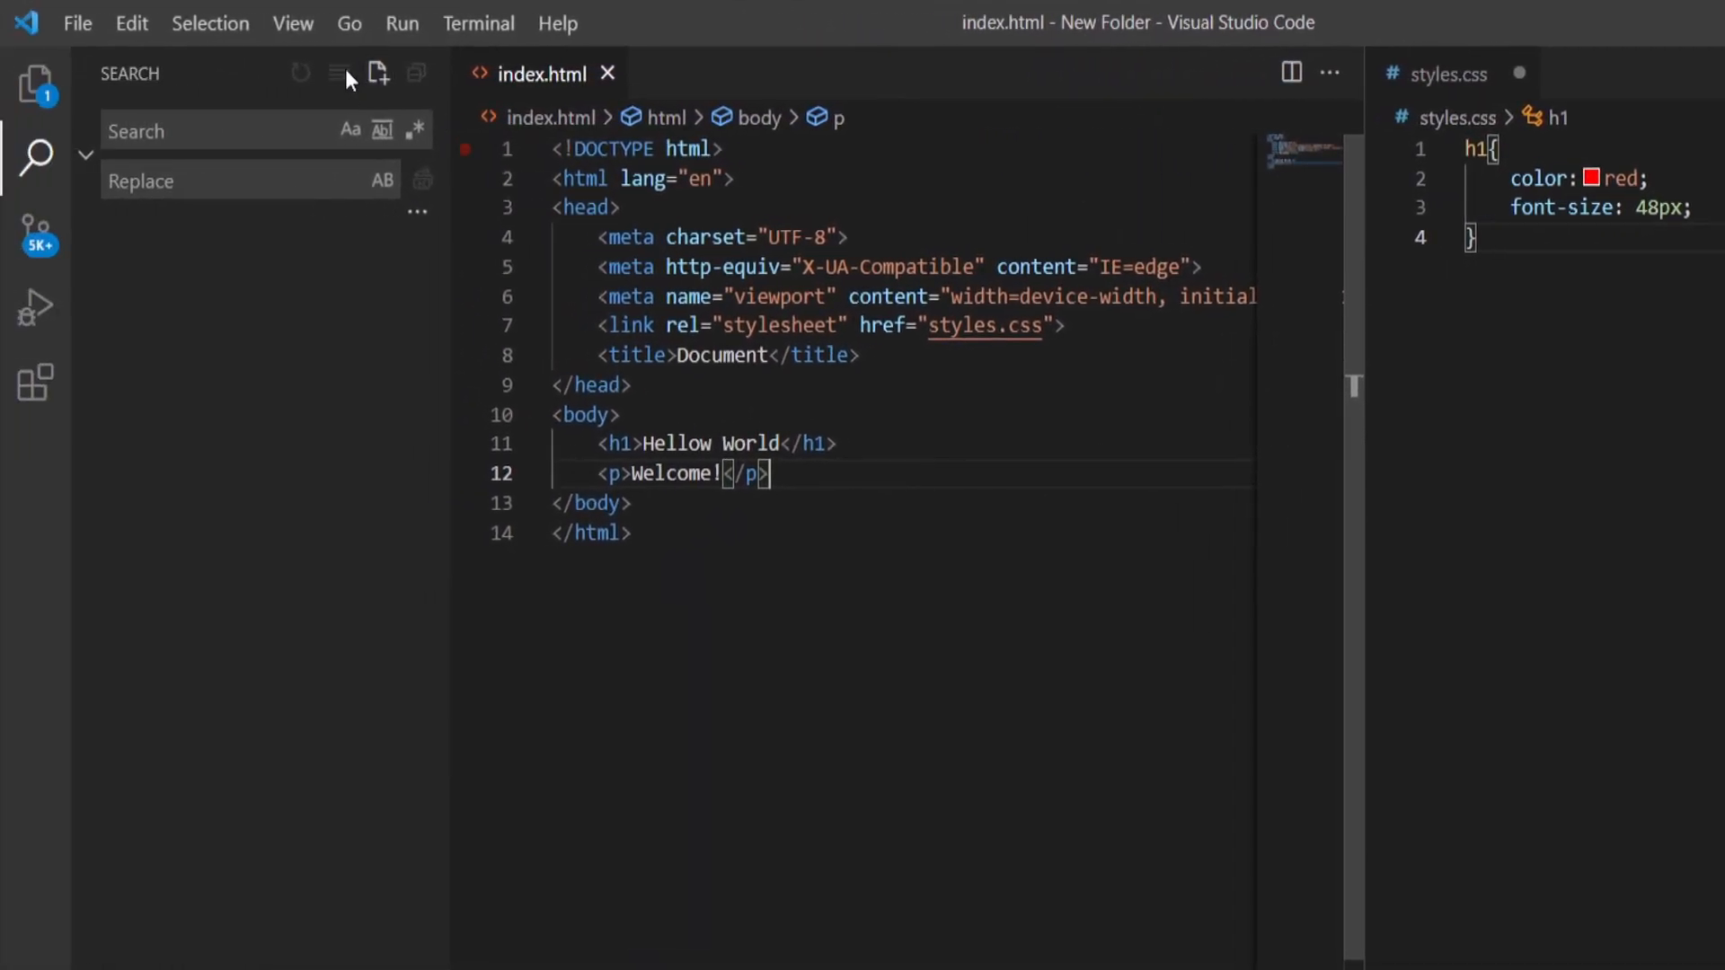
pyautogui.click(292, 23)
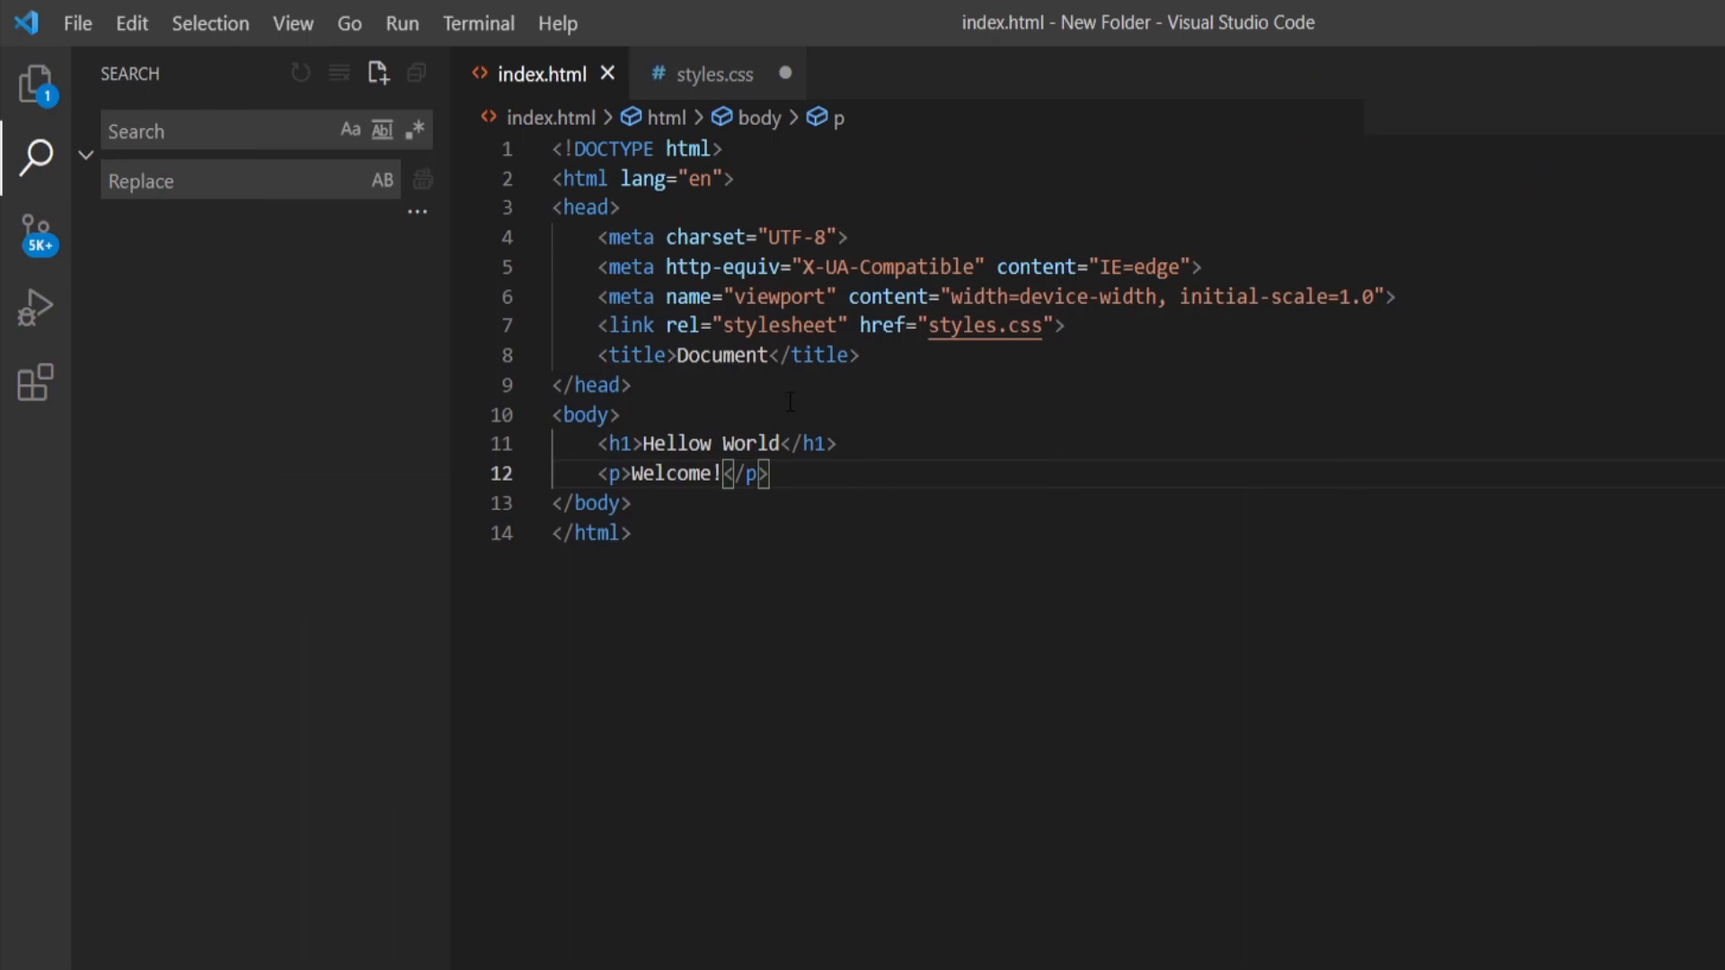
pyautogui.moveTo(348, 23)
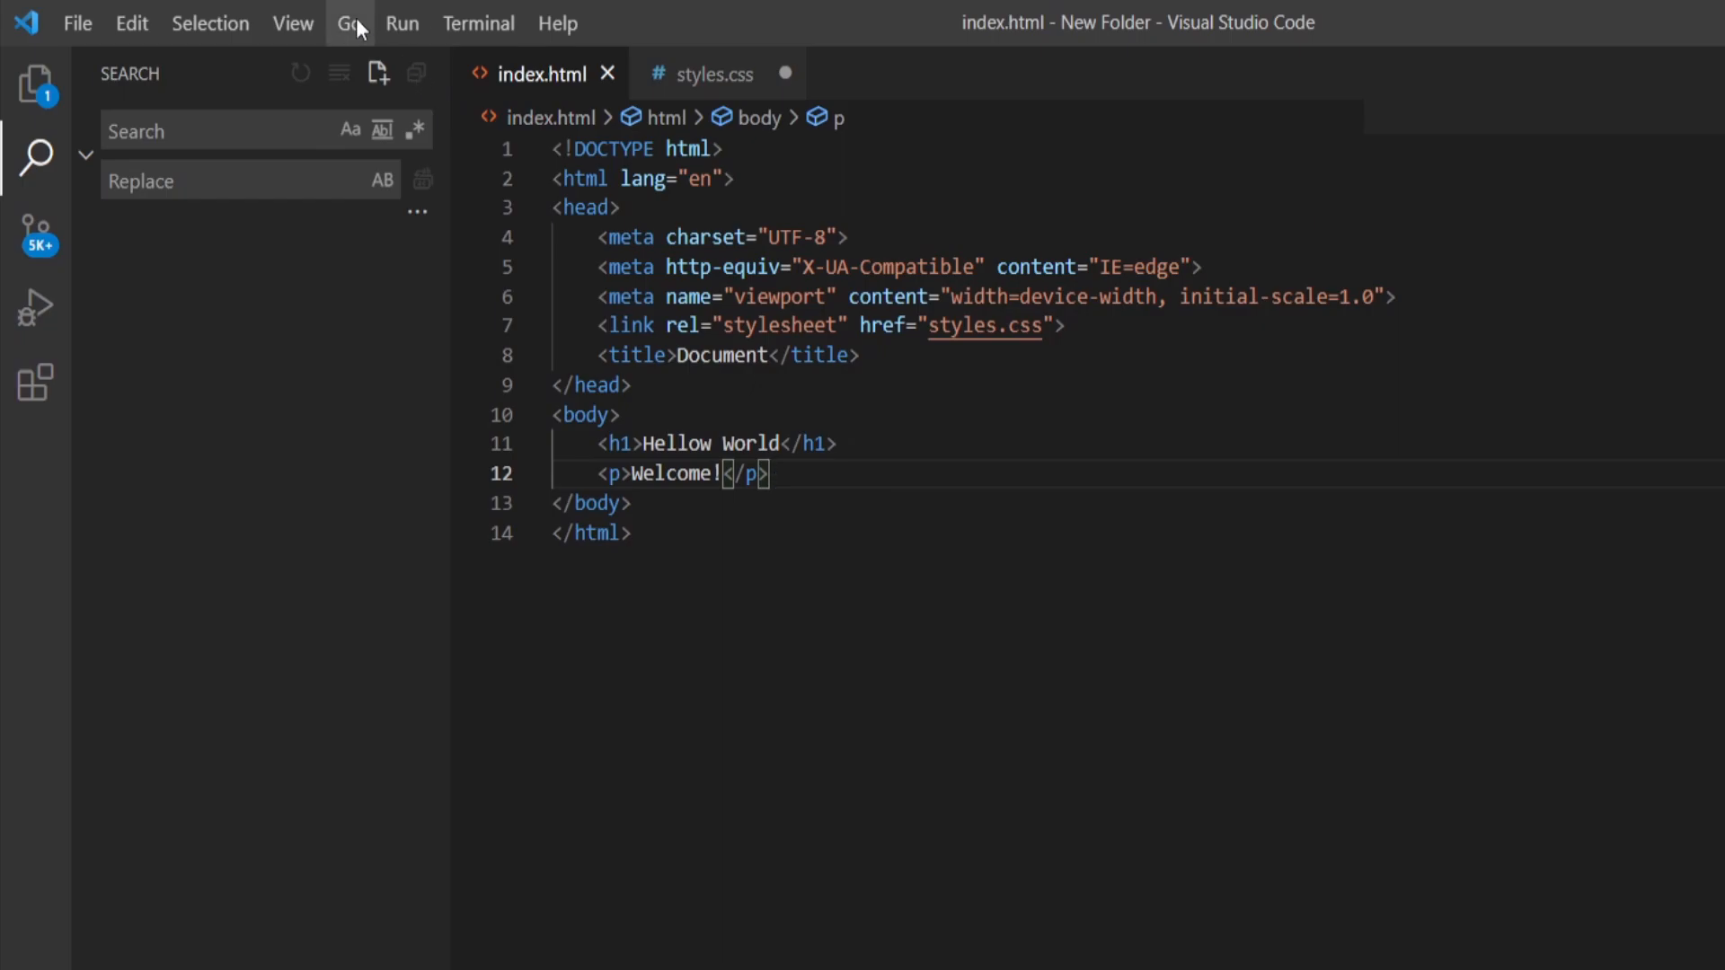
# Browse the Go menu with Go to File, then display the Run menu's debugging commands
pyautogui.click(348, 24)
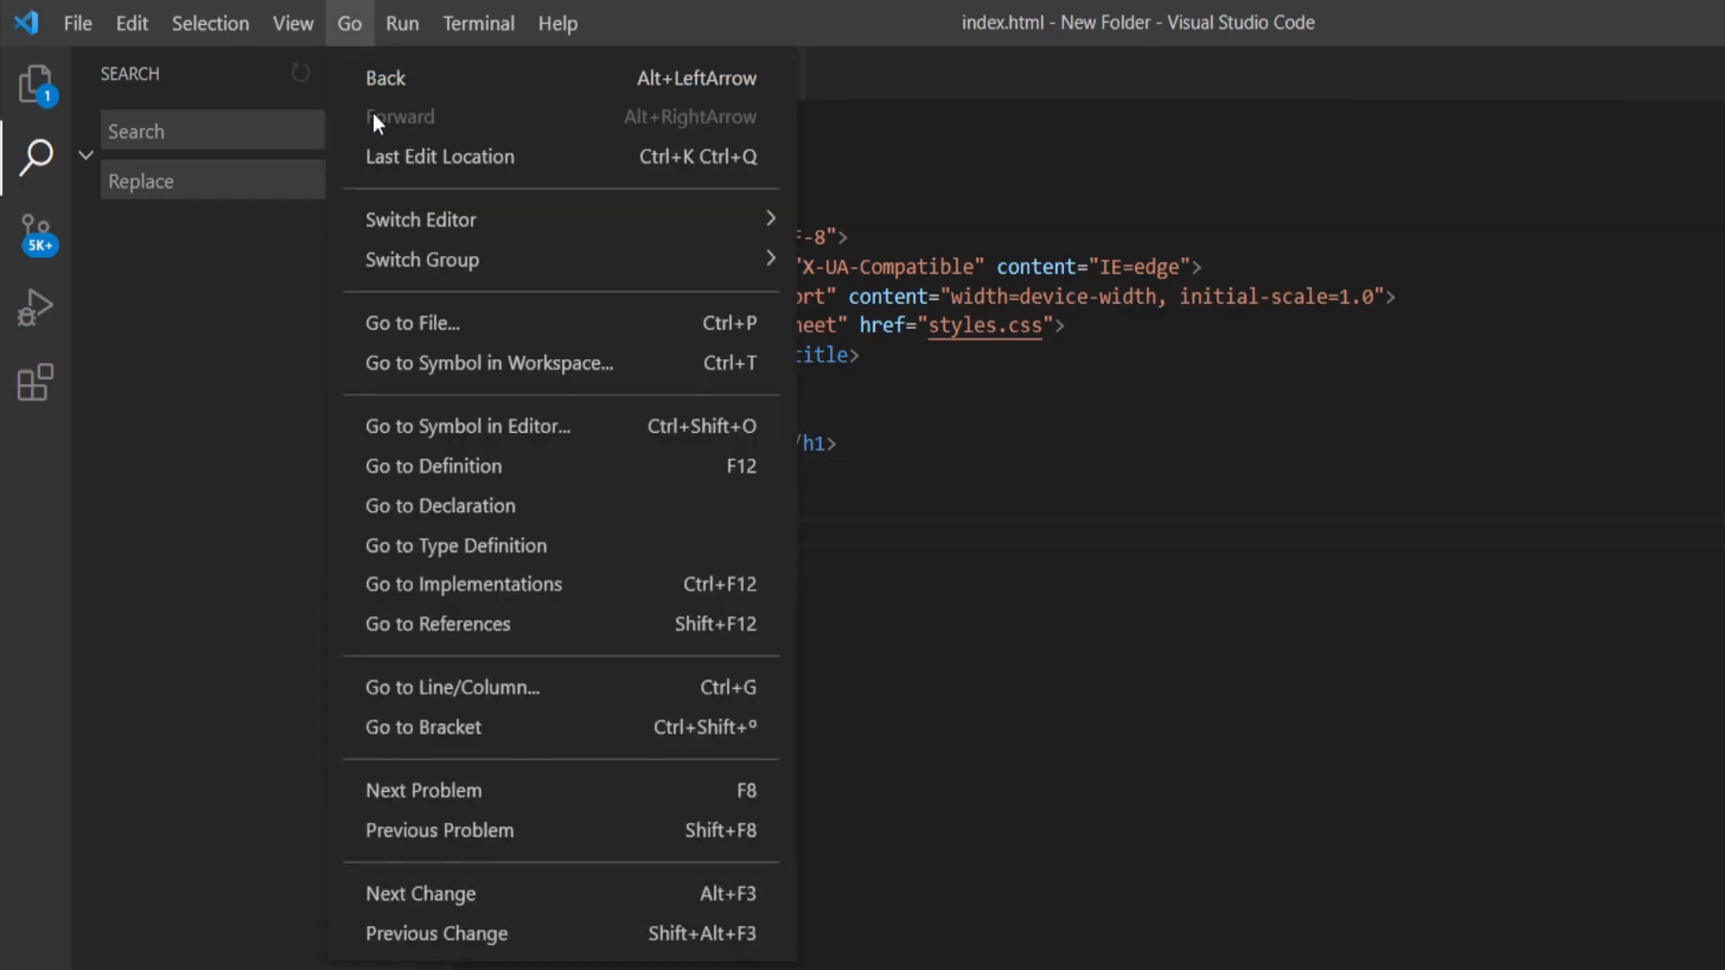
pyautogui.click(412, 323)
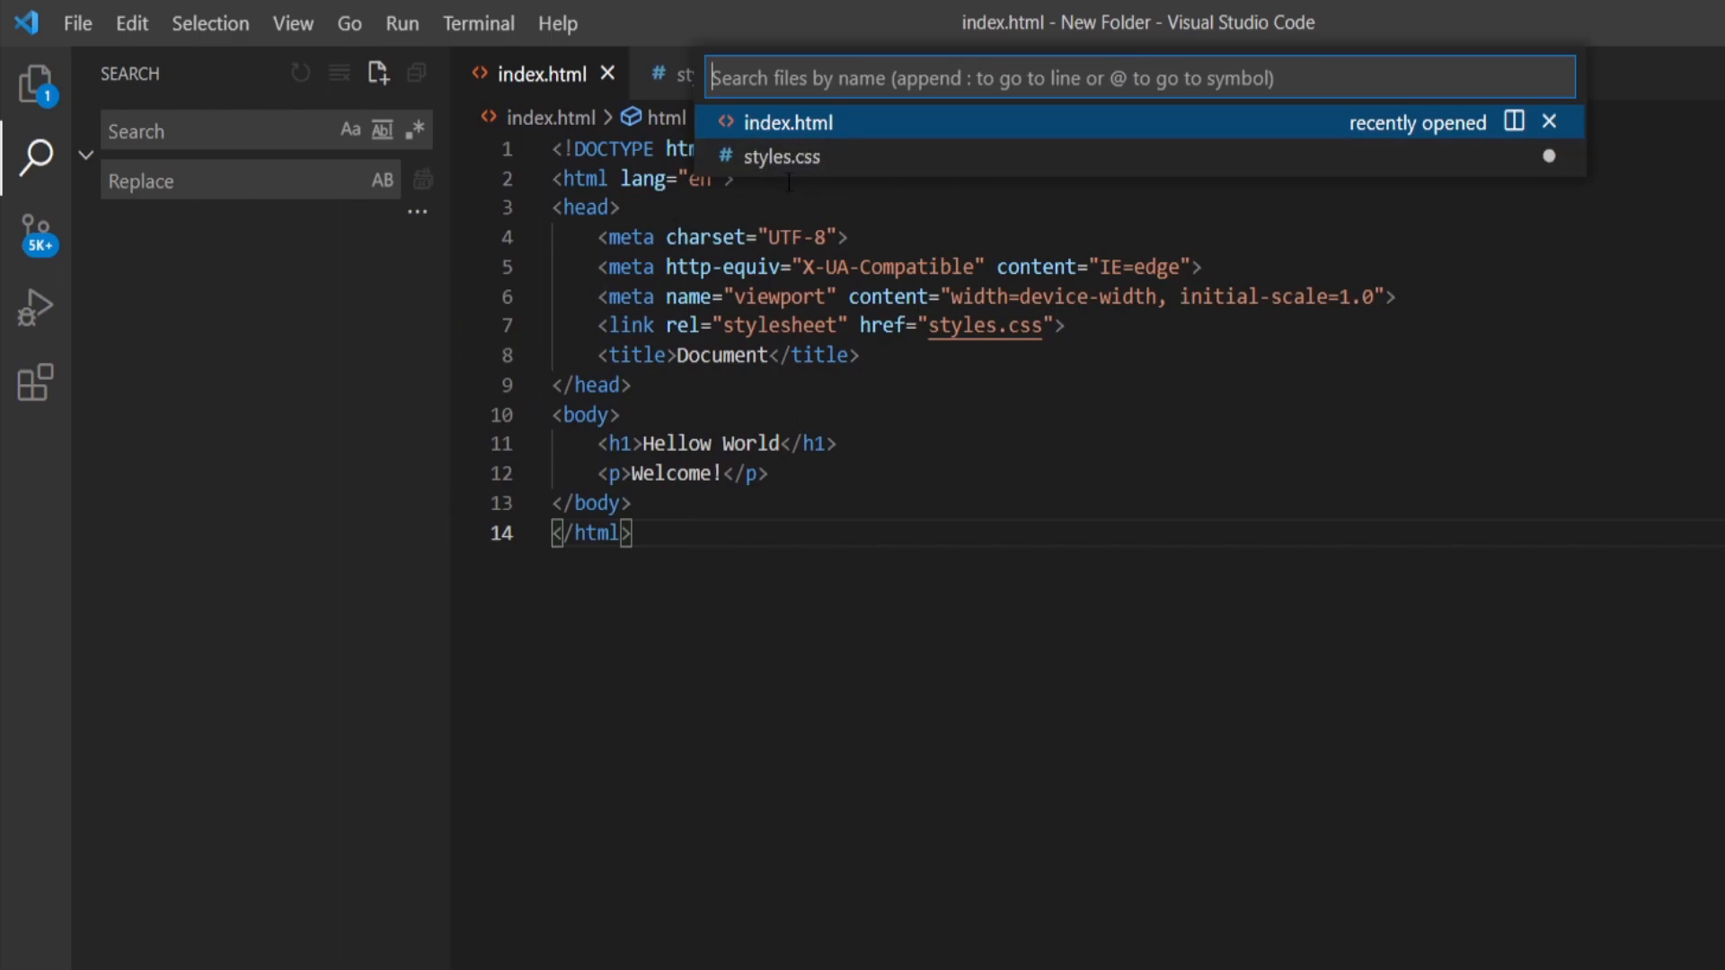
pyautogui.click(349, 24)
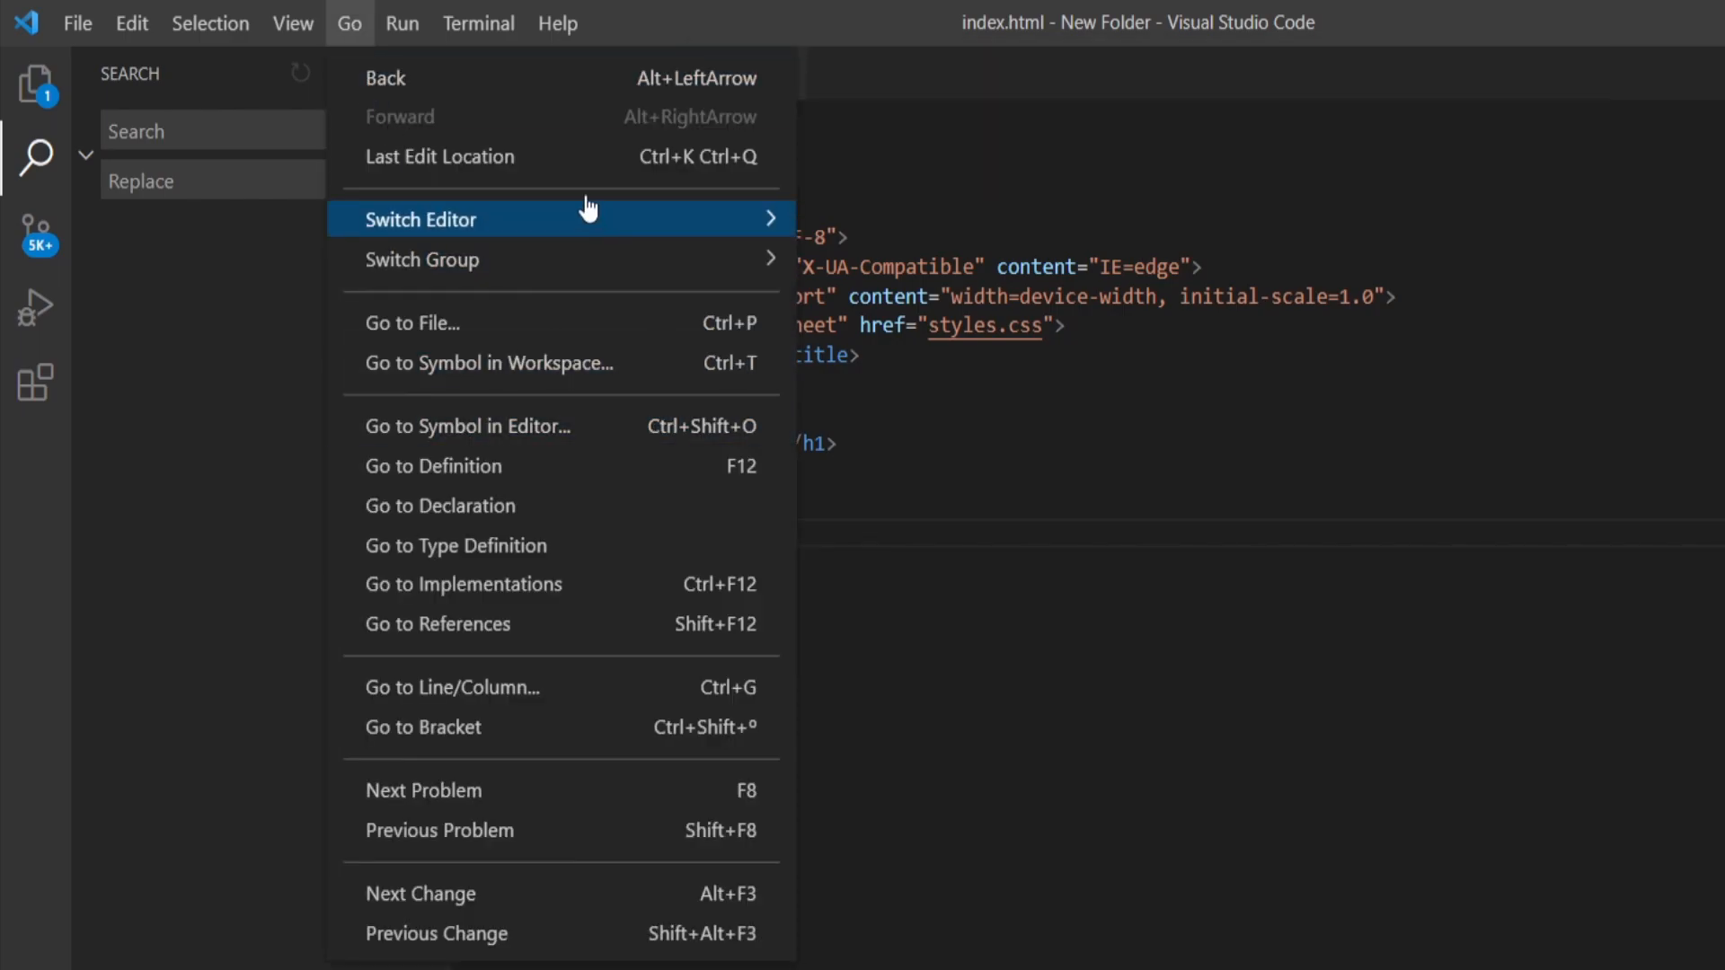
pyautogui.moveTo(647, 499)
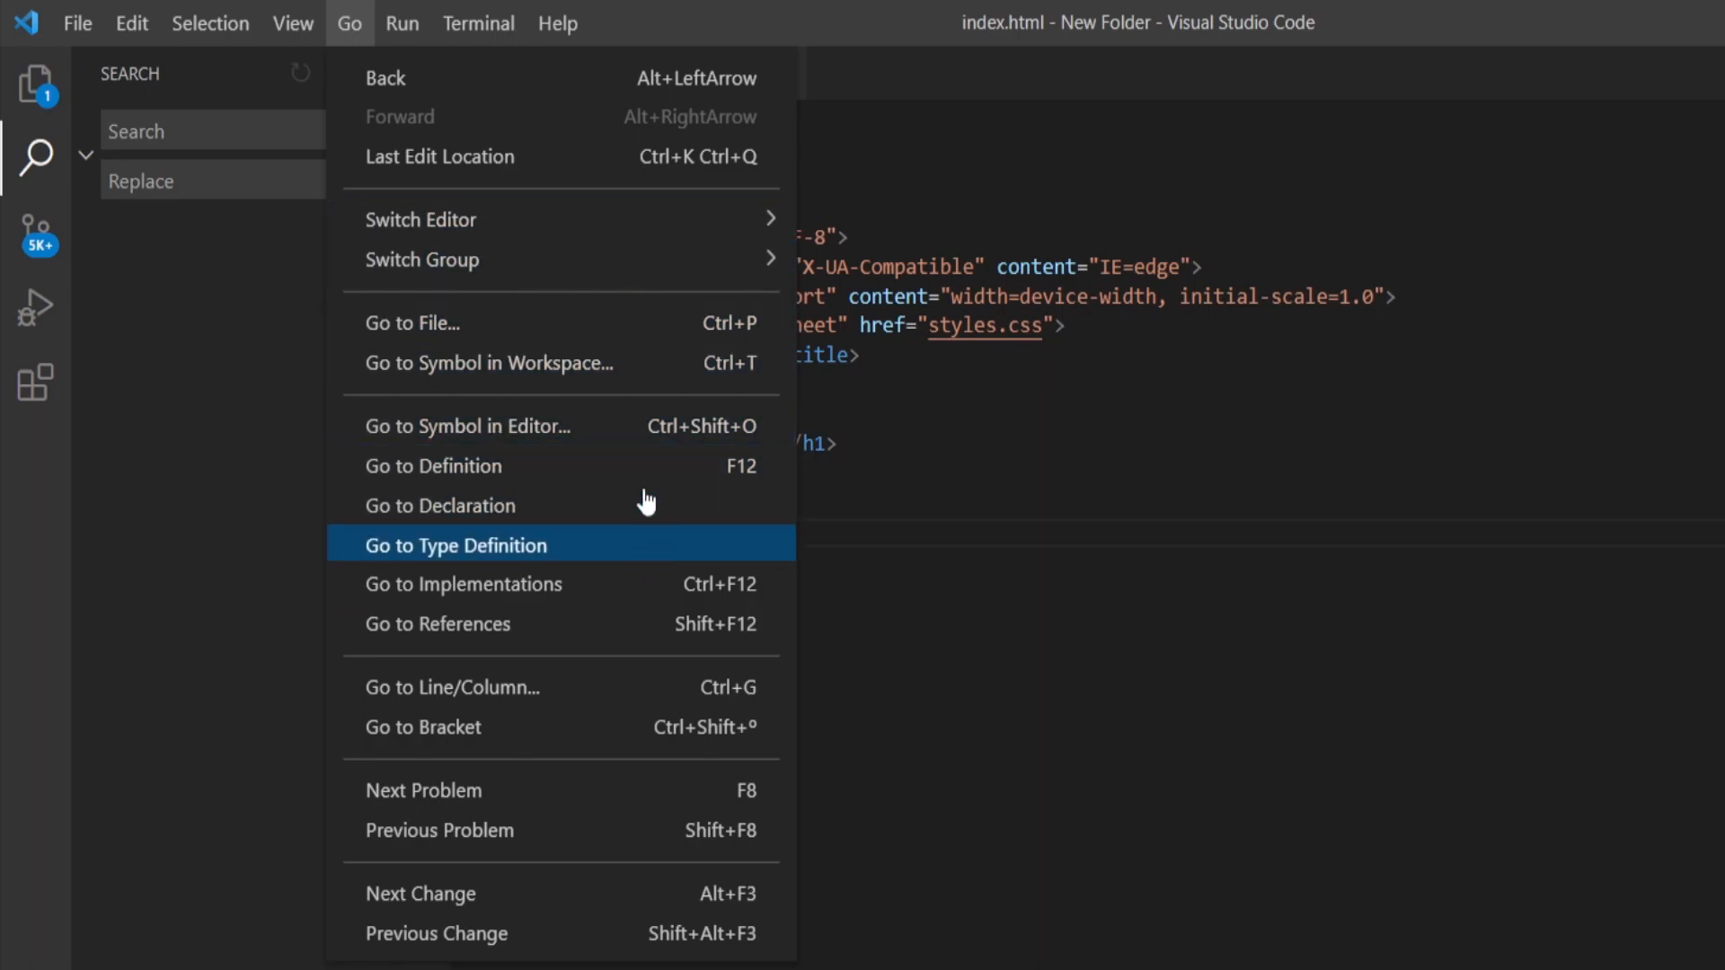
pyautogui.moveTo(458, 202)
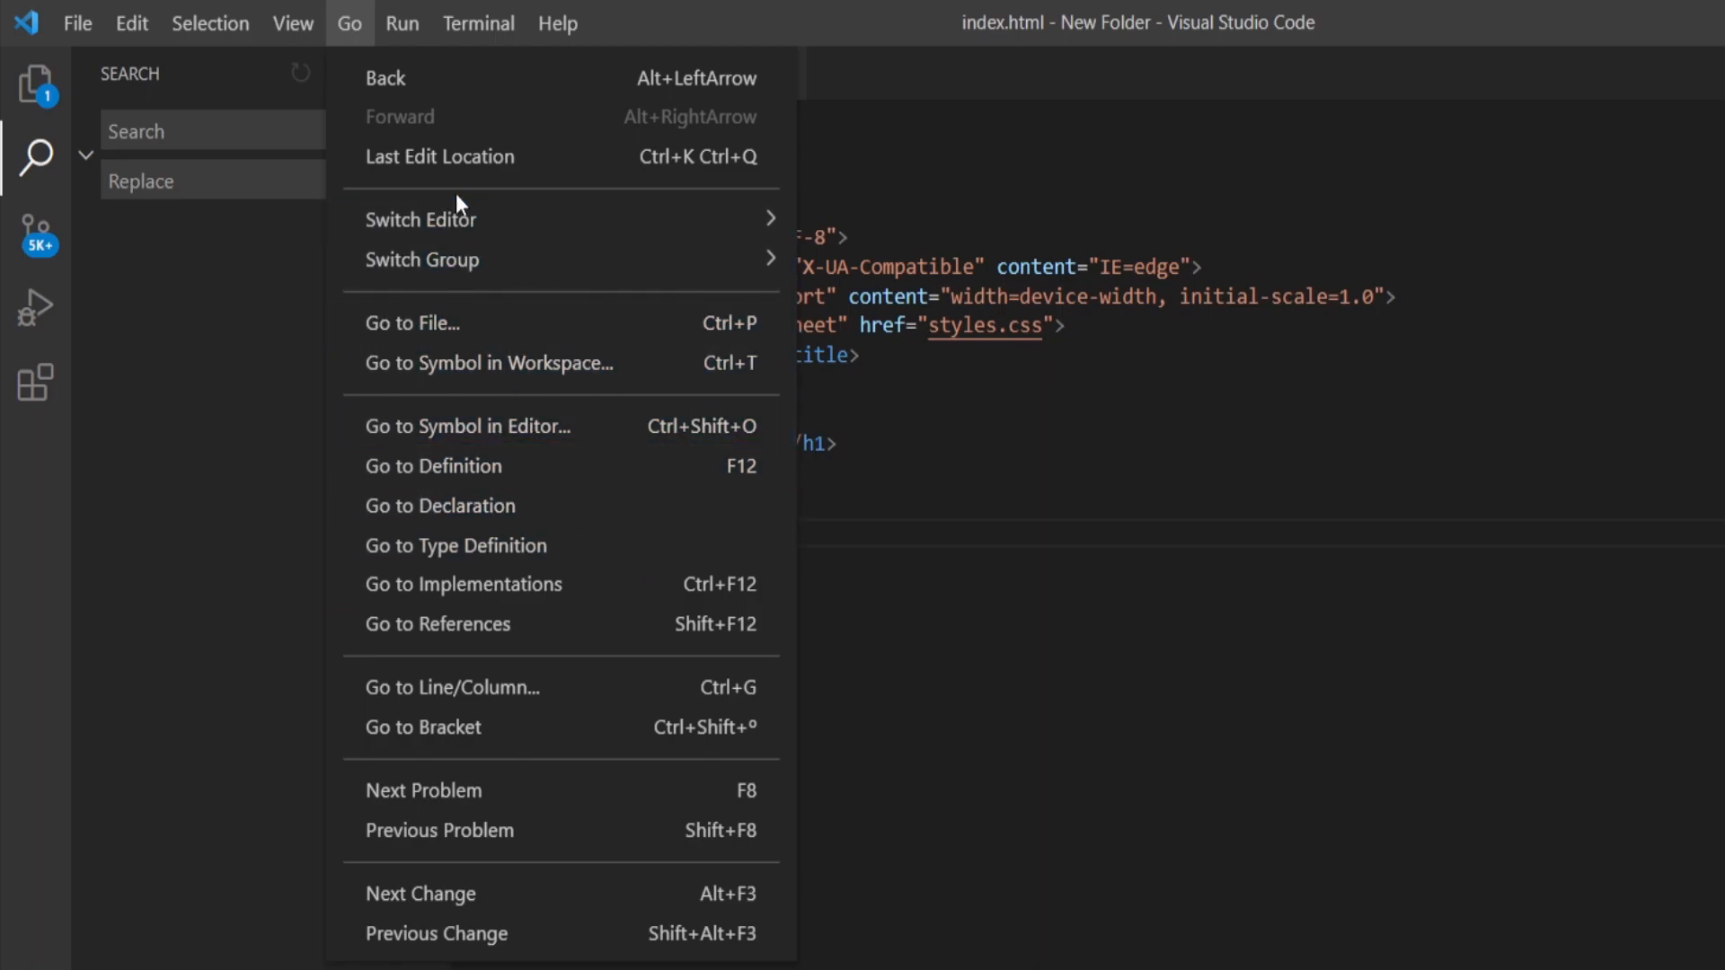
pyautogui.click(403, 23)
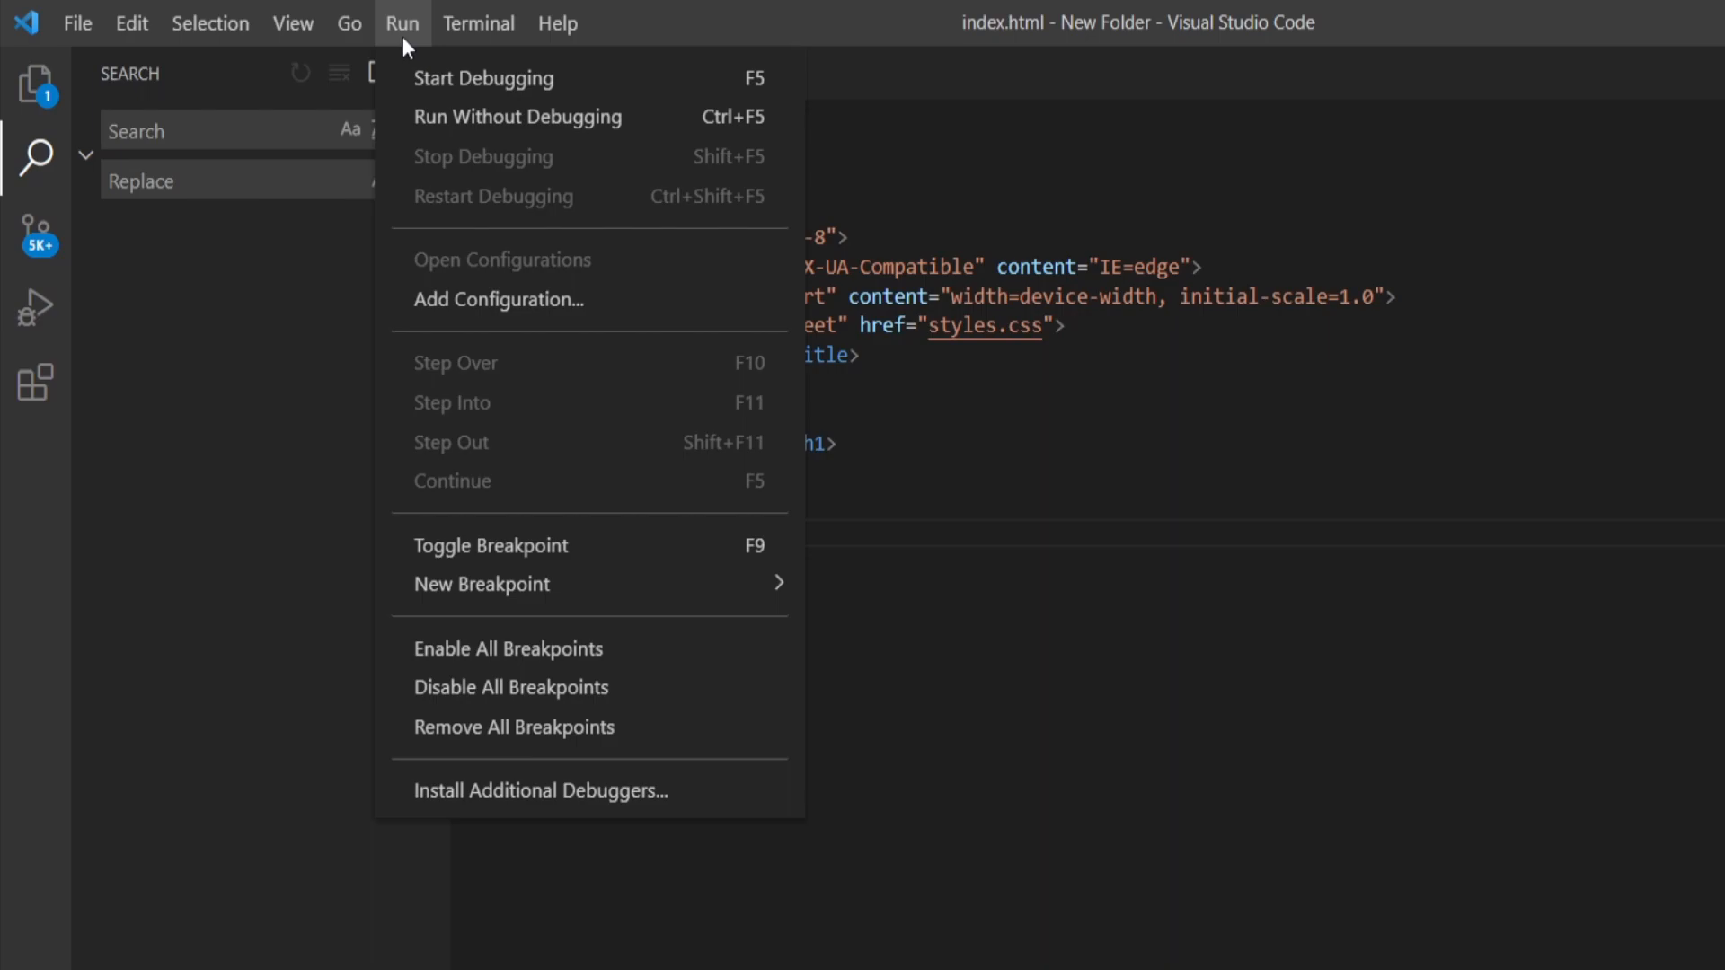
pyautogui.moveTo(484, 135)
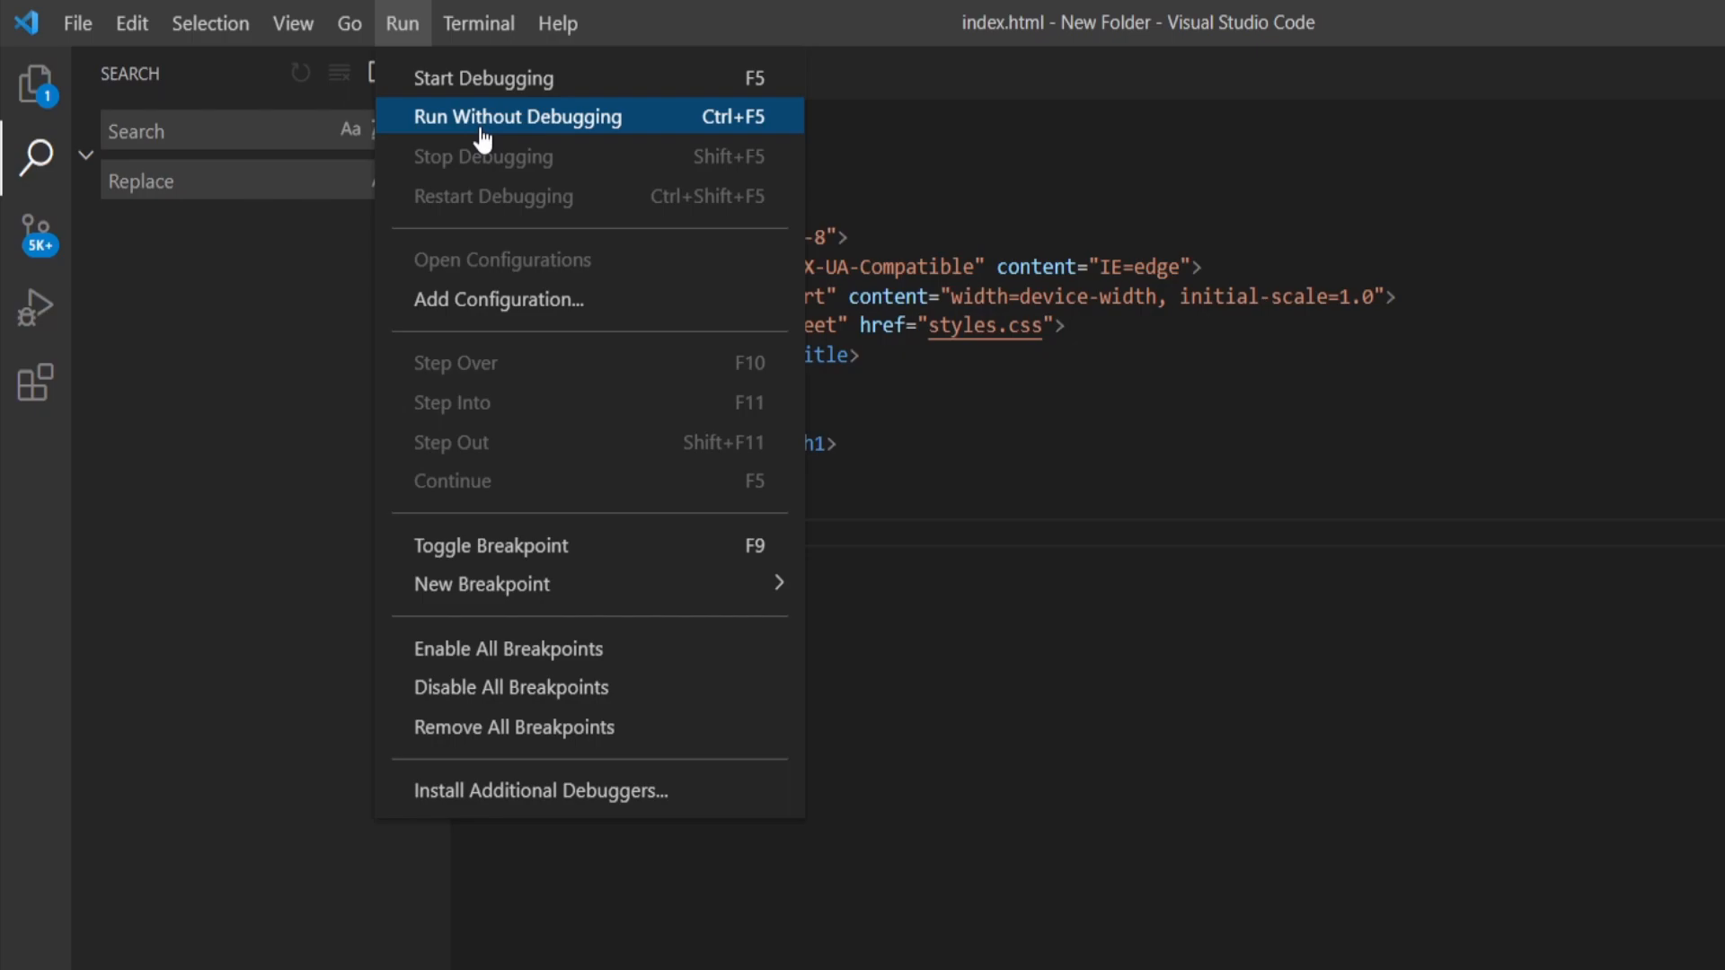
# Browse the Terminal menu and view the Debug Console tab in the panel
pyautogui.click(478, 24)
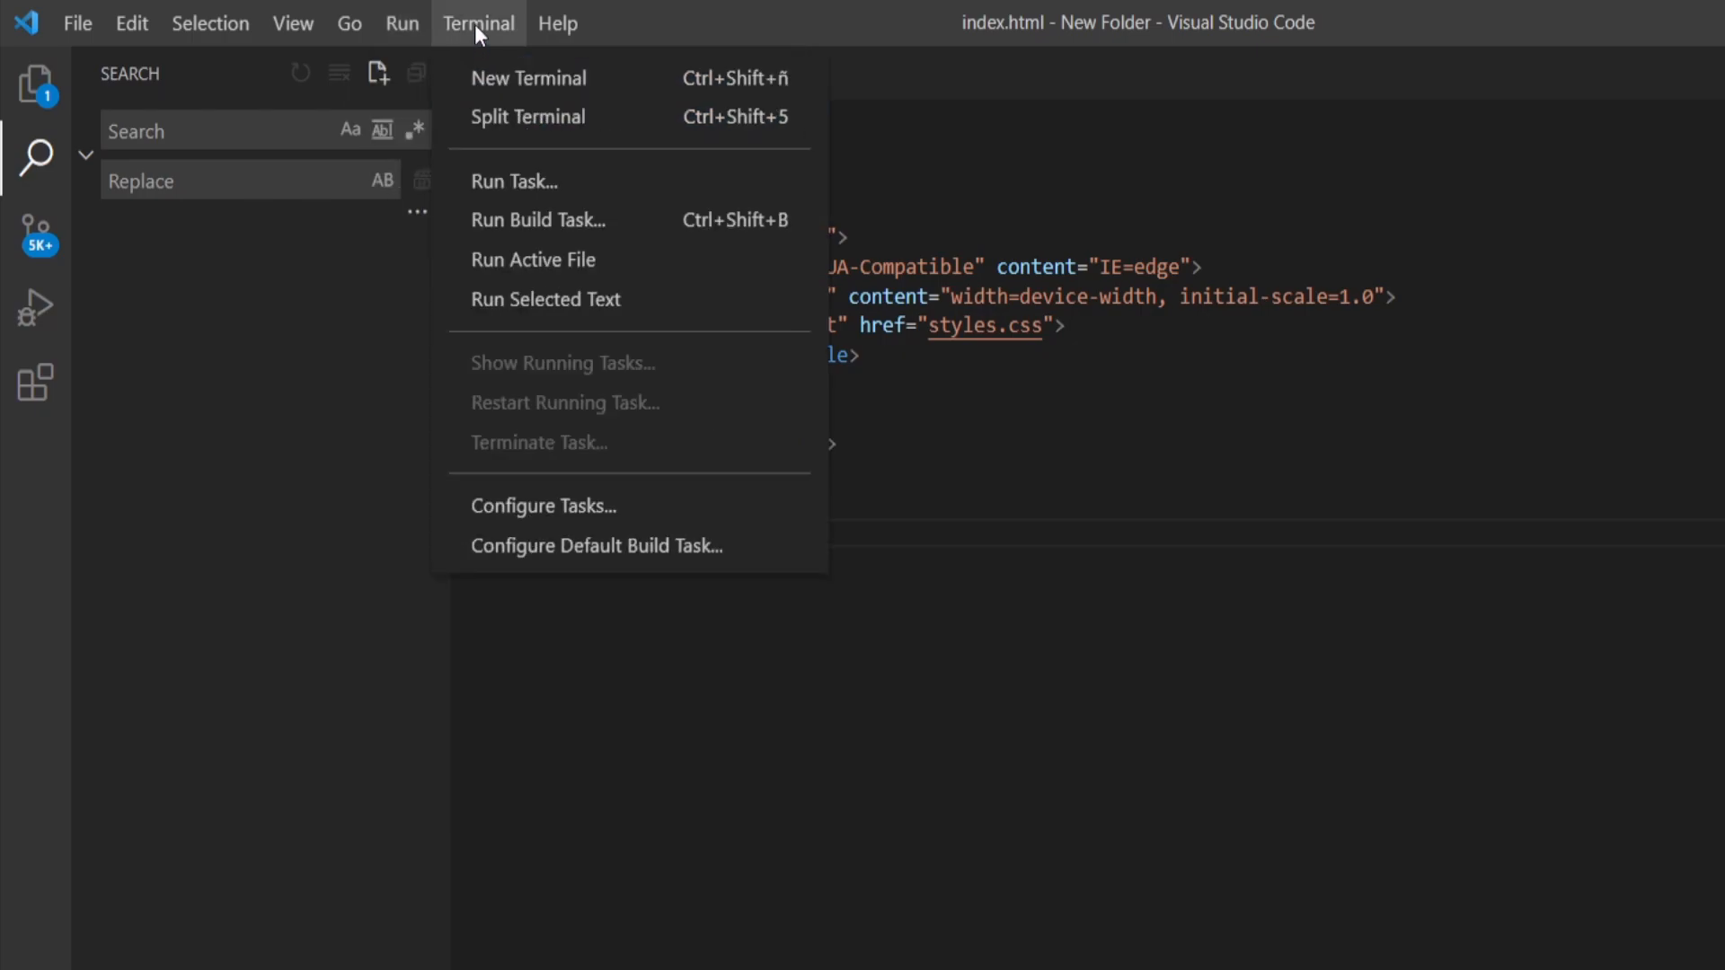
pyautogui.moveTo(529, 80)
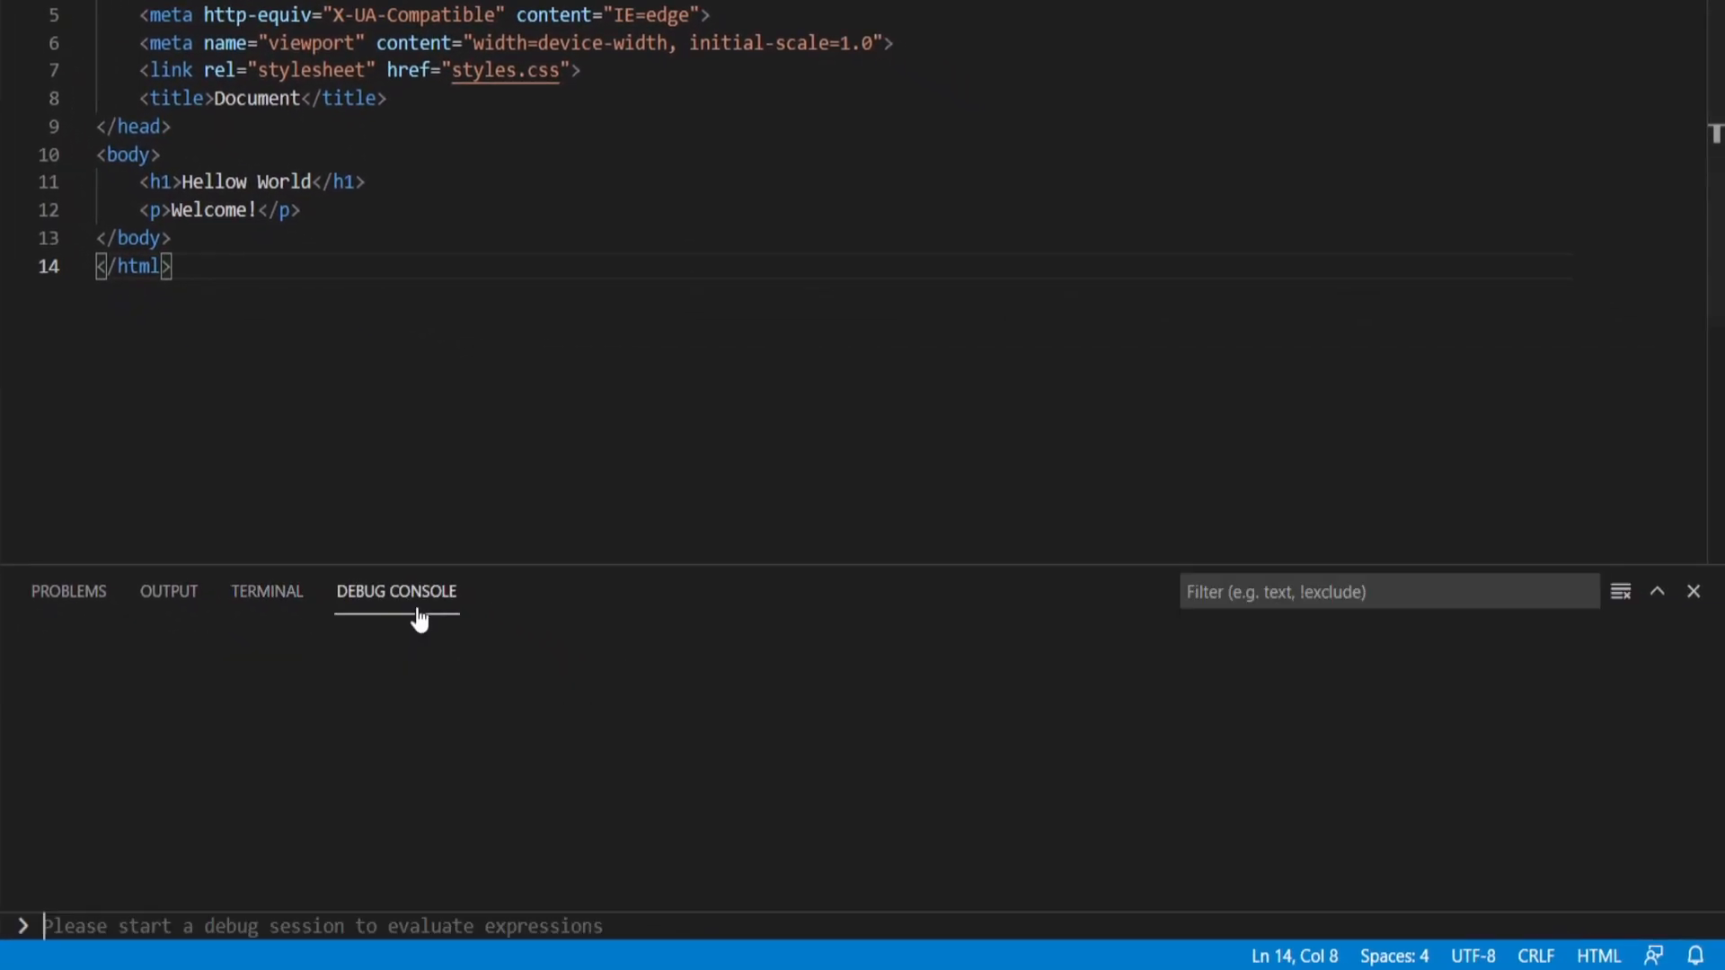
pyautogui.click(68, 591)
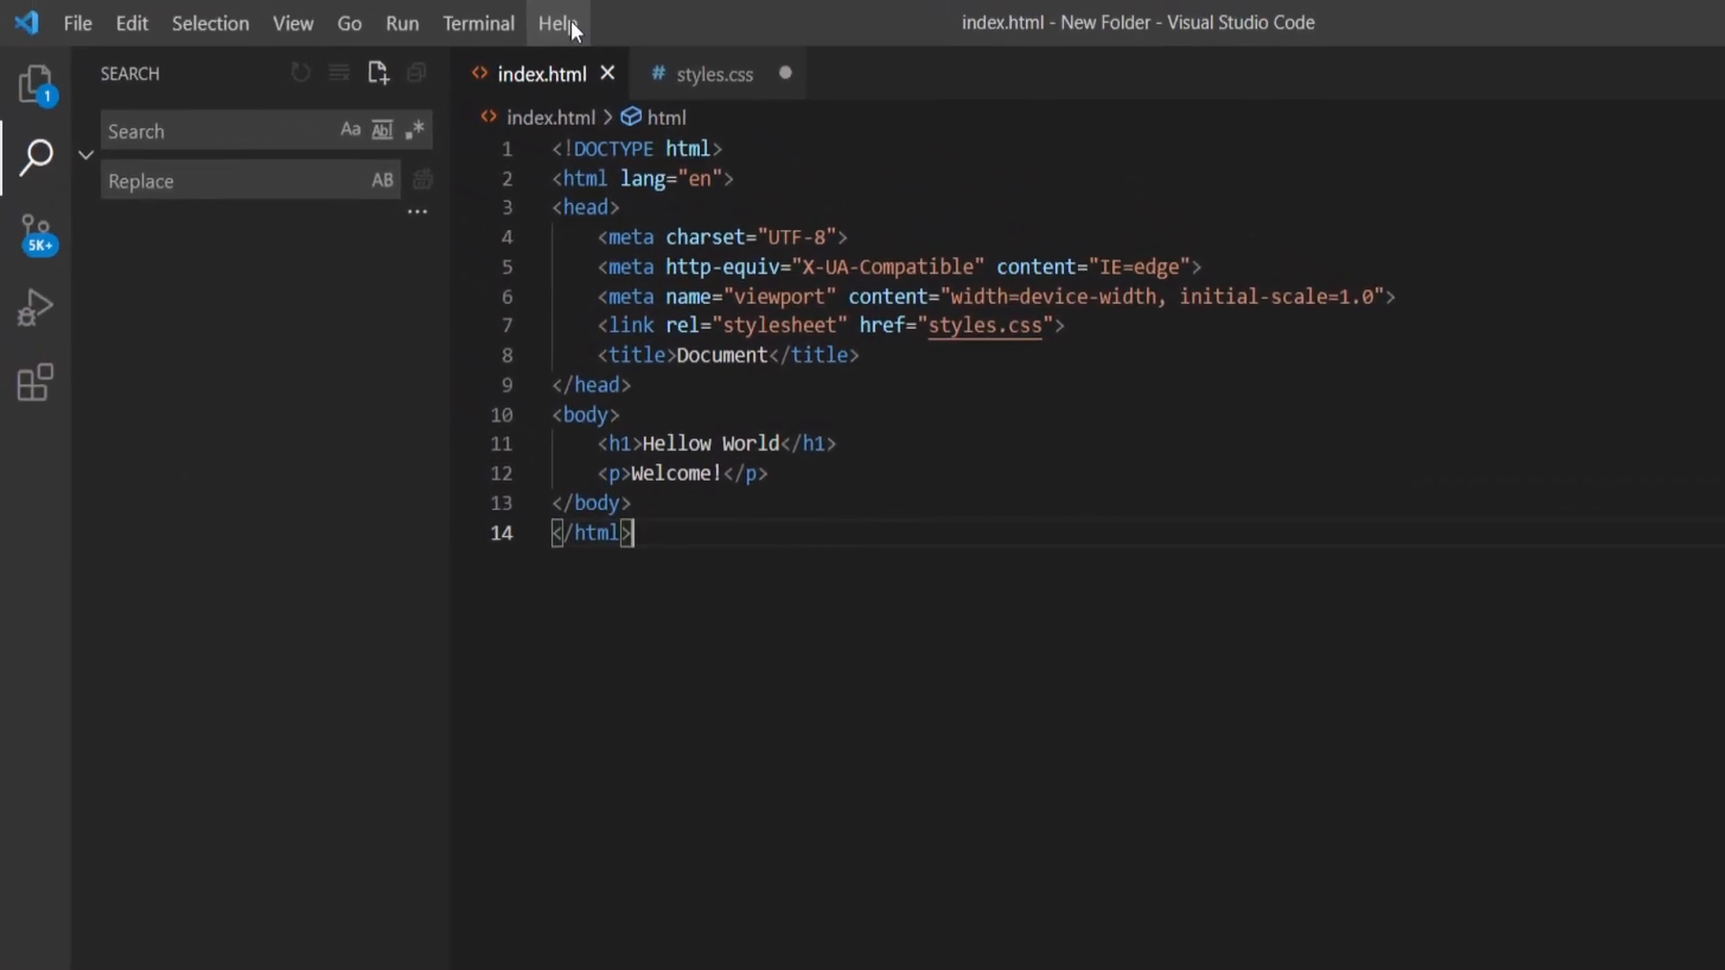
# Check for updates from the Help menu and dismiss the no-updates notice with Aceptar
pyautogui.click(557, 23)
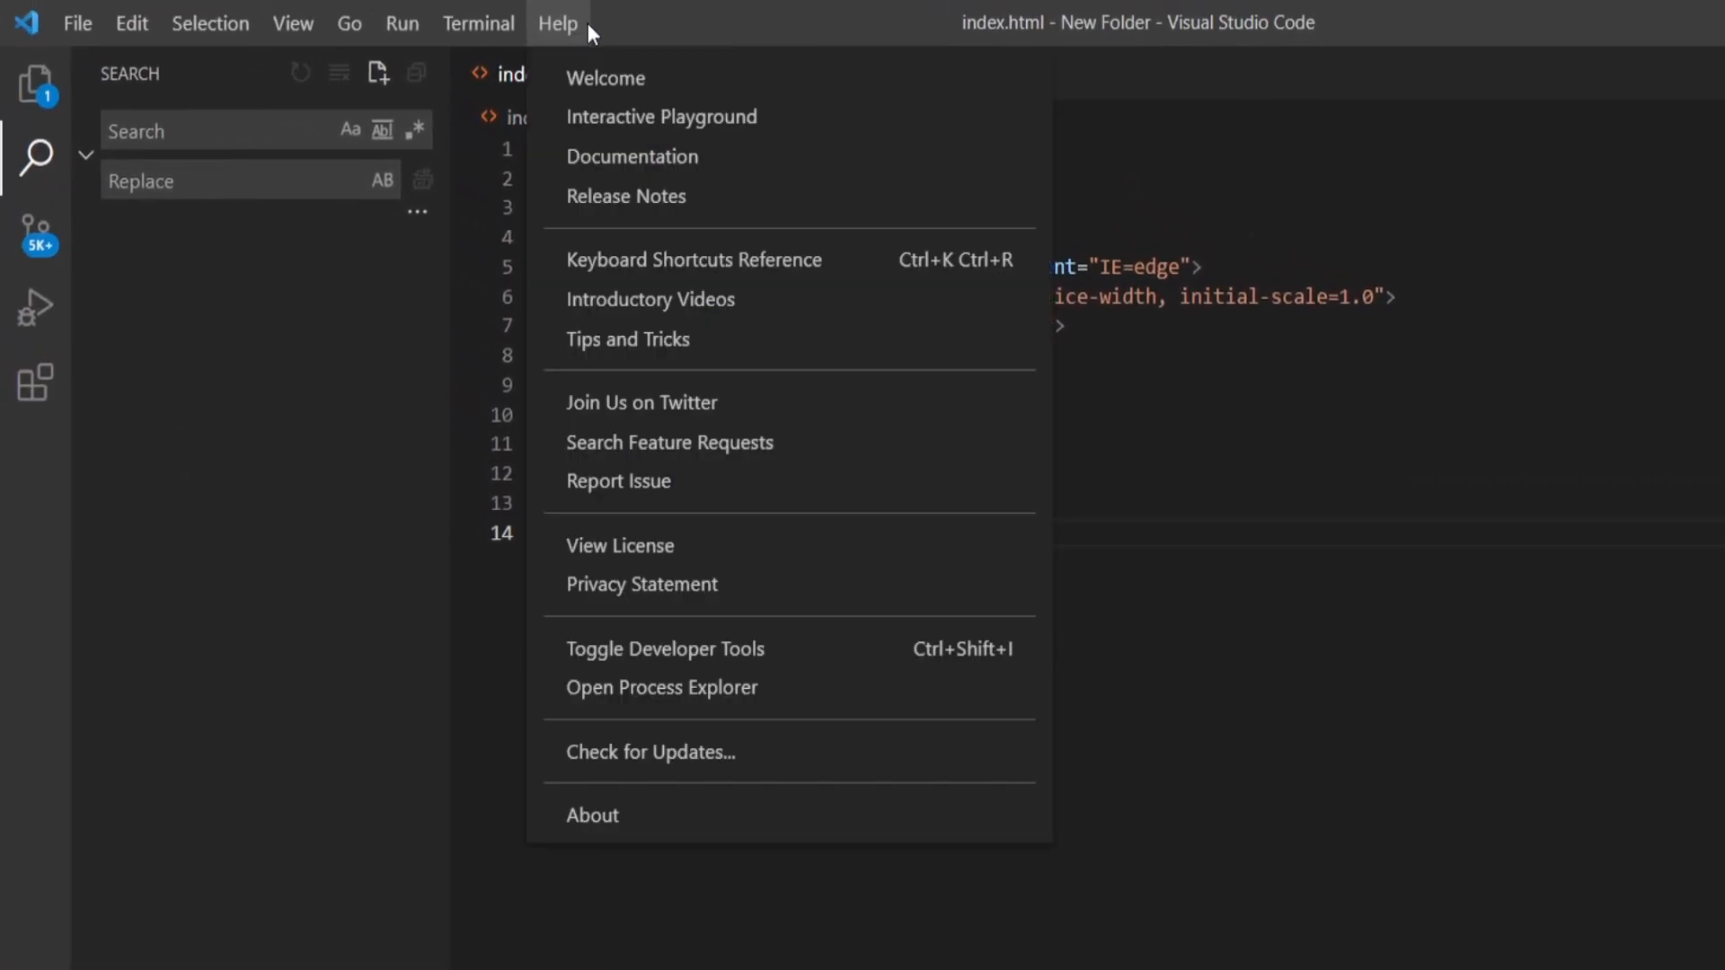
pyautogui.moveTo(741, 654)
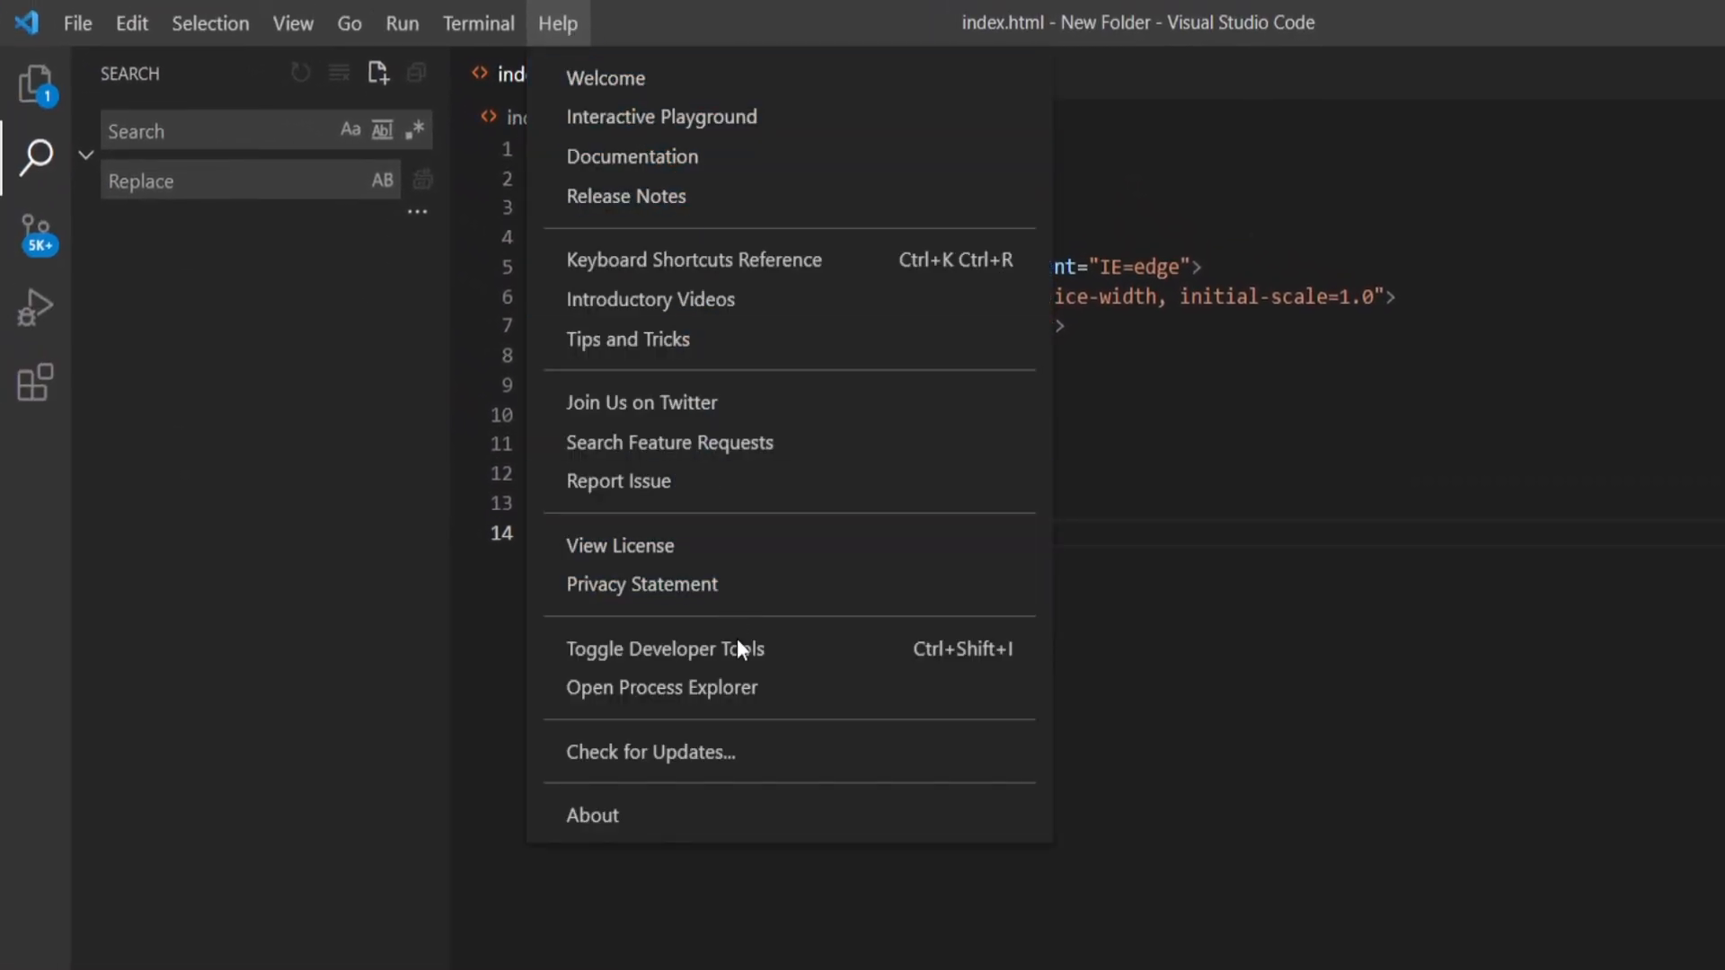
pyautogui.moveTo(754, 762)
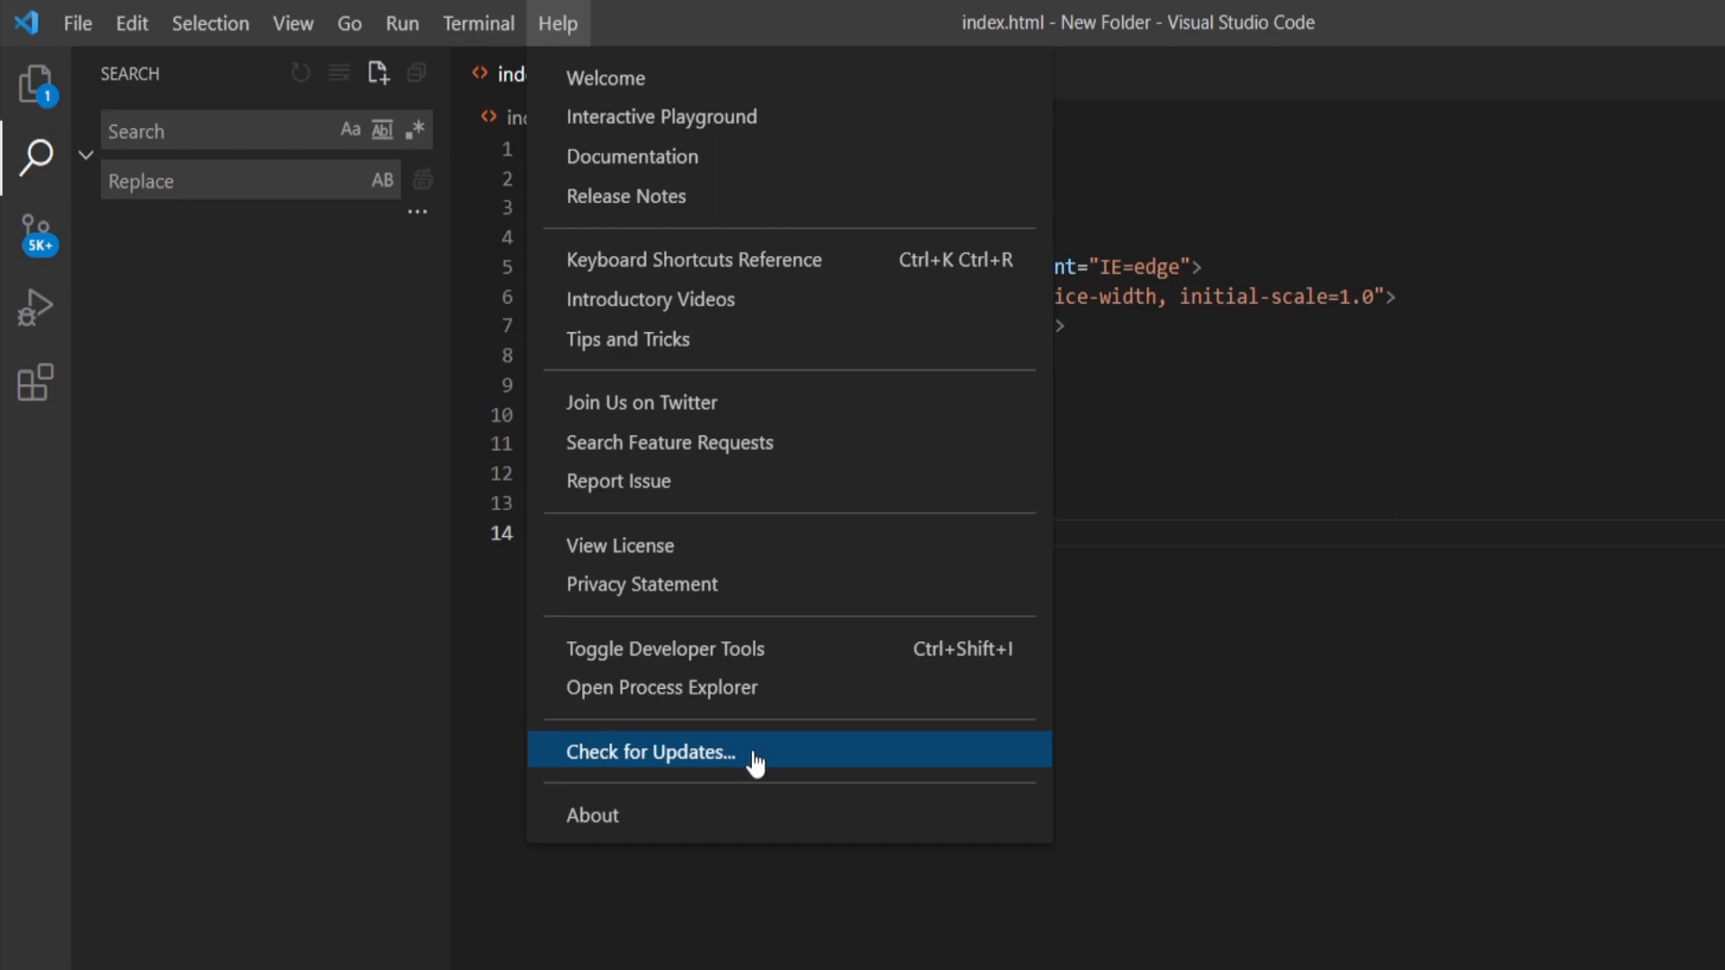
pyautogui.click(651, 753)
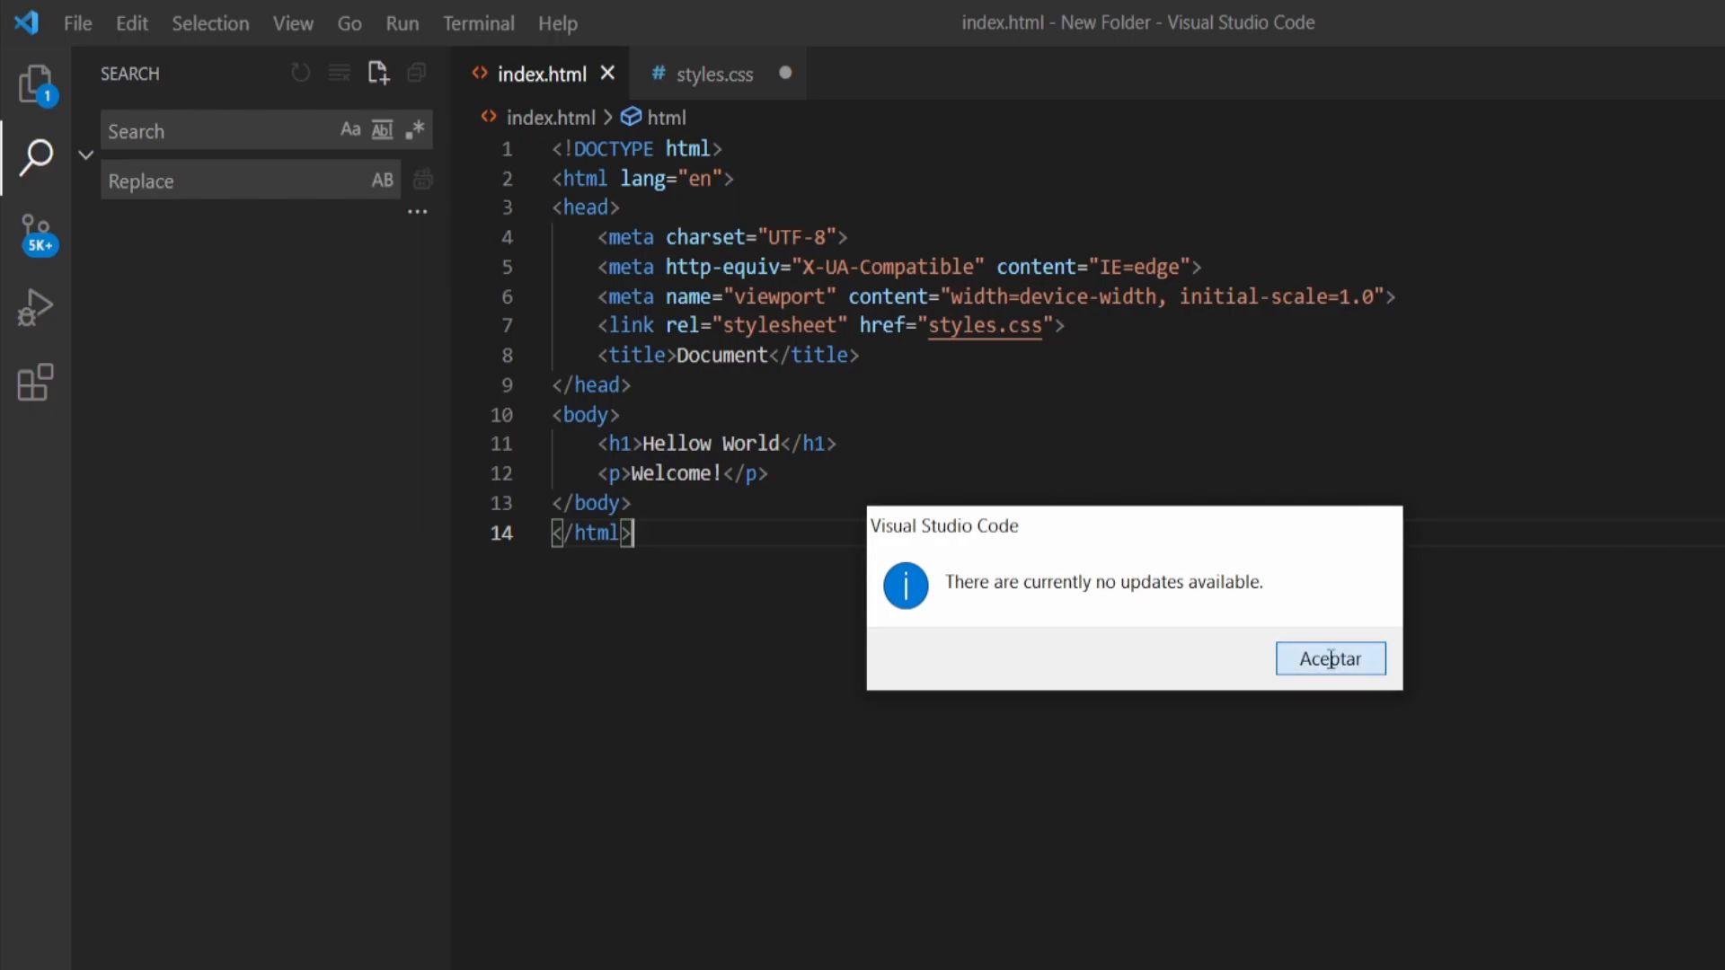
pyautogui.click(1330, 658)
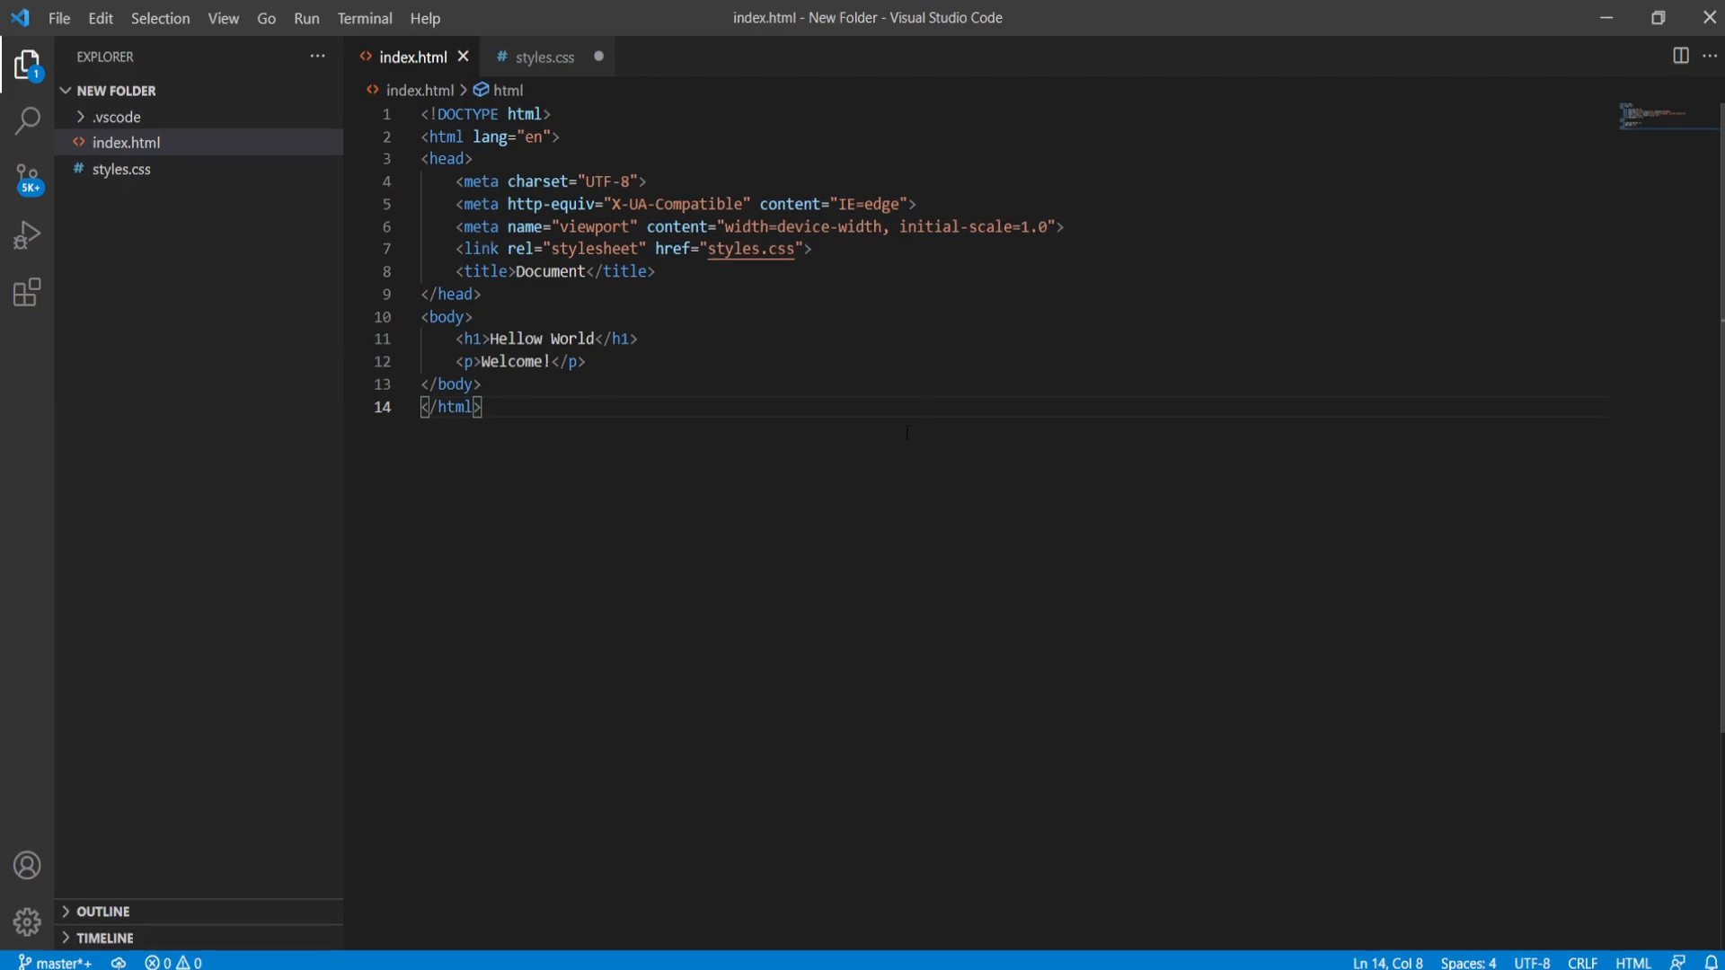
# Show the Extensions marketplace view from the Activity Bar
pyautogui.click(27, 291)
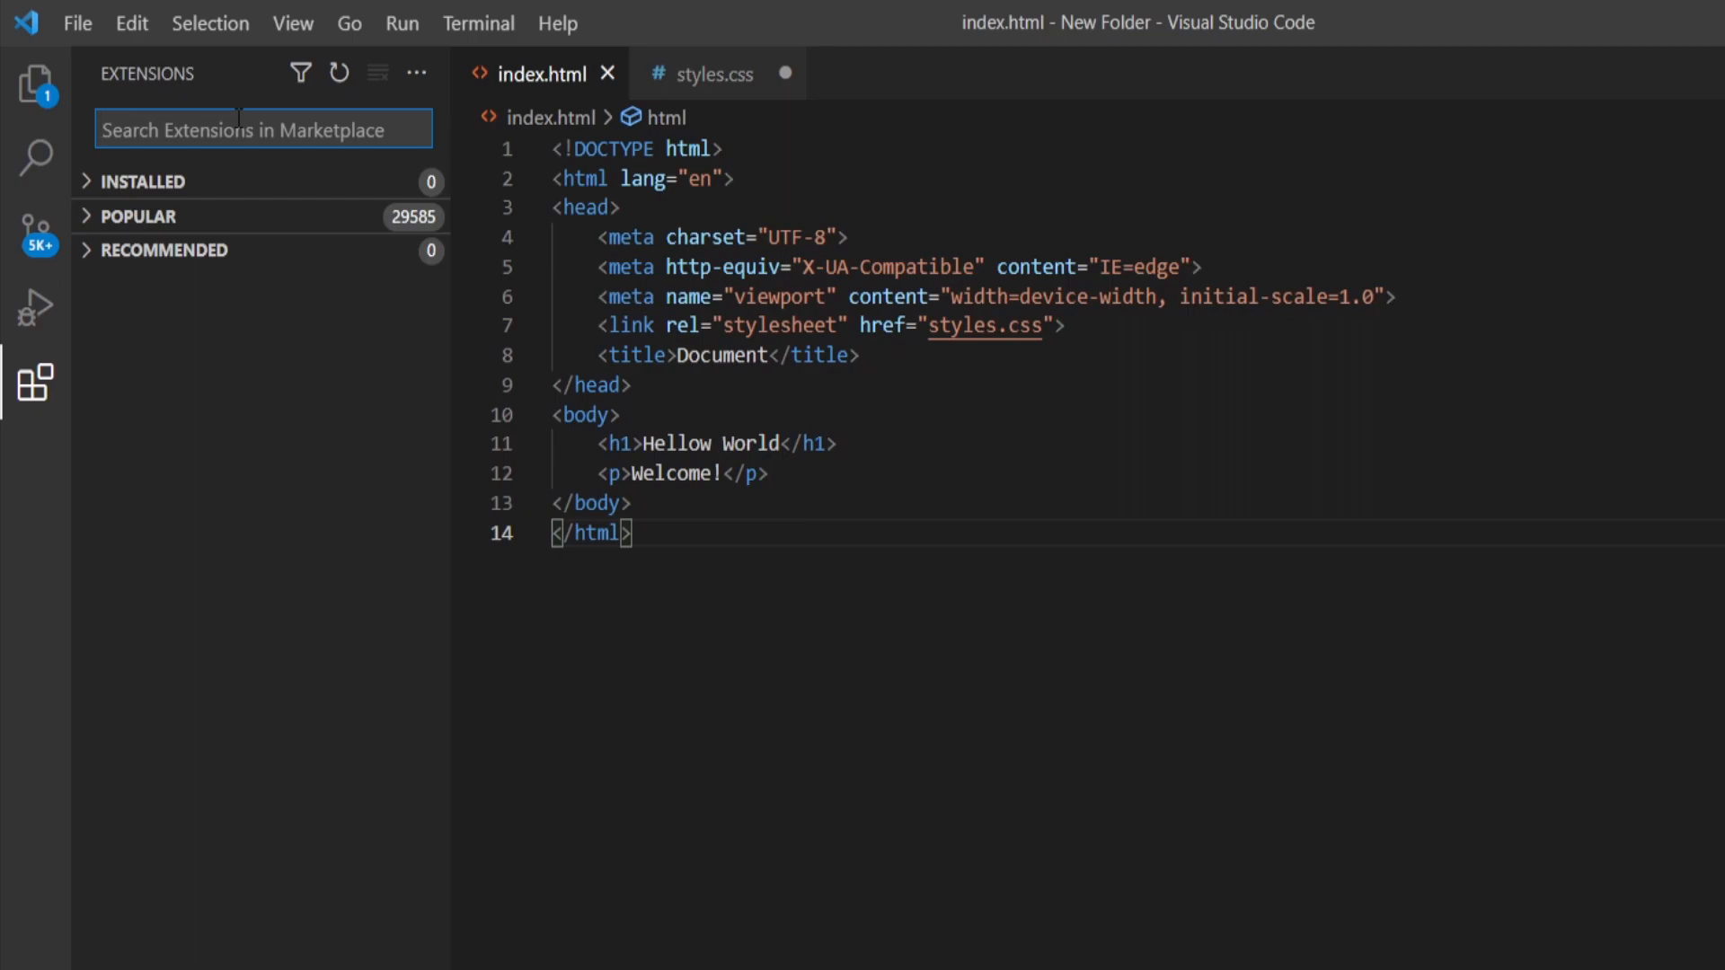
# Find and install Auto Close Tag, then try it with an '<a href="' tag
pyautogui.write('auto close tag')
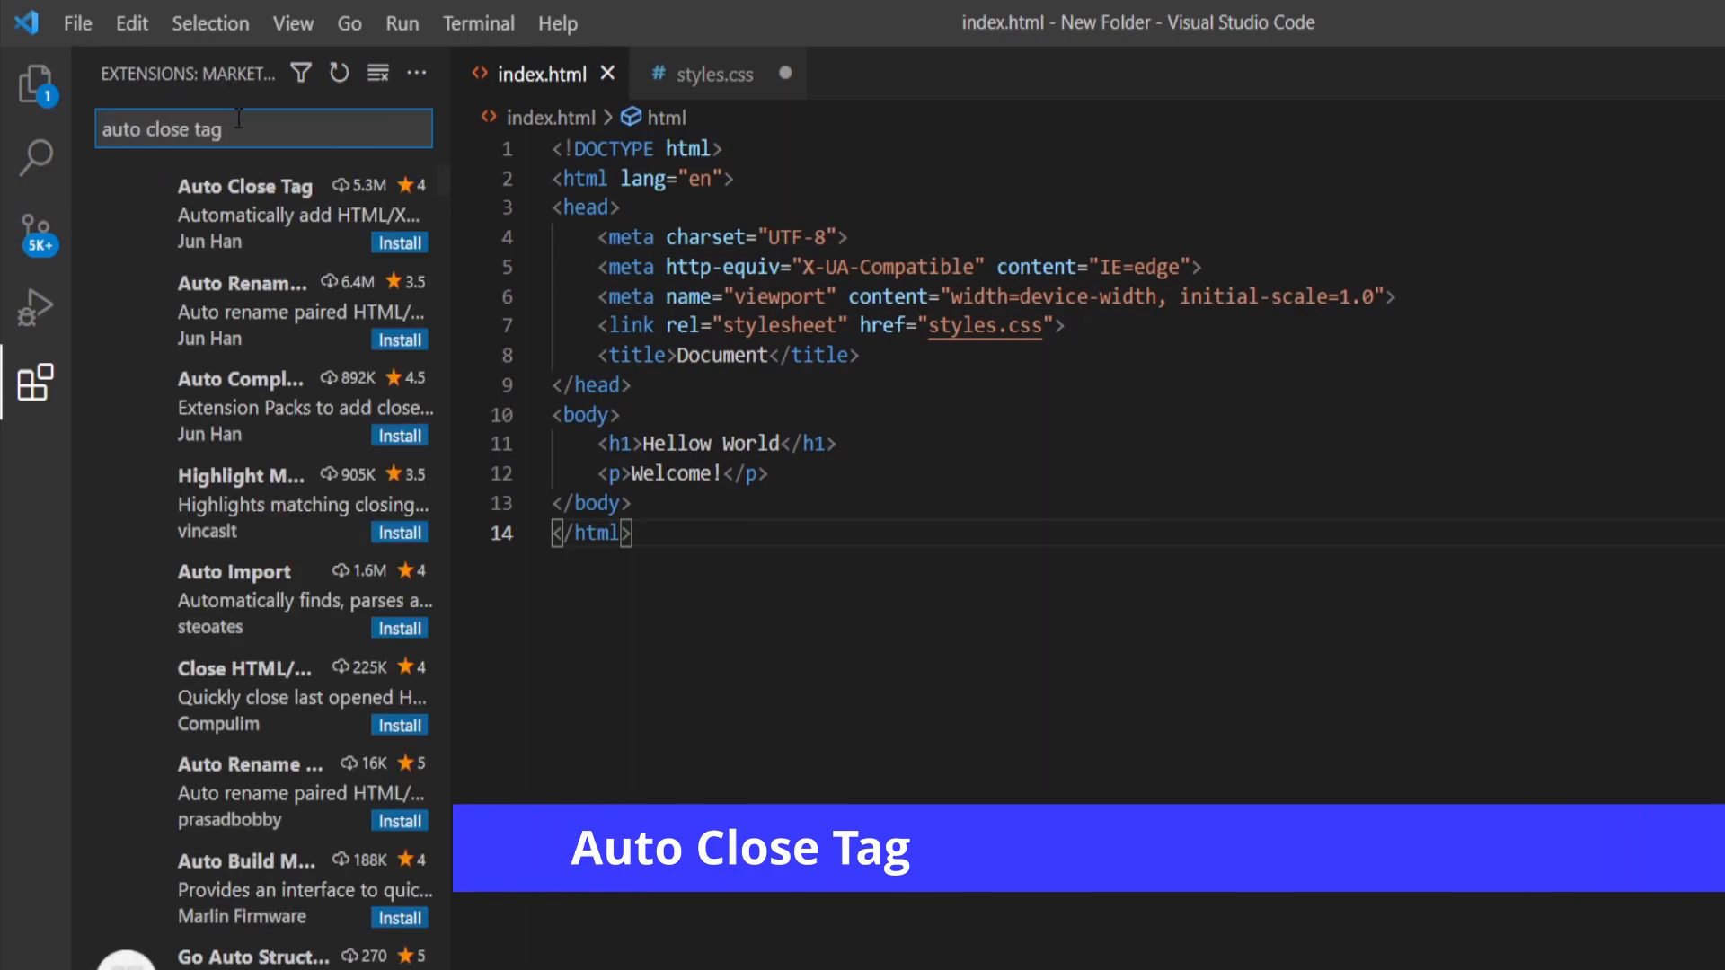
pyautogui.click(244, 214)
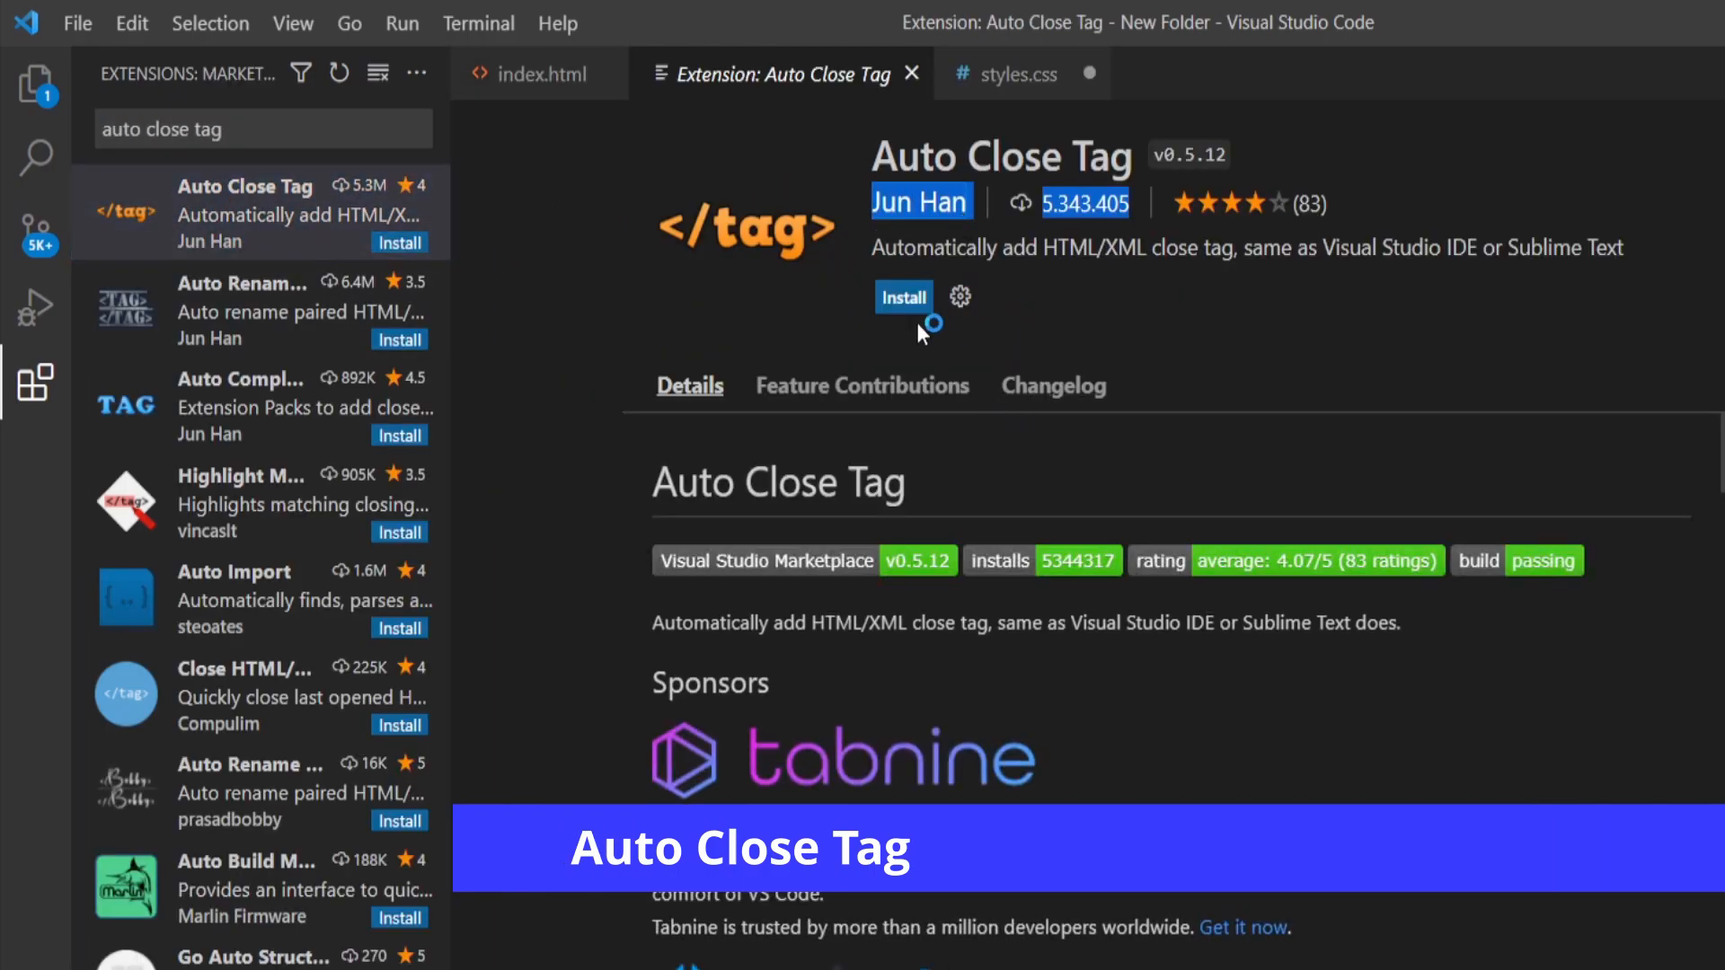
pyautogui.click(904, 298)
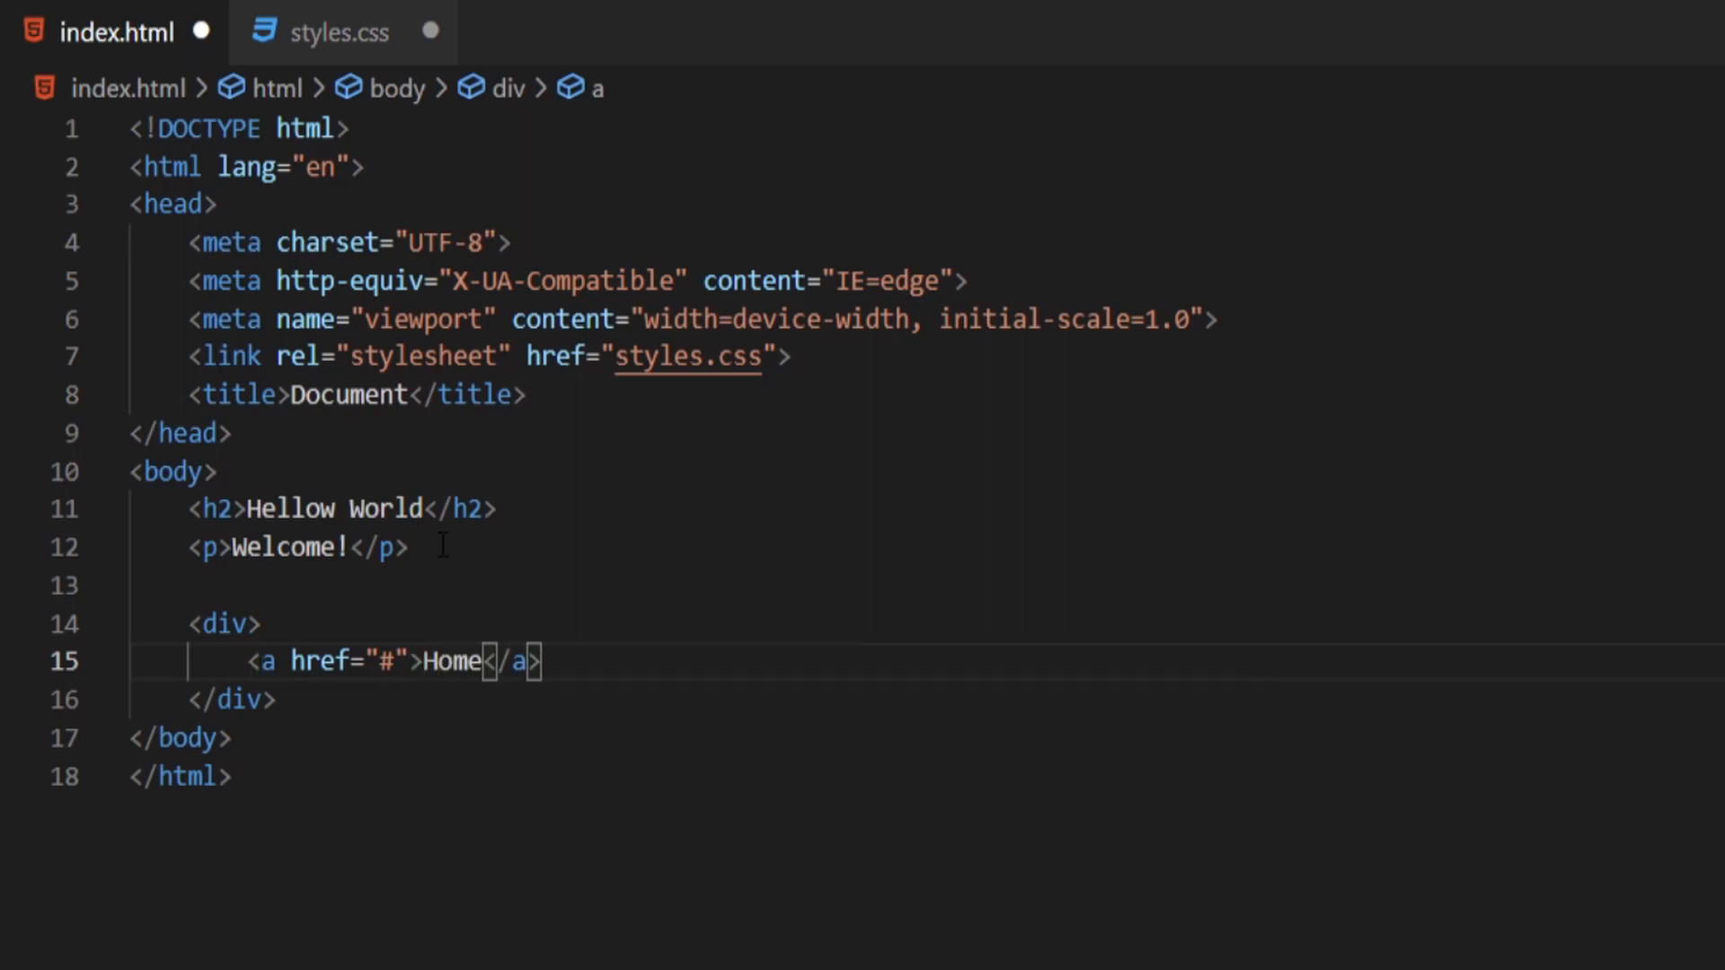
pyautogui.write('<a href="')
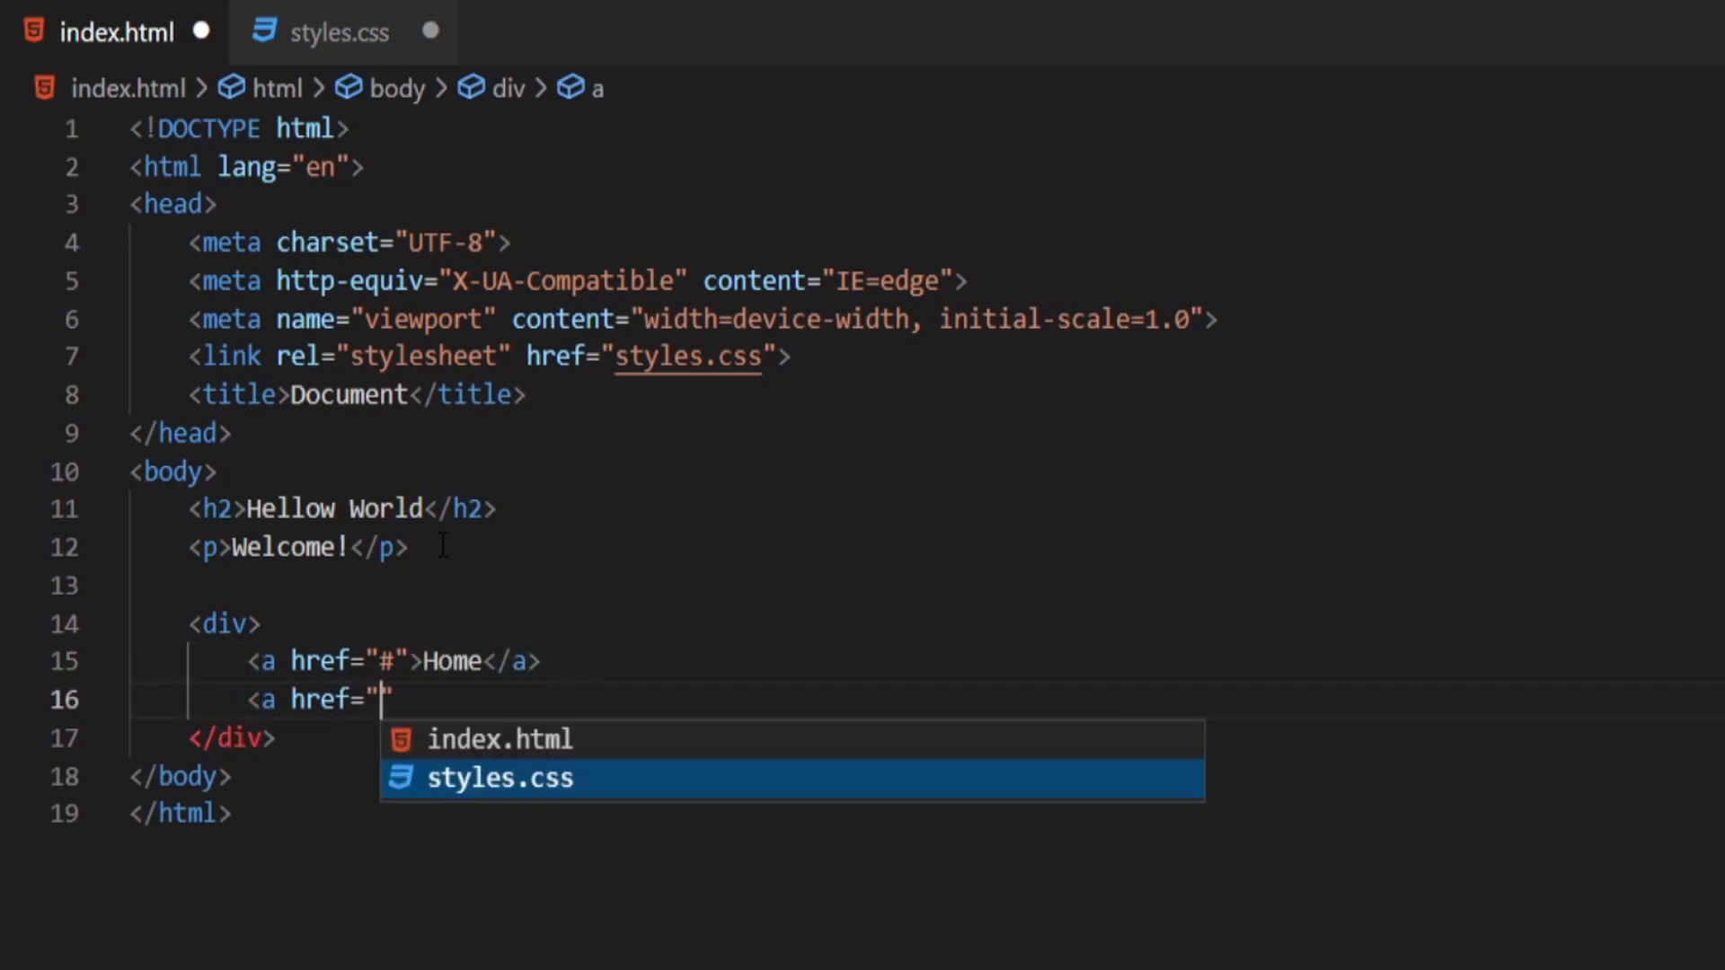
# Add the 'Incorrect password' heading and input line in app.js and echo() in index.php
pyautogui.click(320, 33)
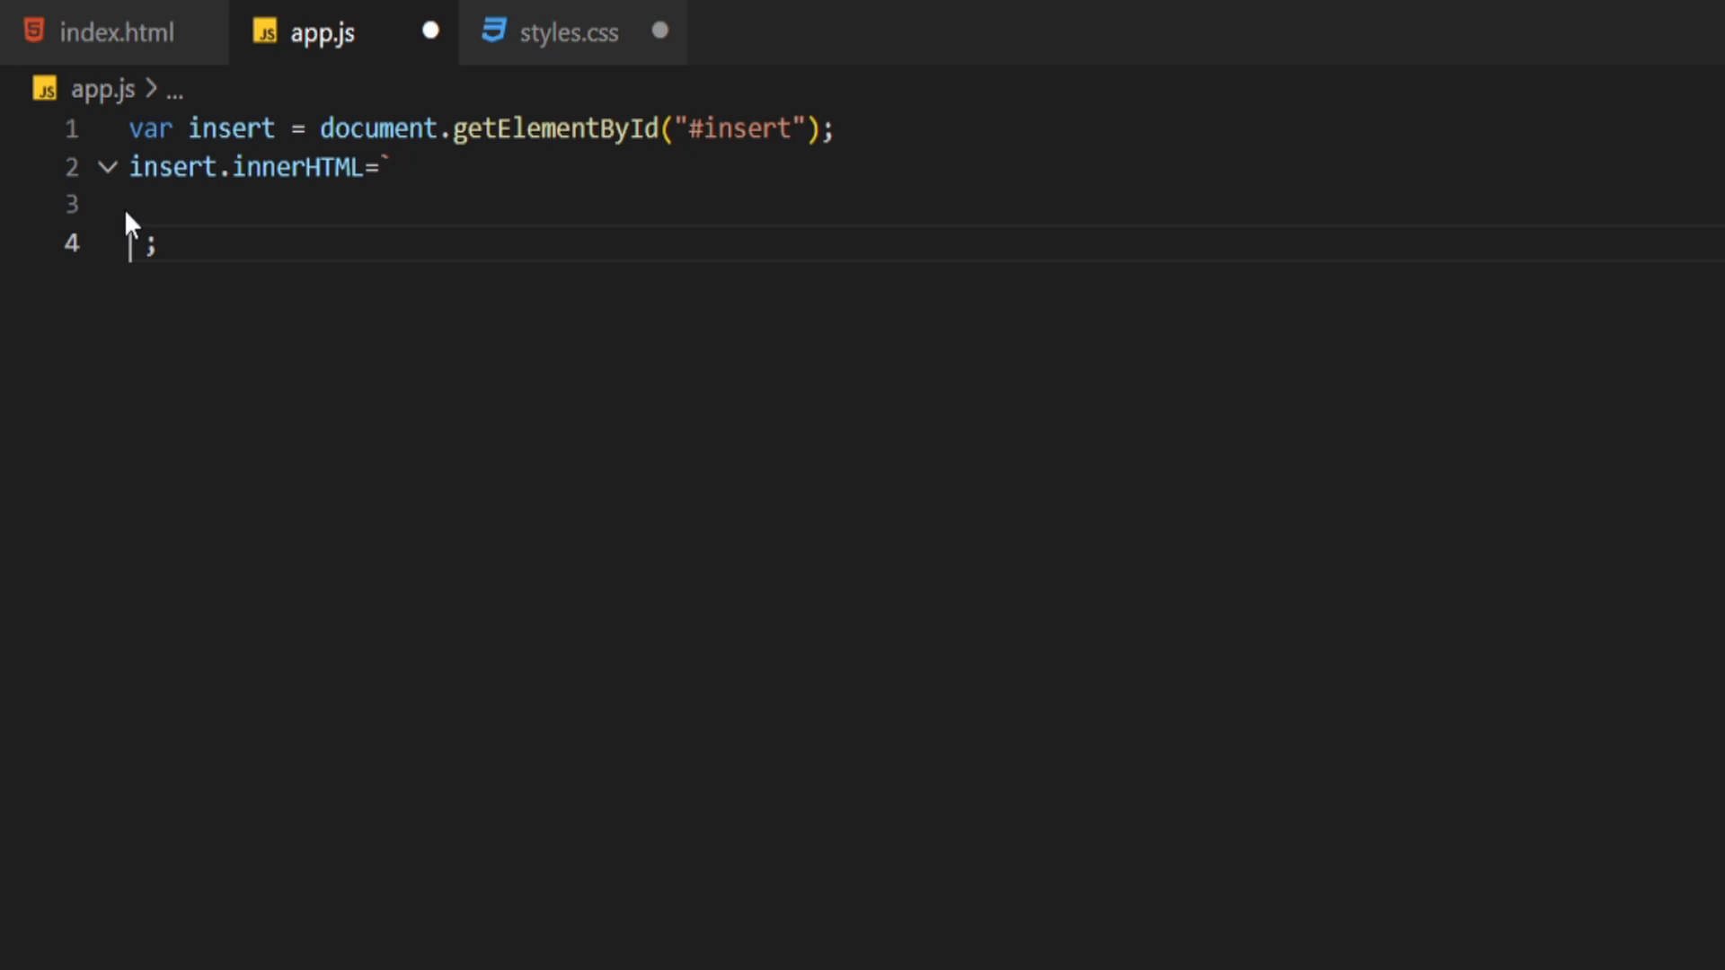
pyautogui.write('<h3>Incorrect password, please try again</h3>')
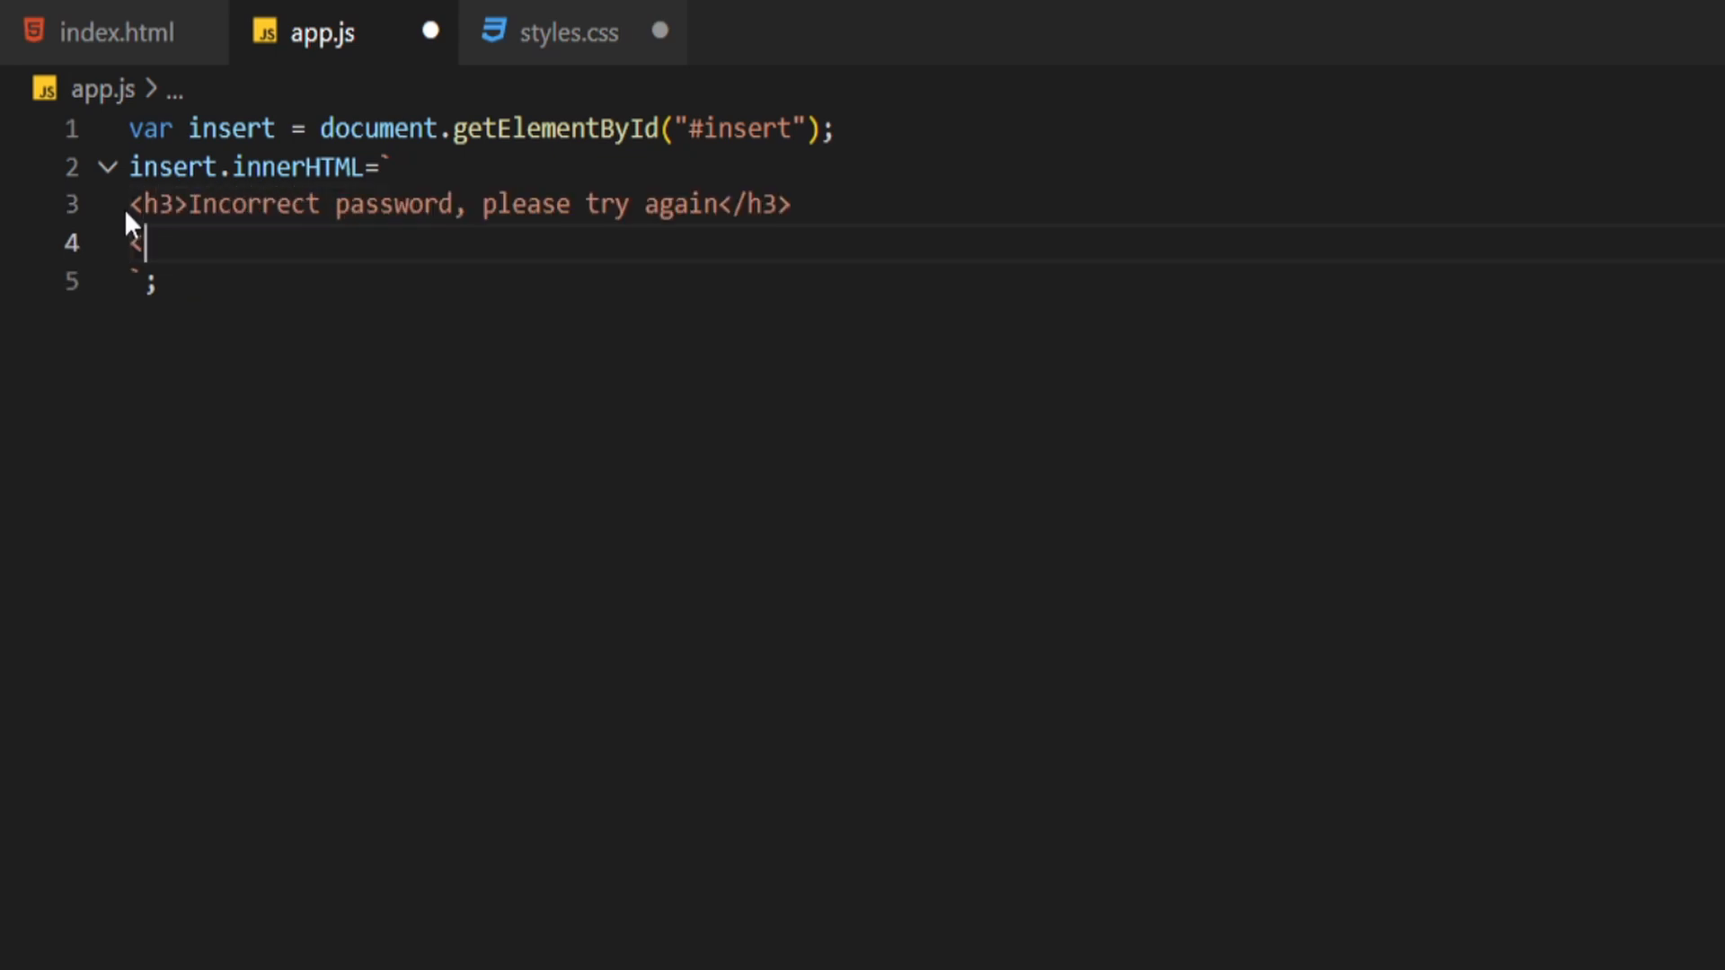
pyautogui.write('input type="text" v')
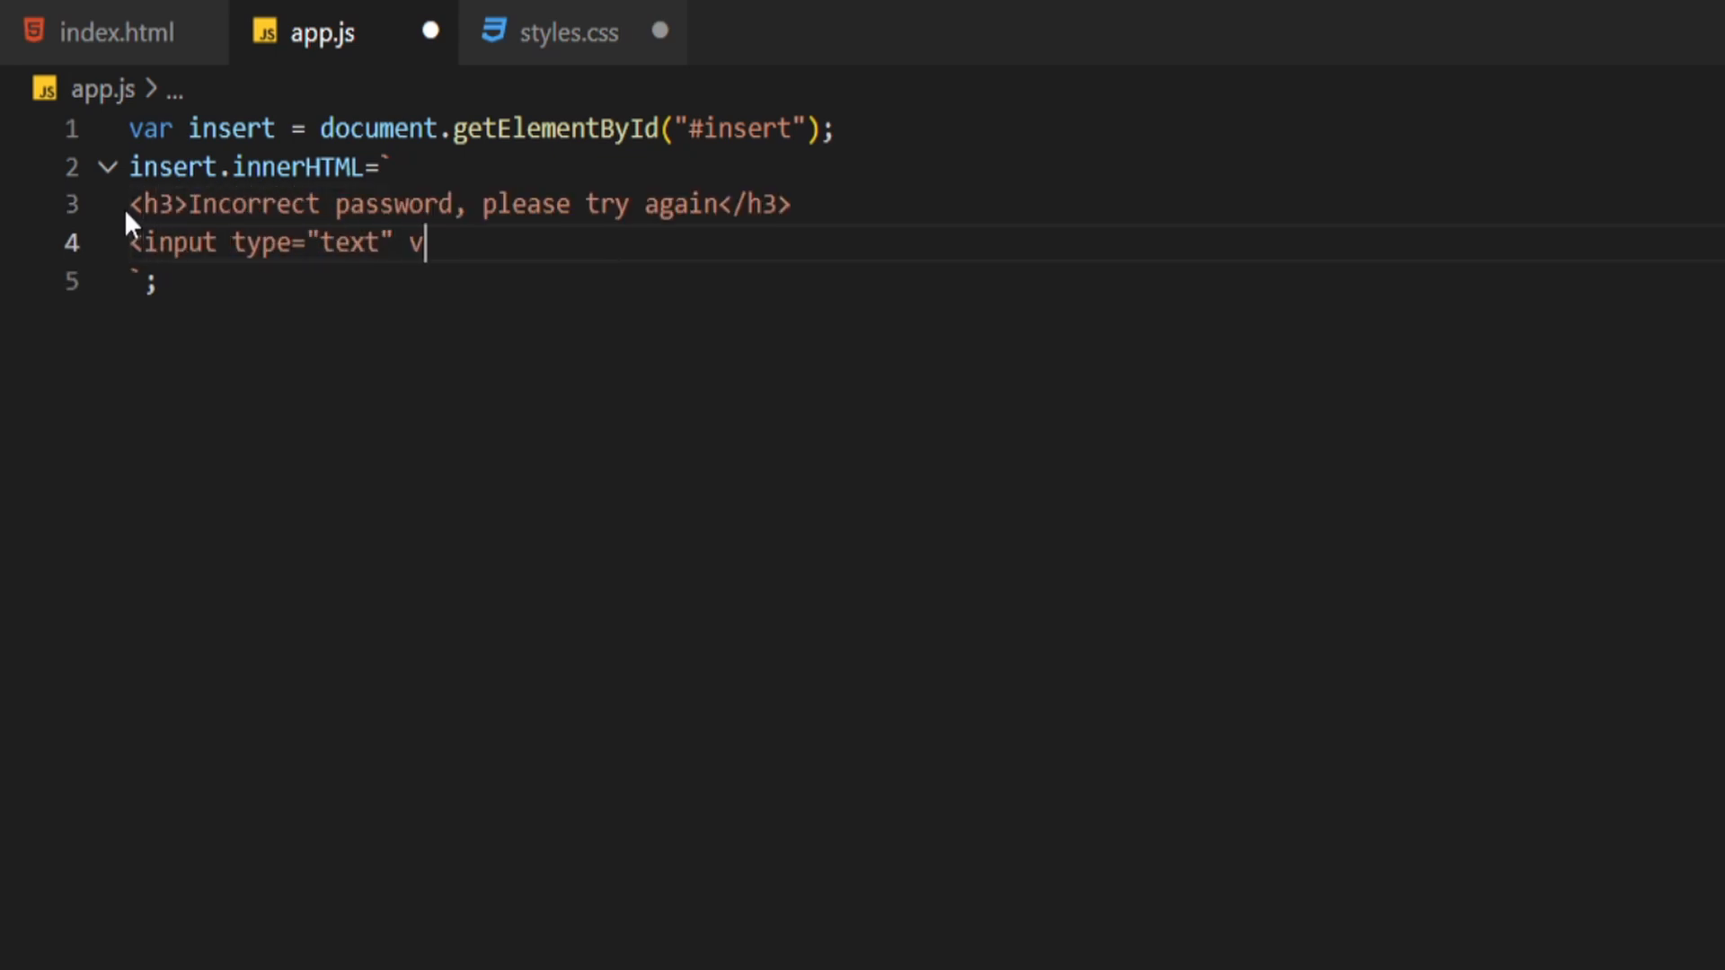
pyautogui.write('alue="introduce')
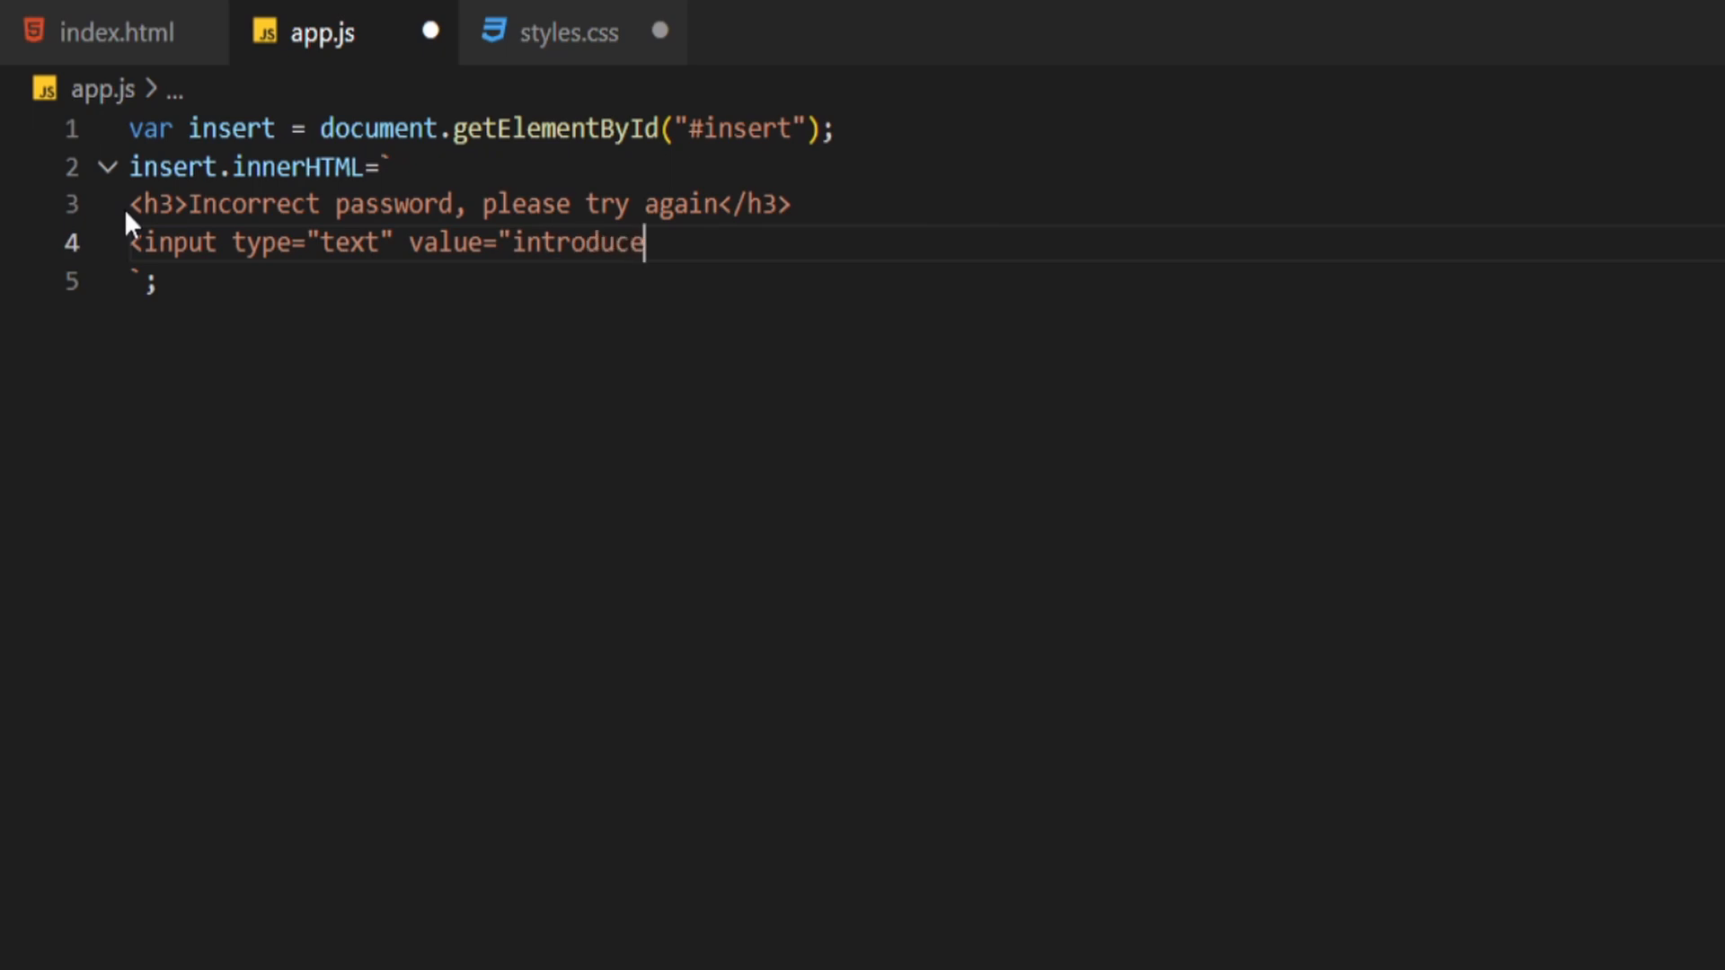
pyautogui.click(569, 32)
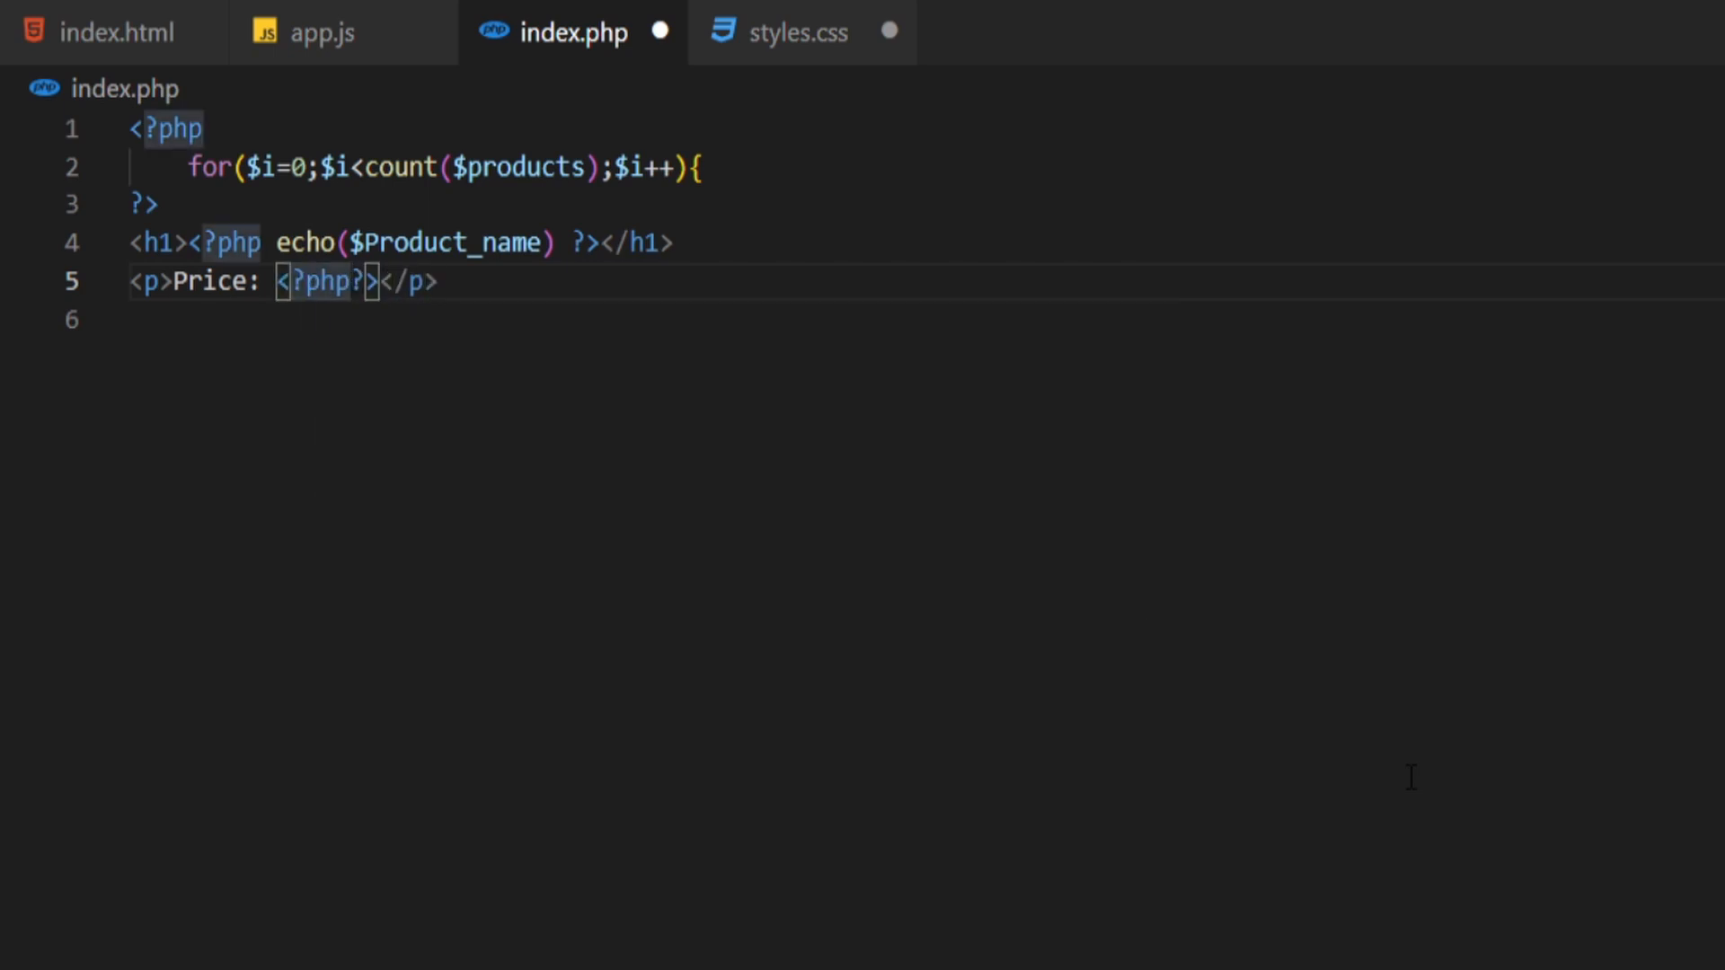
pyautogui.write('echo()')
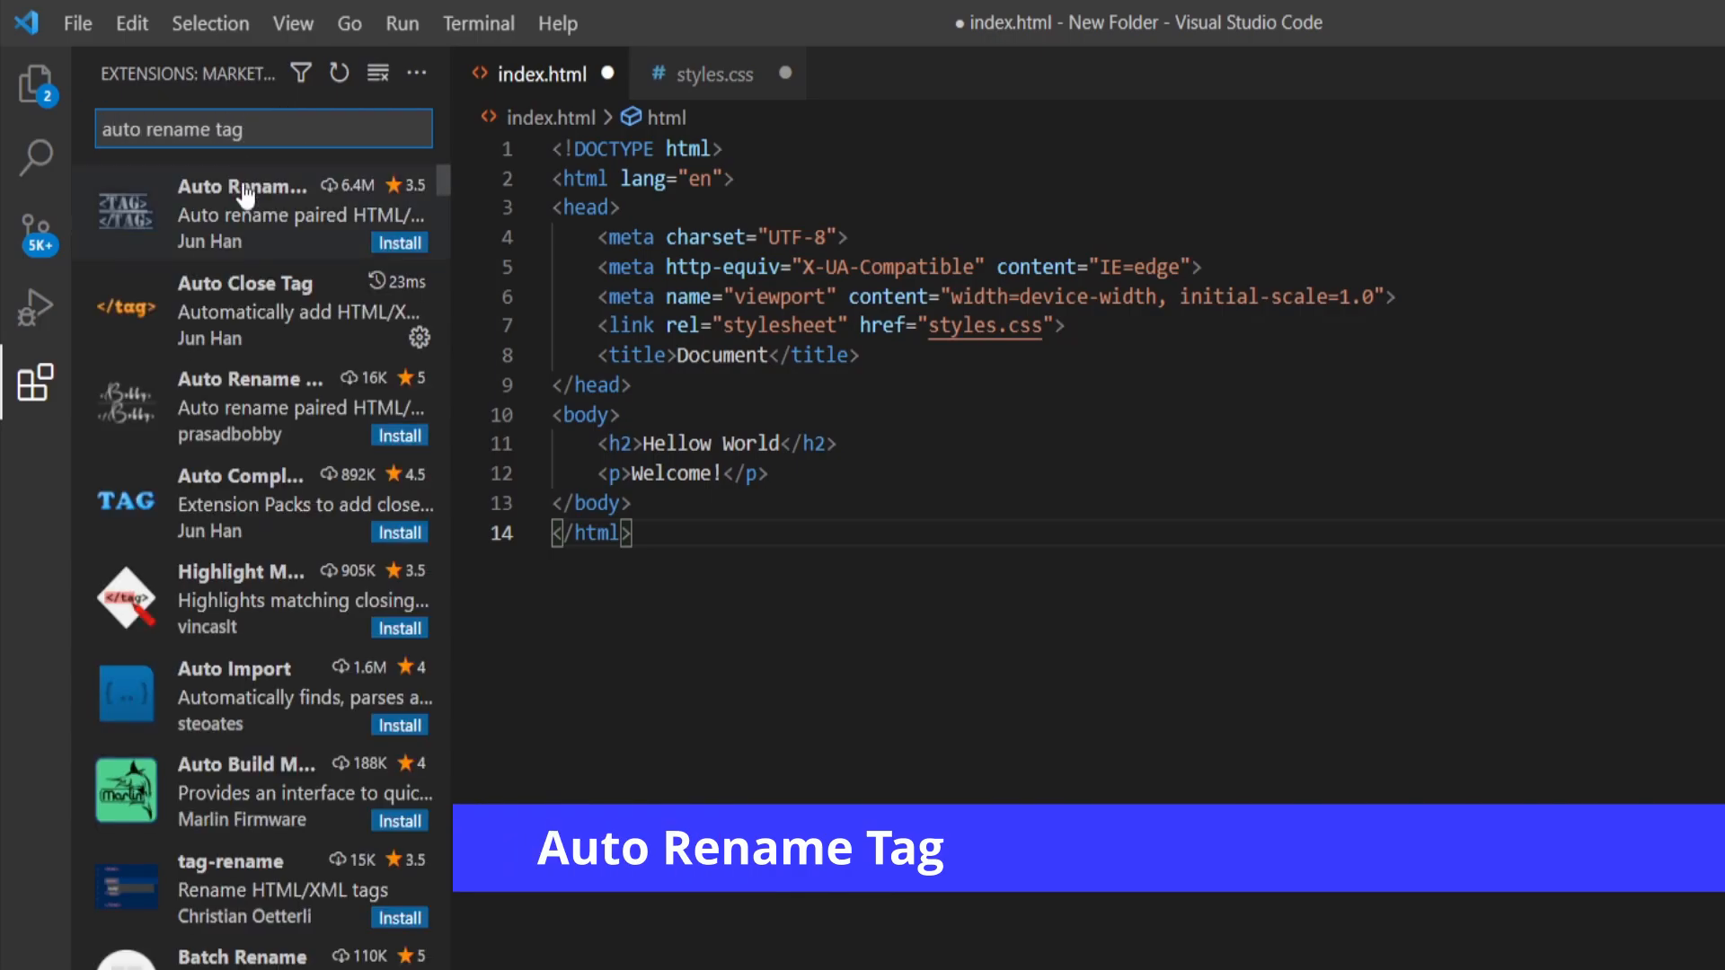
# Install Auto Rename Tag and rename the h1 heading to h2, with the closing tag following
pyautogui.click(240, 216)
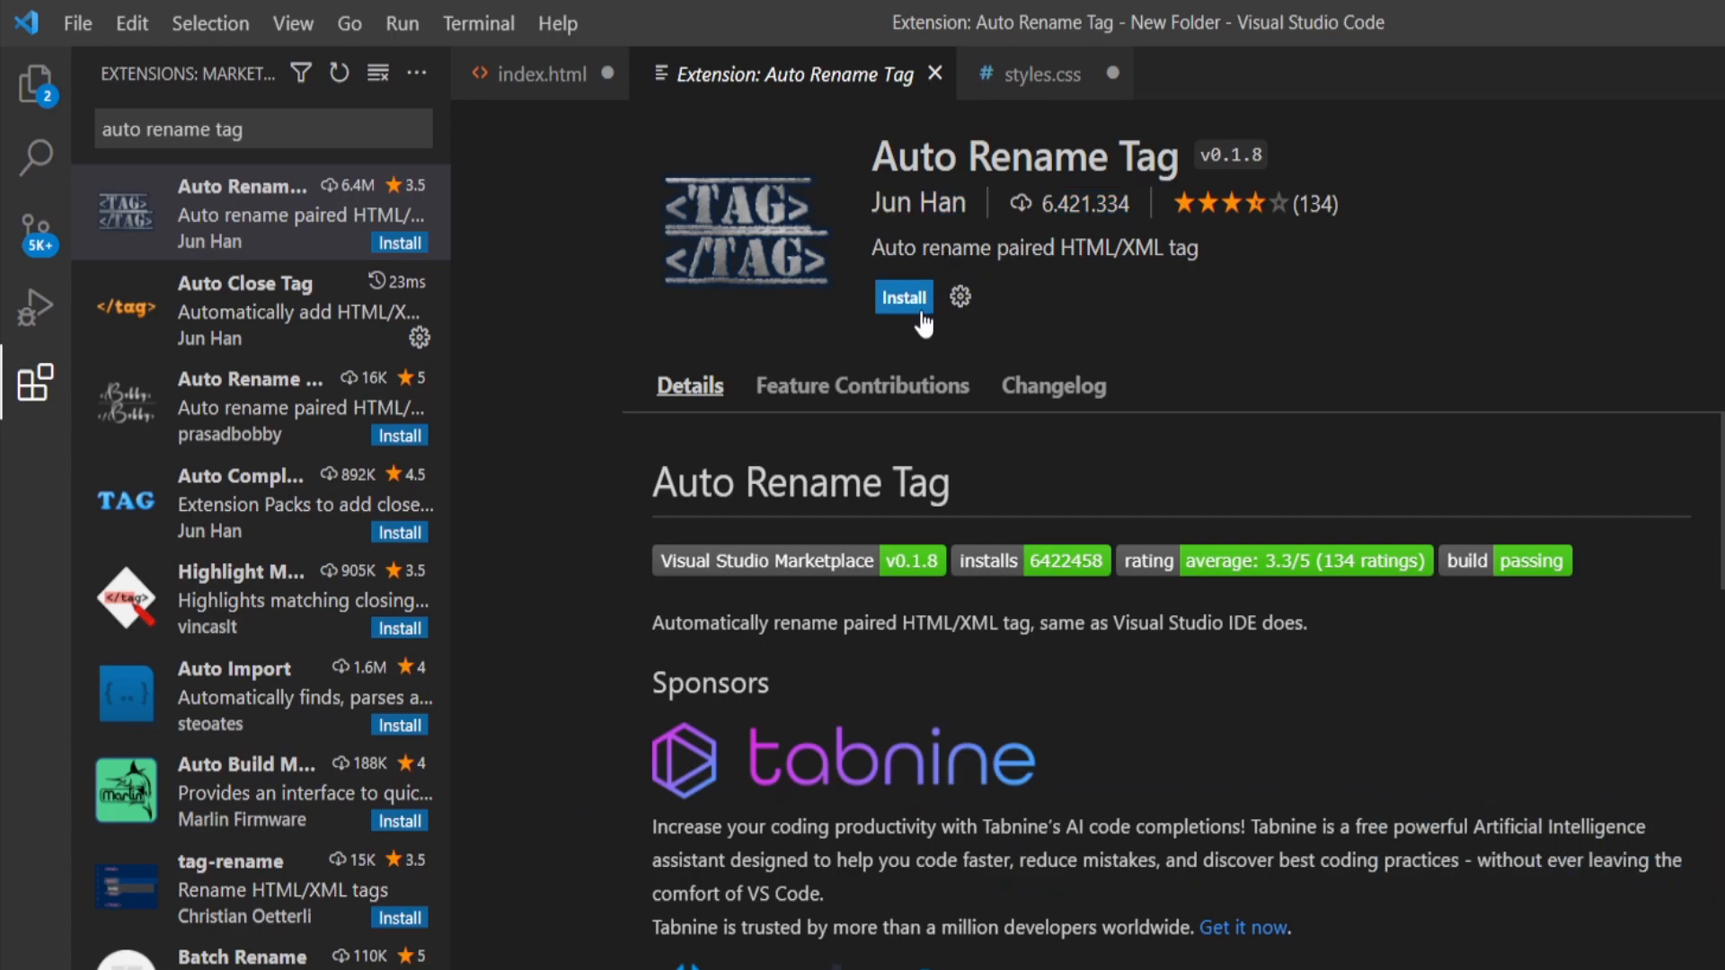
pyautogui.click(903, 299)
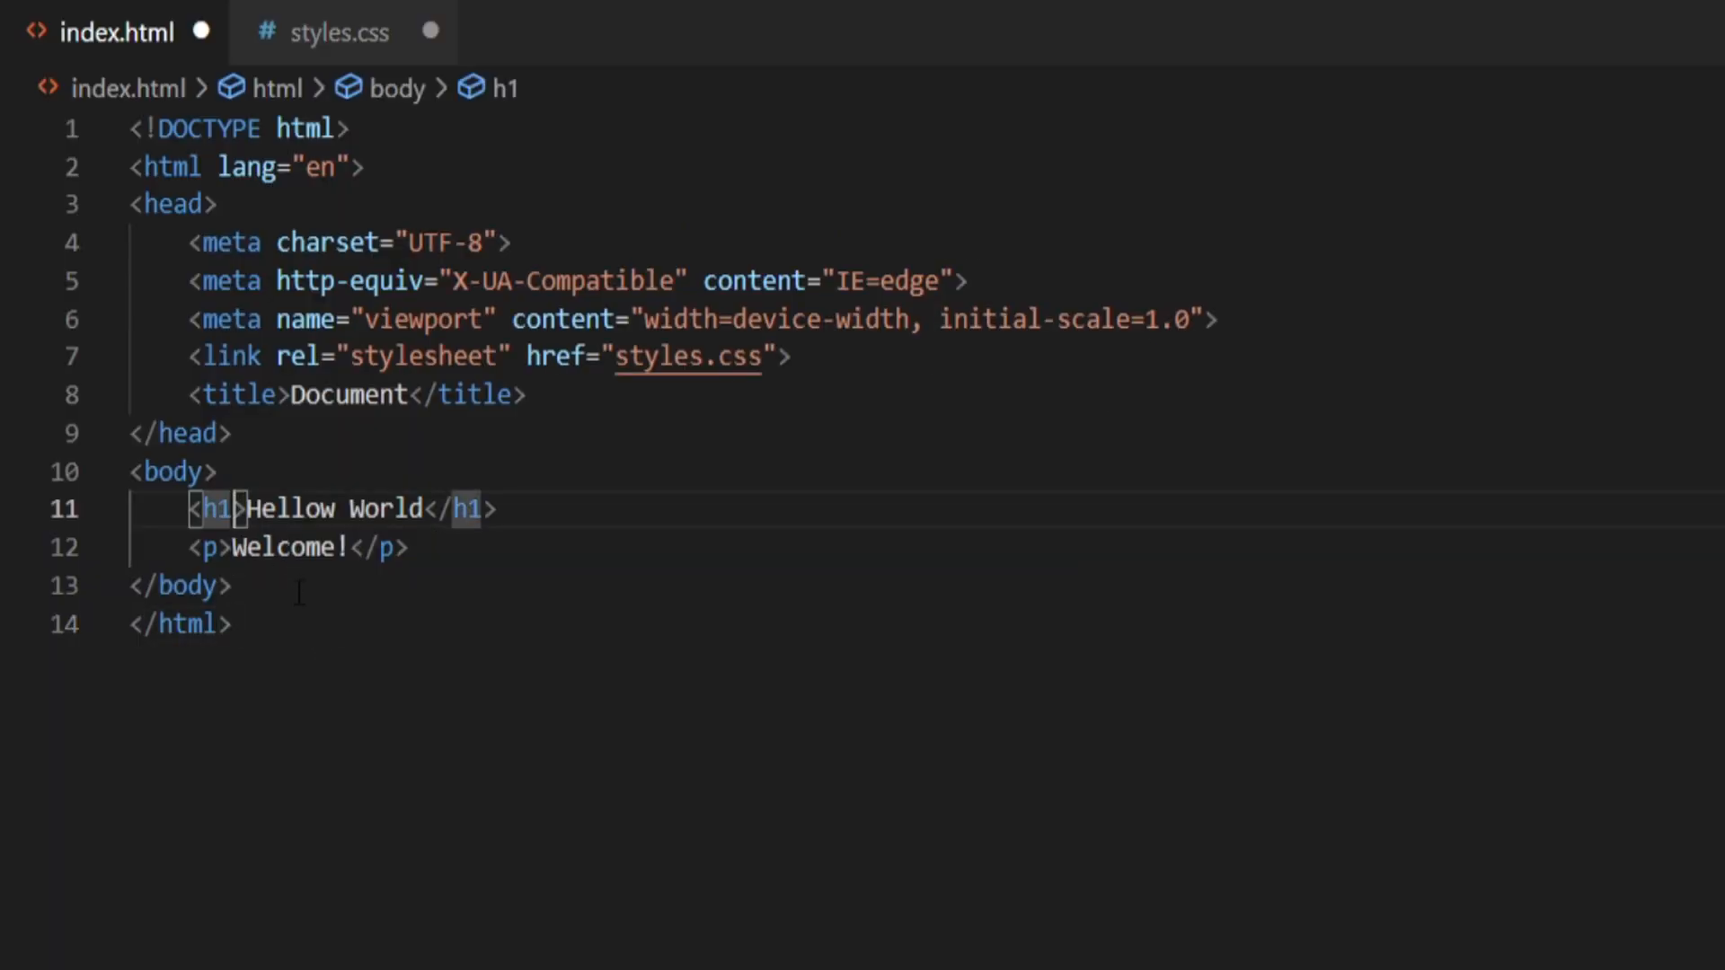
pyautogui.write('2')
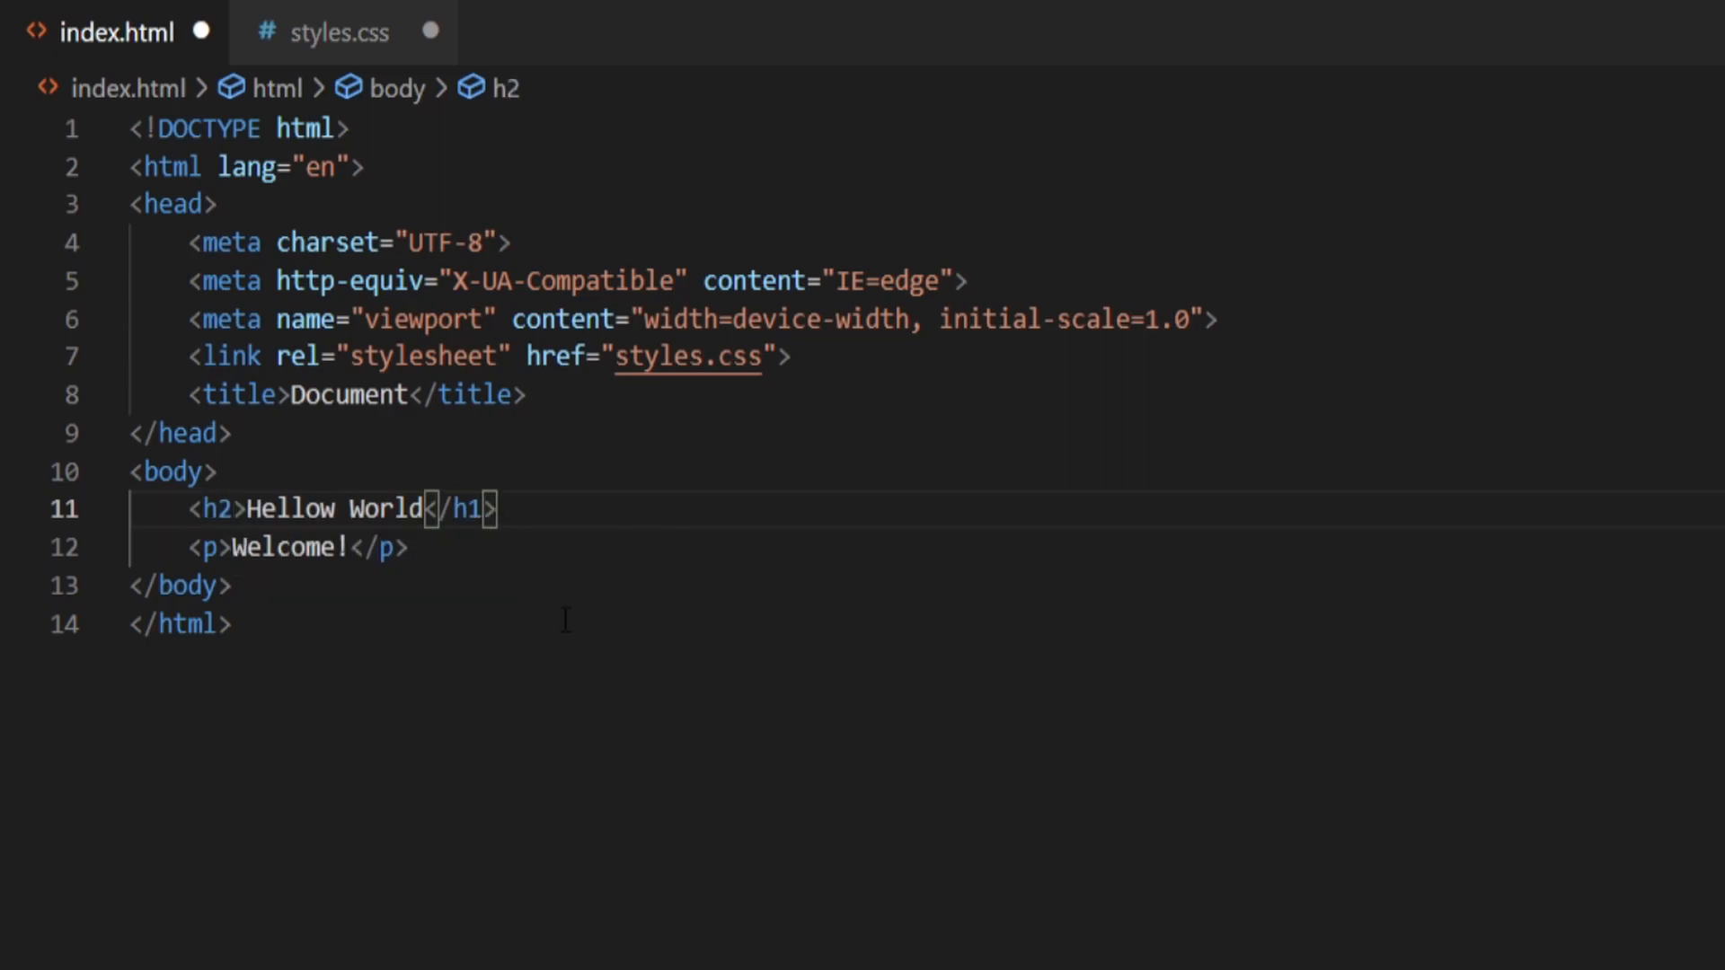
pyautogui.write('2')
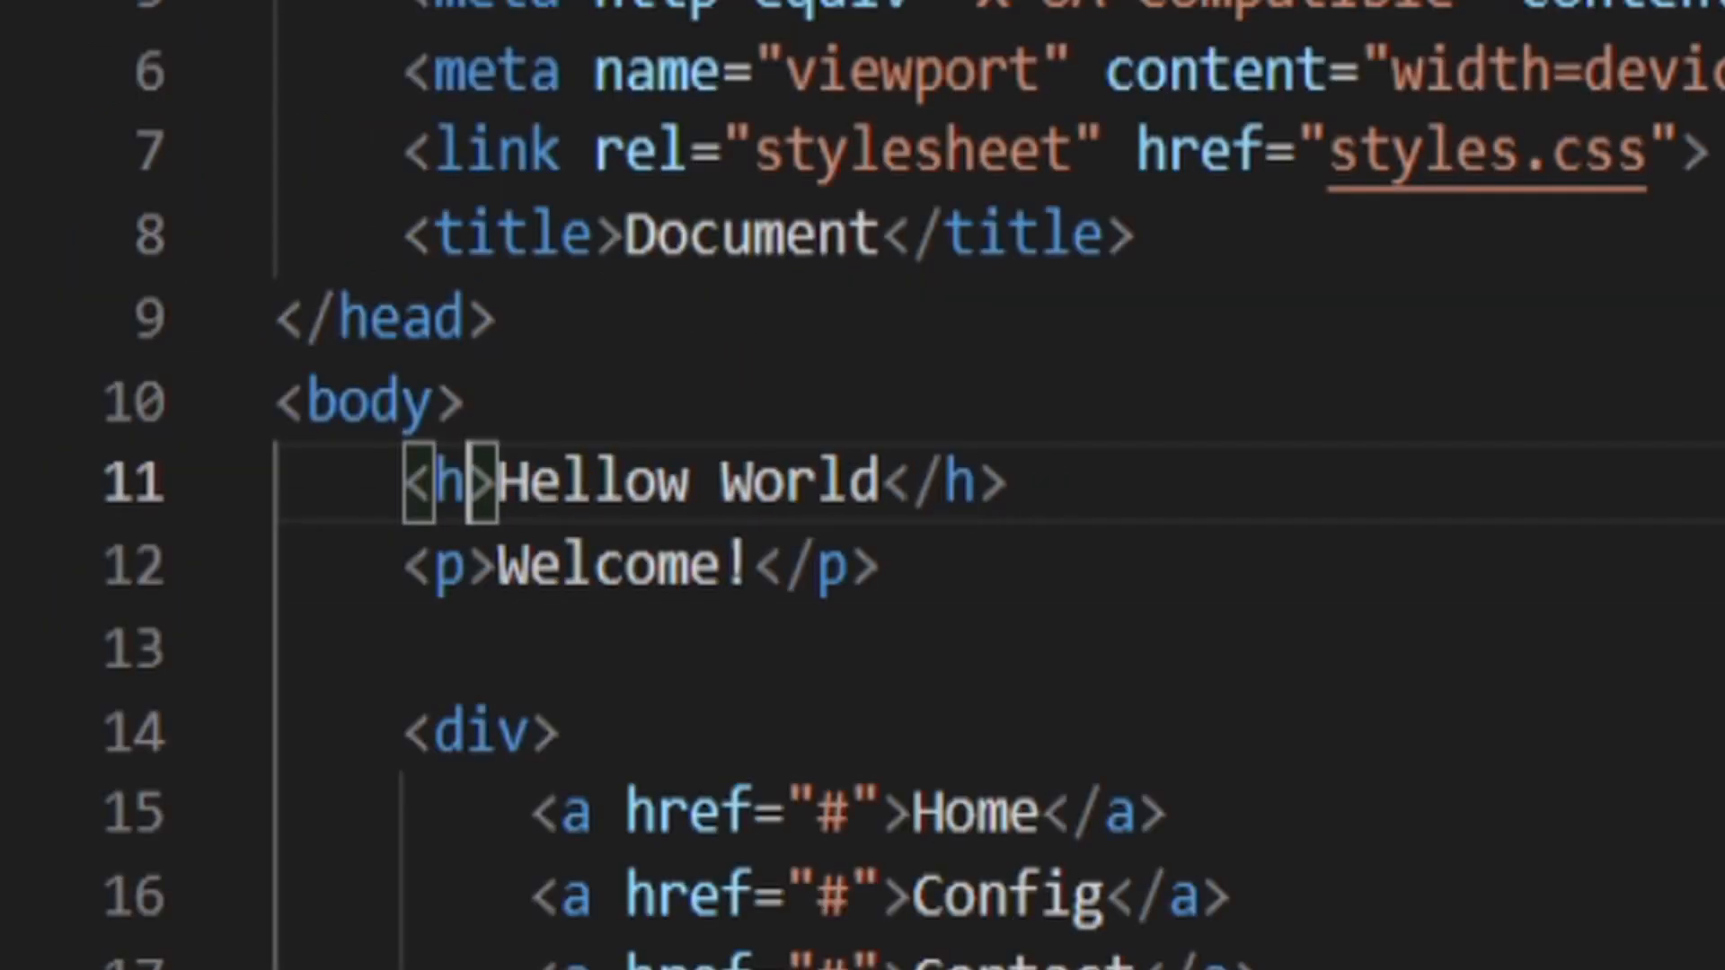
pyautogui.write('hello')
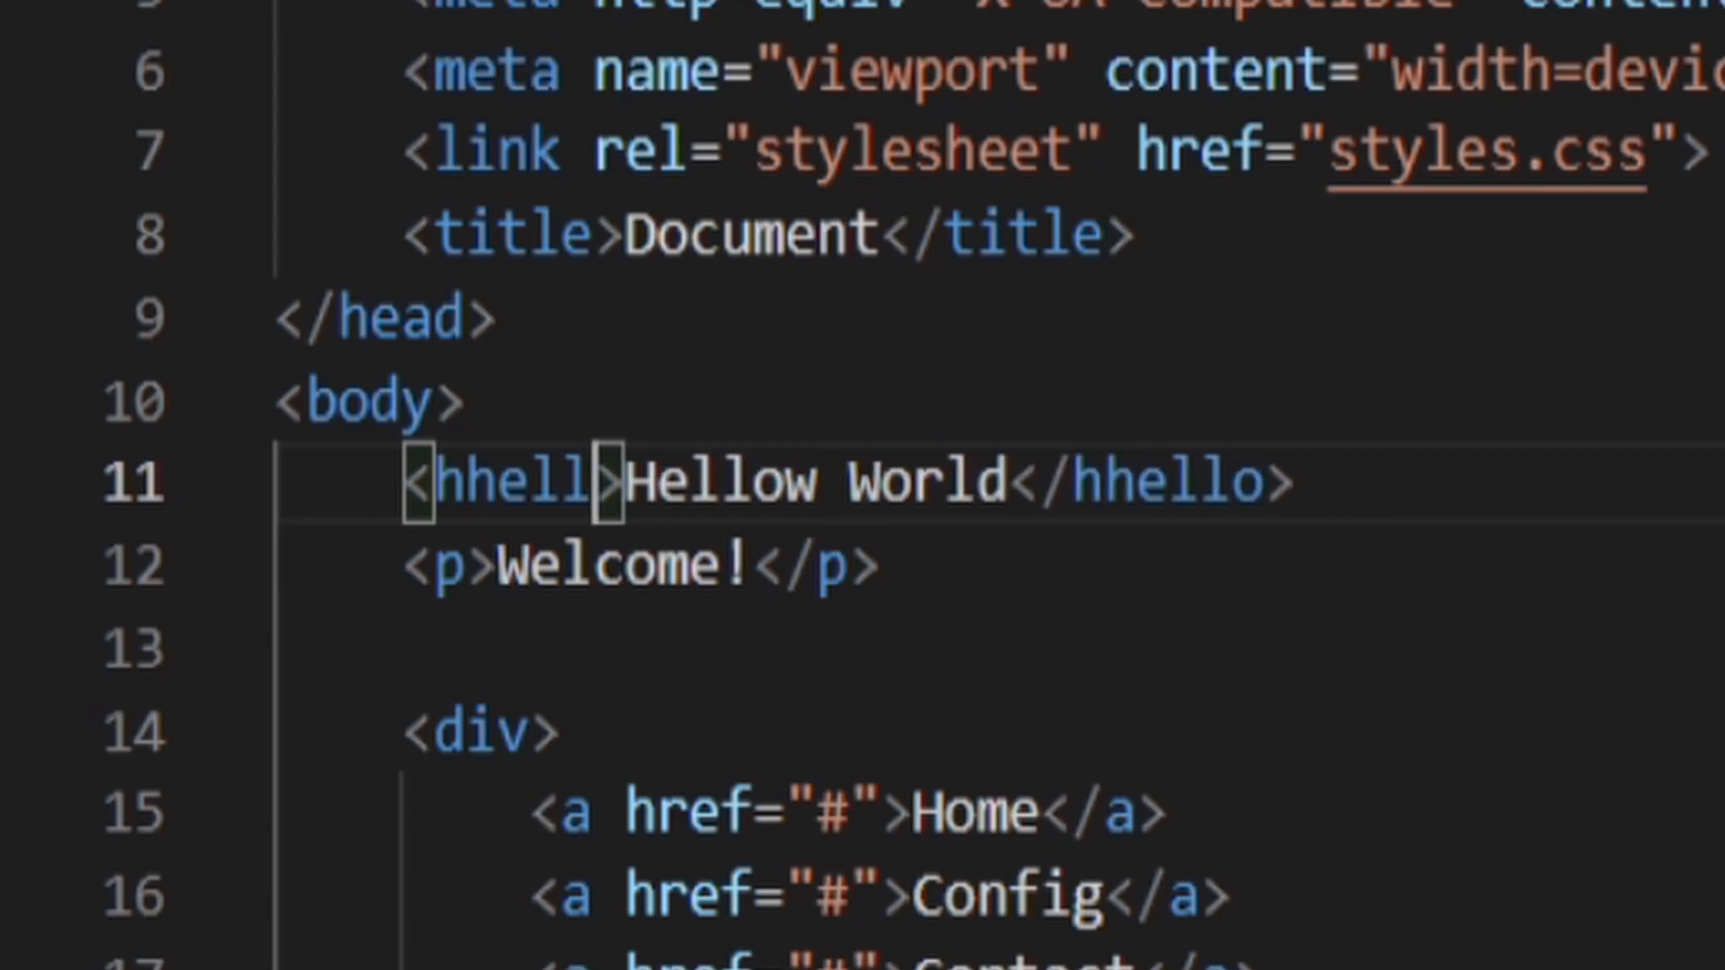
pyautogui.write('h2')
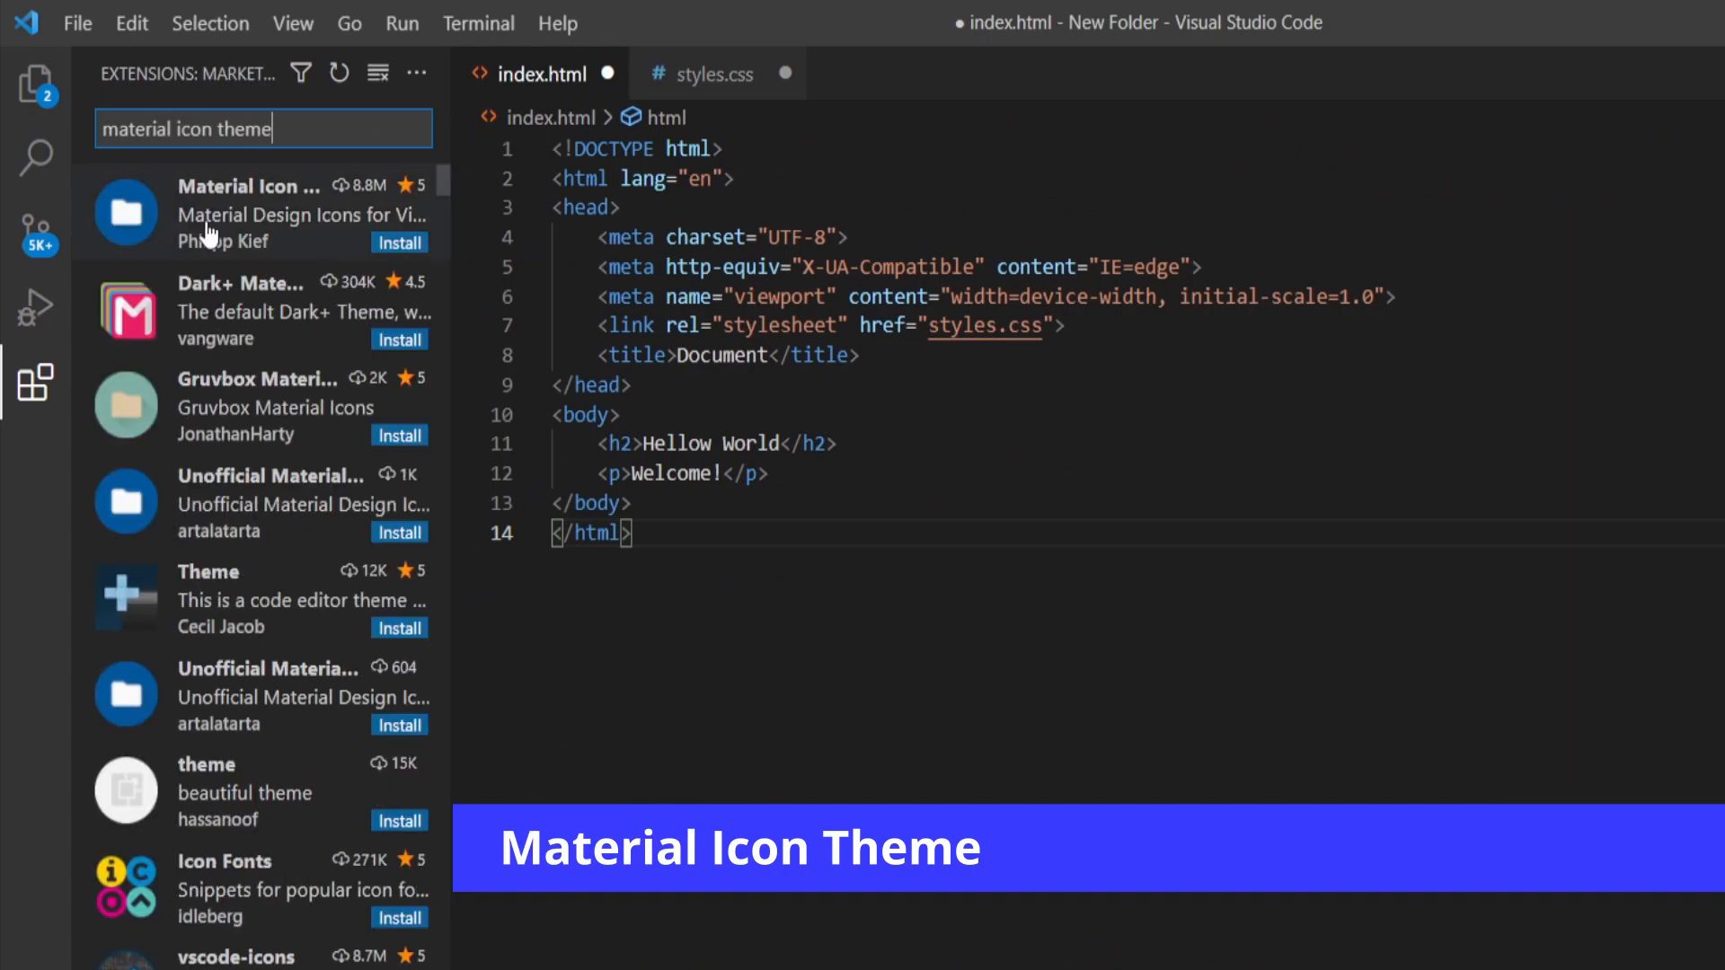
# Install Material Icon Theme, apply it as the file icon theme and scroll its icon list
pyautogui.click(270, 214)
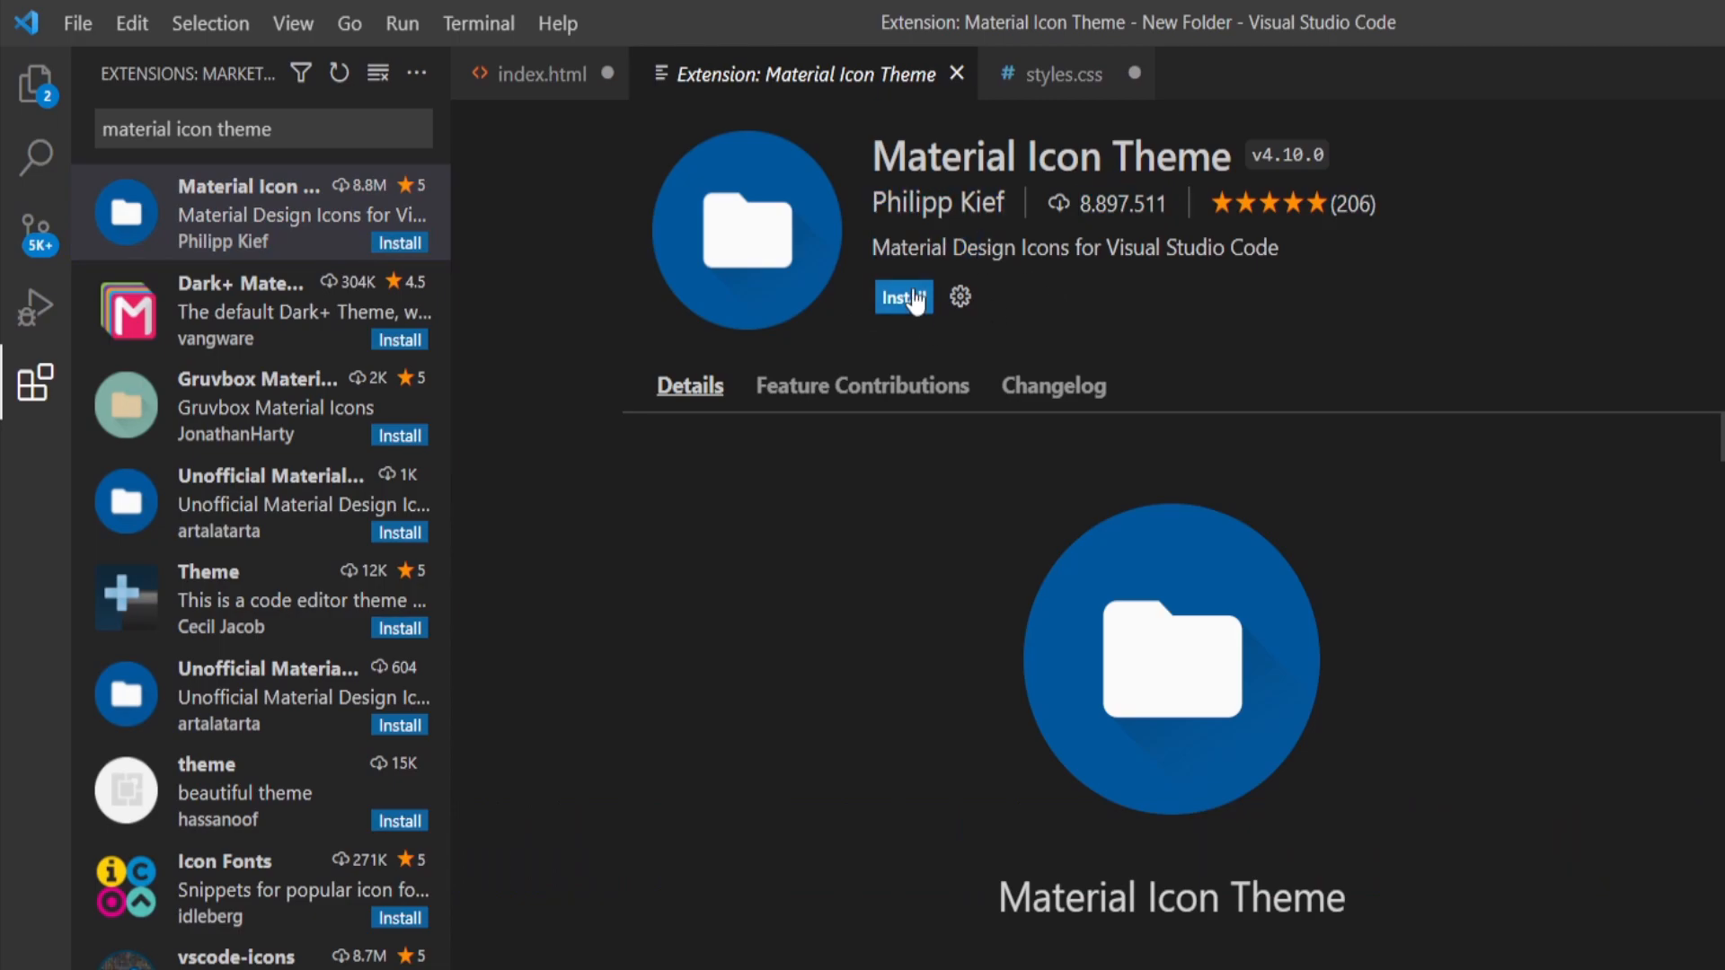
pyautogui.click(902, 296)
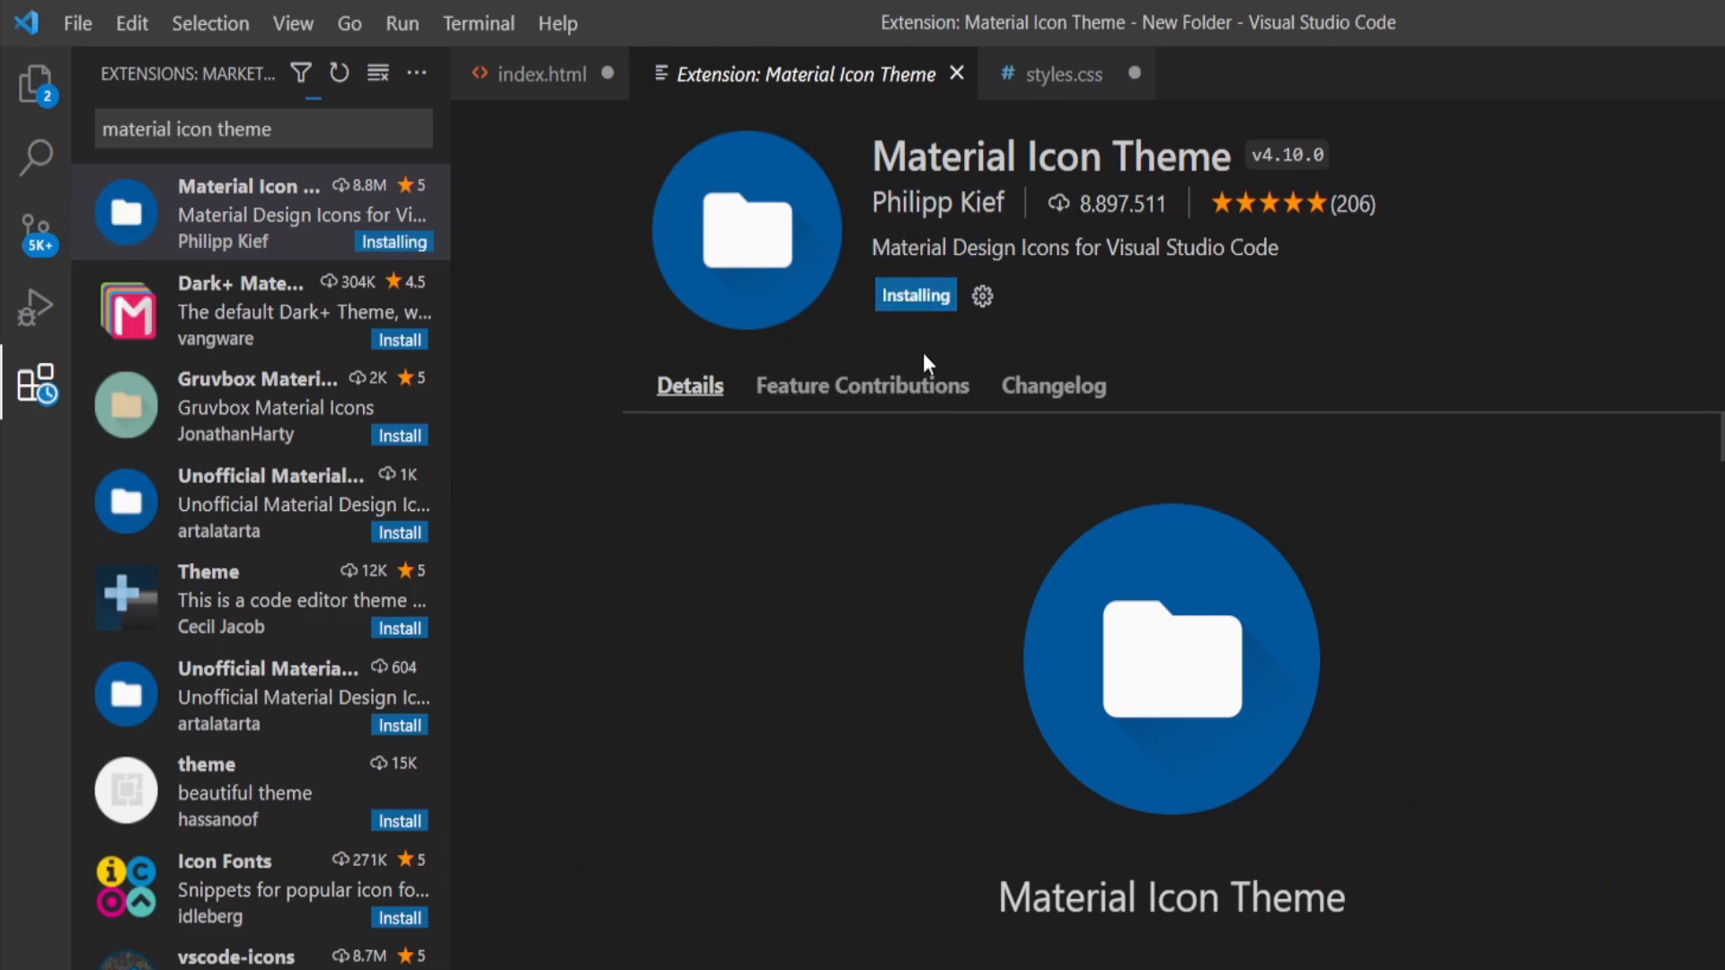
pyautogui.click(672, 363)
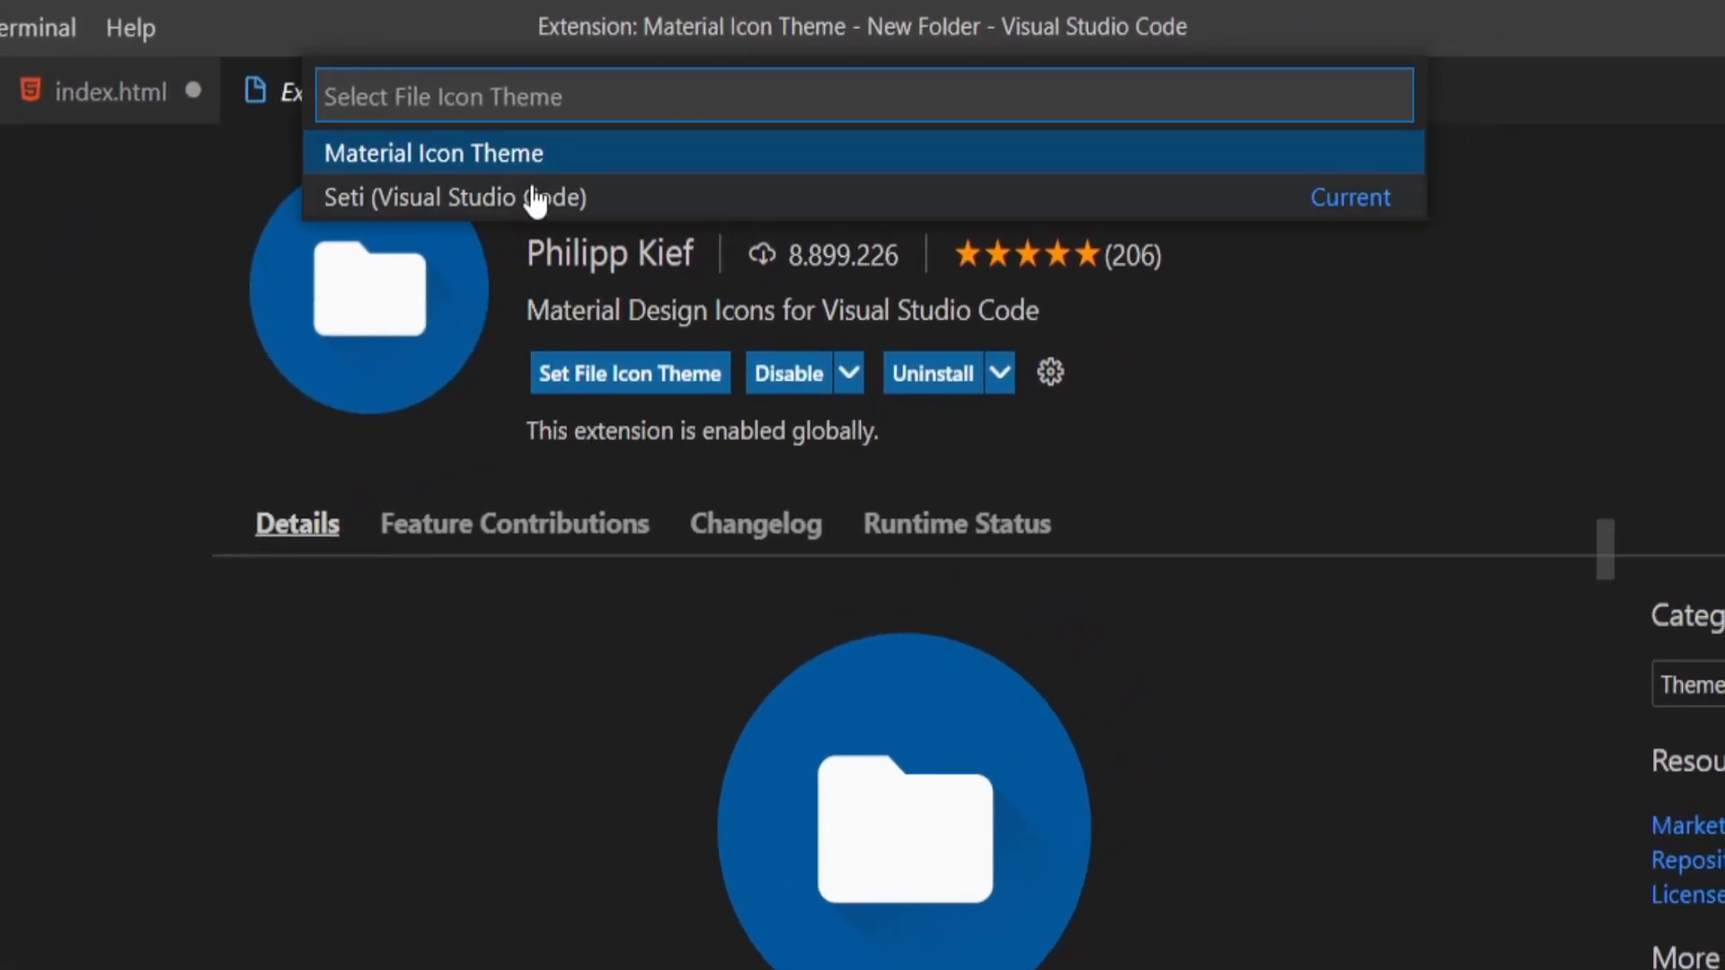
pyautogui.click(431, 154)
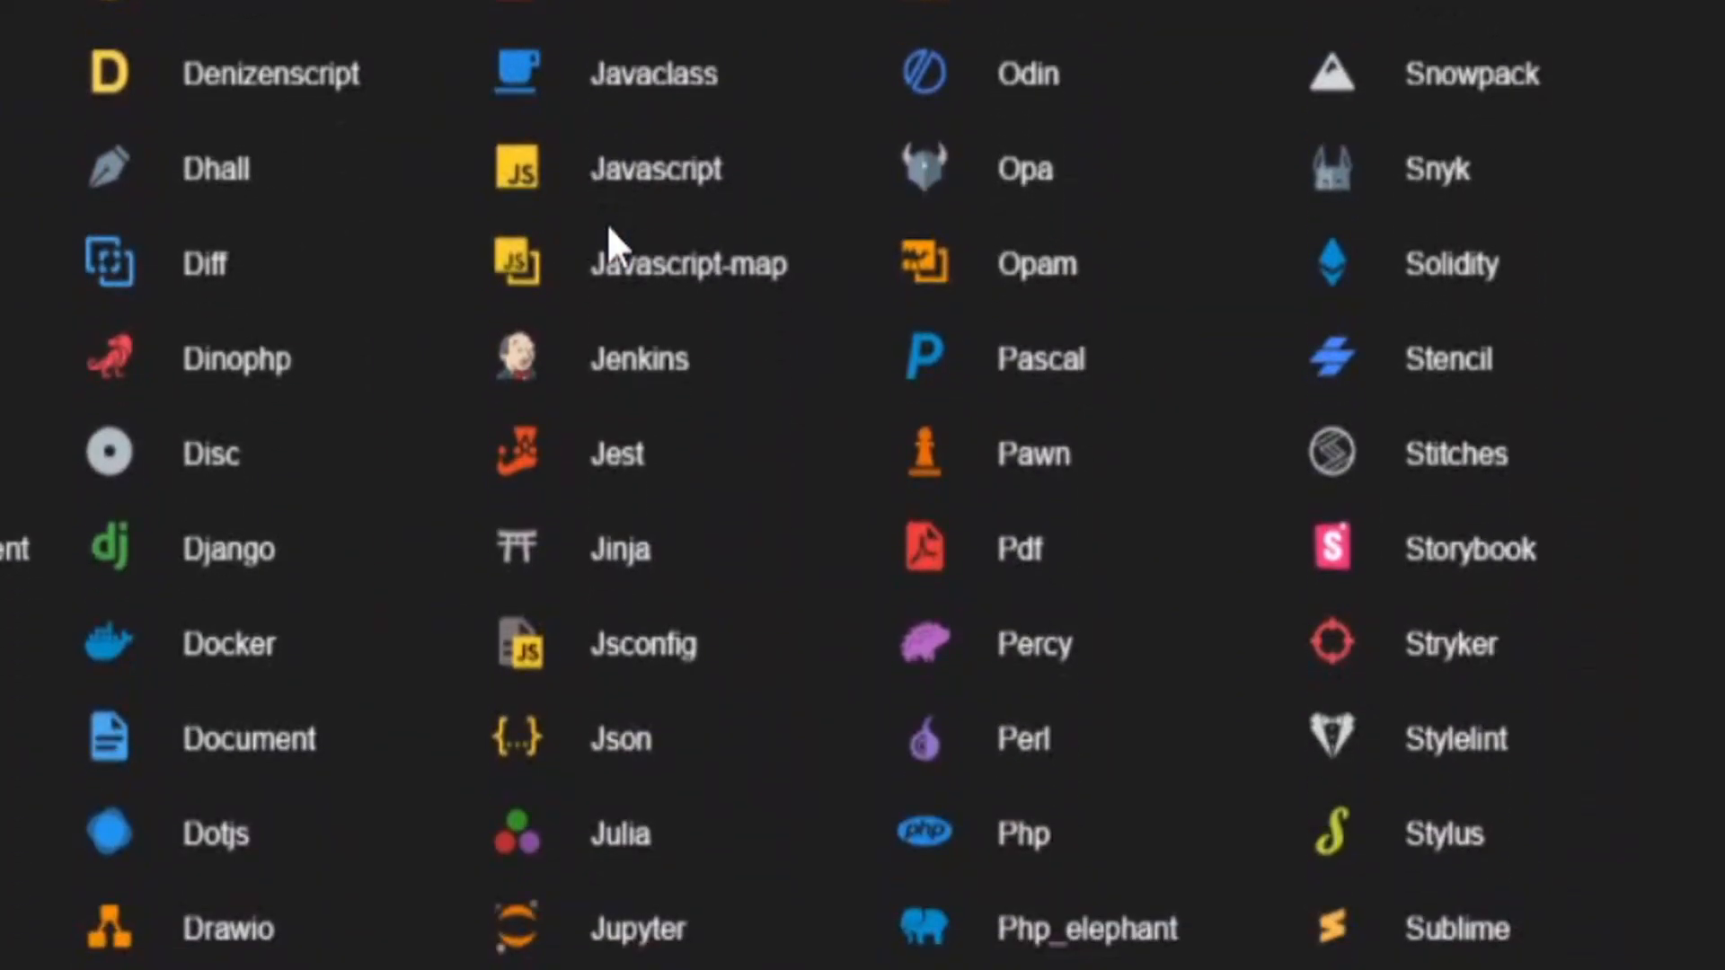
pyautogui.scroll(-3)
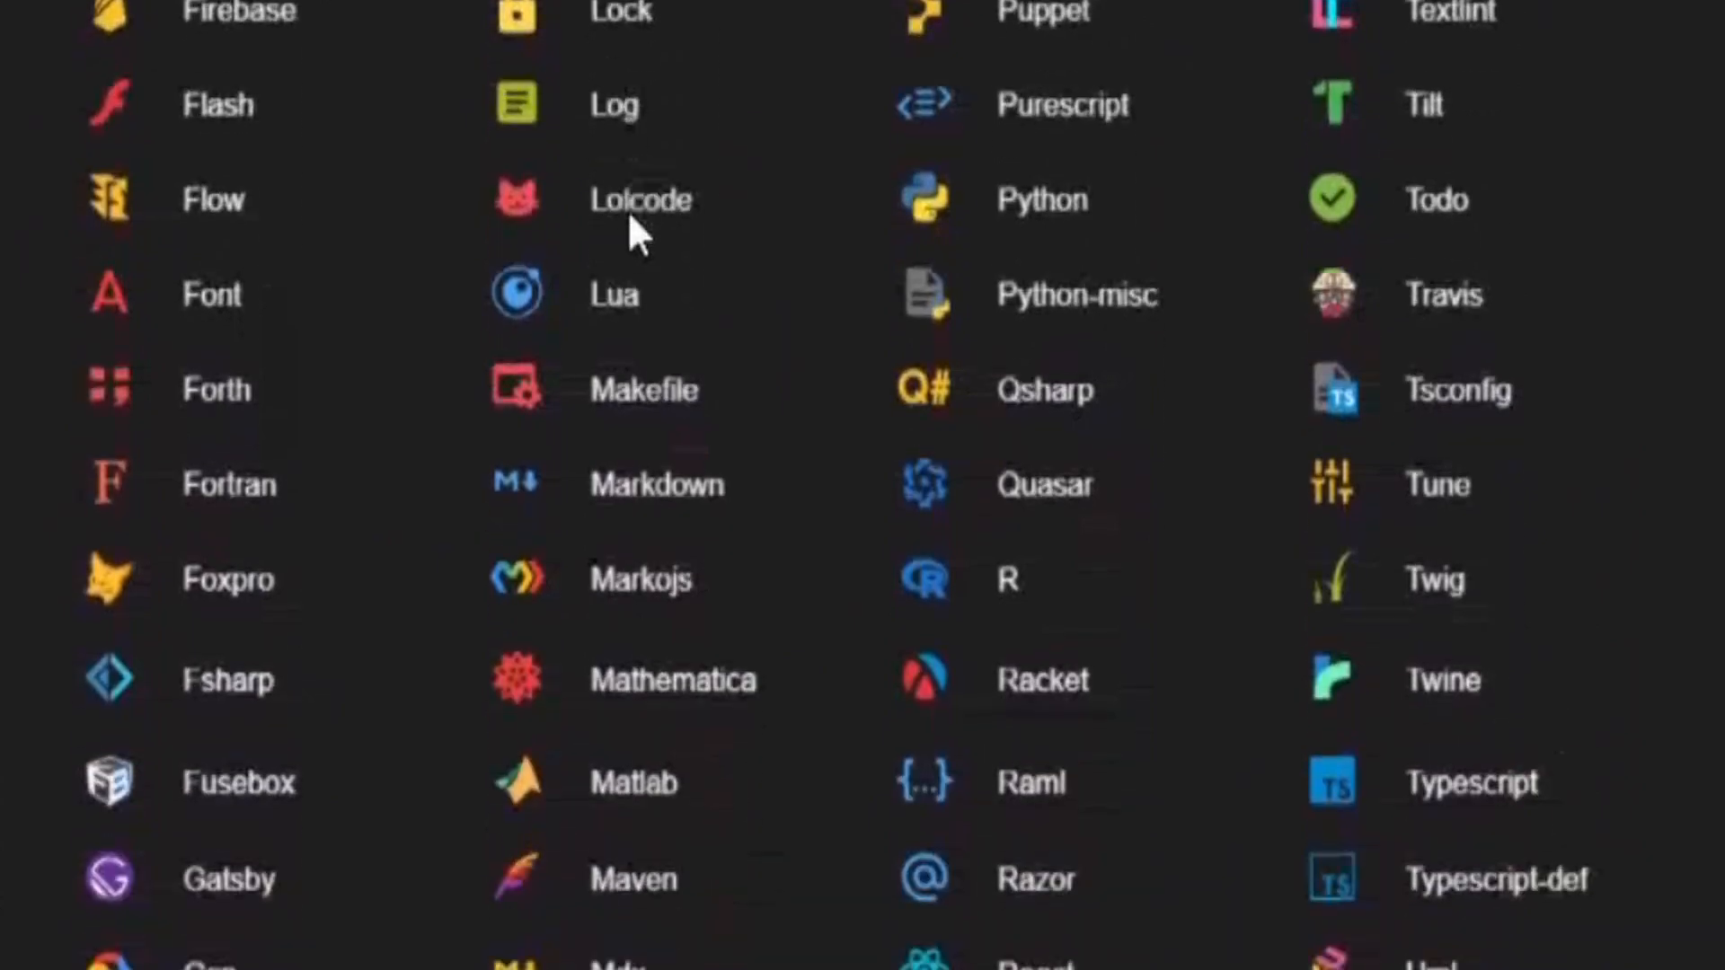
pyautogui.scroll(-3)
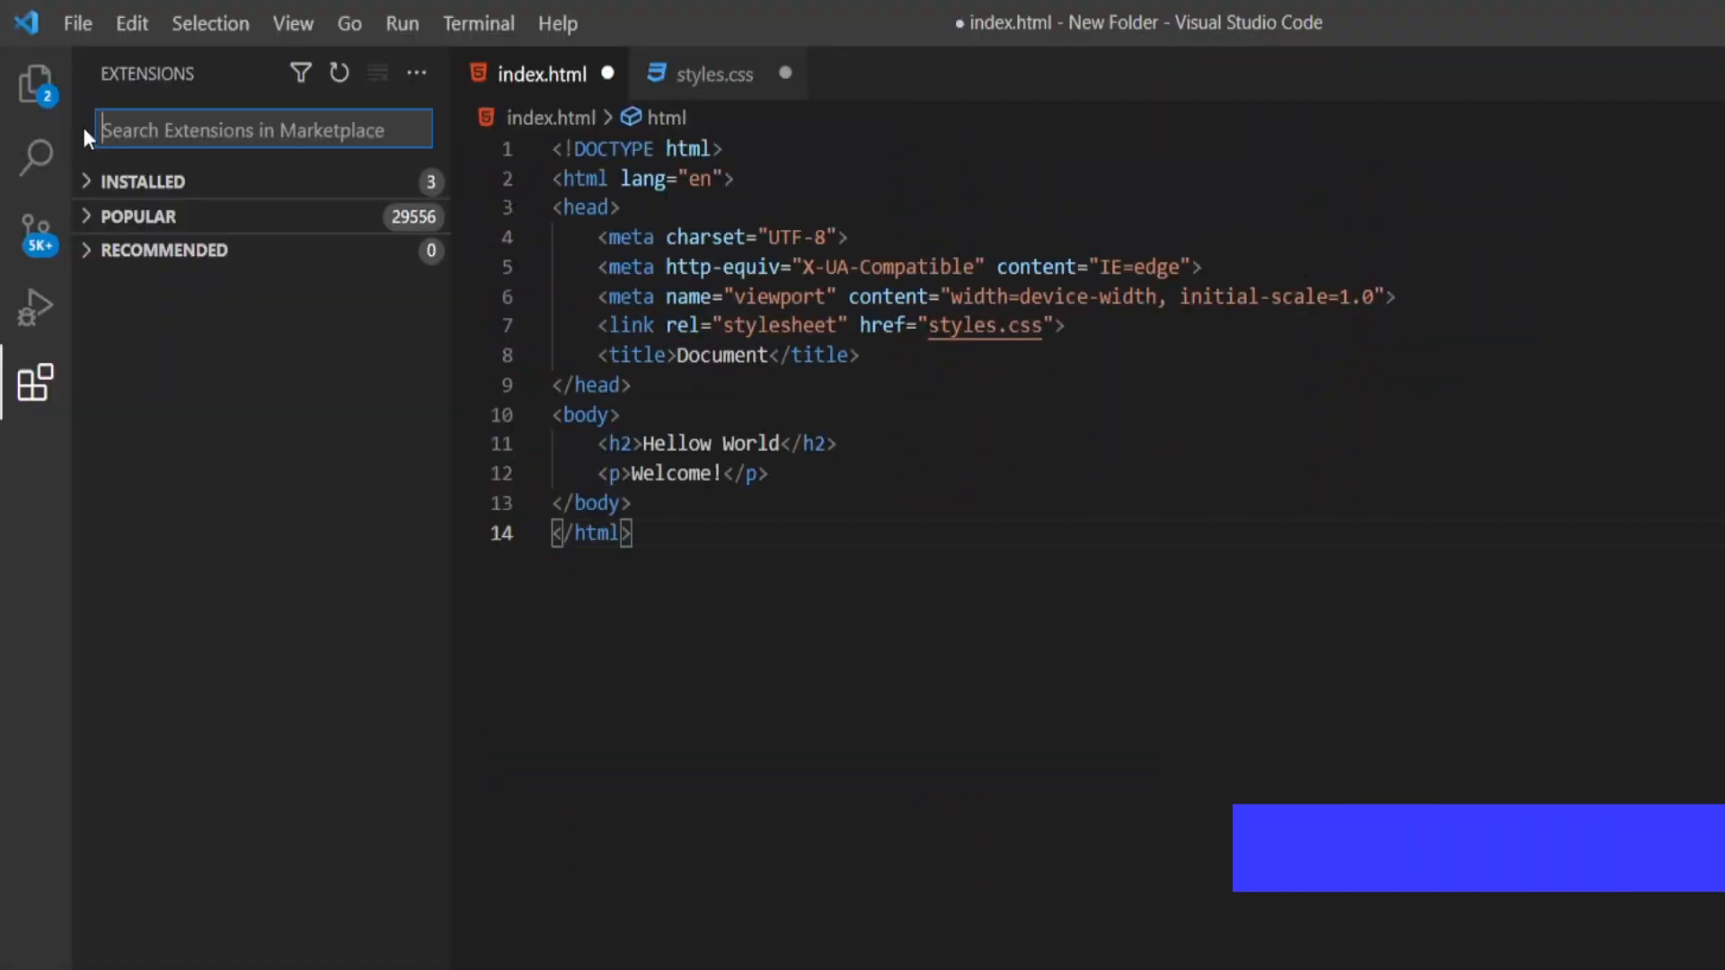
# Search for prettier and install the Prettier - Code formatter extension
pyautogui.write('prettier')
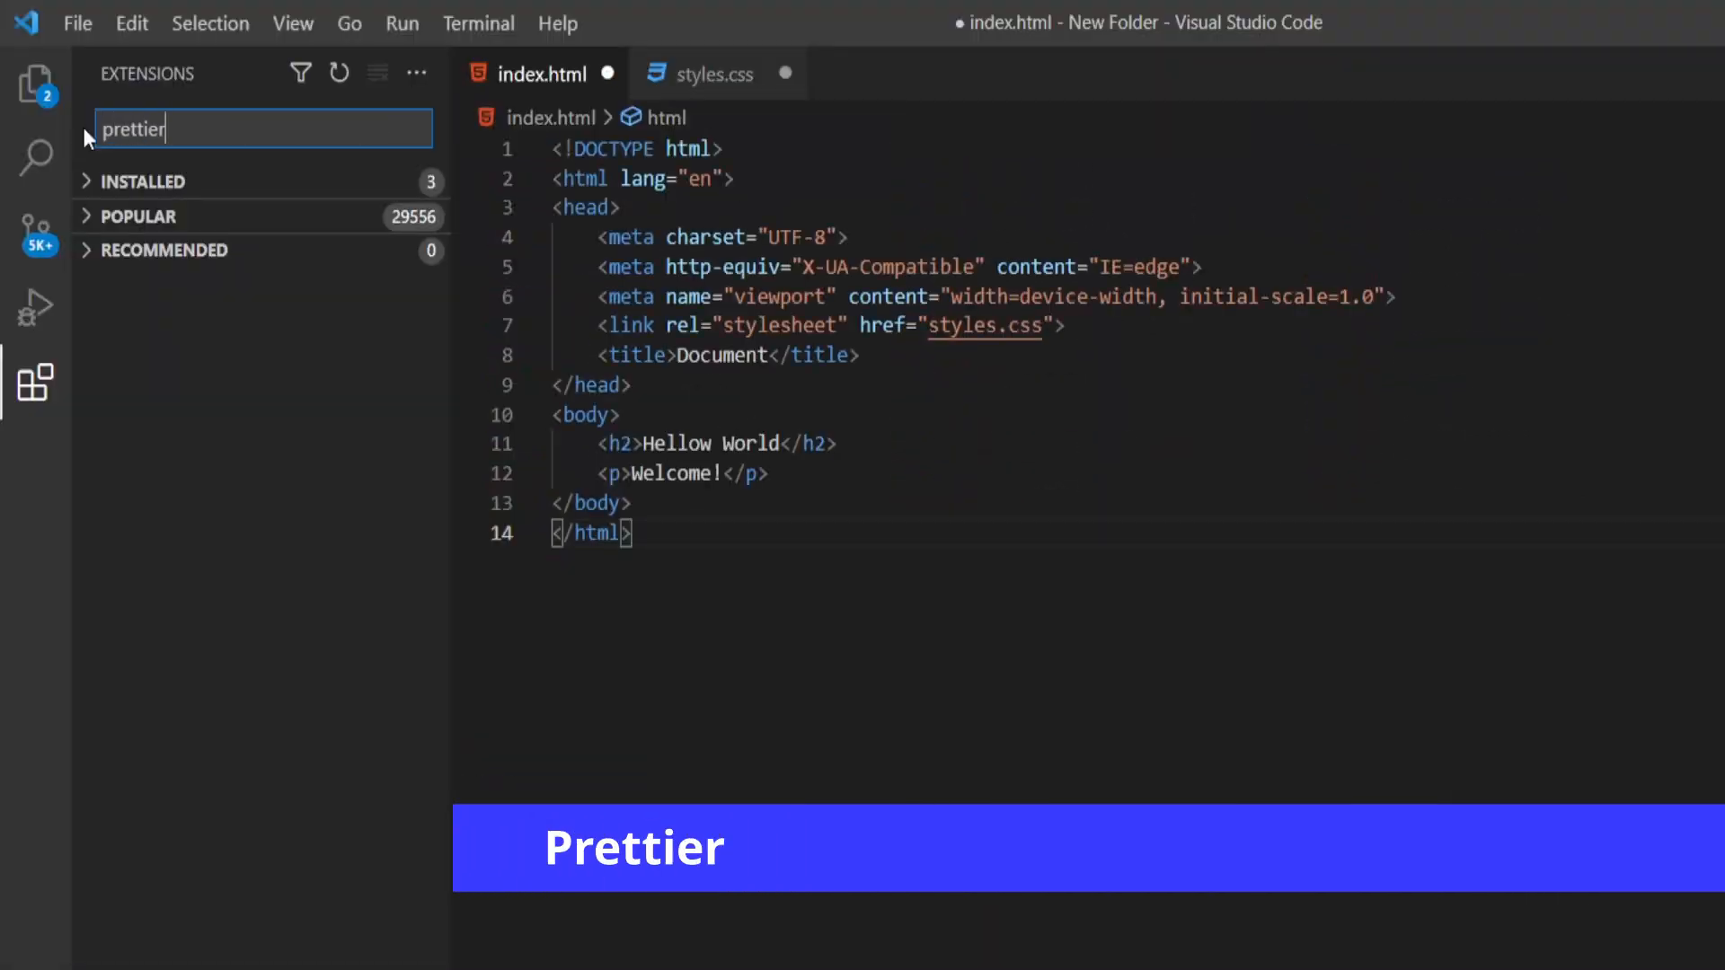
pyautogui.click(252, 216)
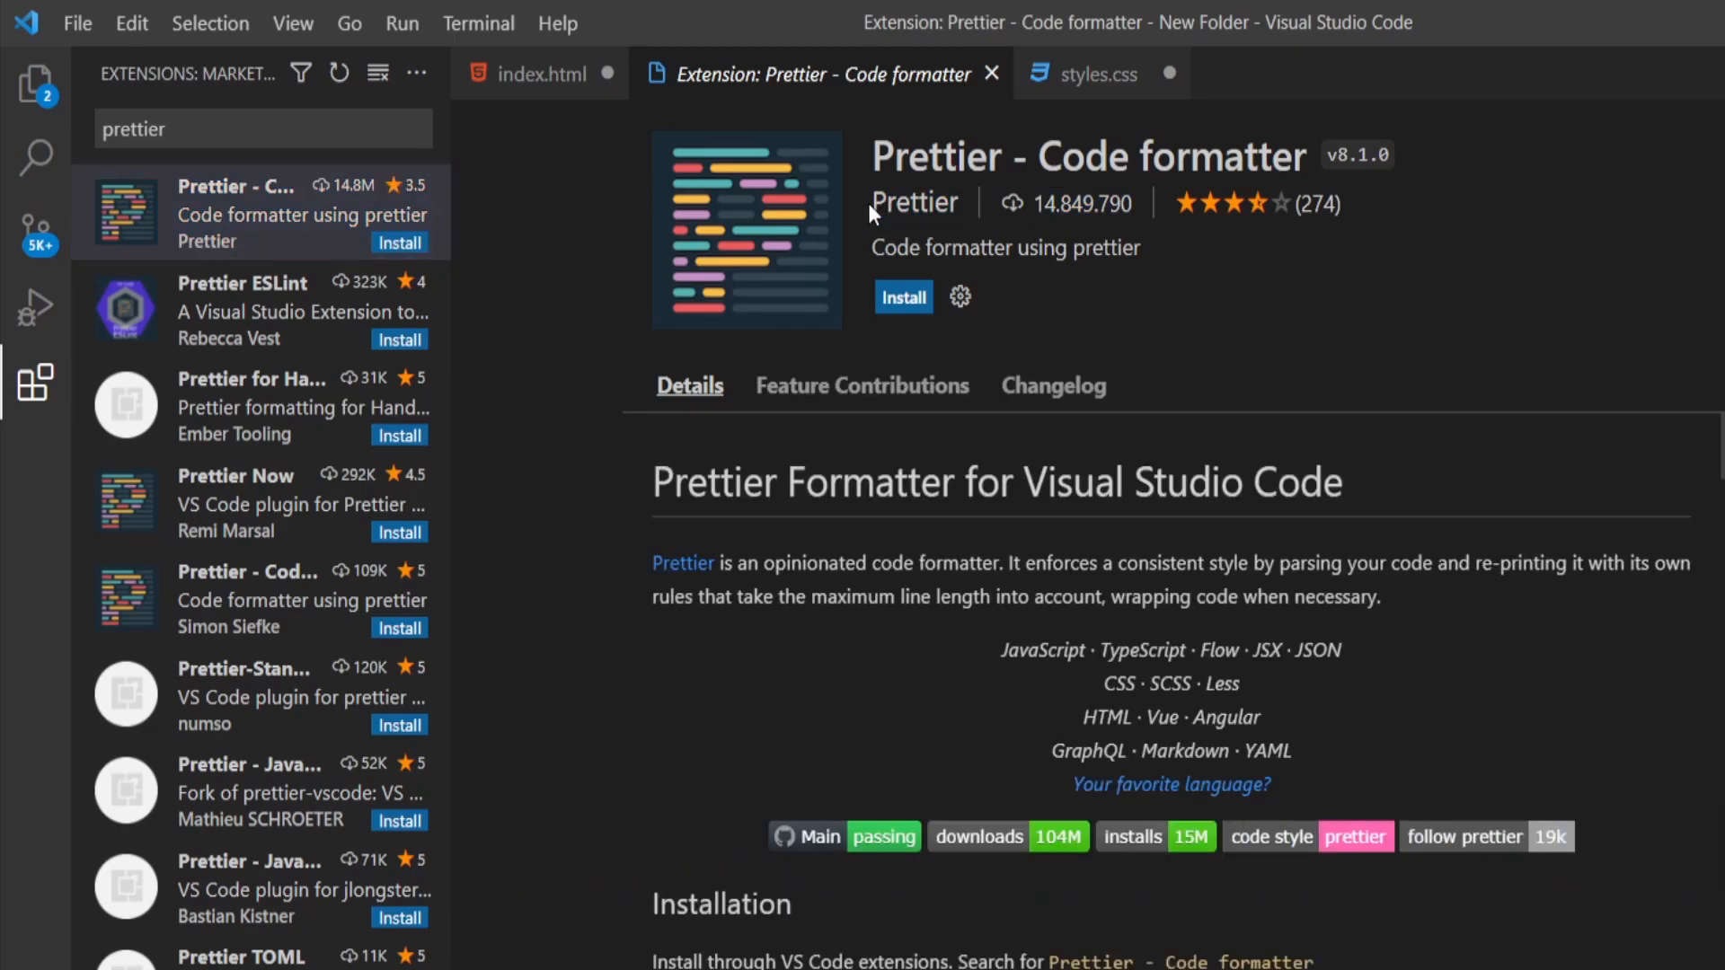
pyautogui.moveTo(805, 307)
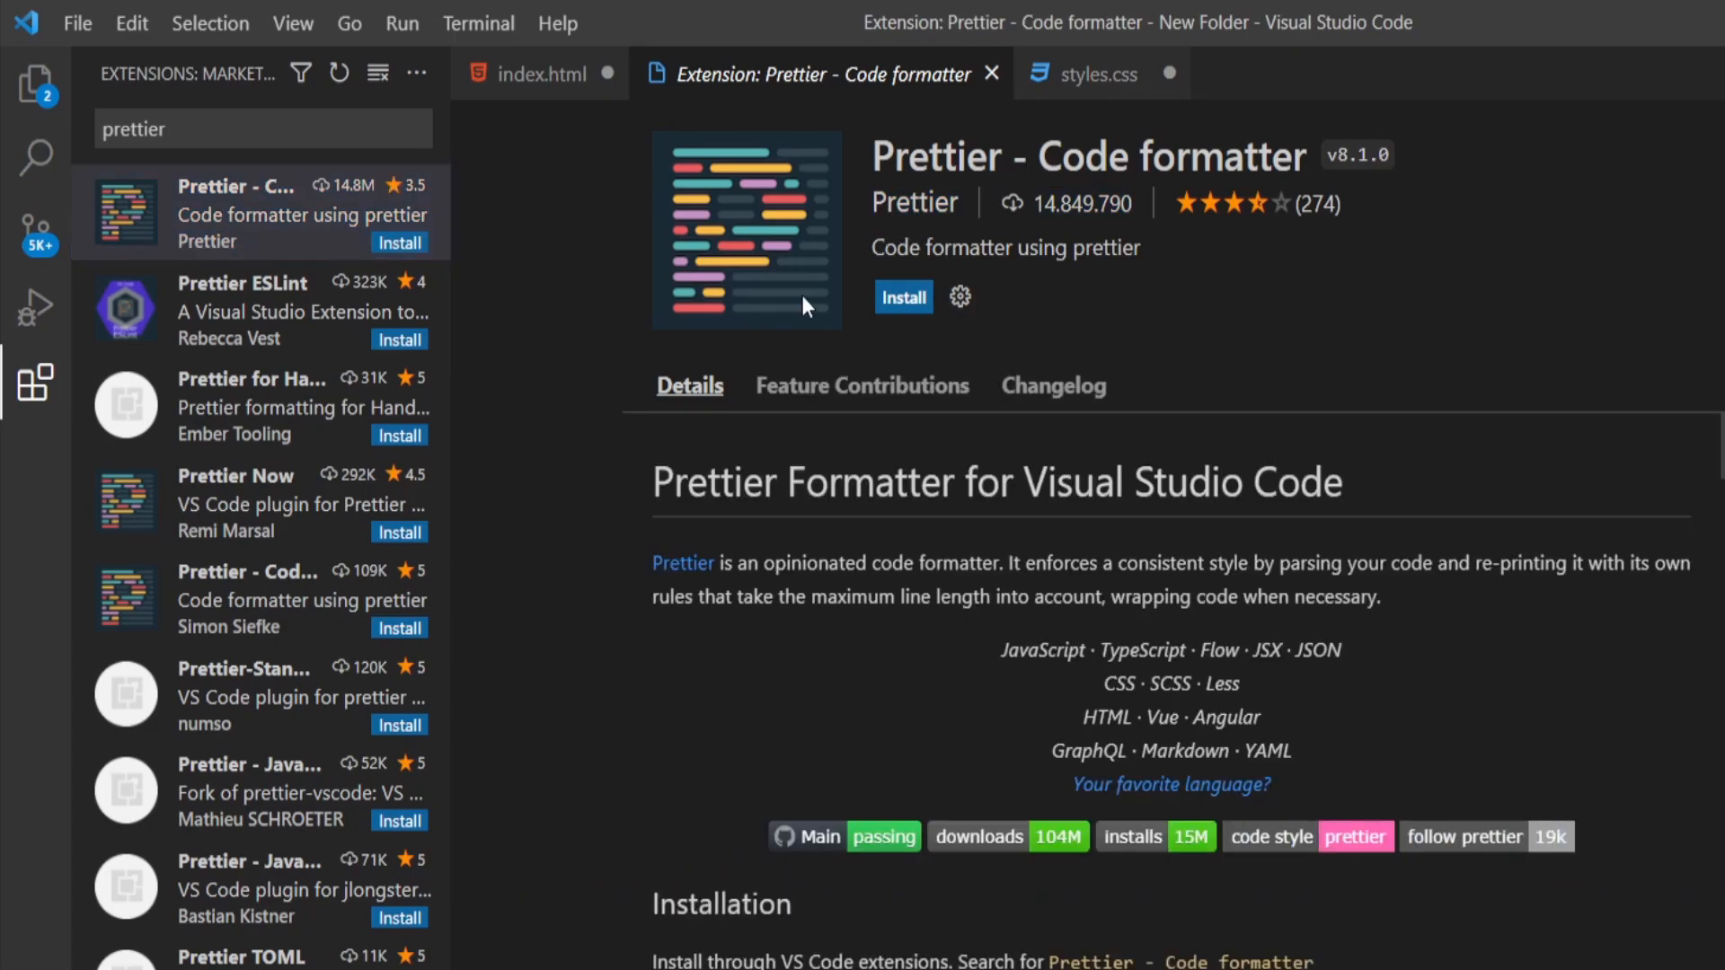
pyautogui.click(904, 297)
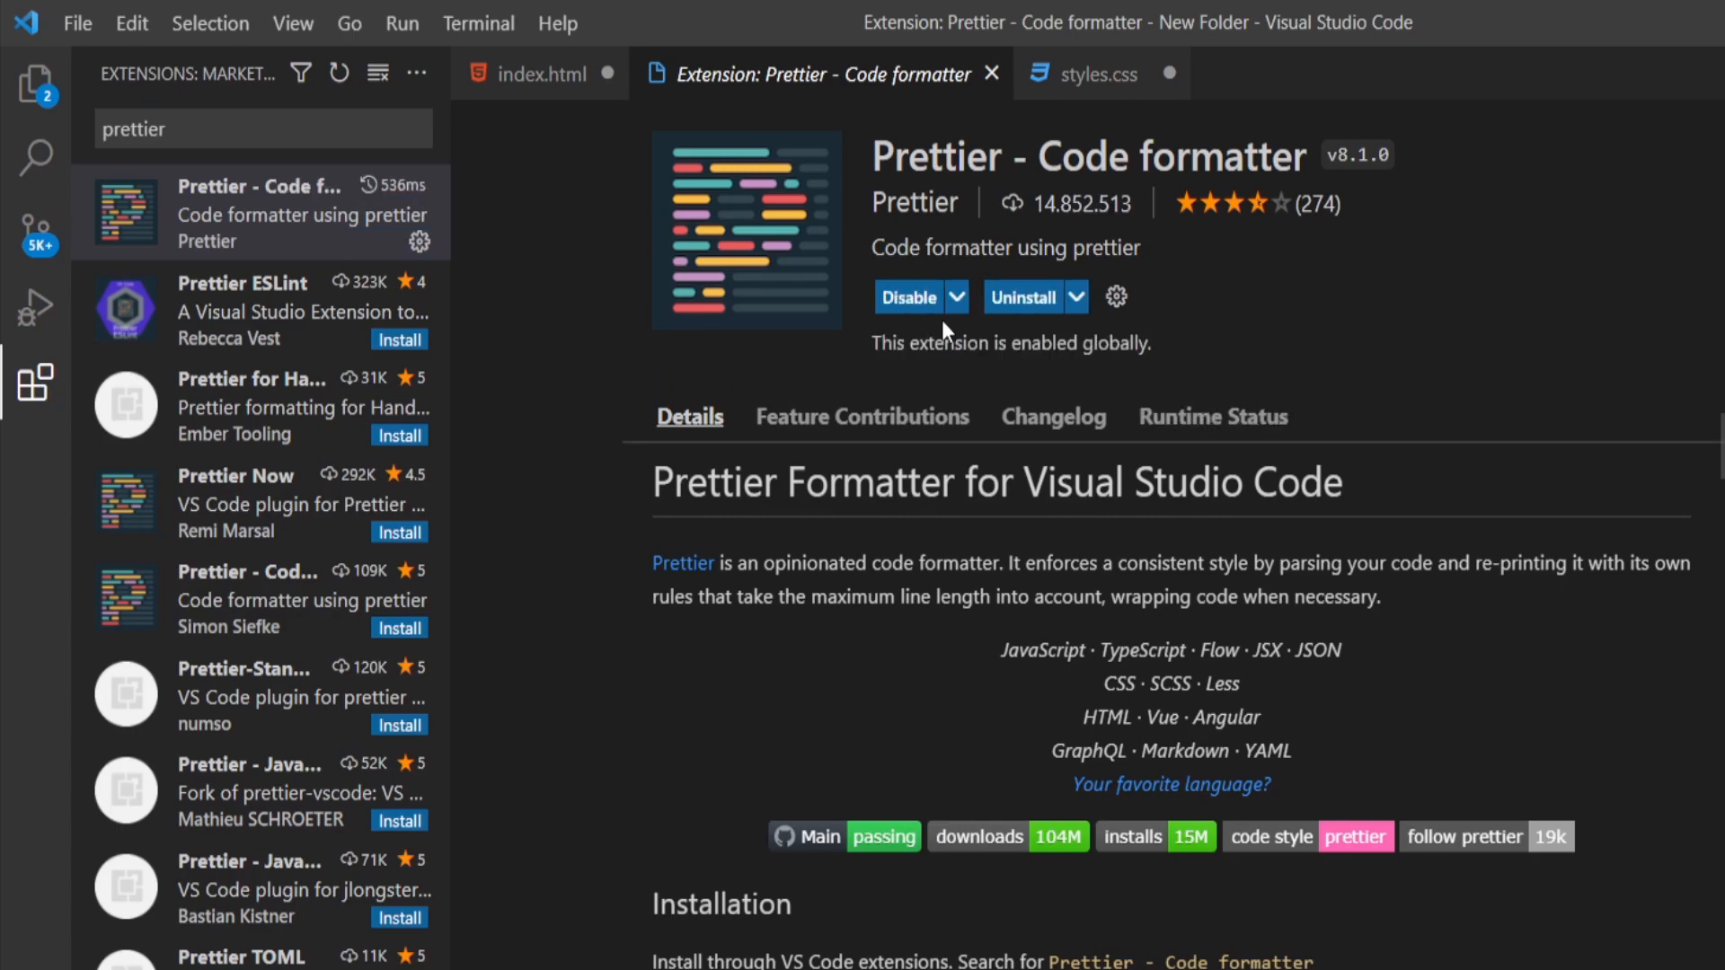
pyautogui.moveTo(1085, 464)
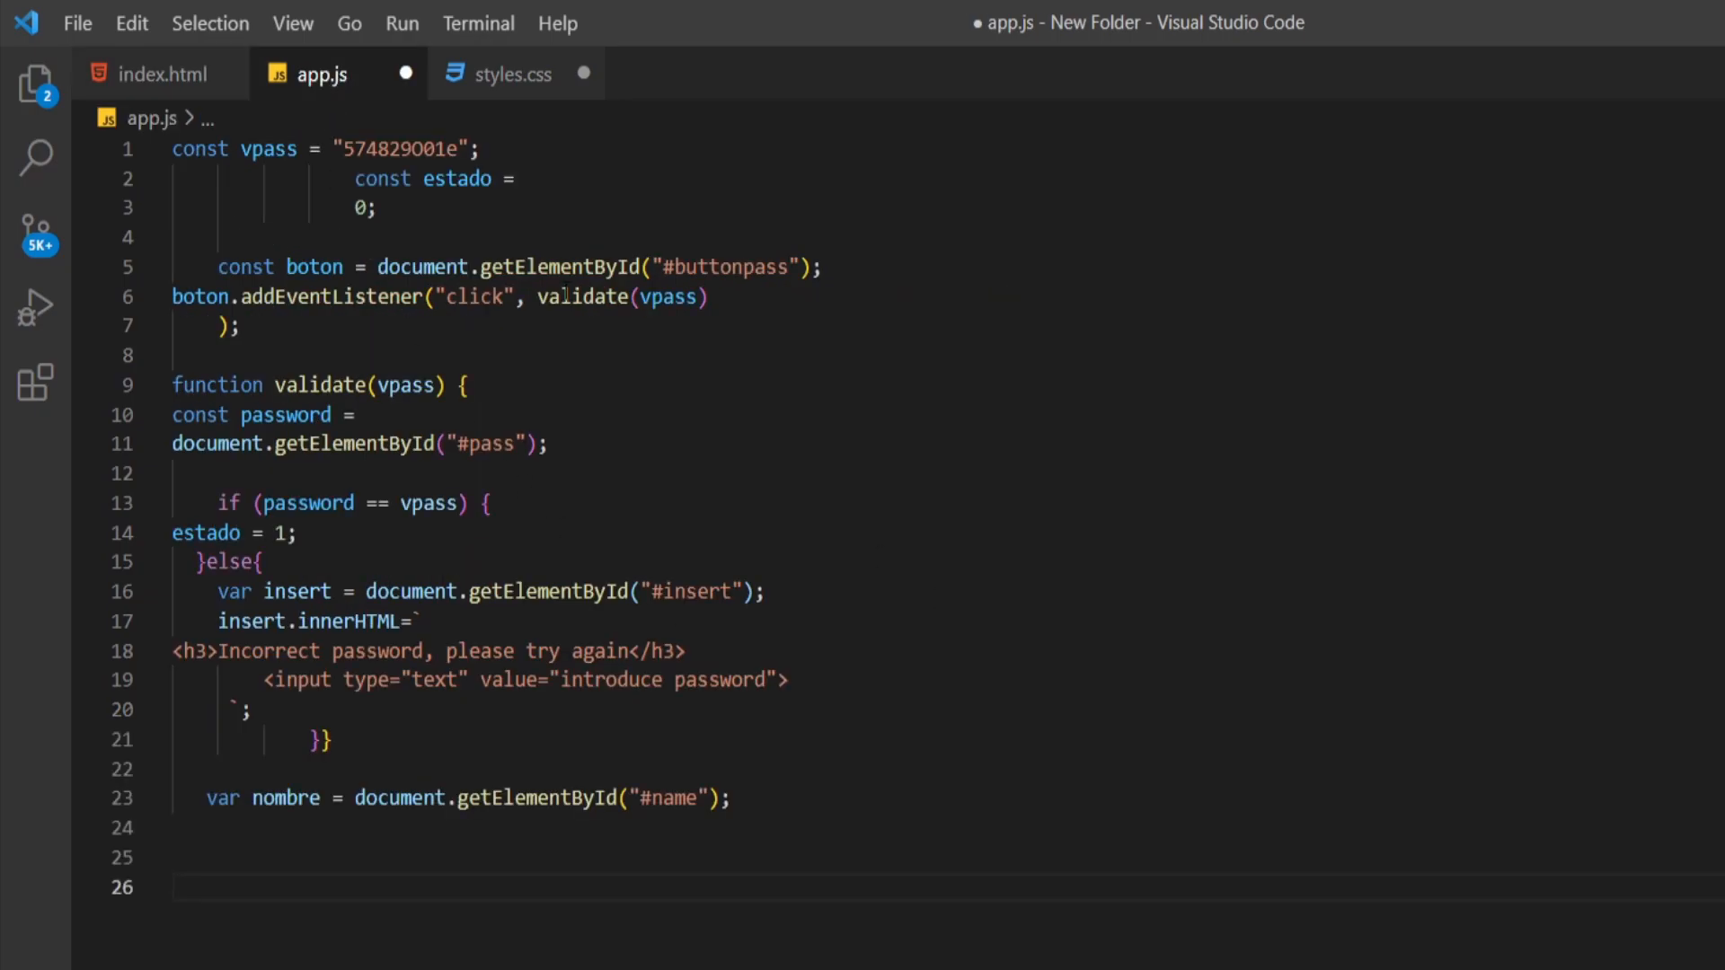
# Run Format Document on app.js and set Prettier as the default JavaScript formatter
pyautogui.click(293, 24)
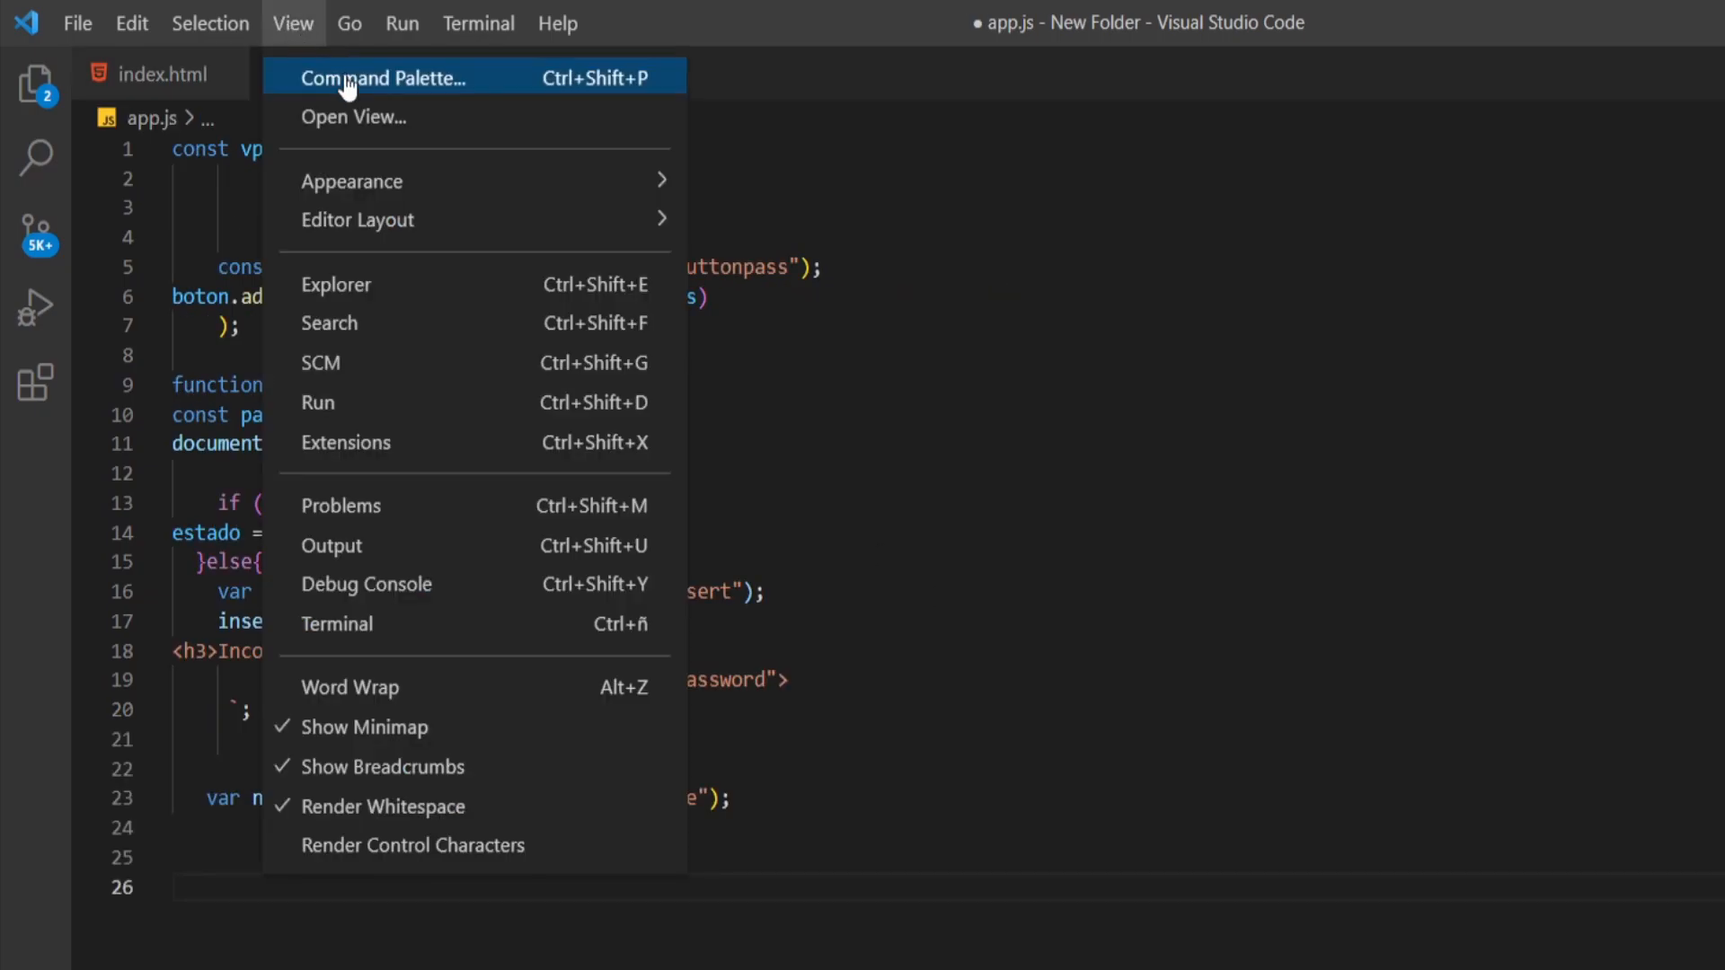
pyautogui.click(383, 77)
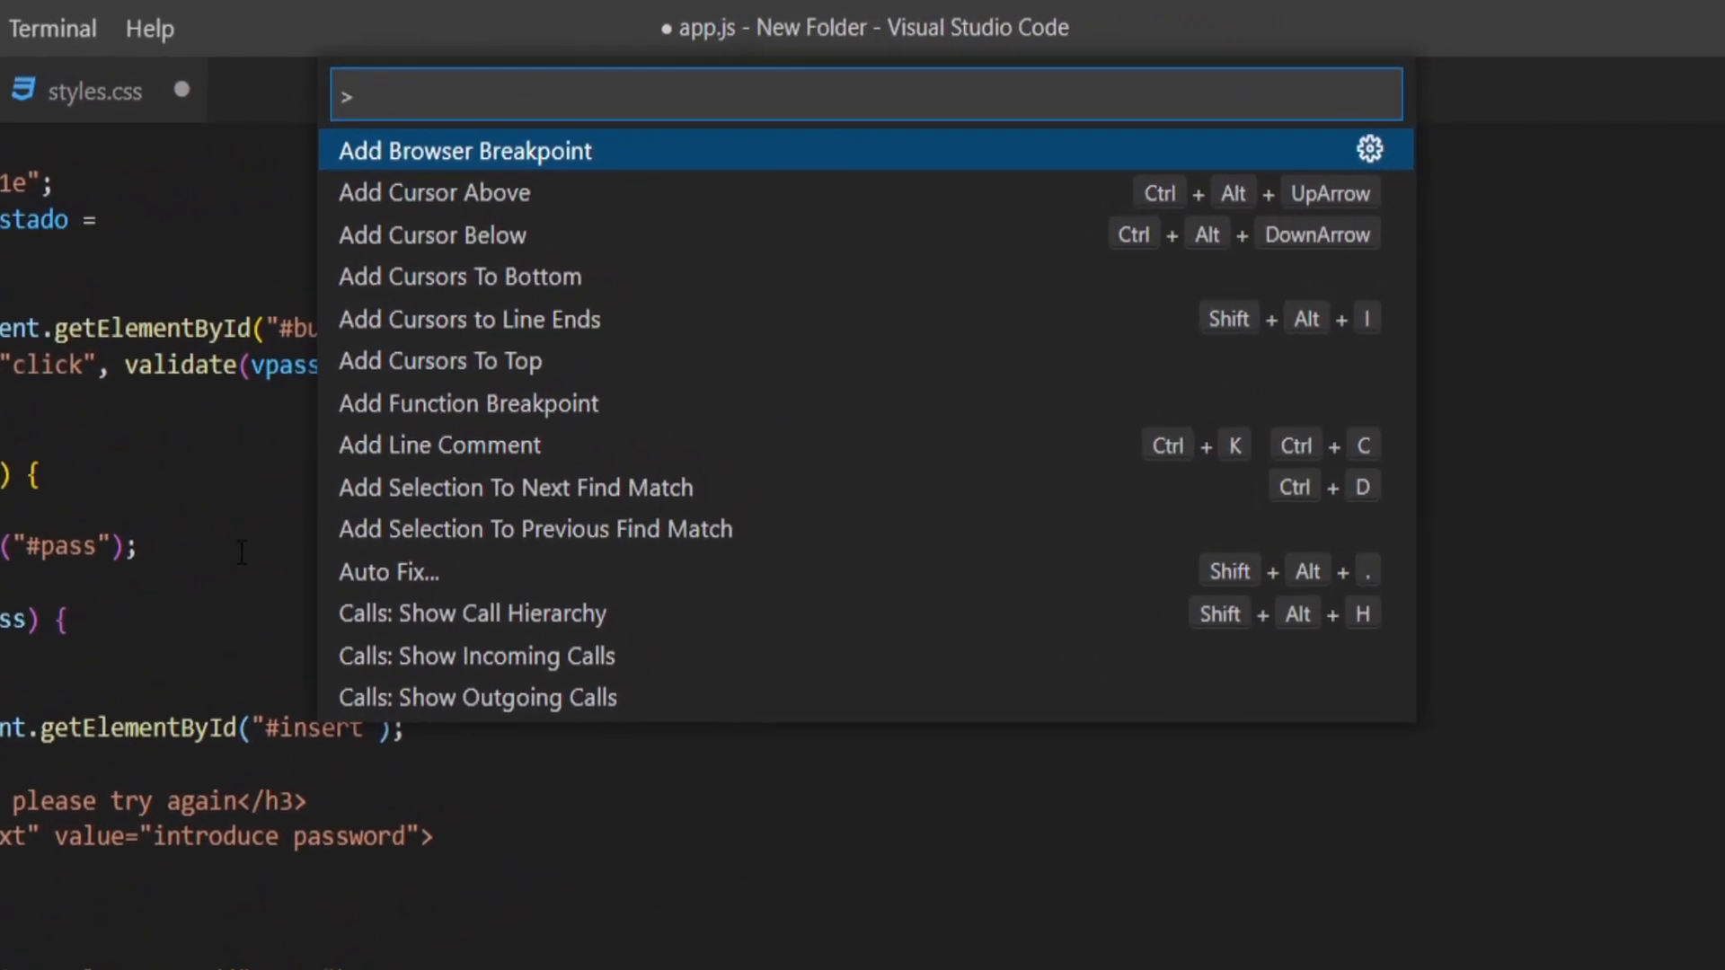
pyautogui.write('format document')
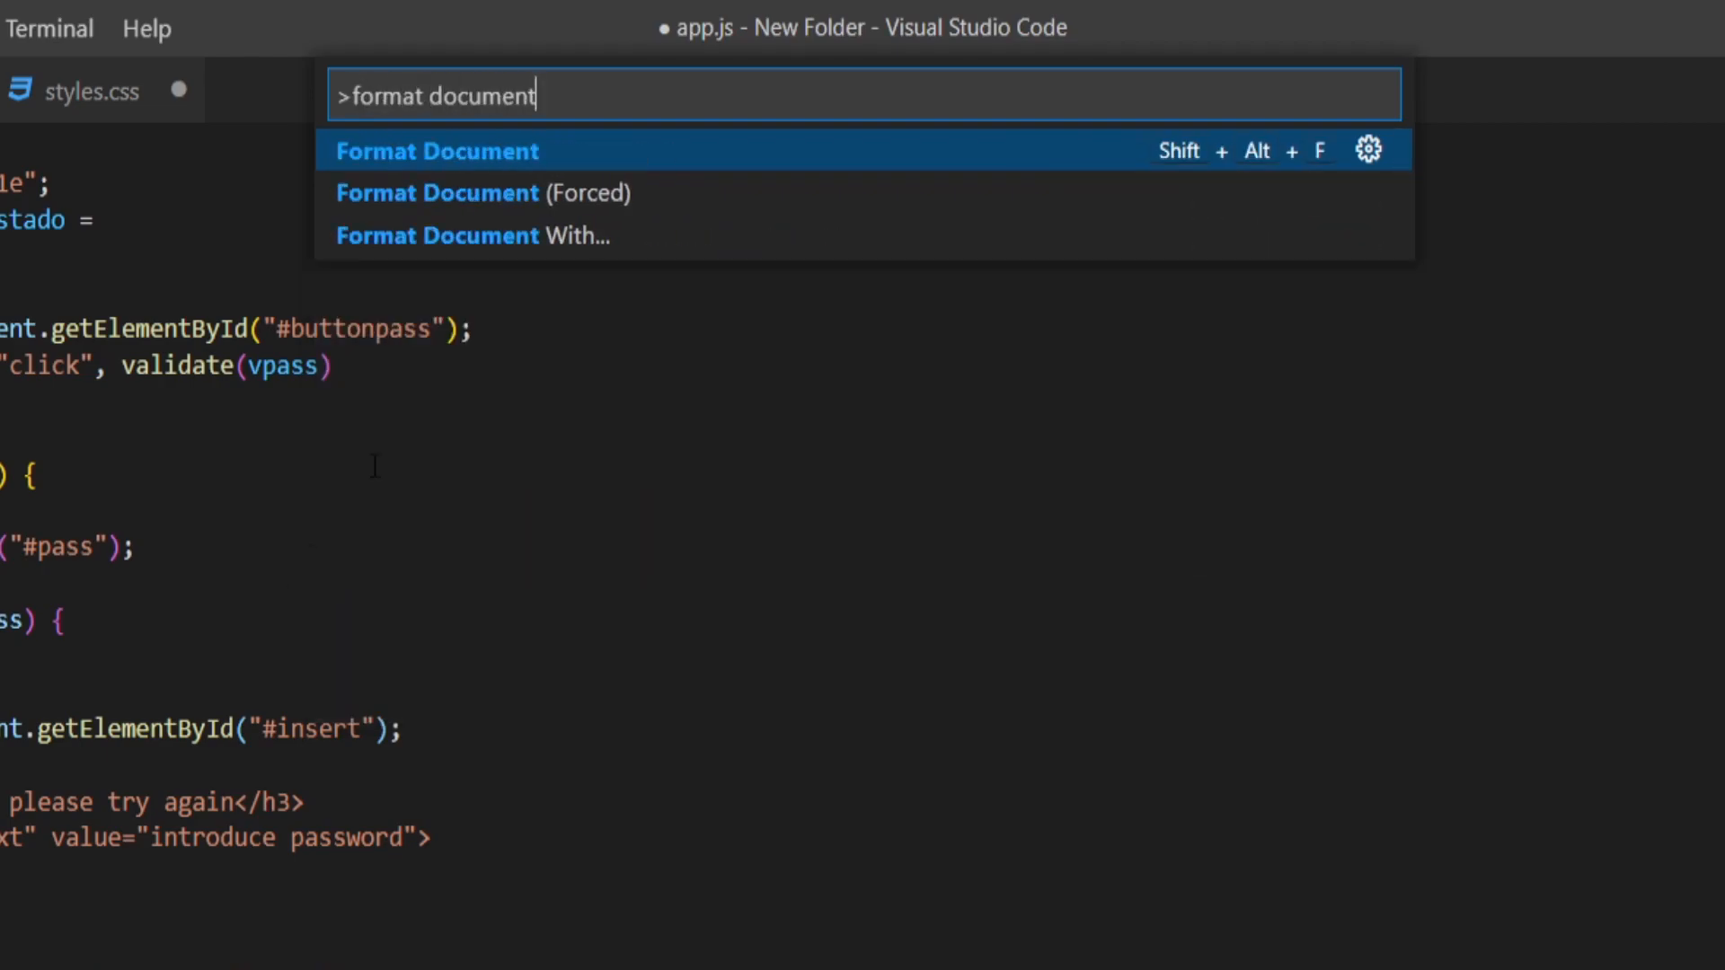
pyautogui.click(437, 151)
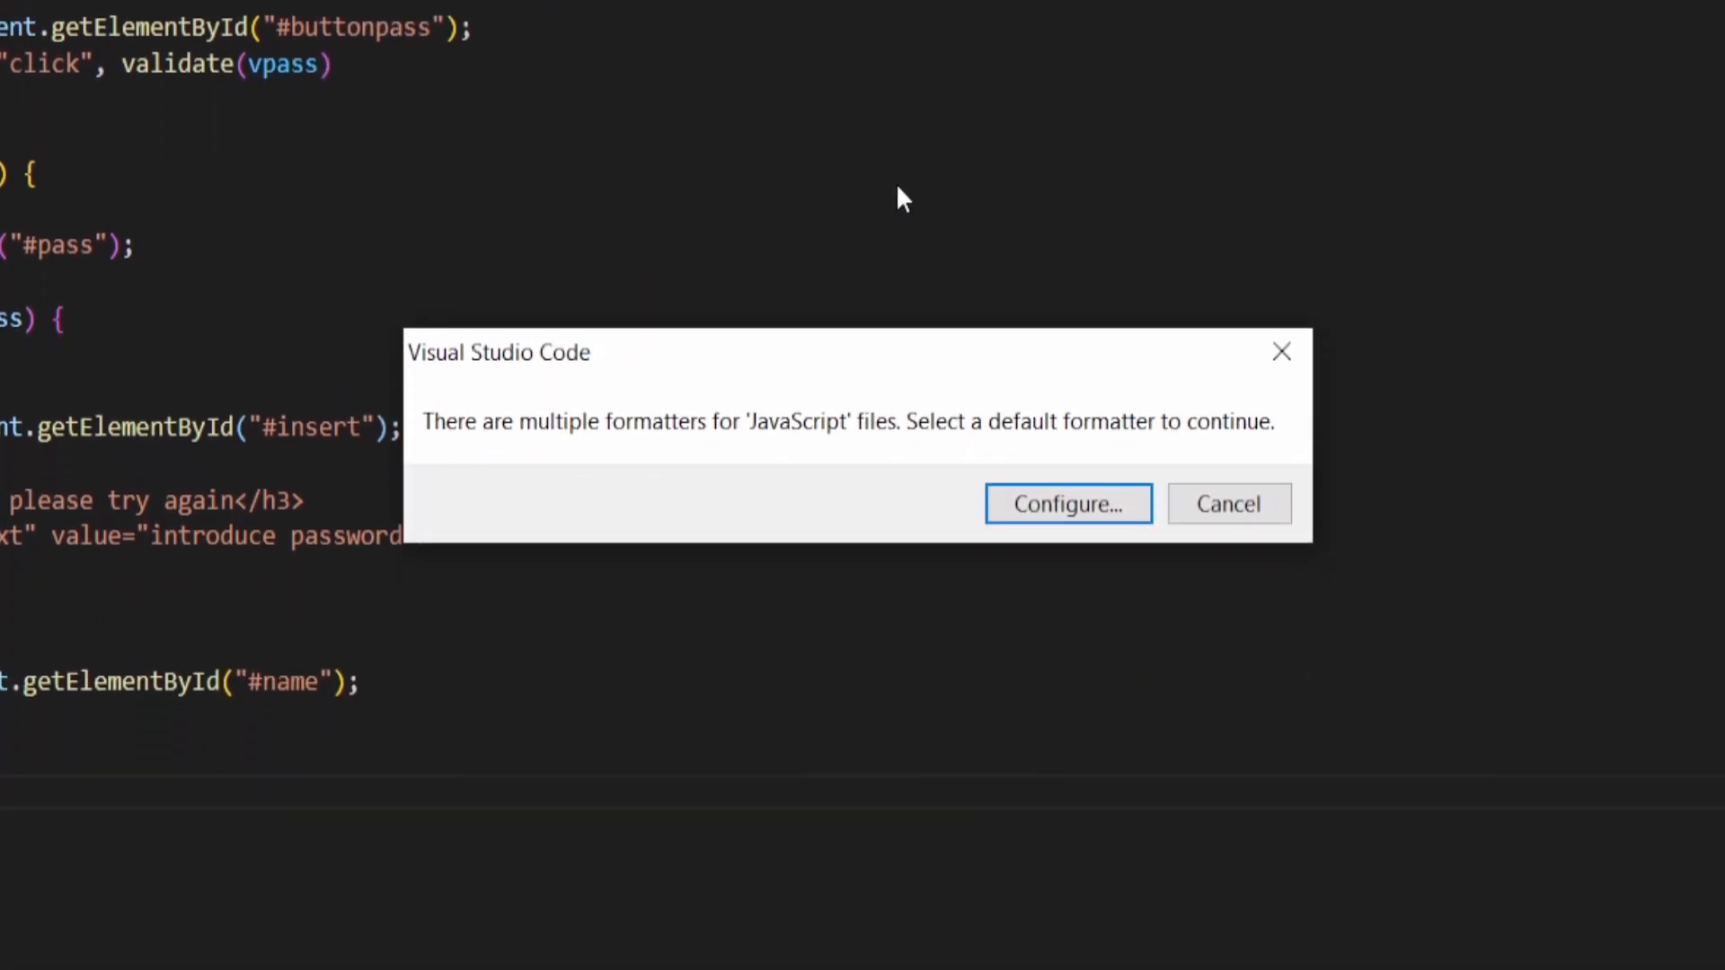
pyautogui.moveTo(1053, 521)
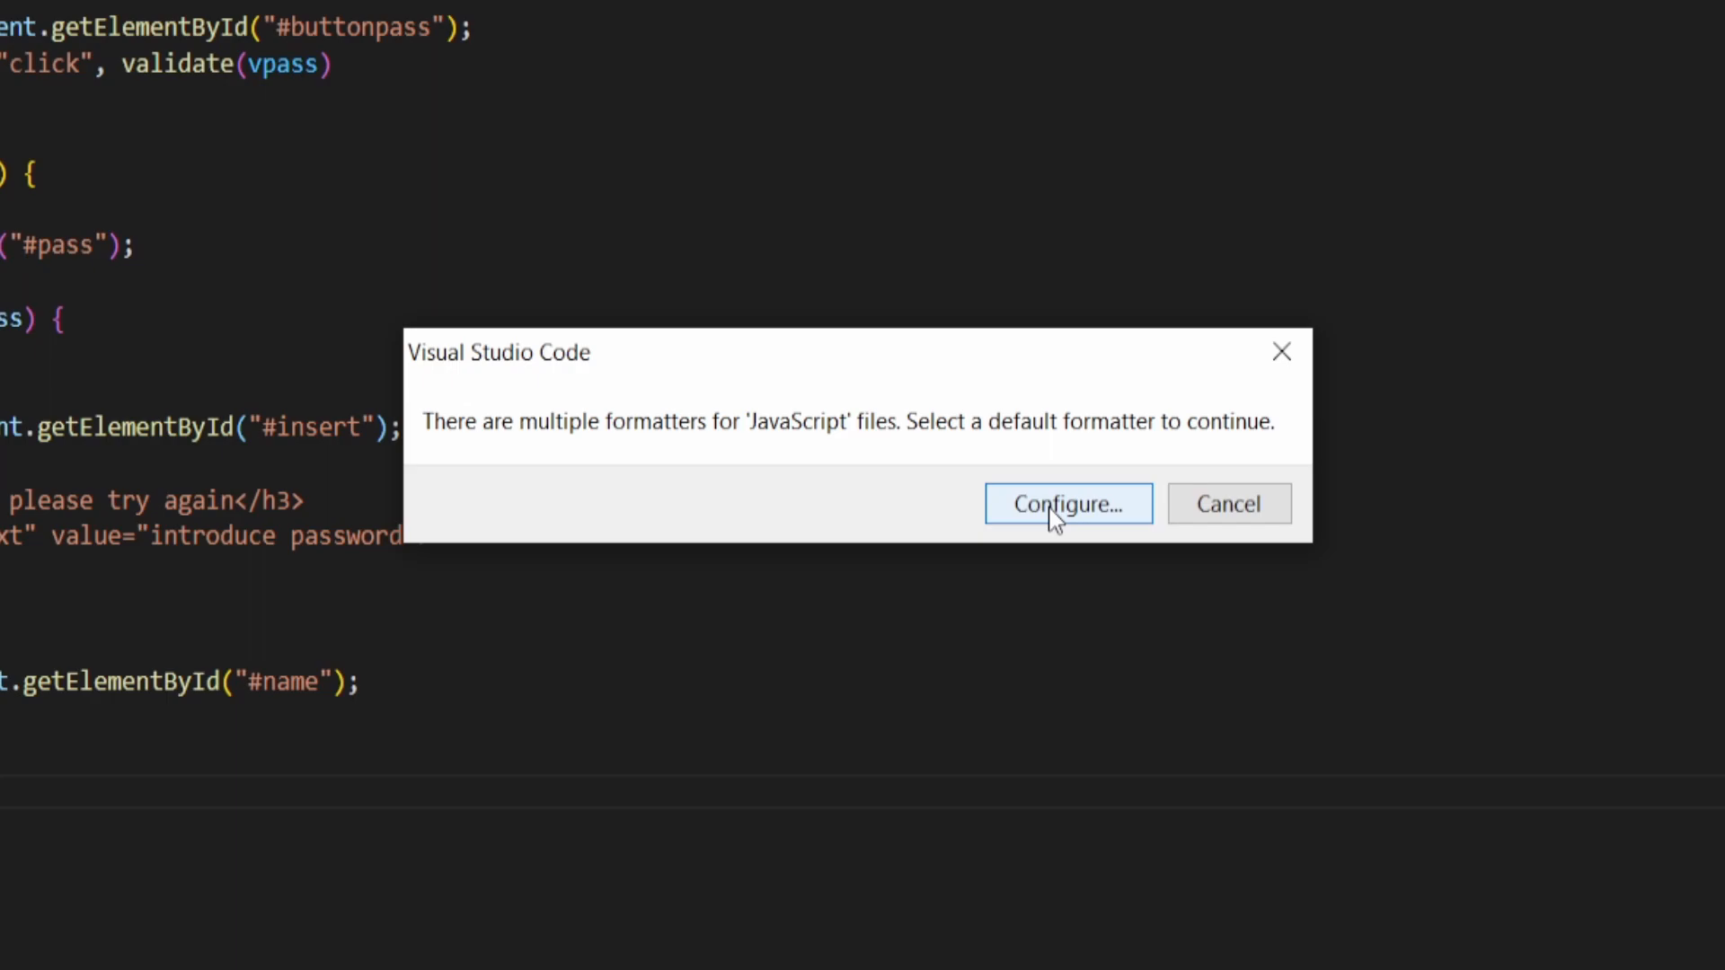
pyautogui.click(1068, 503)
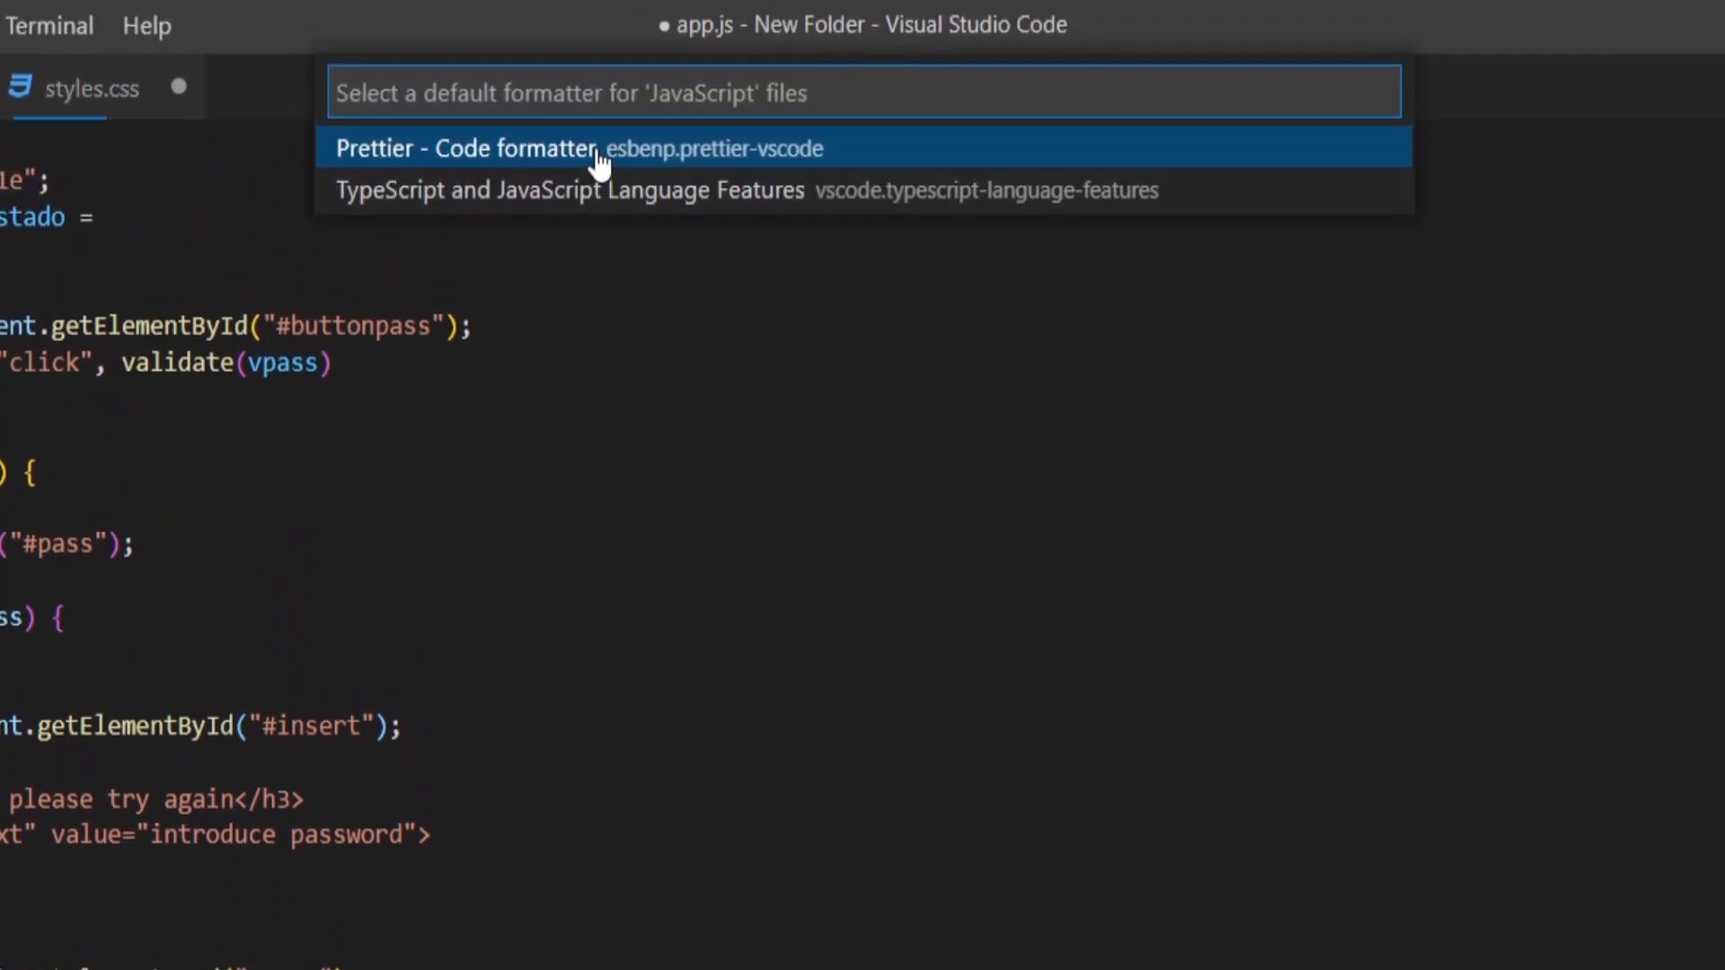
pyautogui.click(463, 147)
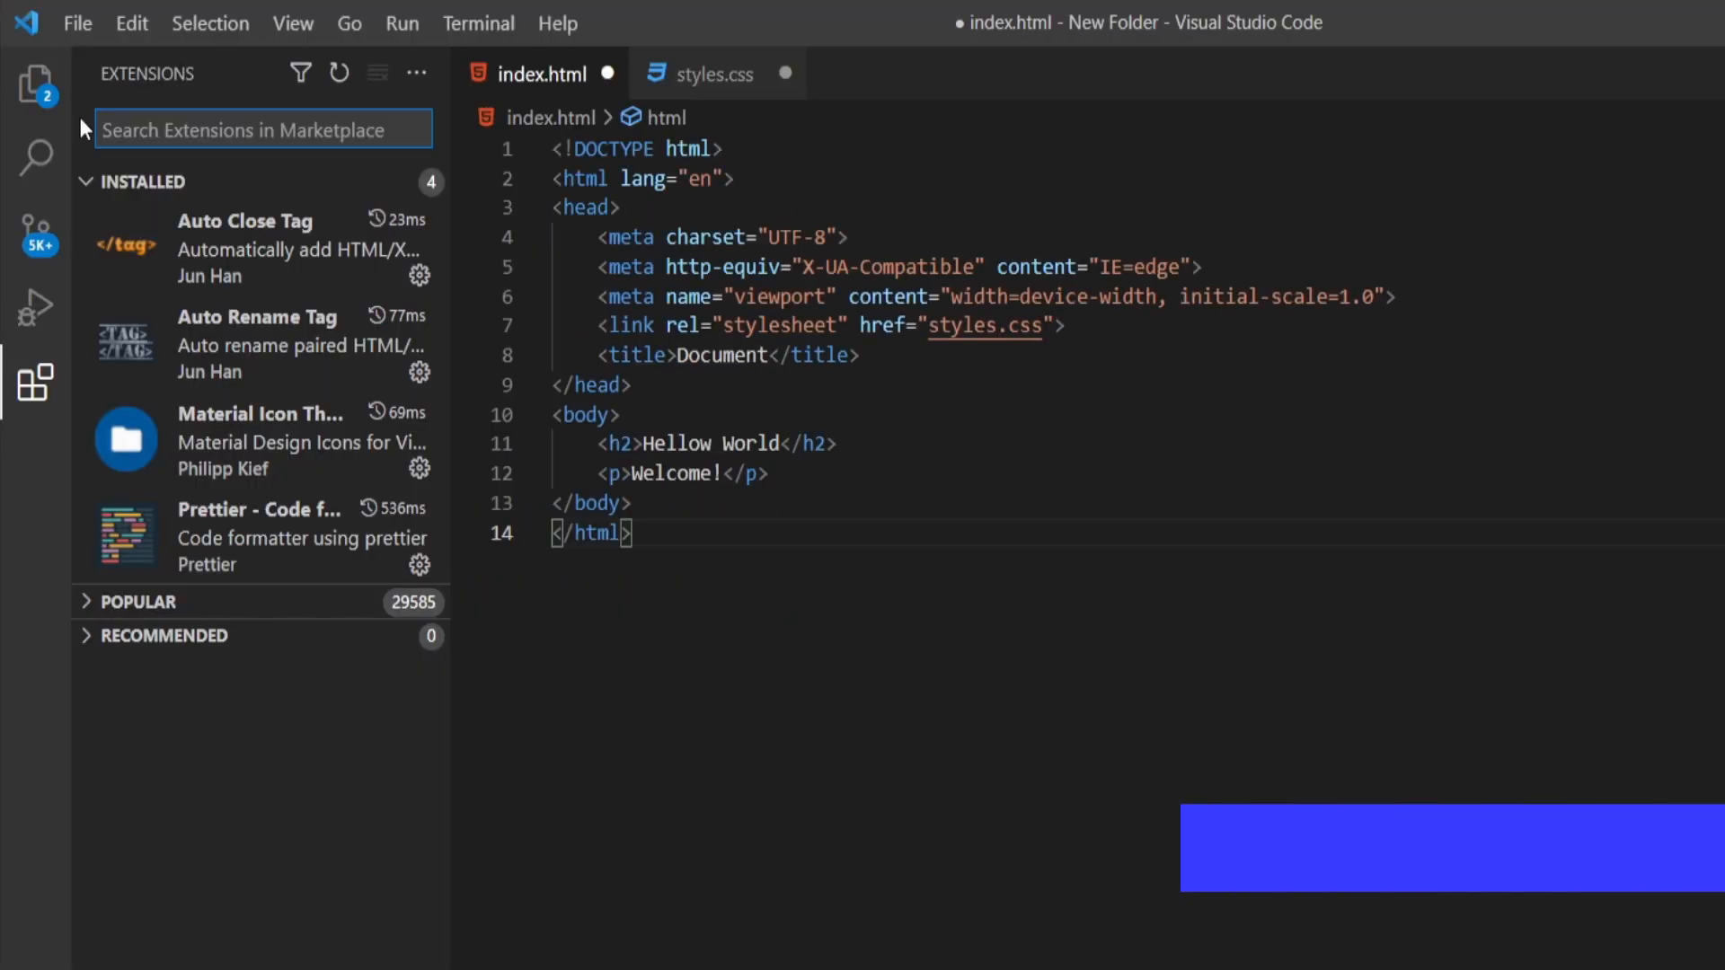
# Find 'bracket' in the marketplace and install Bracket Pair Colorizer 2, then try it on getElementById("#password") code
pyautogui.write('bracket pair colorizer 2')
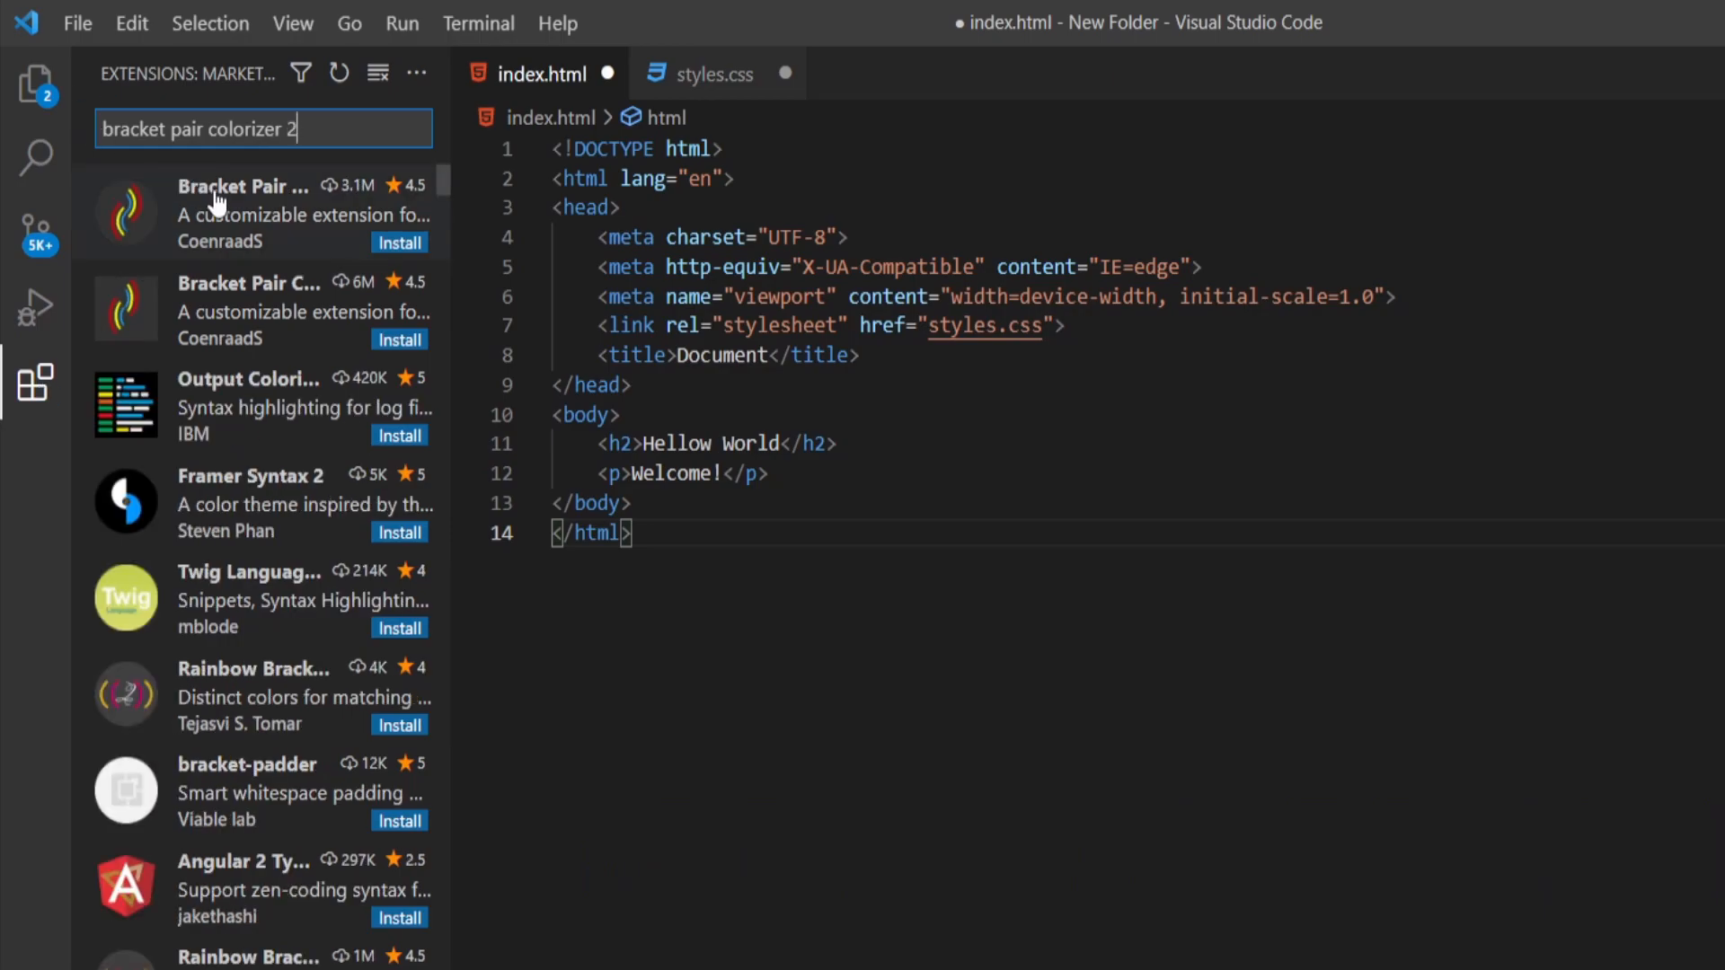
pyautogui.click(252, 214)
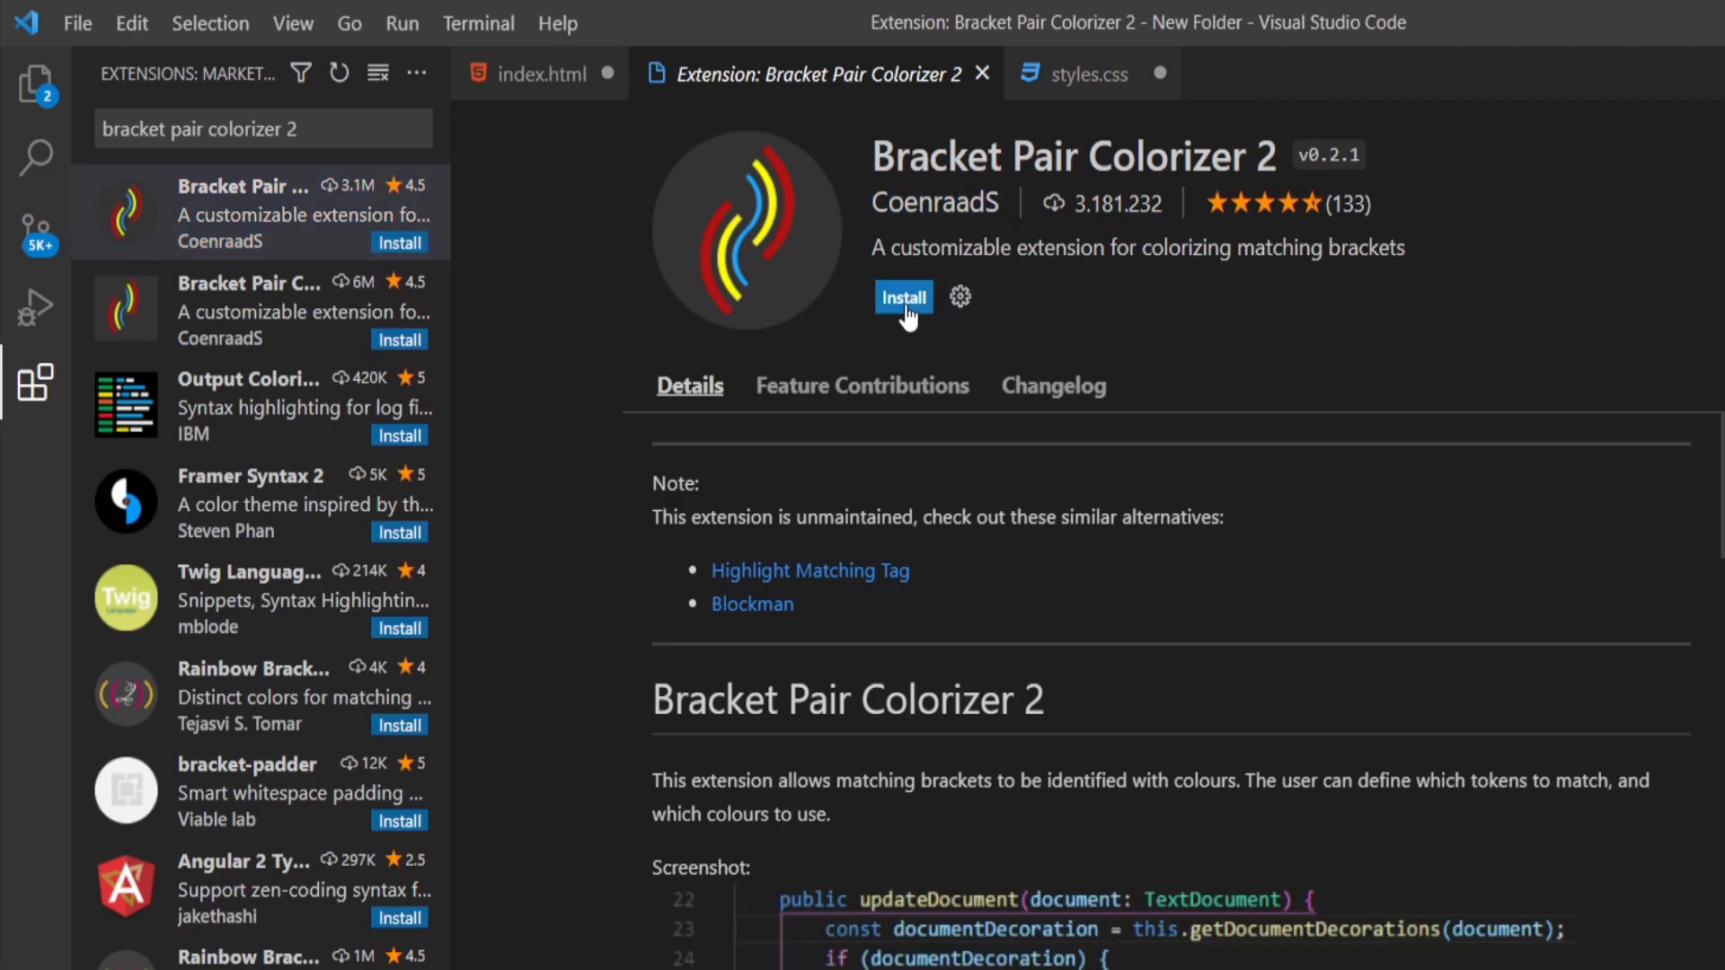
pyautogui.click(904, 296)
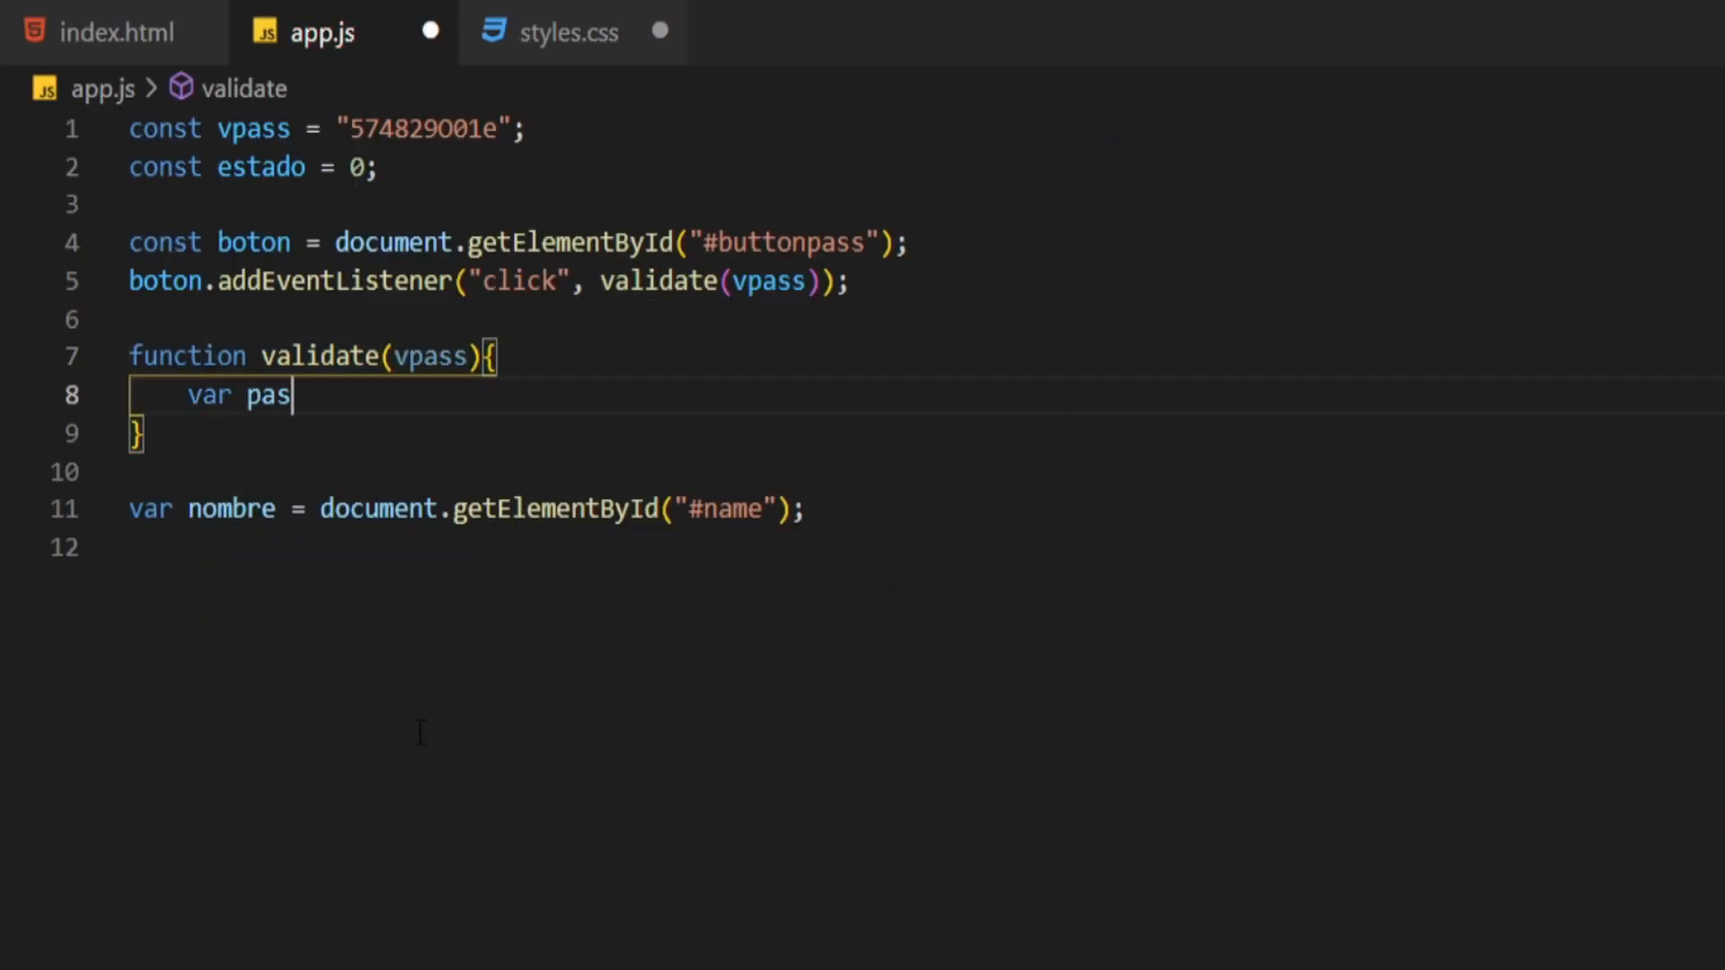
pyautogui.write('sword=document.getElementById();')
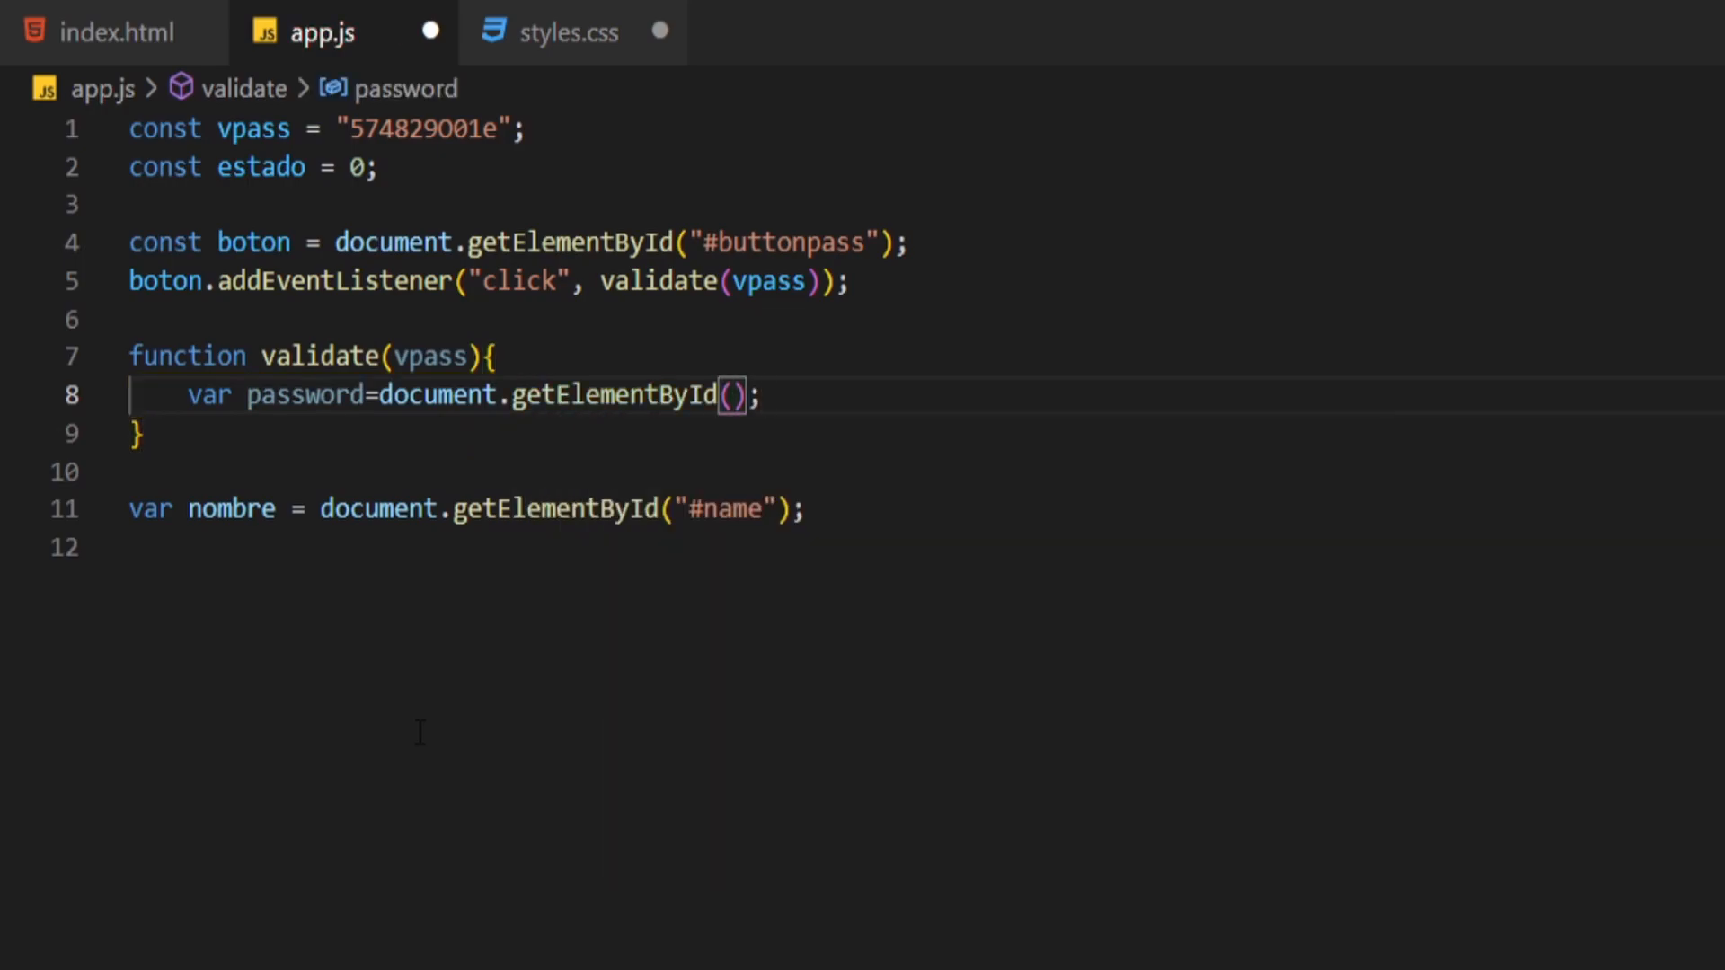
pyautogui.write('"#password"')
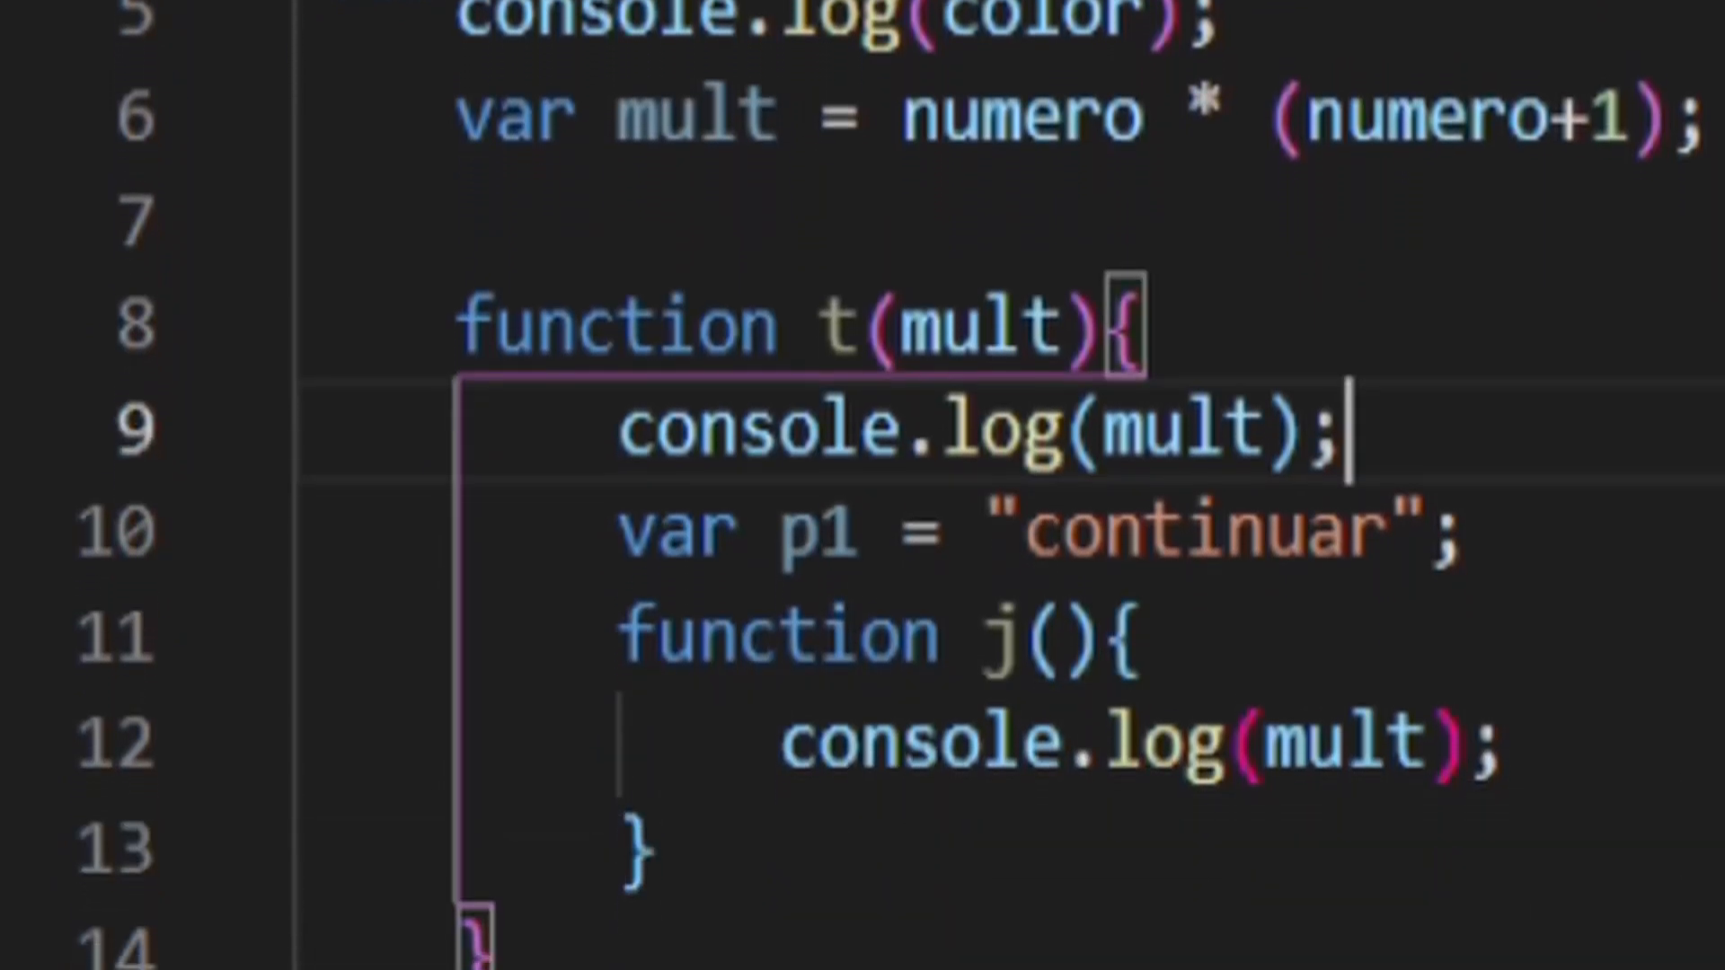
pyautogui.scroll(-3)
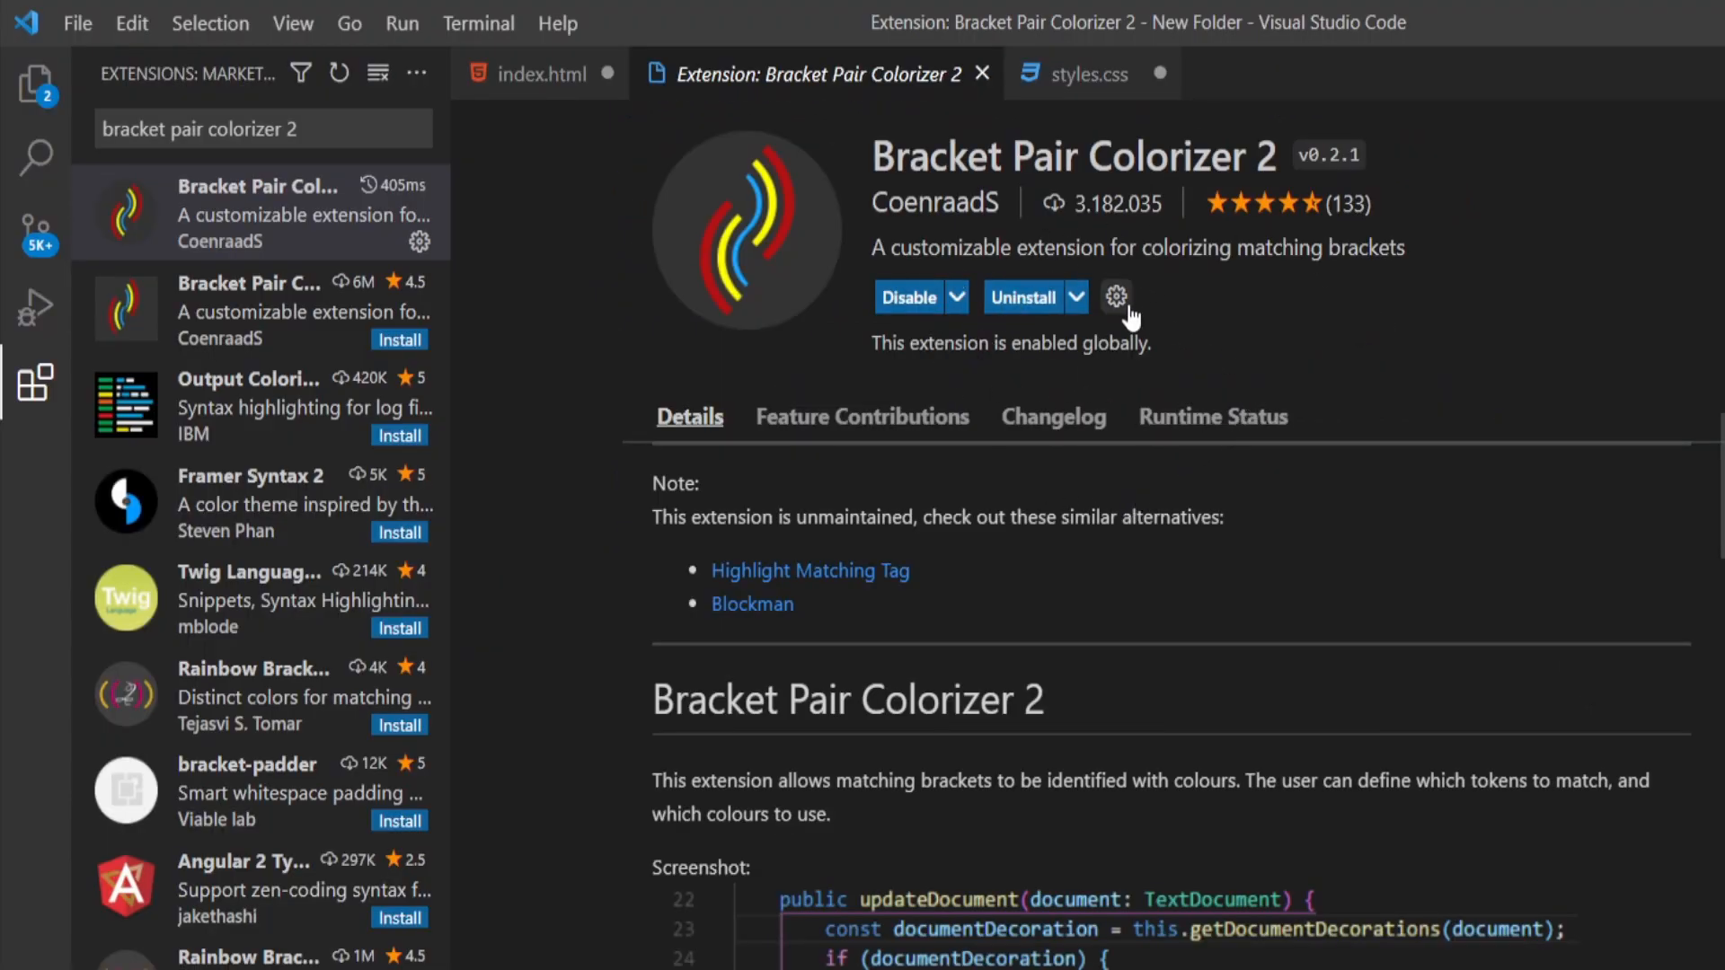
# Edit Bracket Pair Colorizer 2's Colors in settings.json, adding rgba(250,136,98), #ffe032 and green
pyautogui.click(1116, 296)
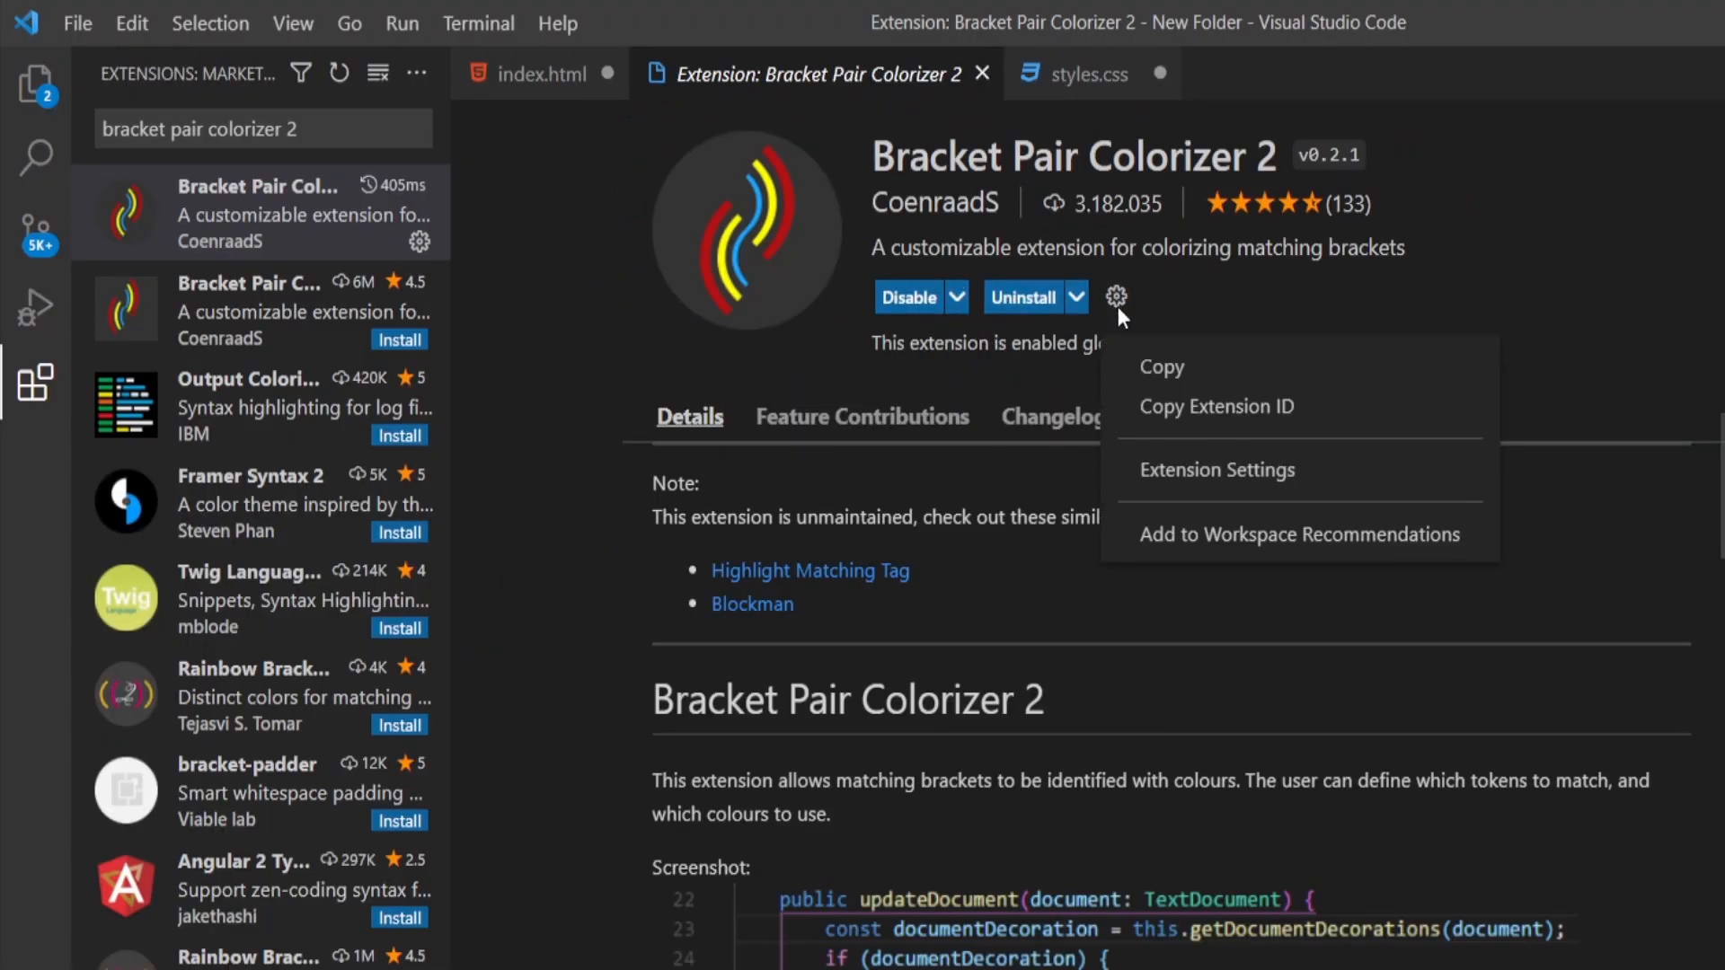
pyautogui.click(1218, 471)
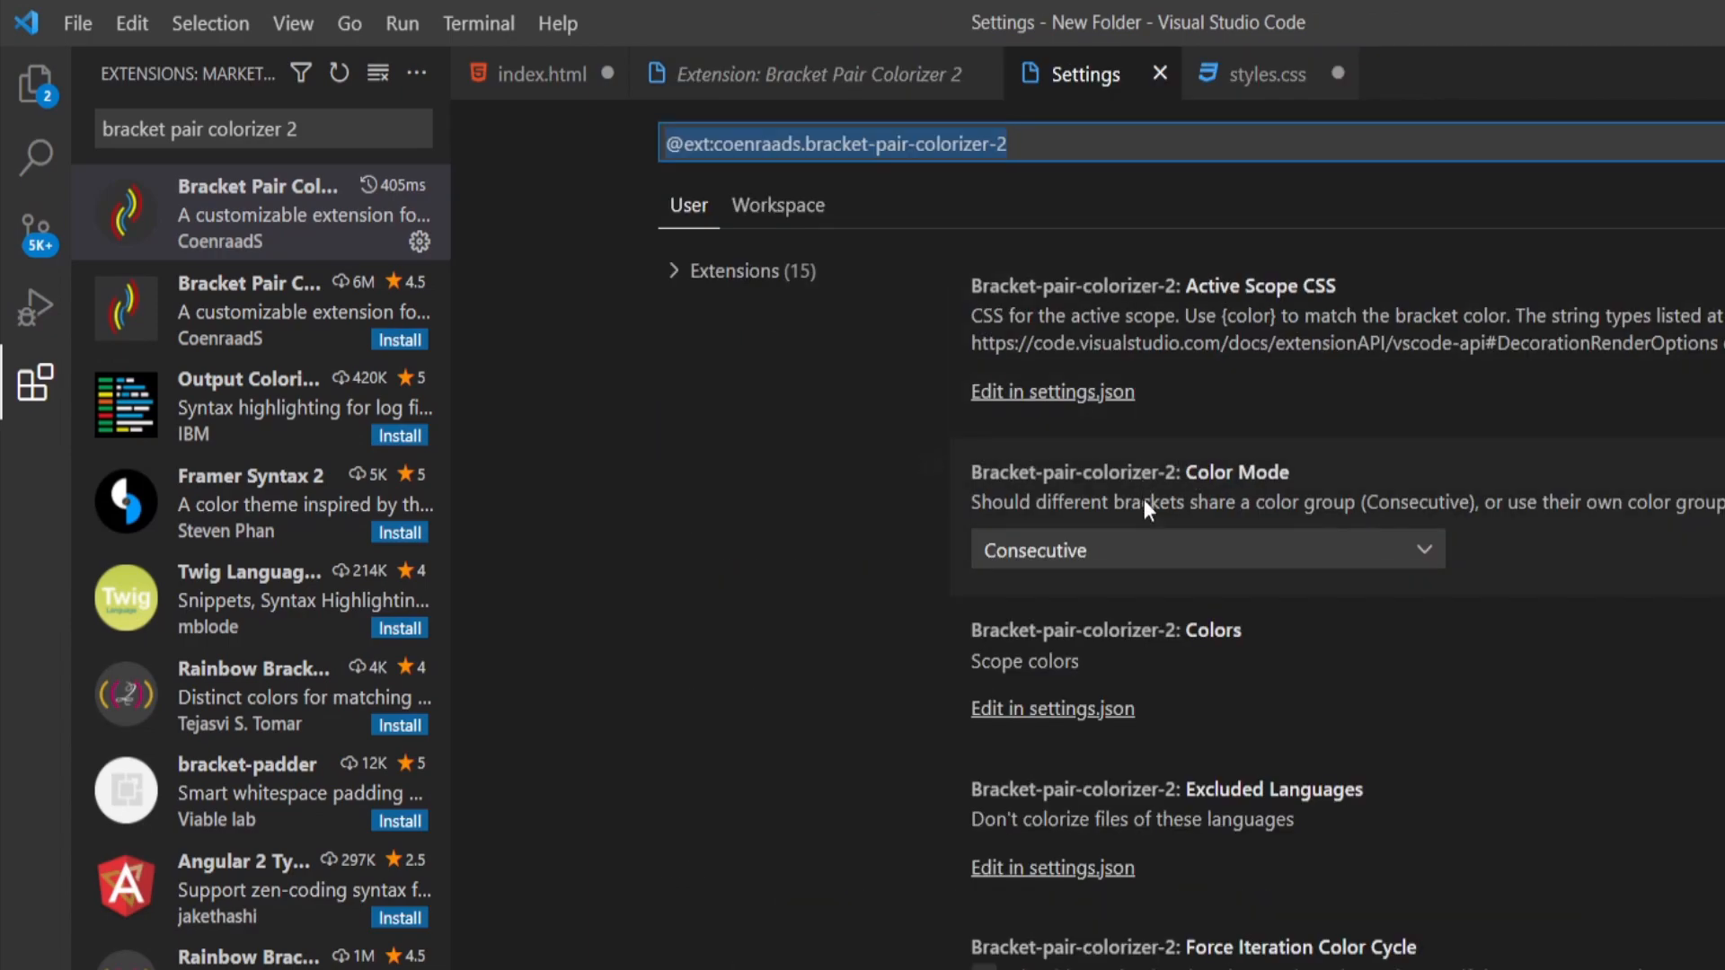
pyautogui.moveTo(1143, 667)
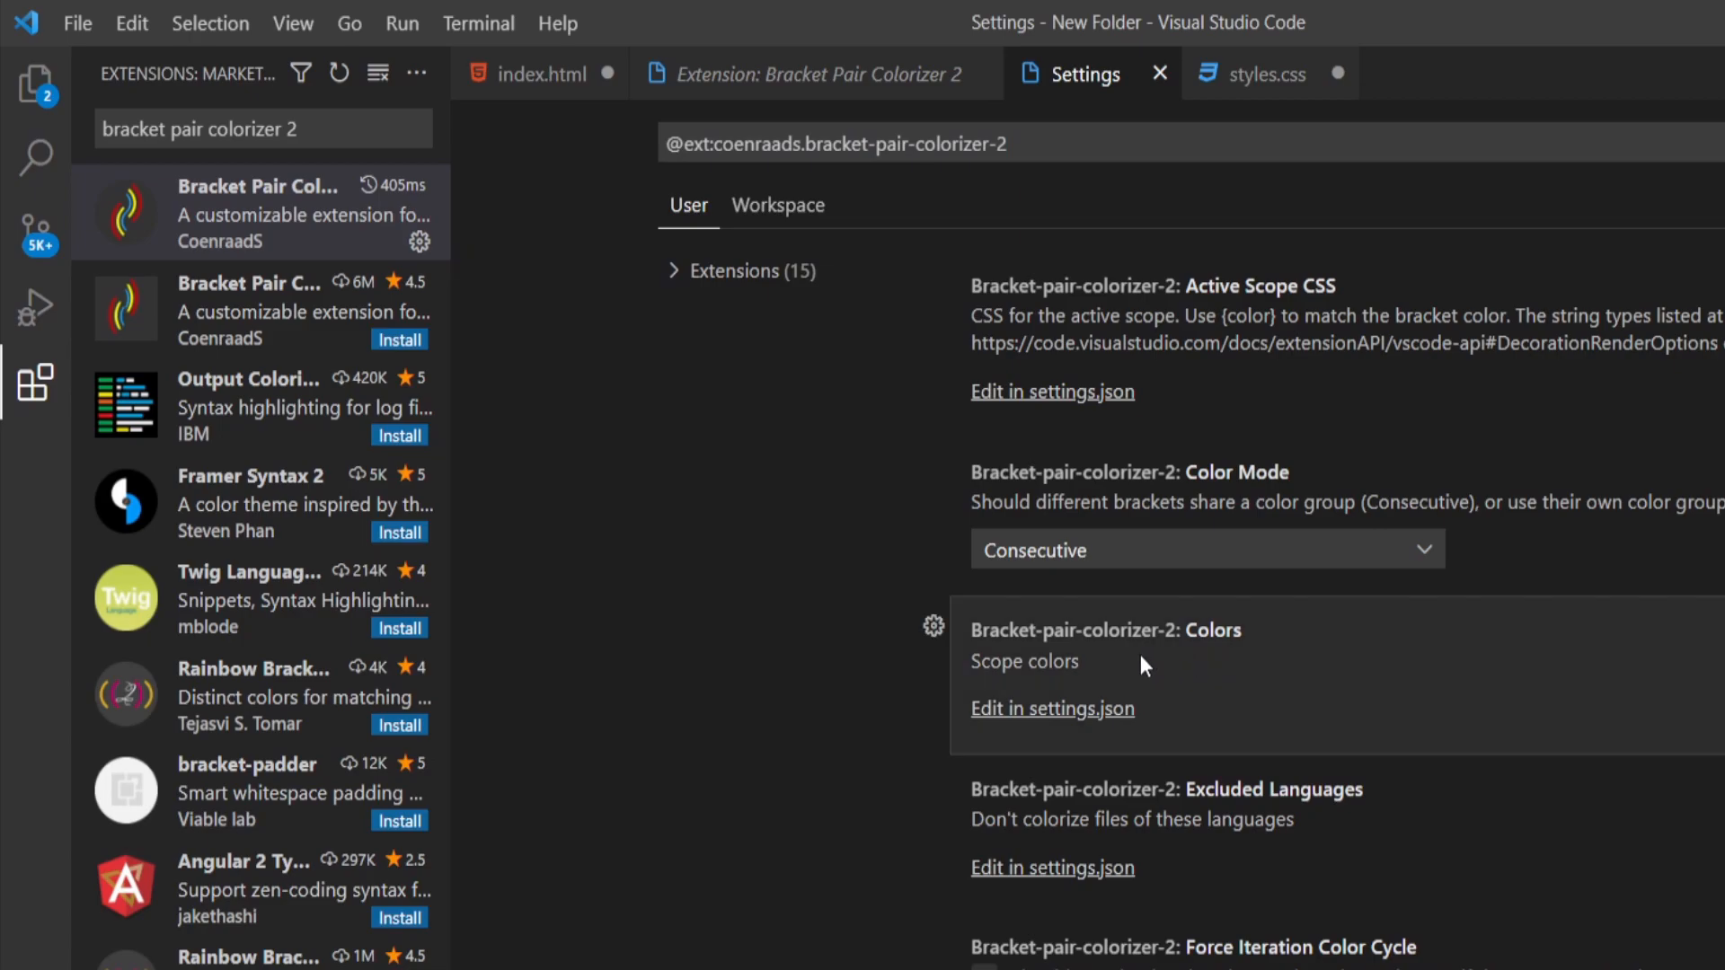
pyautogui.click(1053, 708)
pyautogui.write('"rgba')
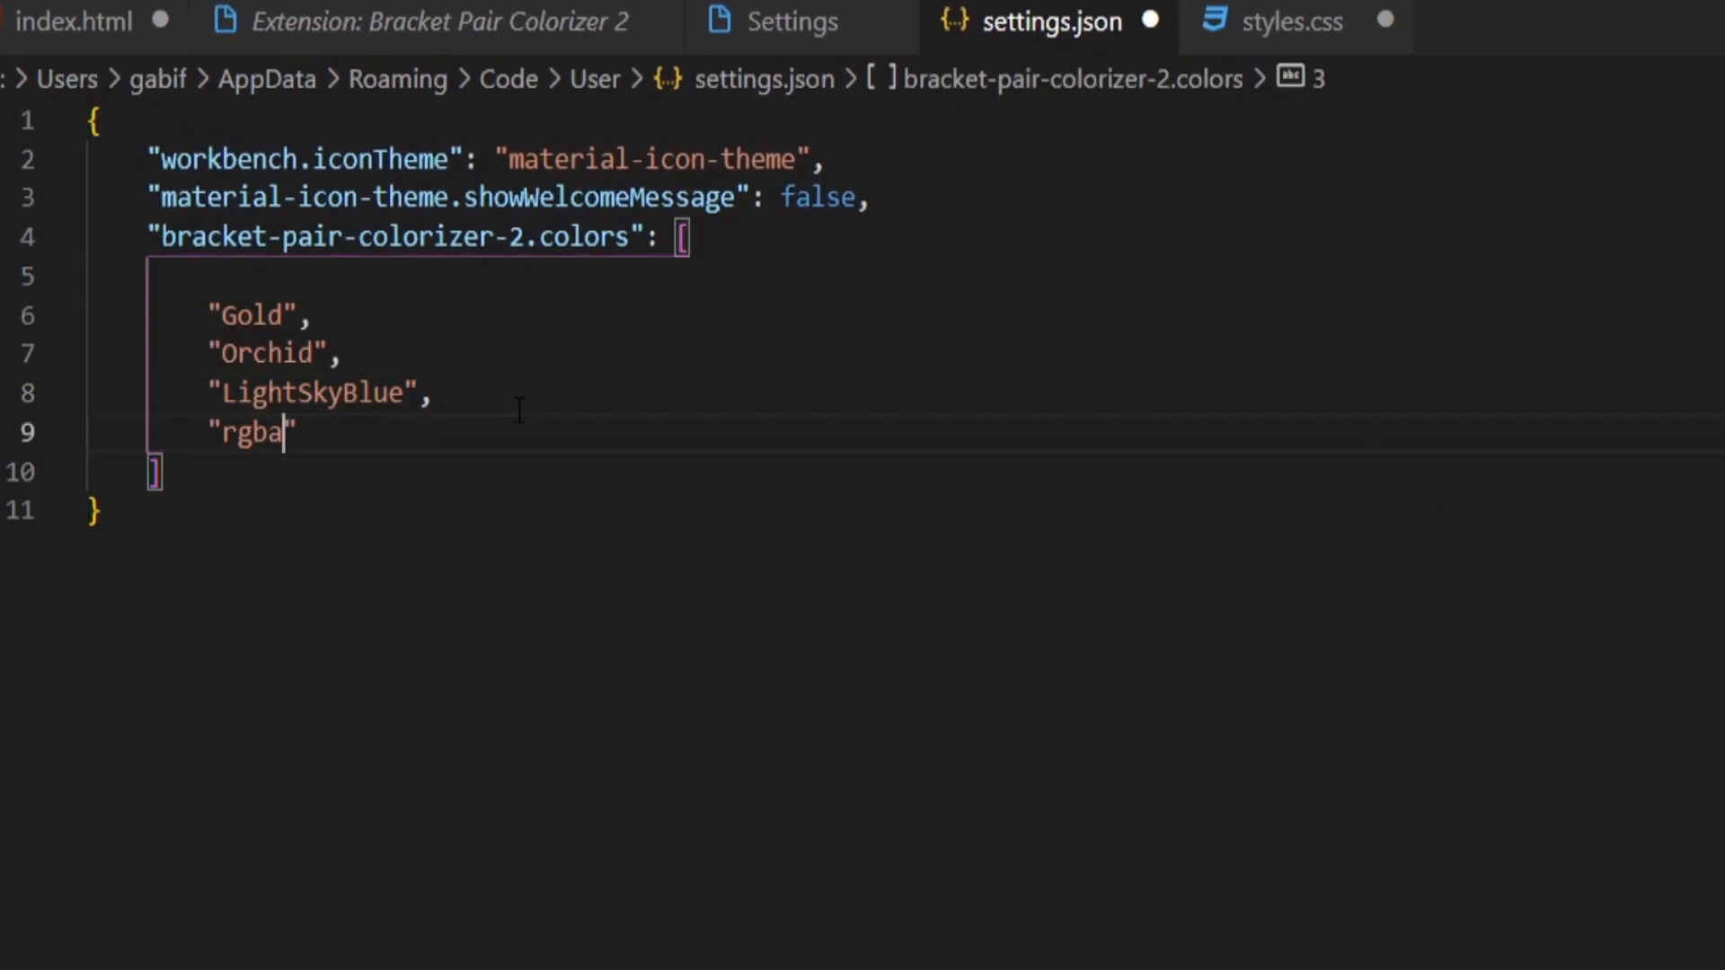
pyautogui.write('(250,136,98')
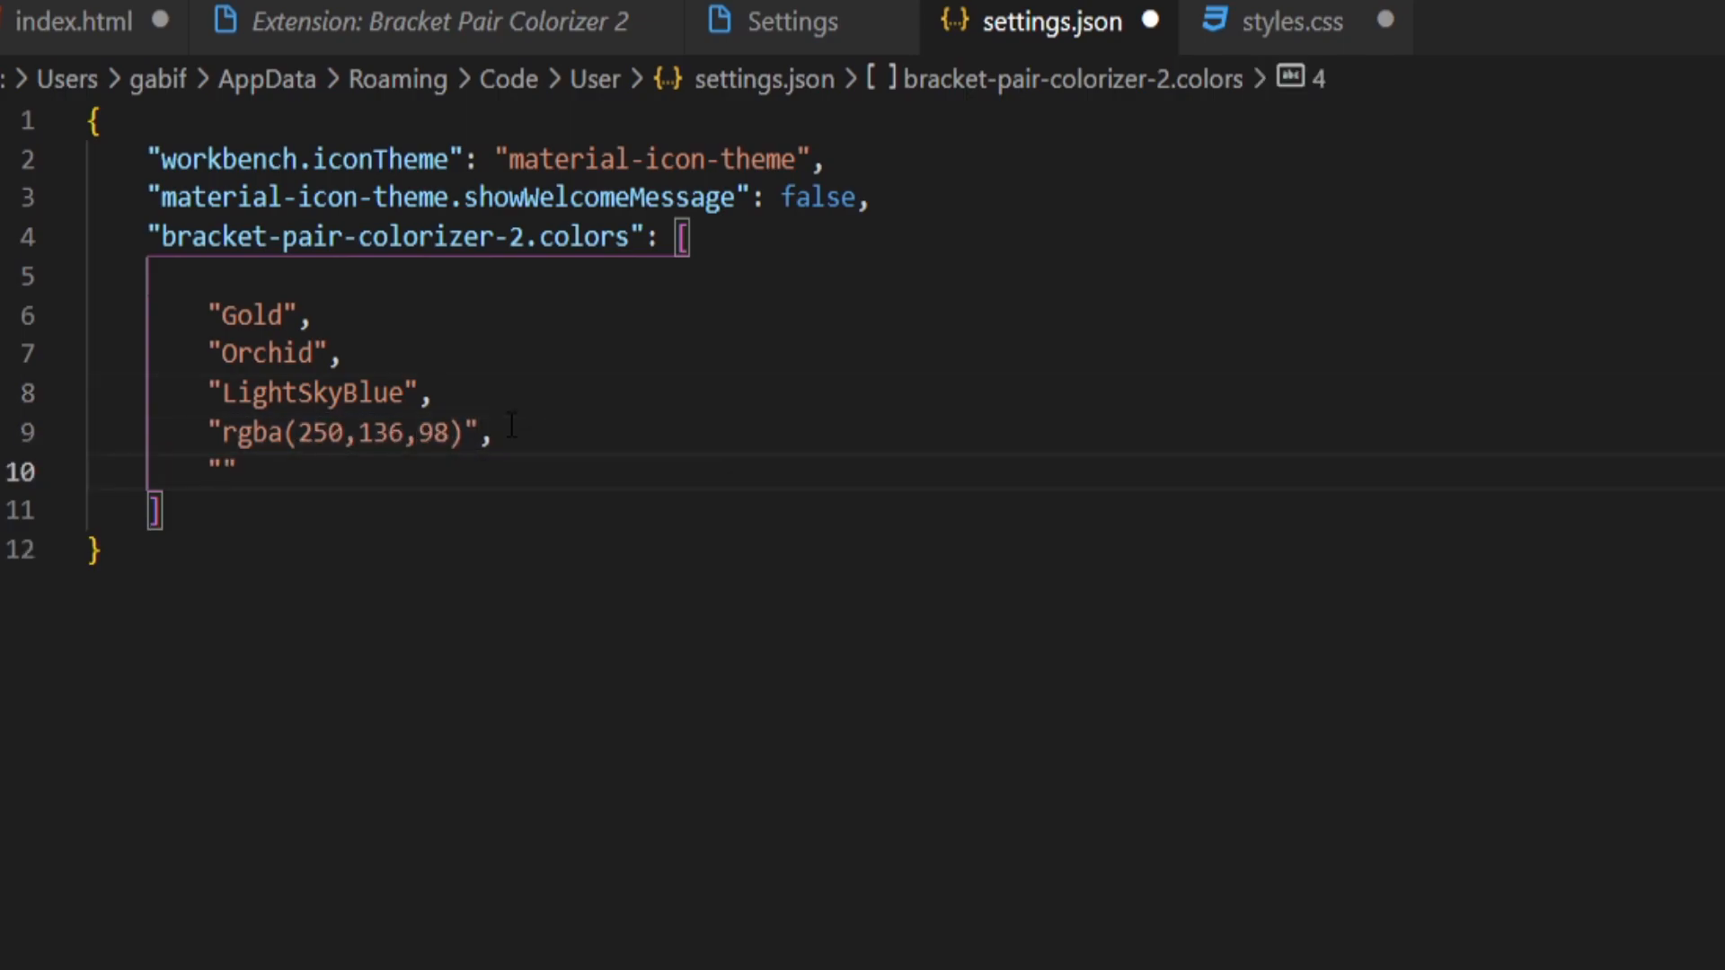
pyautogui.write('#ffe032')
pyautogui.write('"')
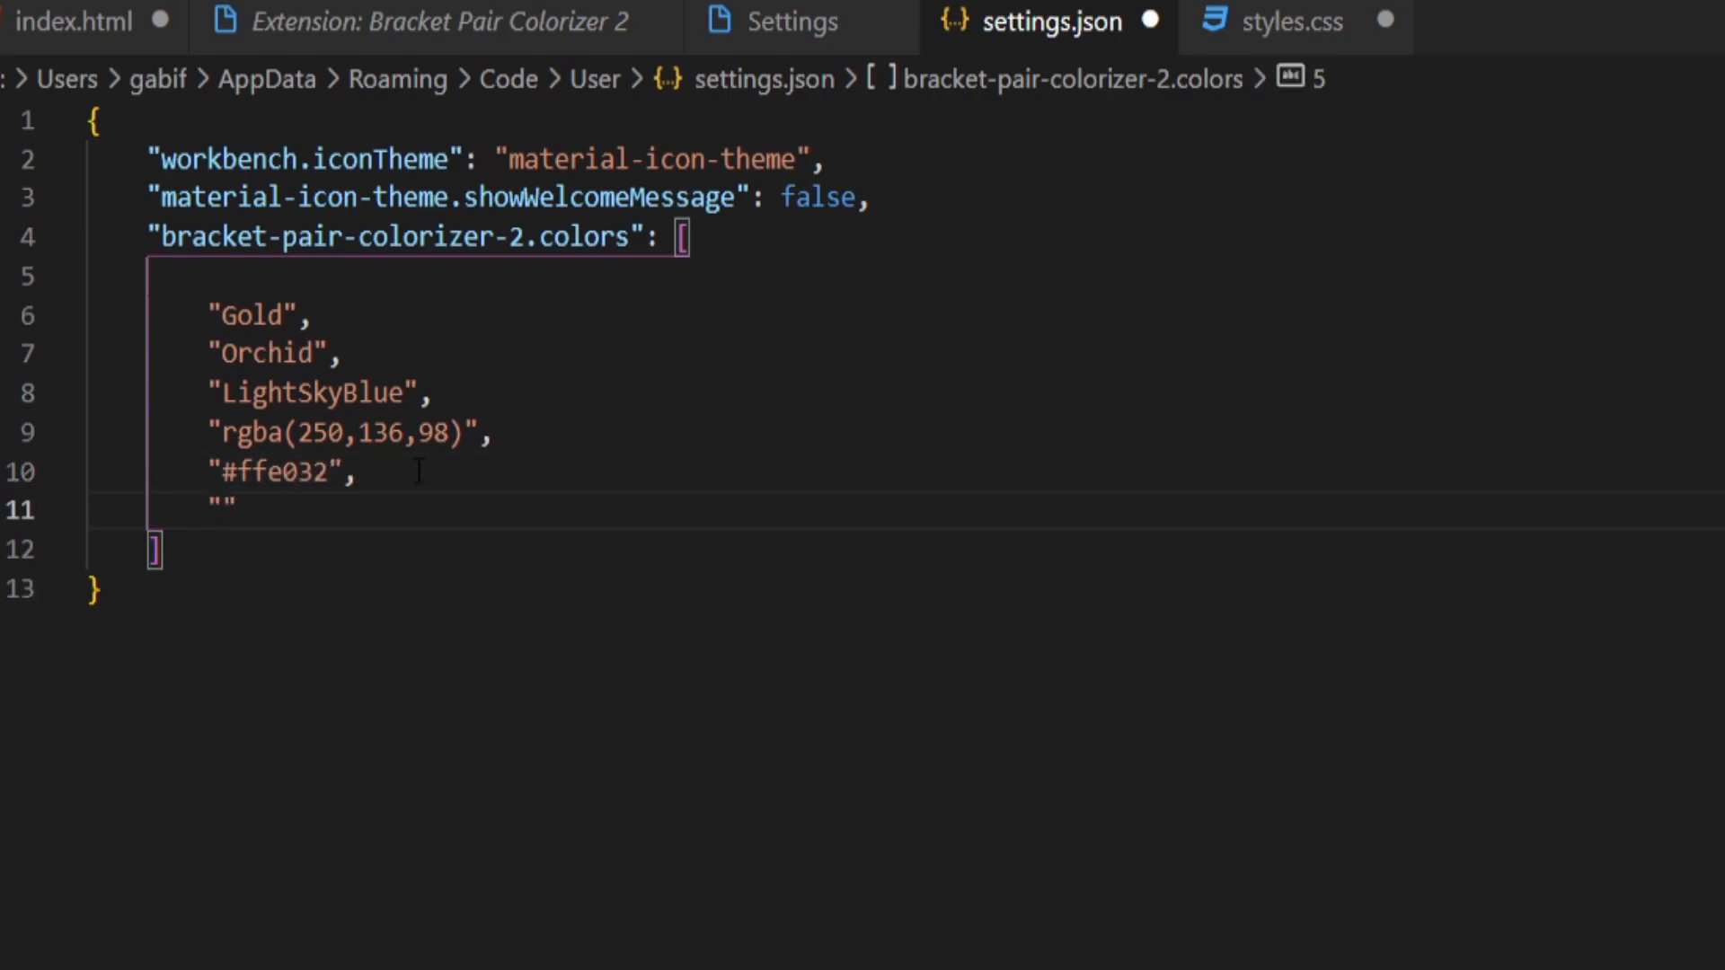
pyautogui.write('green')
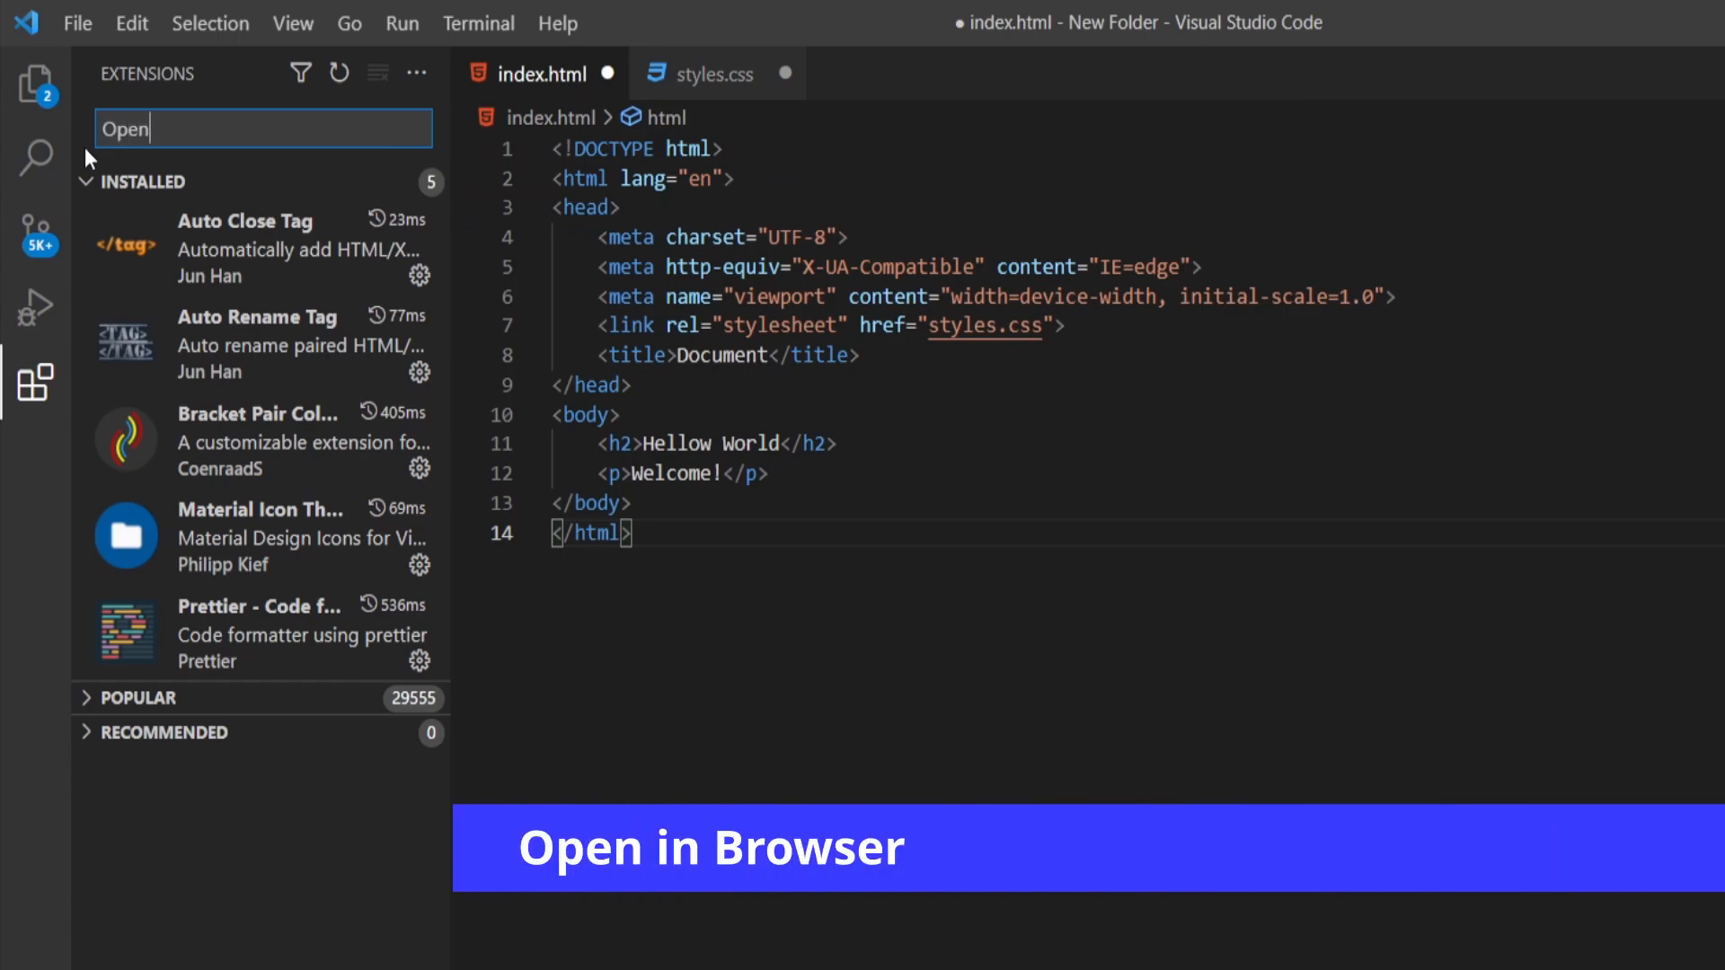
# Install the 'open in browser' extension and set its Default browser setting to Chrome
pyautogui.write('in browser')
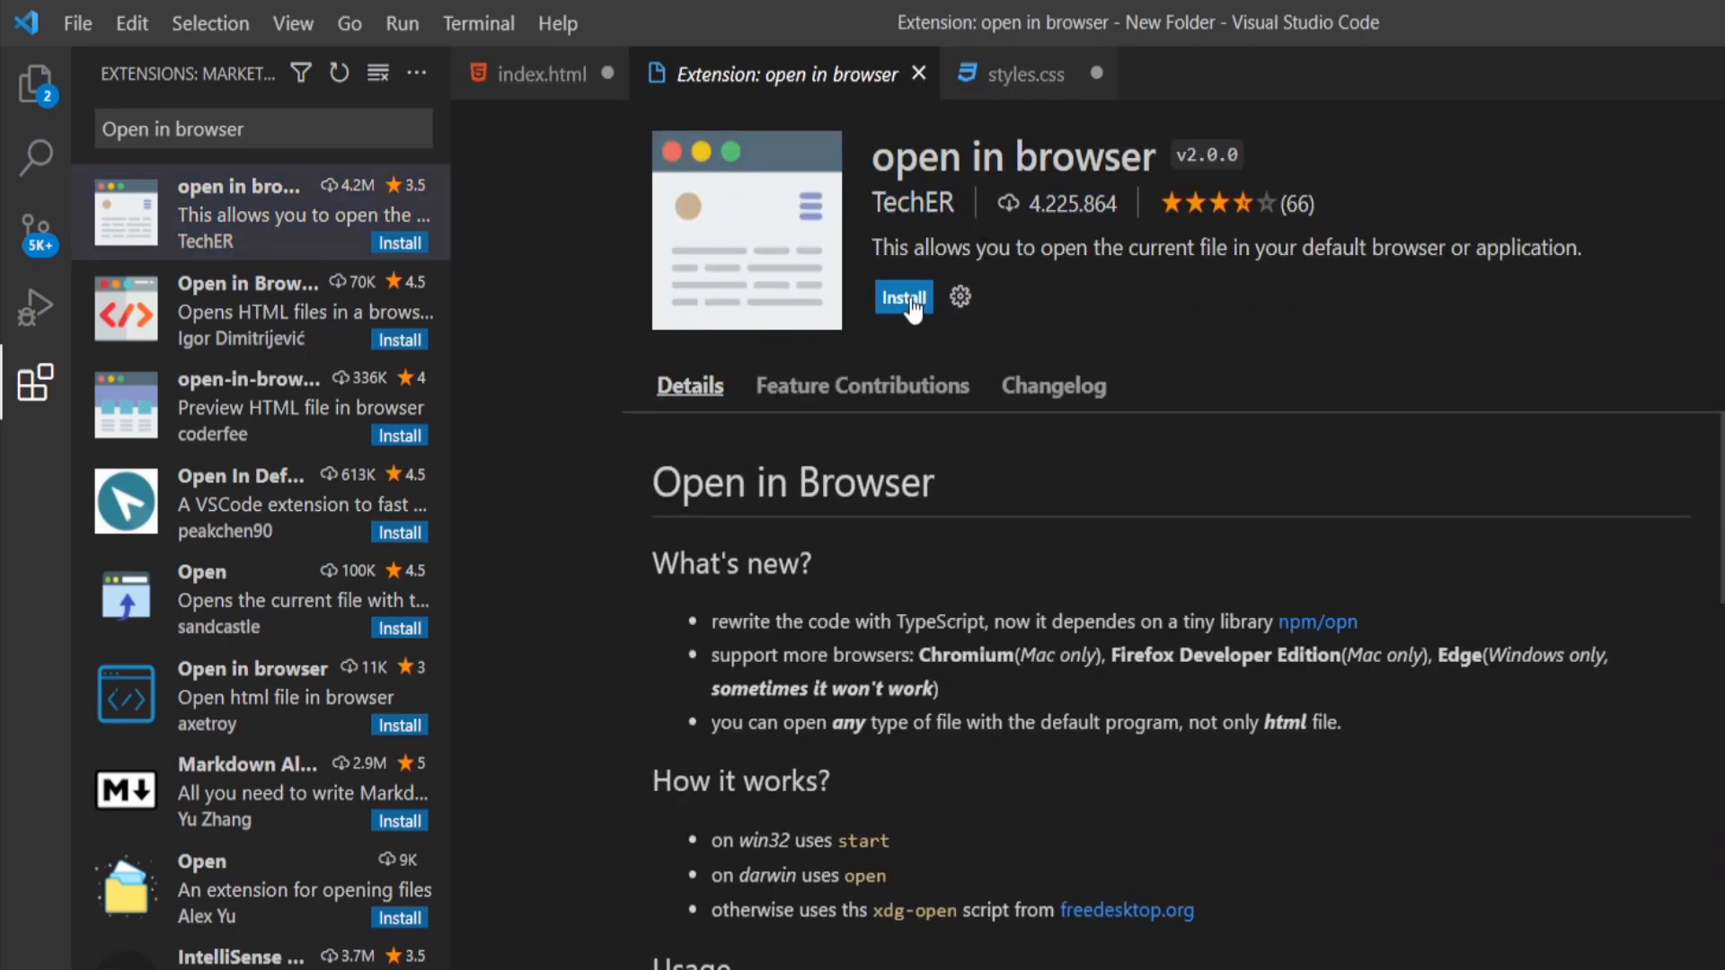
pyautogui.click(902, 298)
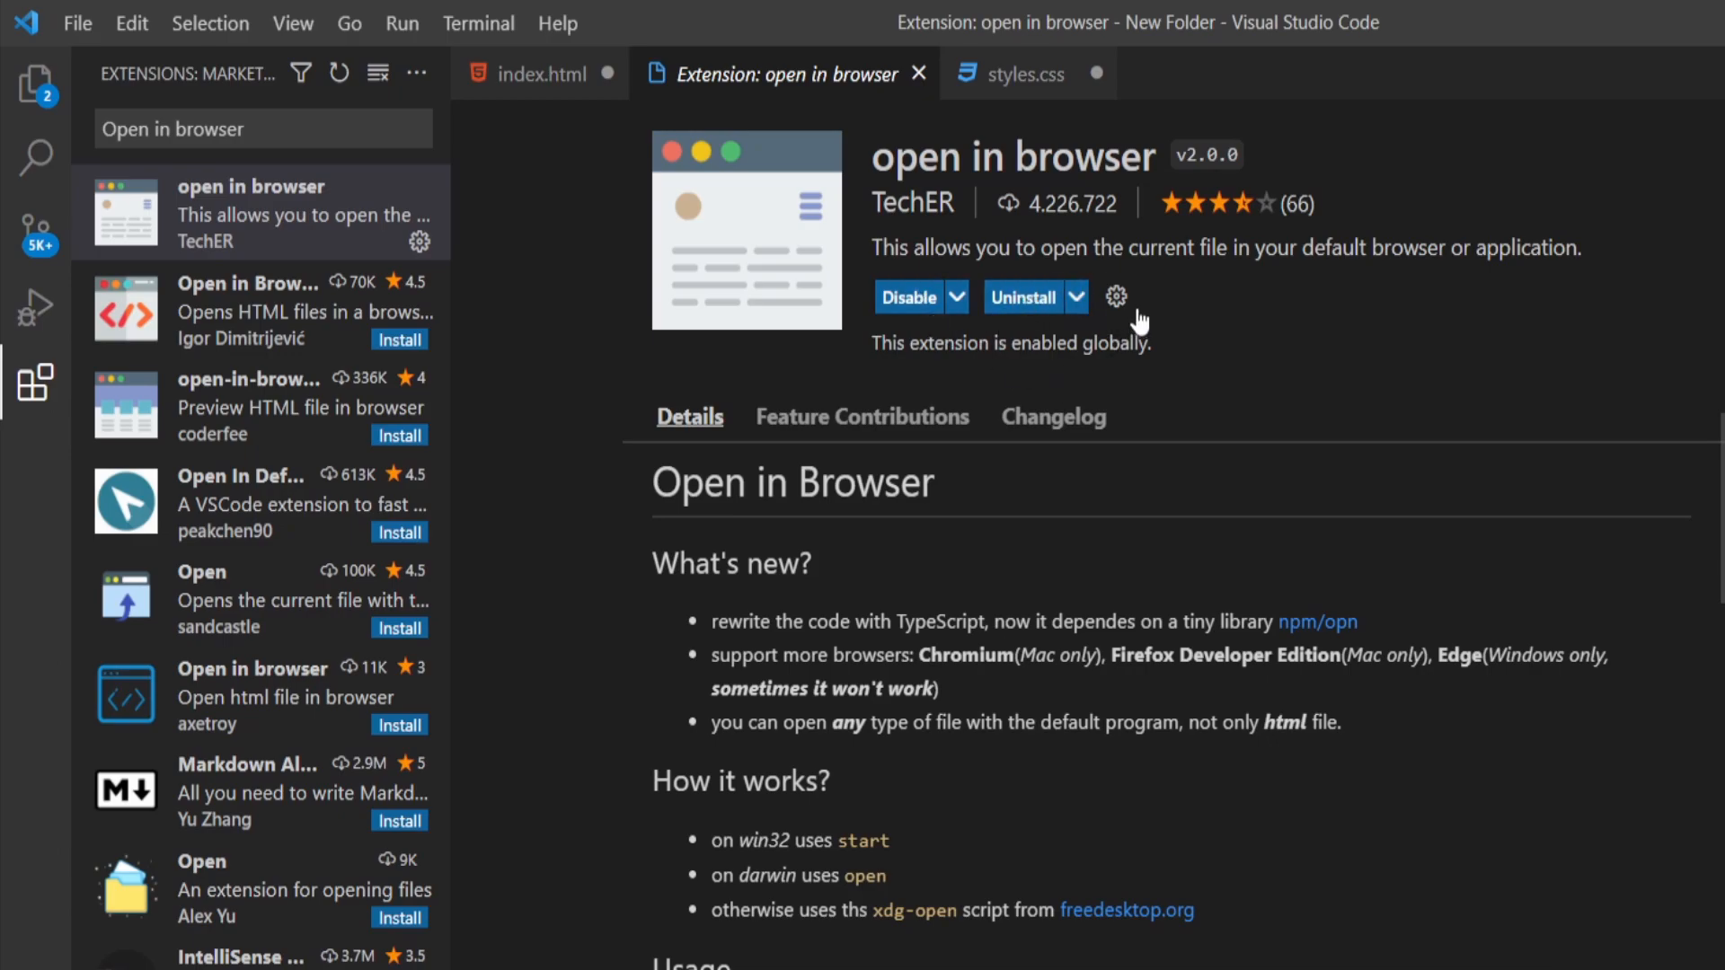
pyautogui.click(1116, 296)
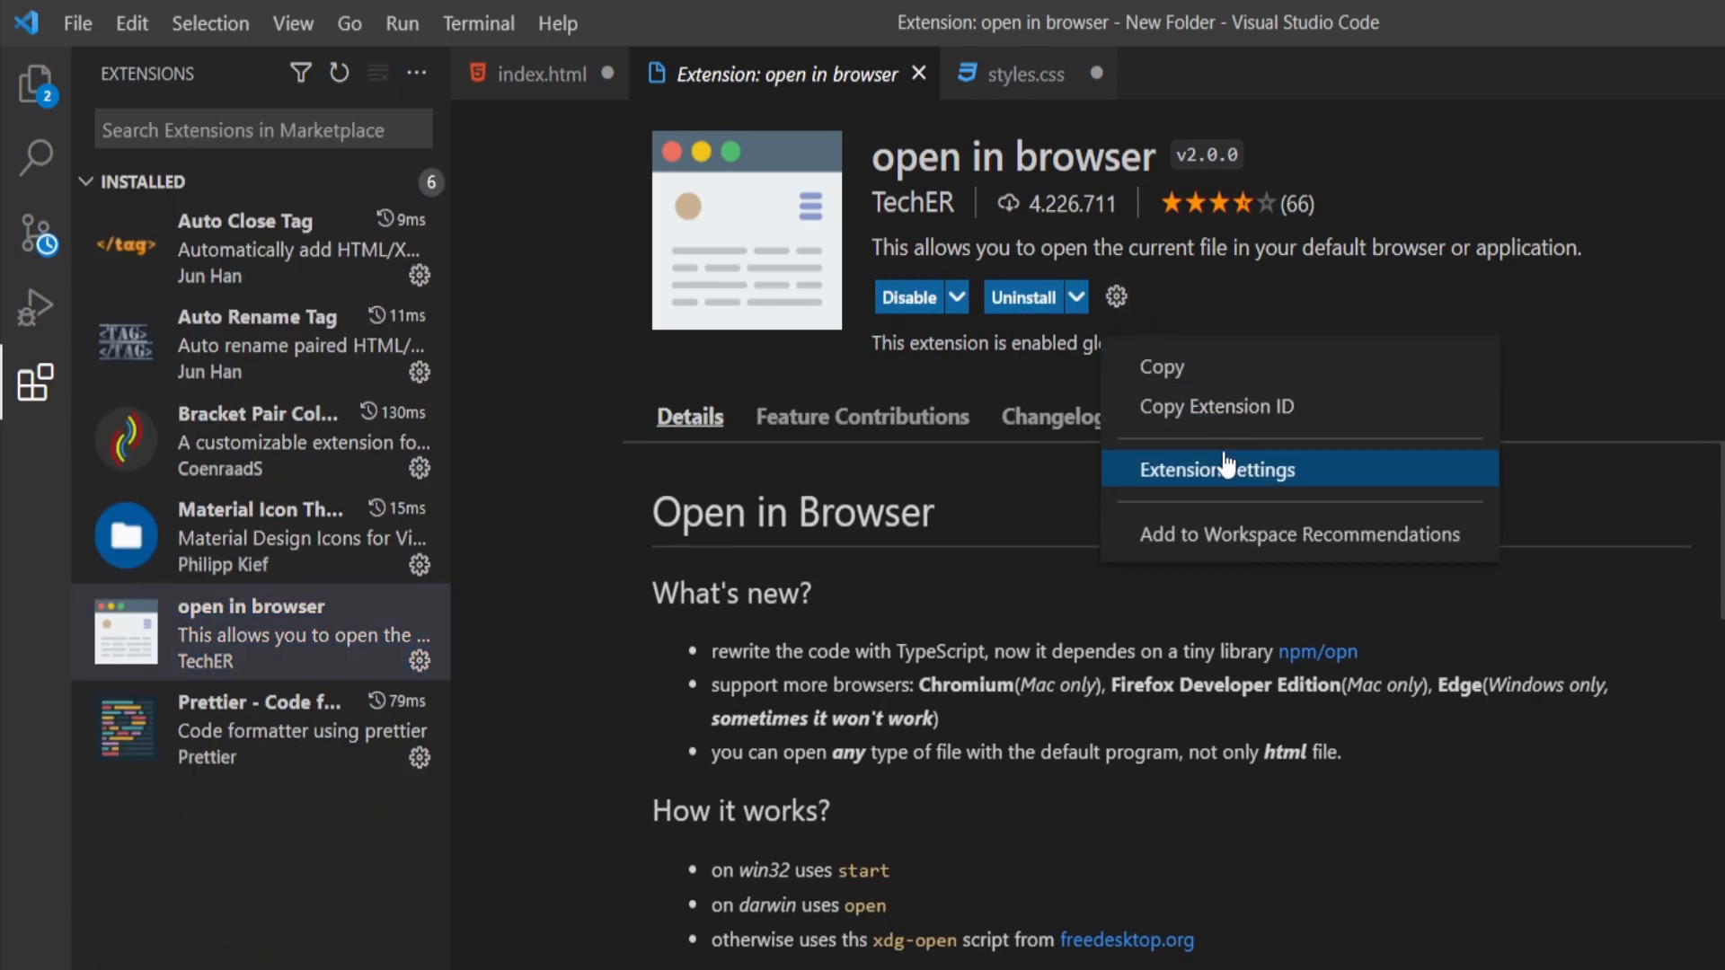
pyautogui.click(1219, 469)
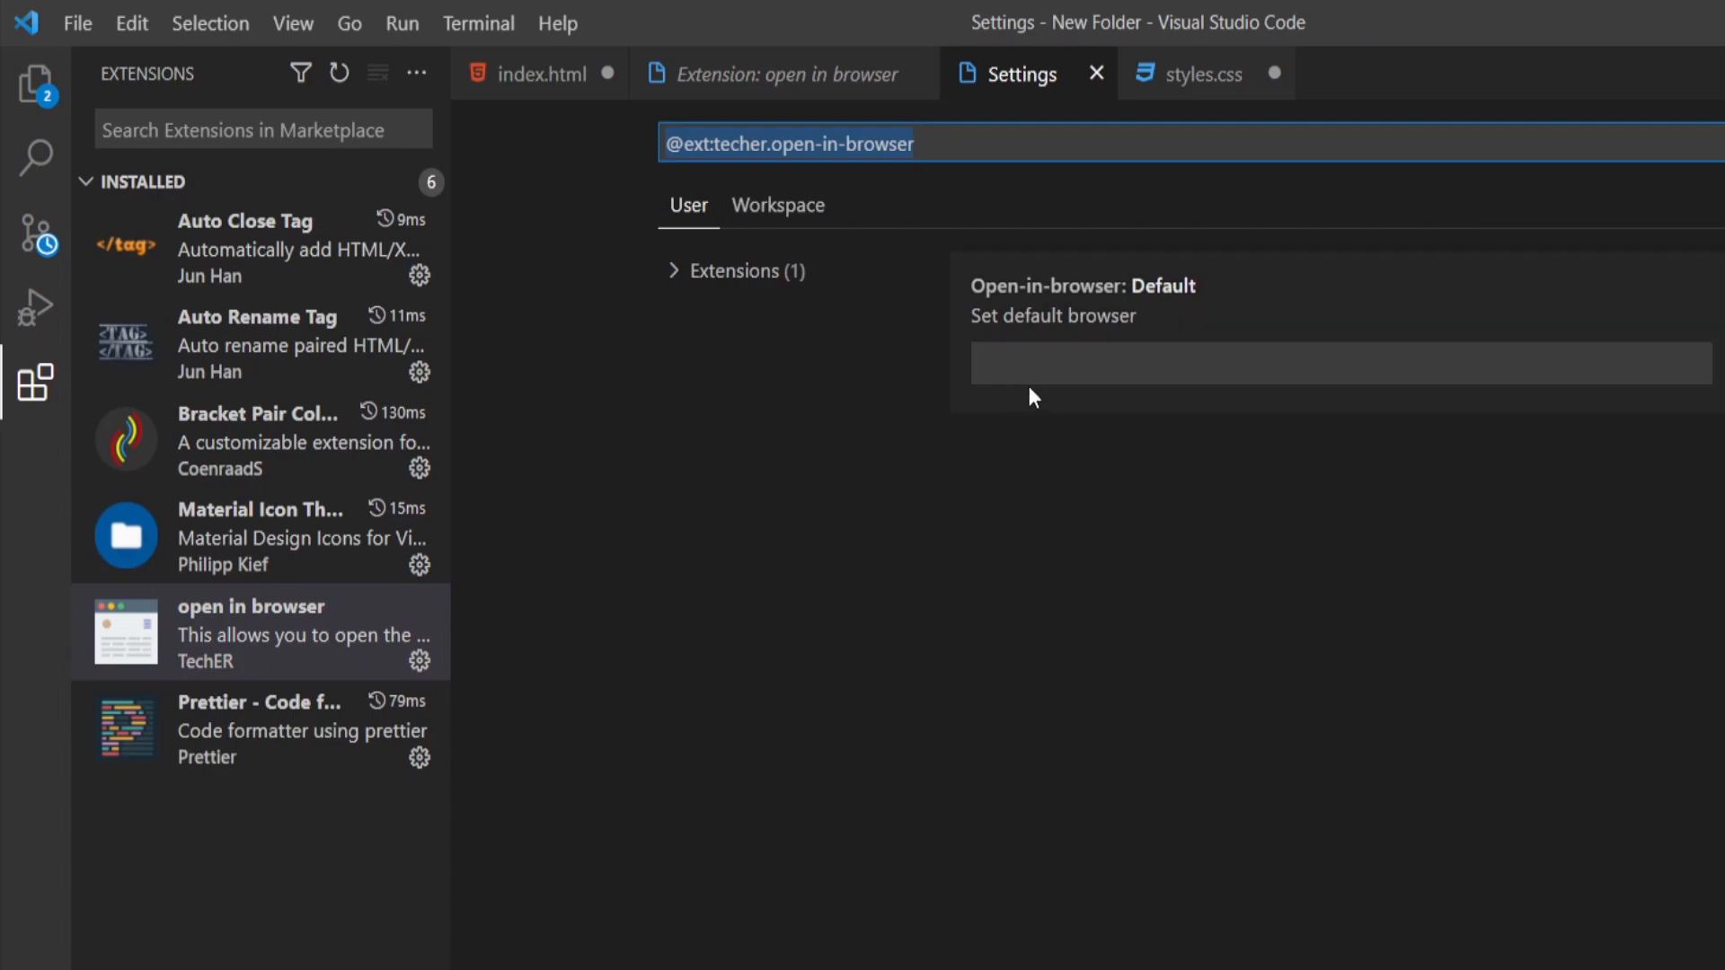
pyautogui.click(1328, 363)
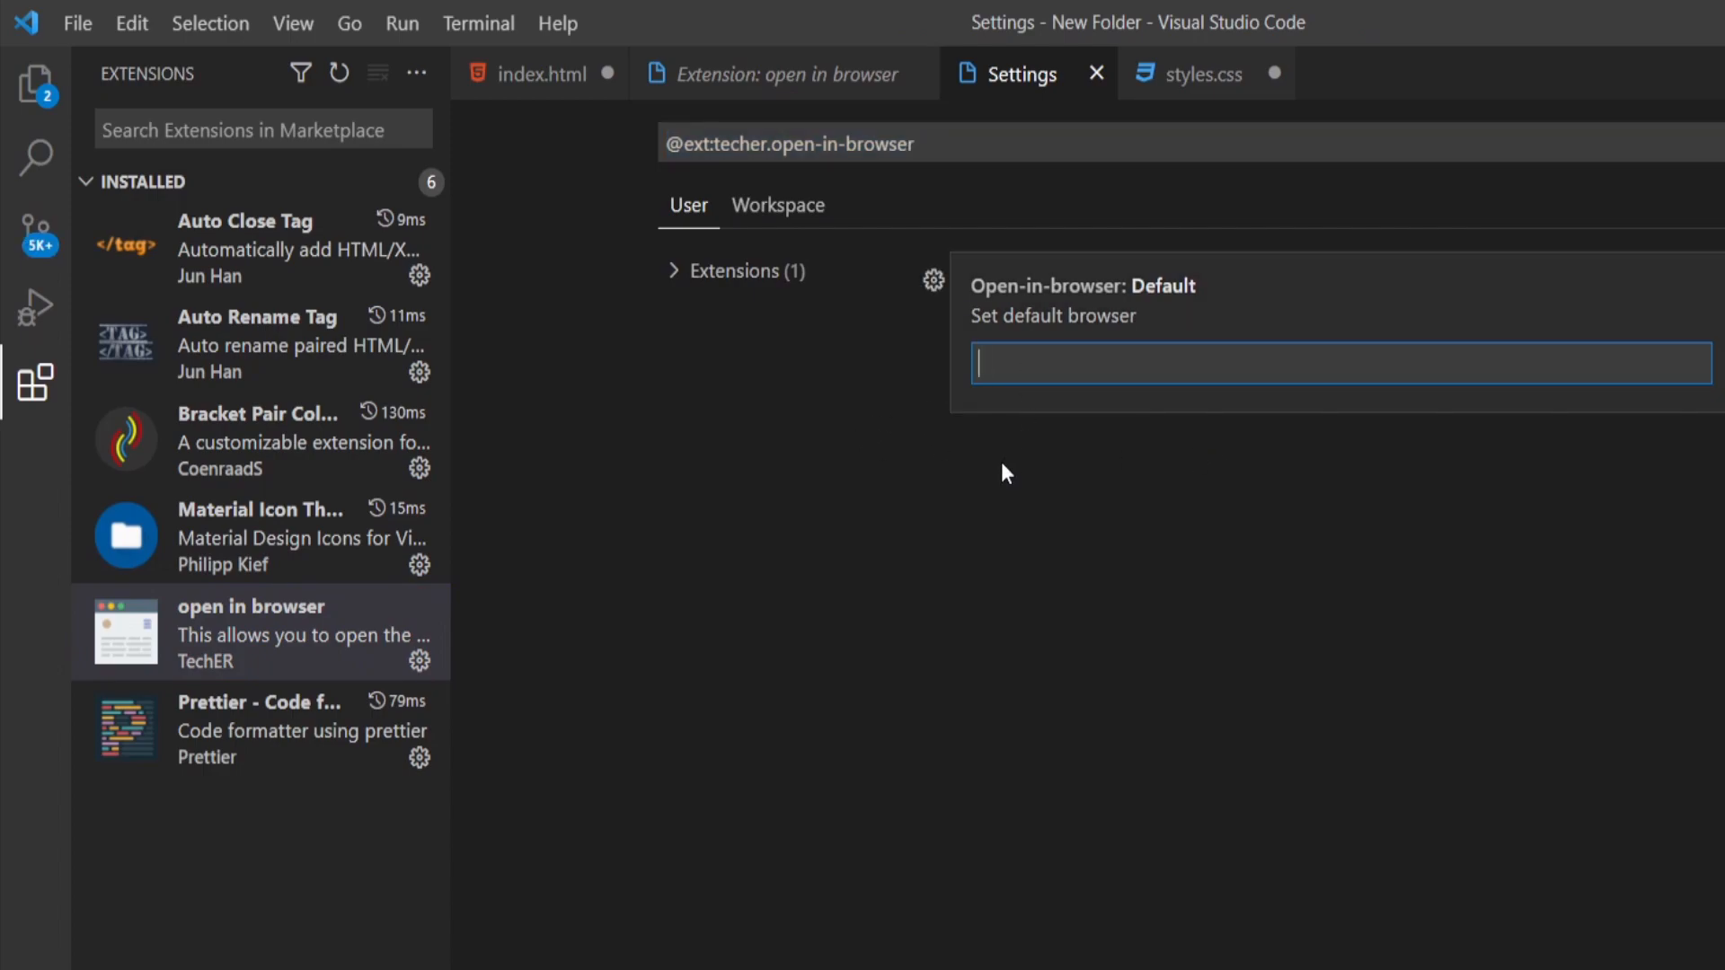
pyautogui.write('Chrome')
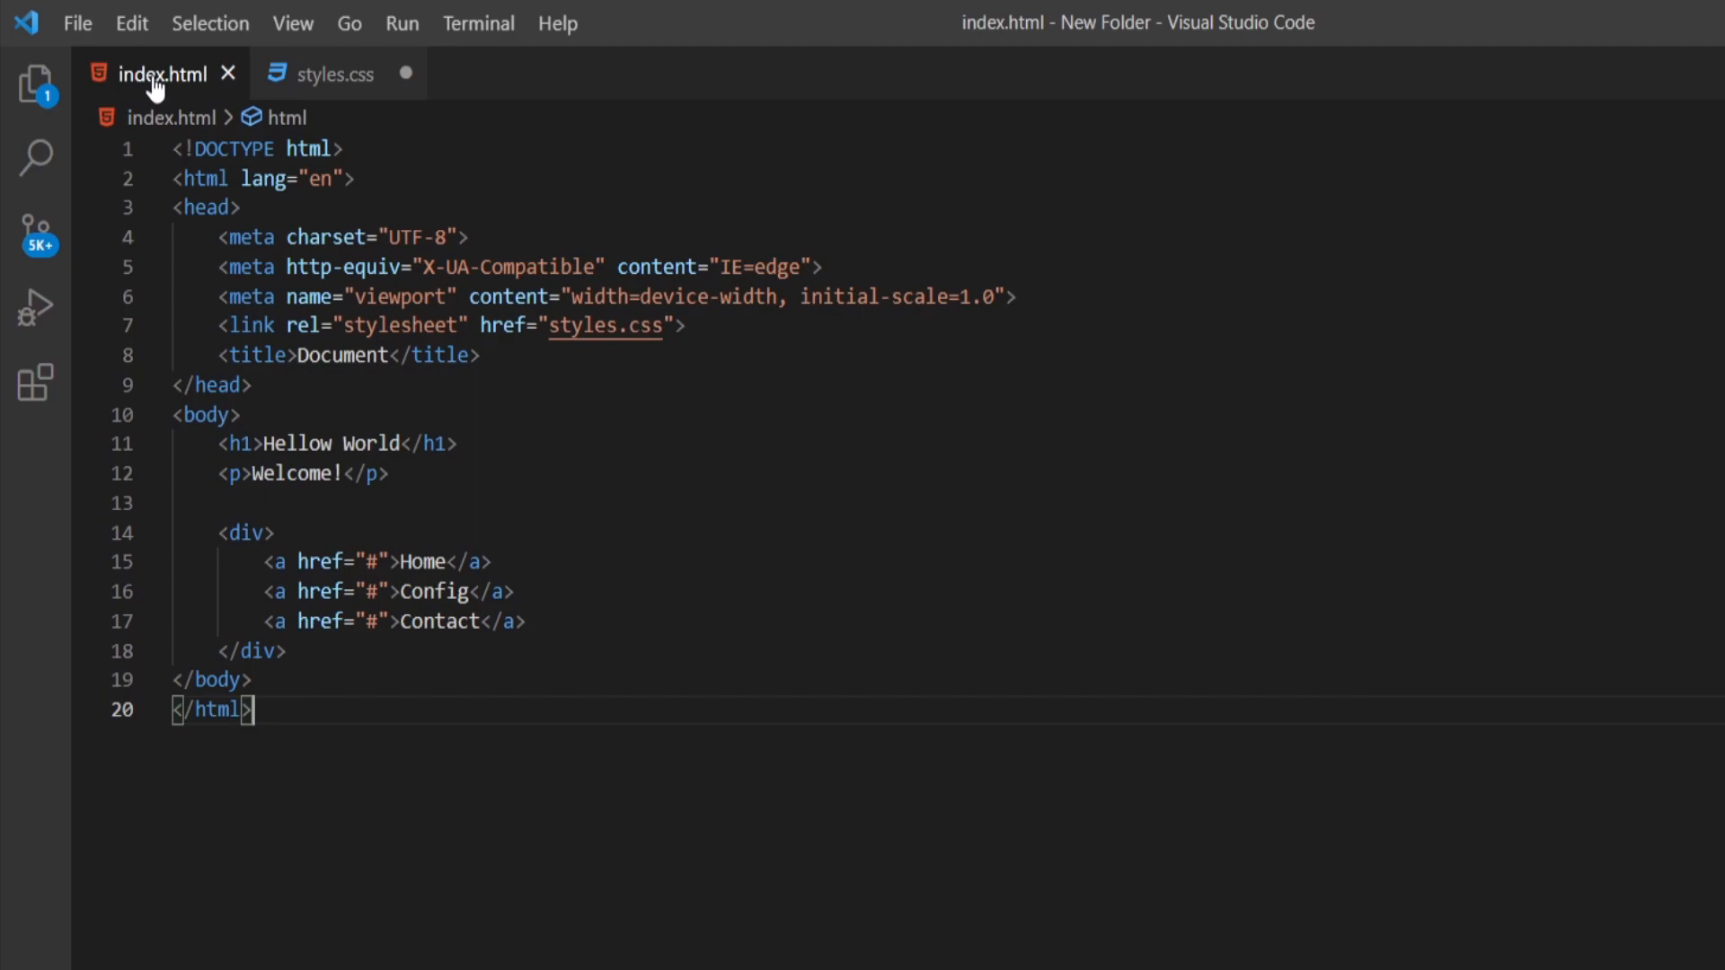
# Open index.html in the default browser from its tab's context menu
pyautogui.rightClick(269, 178)
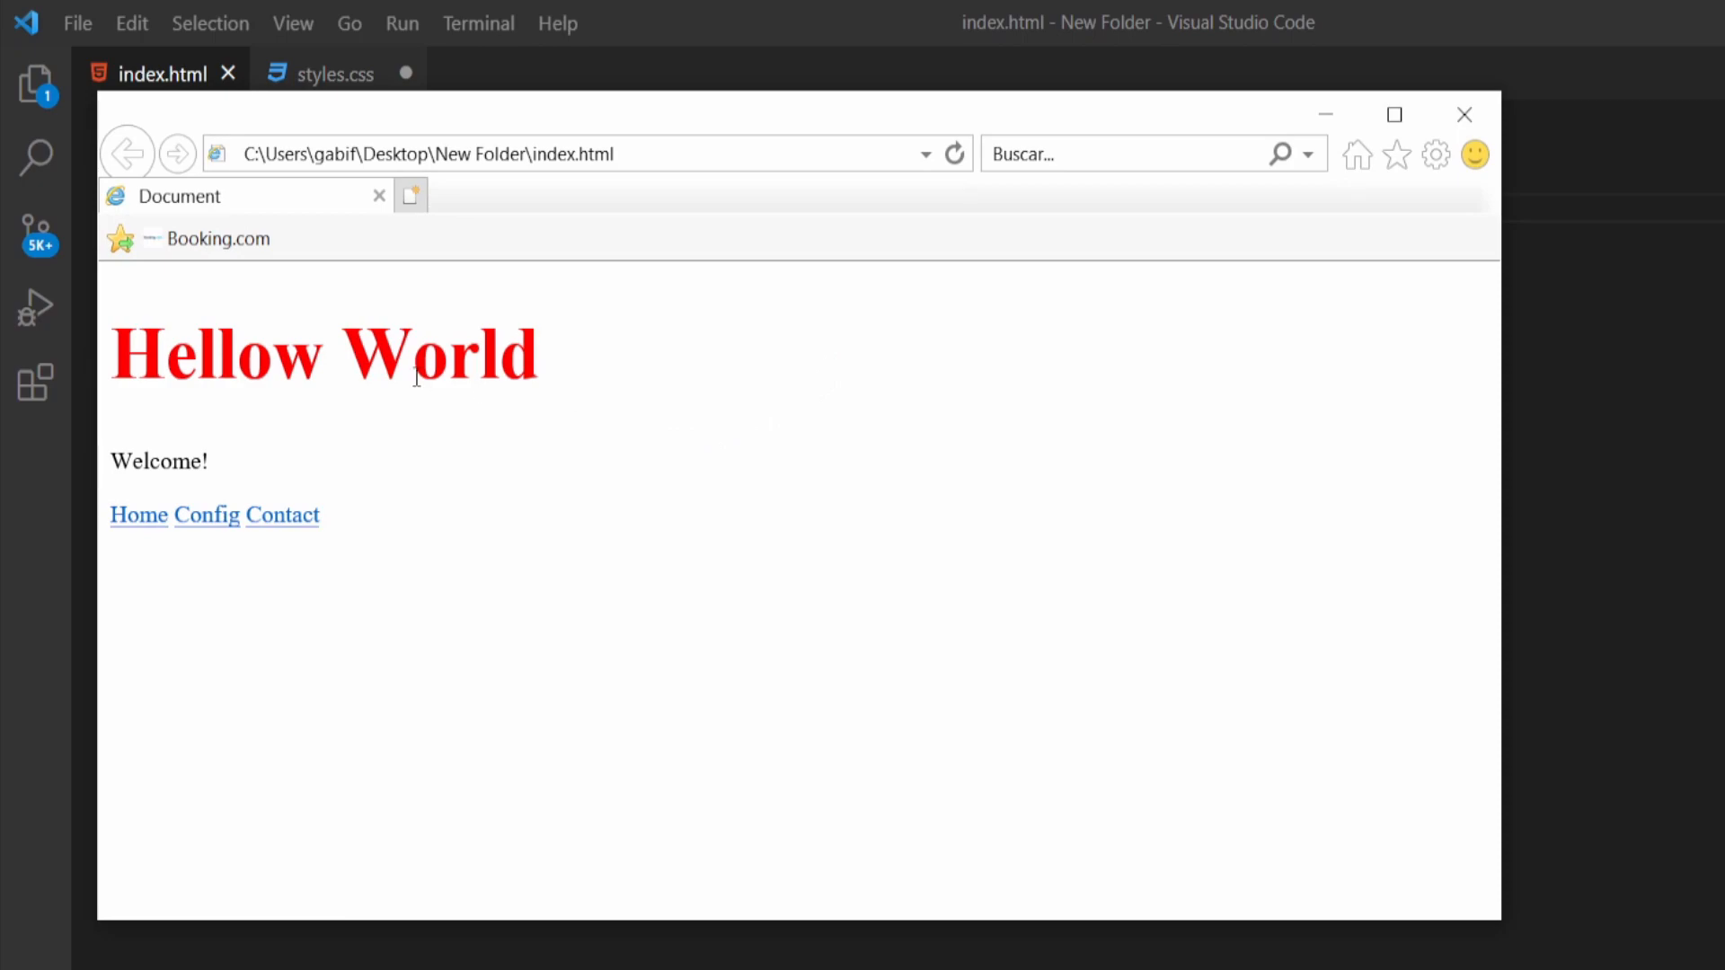
pyautogui.moveTo(645, 445)
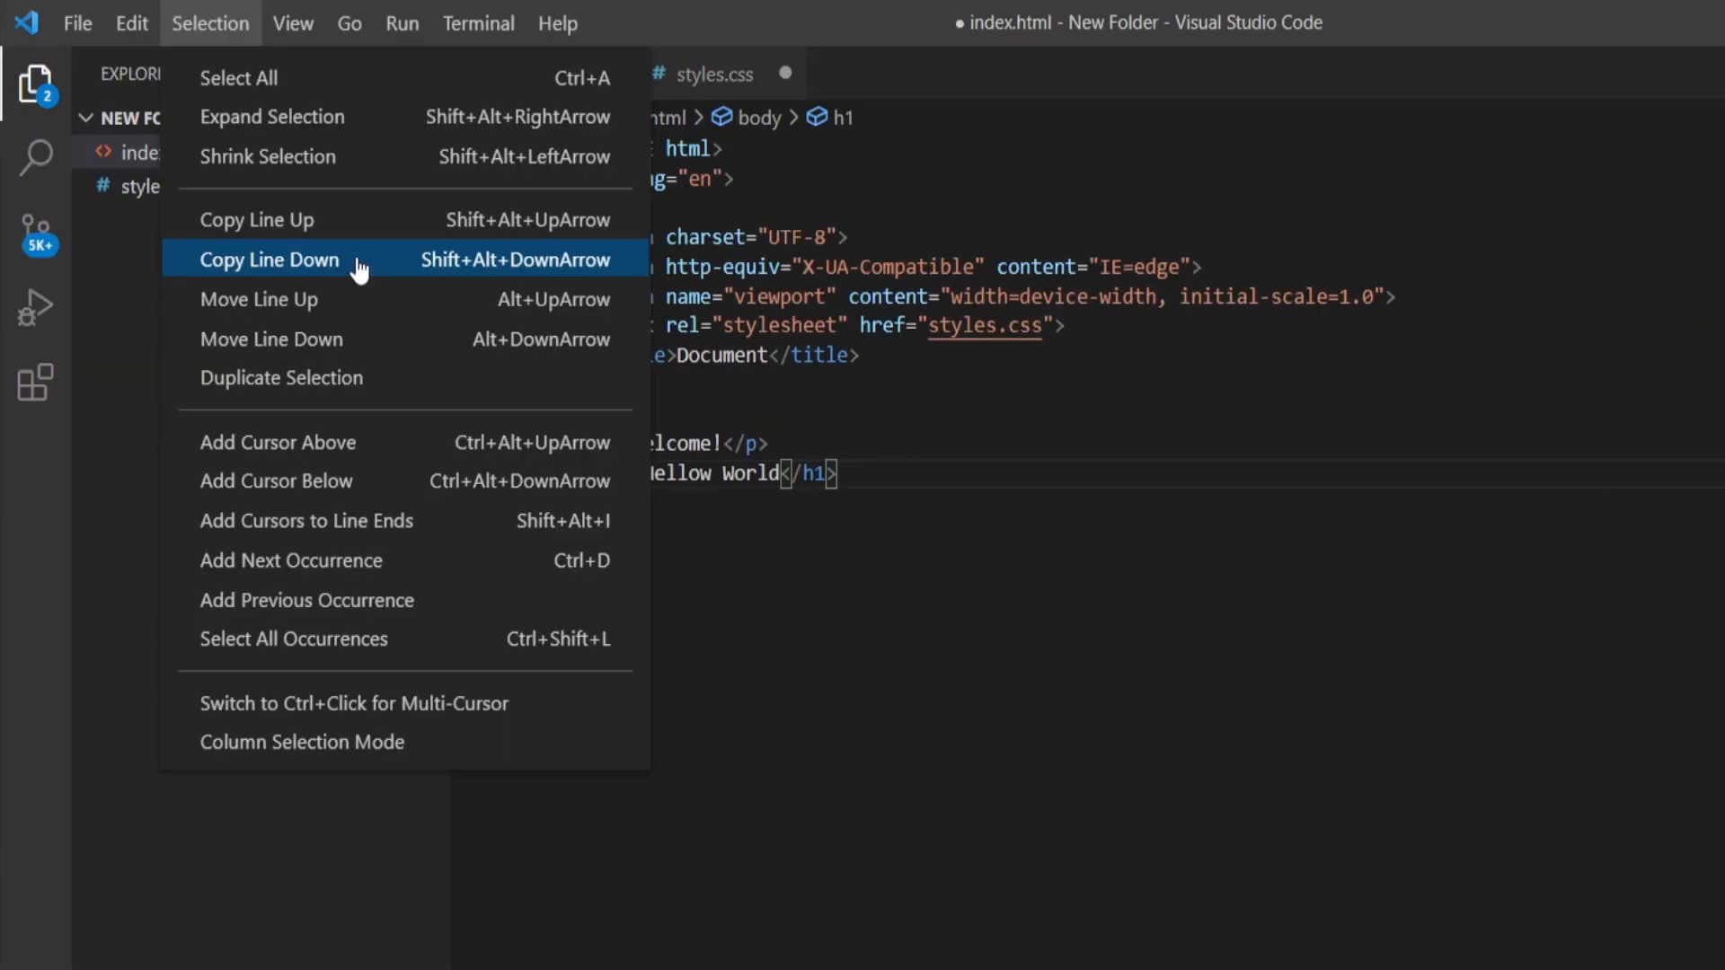
# Duplicate and rearrange lines in index.html, typing ?> ['info'] and starting a = "1p" style value
pyautogui.click(269, 258)
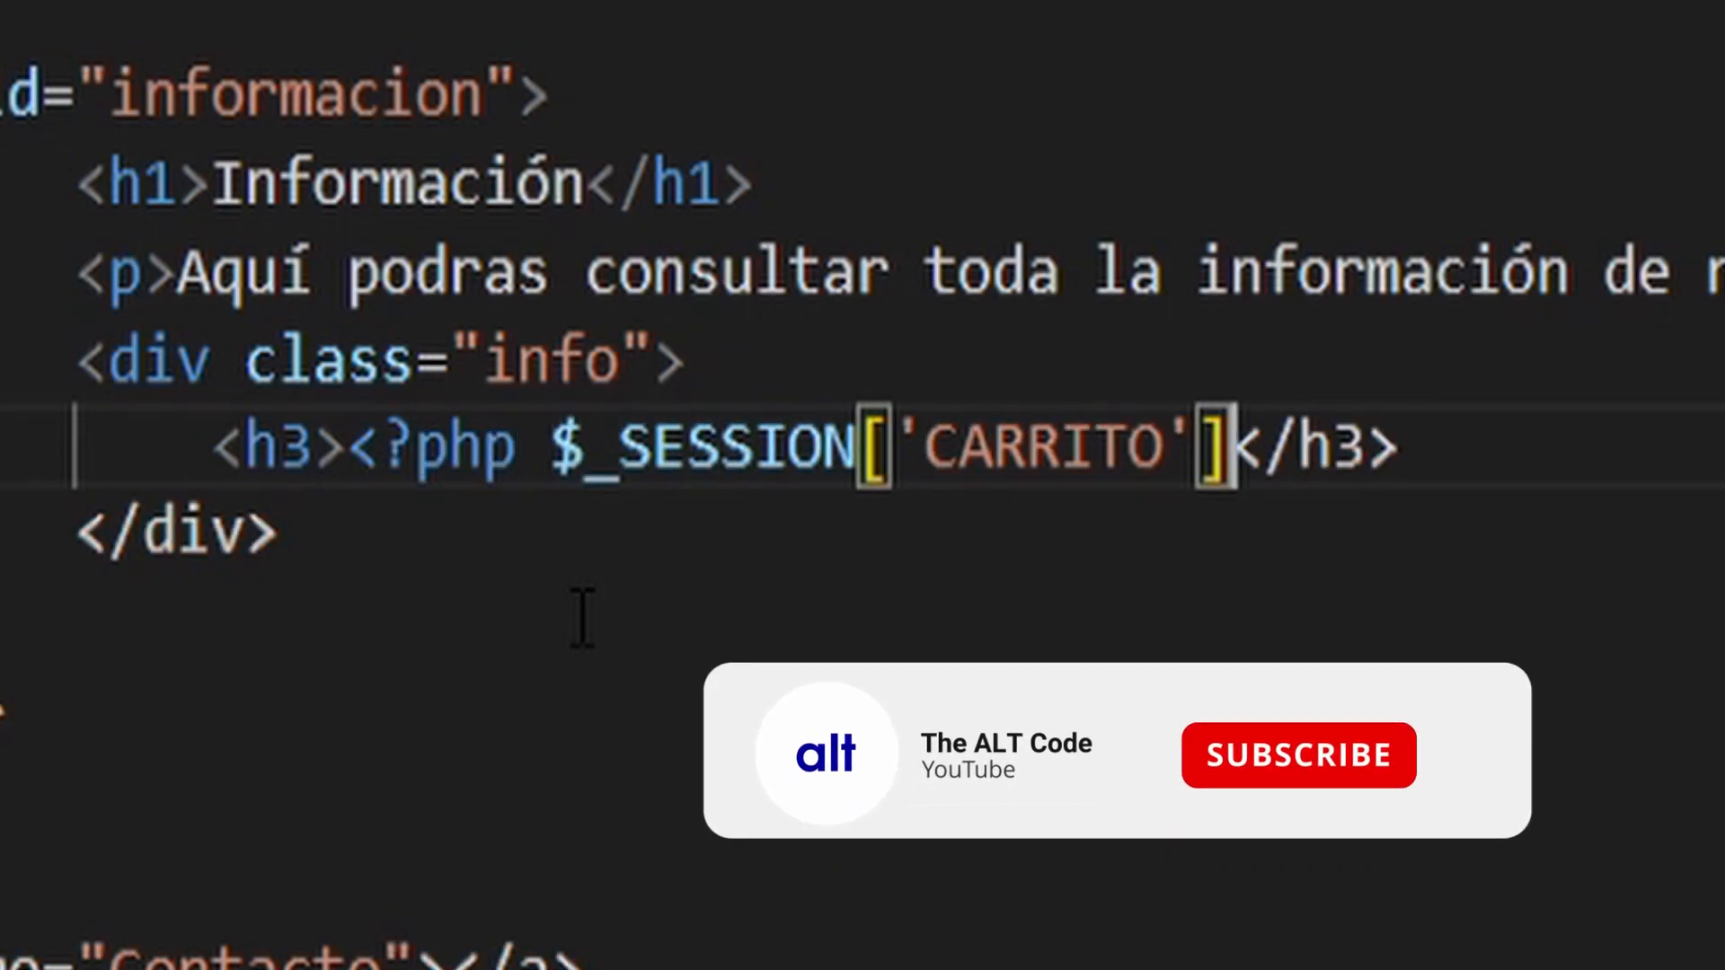
pyautogui.write('?>')
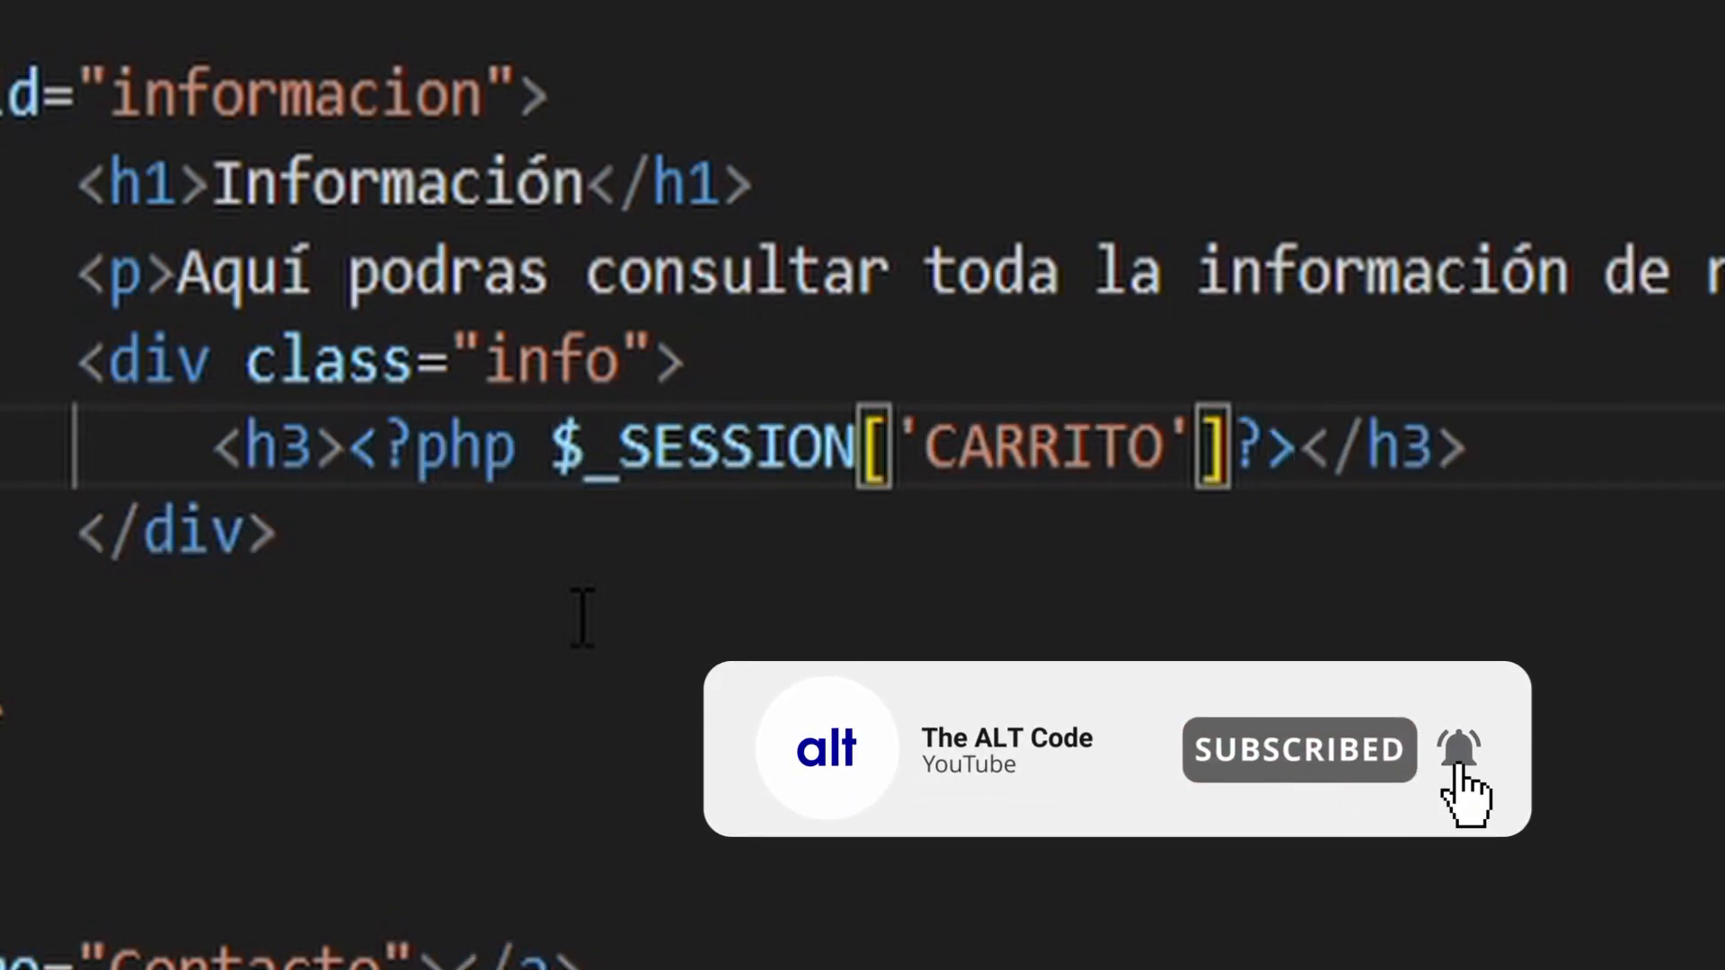
pyautogui.write("['info']")
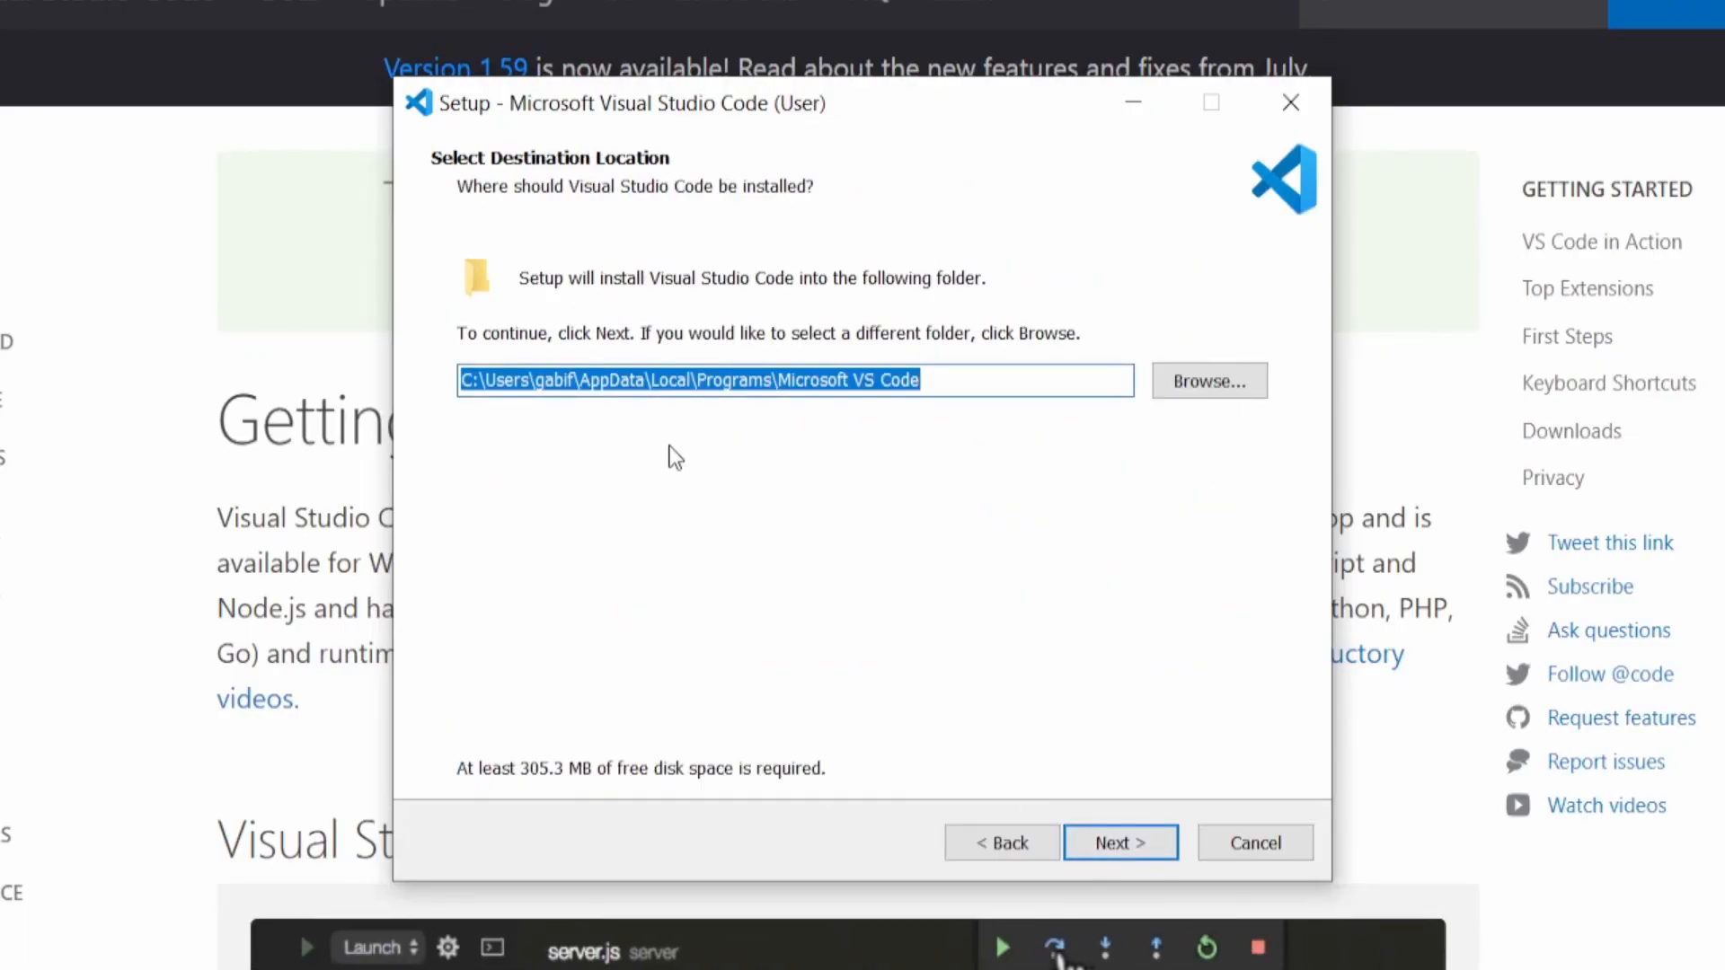
pyautogui.click(1121, 843)
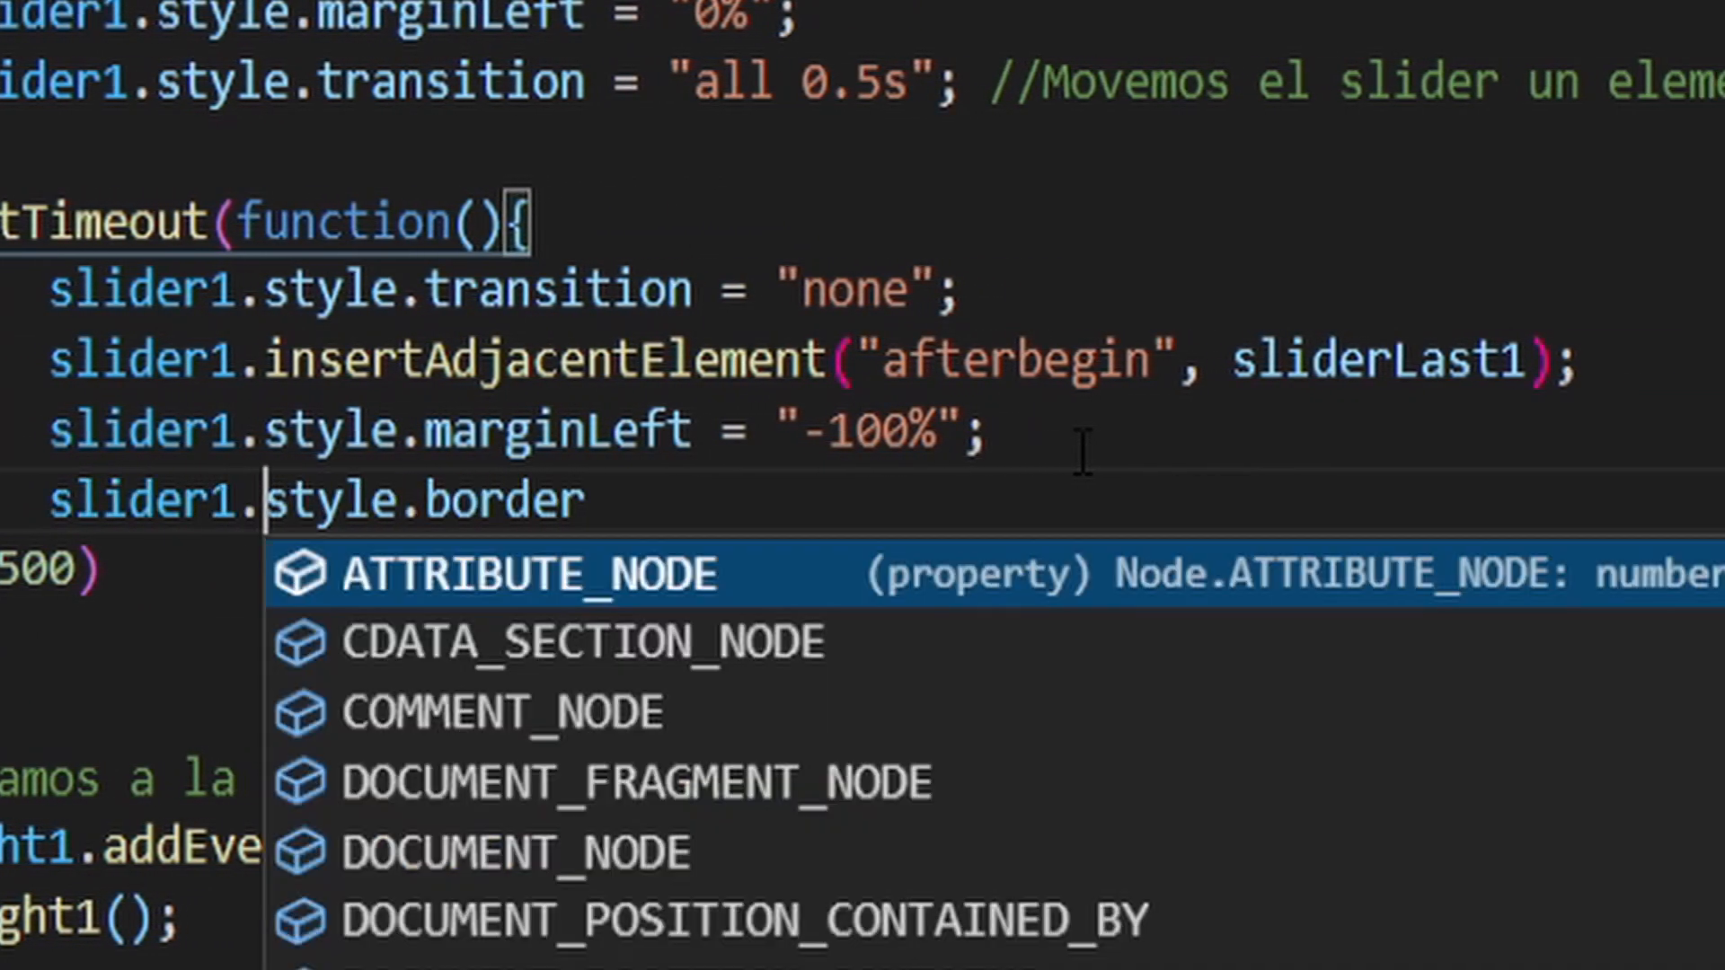
pyautogui.write('= "1p"')
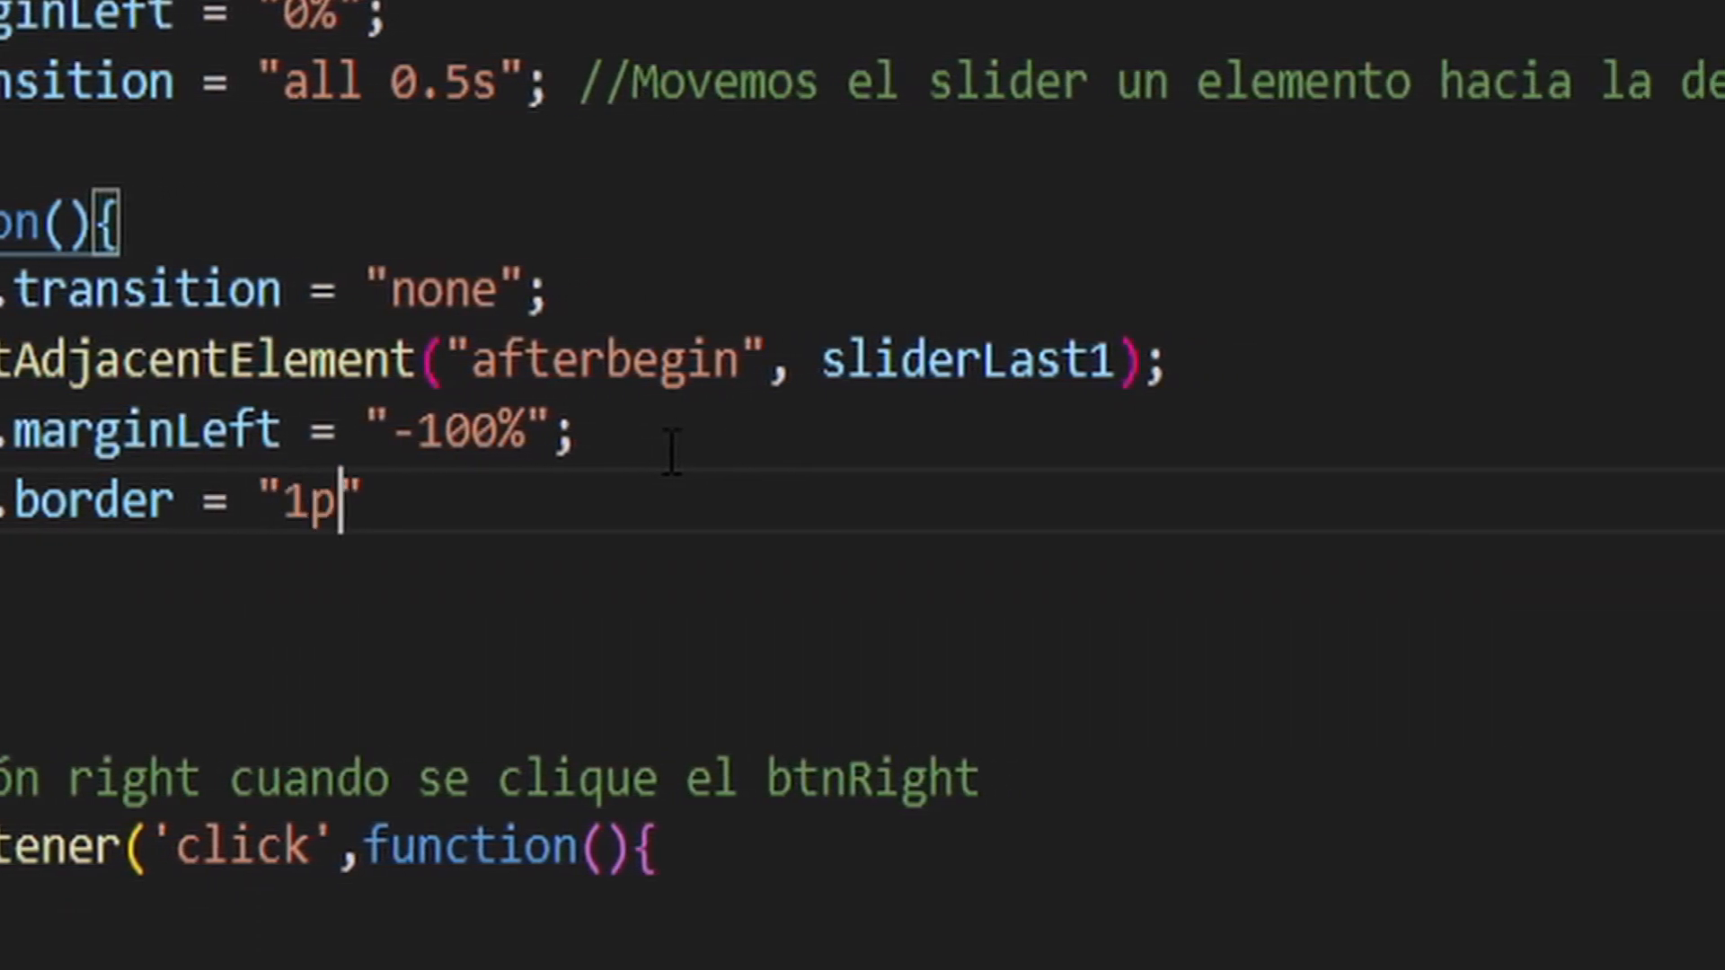